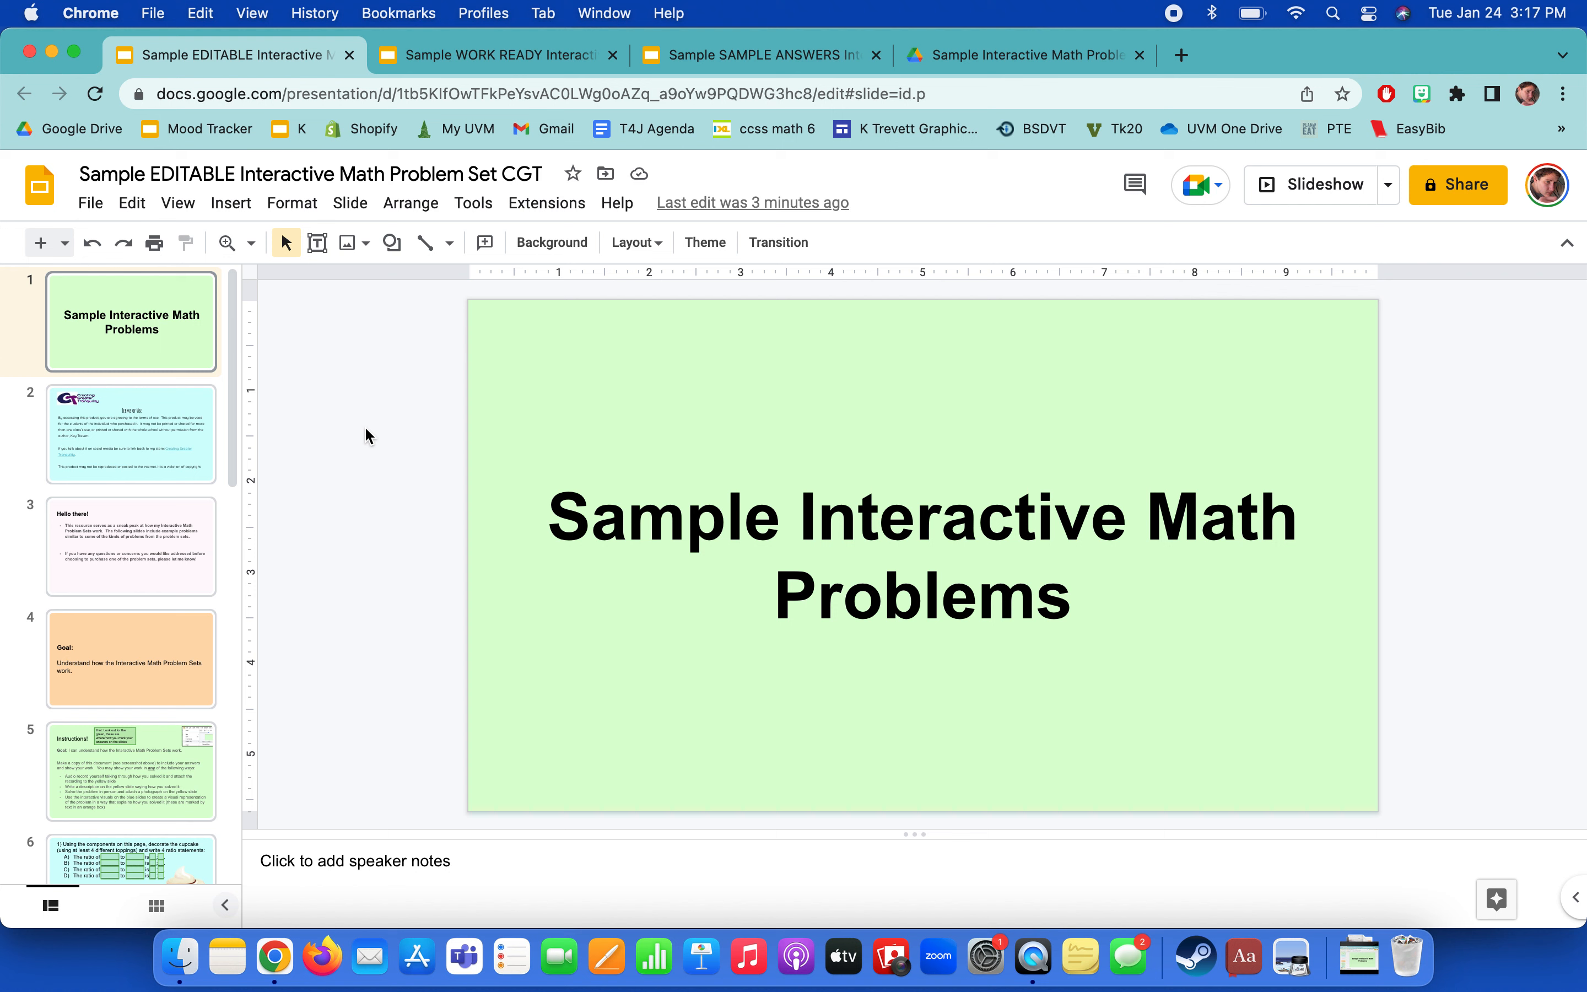
pyautogui.moveTo(655, 589)
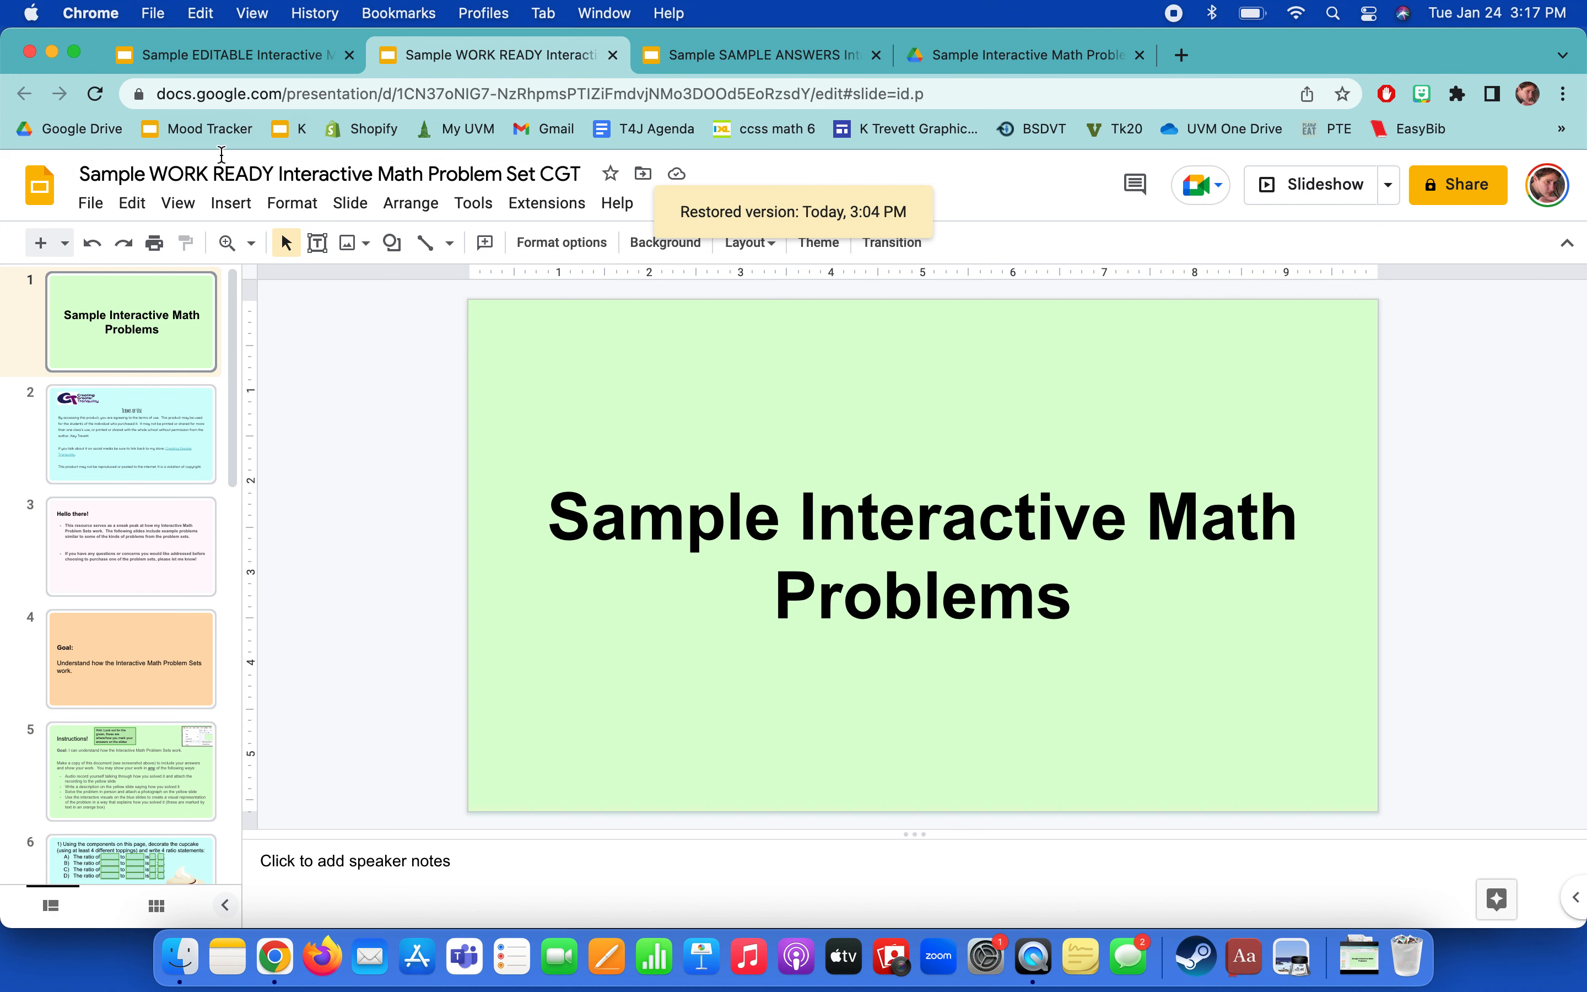
# Browse the SAMPLE ANSWERS deck's solved car graph, donut fraction and cupcake ratio slides.
pyautogui.click(754, 55)
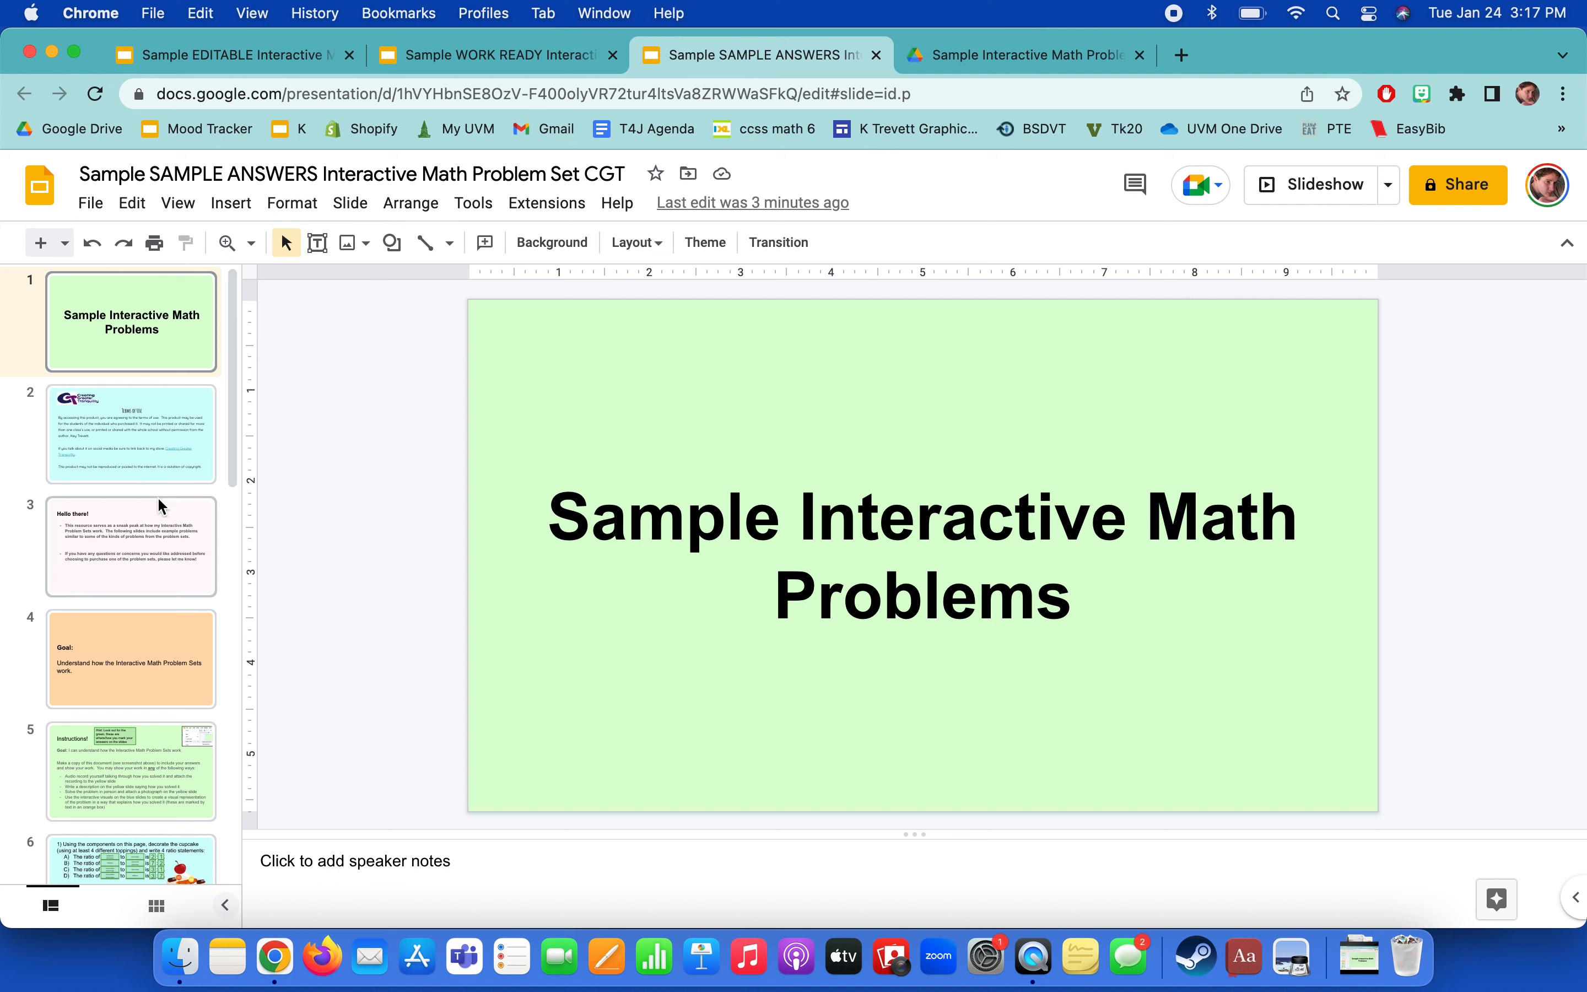
pyautogui.moveTo(375, 370)
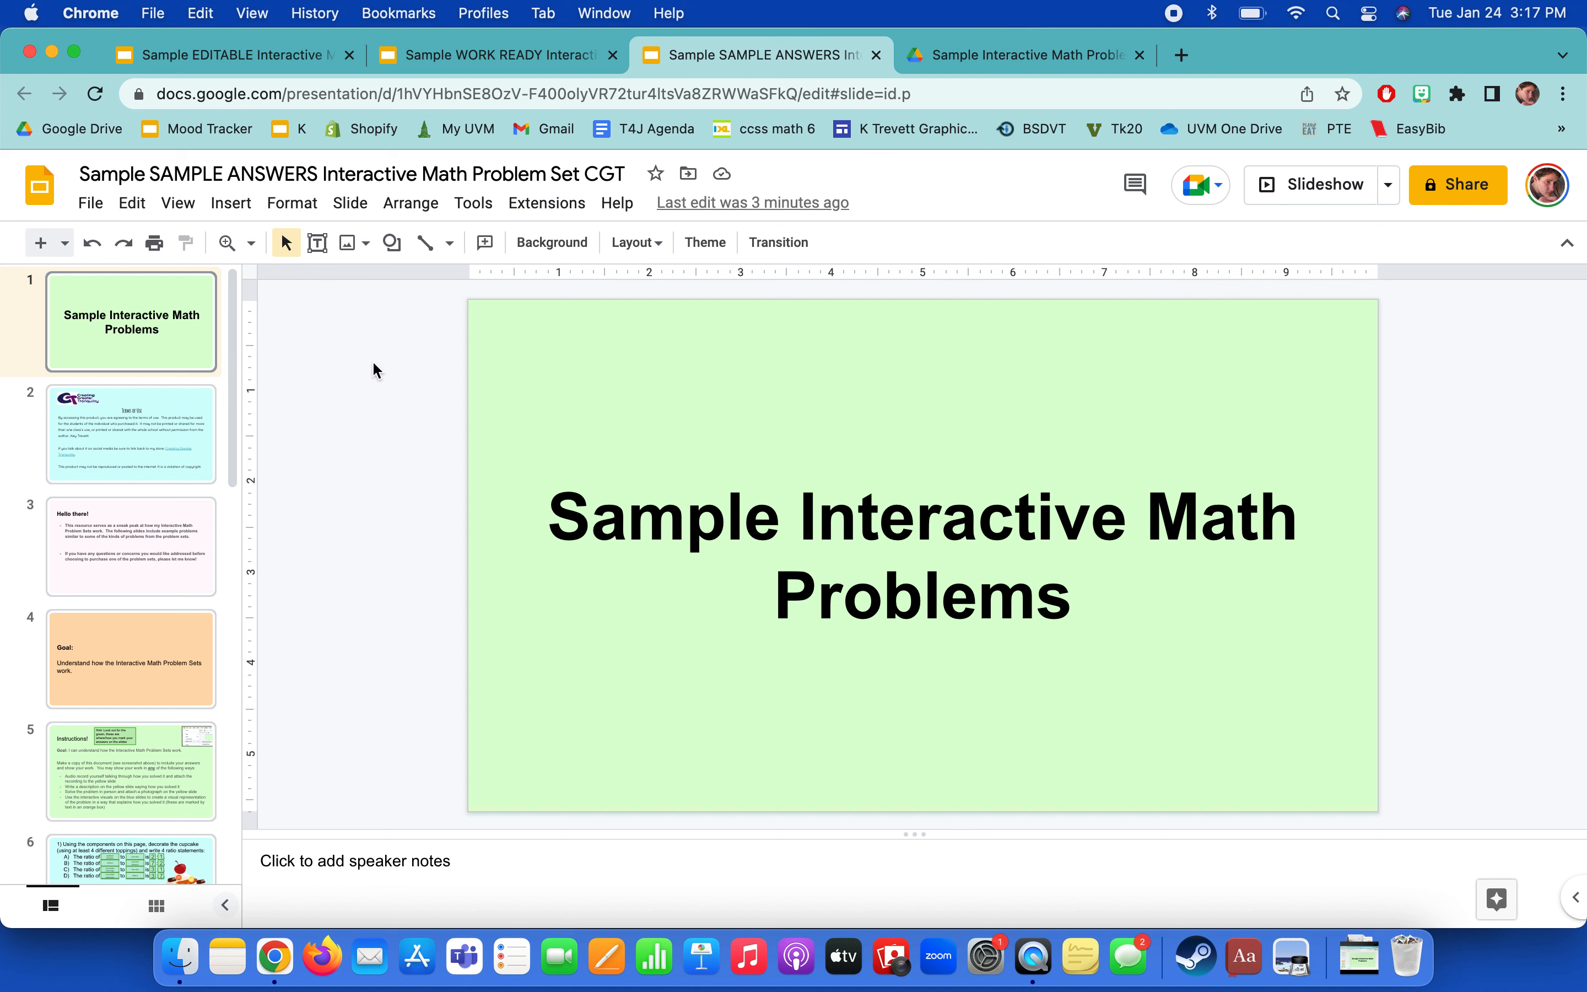
pyautogui.scroll(-3)
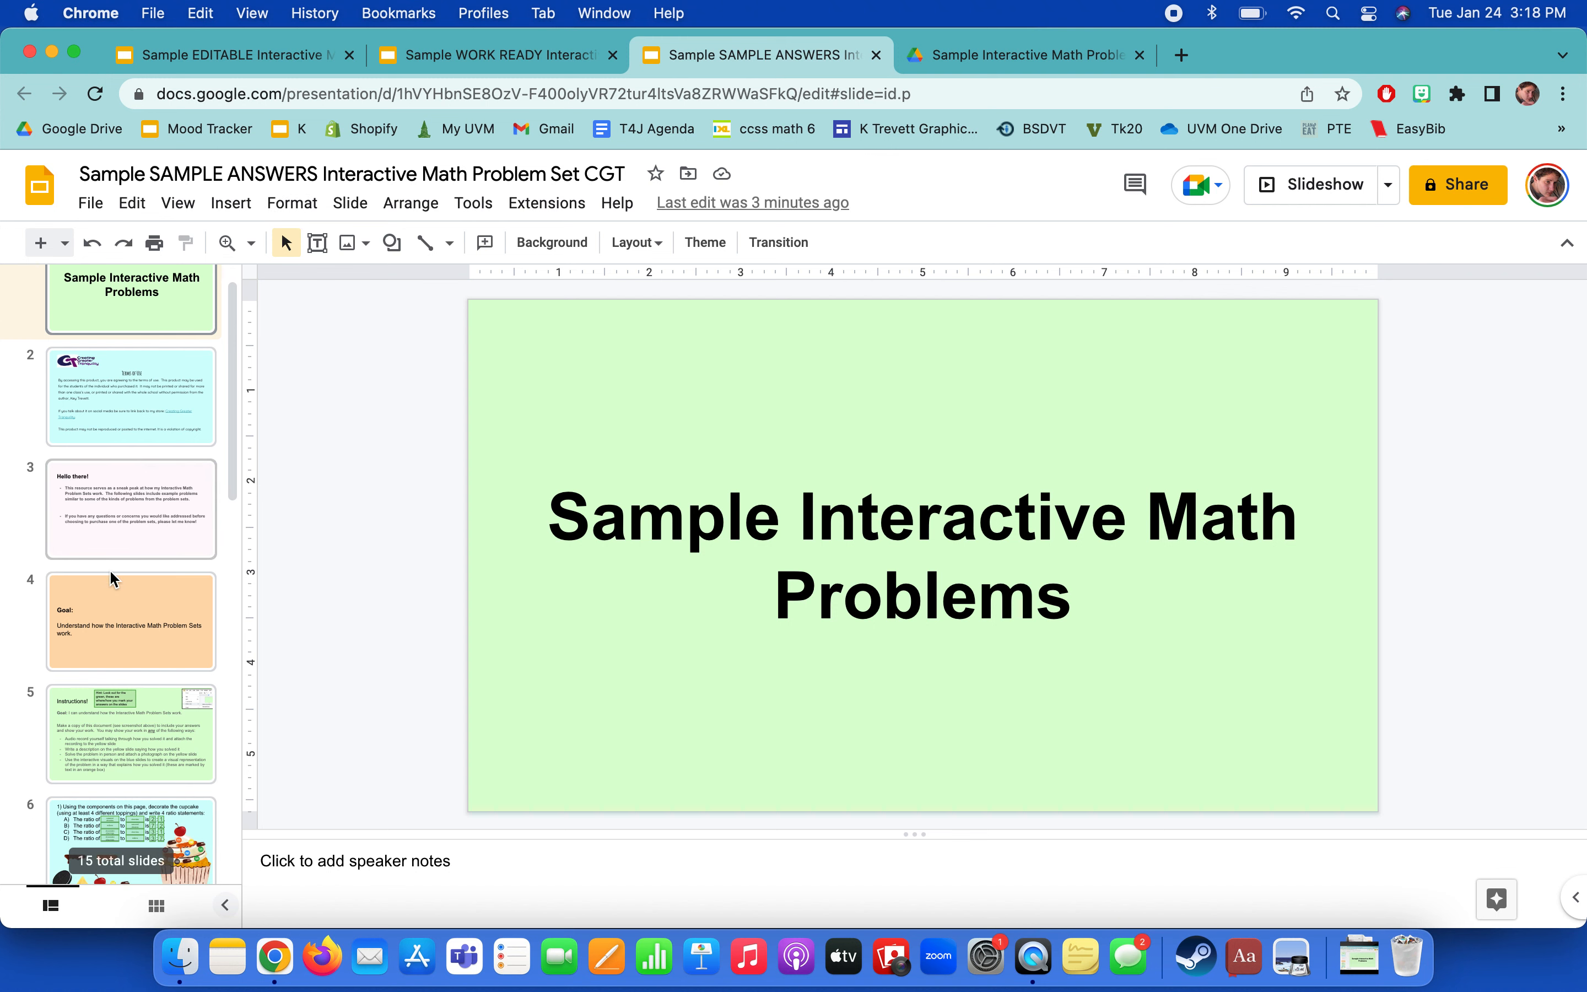
pyautogui.scroll(-3)
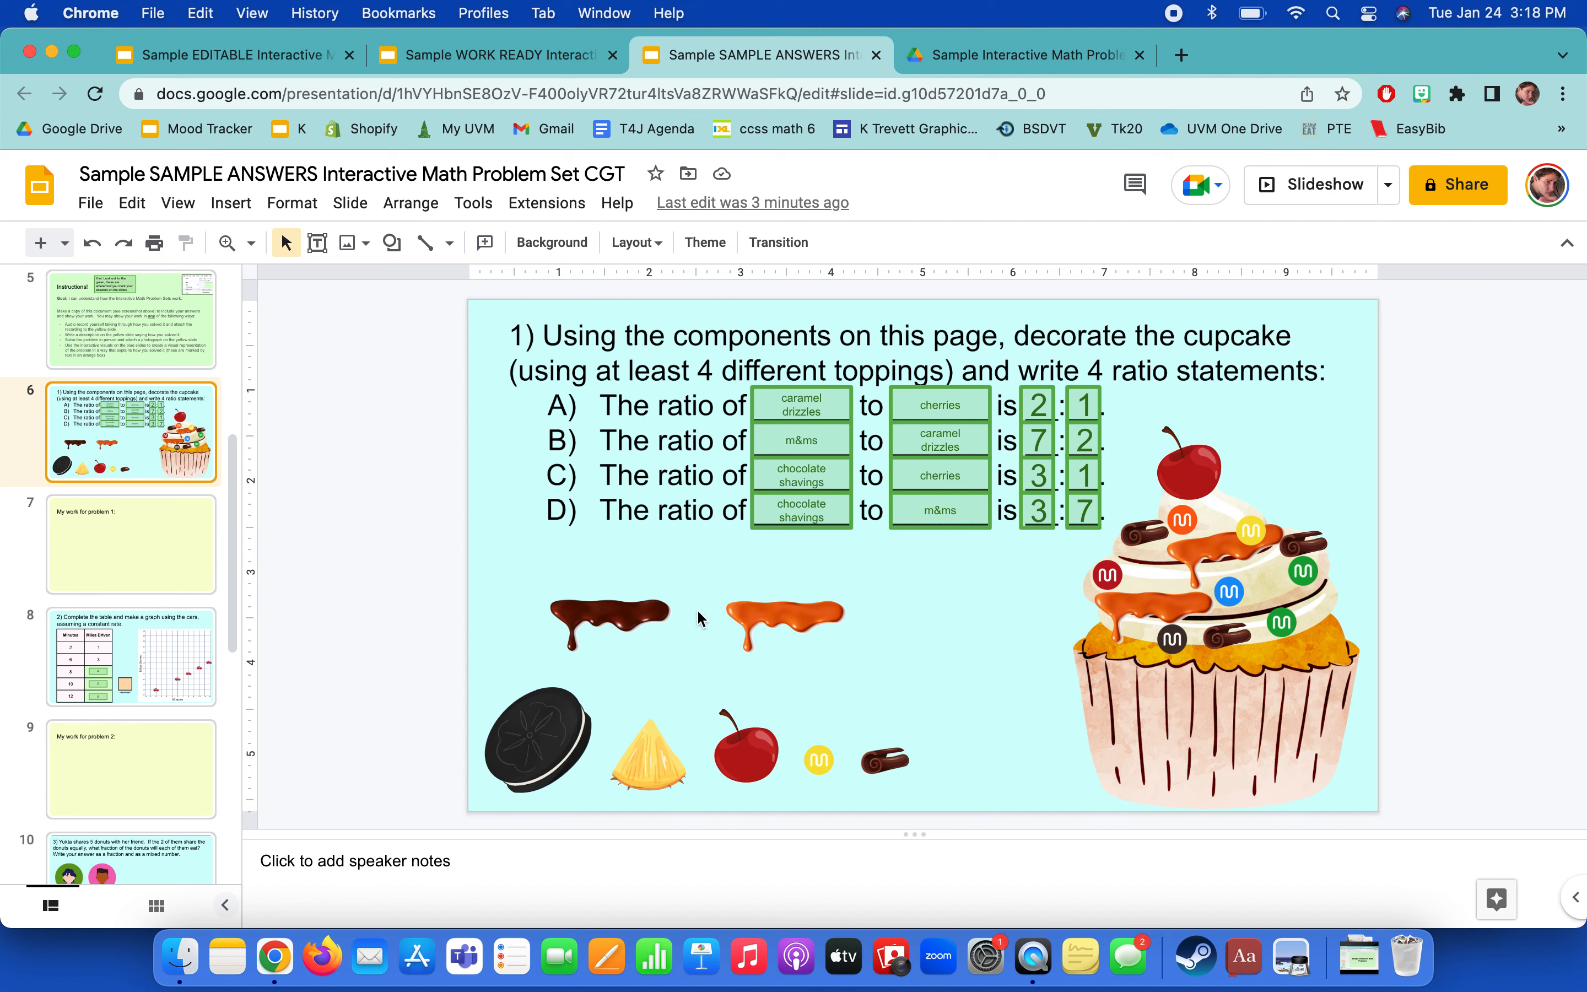
pyautogui.click(130, 656)
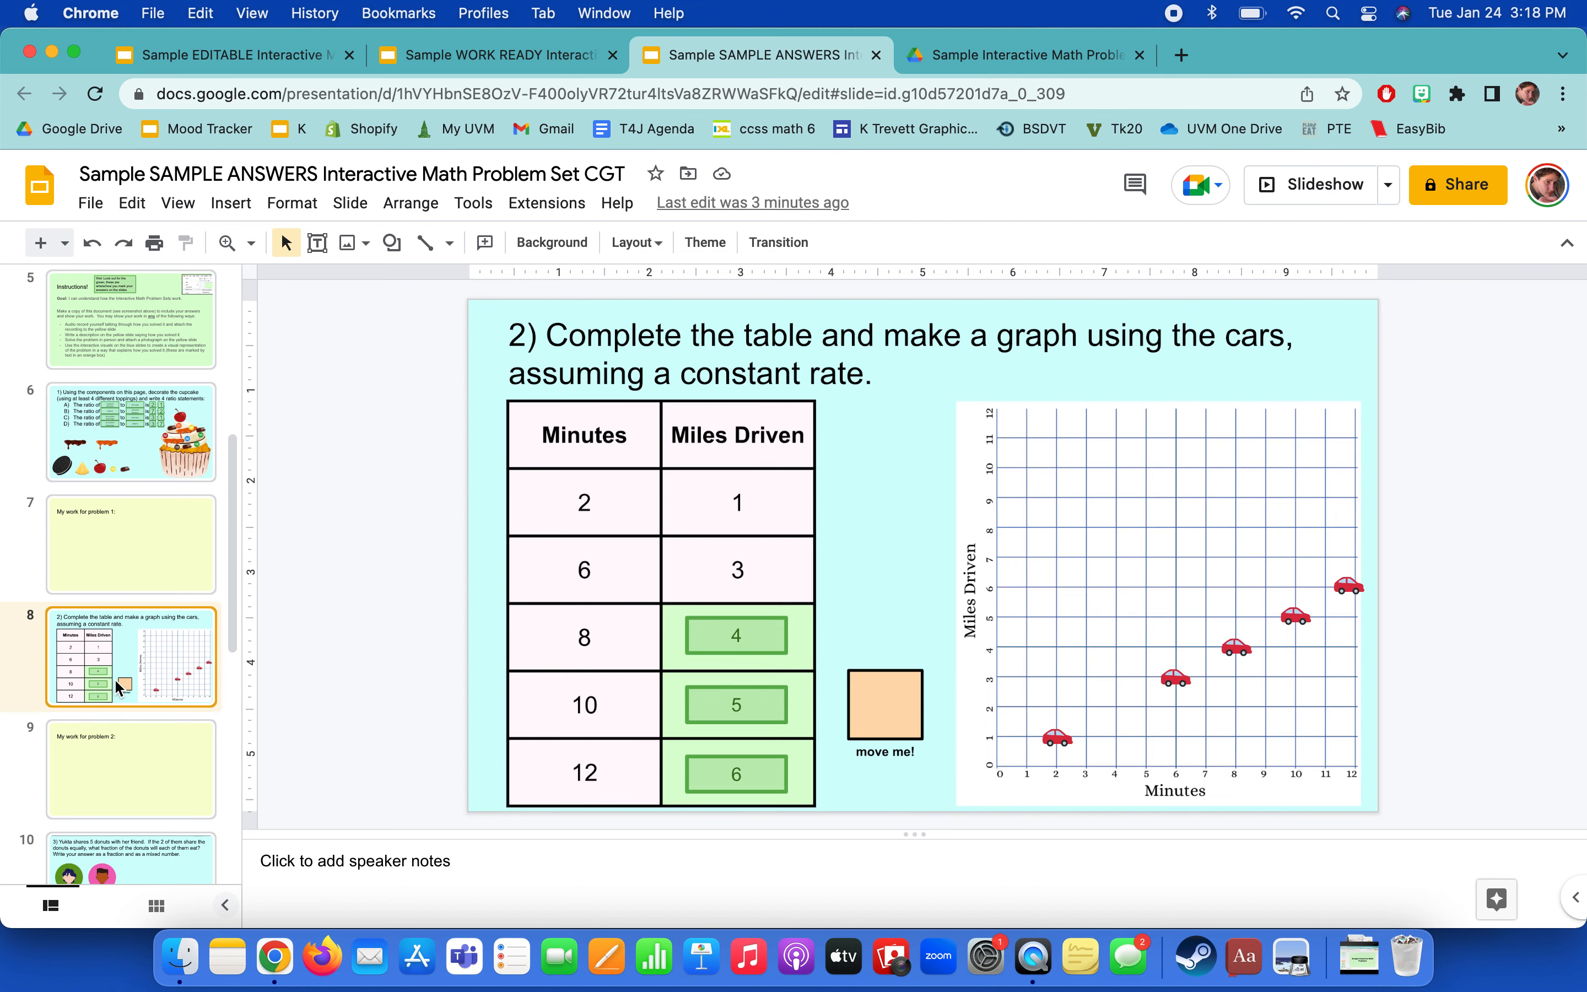
pyautogui.click(130, 651)
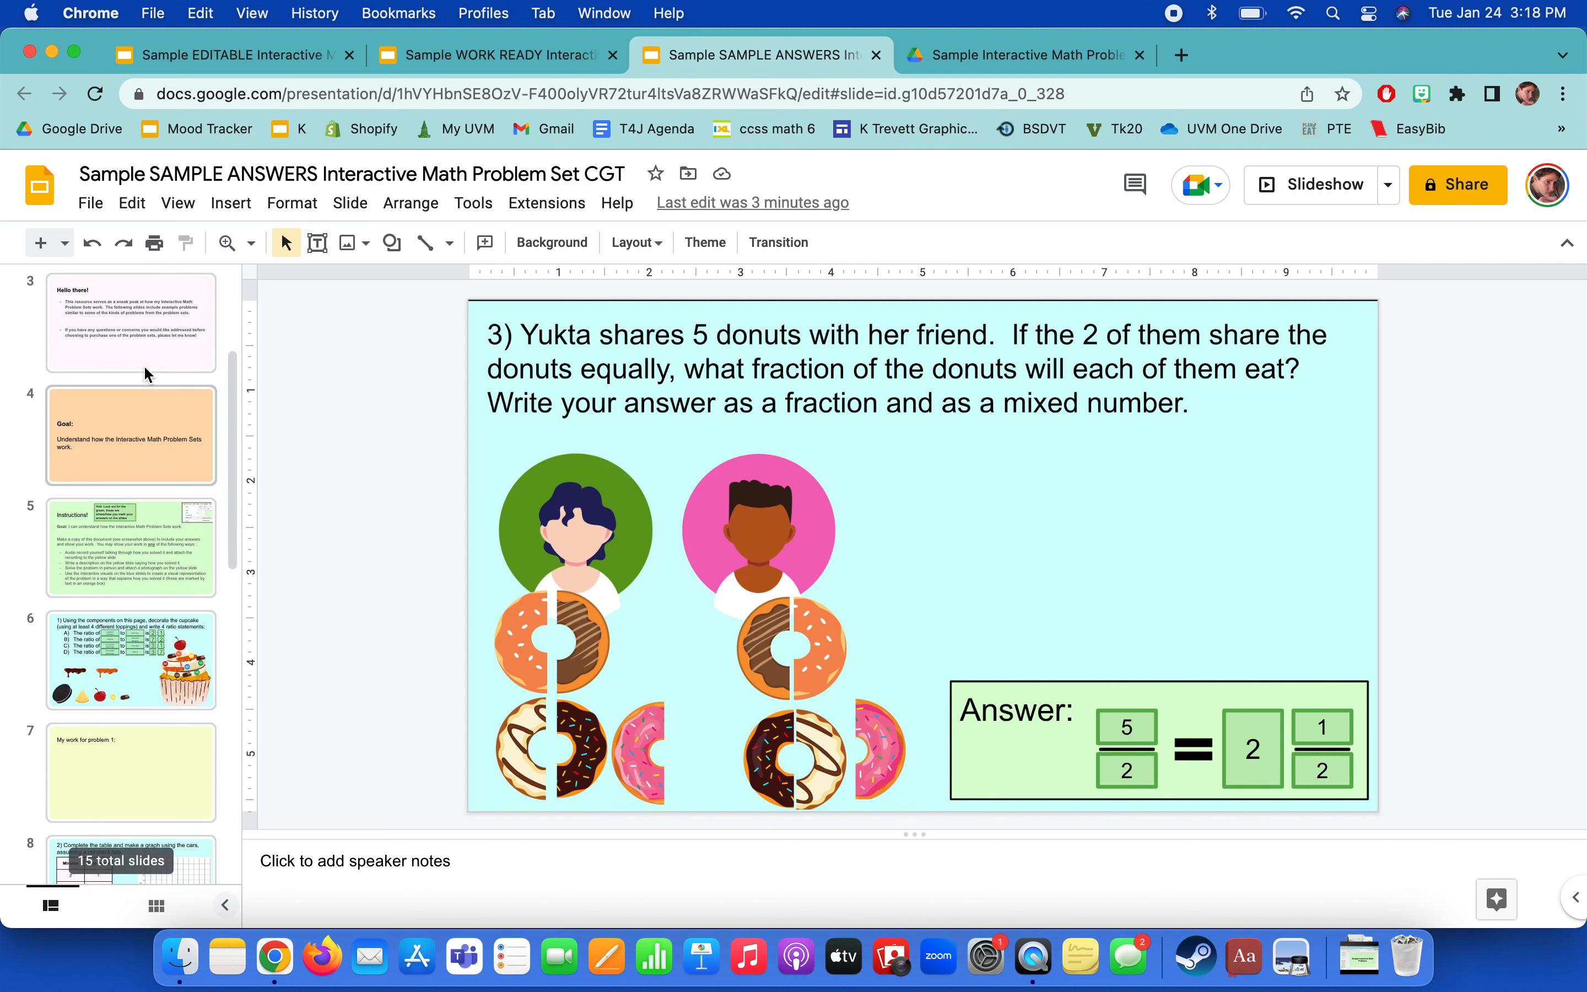
pyautogui.click(130, 660)
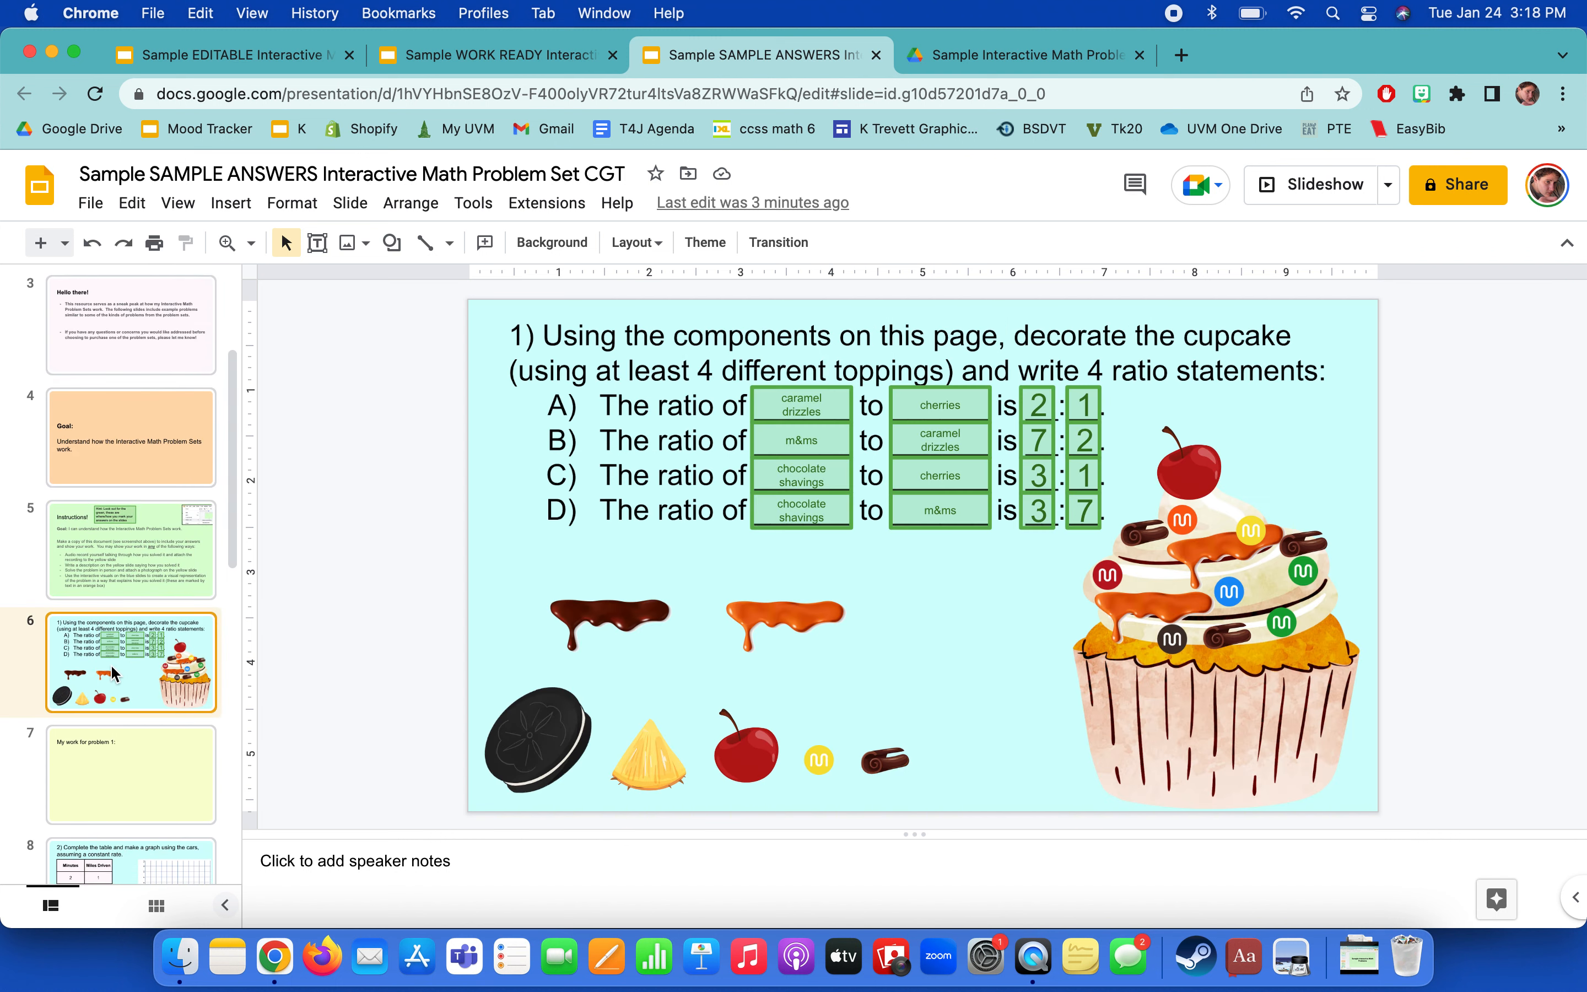
pyautogui.moveTo(948, 645)
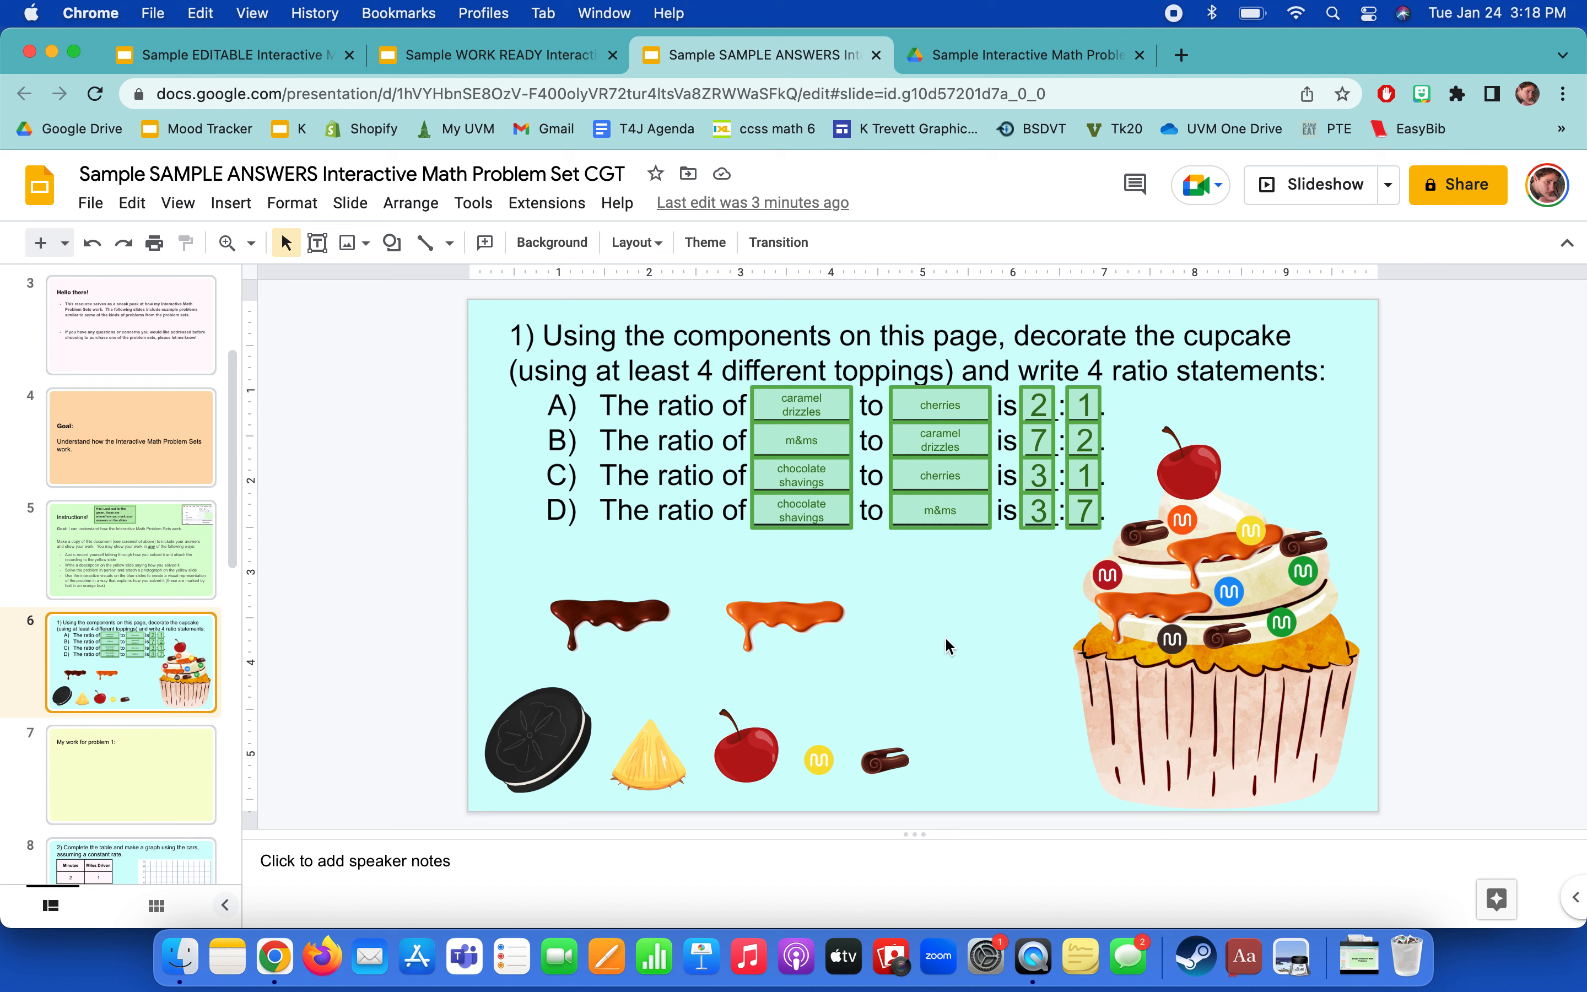
pyautogui.moveTo(934, 747)
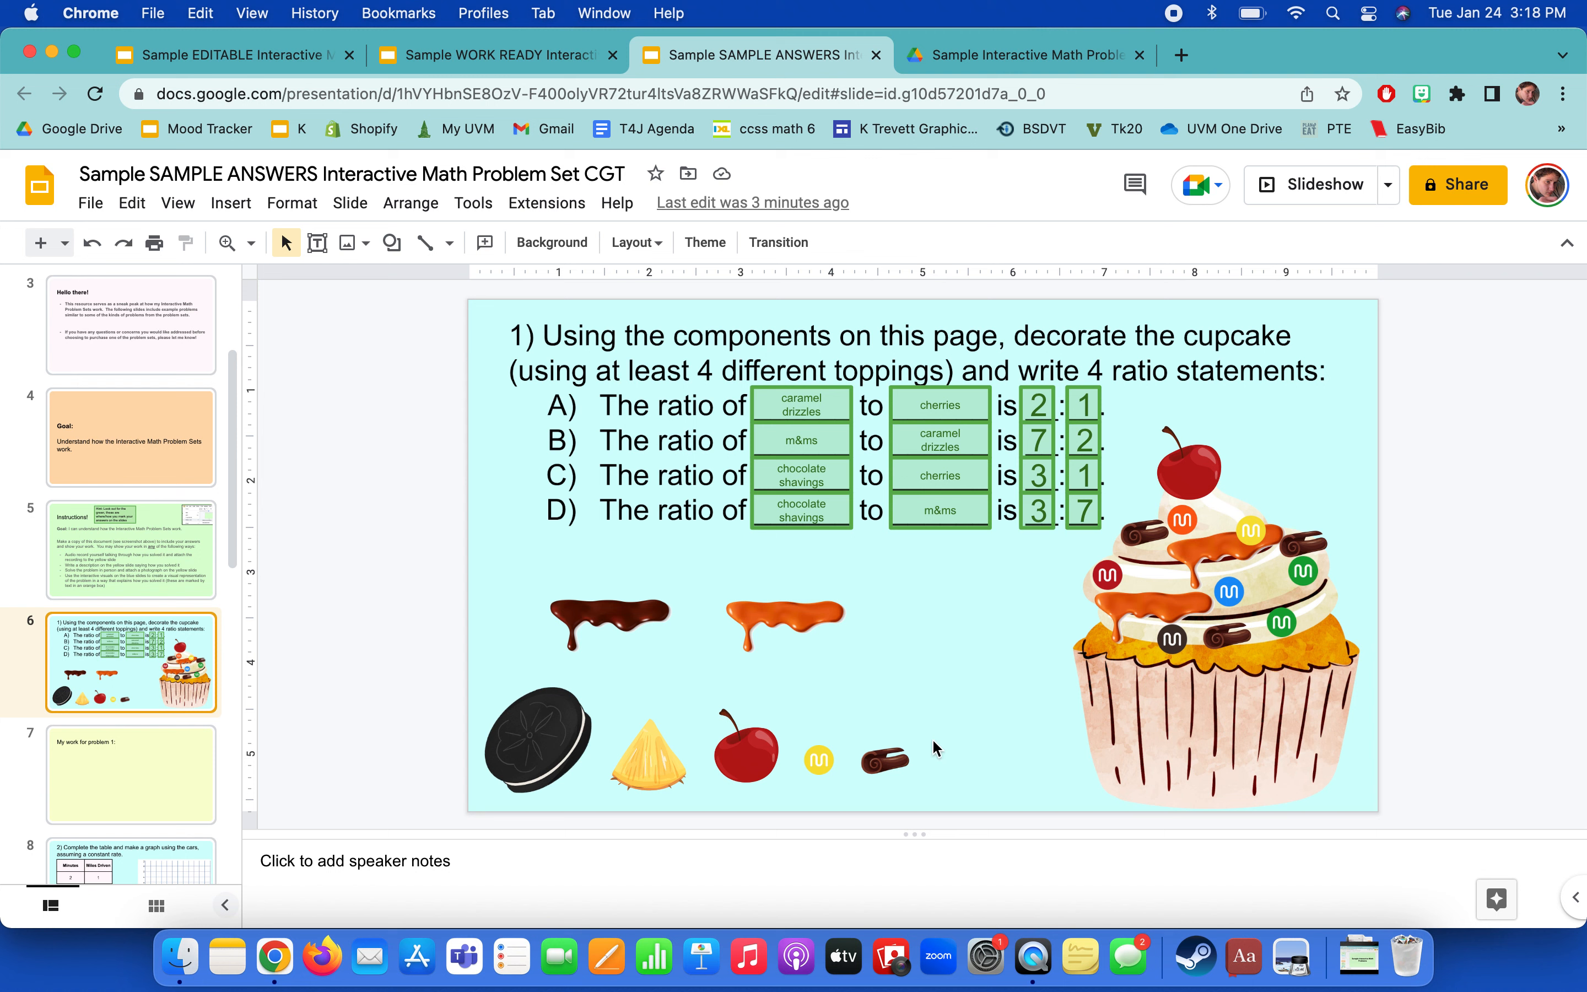
pyautogui.moveTo(377, 527)
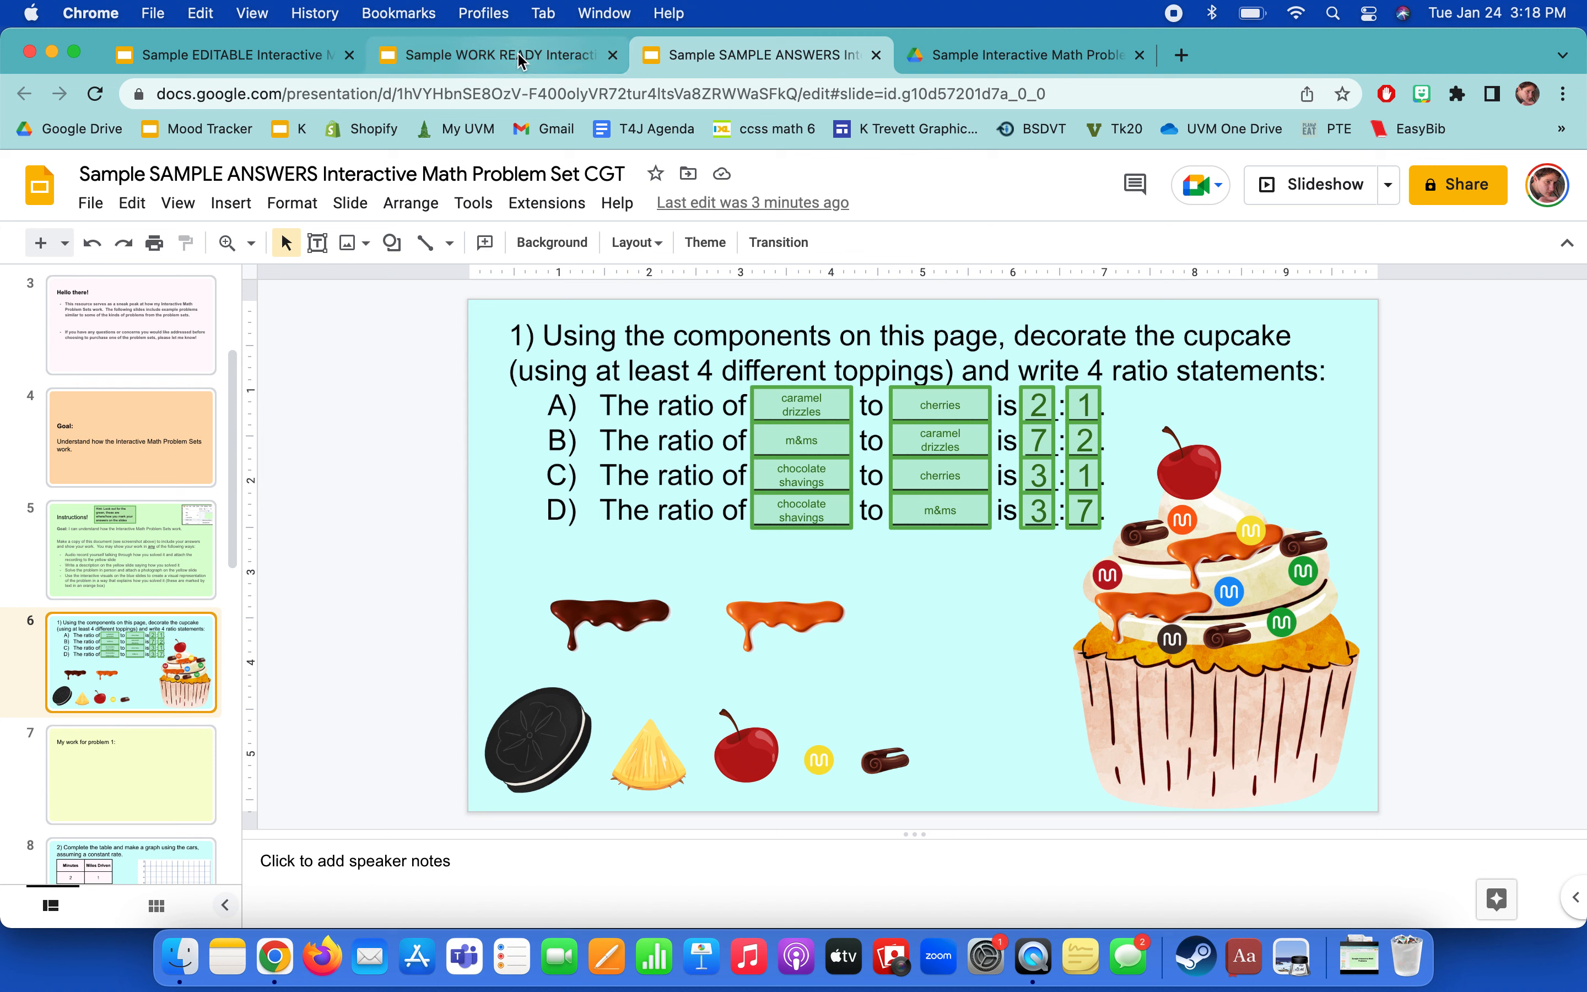
# Browse the EDITABLE deck's blank cupcake and donut problems, then return to its title slide.
pyautogui.click(232, 55)
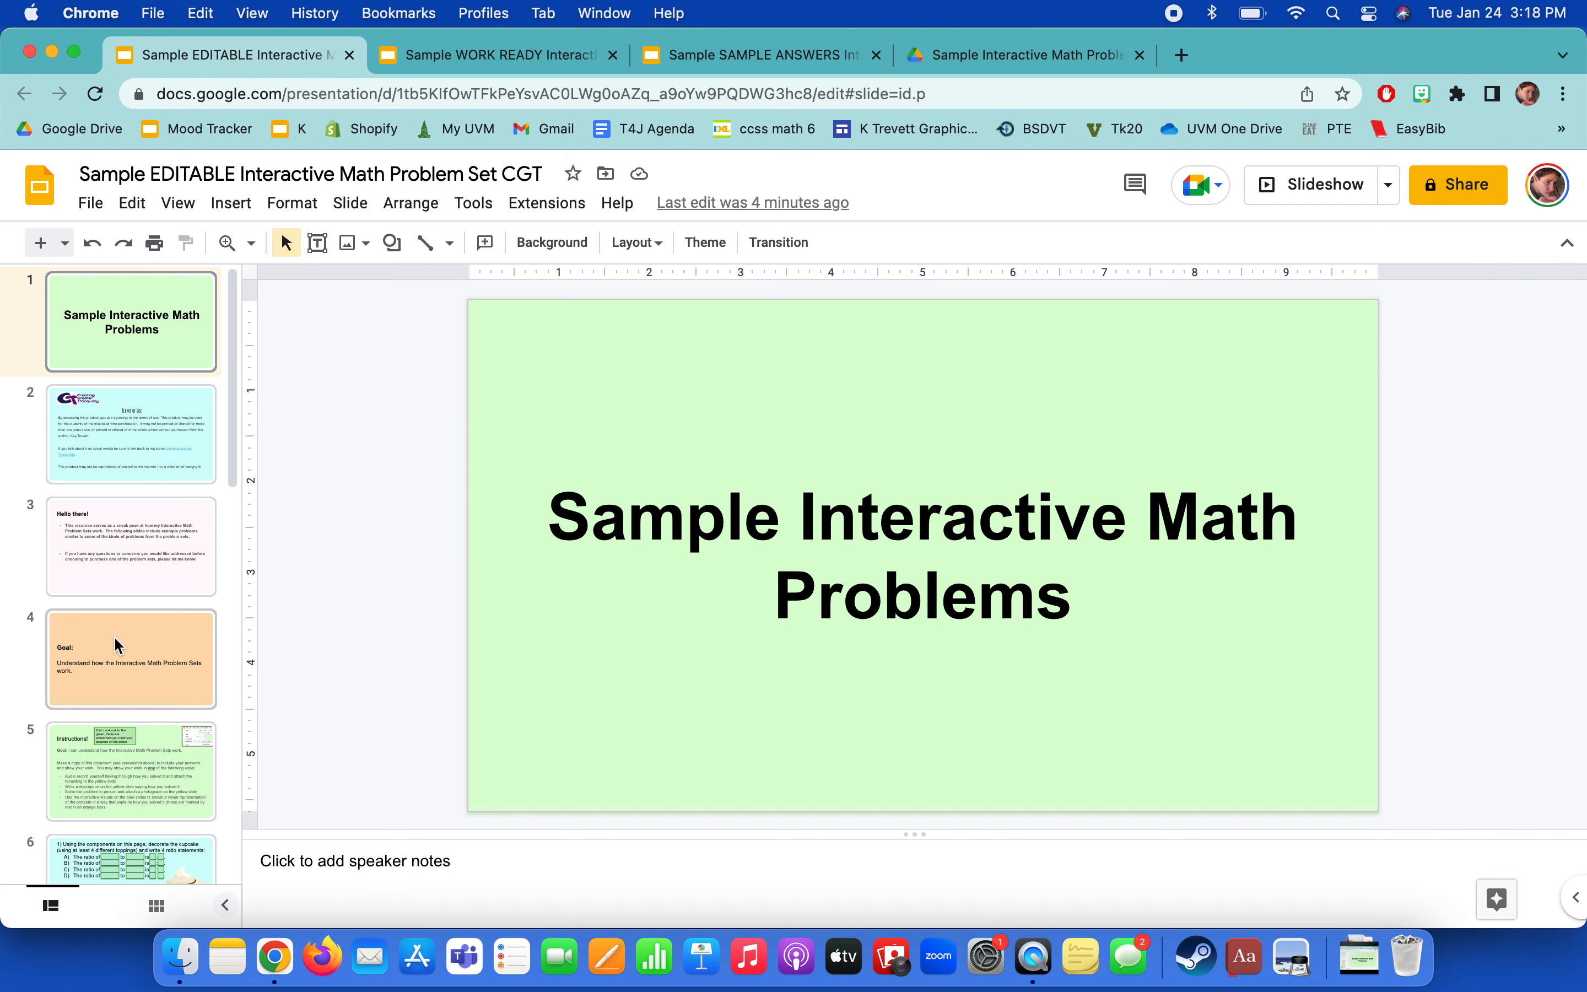
pyautogui.scroll(-3)
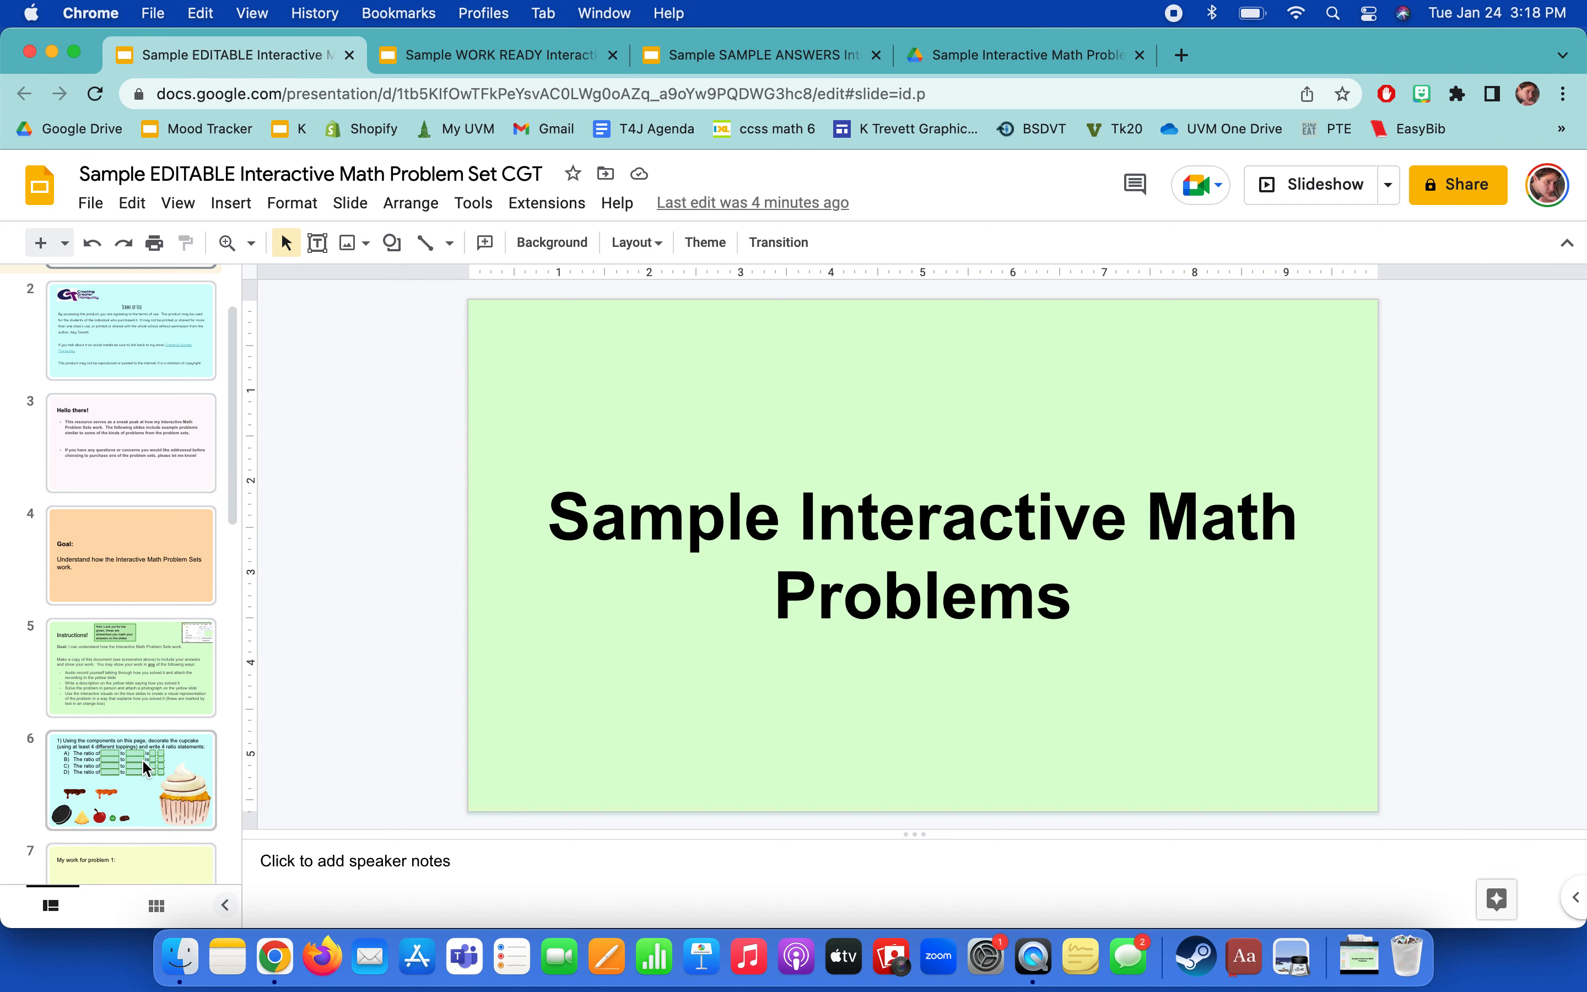
pyautogui.click(130, 779)
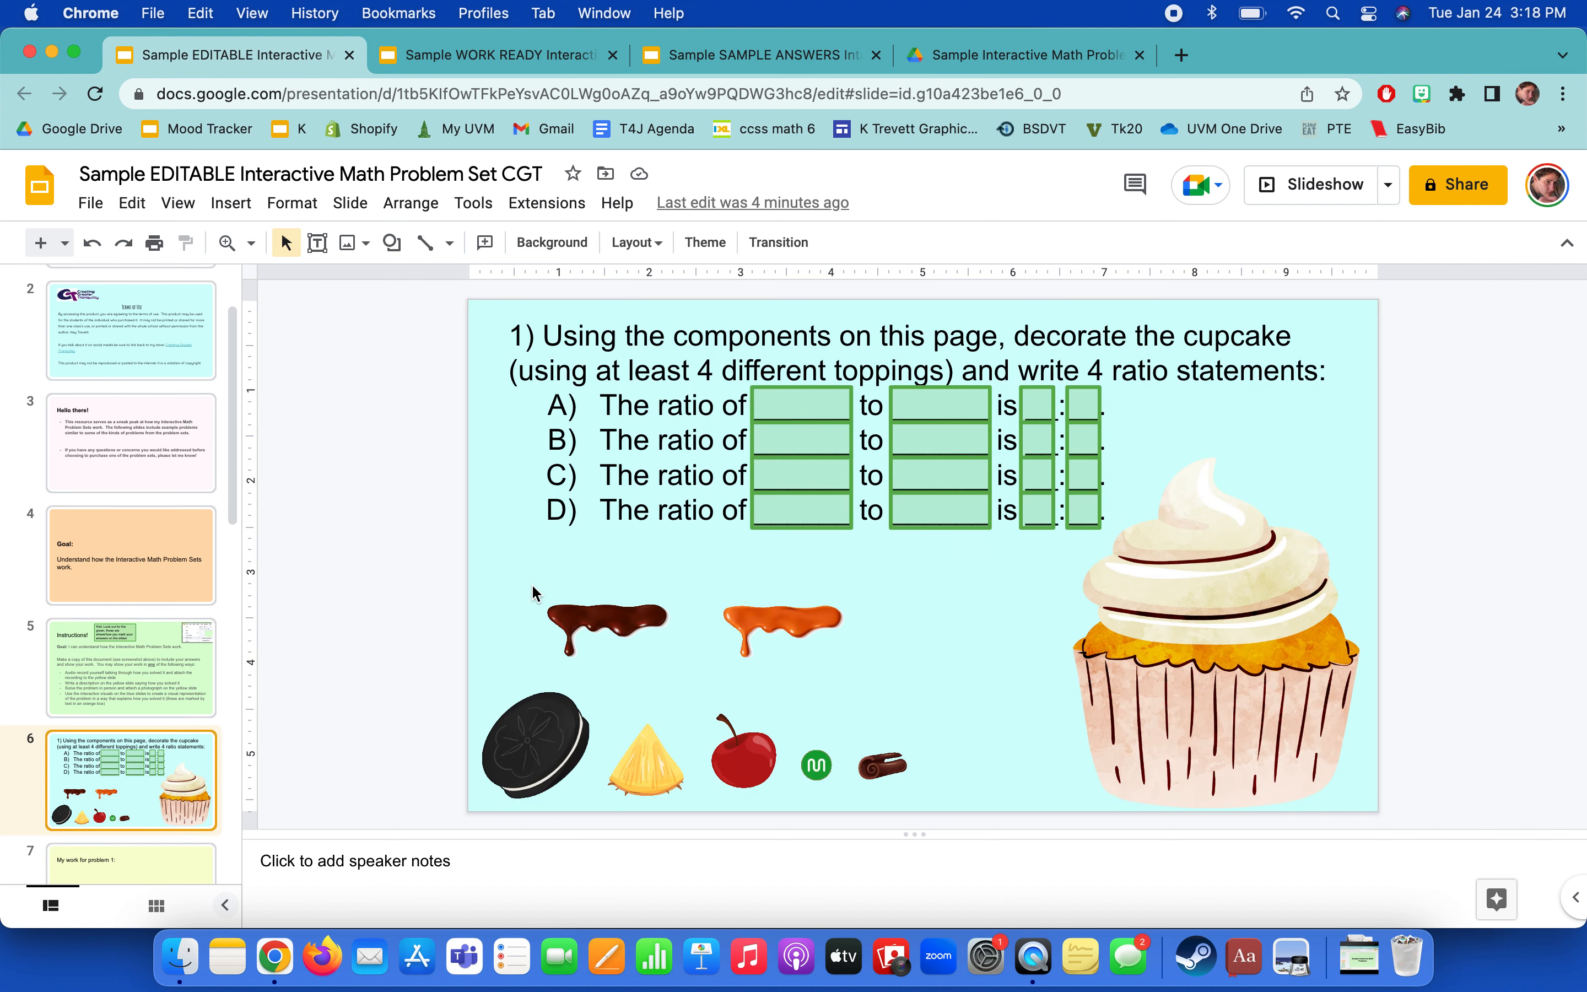
pyautogui.moveTo(776, 334)
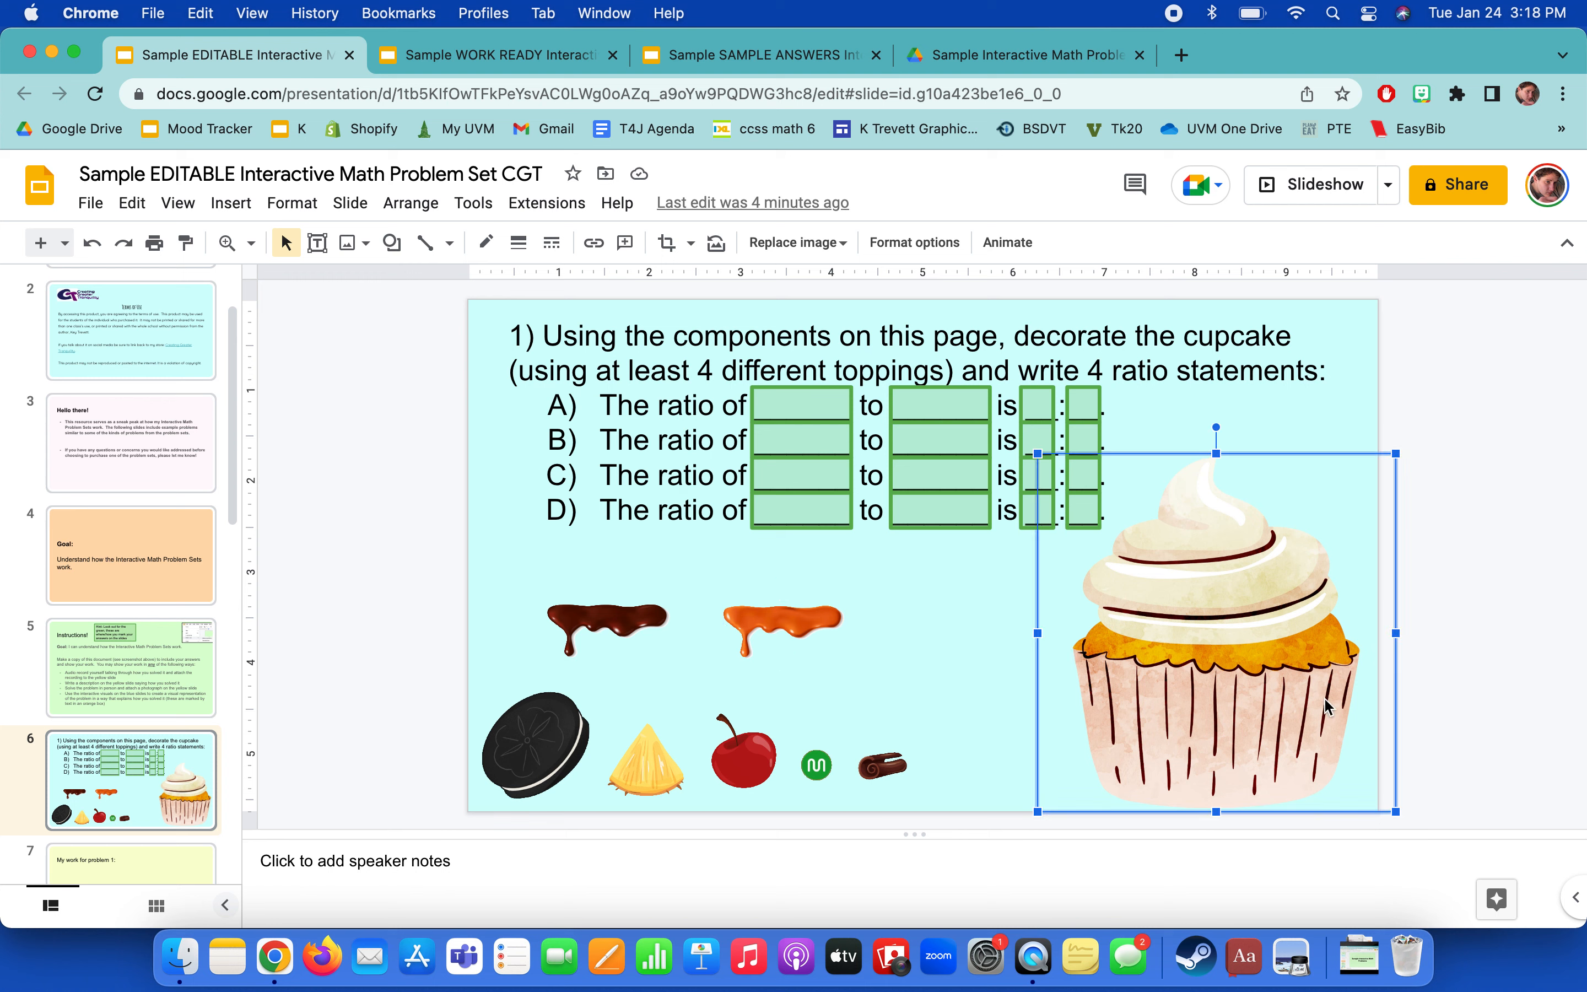
pyautogui.moveTo(1150, 539)
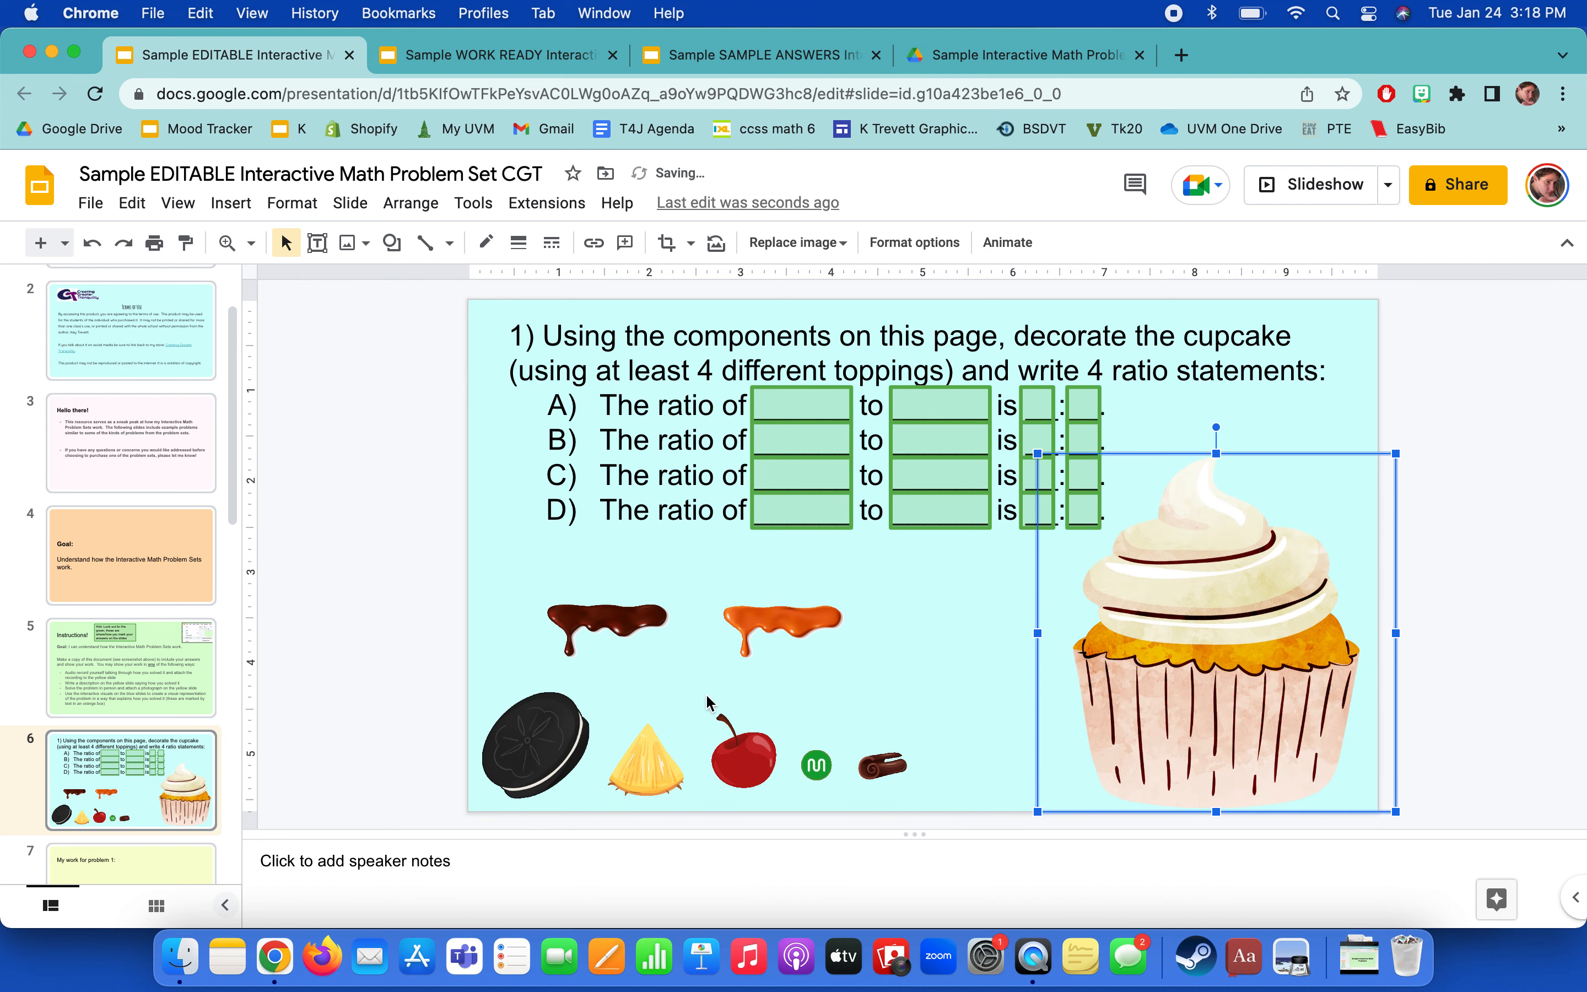
pyautogui.scroll(-3)
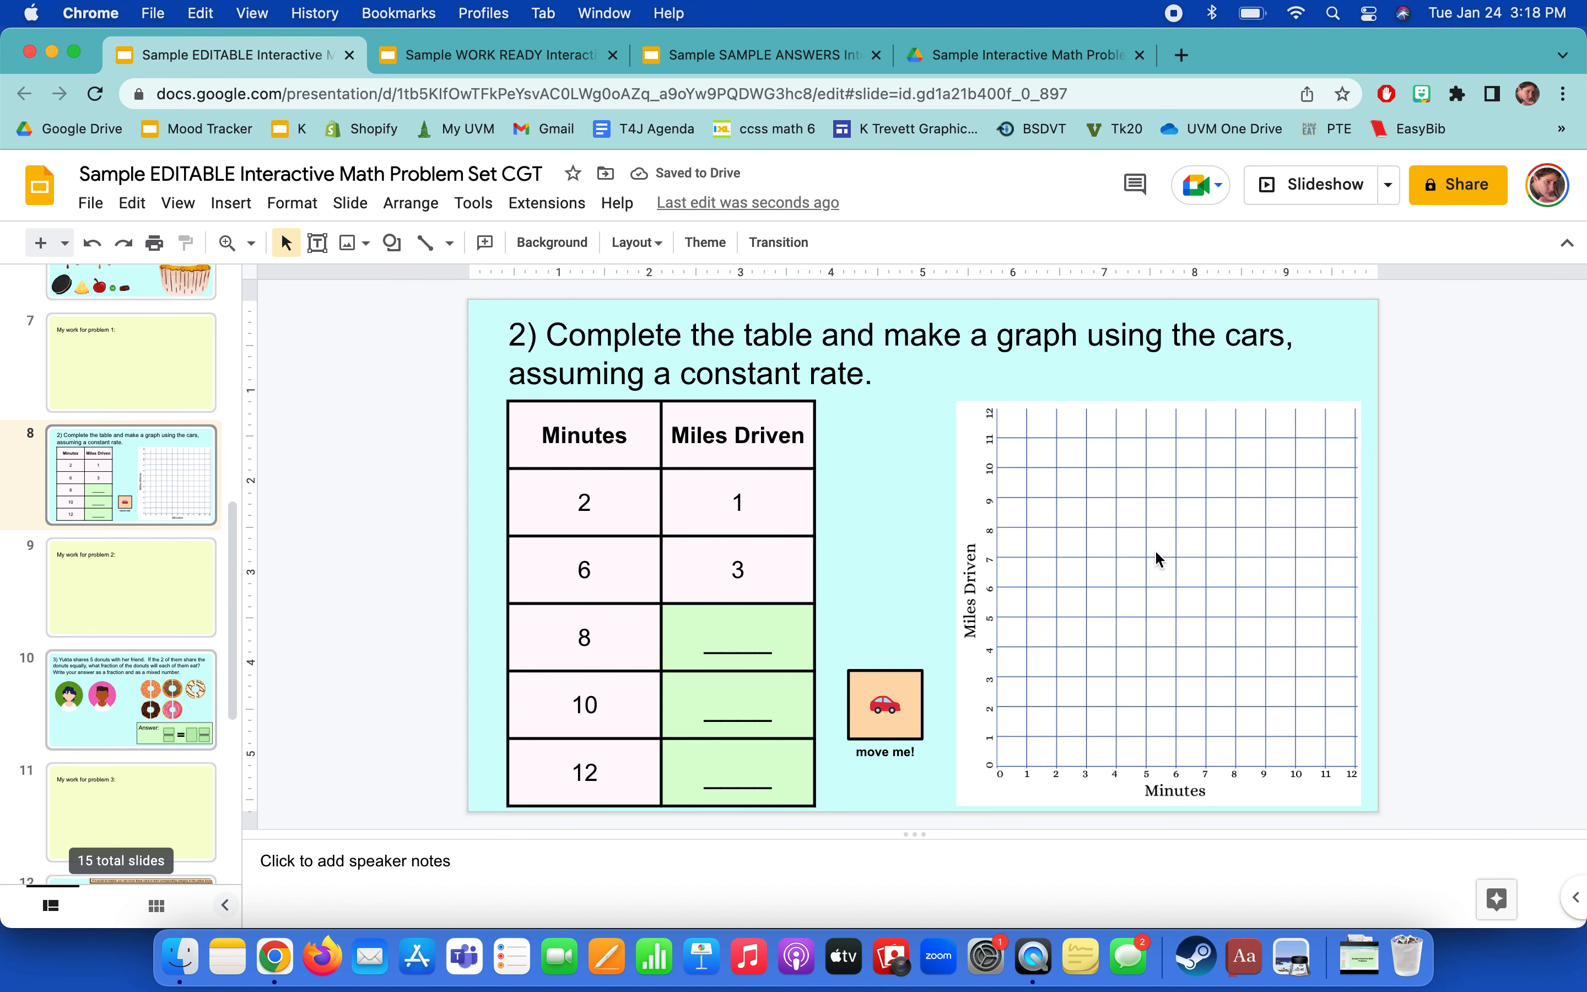
pyautogui.click(130, 701)
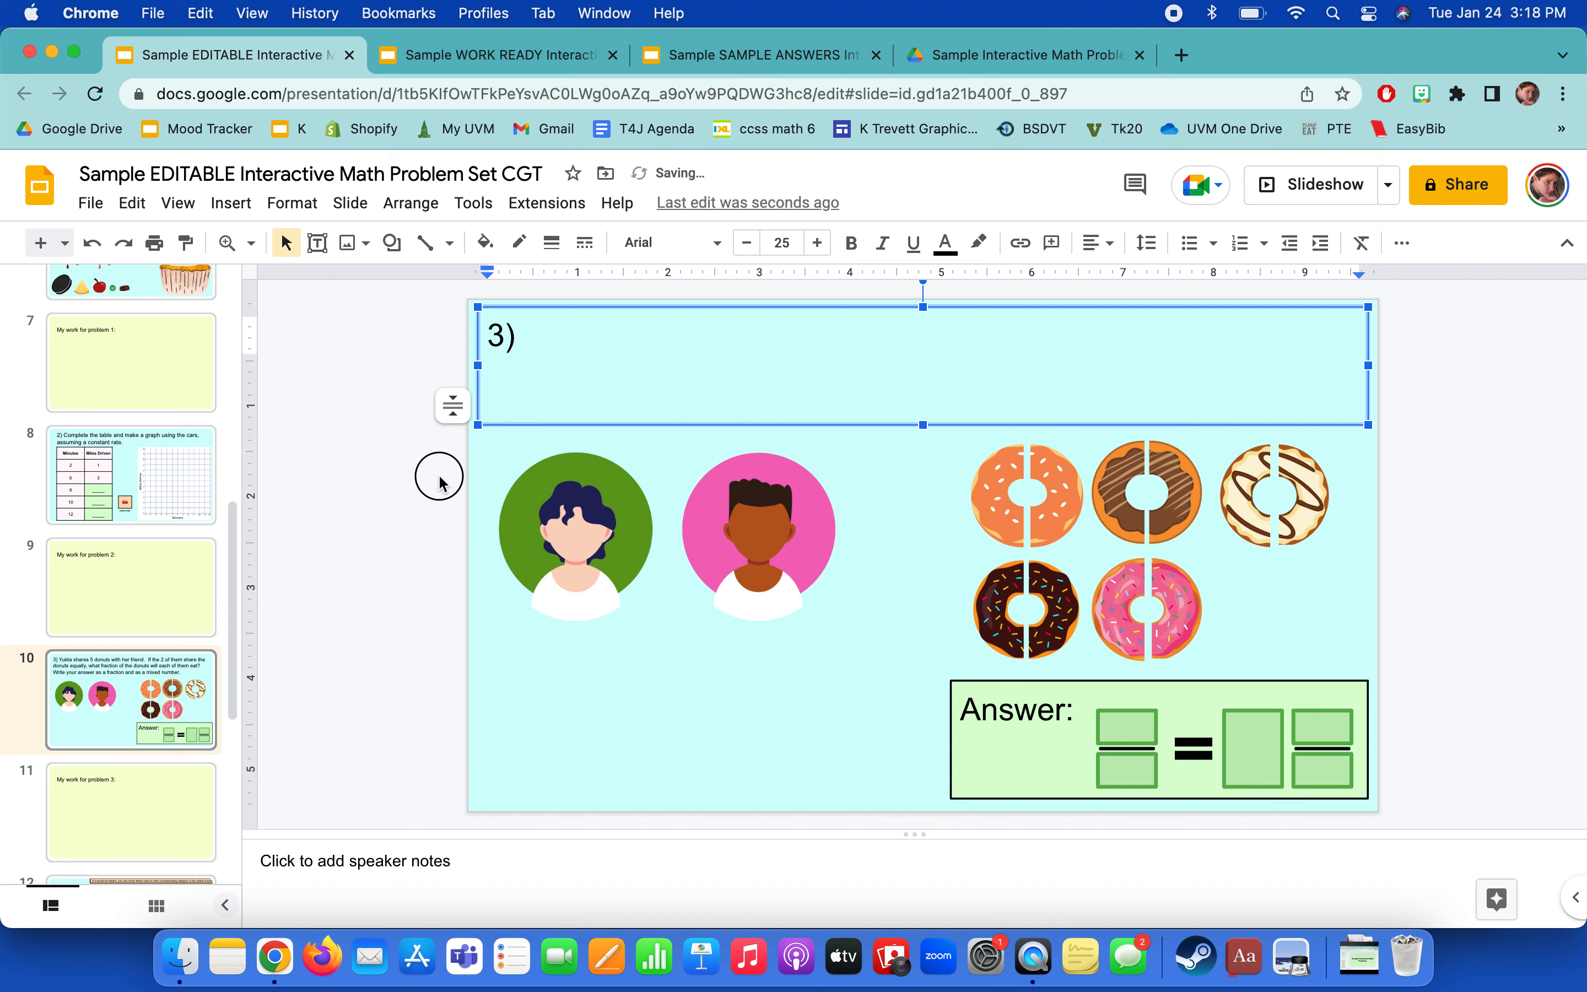
pyautogui.click(439, 483)
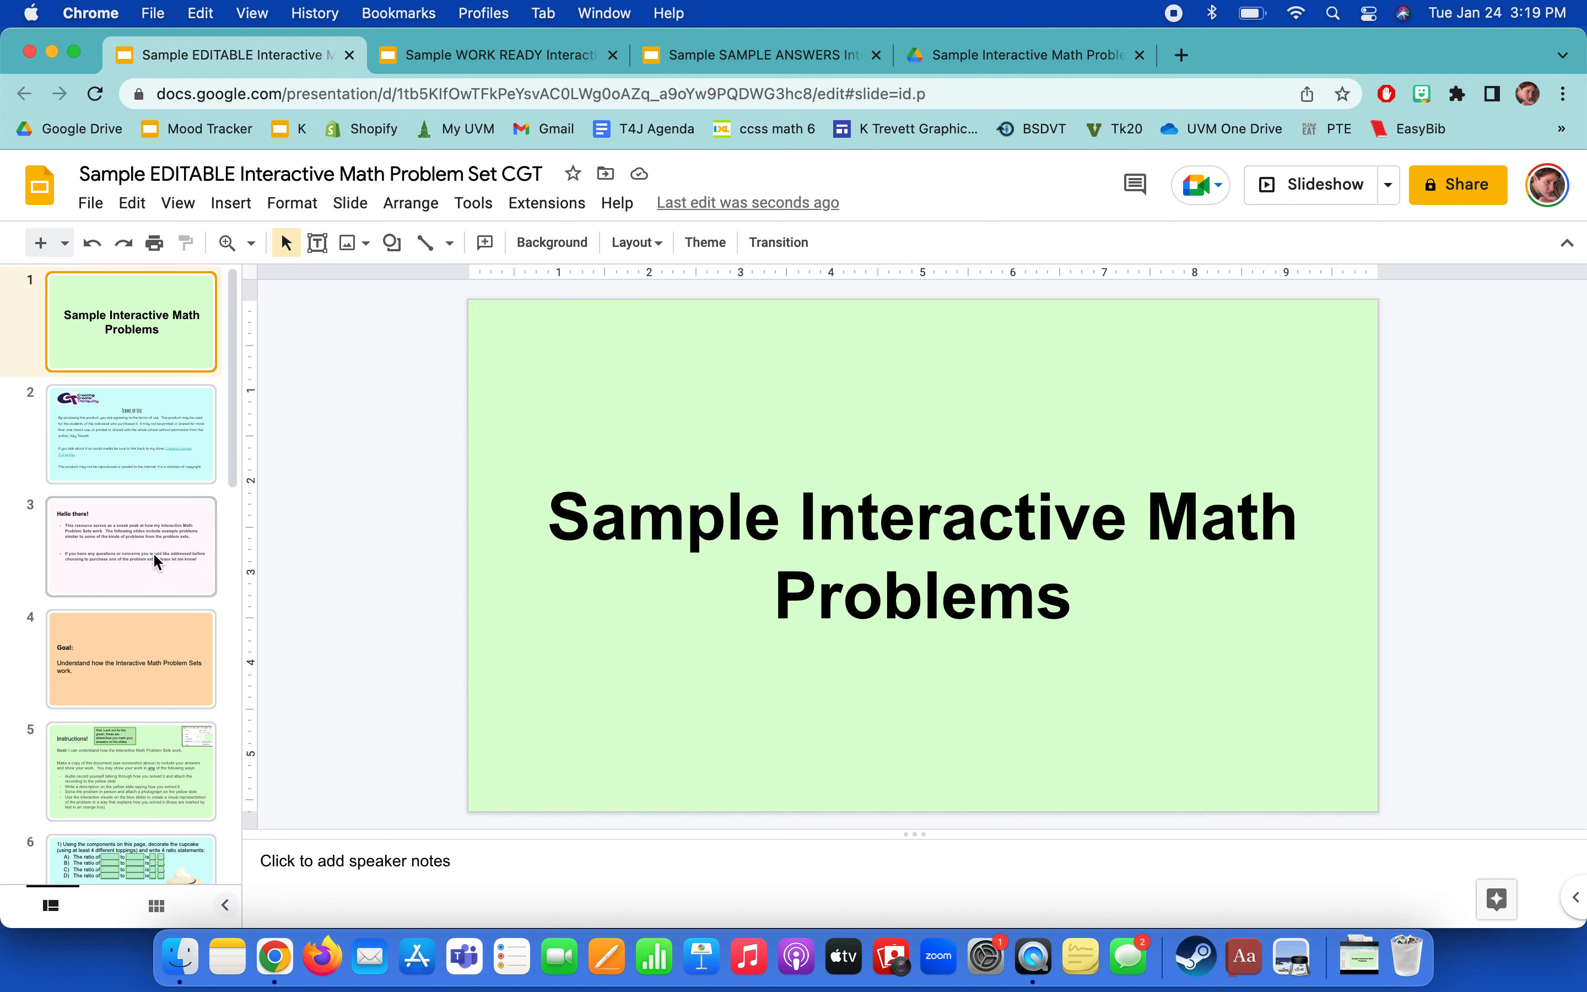
# Switch over to the WORK READY deck's instructions slide.
pyautogui.scroll(-3)
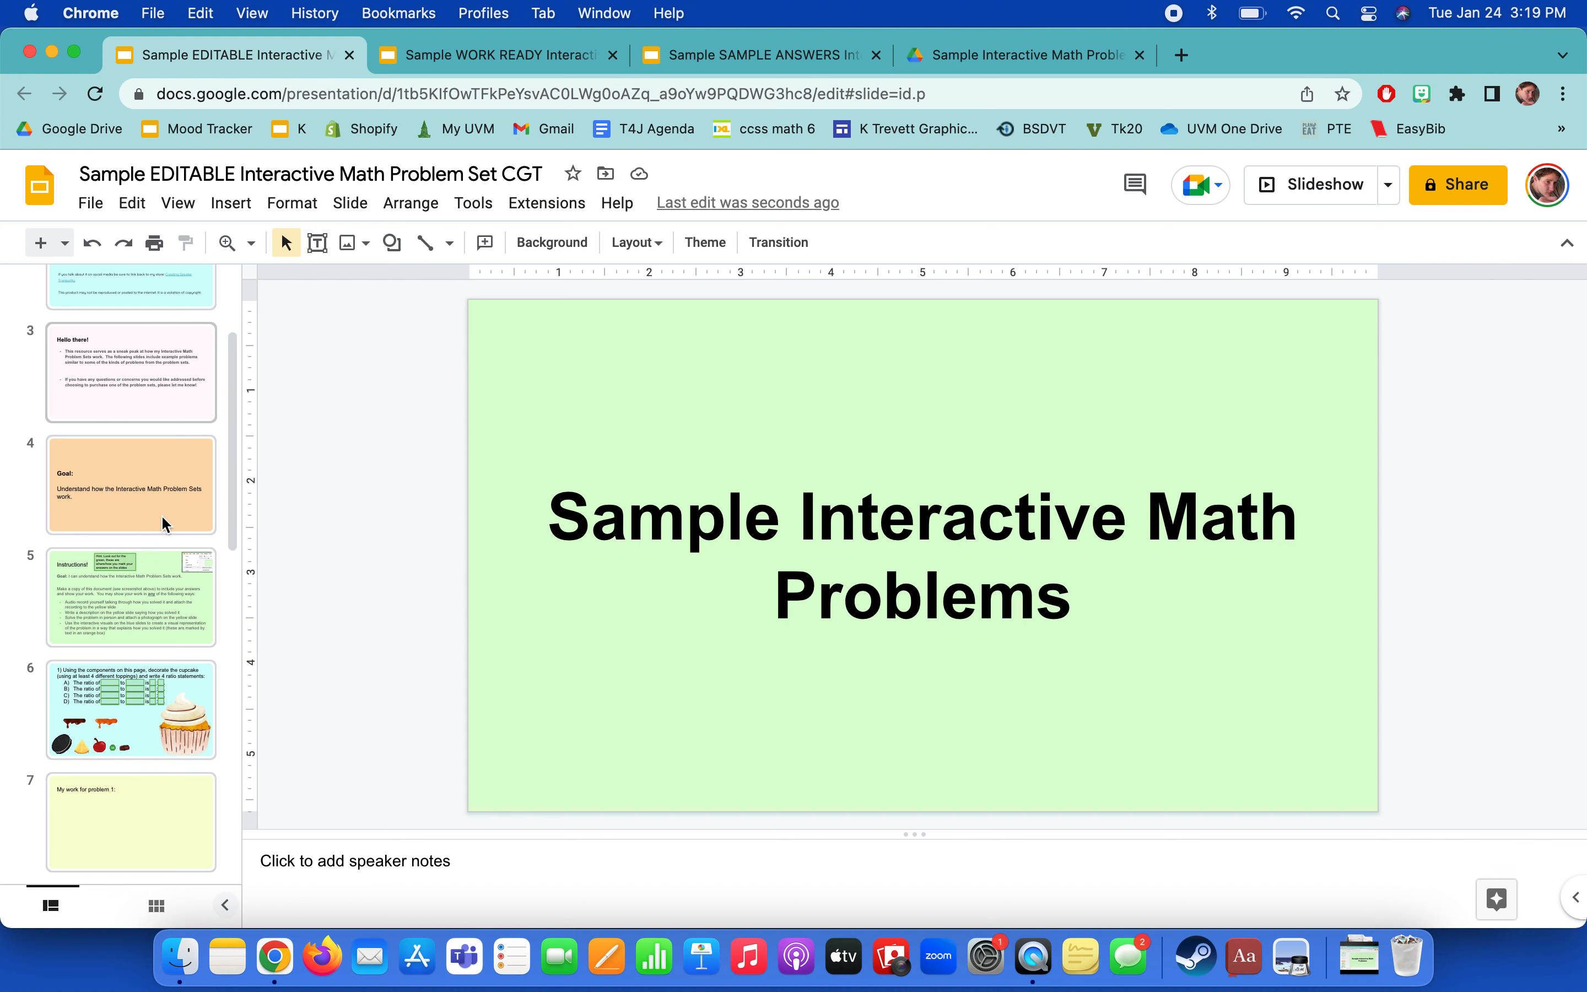
pyautogui.click(495, 55)
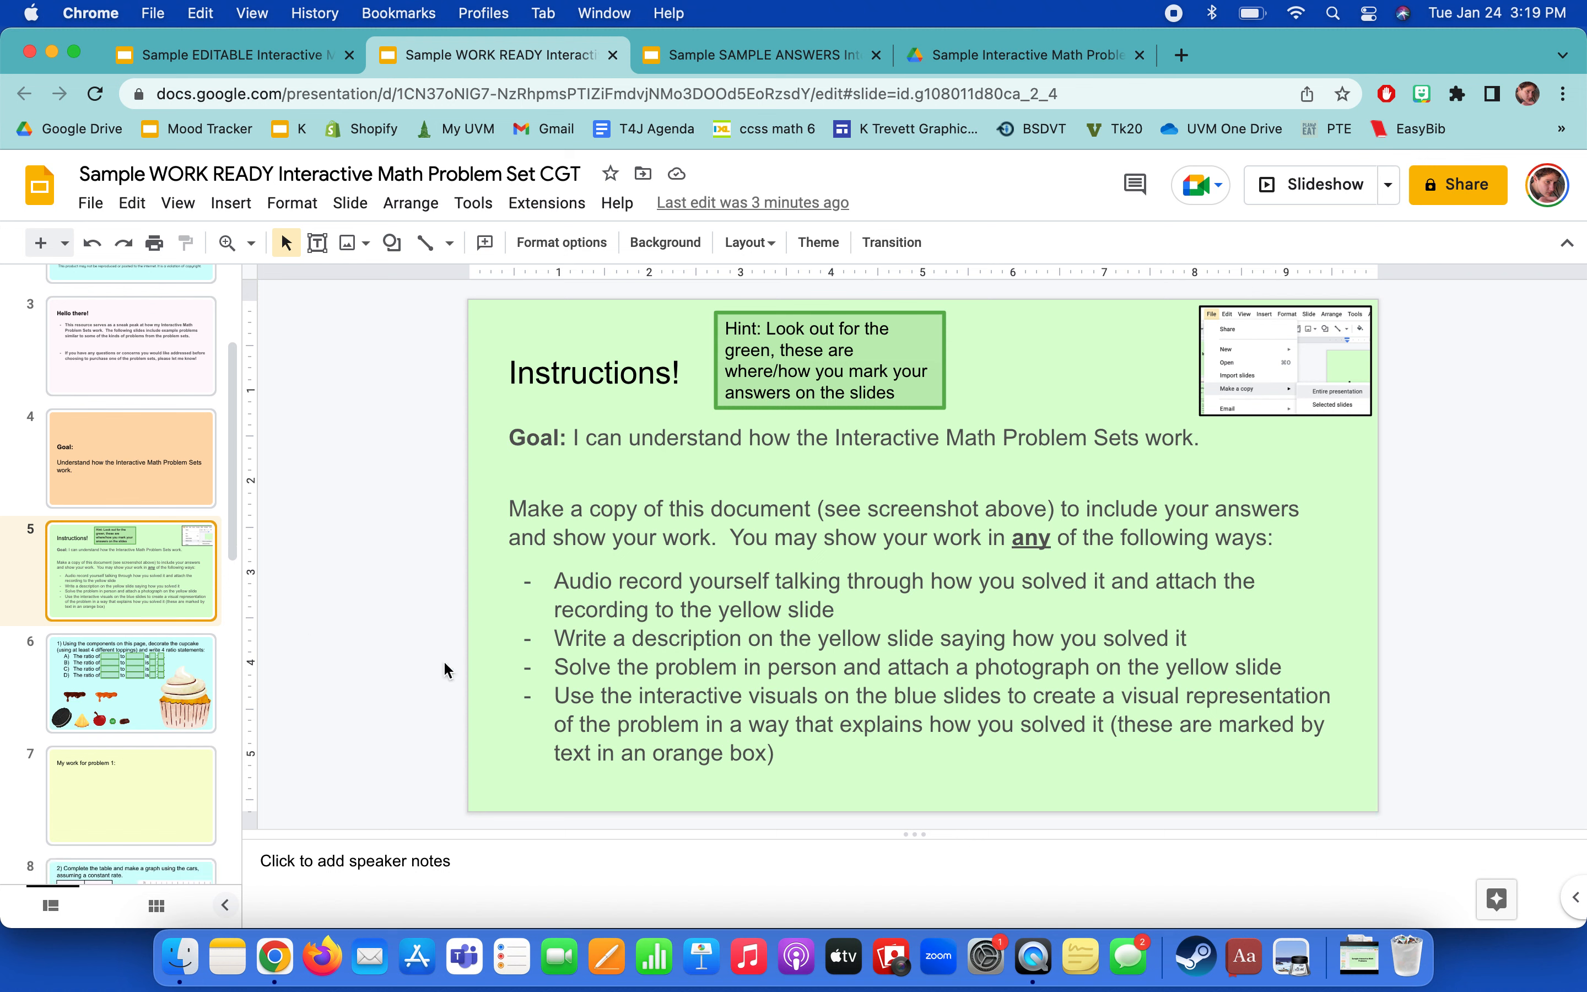
pyautogui.moveTo(144, 624)
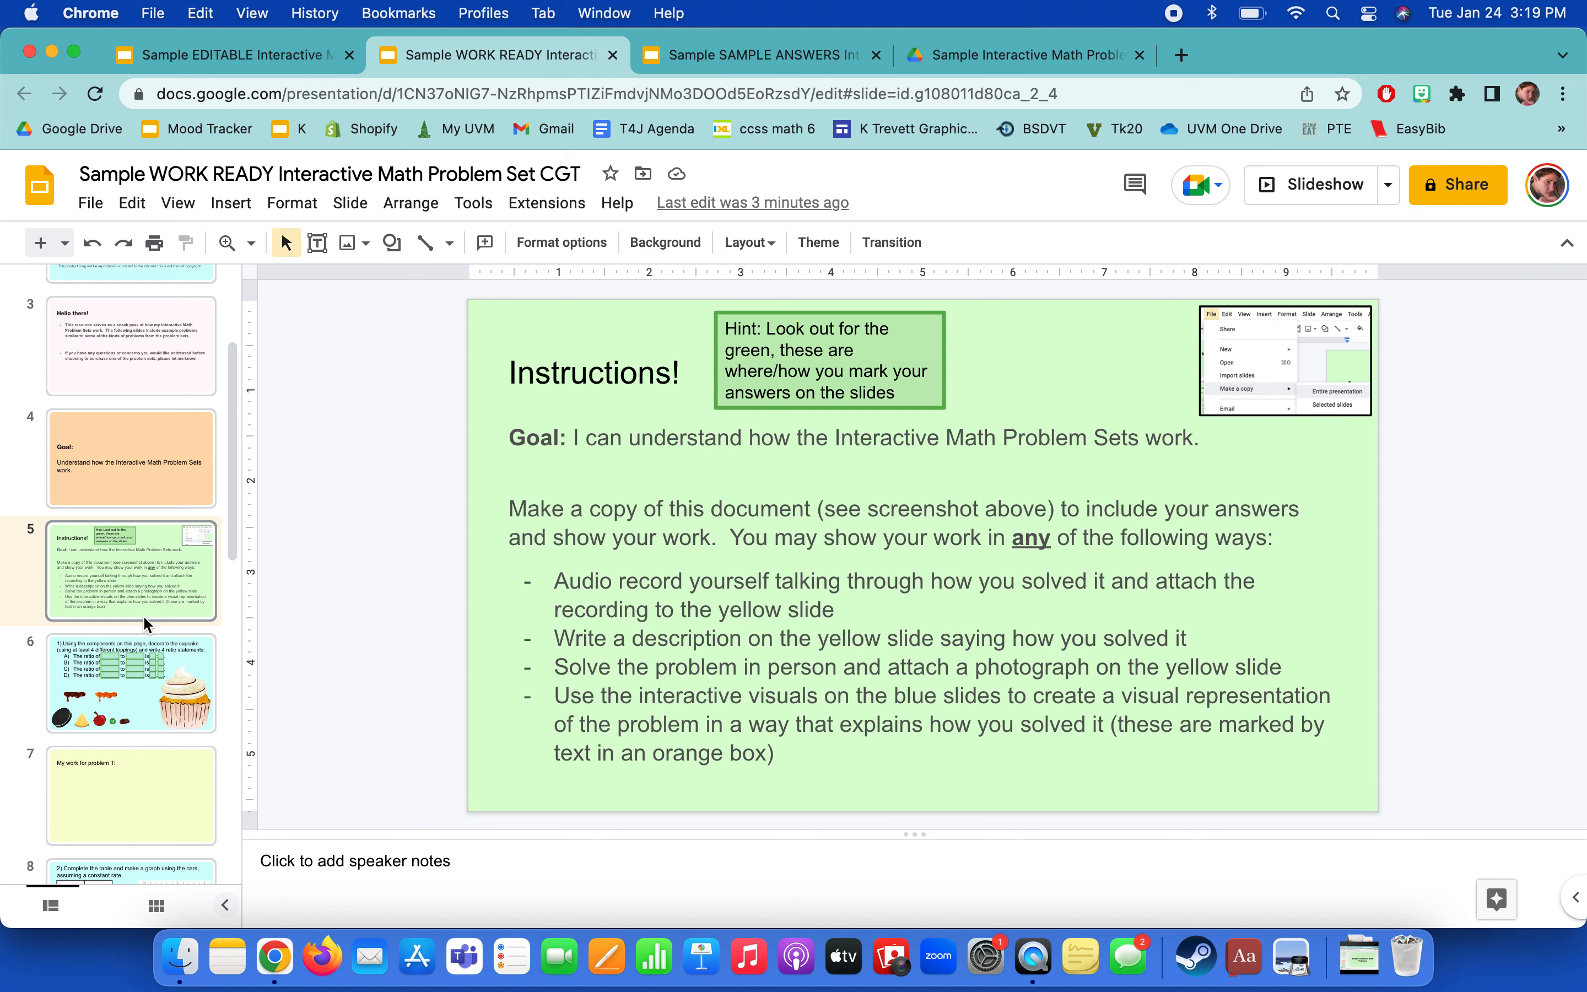
# Compare the cupcake ratio slide between the EDITABLE and WORK READY decks.
pyautogui.click(233, 55)
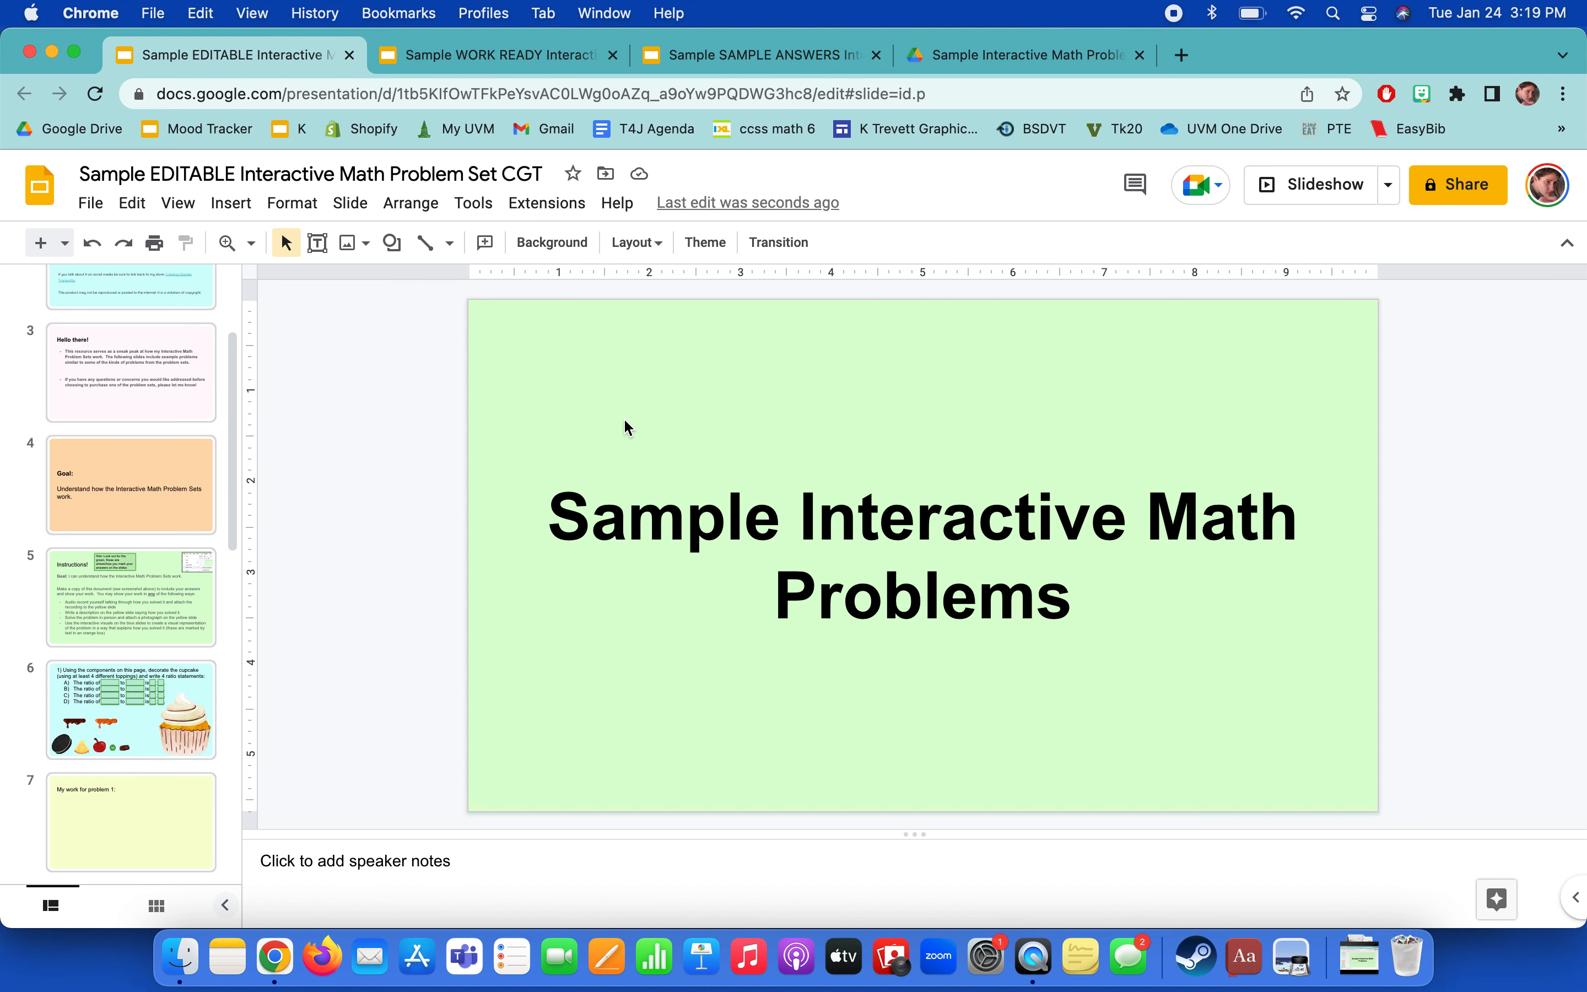
pyautogui.click(130, 708)
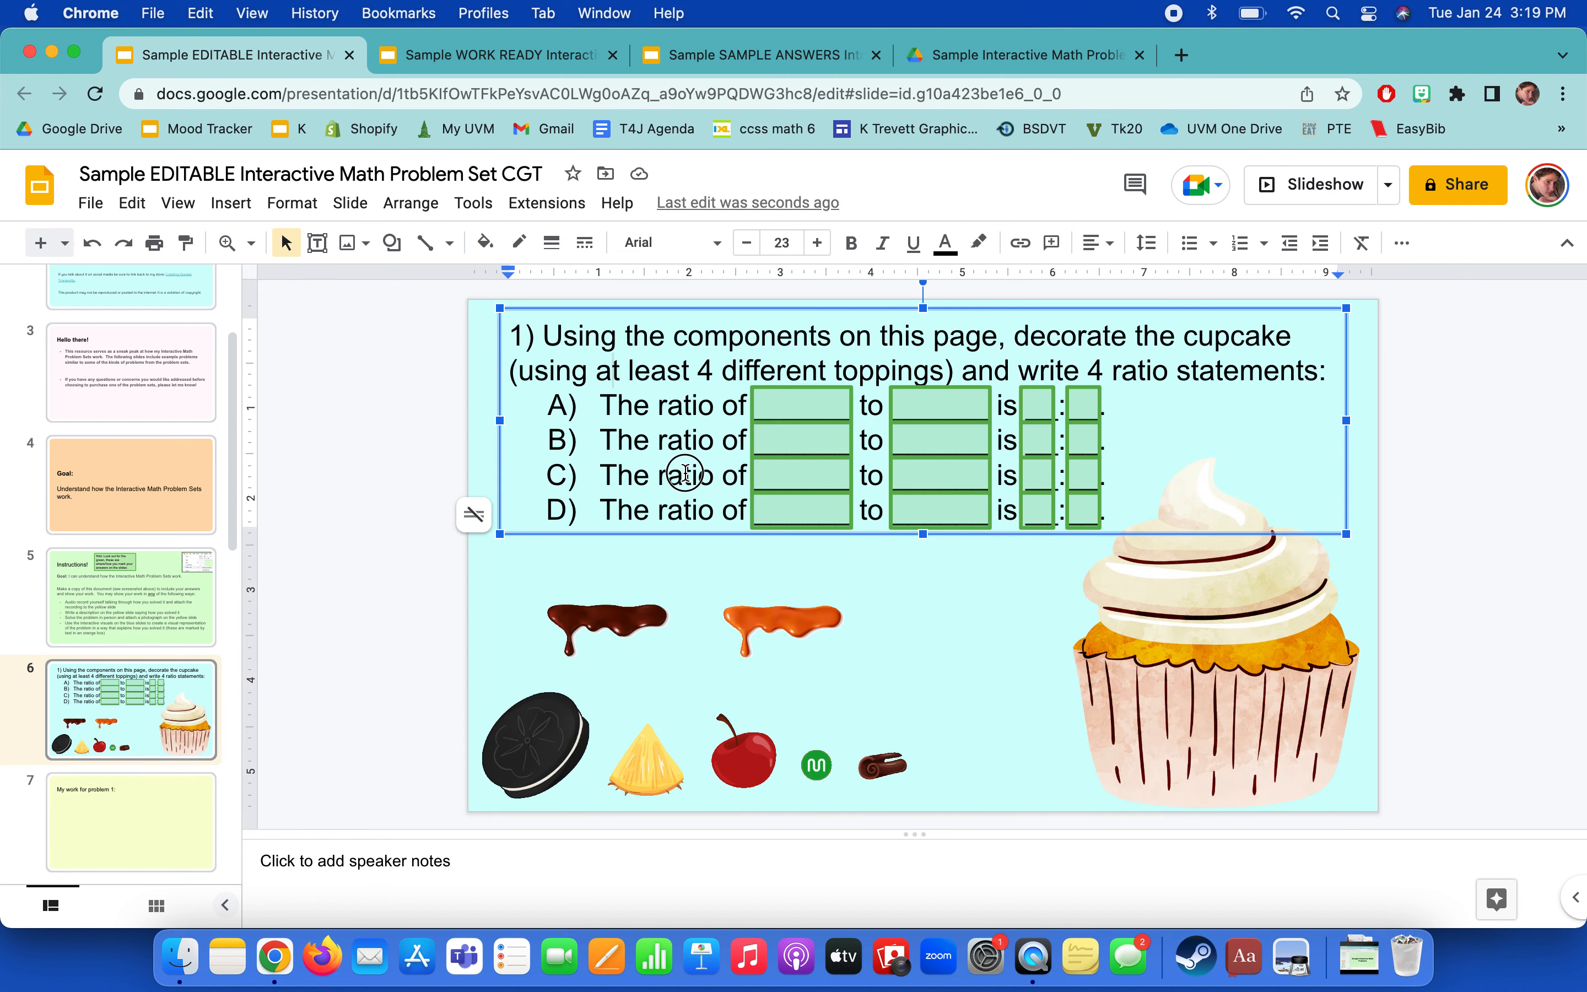
pyautogui.click(495, 55)
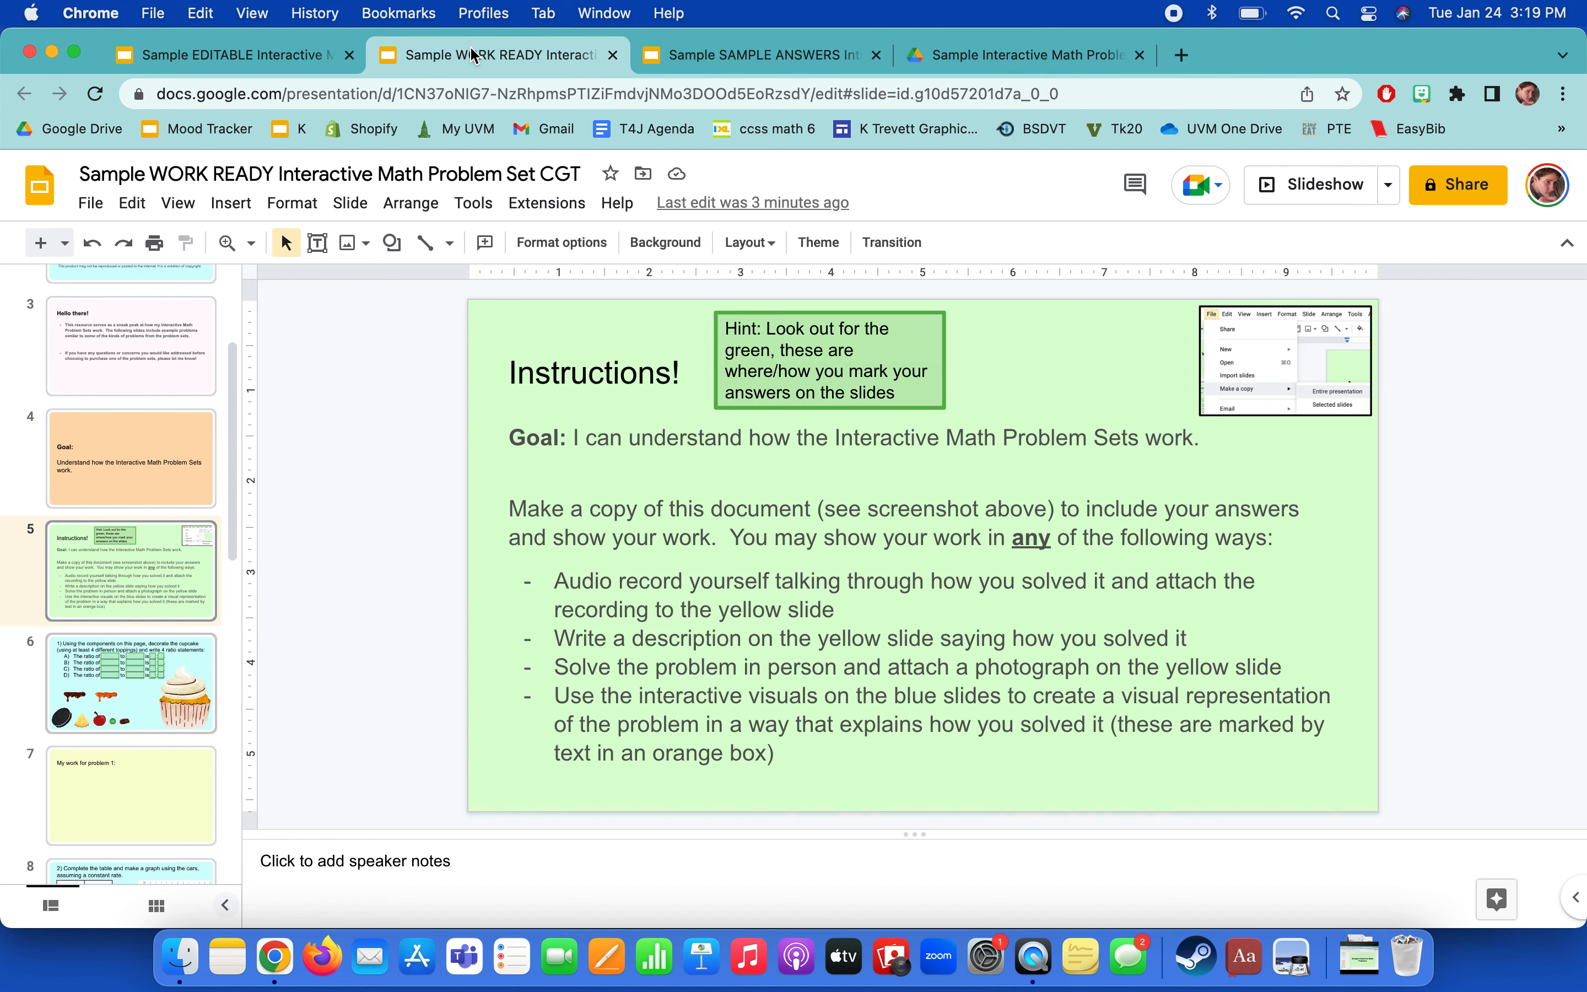
pyautogui.moveTo(565, 426)
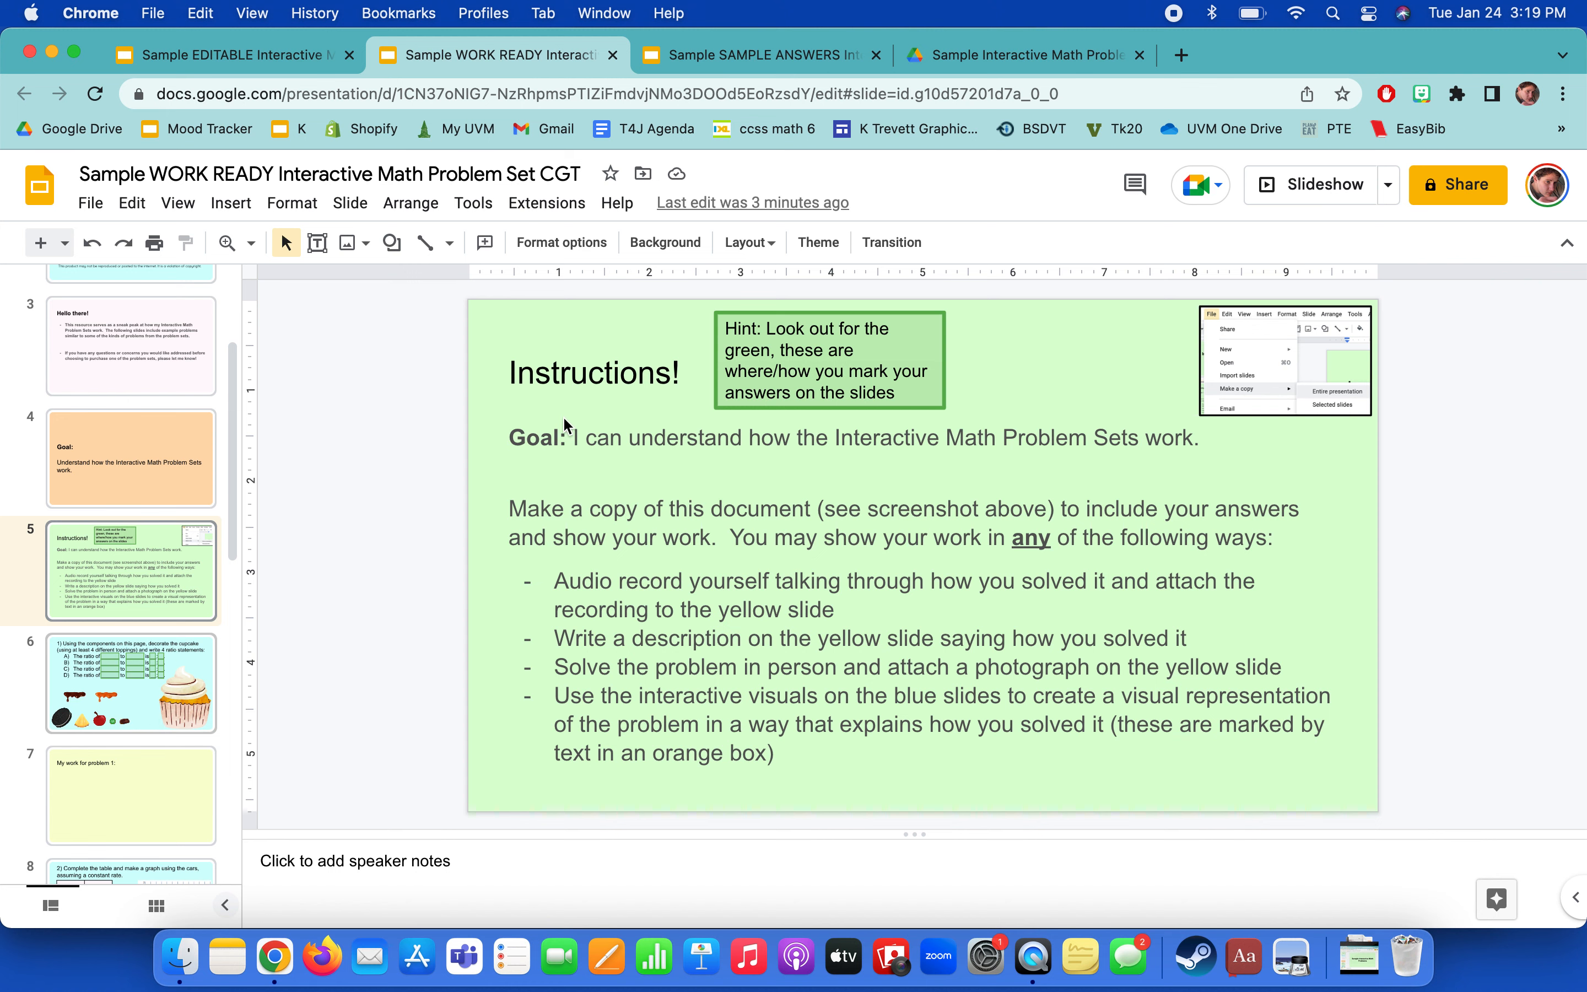
pyautogui.click(131, 683)
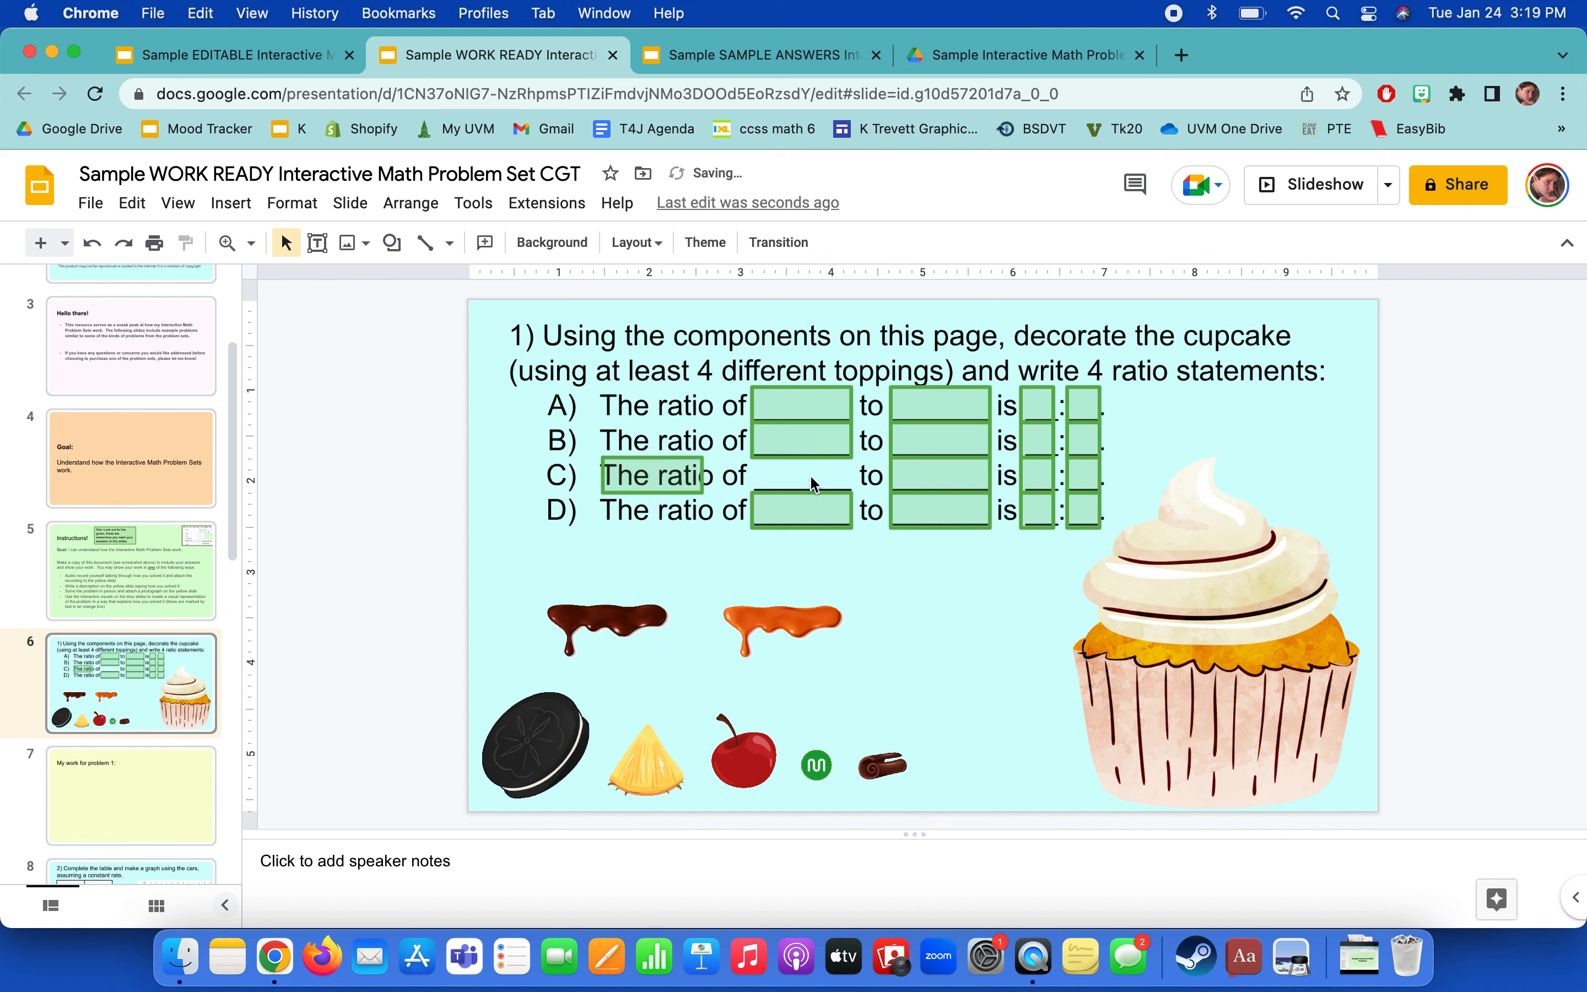
# Try dragging an answer box and the chocolate drizzle image on the cupcake slide.
pyautogui.moveTo(602, 627); pyautogui.dragTo(602, 531)
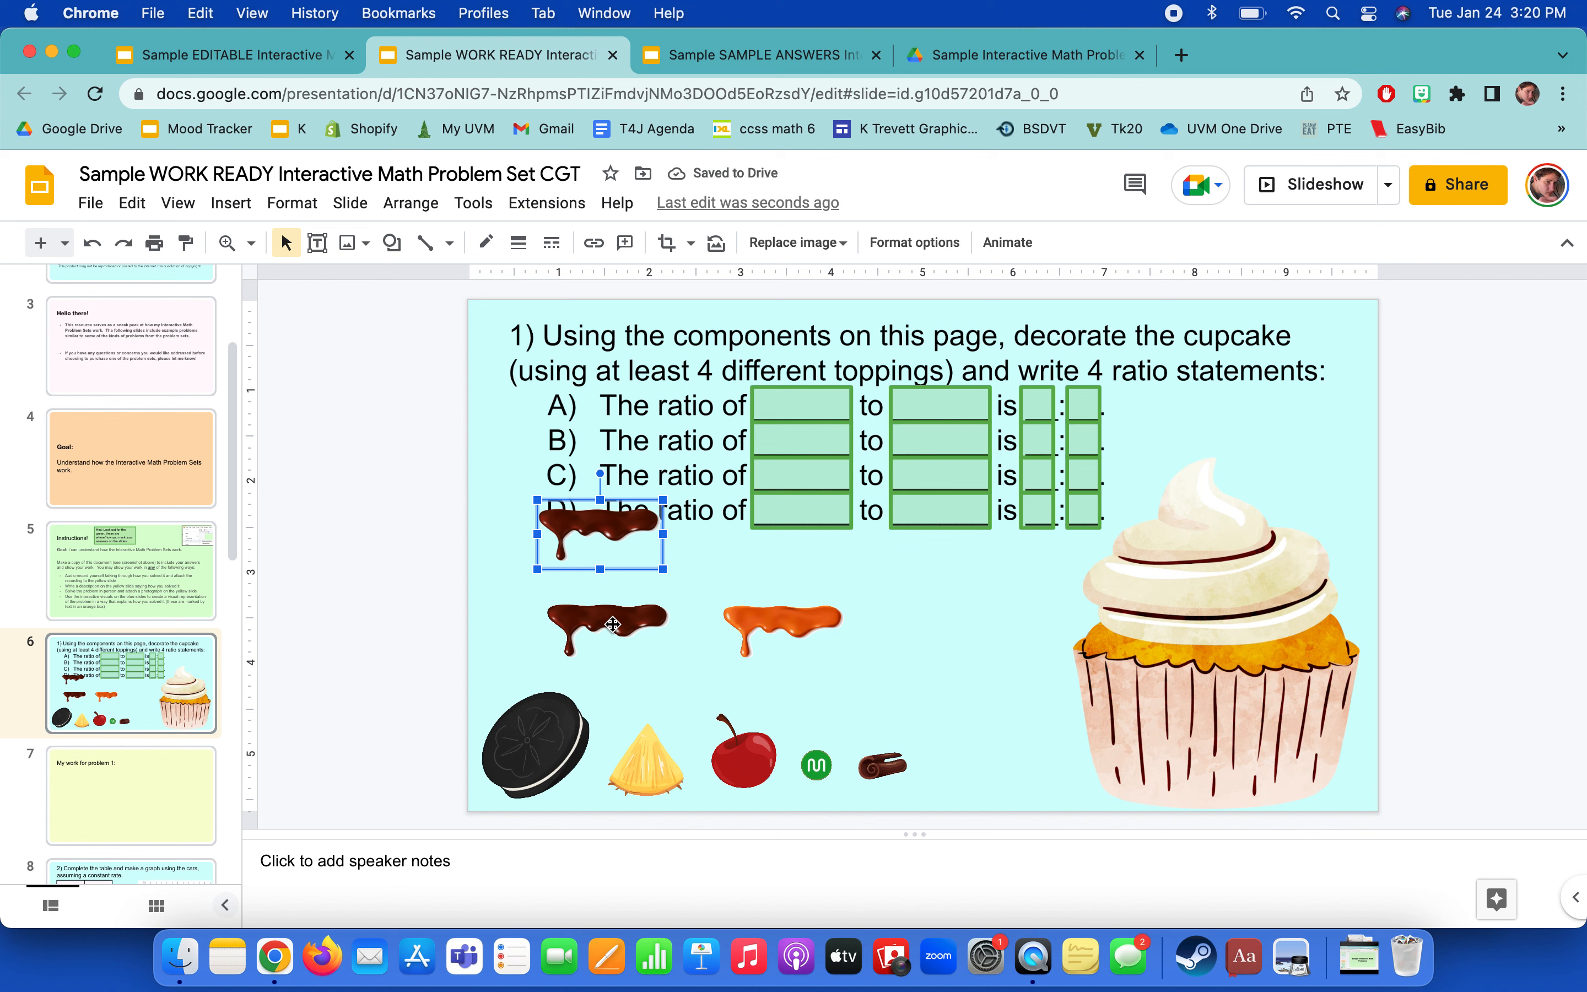
pyautogui.moveTo(600, 534); pyautogui.dragTo(749, 626)
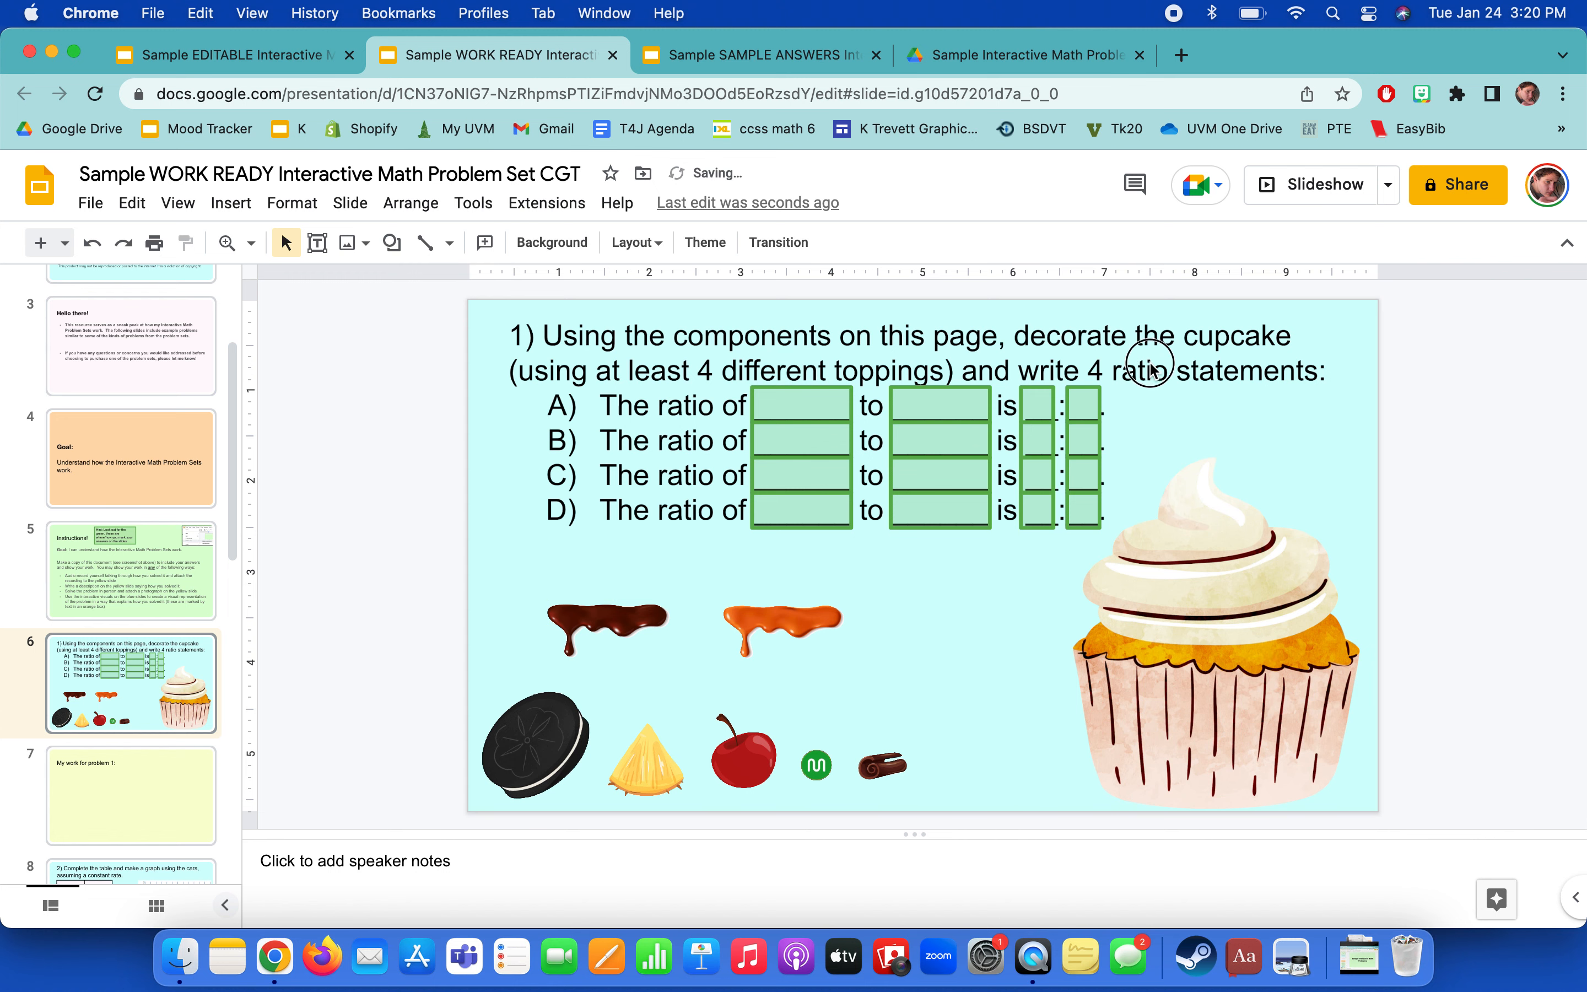
pyautogui.moveTo(59, 385)
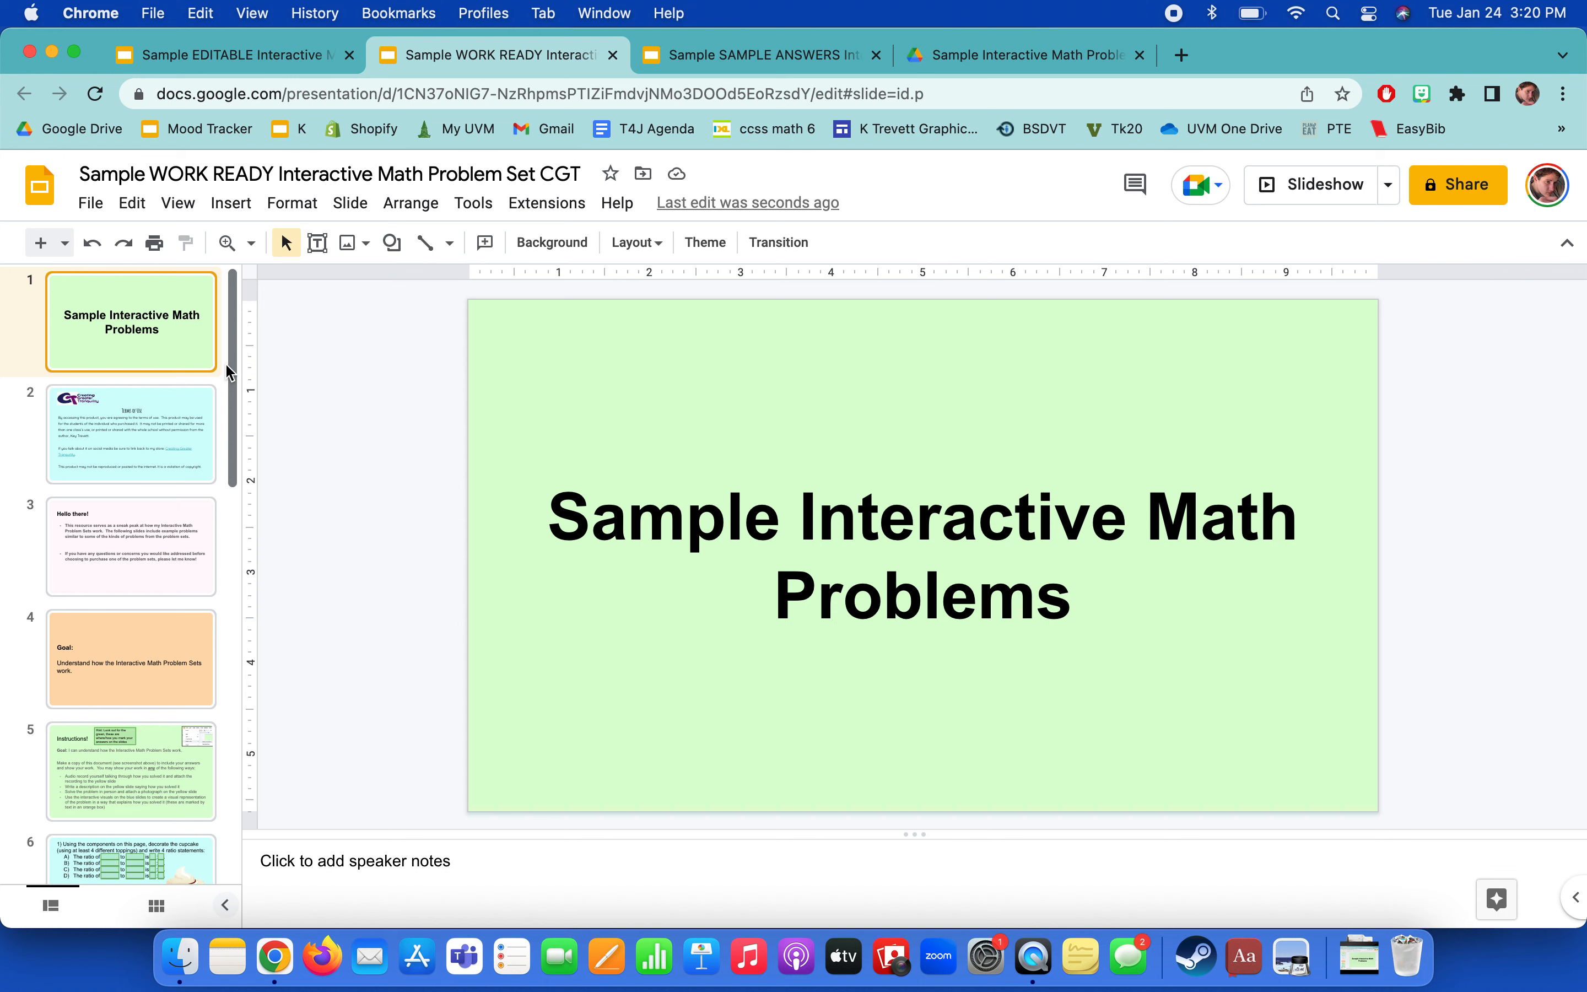
# Edit the Terms of Use credit so the author reads 'K Trevett'.
pyautogui.click(130, 435)
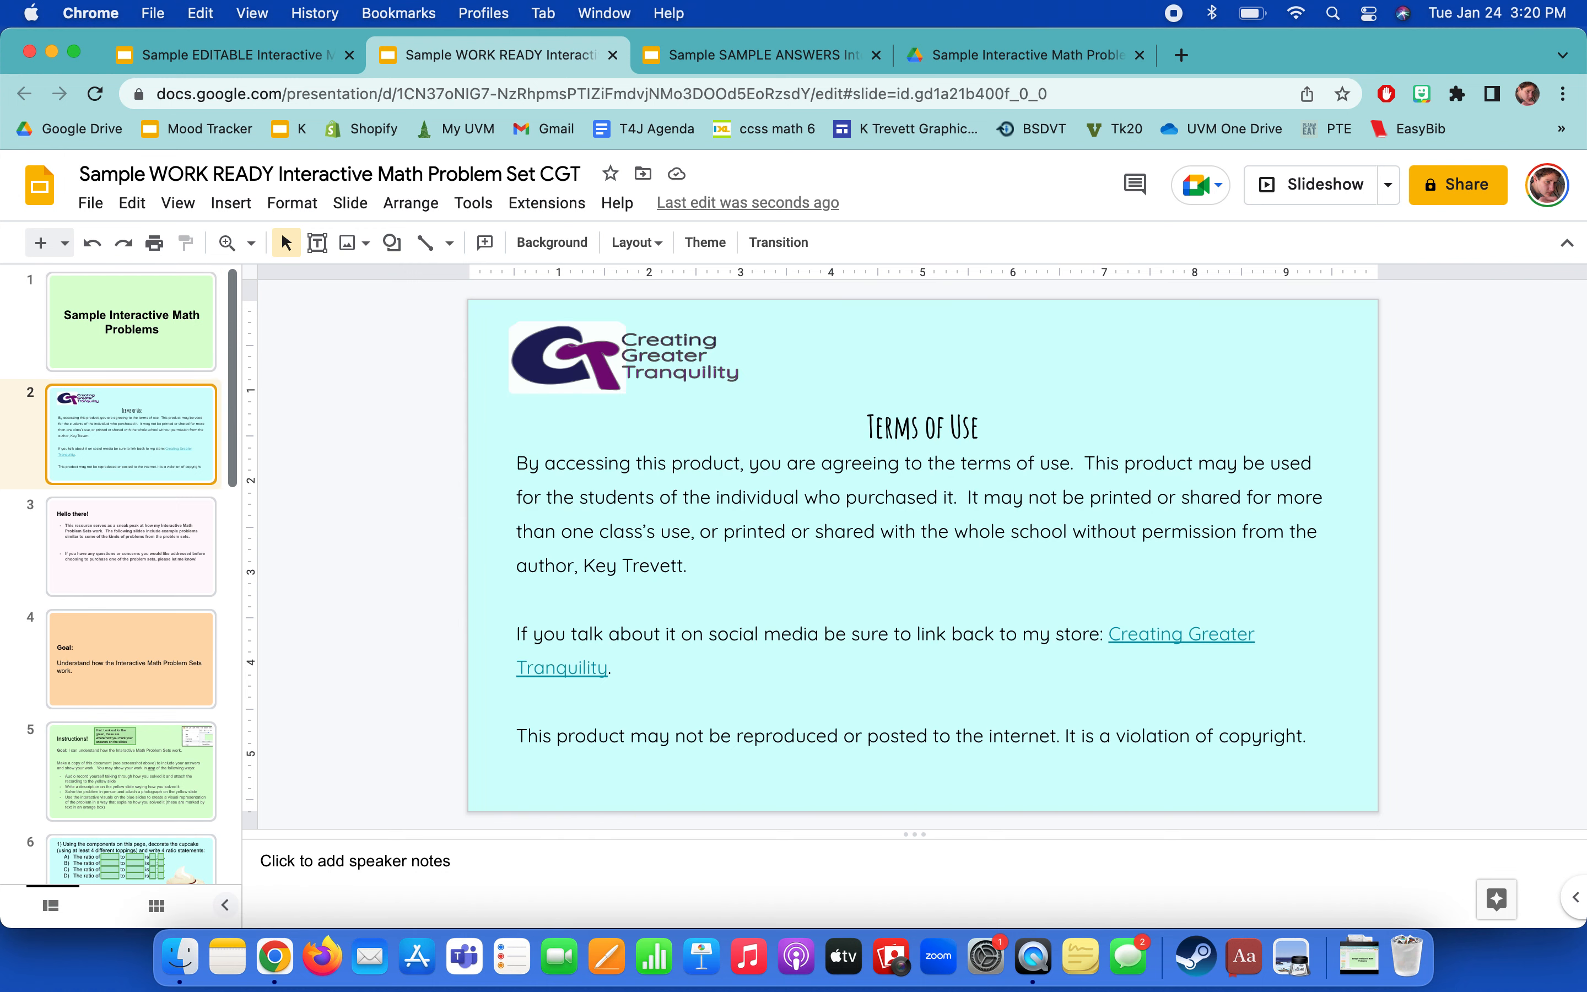
pyautogui.click(617, 574)
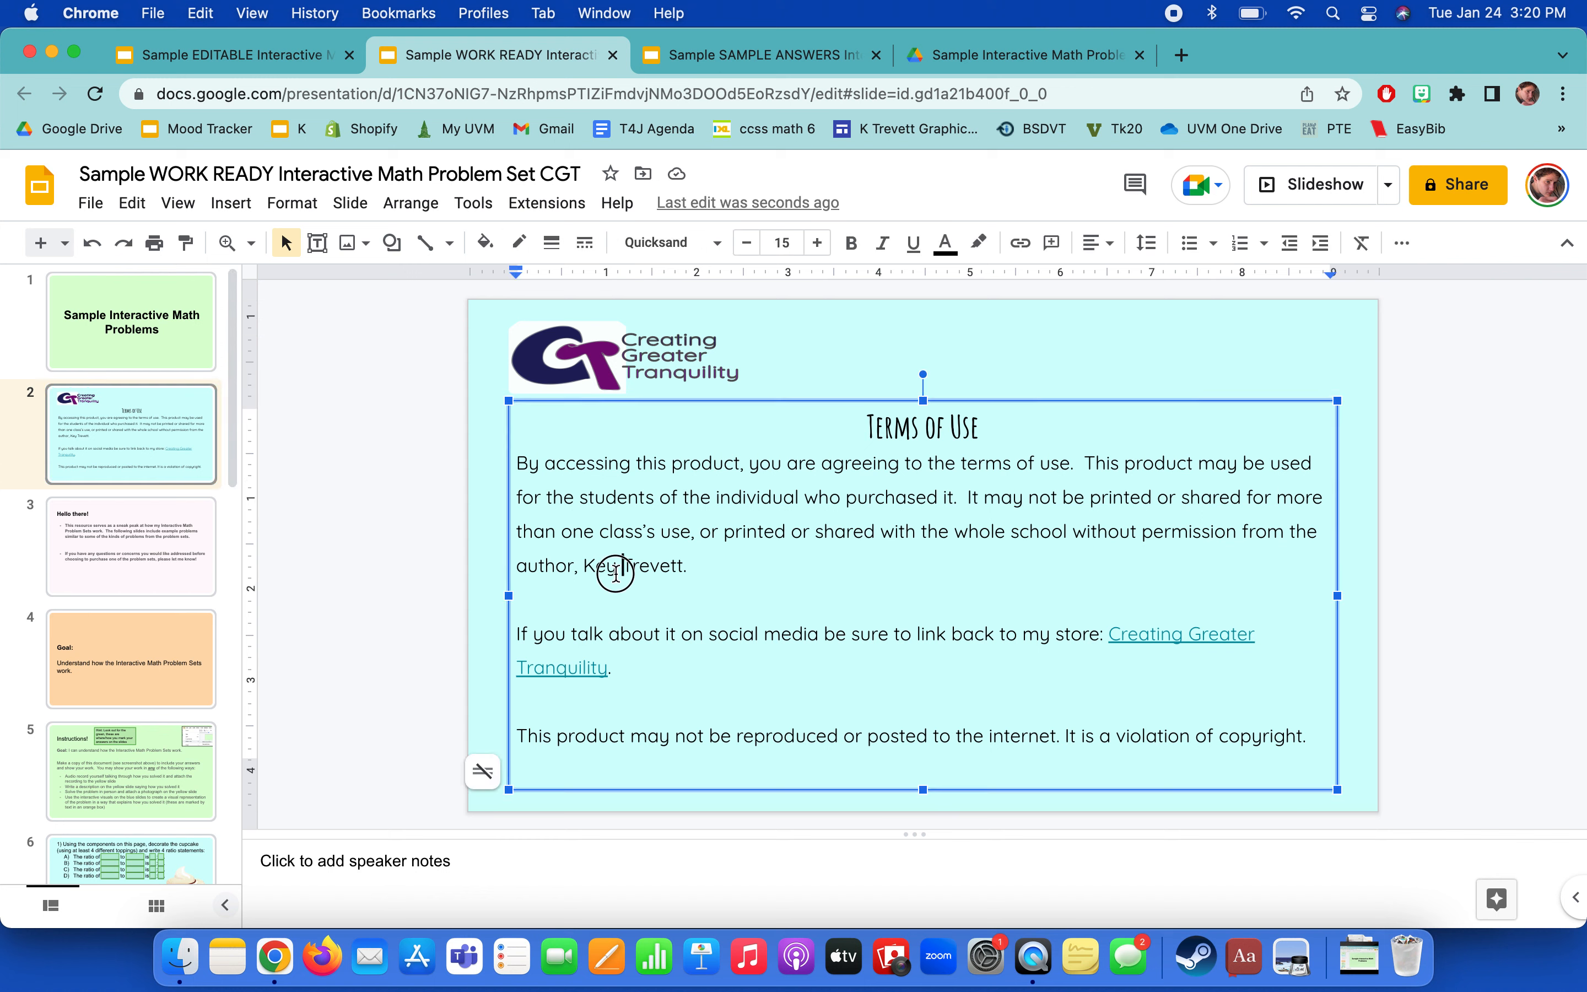
pyautogui.click(299, 556)
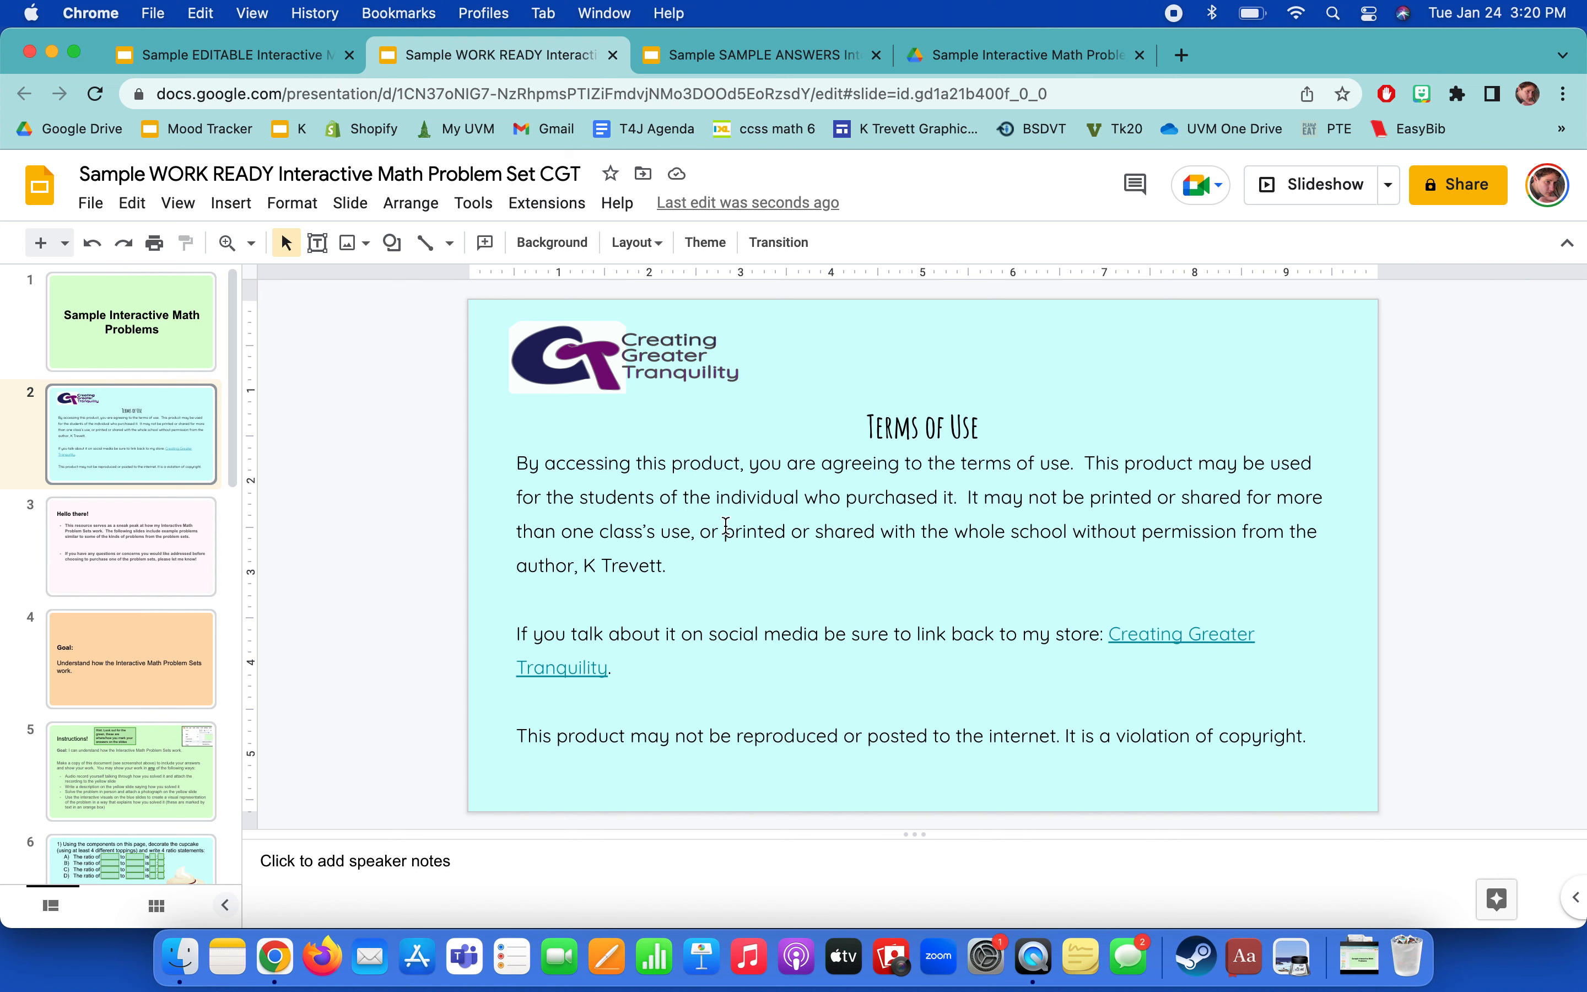
# Review the Hello there introduction slide, then the Goal slide.
pyautogui.click(130, 546)
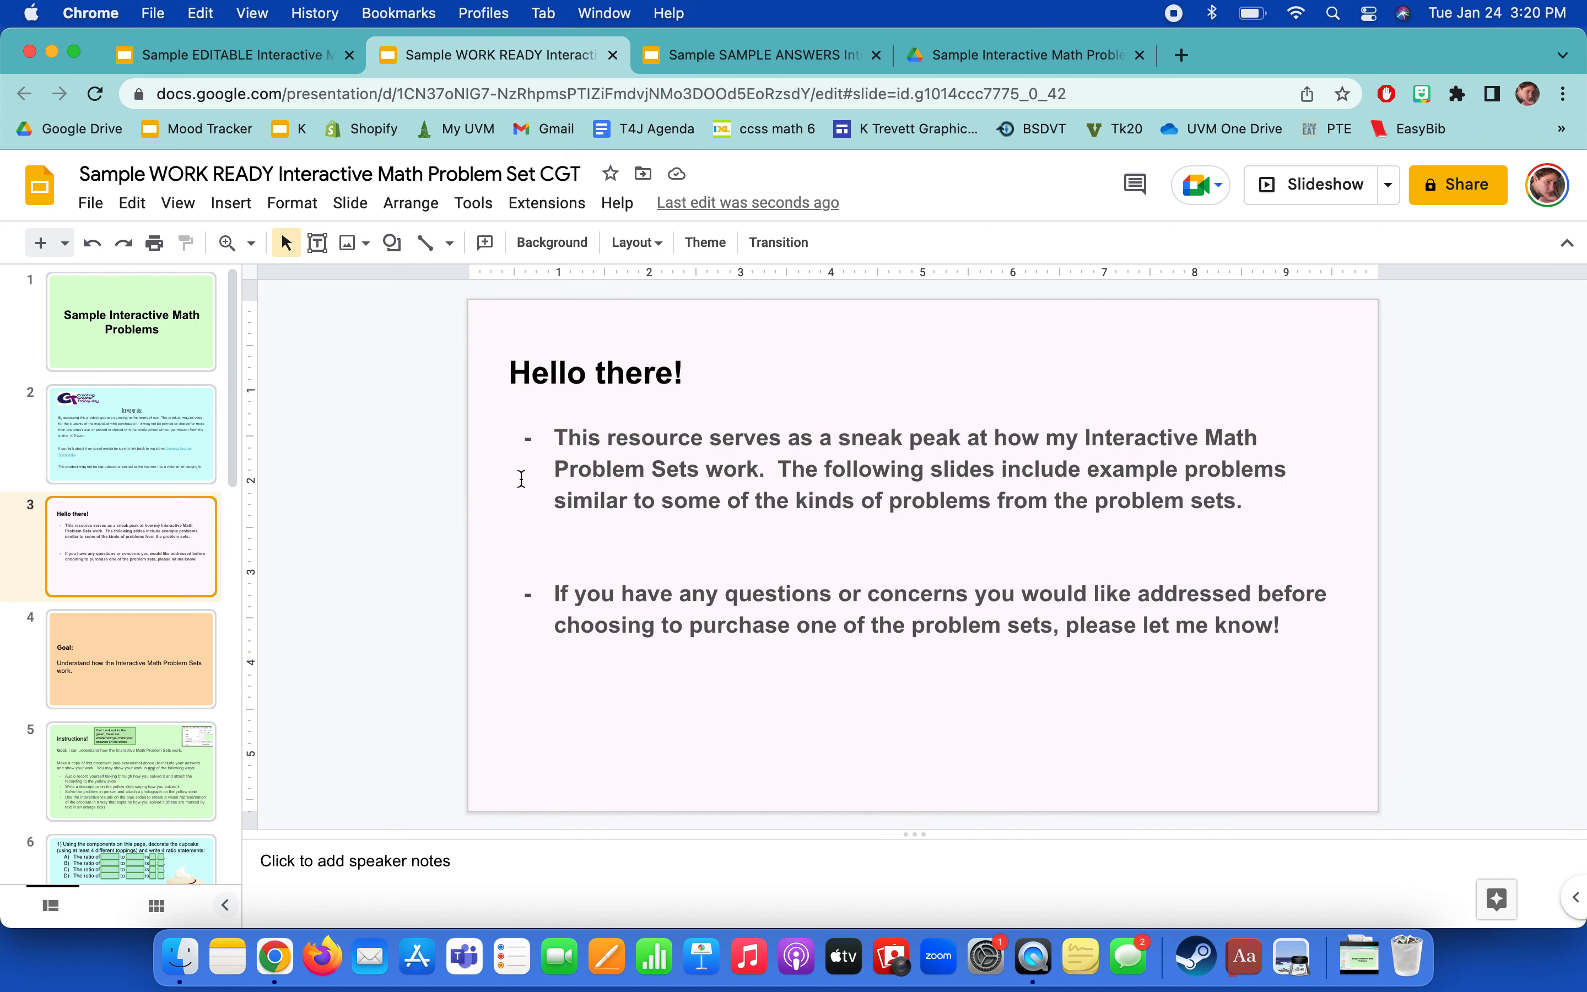
pyautogui.moveTo(481, 507)
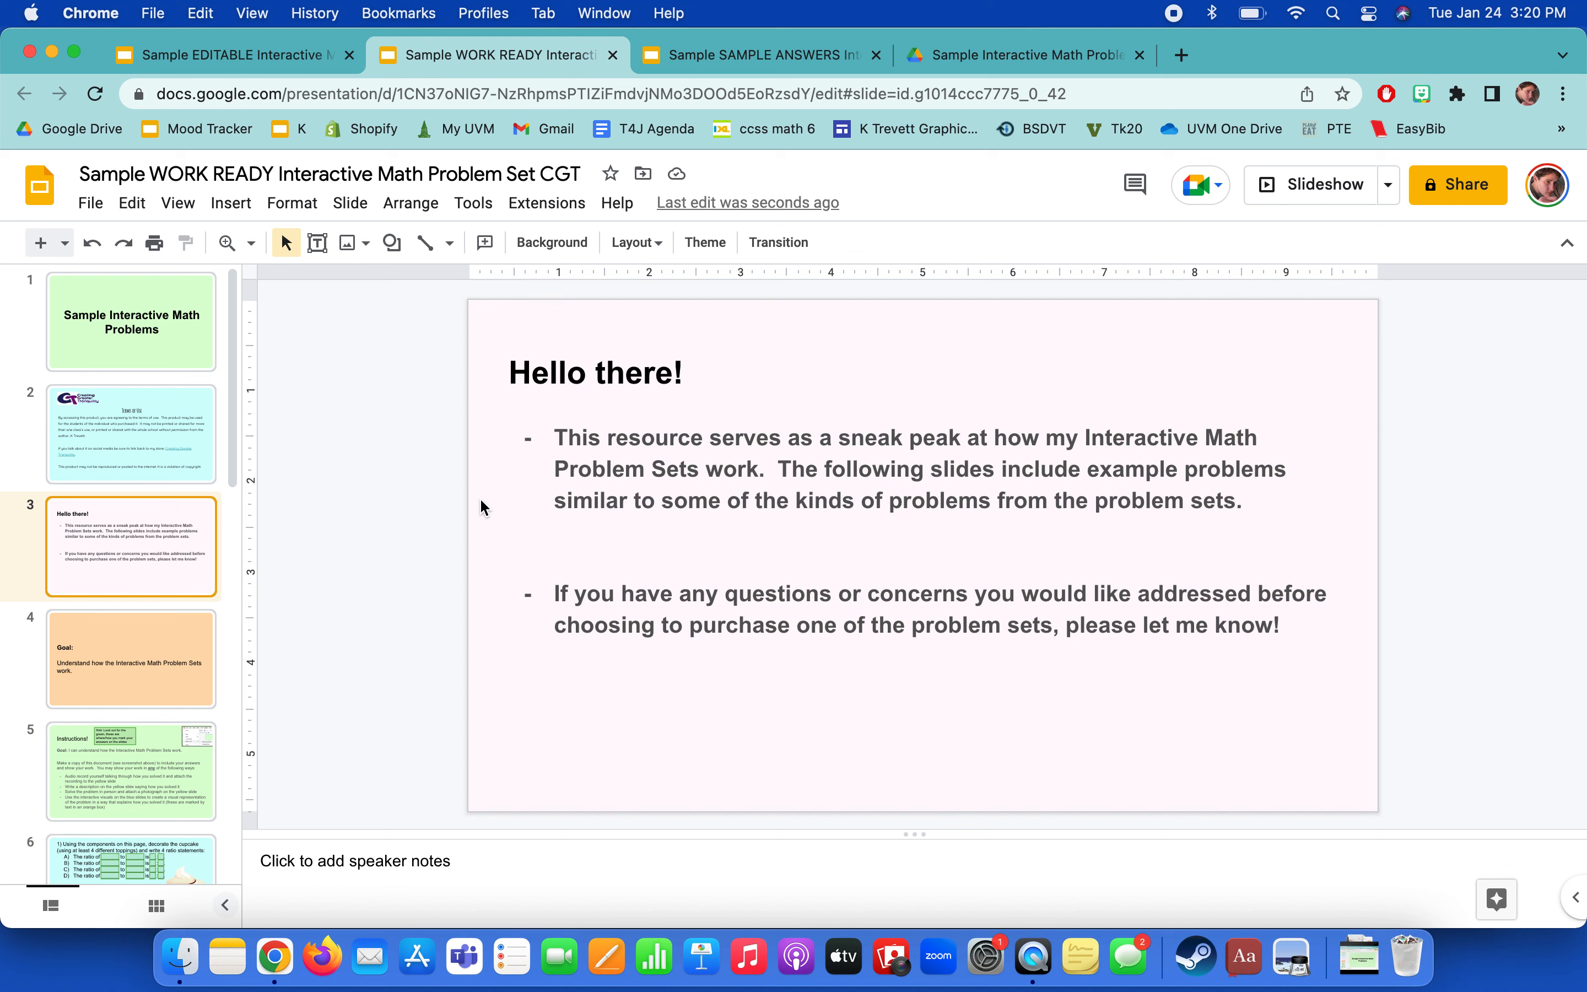
pyautogui.moveTo(478, 627)
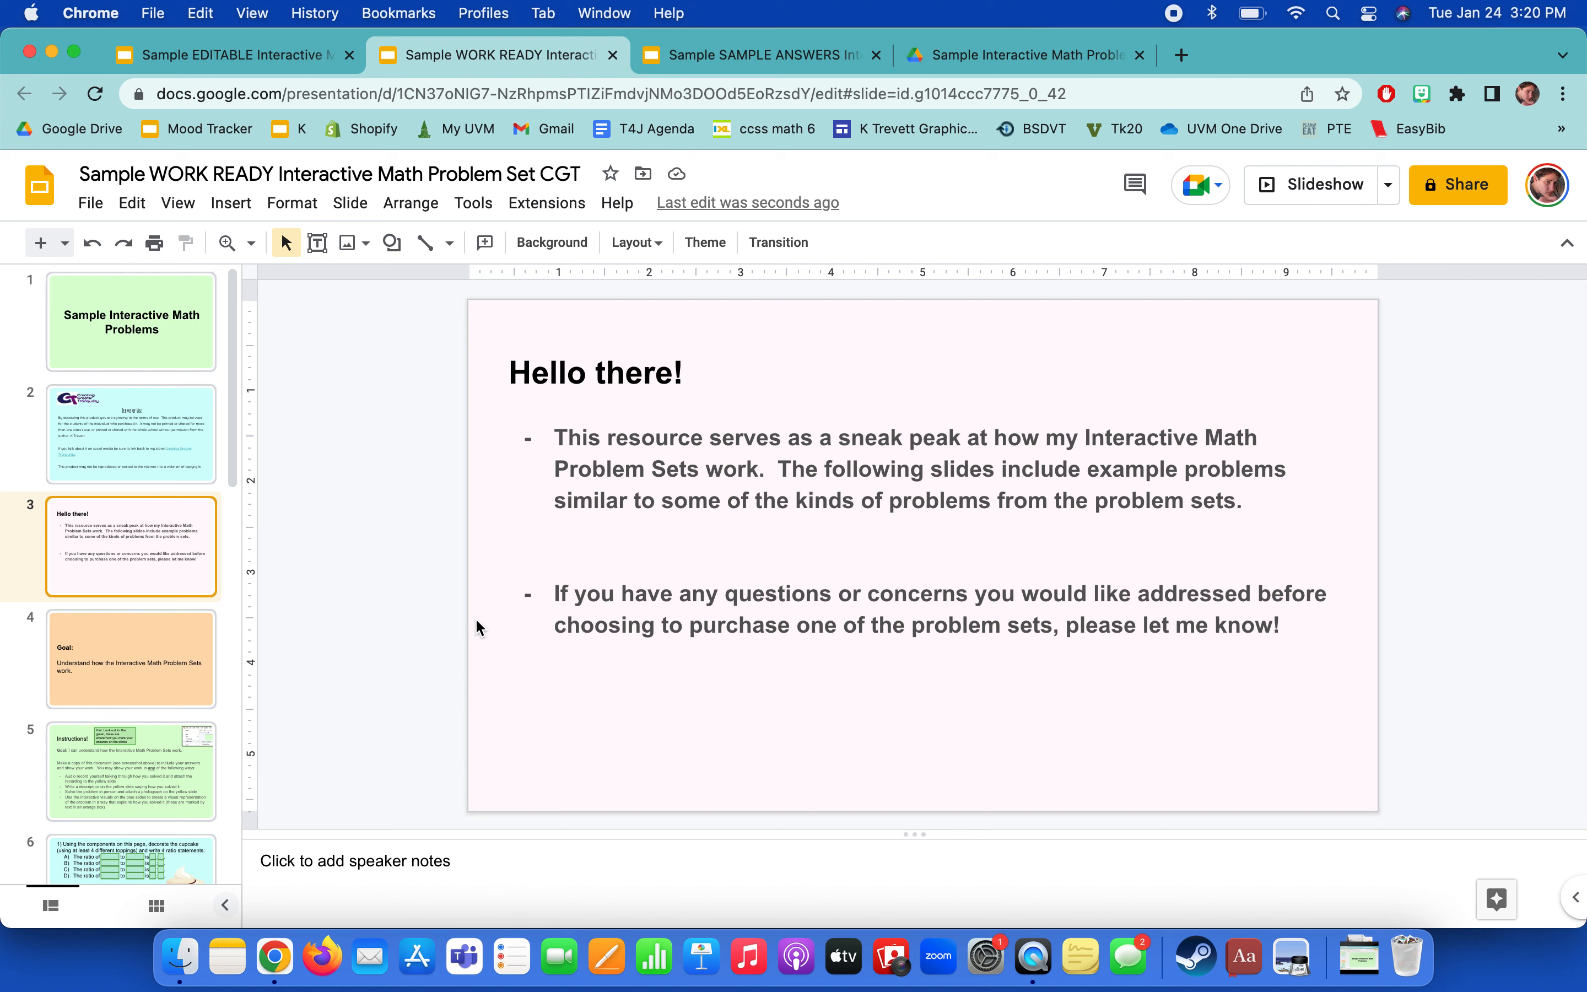
pyautogui.moveTo(563, 606)
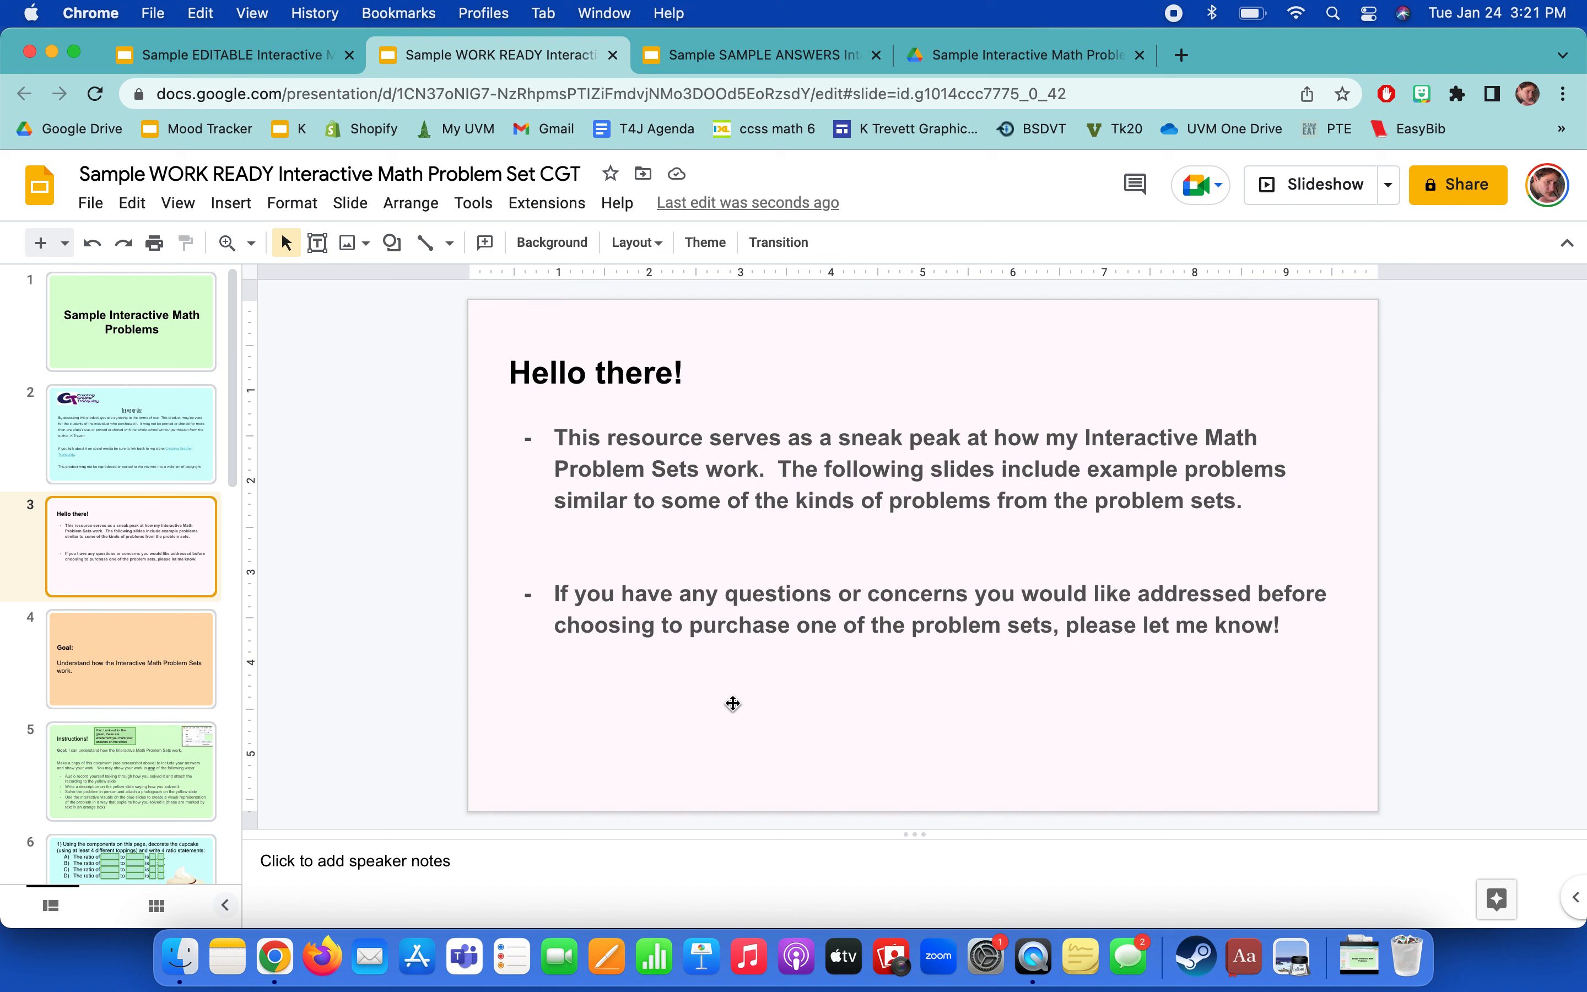
pyautogui.moveTo(747, 704)
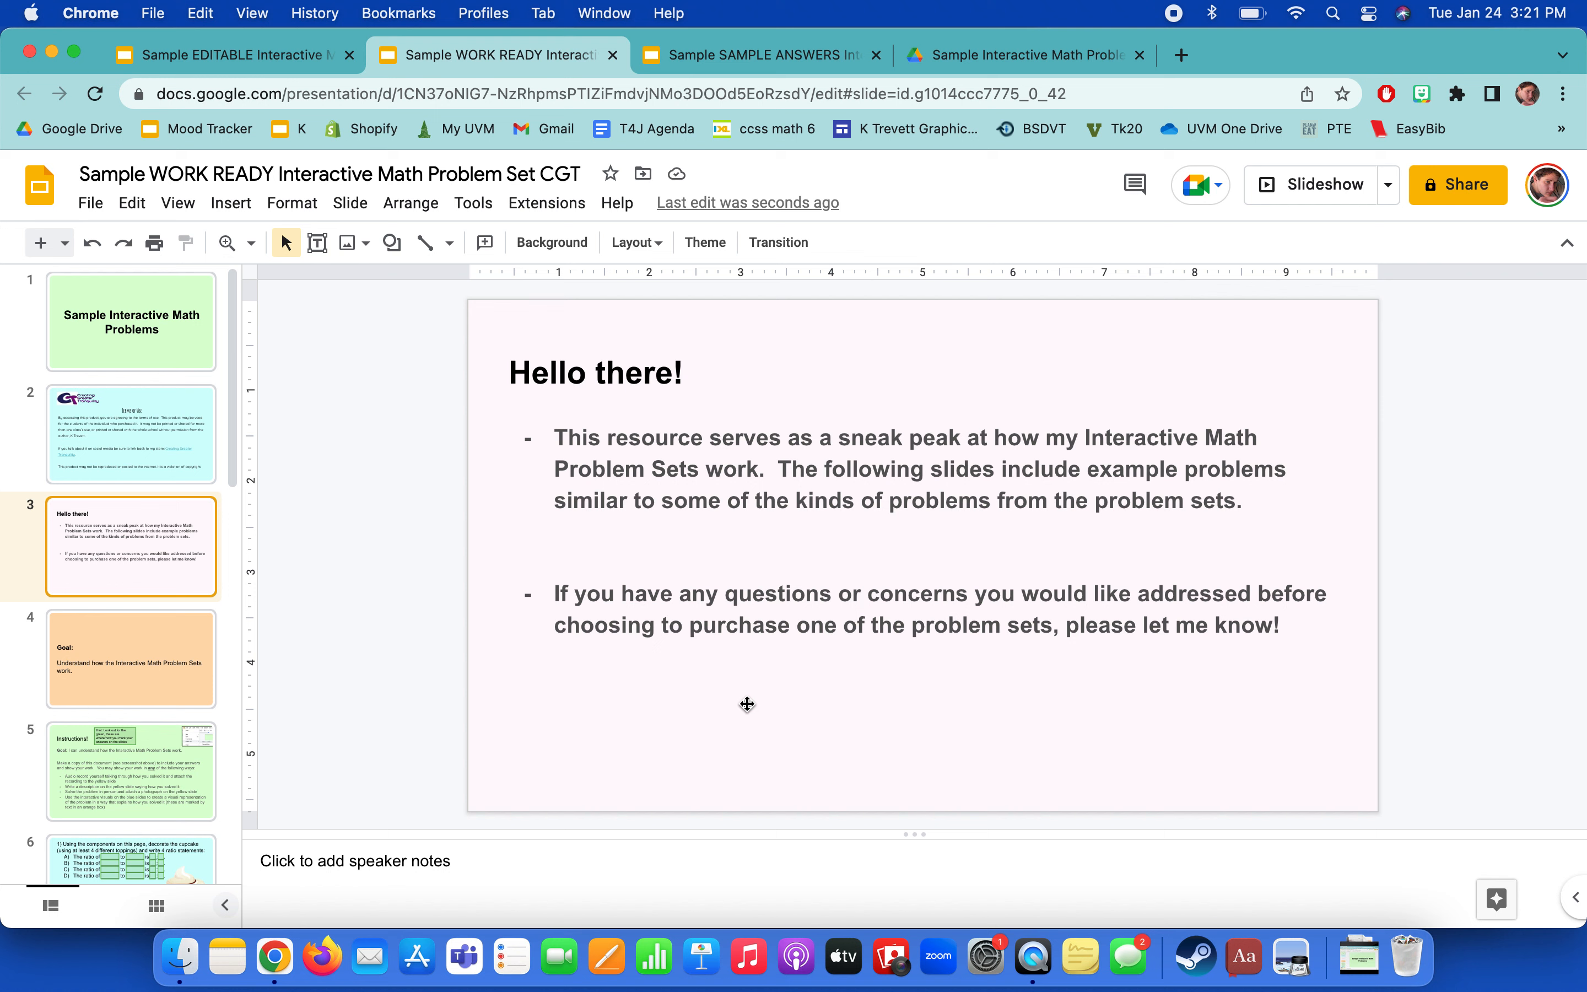
pyautogui.moveTo(470, 648)
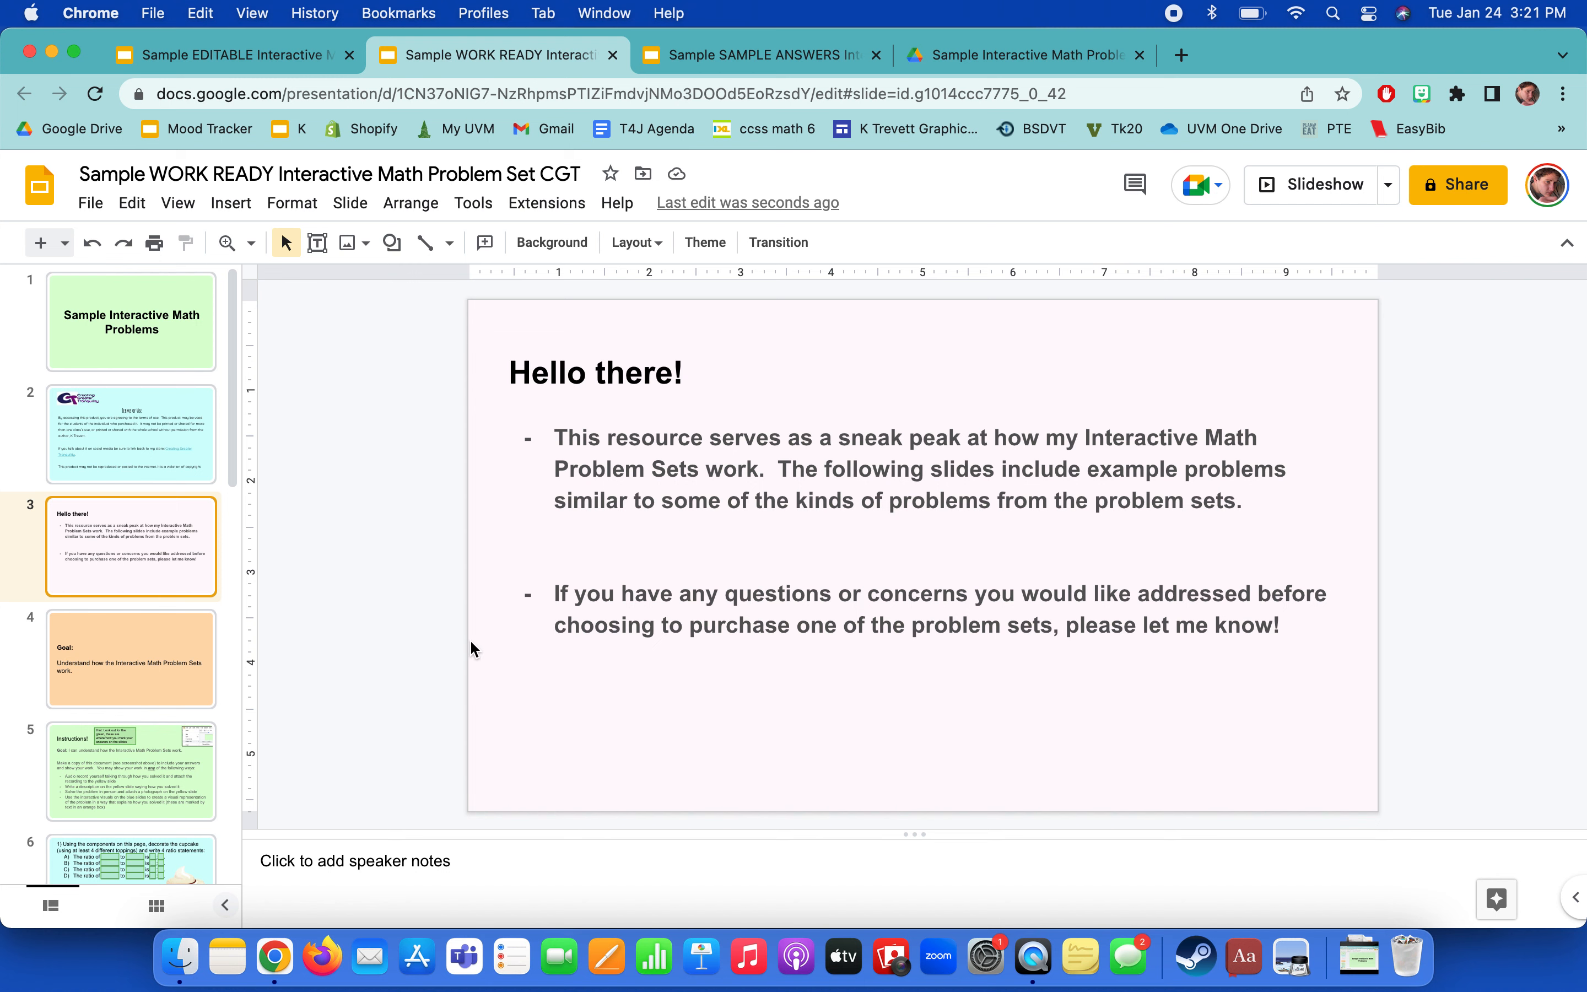
pyautogui.click(130, 659)
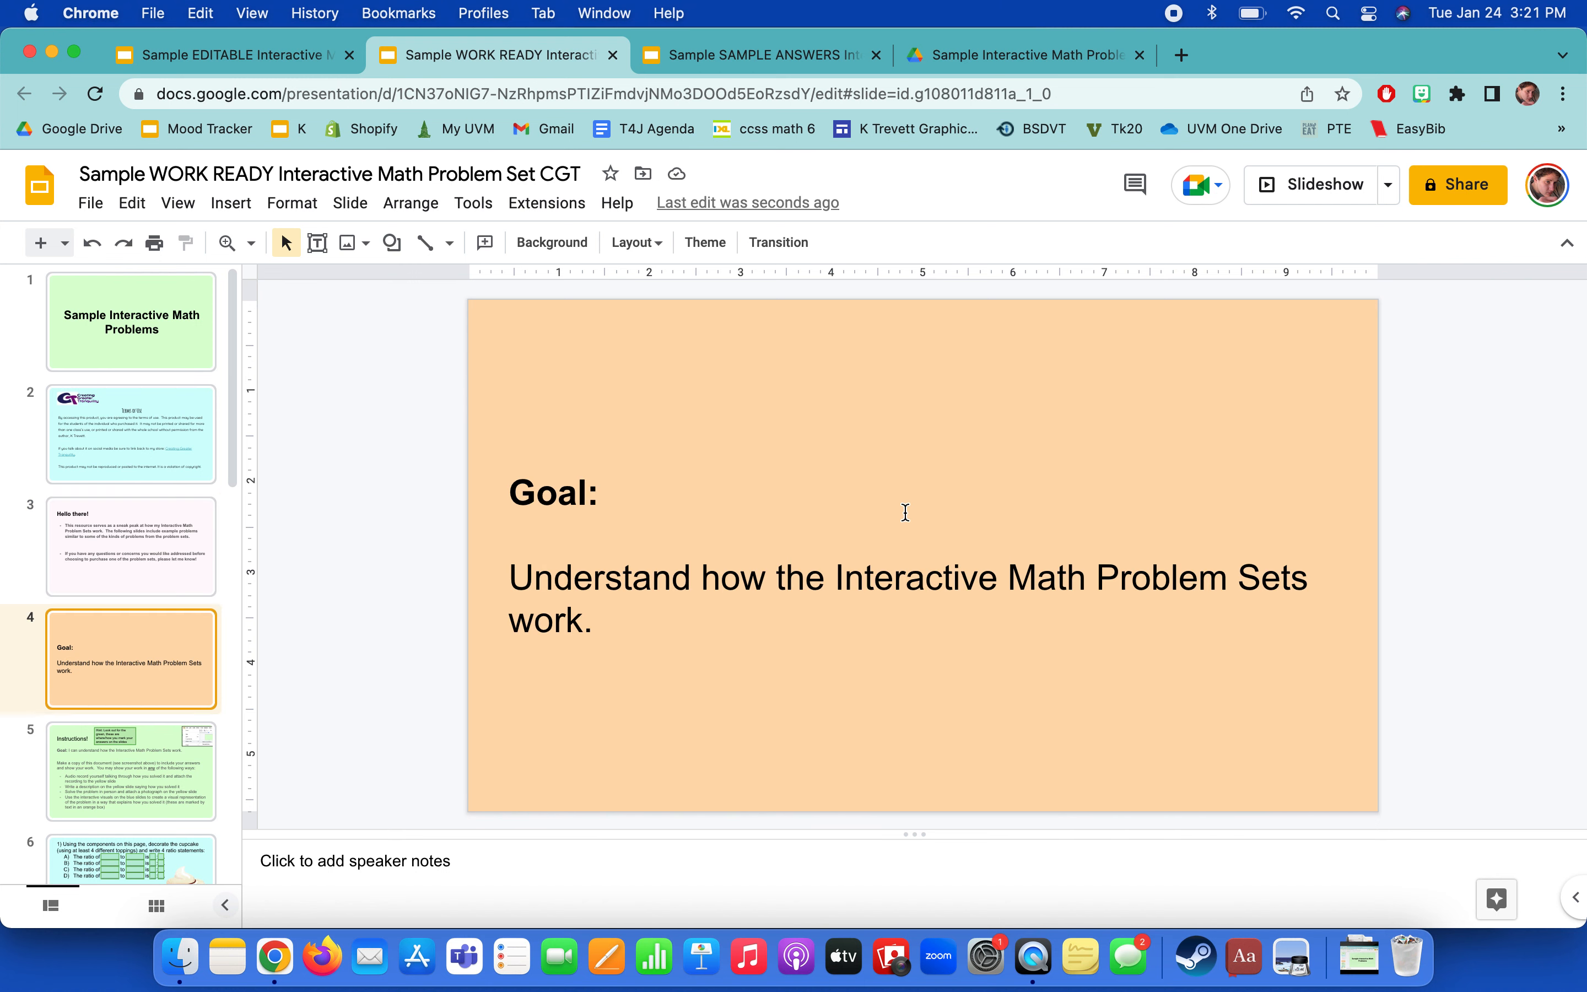
pyautogui.moveTo(550, 740)
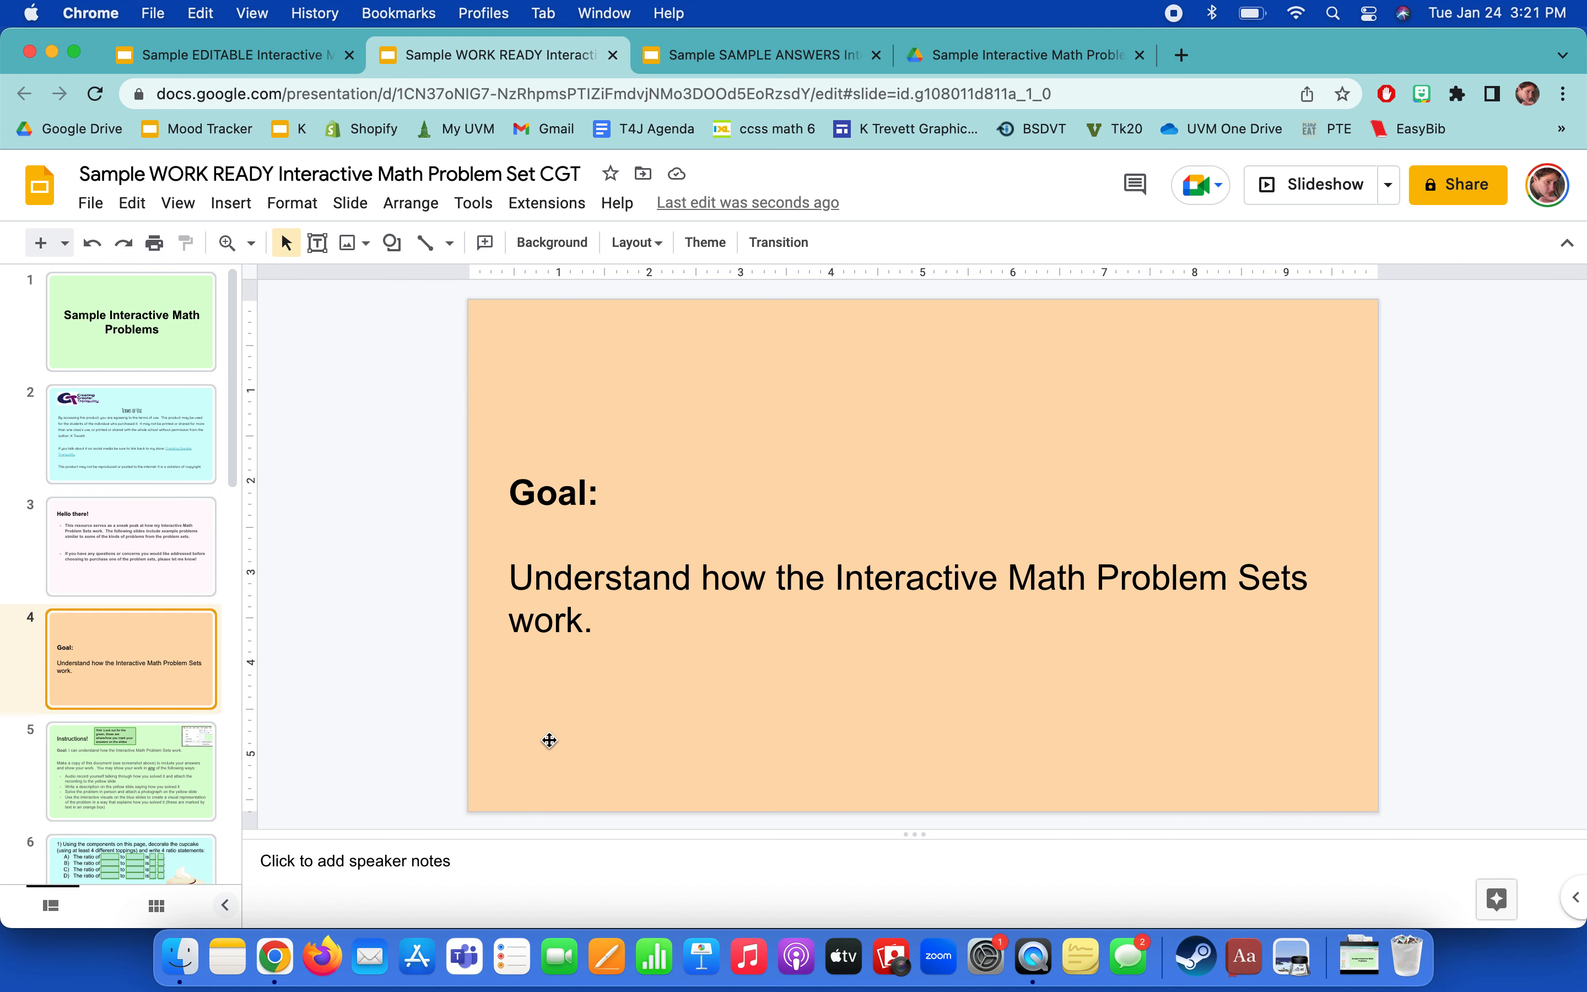
pyautogui.moveTo(192, 656)
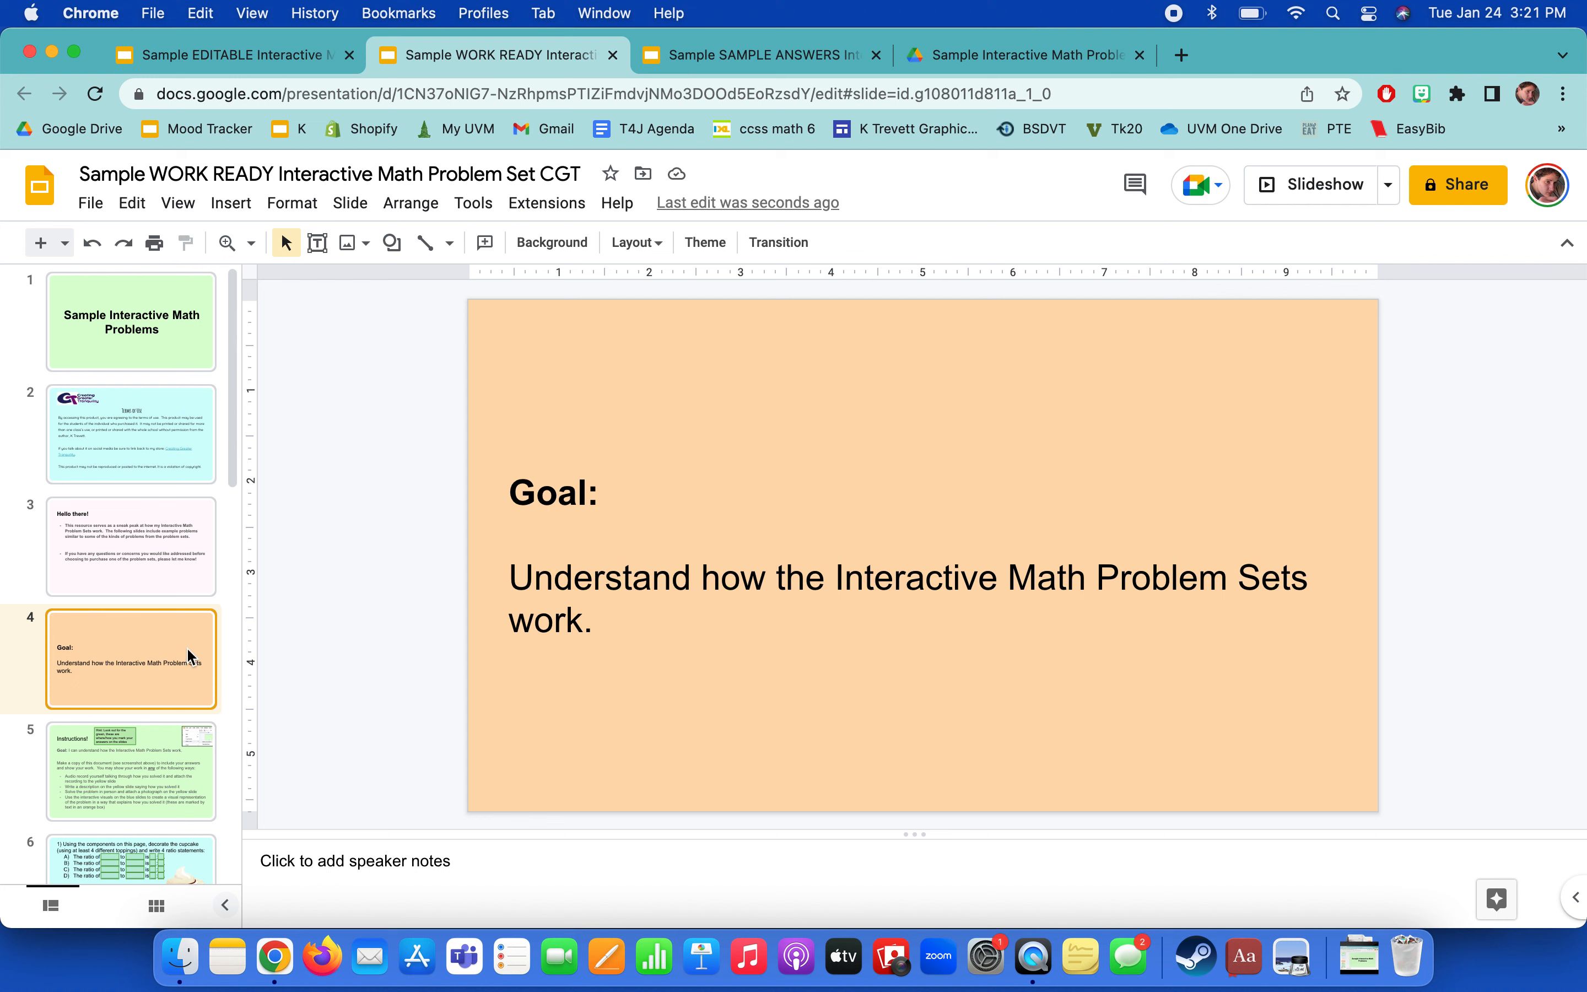
pyautogui.scroll(-3)
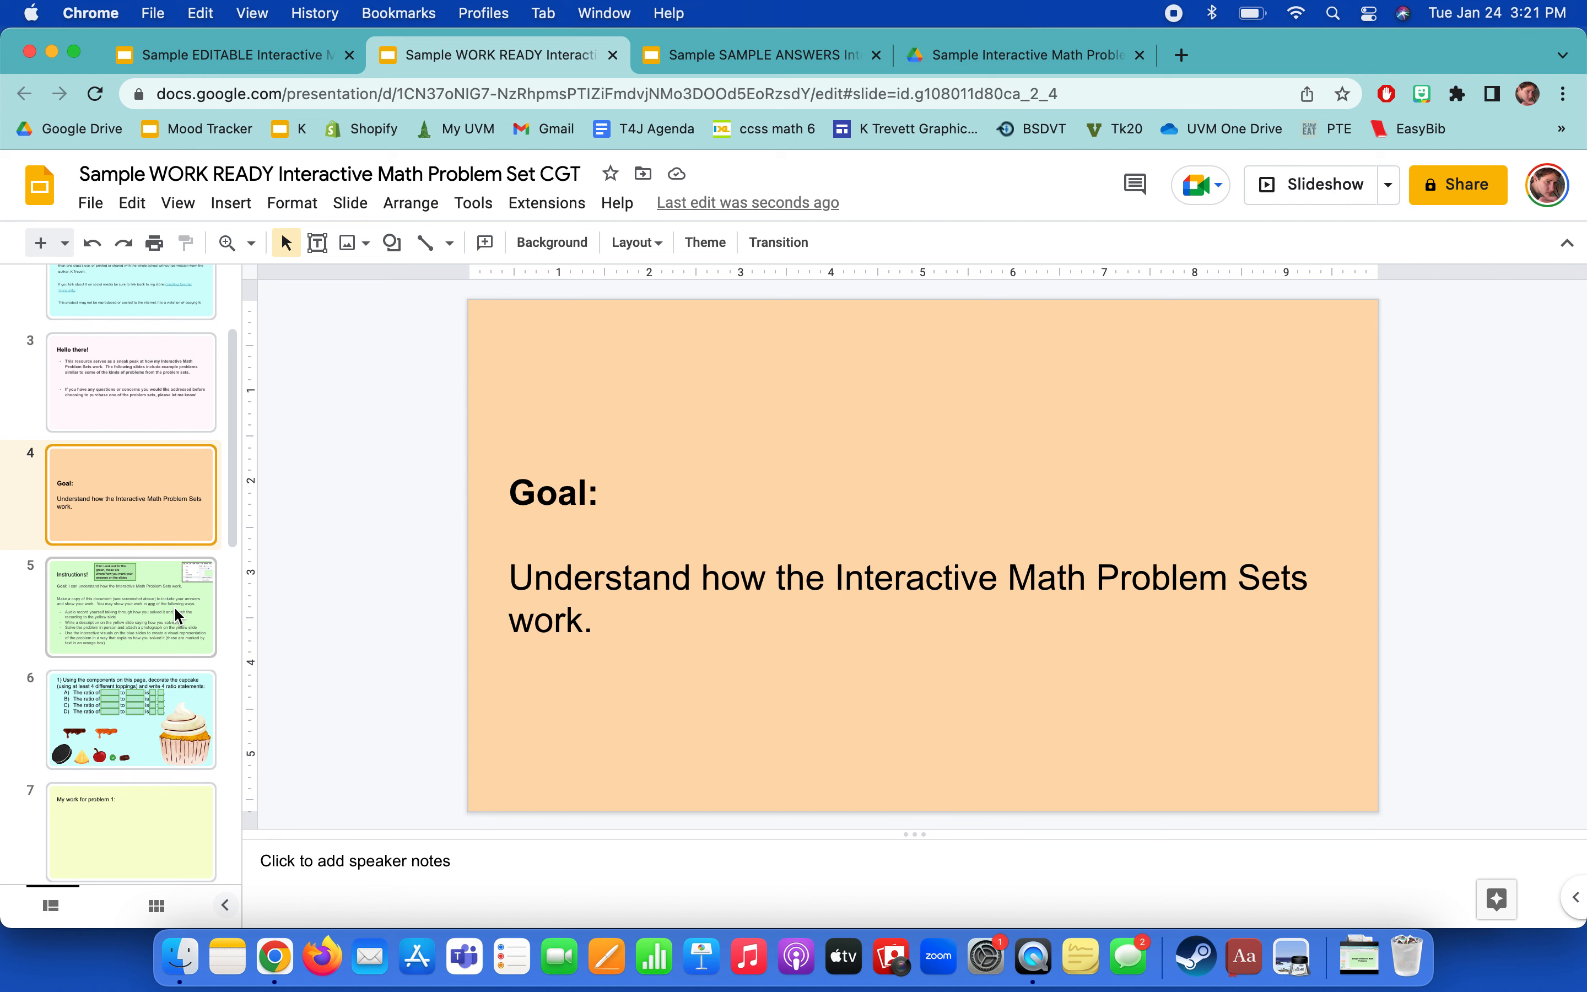
# View the Instructions slide and briefly select its green Hint box.
pyautogui.click(130, 607)
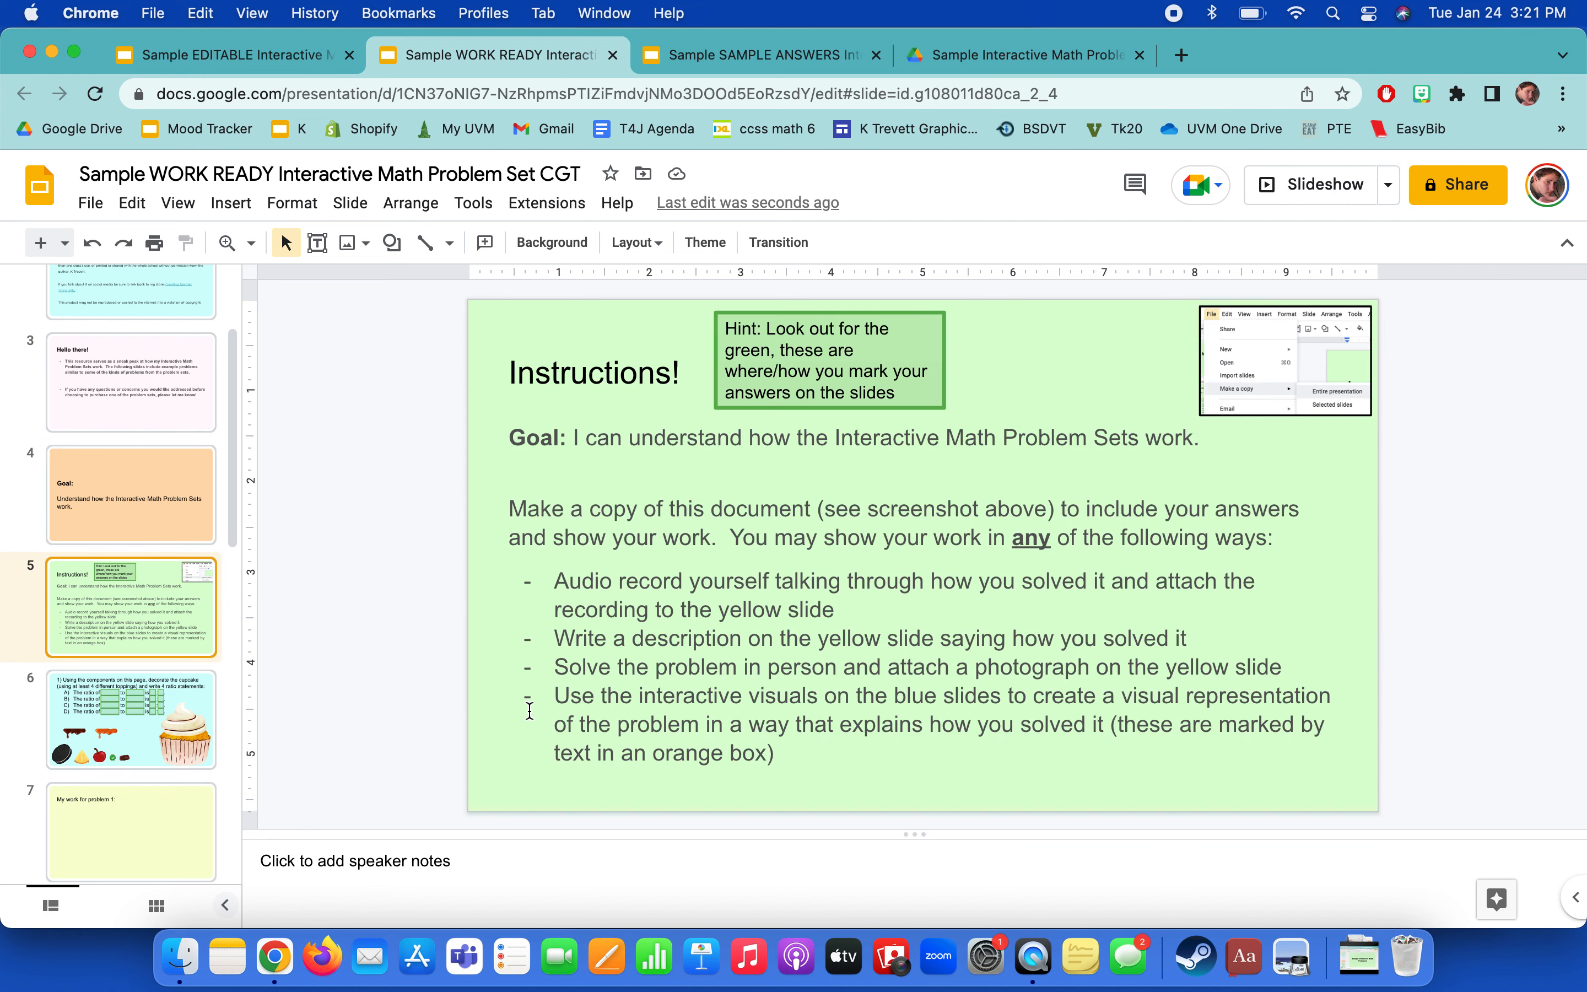
pyautogui.moveTo(947, 371)
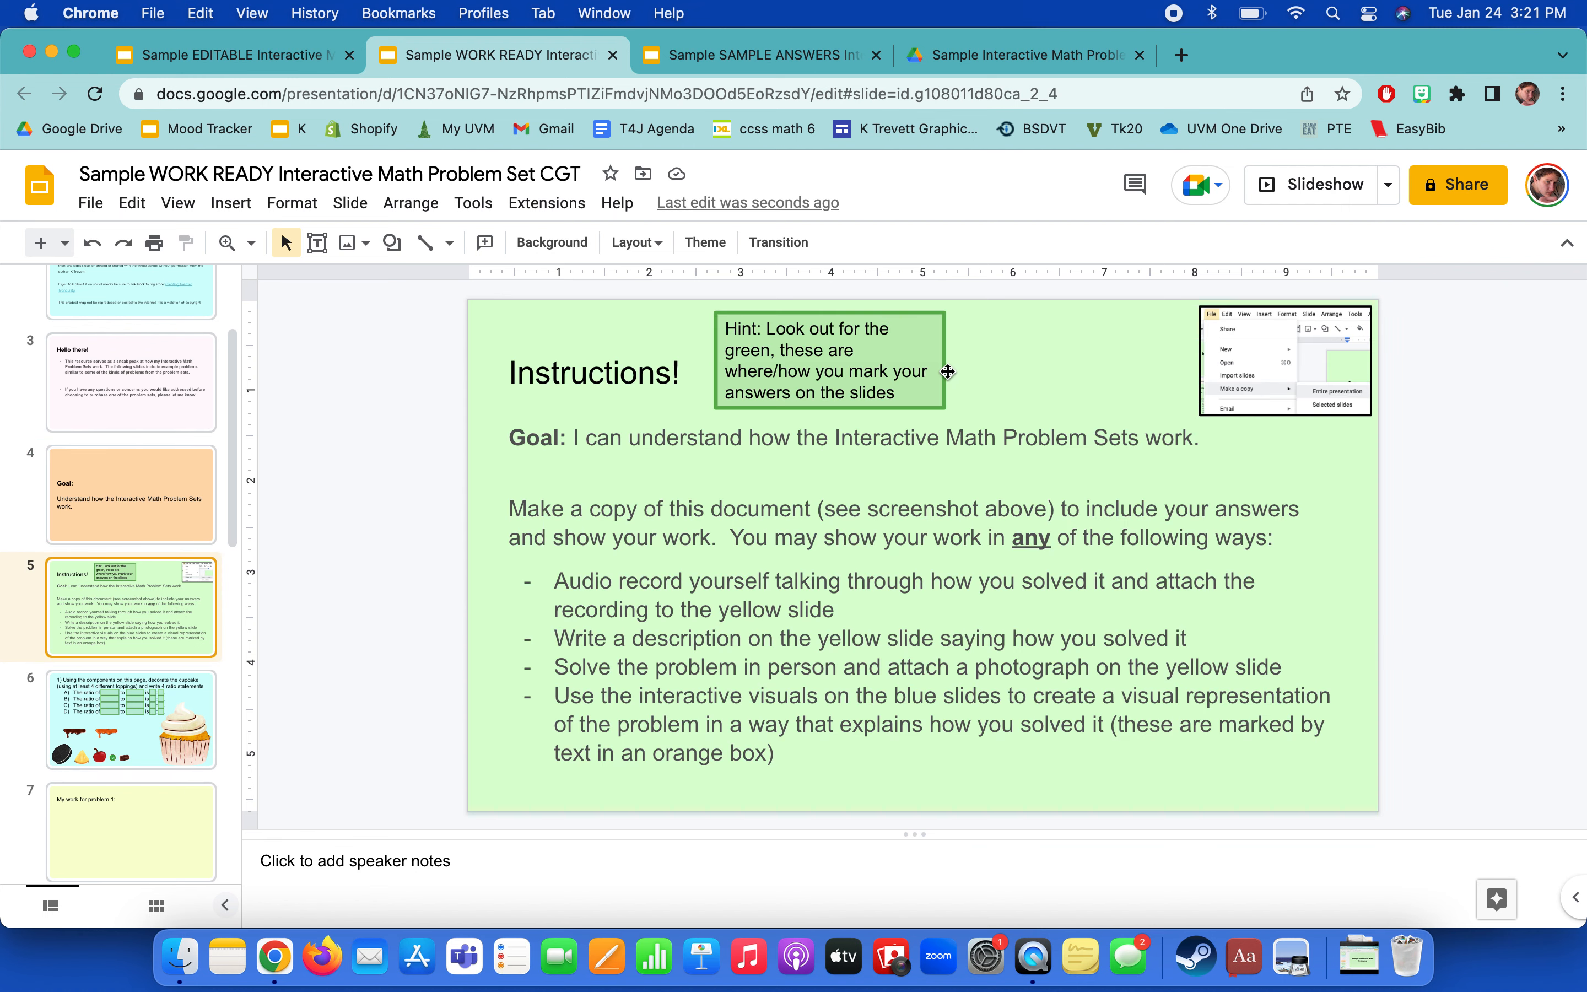
pyautogui.click(828, 360)
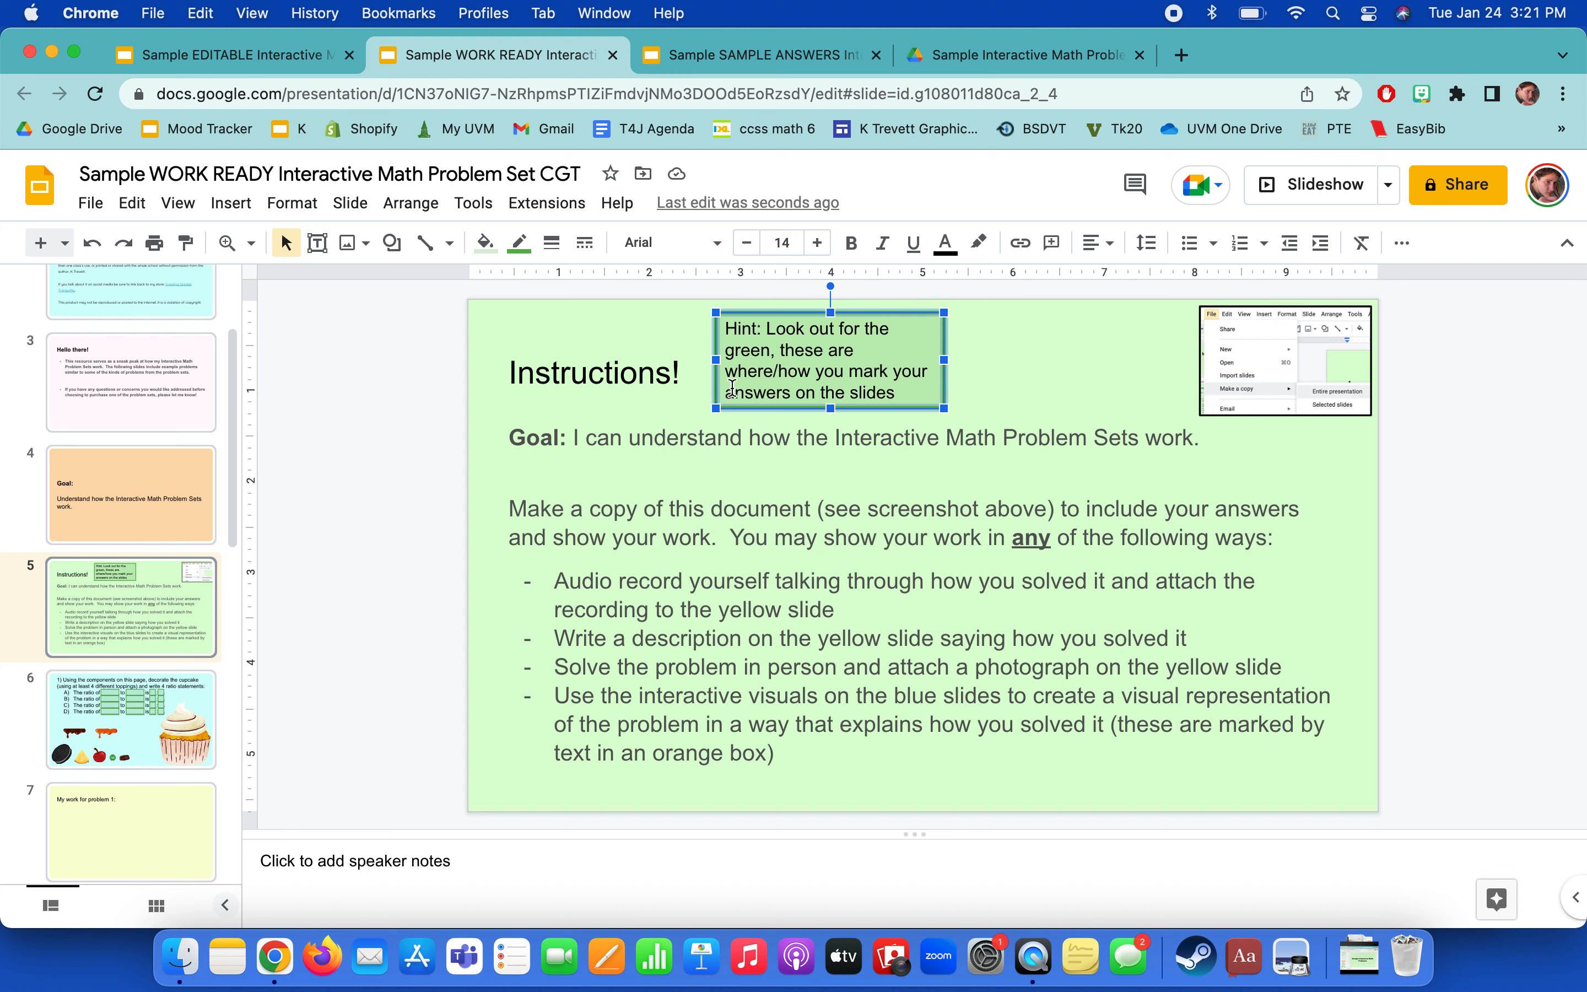
pyautogui.click(1283, 360)
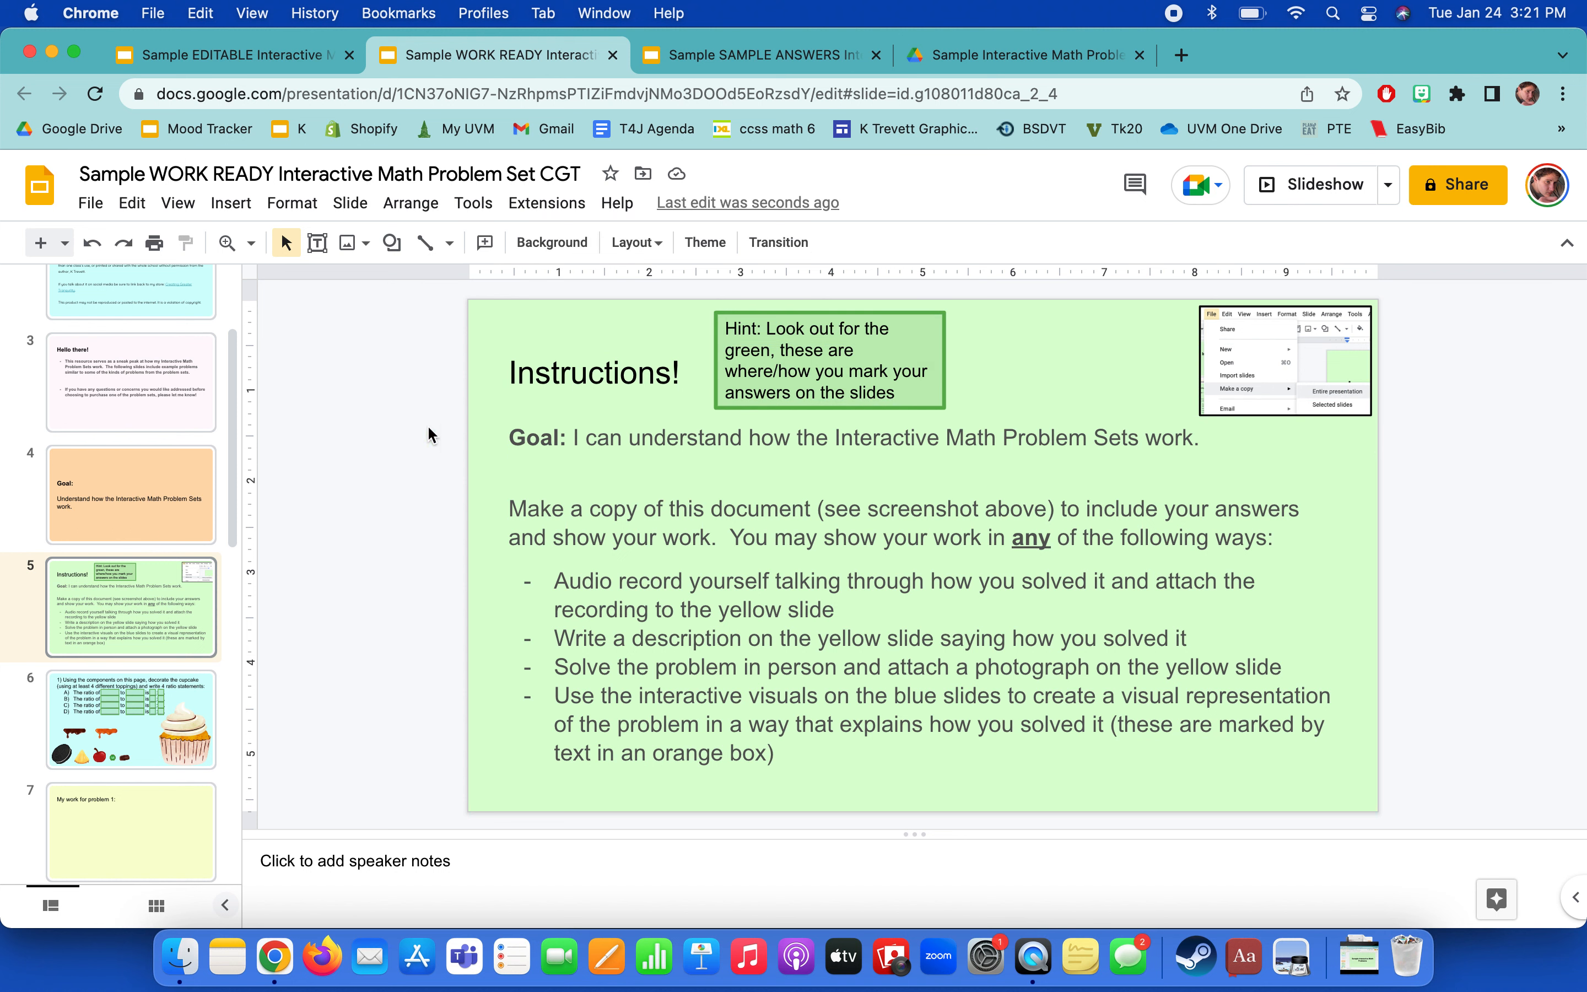
pyautogui.moveTo(379, 422)
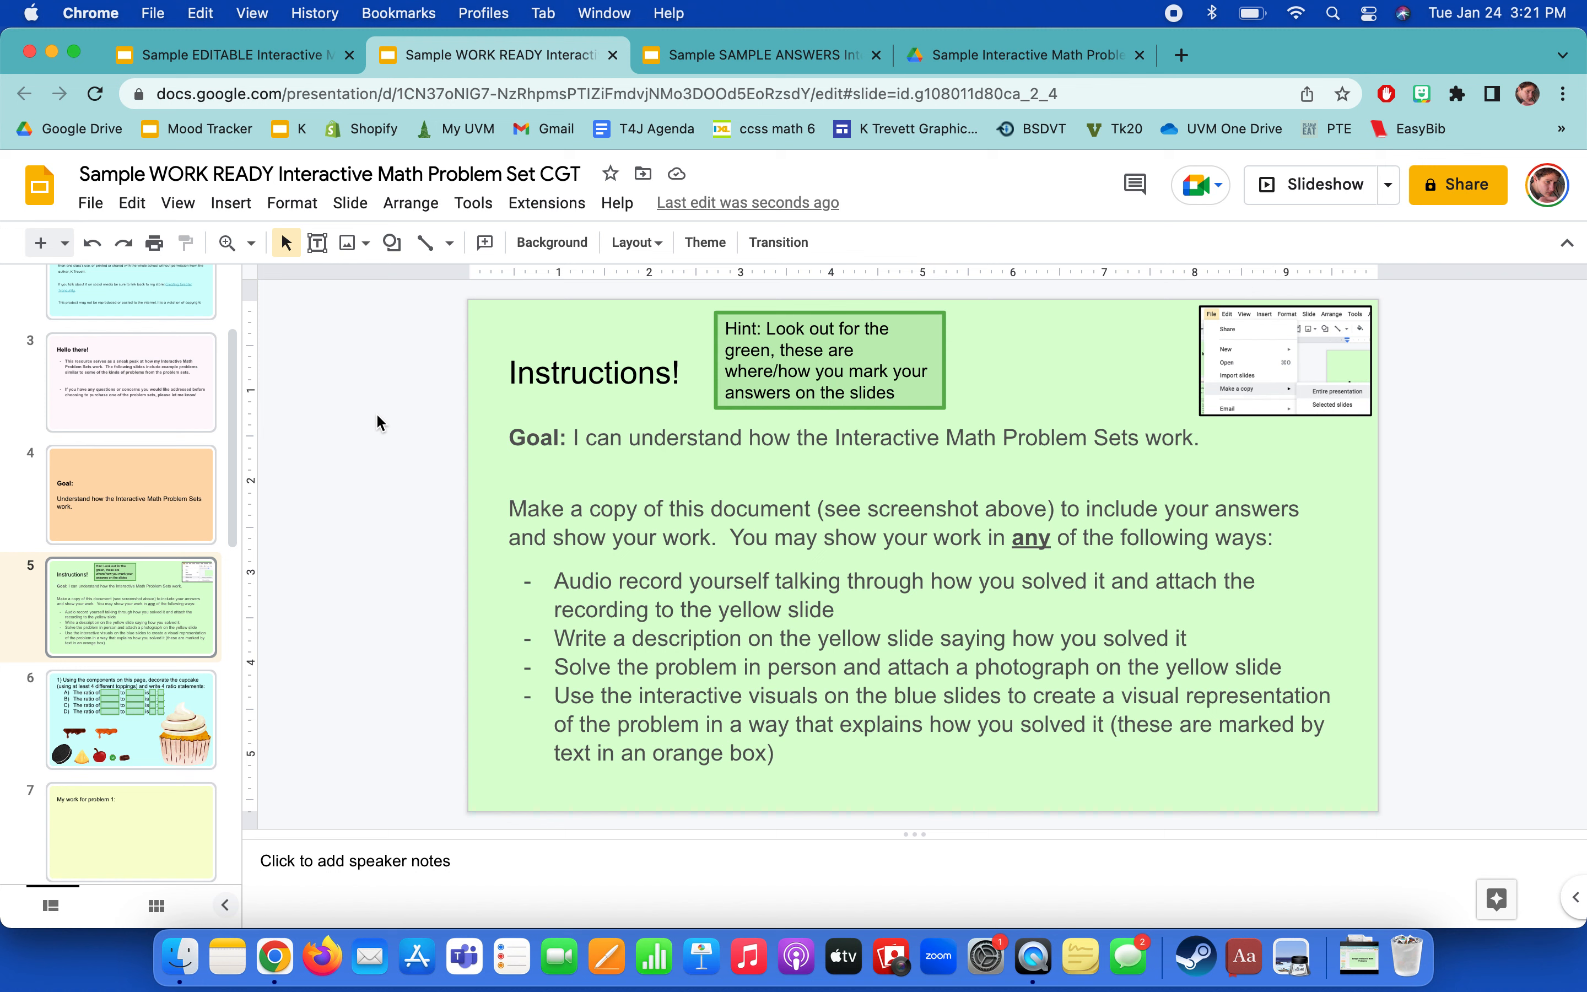
pyautogui.moveTo(354, 527)
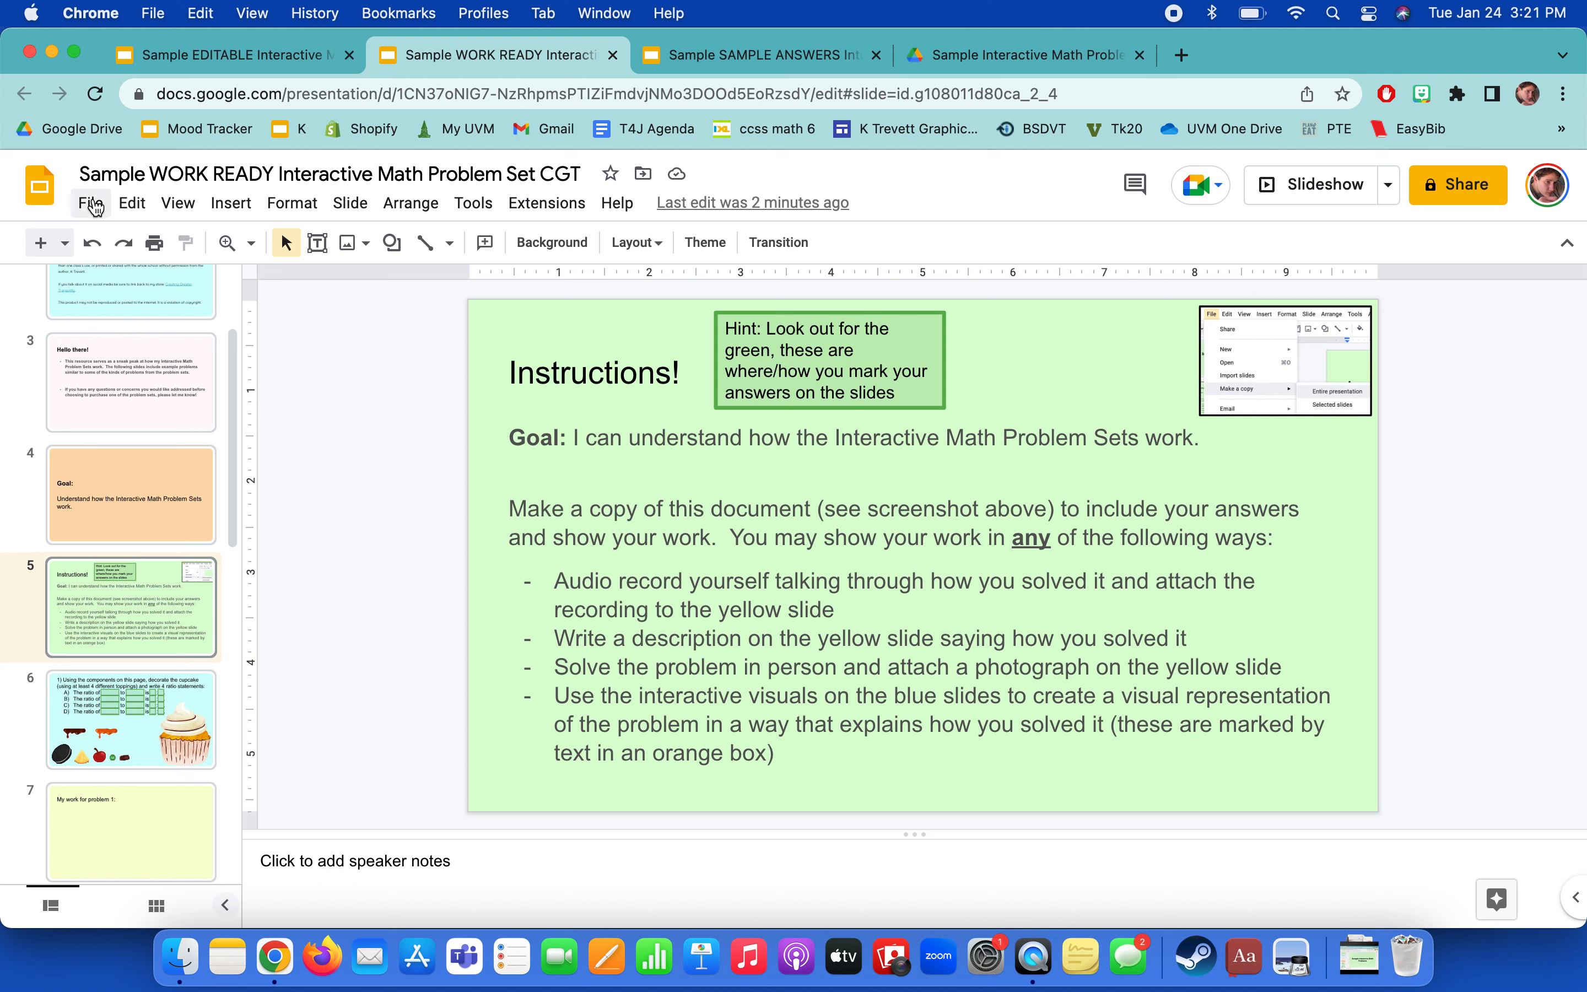
pyautogui.moveTo(1057, 315)
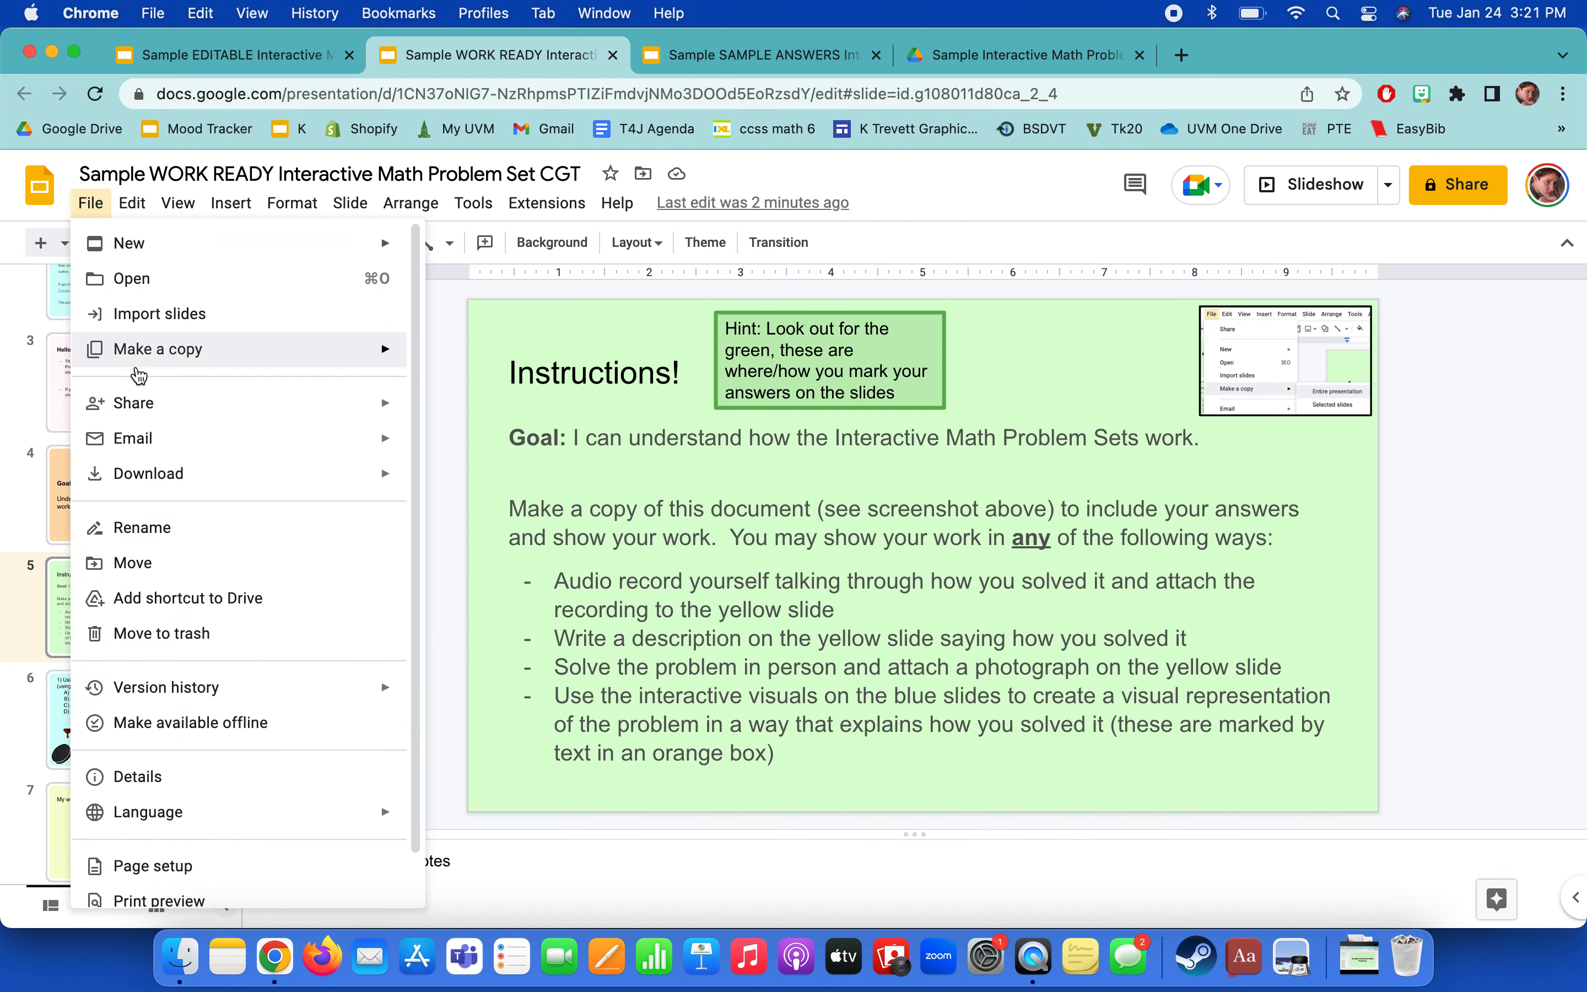
pyautogui.moveTo(362, 344)
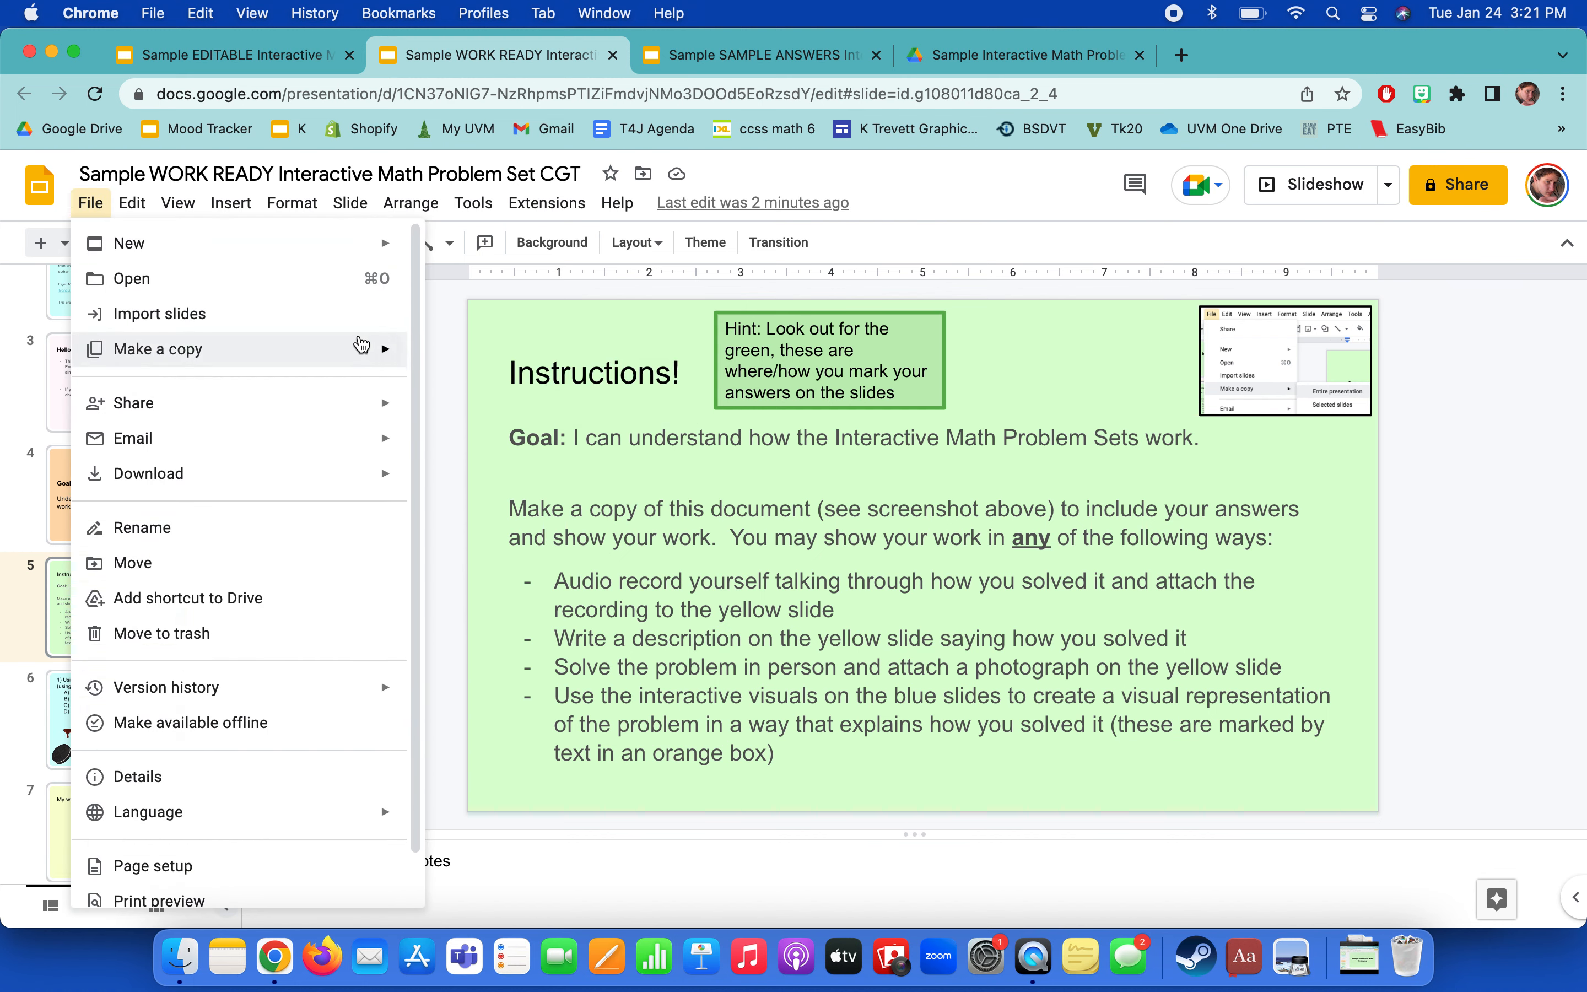
# Start copying the entire deck, naming the copy with 'K Work' and 'K Trevet'.
pyautogui.click(155, 348)
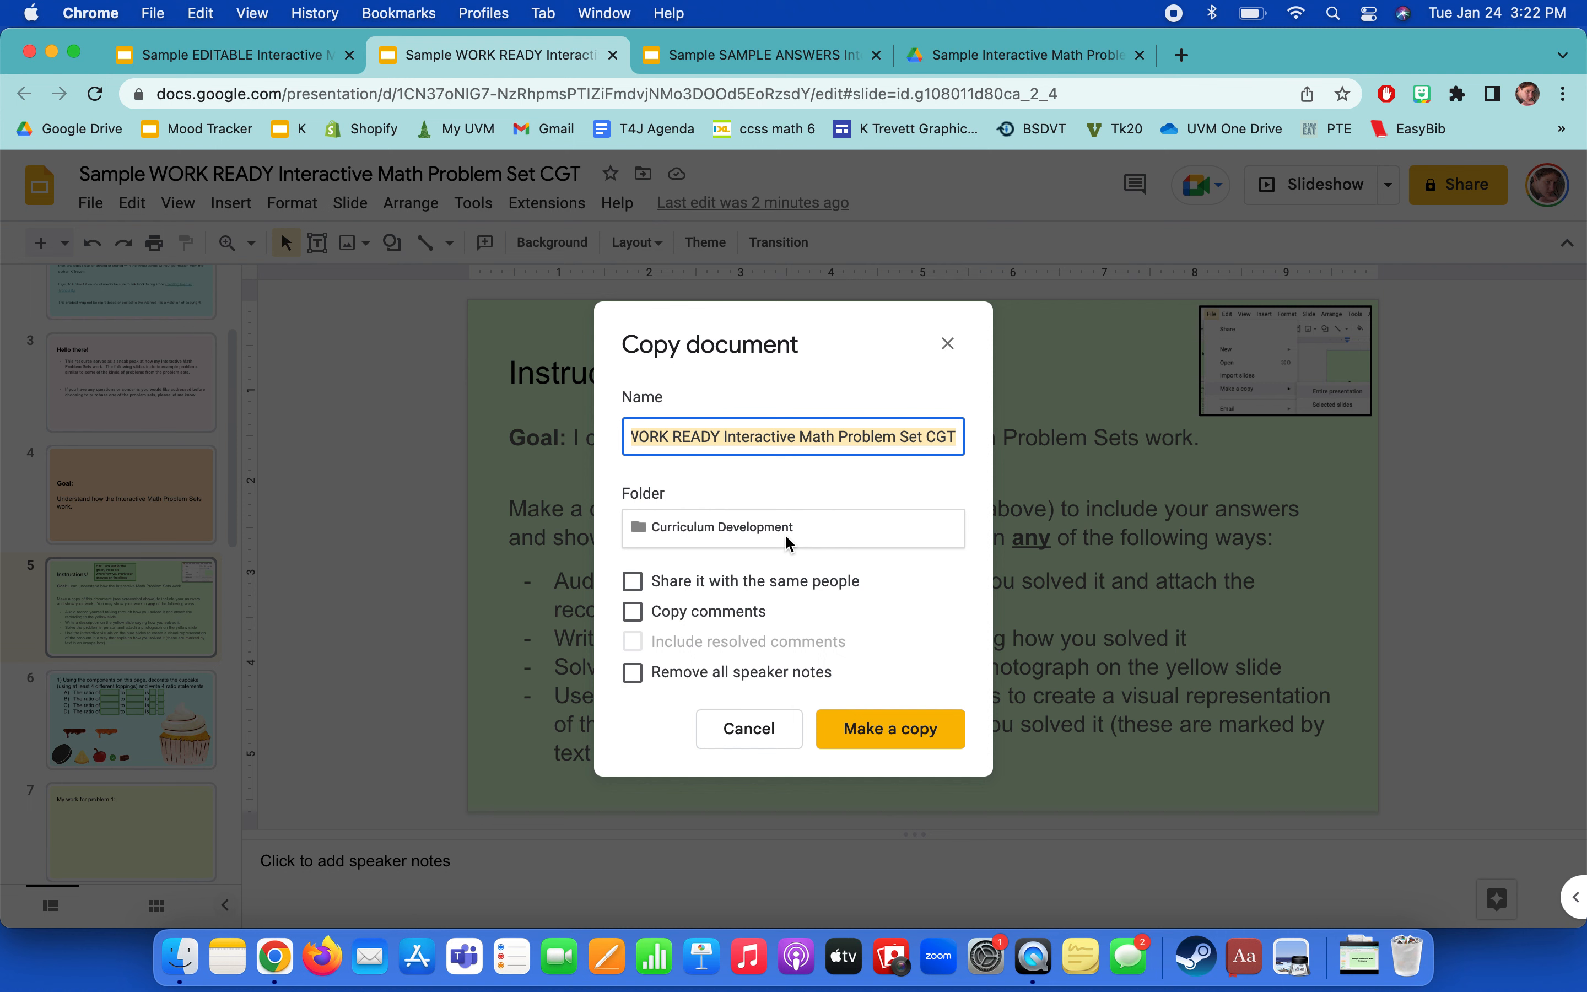
pyautogui.click(792, 436)
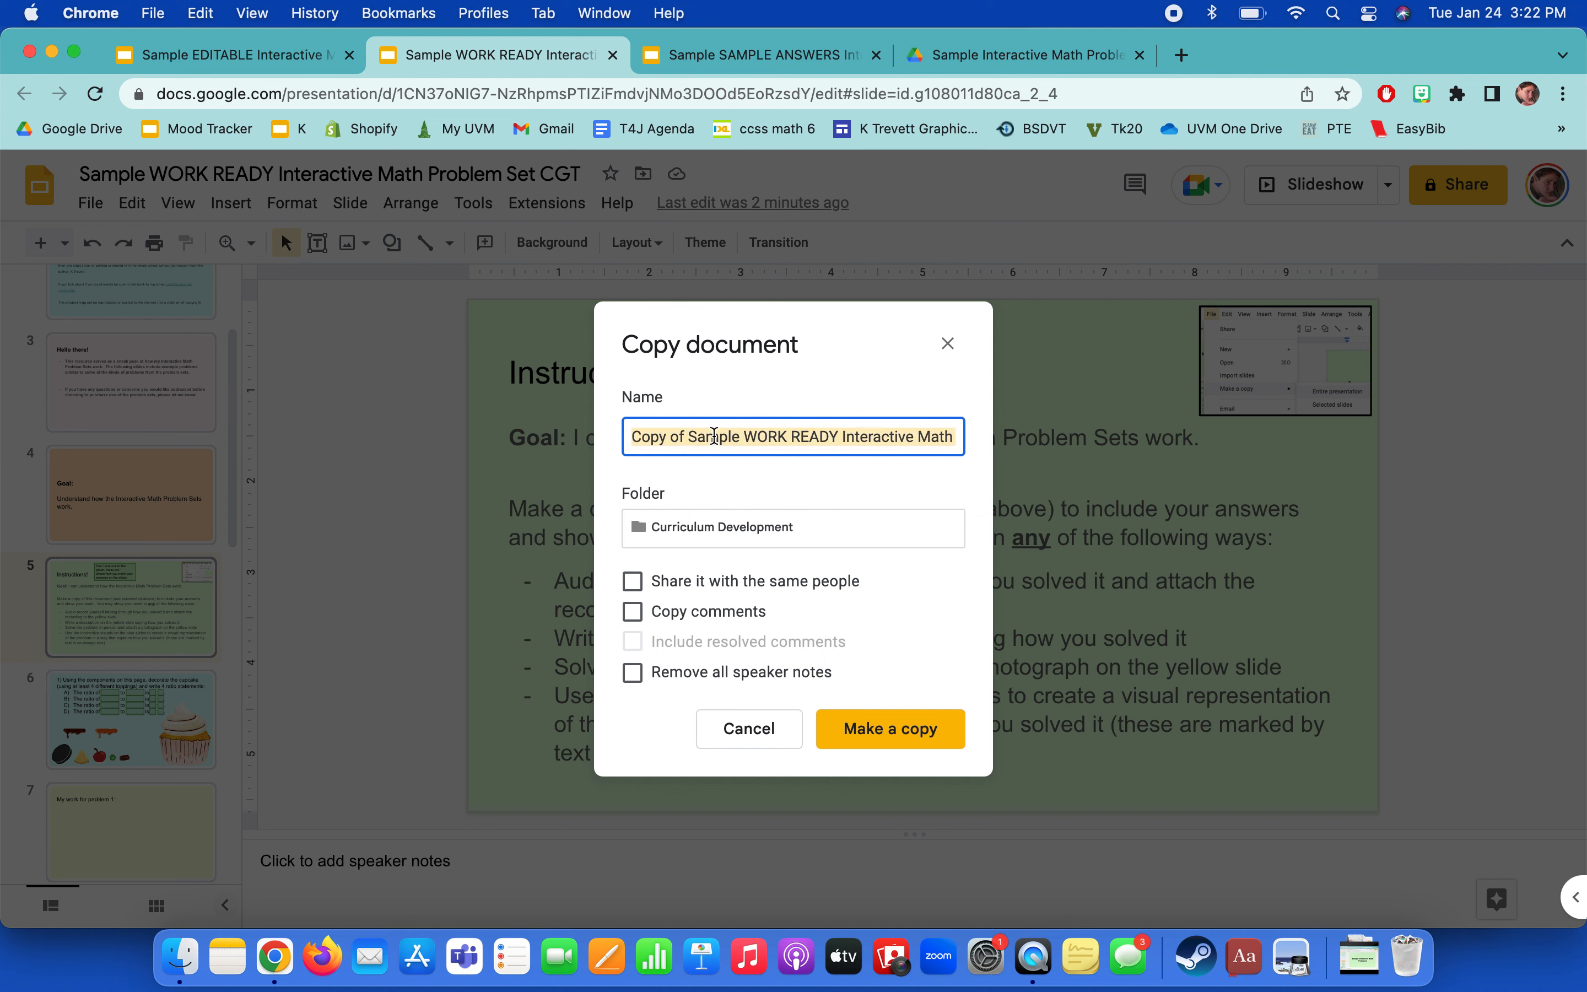
pyautogui.write('K Work')
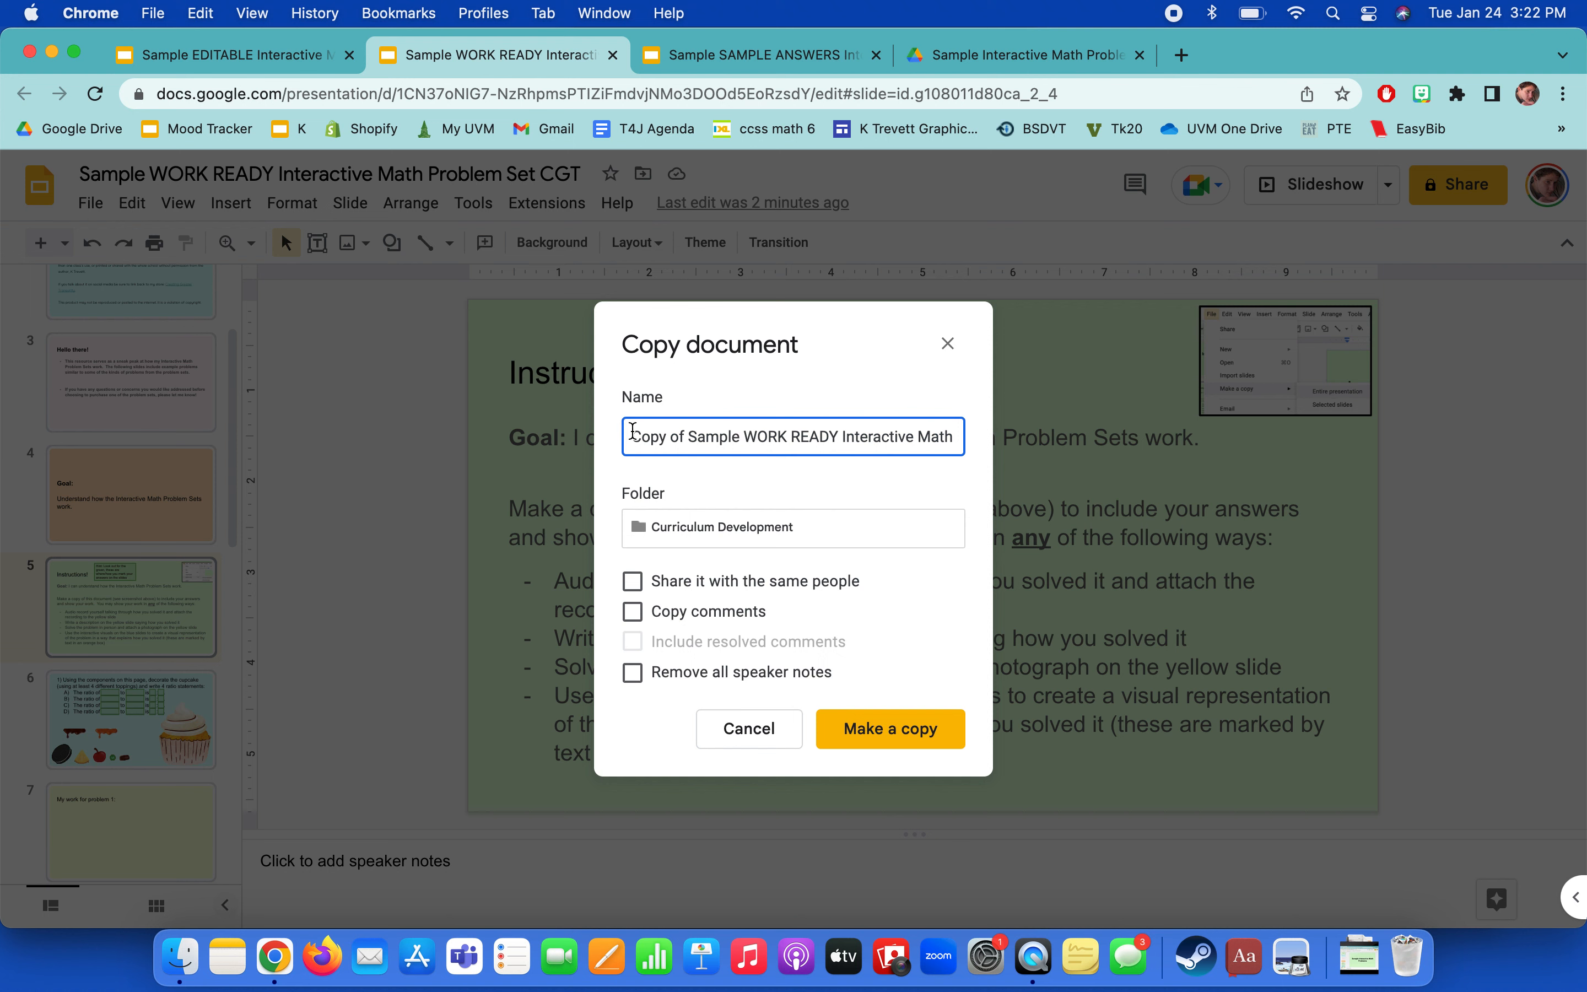
pyautogui.write('K Trevet')
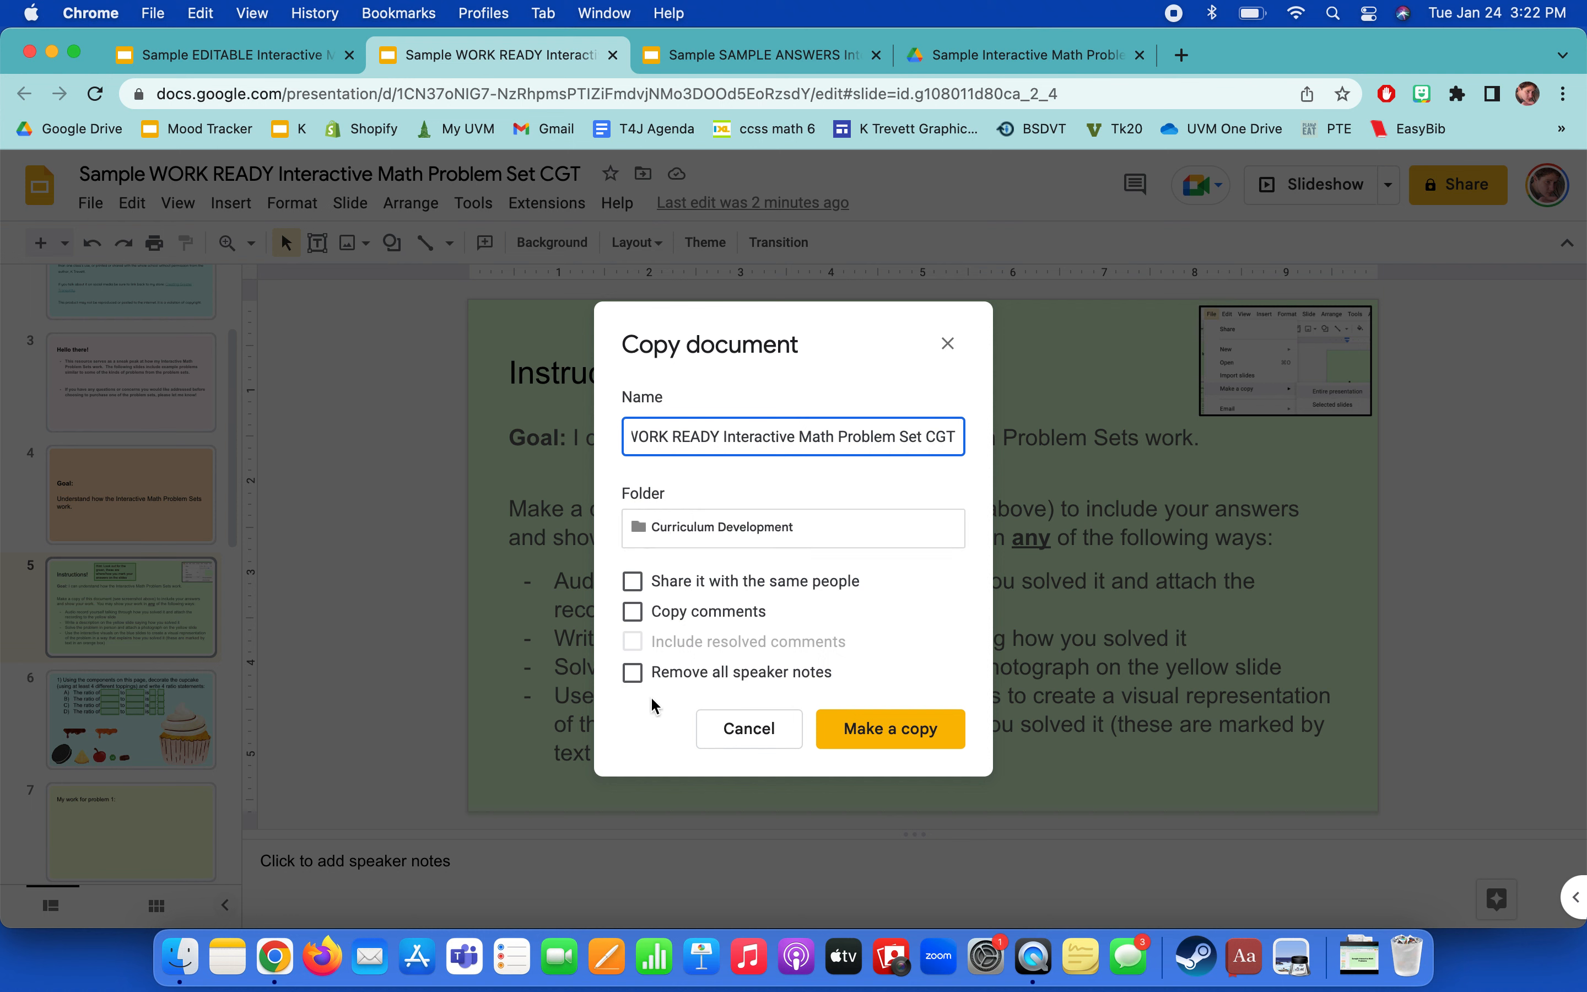
pyautogui.moveTo(486, 742)
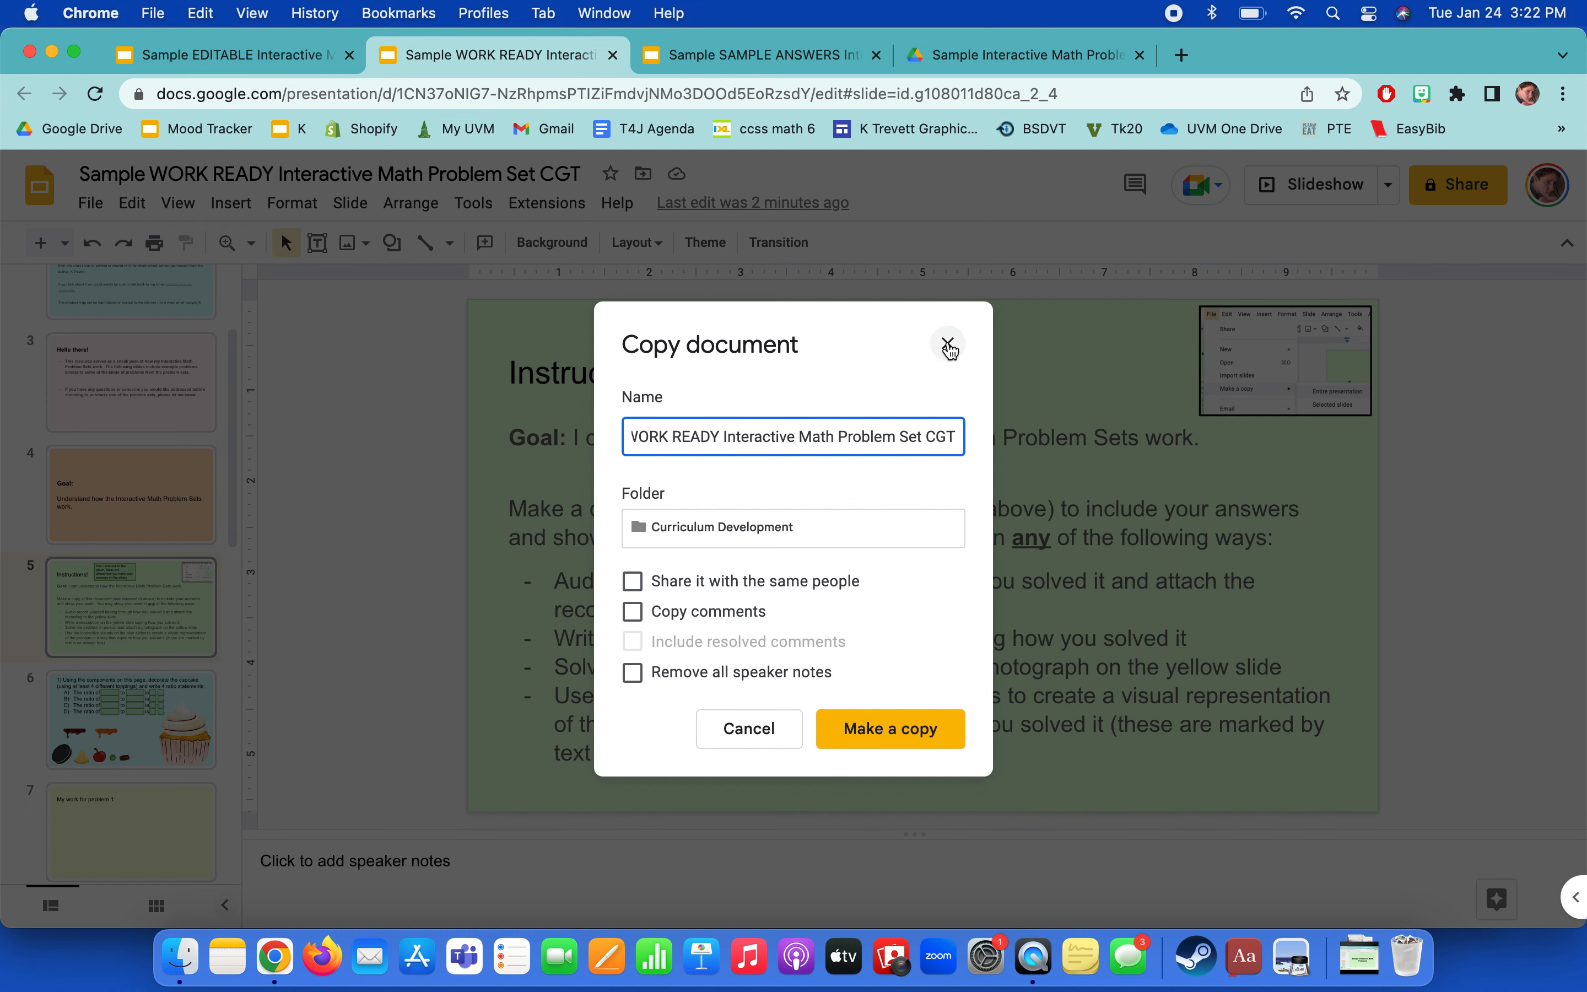
# Dismiss the Copy document dialog without making a copy.
pyautogui.click(948, 345)
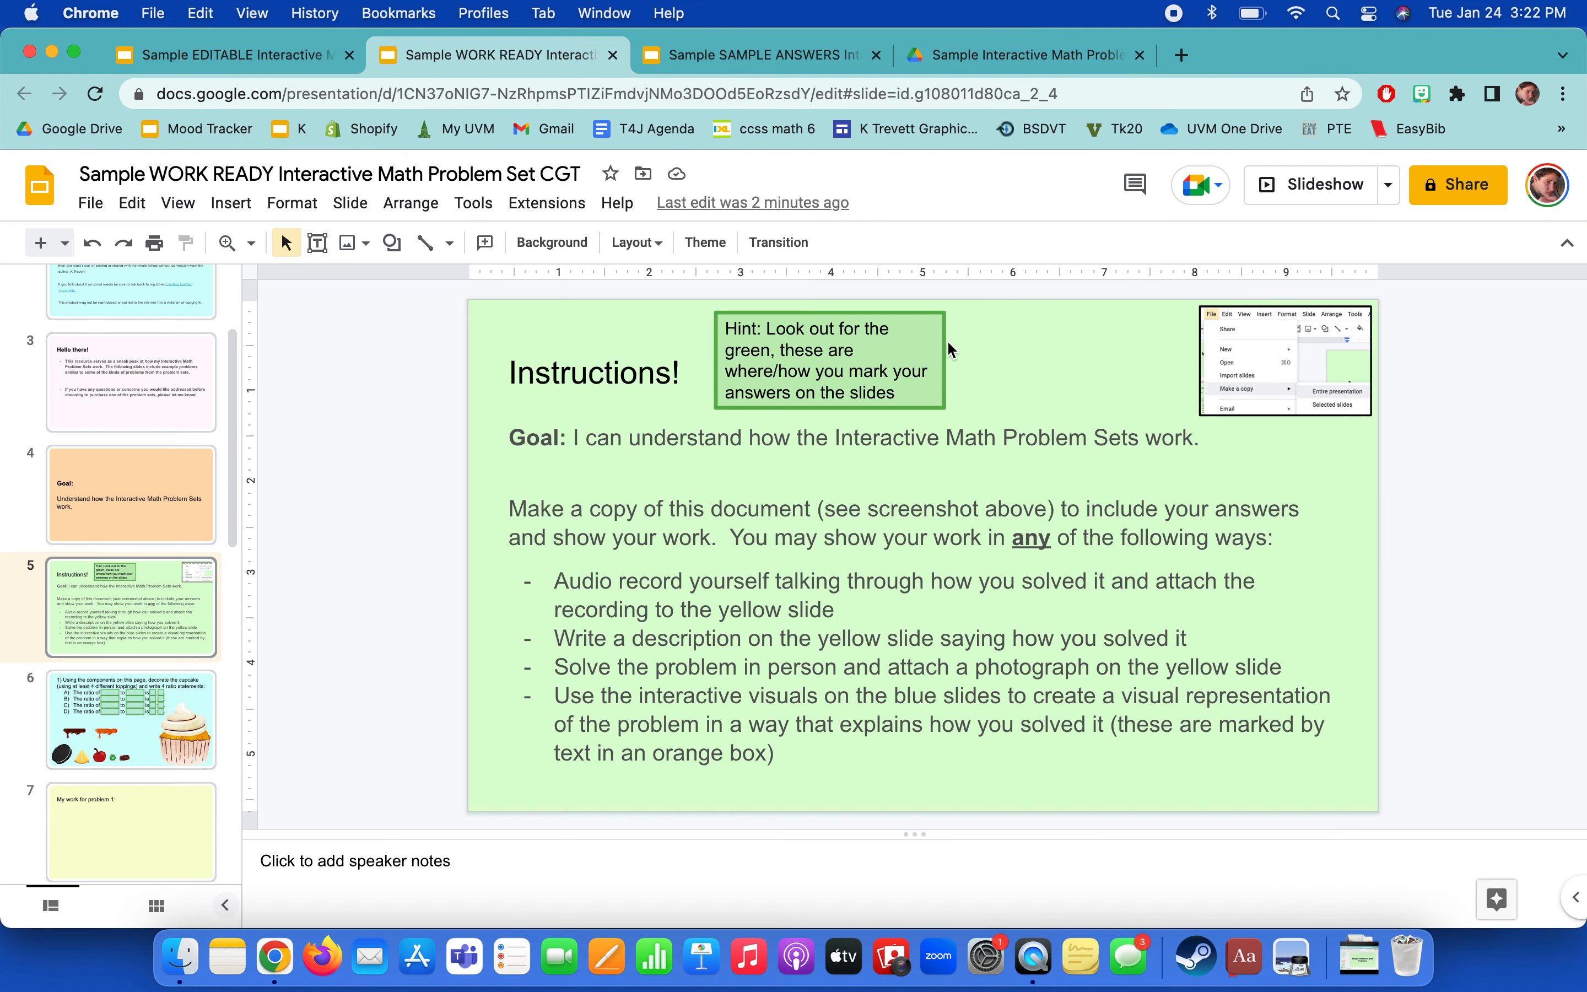
pyautogui.moveTo(304, 747)
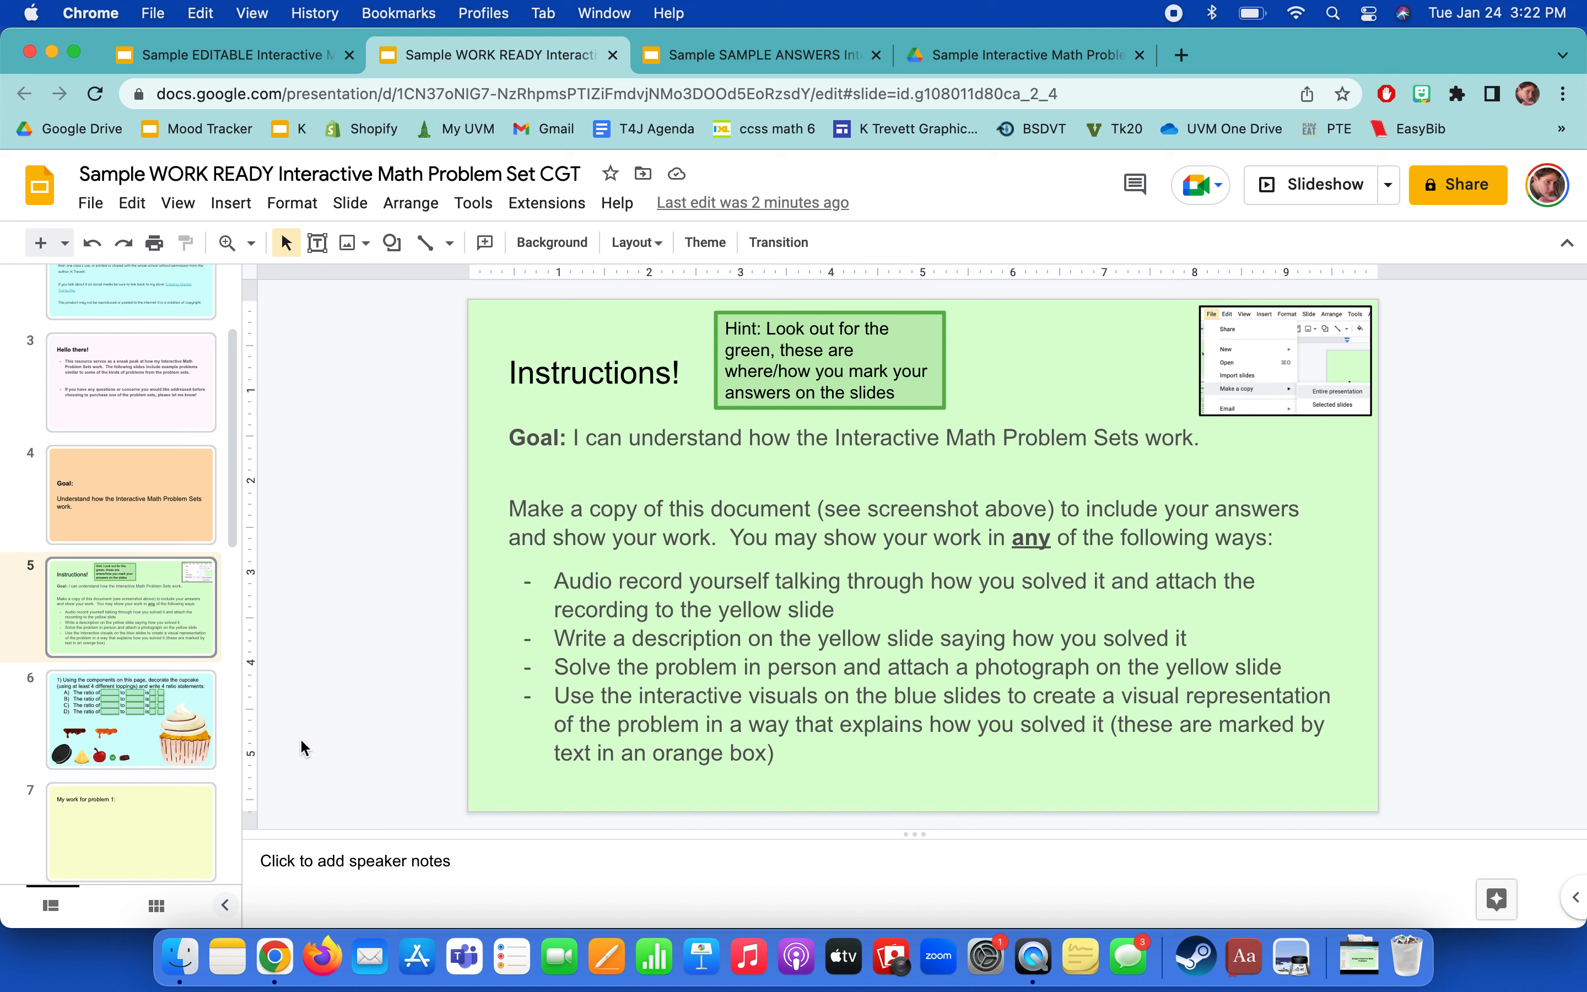
pyautogui.moveTo(270, 681)
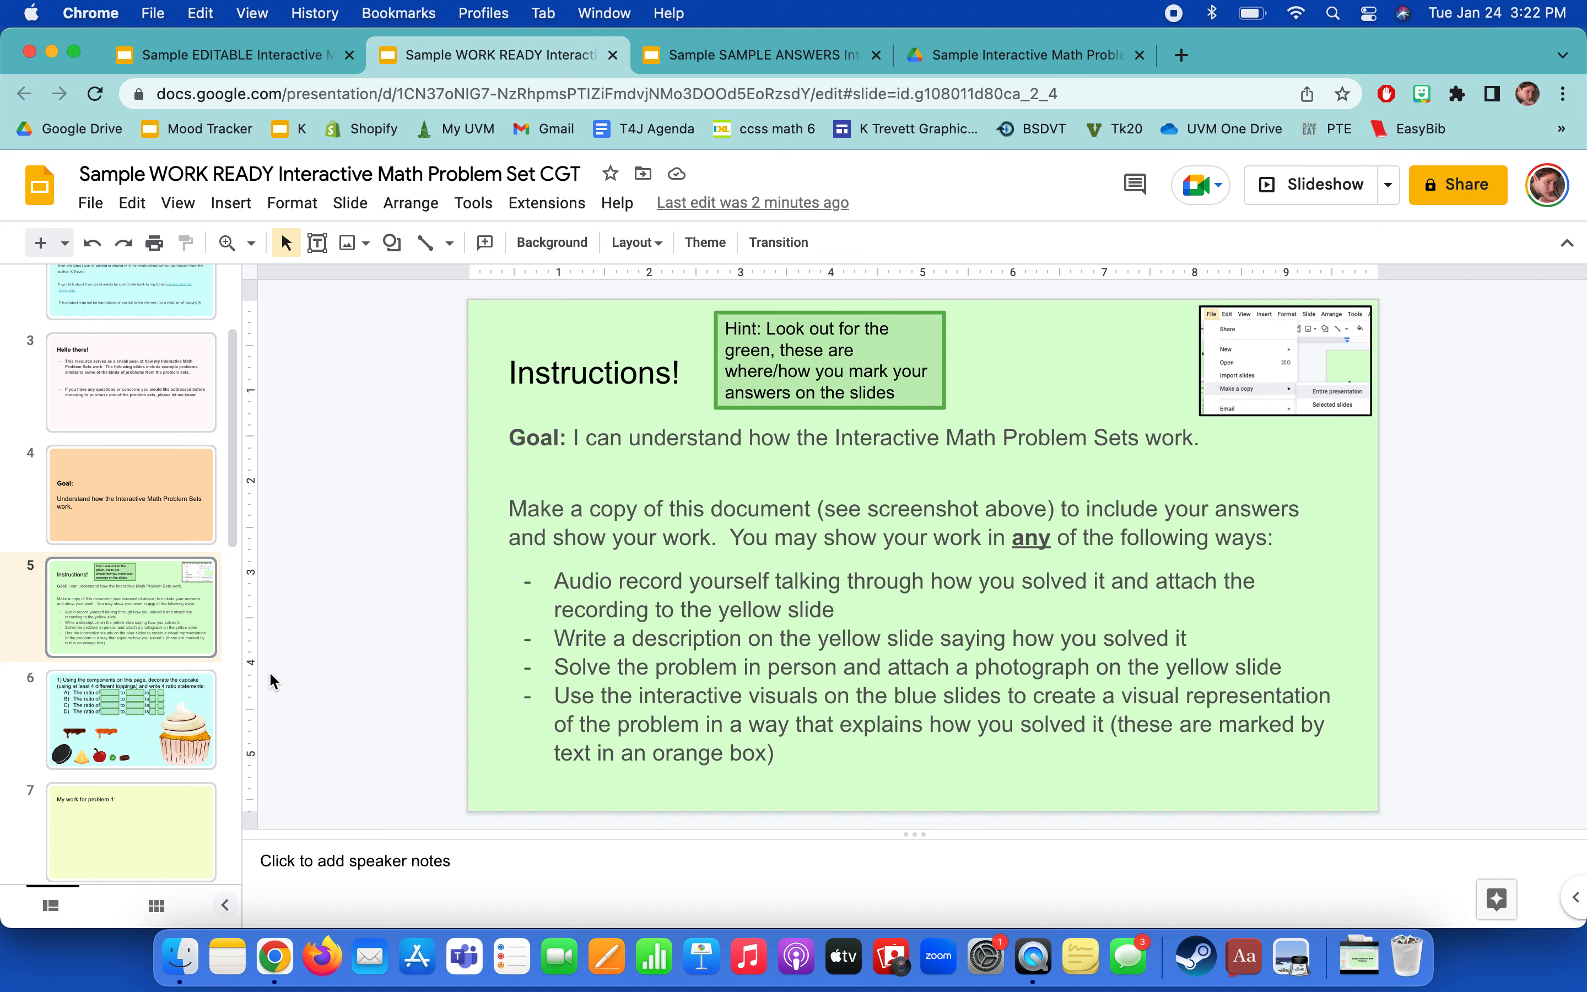
pyautogui.moveTo(335, 694)
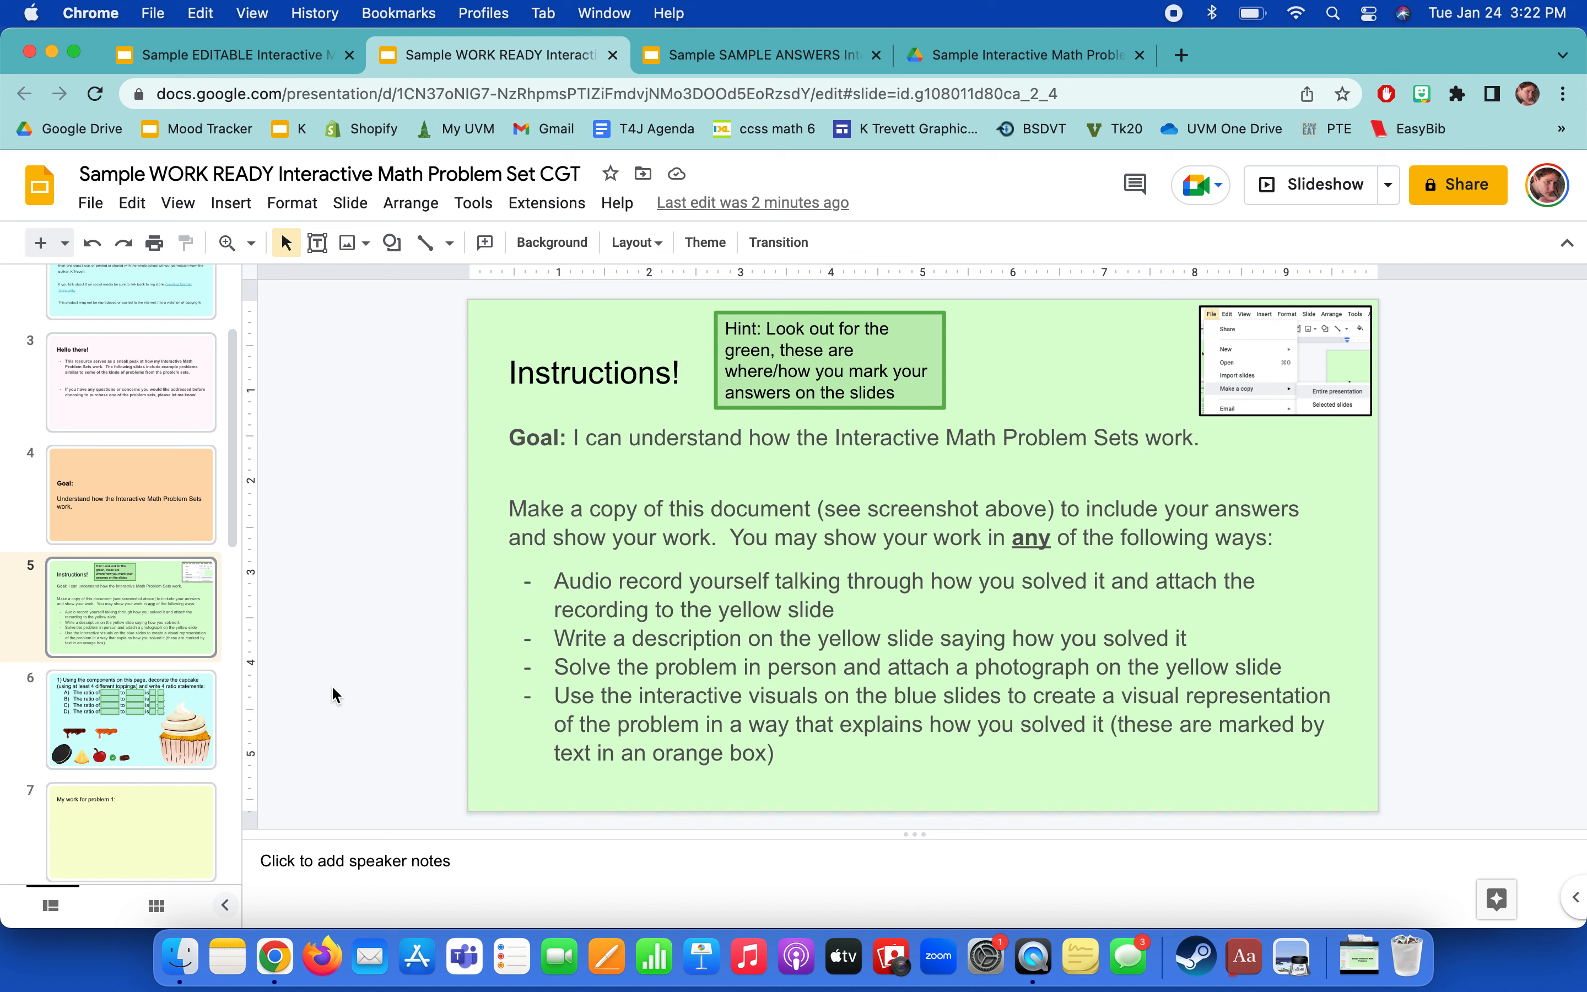
pyautogui.moveTo(442, 511)
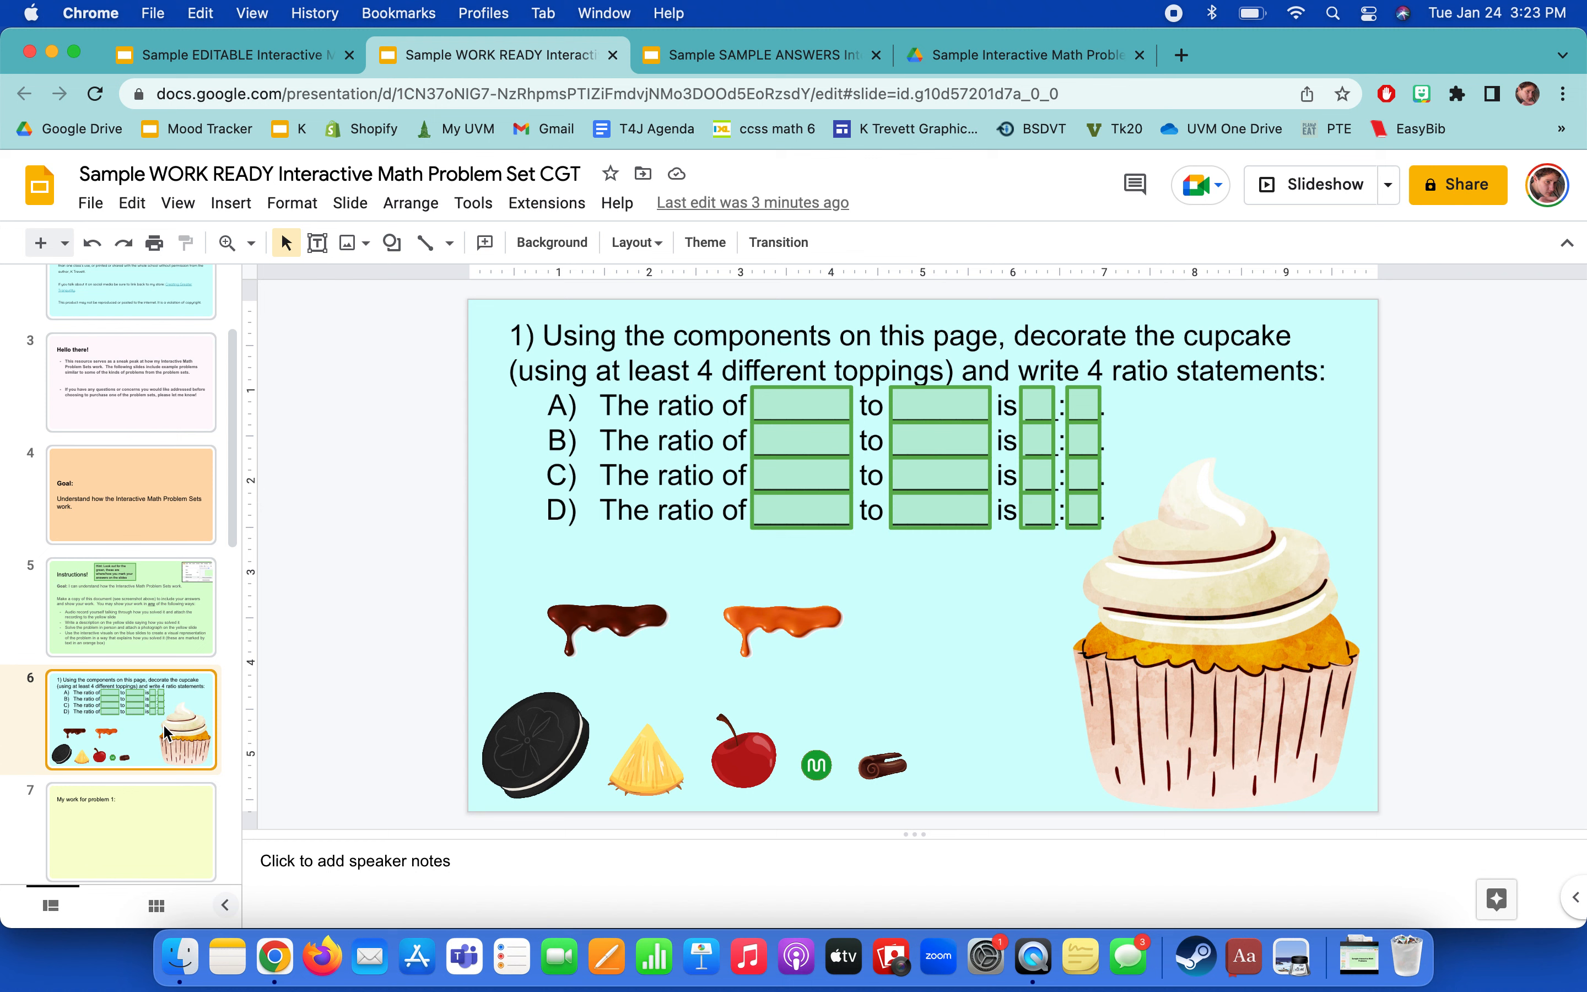
# Go past the cupcake problem to 'My work for problem 1' and bring up image insert options.
pyautogui.click(130, 710)
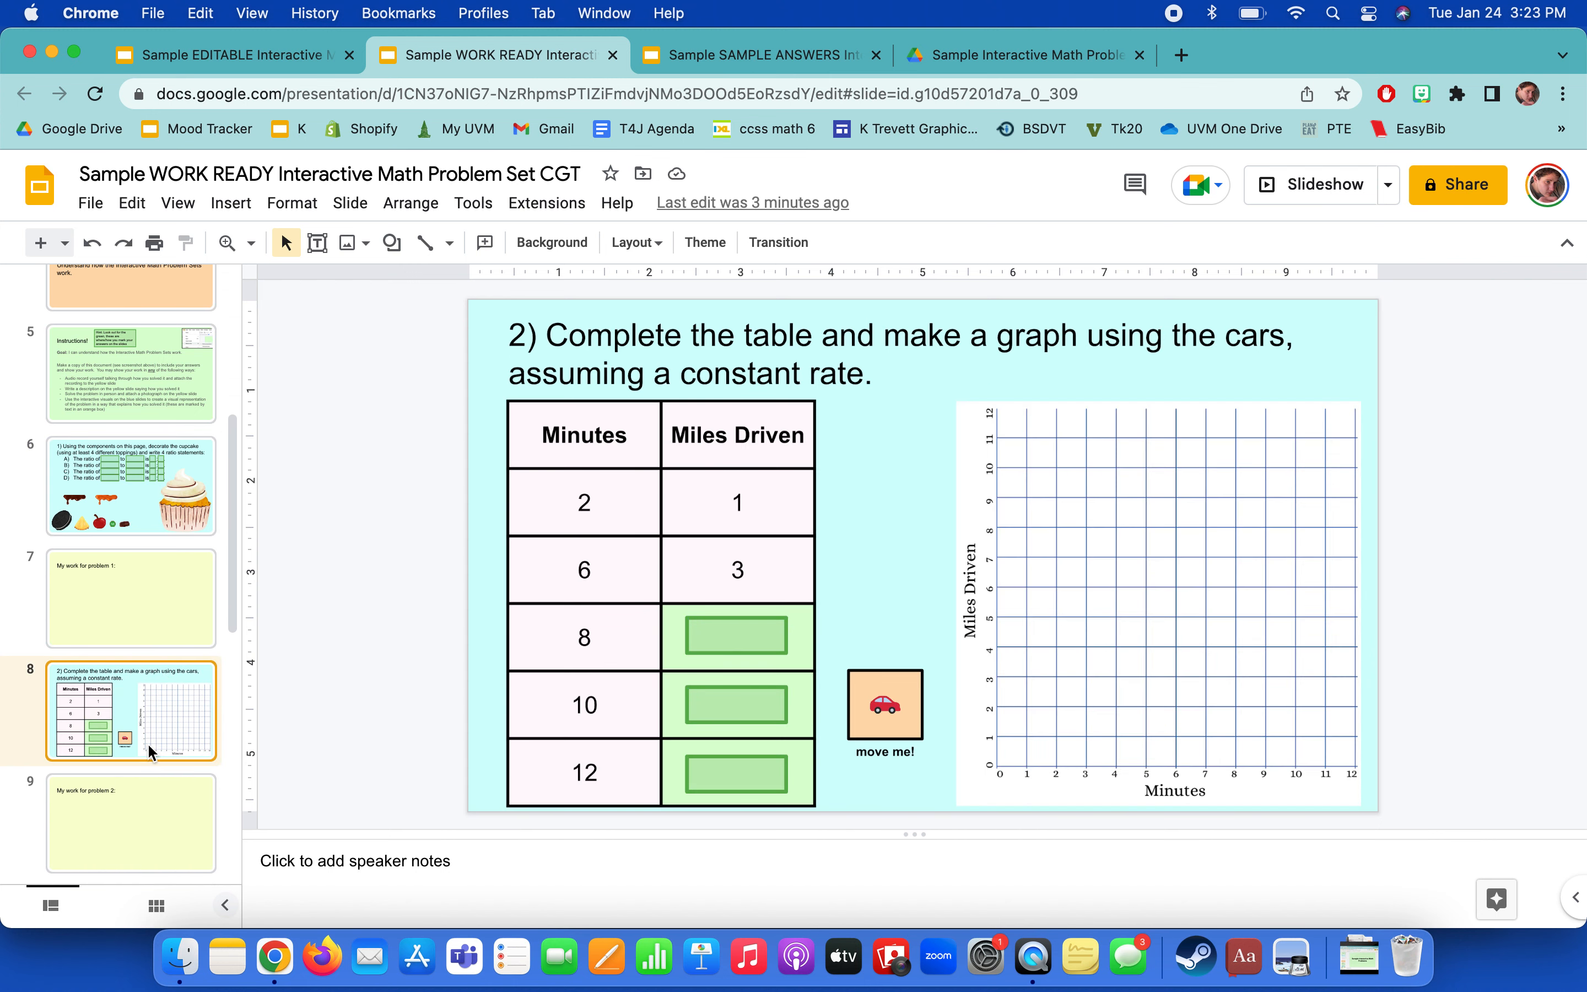
pyautogui.click(130, 574)
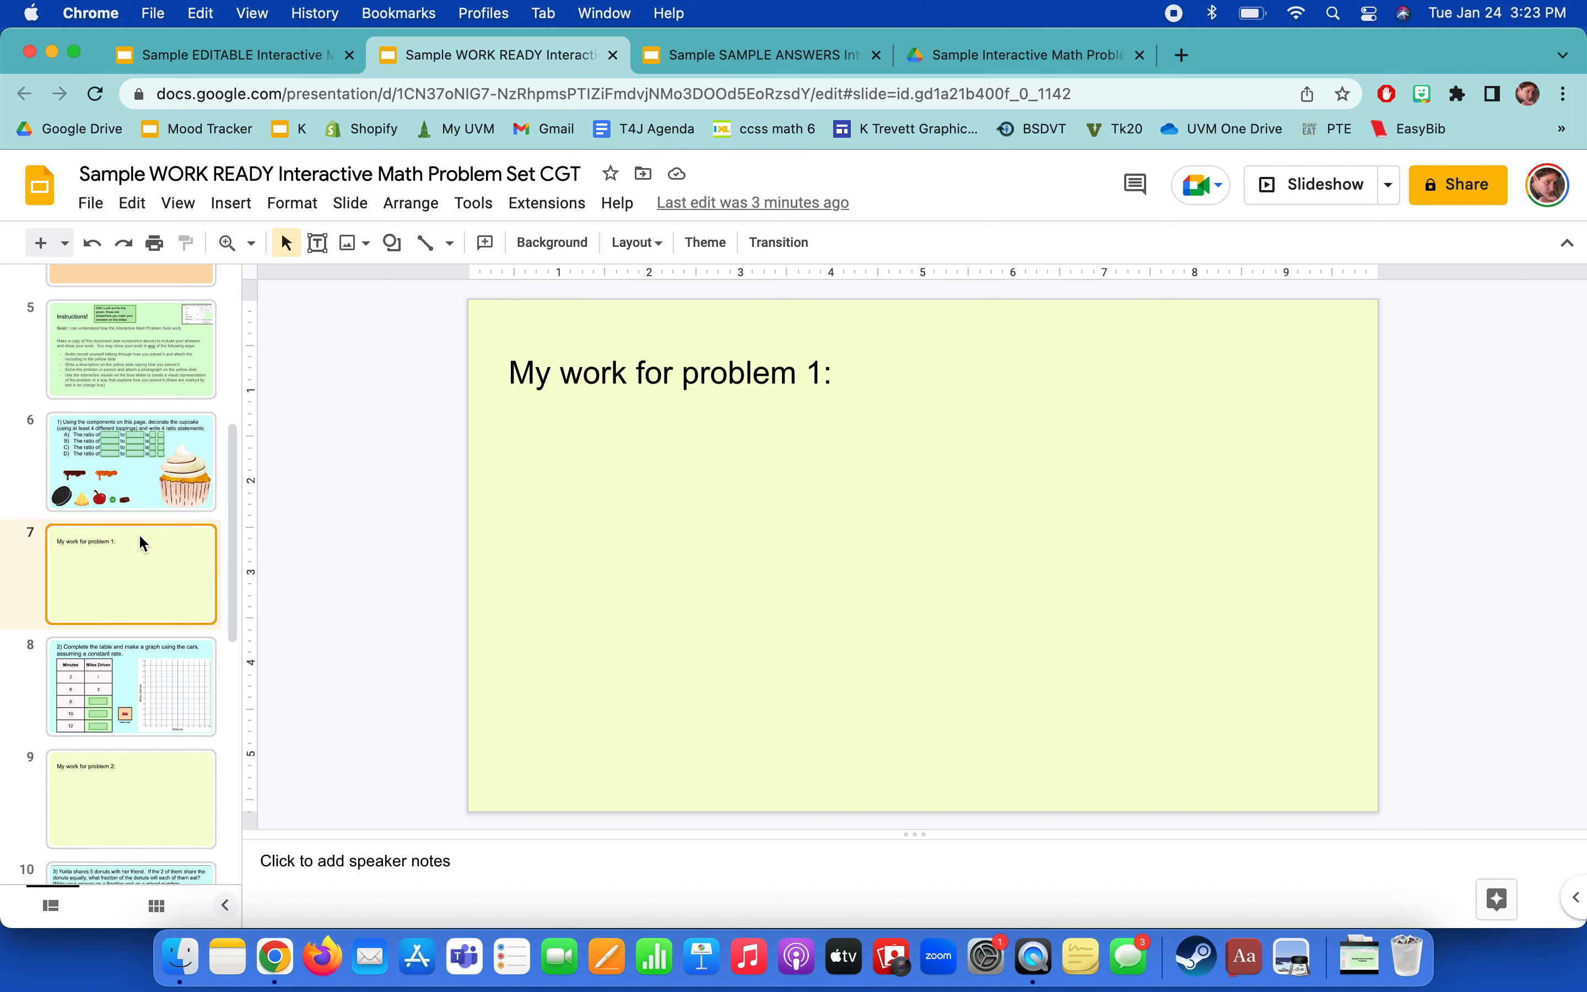
pyautogui.moveTo(338, 630)
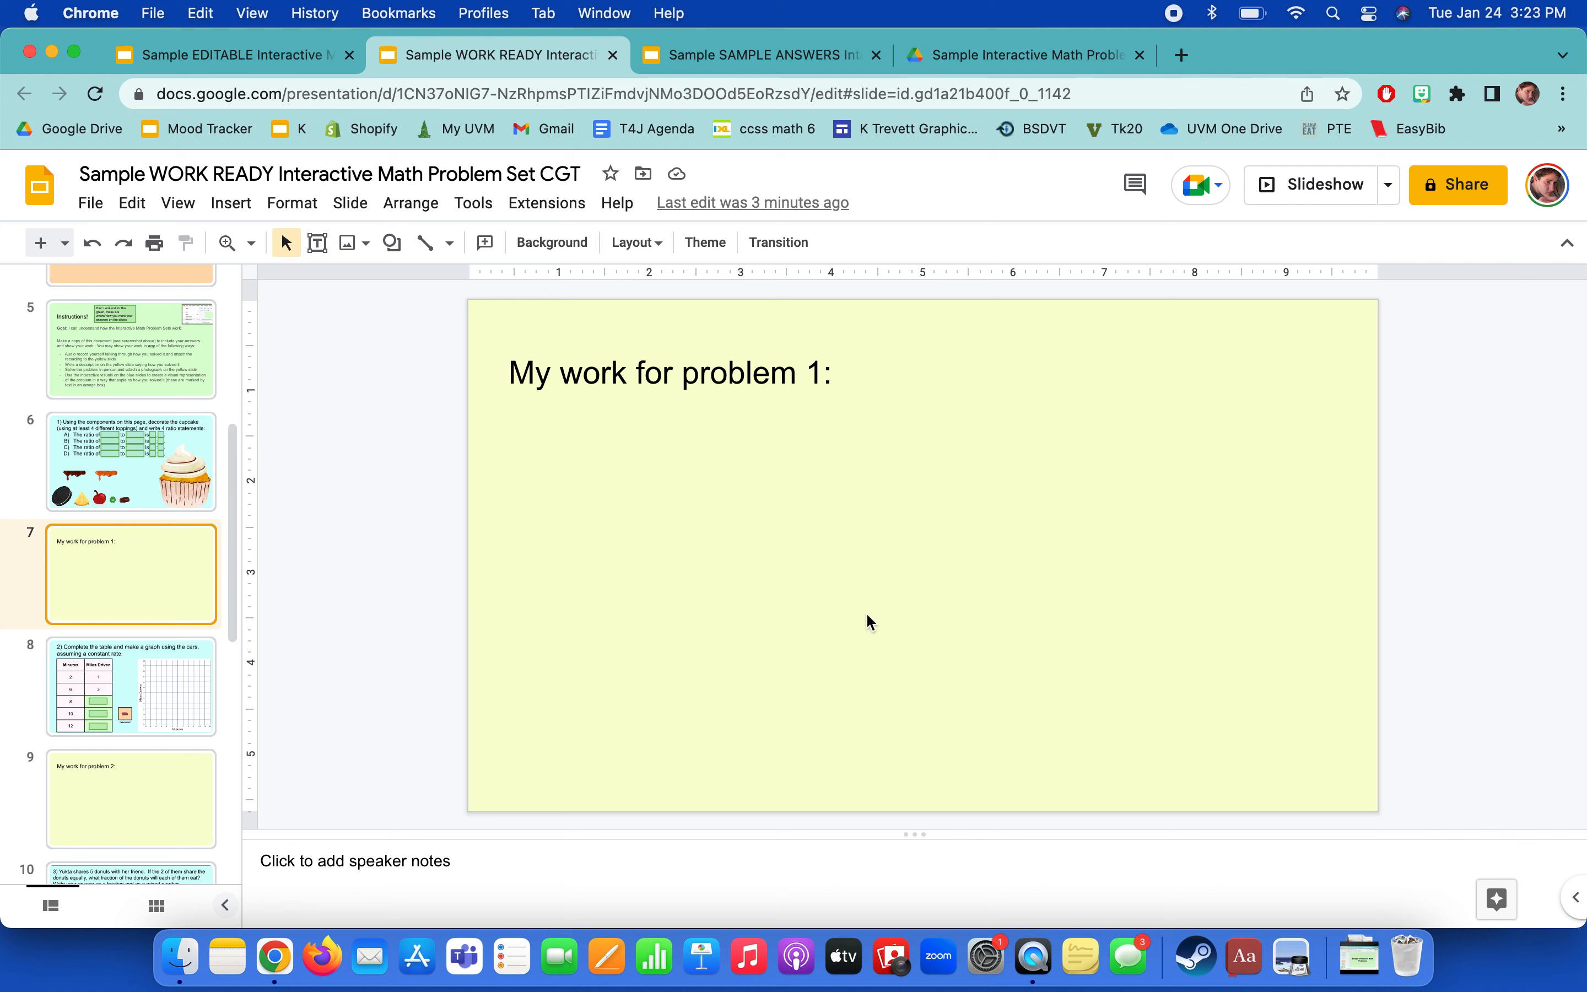
pyautogui.moveTo(603, 630)
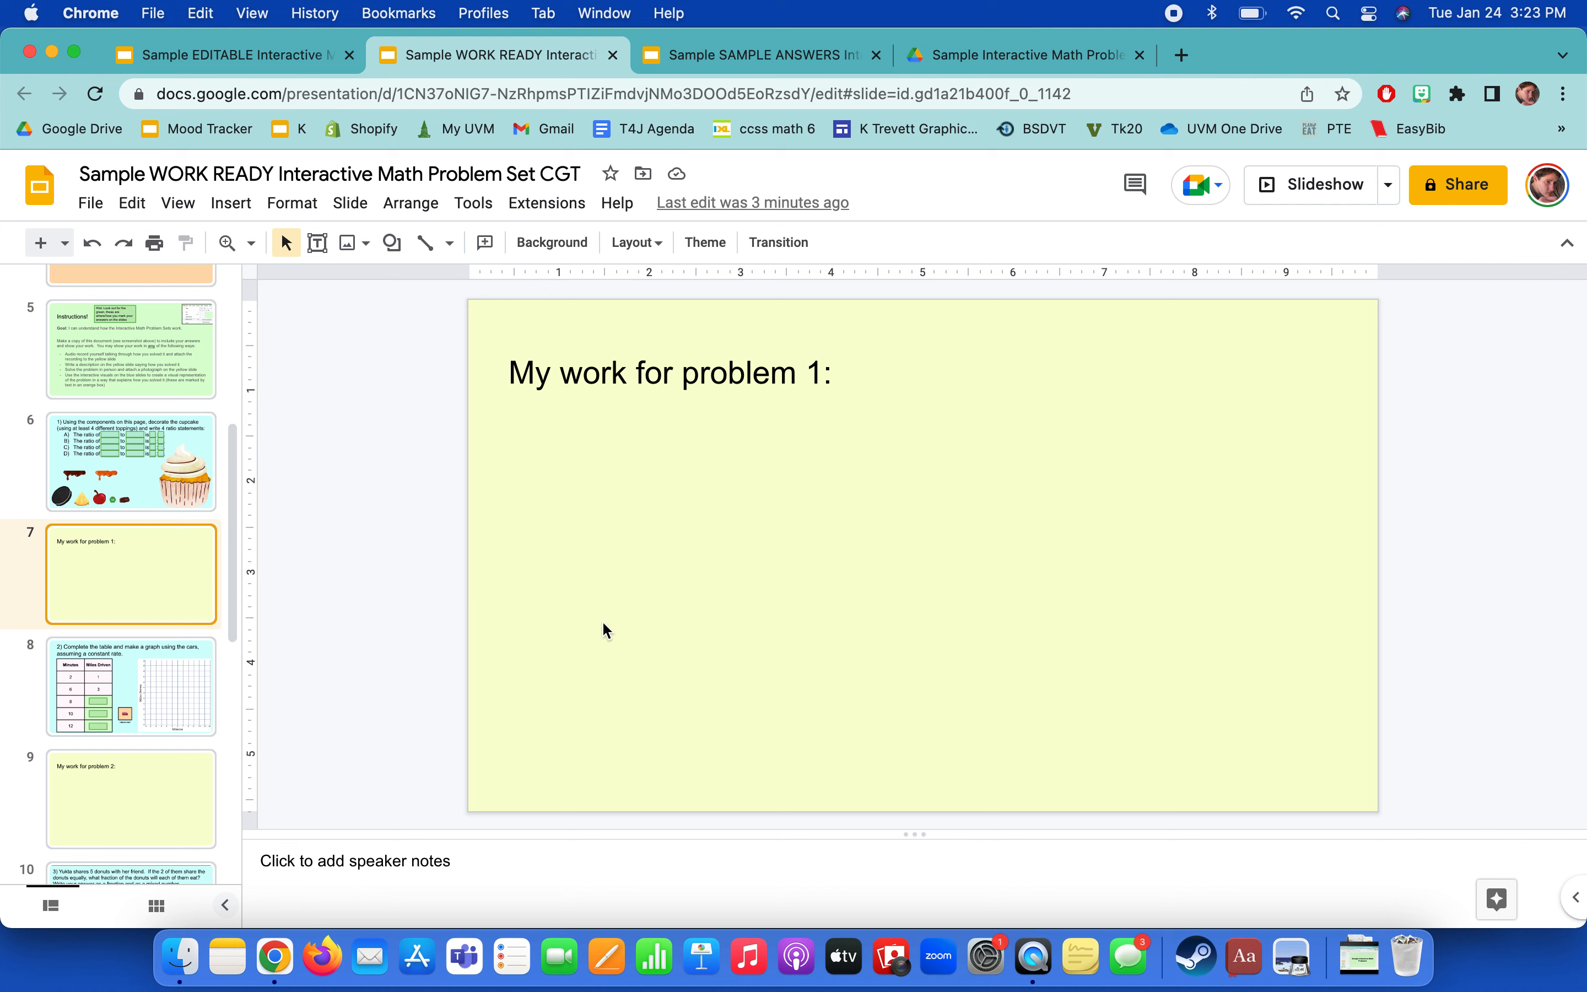
pyautogui.click(229, 203)
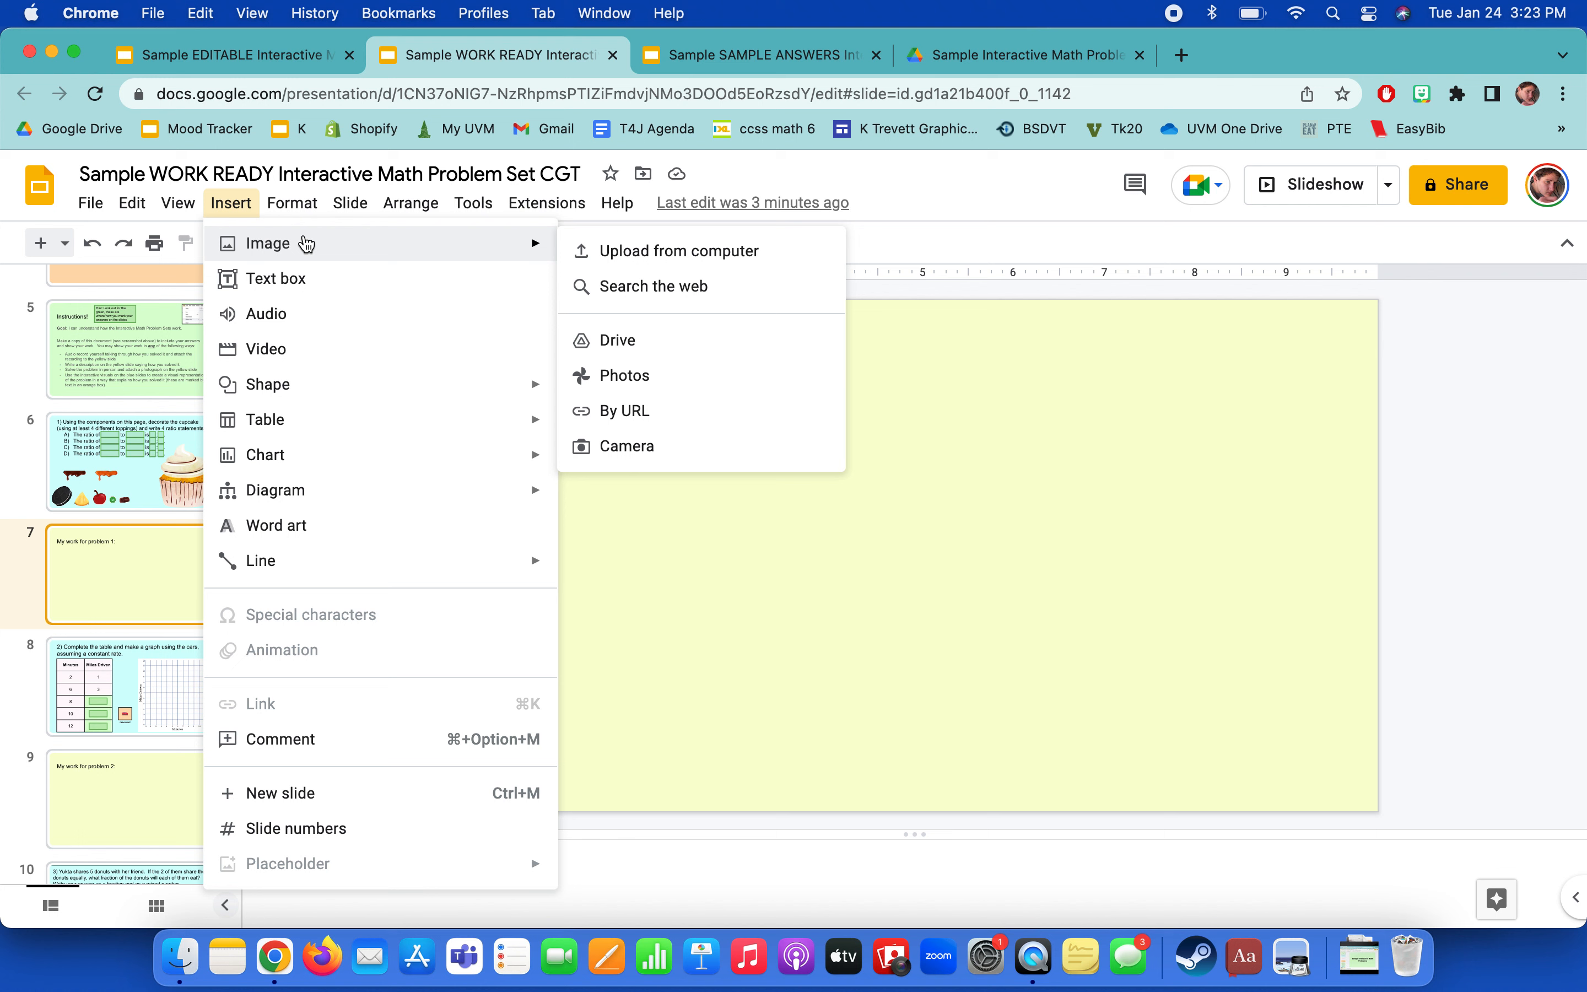
pyautogui.moveTo(720, 241)
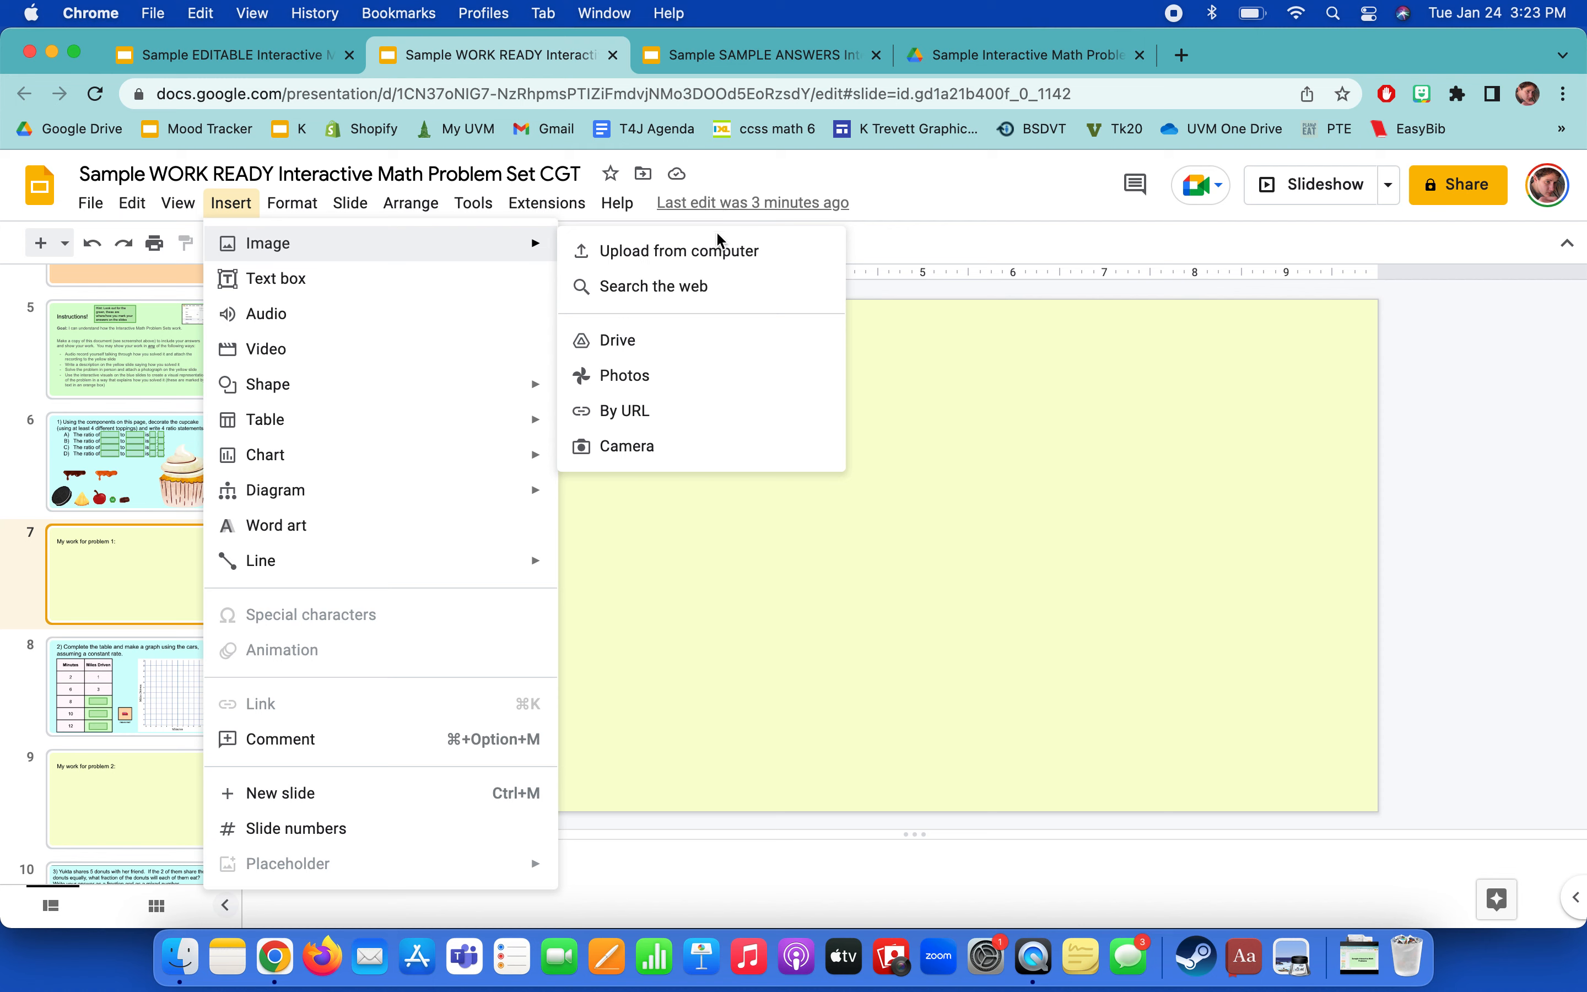
pyautogui.click(680, 251)
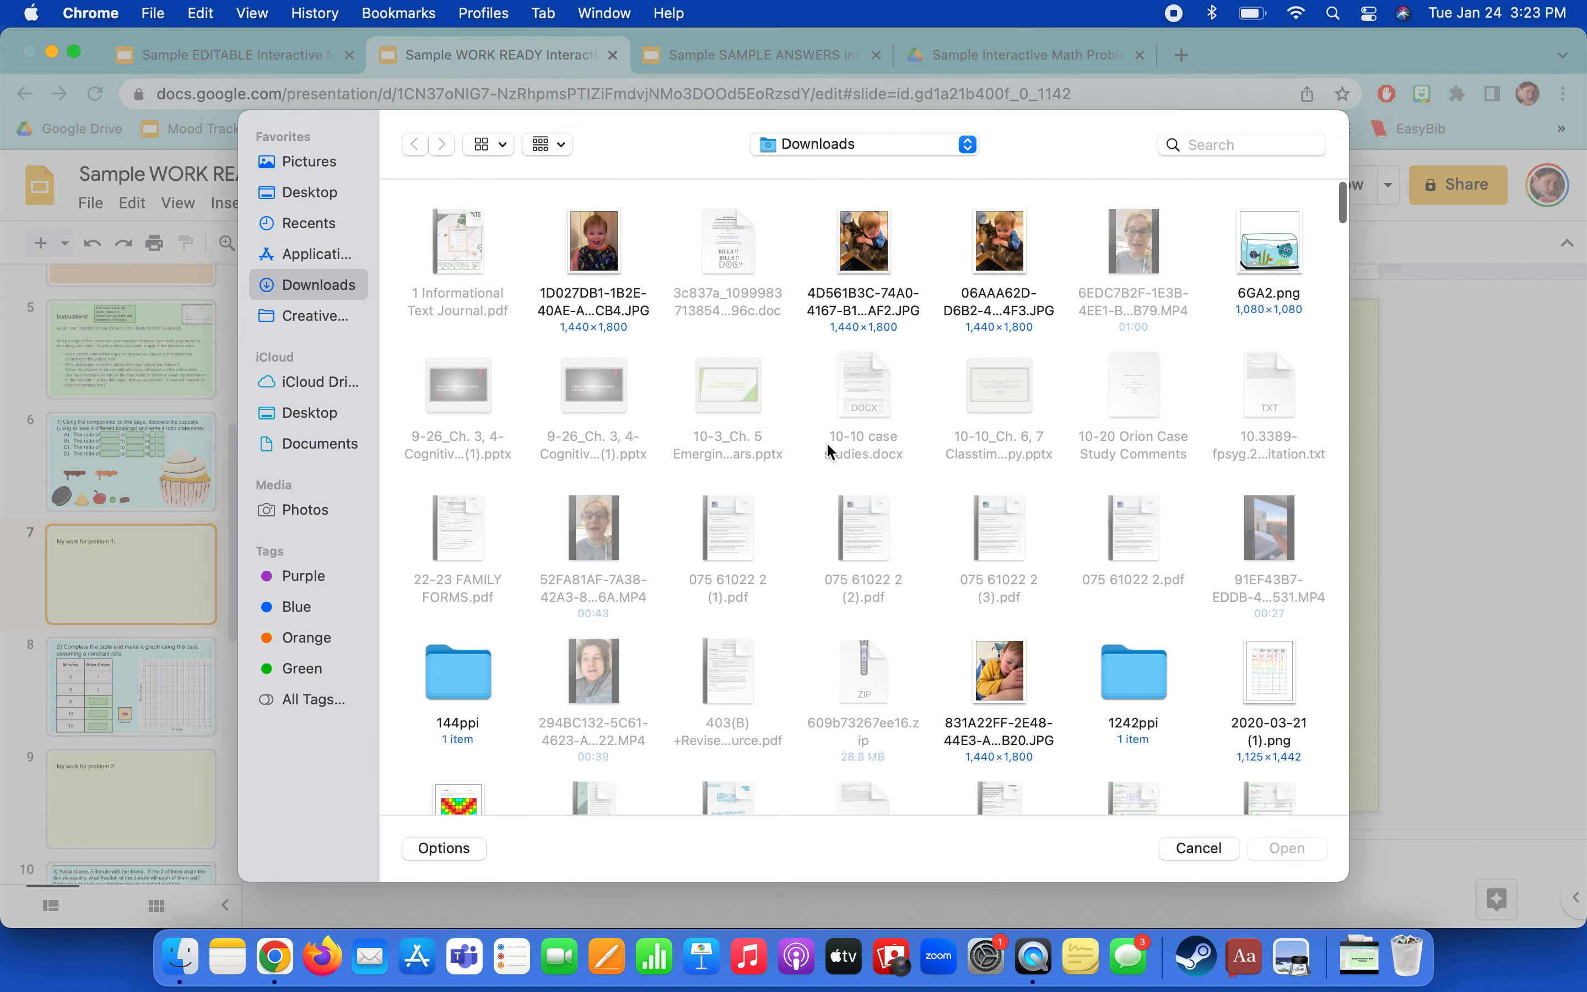
pyautogui.click(592, 241)
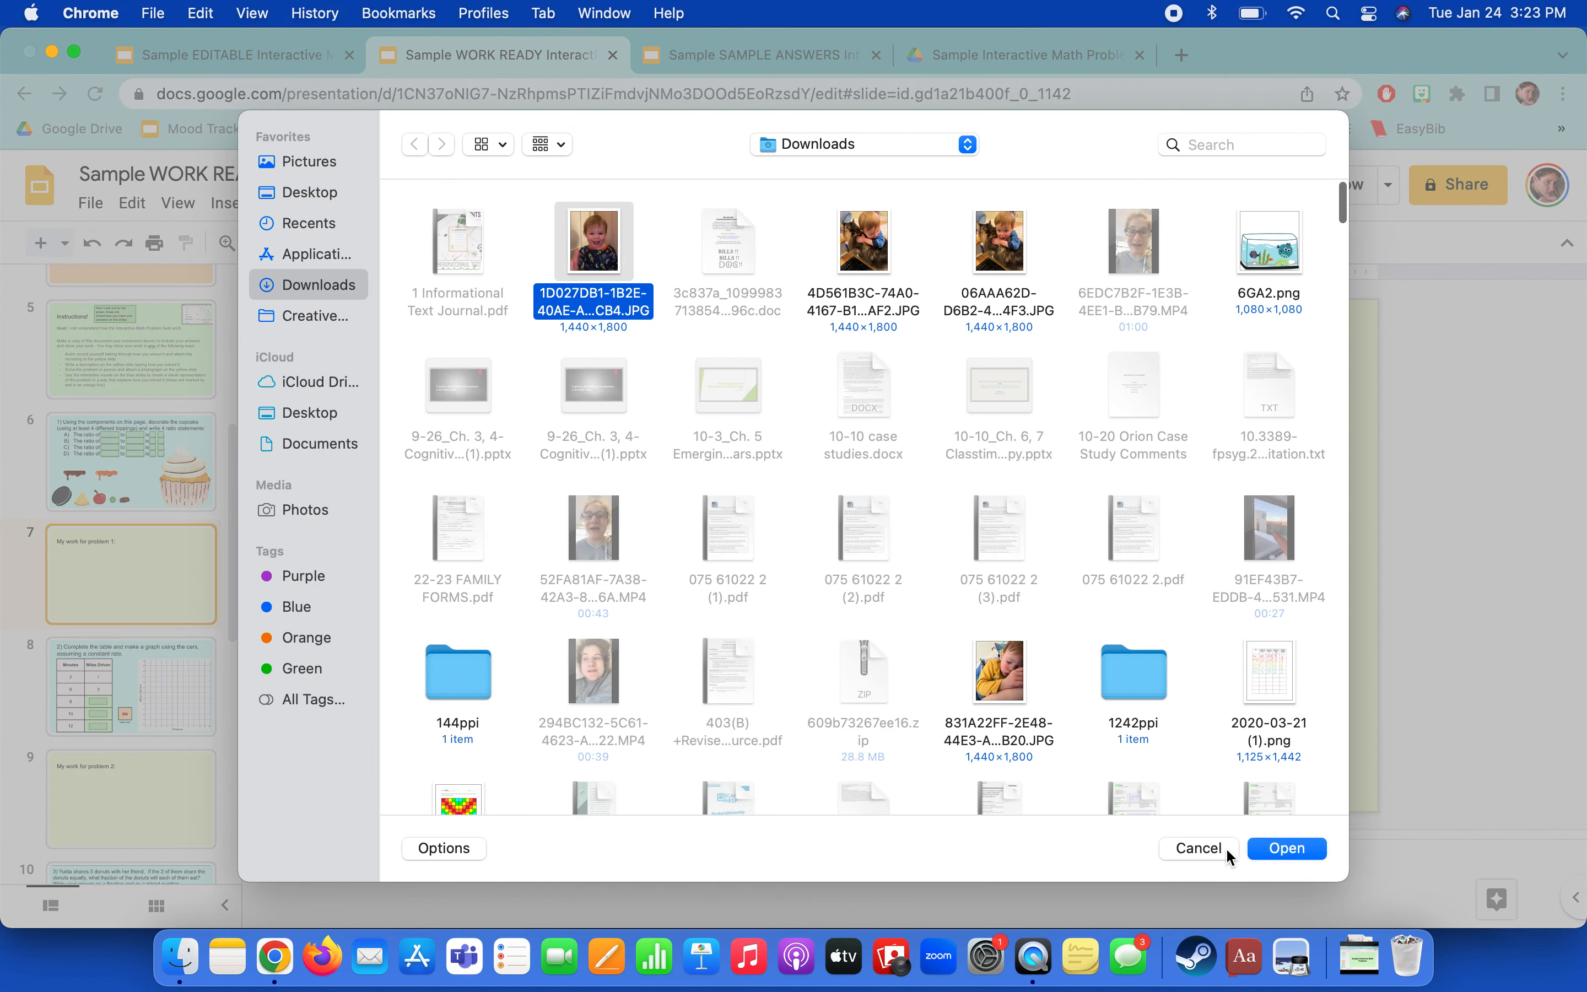
pyautogui.click(1286, 849)
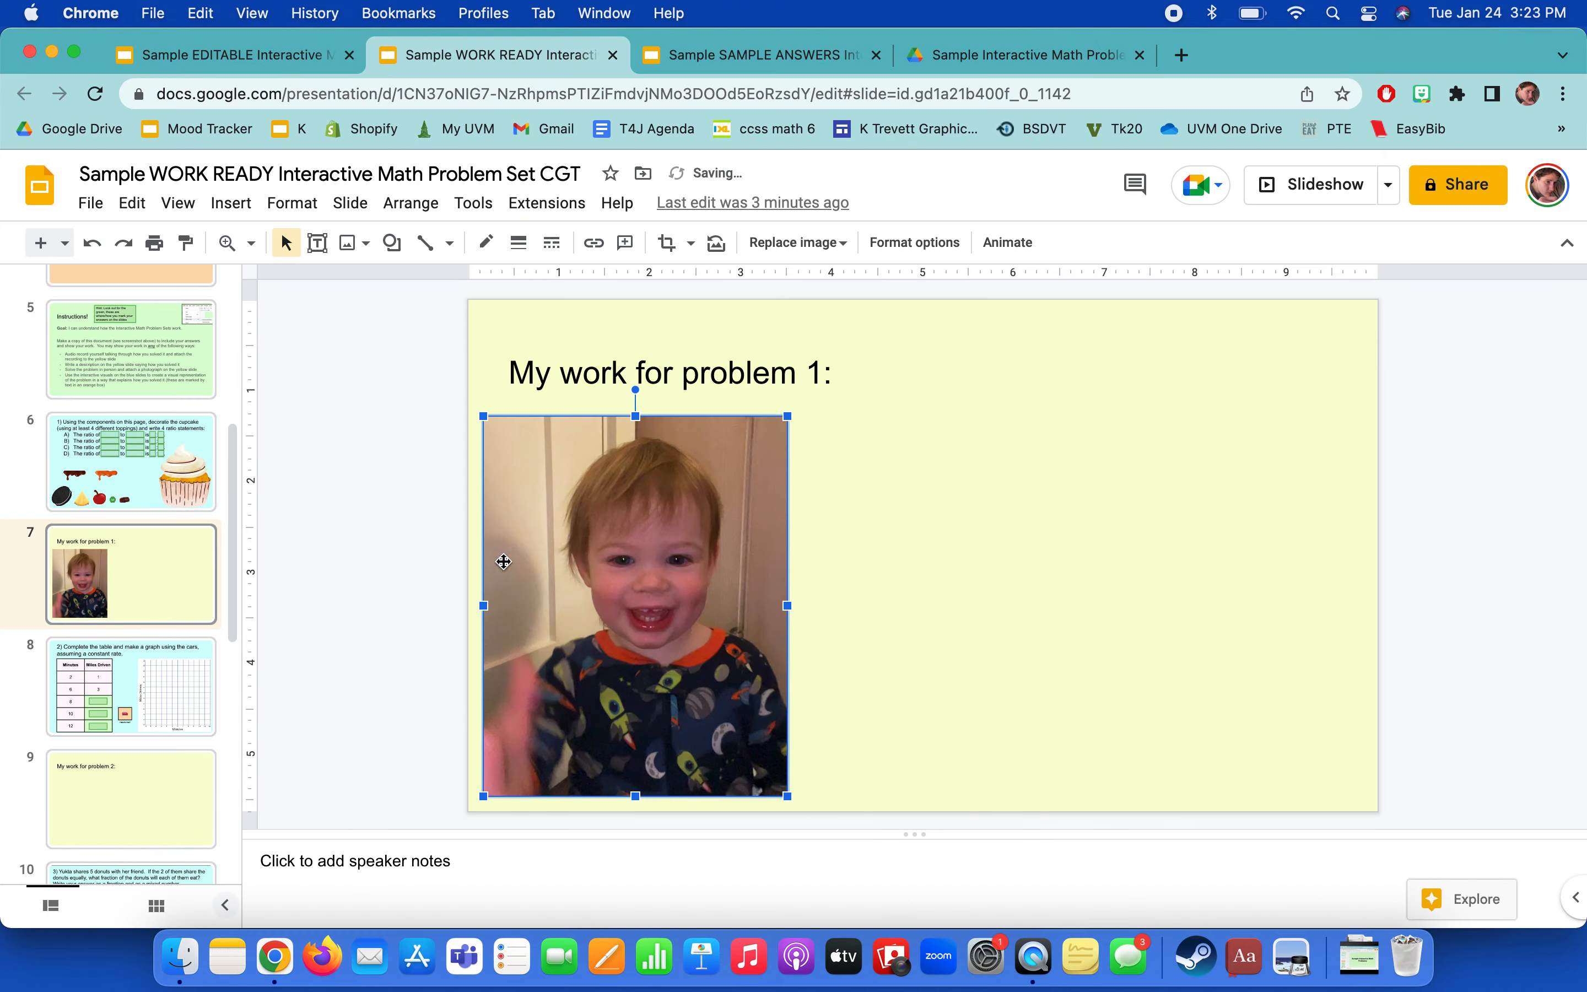
pyautogui.moveTo(742, 658)
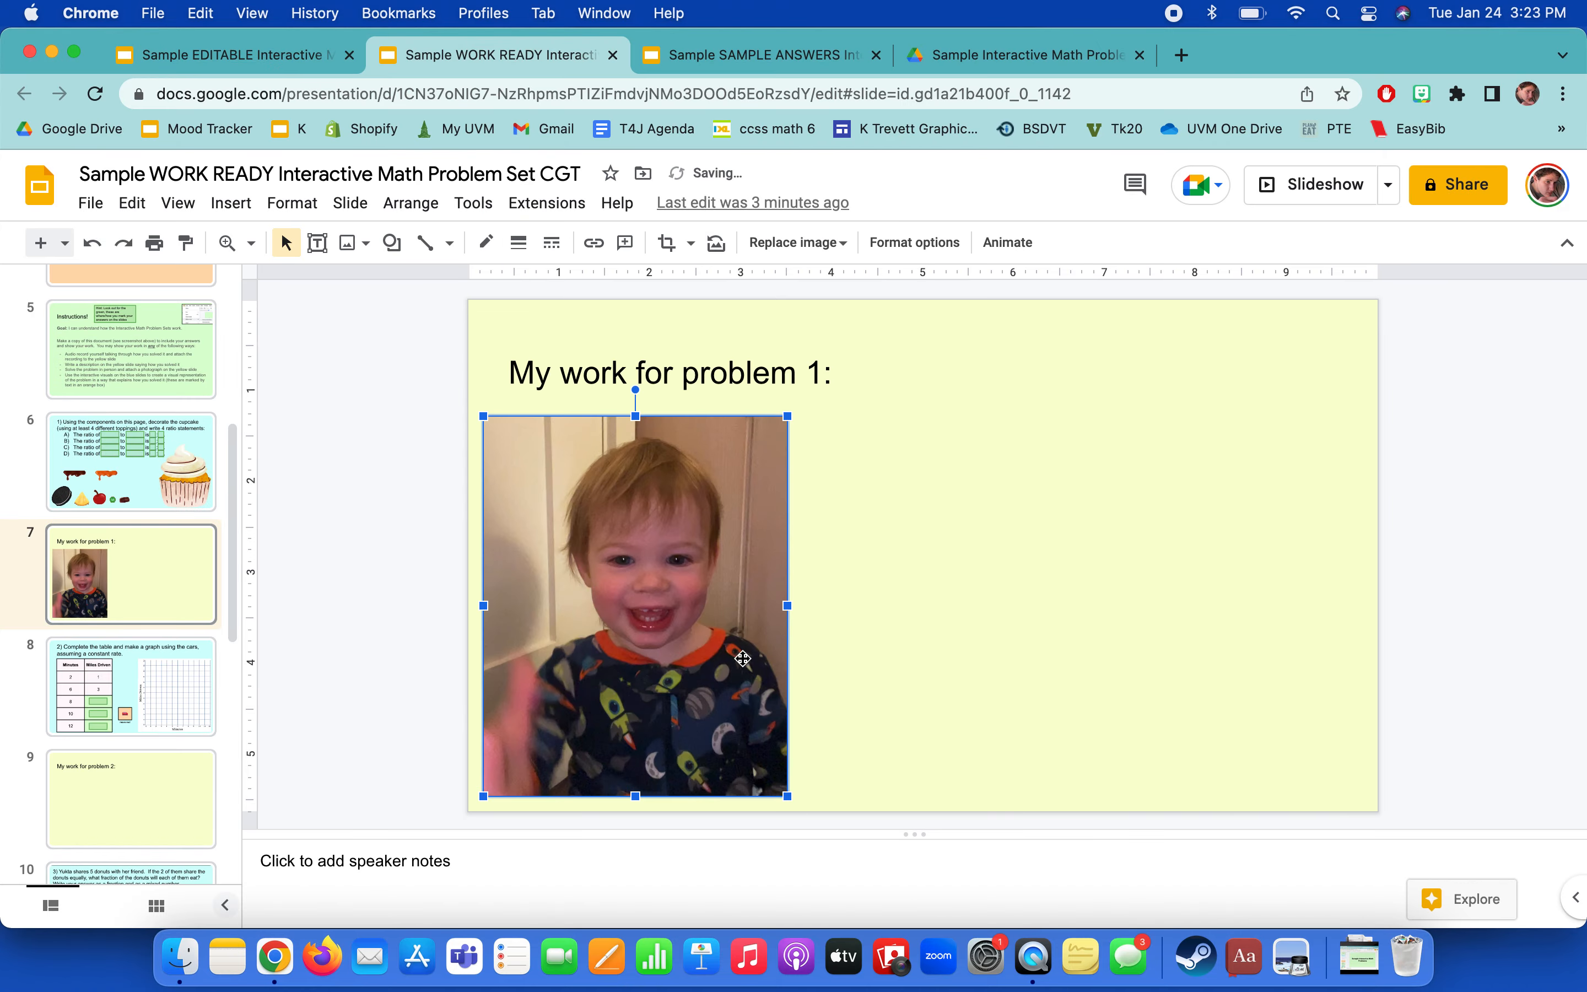
pyautogui.press('Delete')
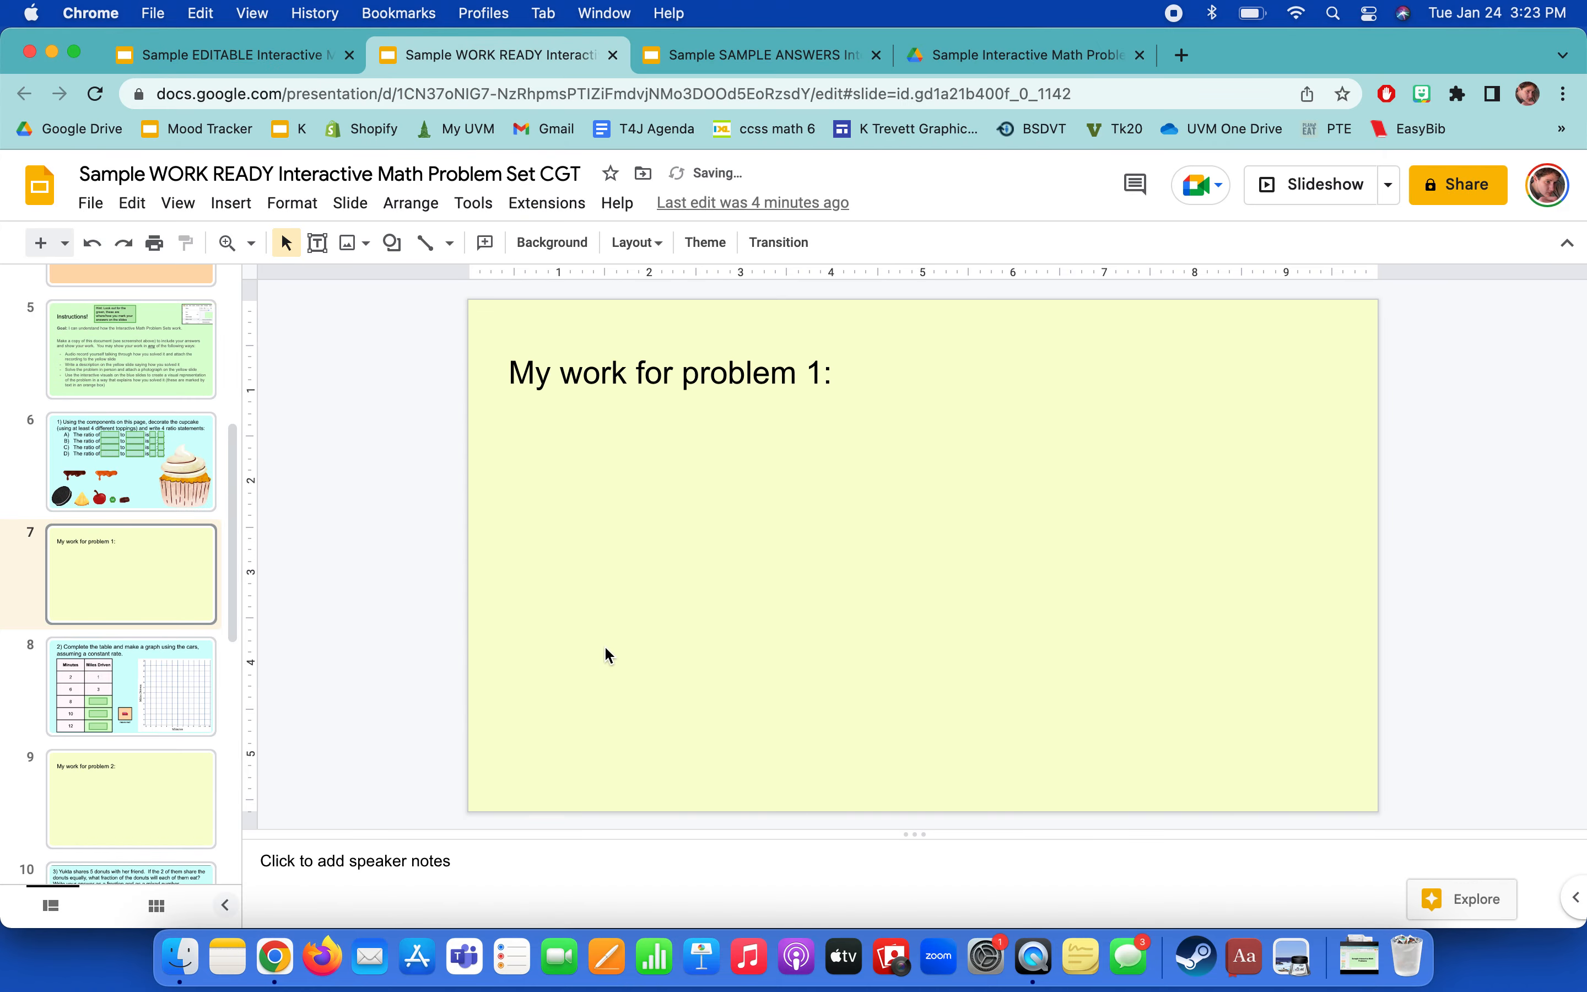
pyautogui.moveTo(137, 564)
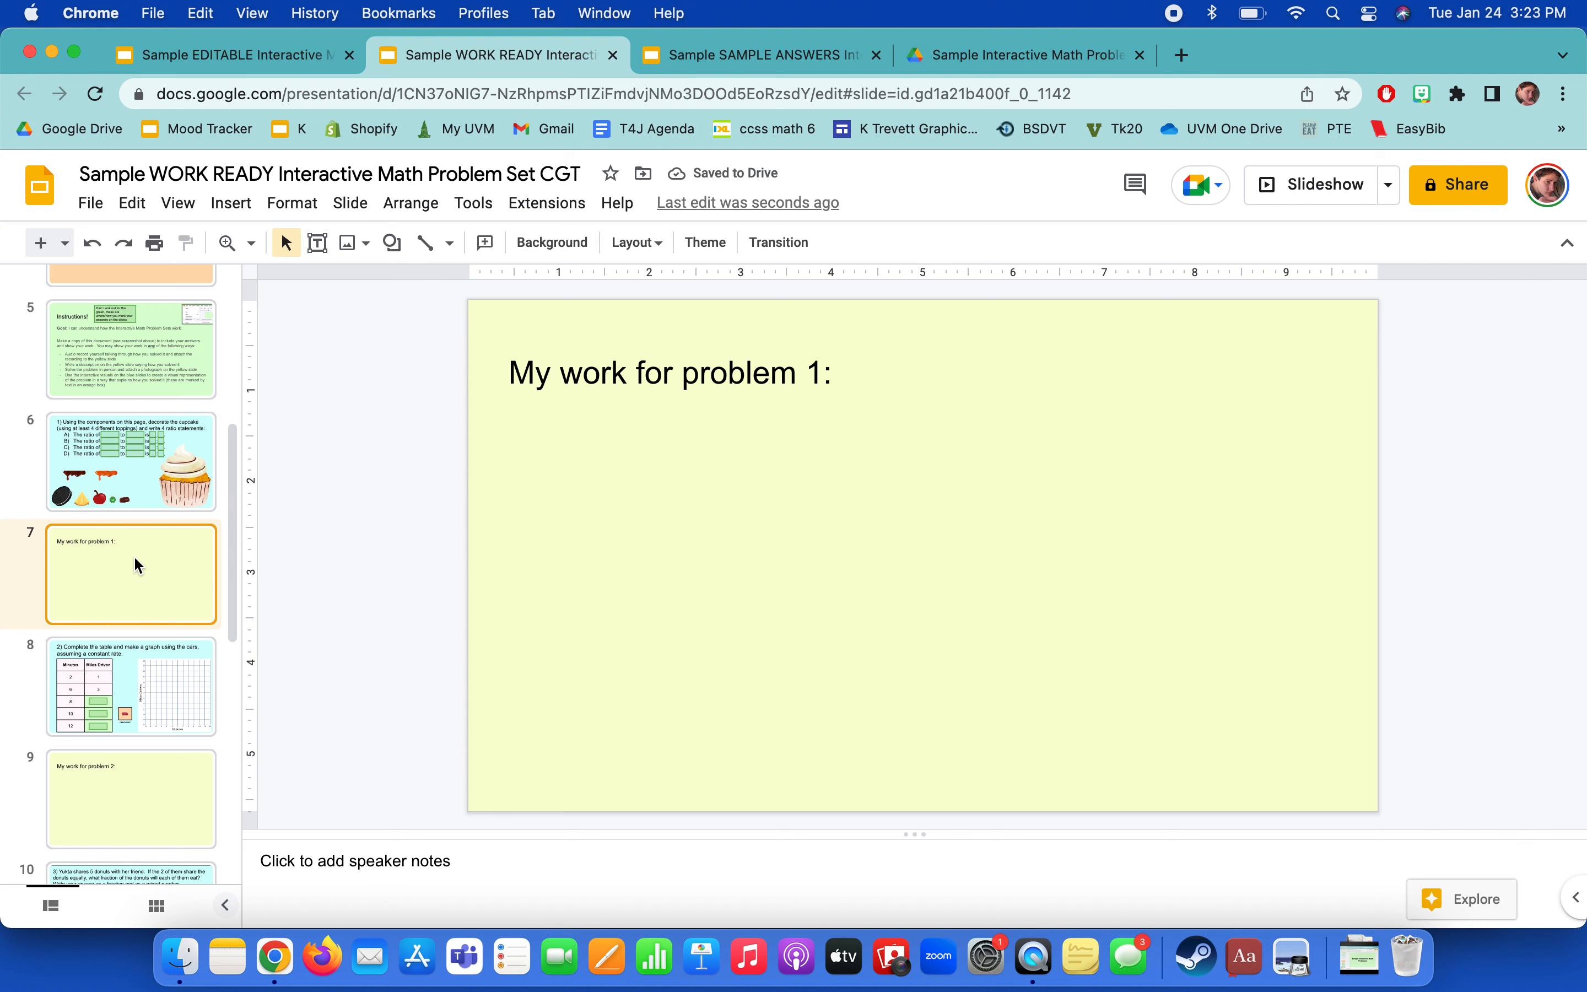
# Pass the cupcake ratio slide and land back on the Instructions slide.
pyautogui.click(130, 462)
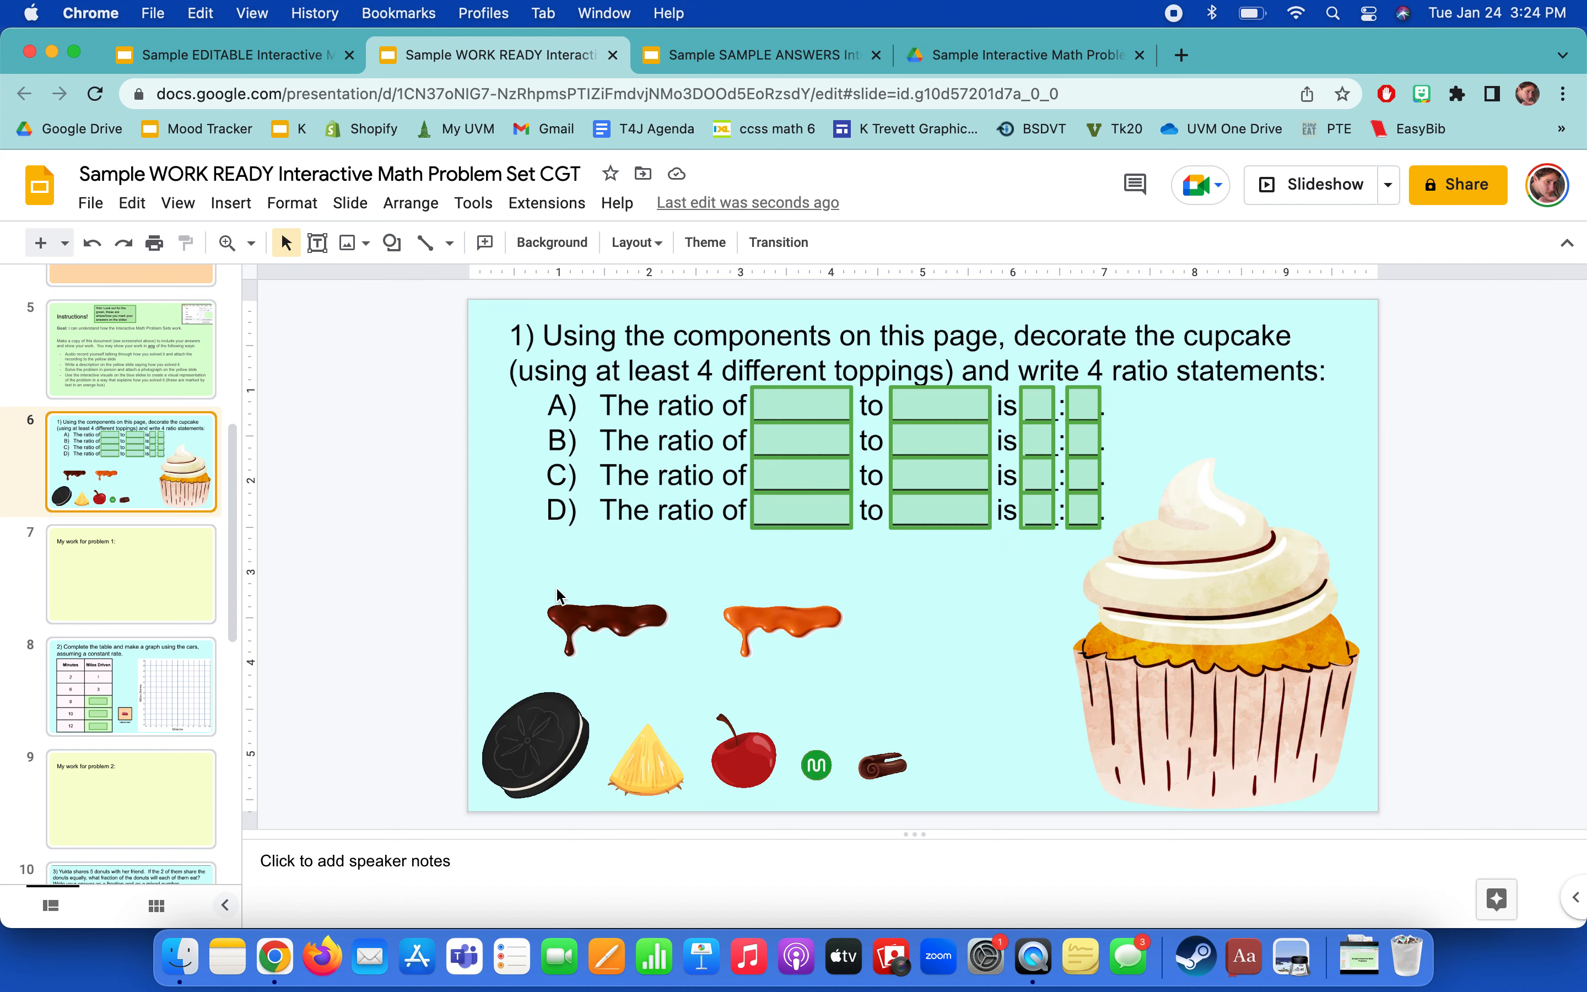
pyautogui.moveTo(817, 672)
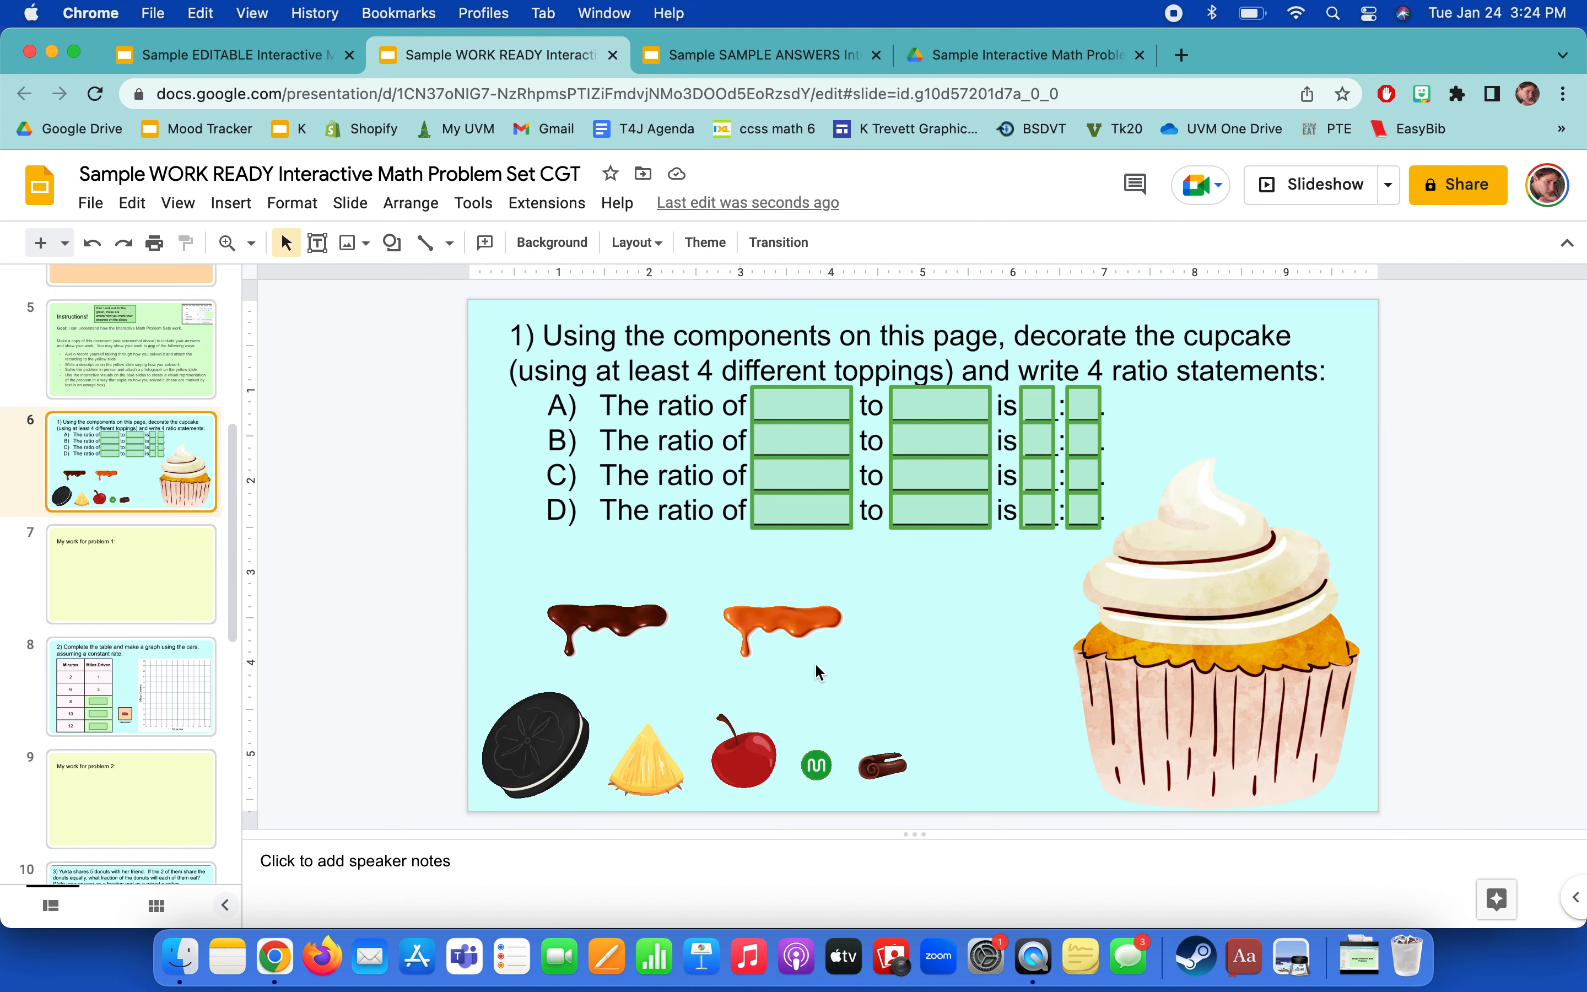
pyautogui.moveTo(165, 418)
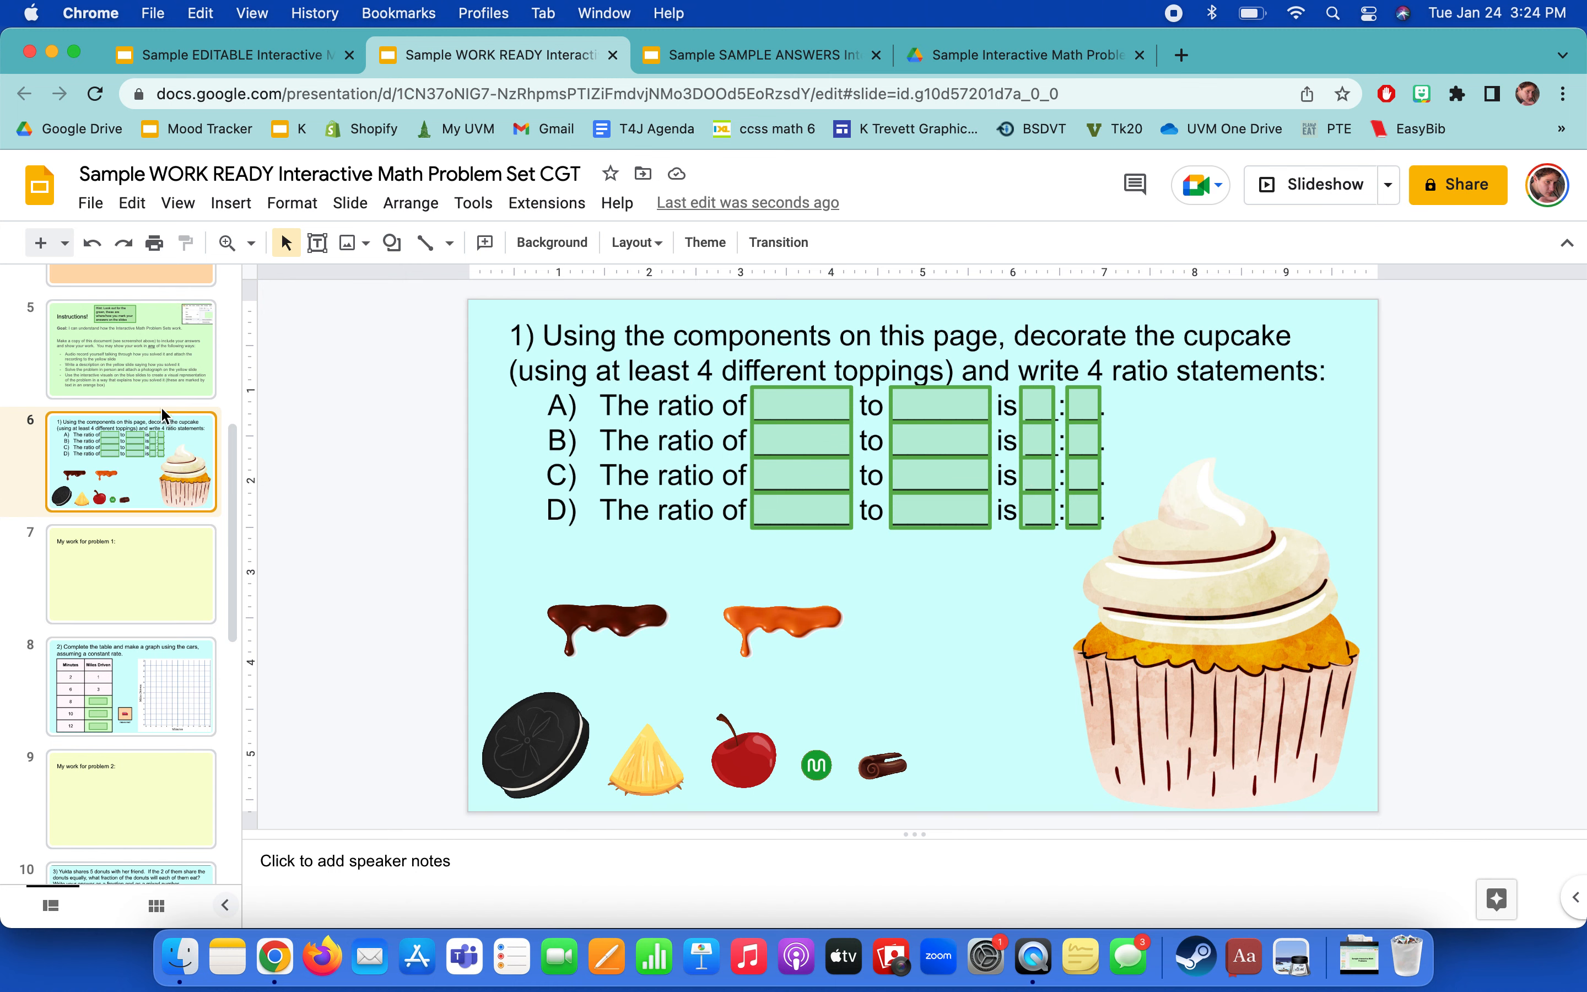
pyautogui.click(130, 350)
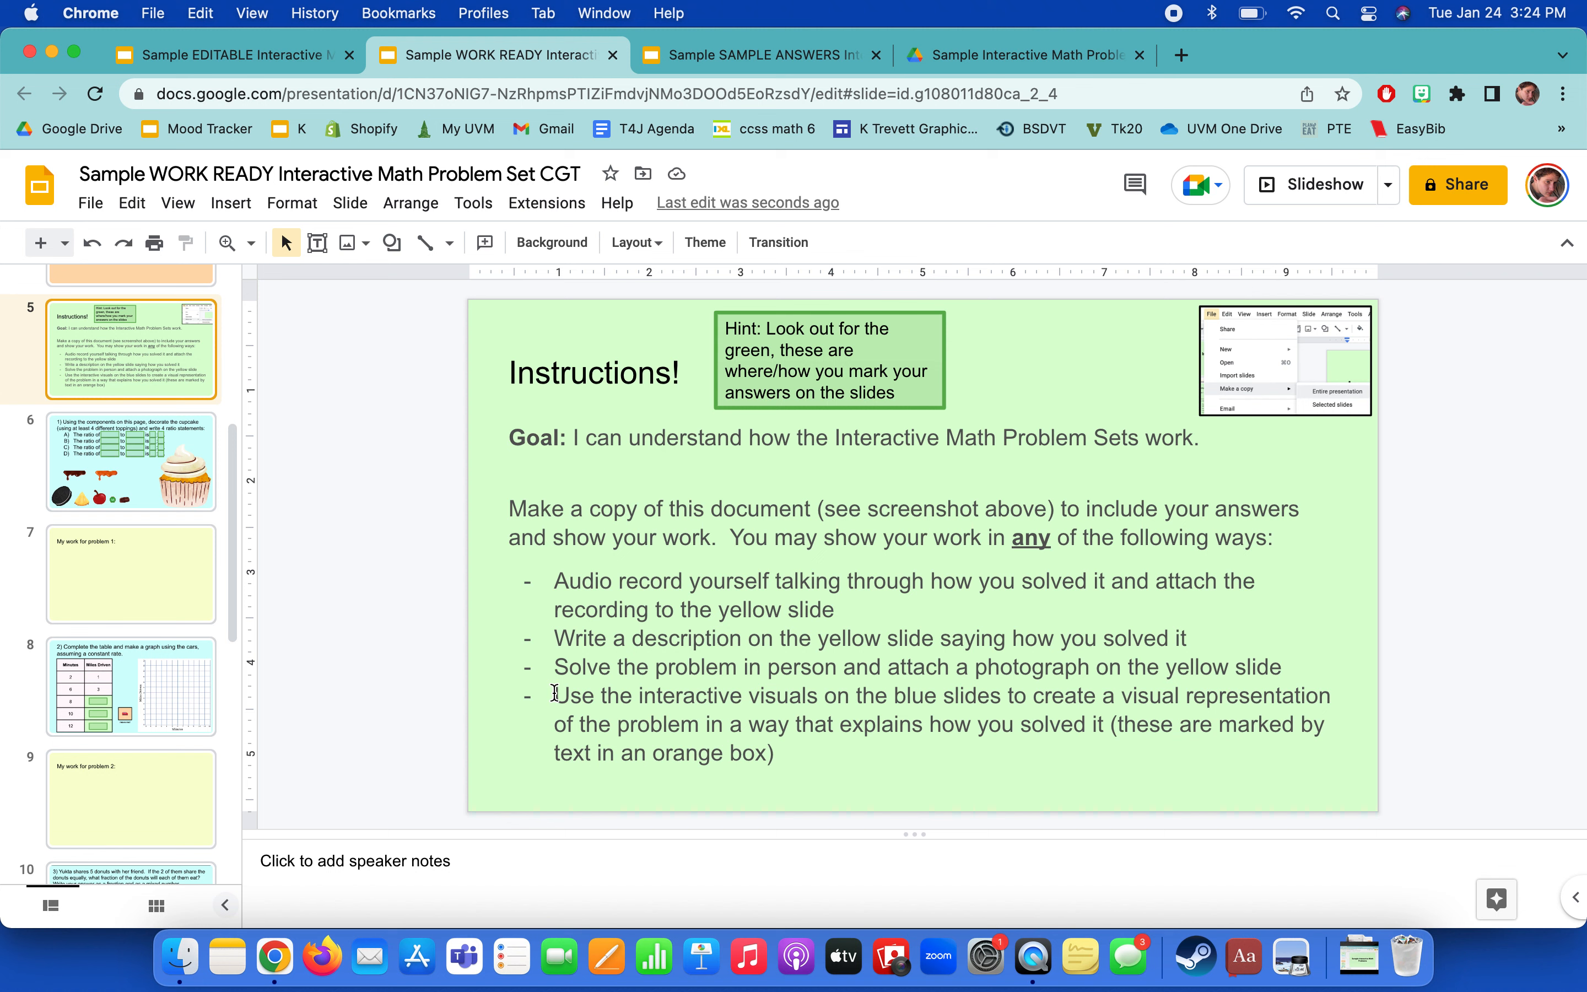
pyautogui.moveTo(1311, 745)
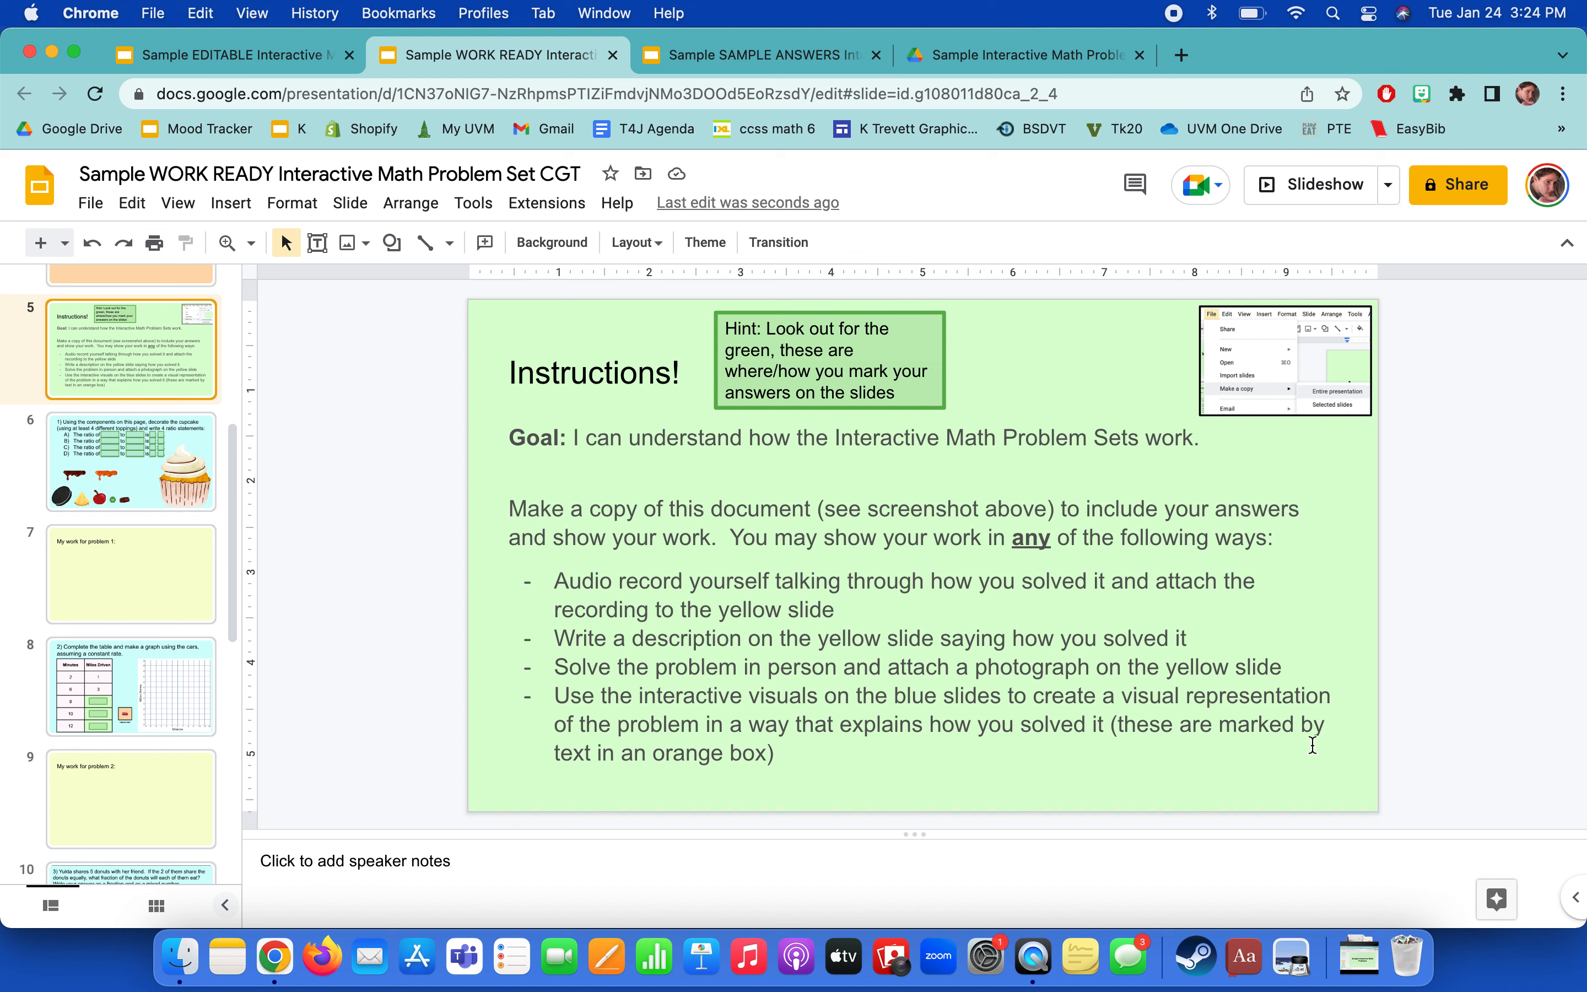
pyautogui.moveTo(525, 729)
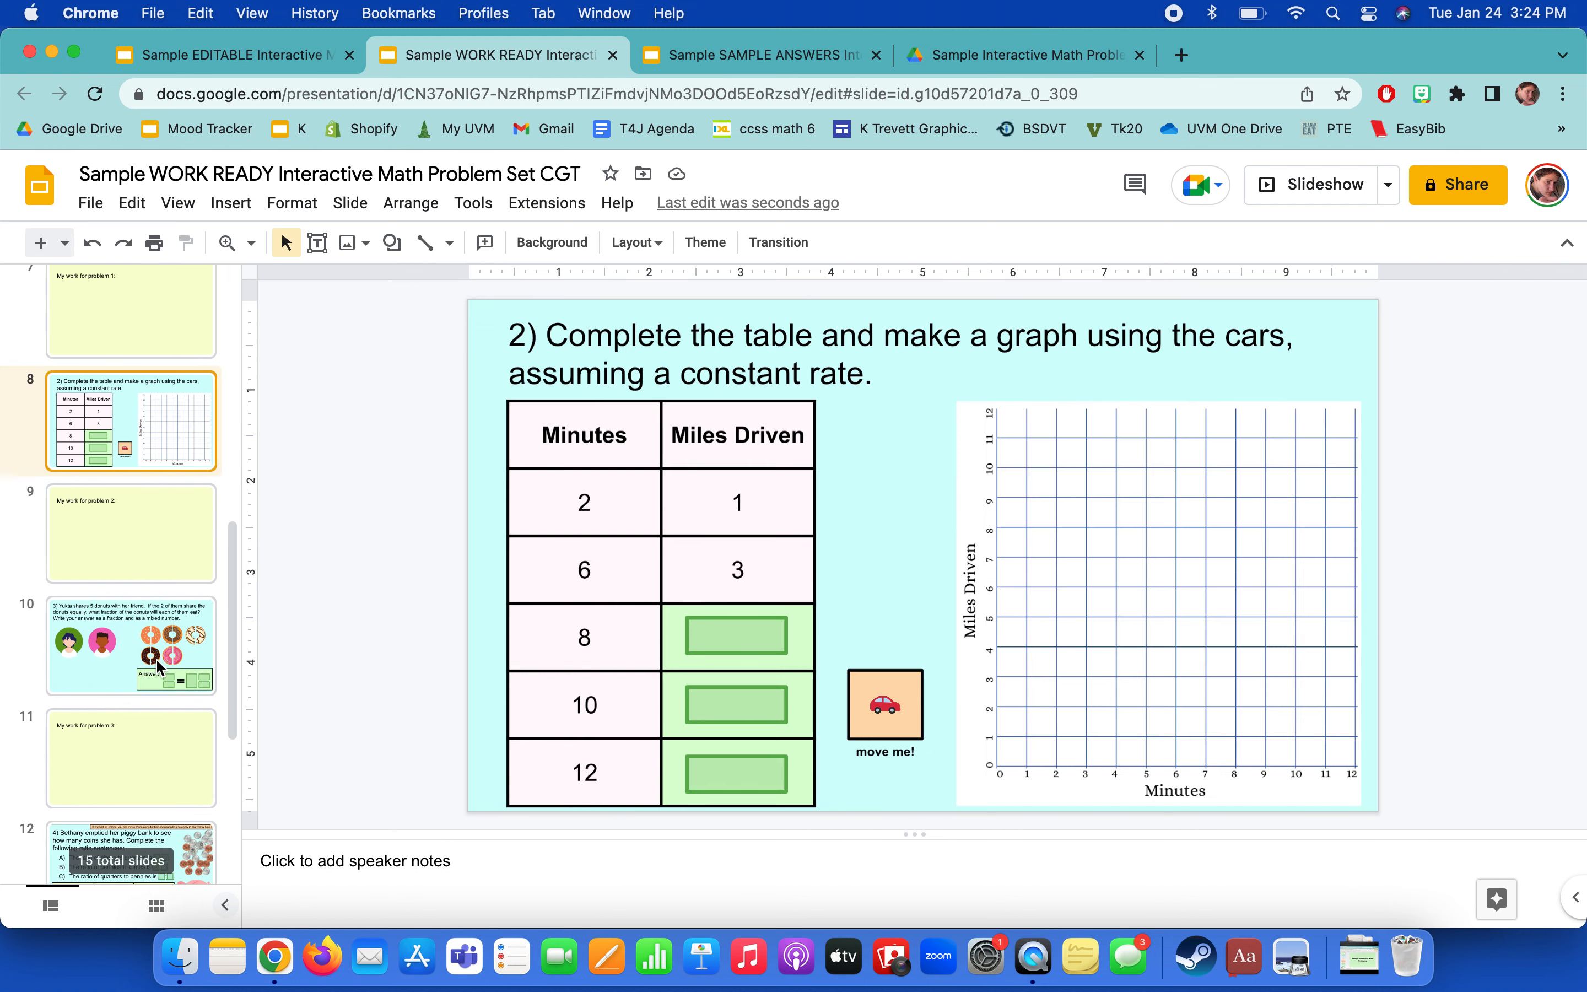
# Preview the piggy bank, car graph and Instructions slides, then land on the cupcake ratio slide.
pyautogui.click(130, 695)
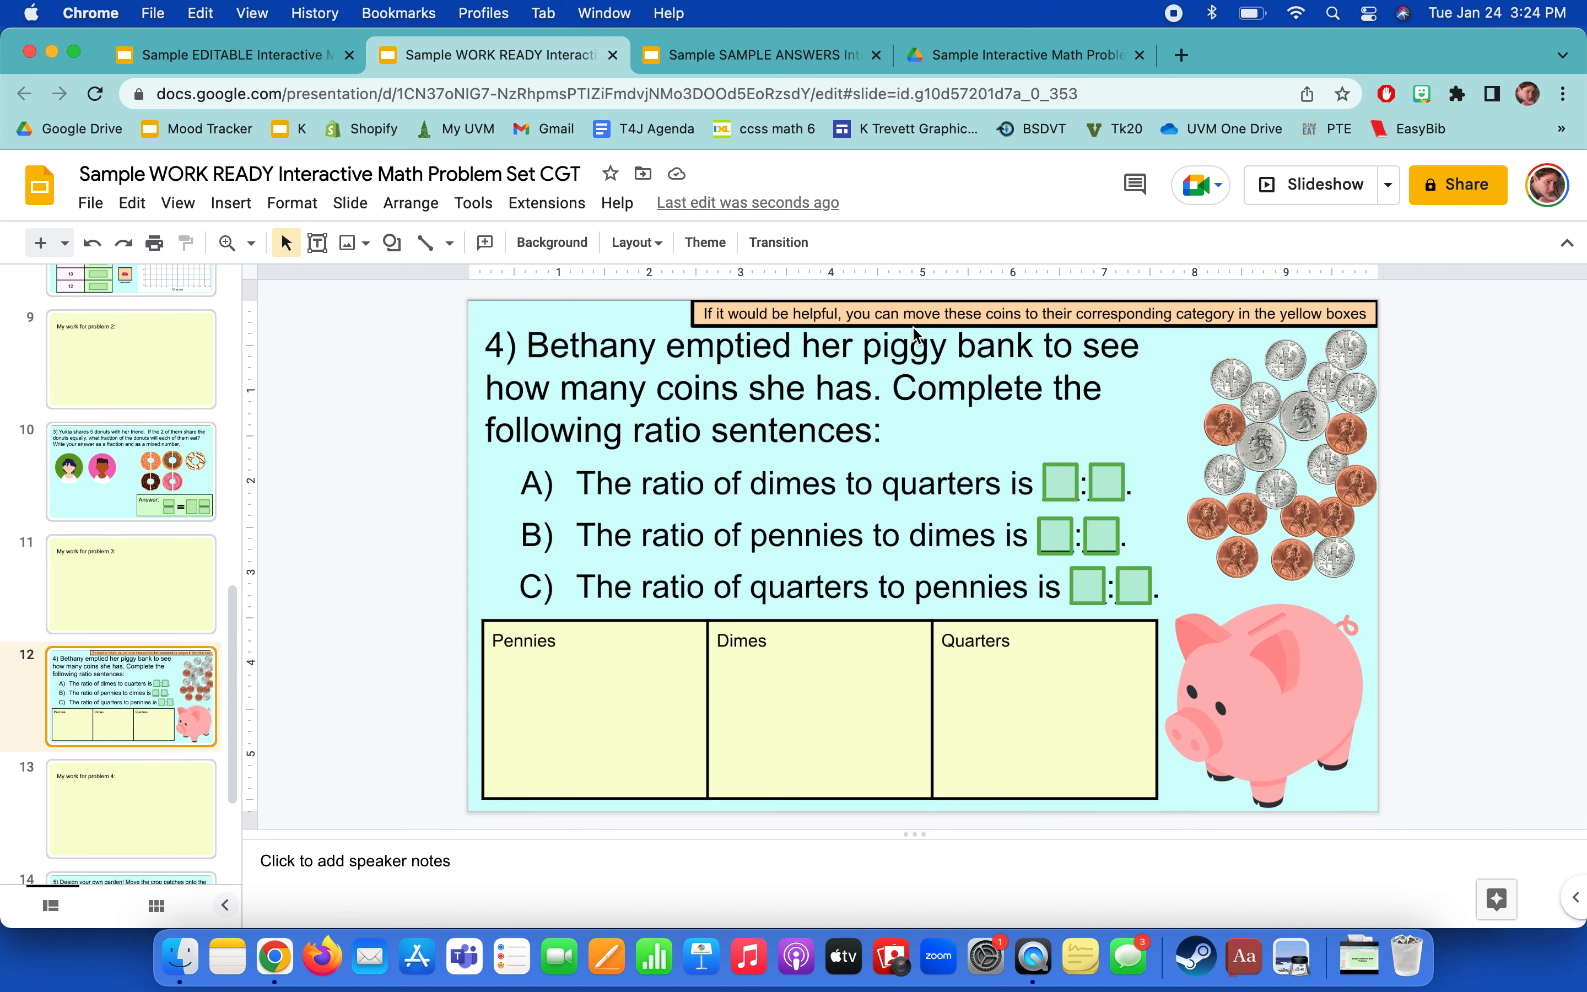
pyautogui.moveTo(774, 350)
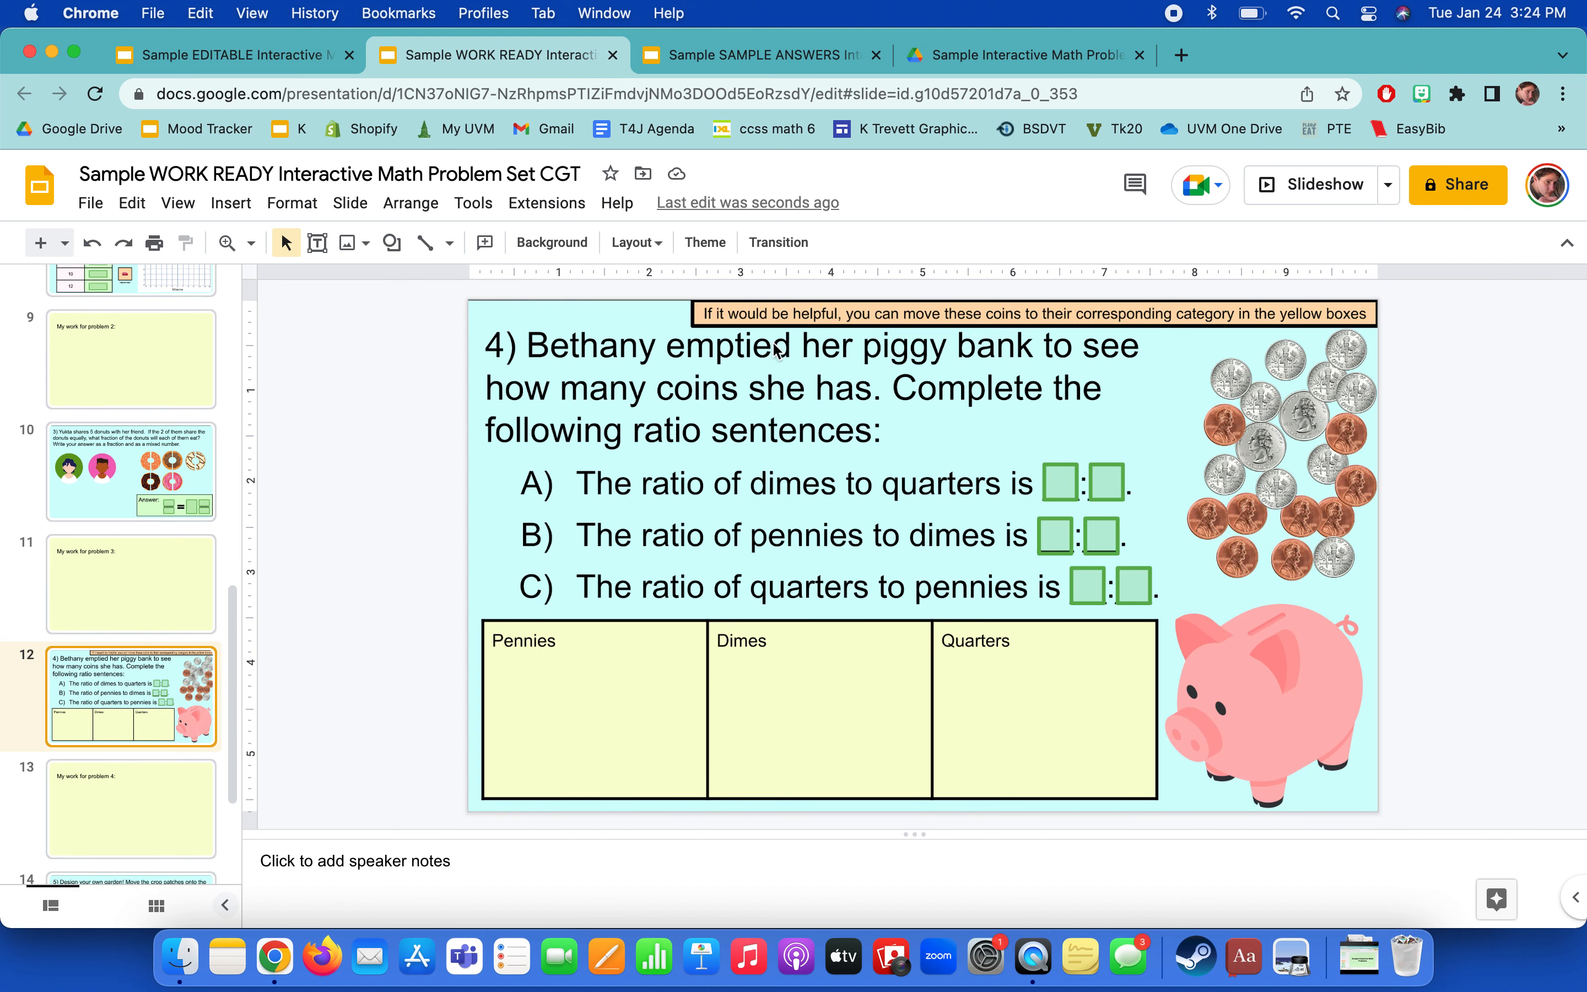
pyautogui.moveTo(1313, 511)
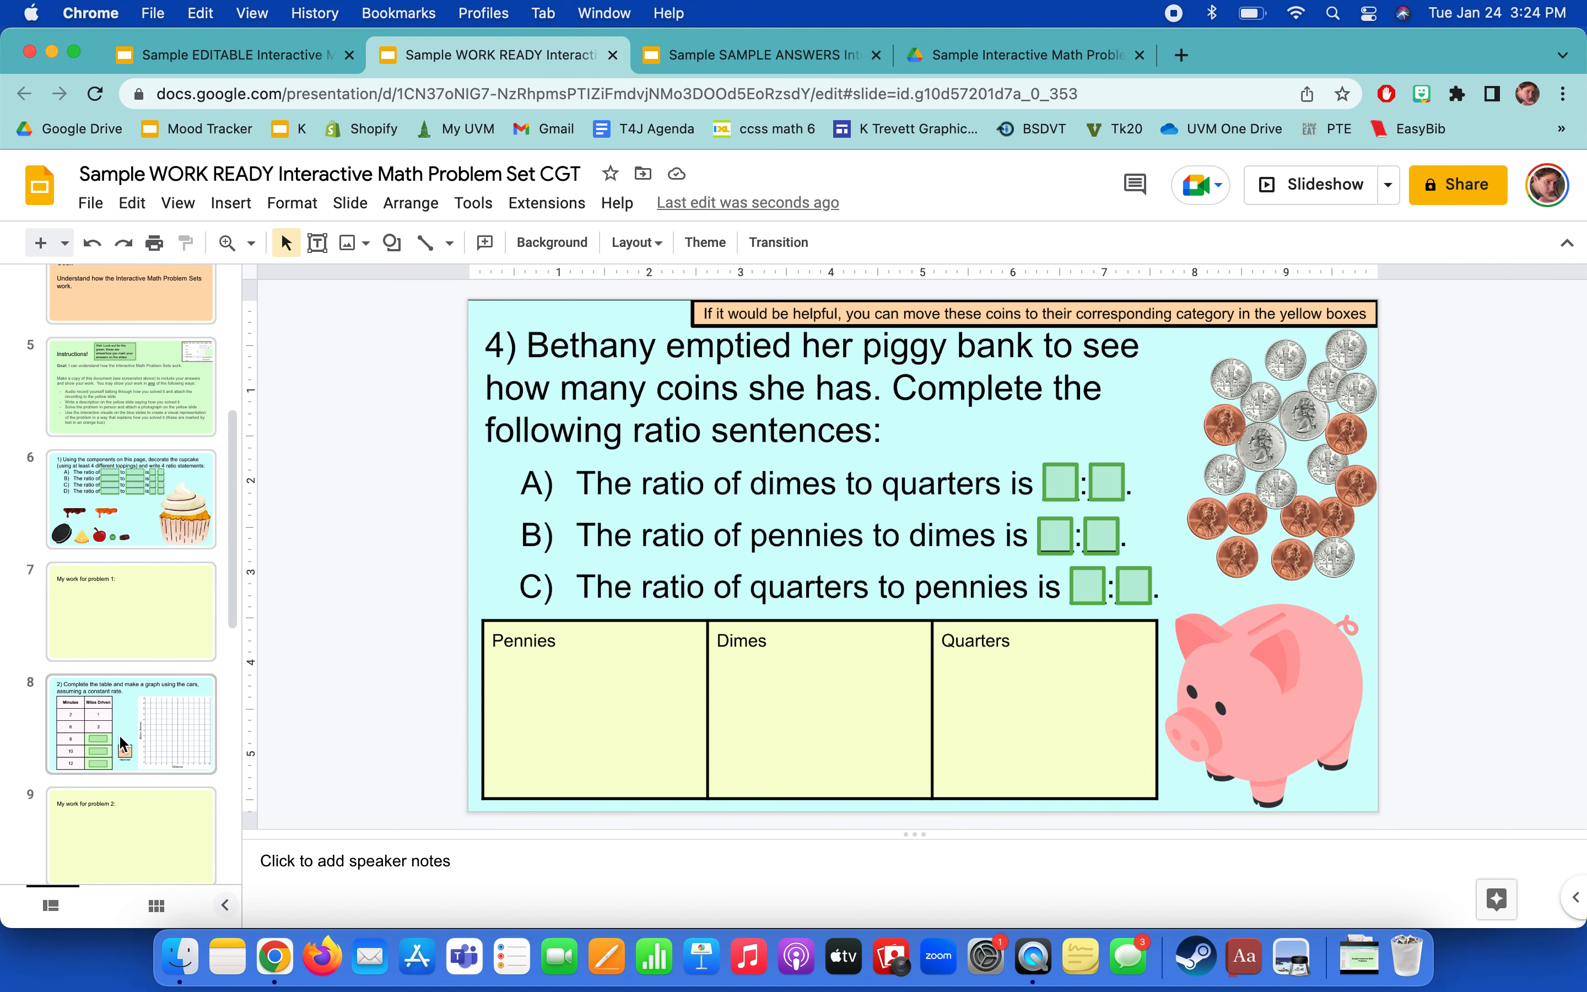
pyautogui.click(130, 724)
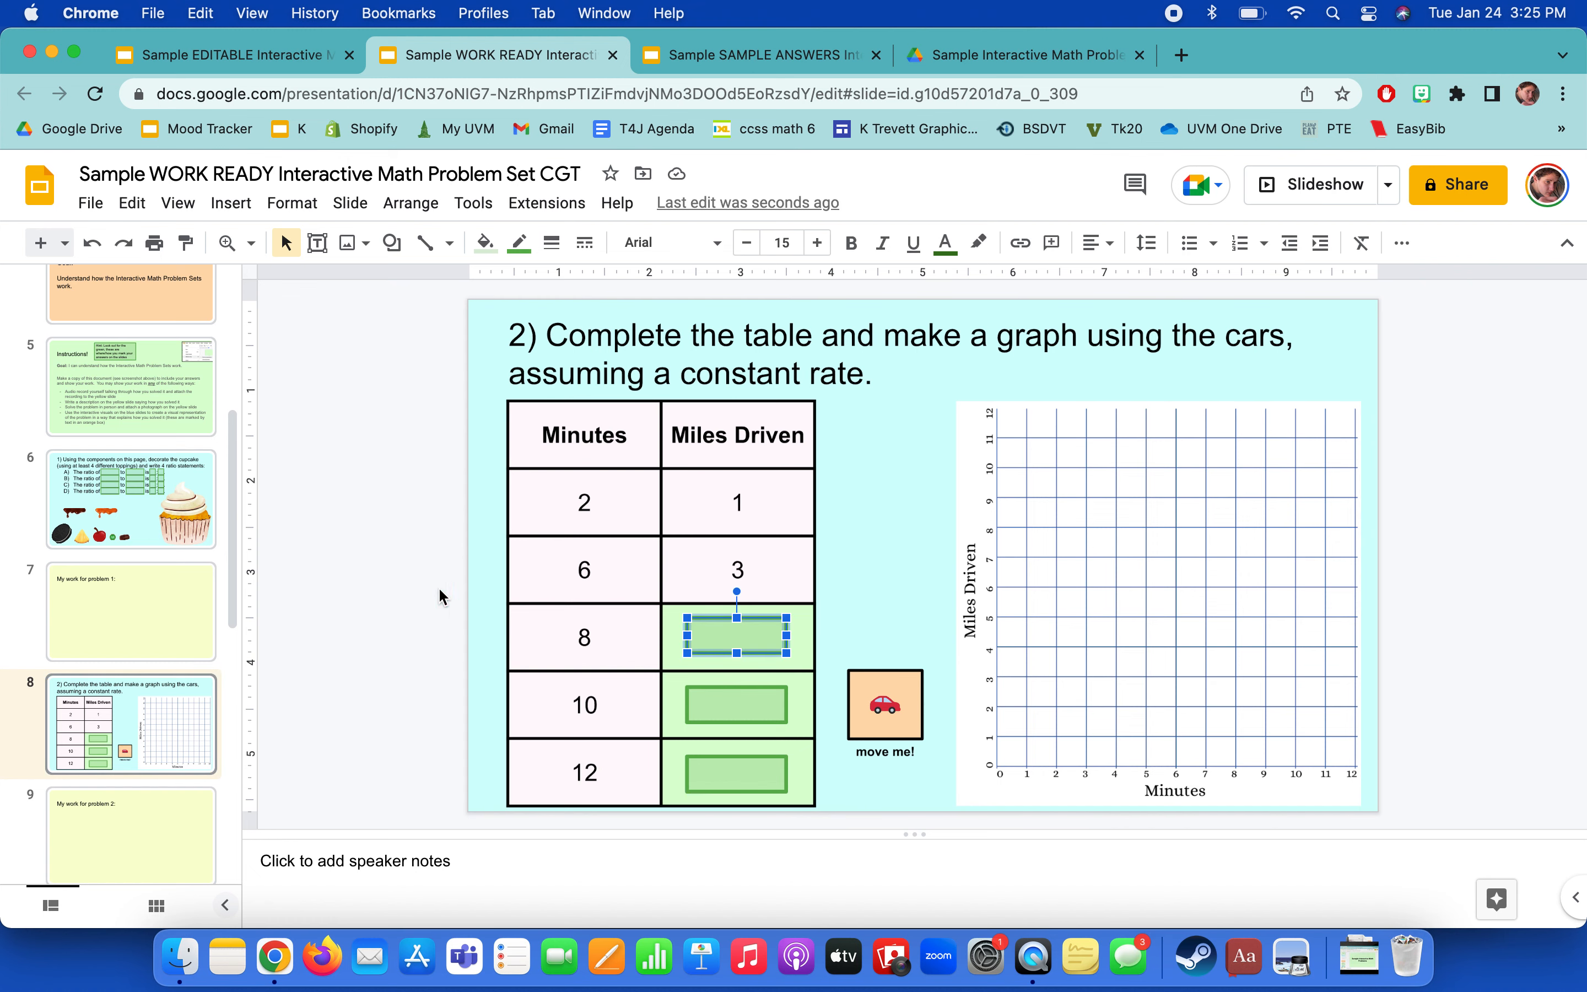
pyautogui.click(130, 386)
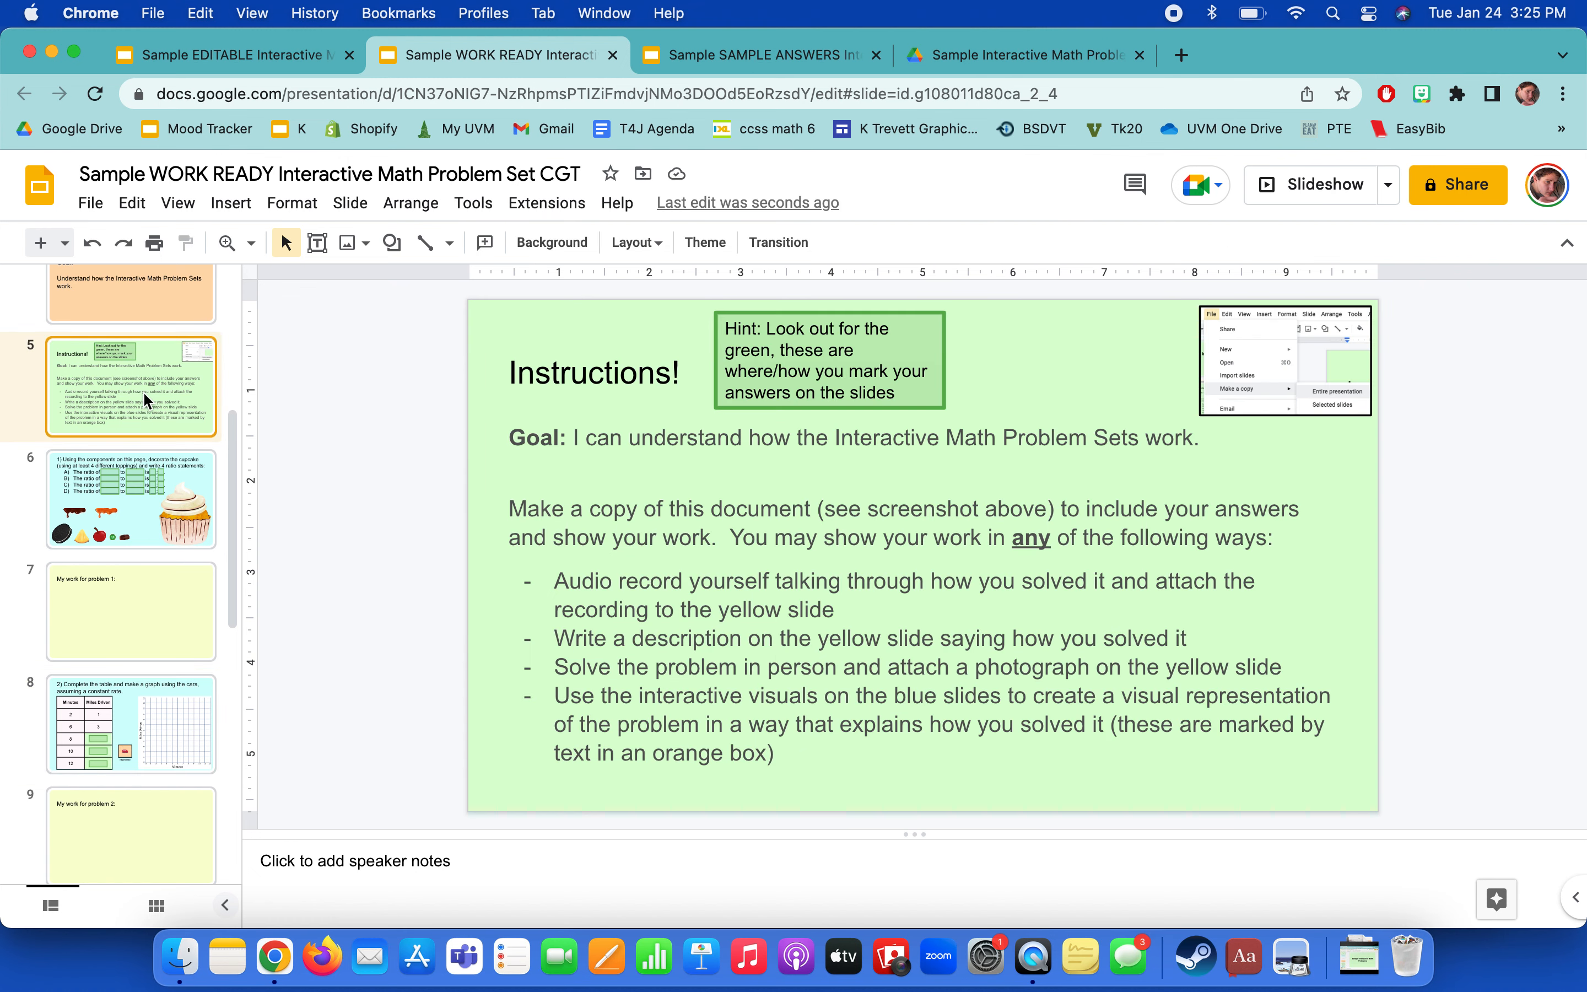
pyautogui.click(131, 499)
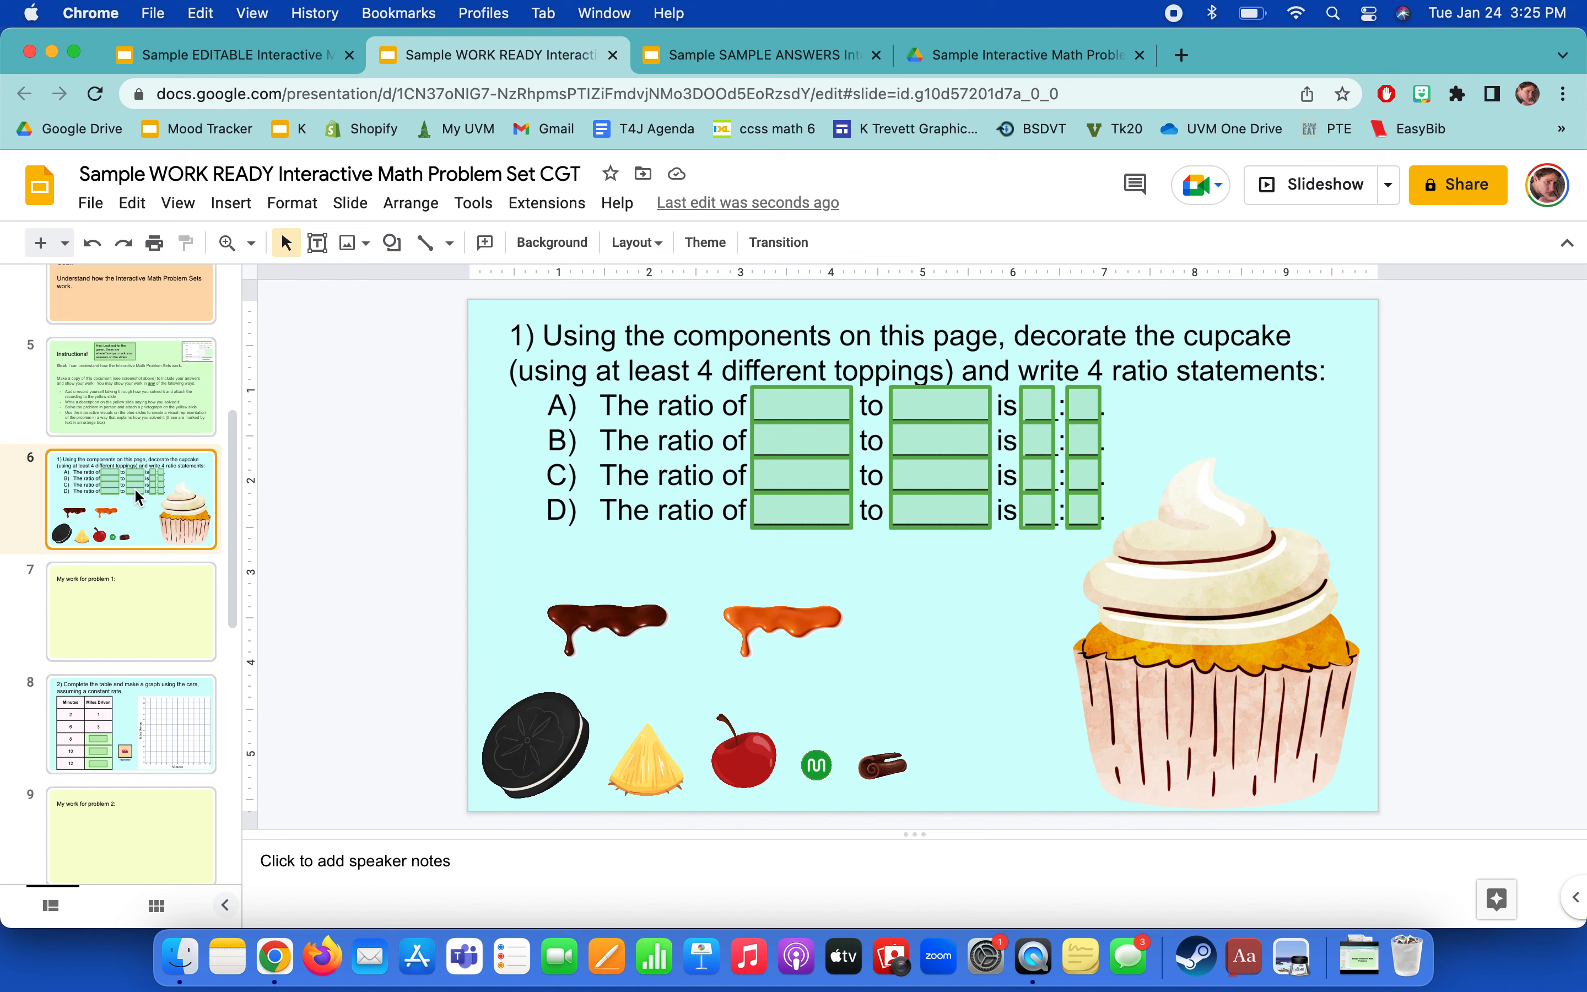
pyautogui.moveTo(584, 347)
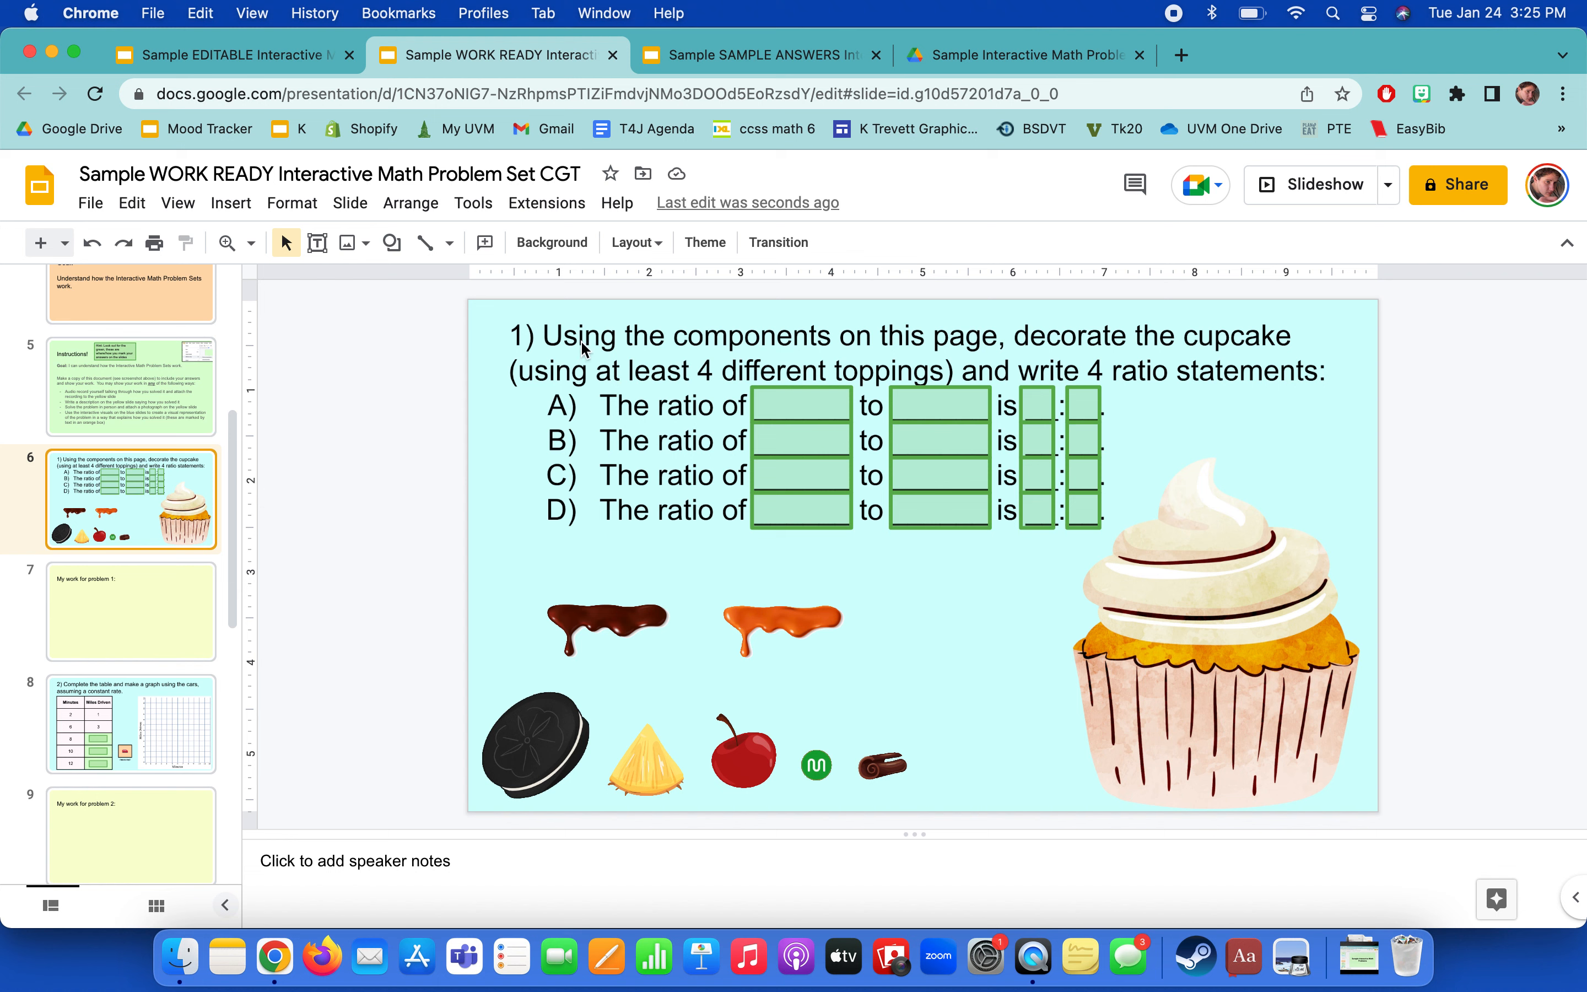
pyautogui.moveTo(491, 784)
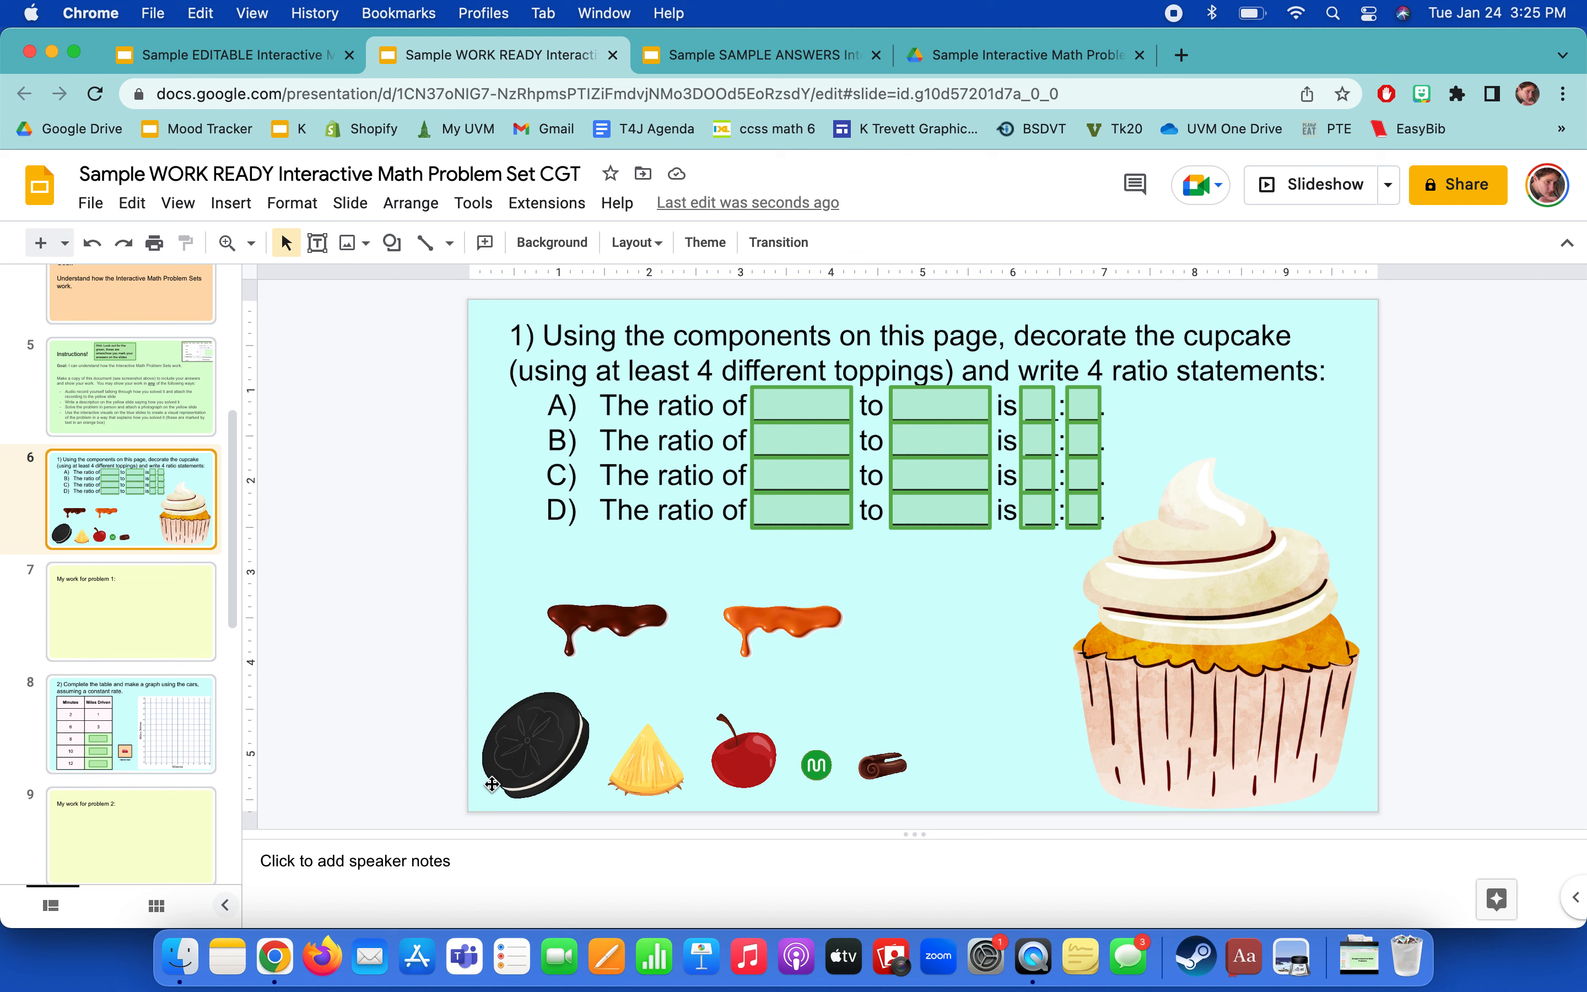
pyautogui.moveTo(564, 747)
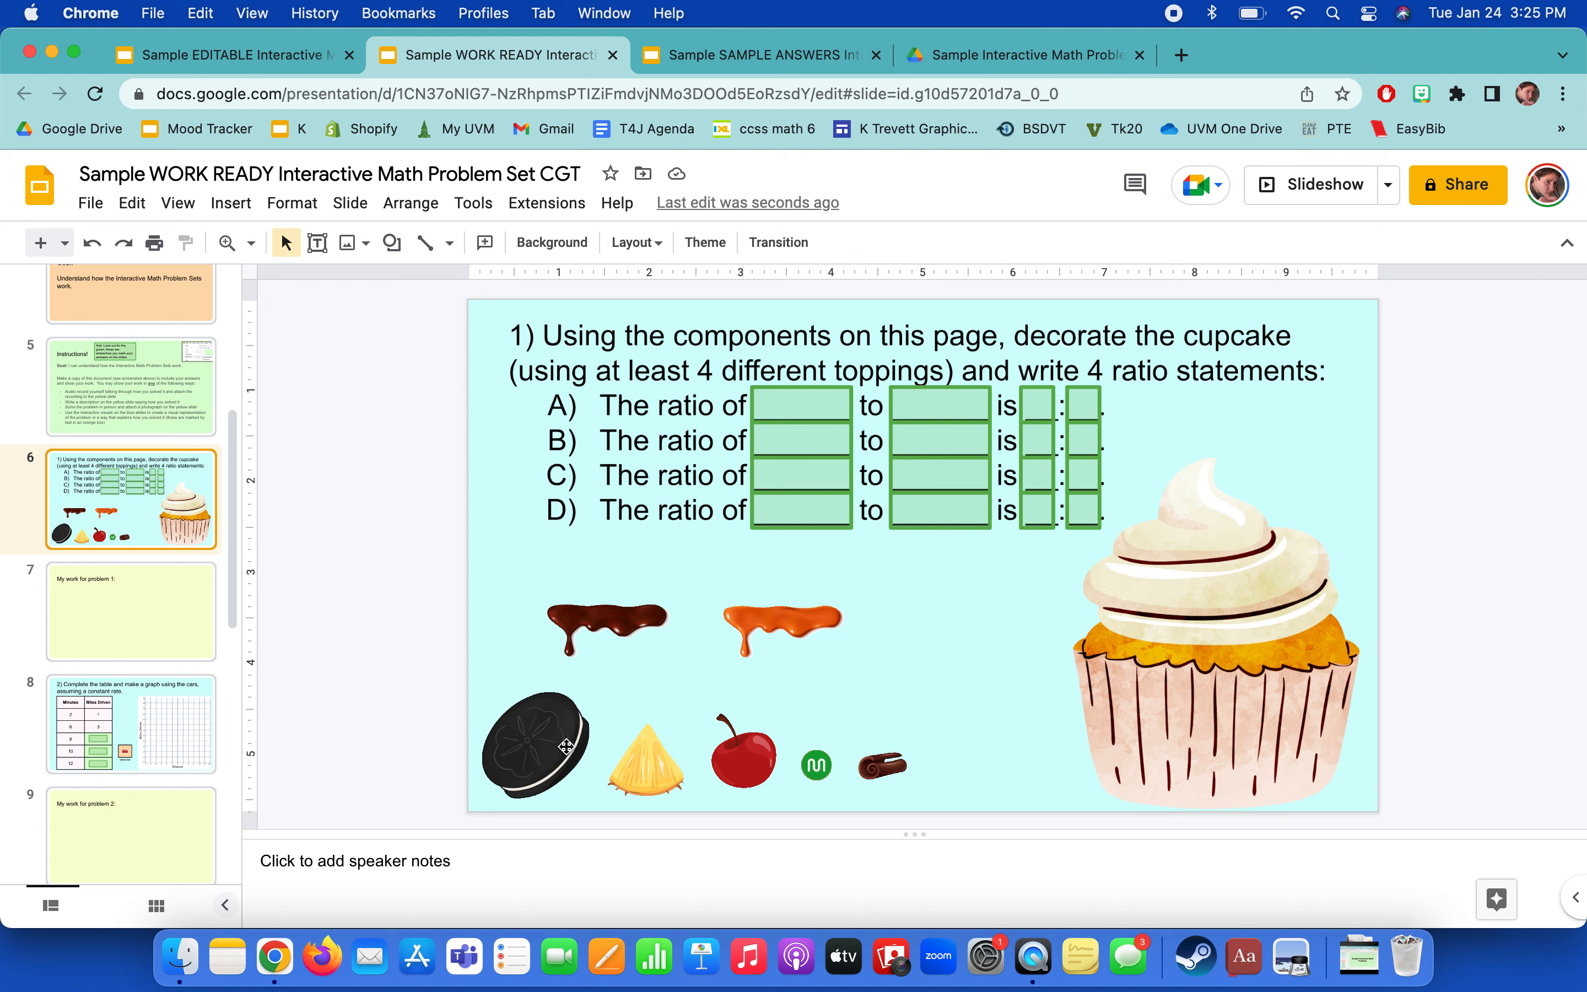
# Drag the cherry, pineapple pieces and candies onto the cupcake frosting.
pyautogui.click(881, 763)
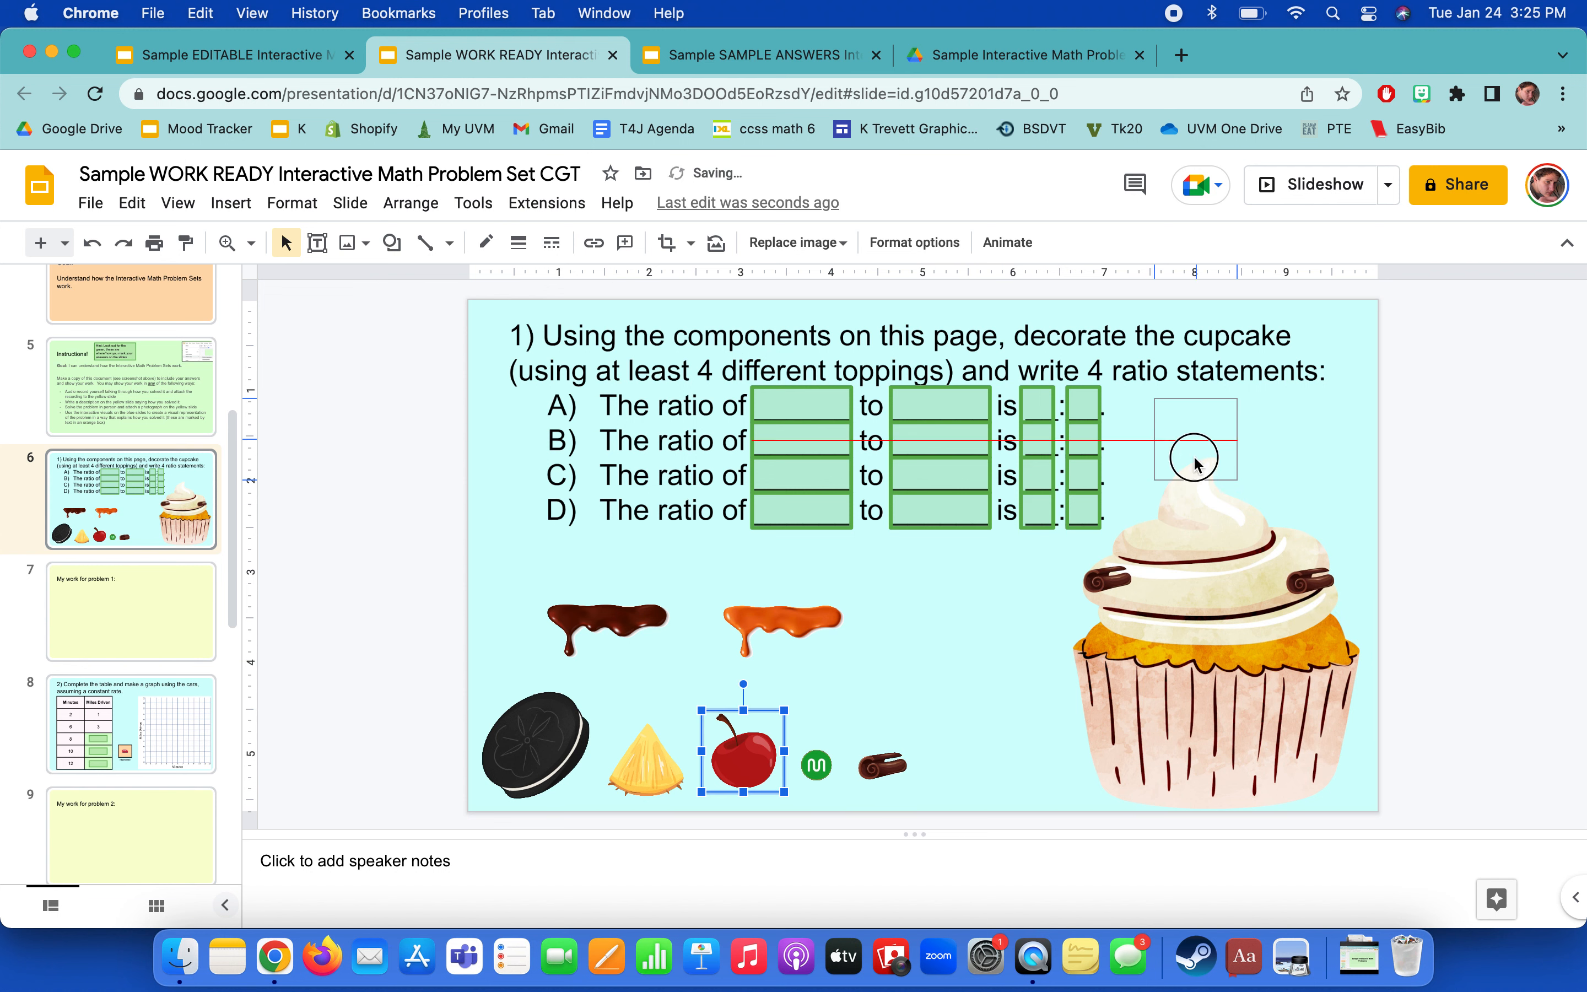
pyautogui.moveTo(738, 750); pyautogui.dragTo(1195, 440)
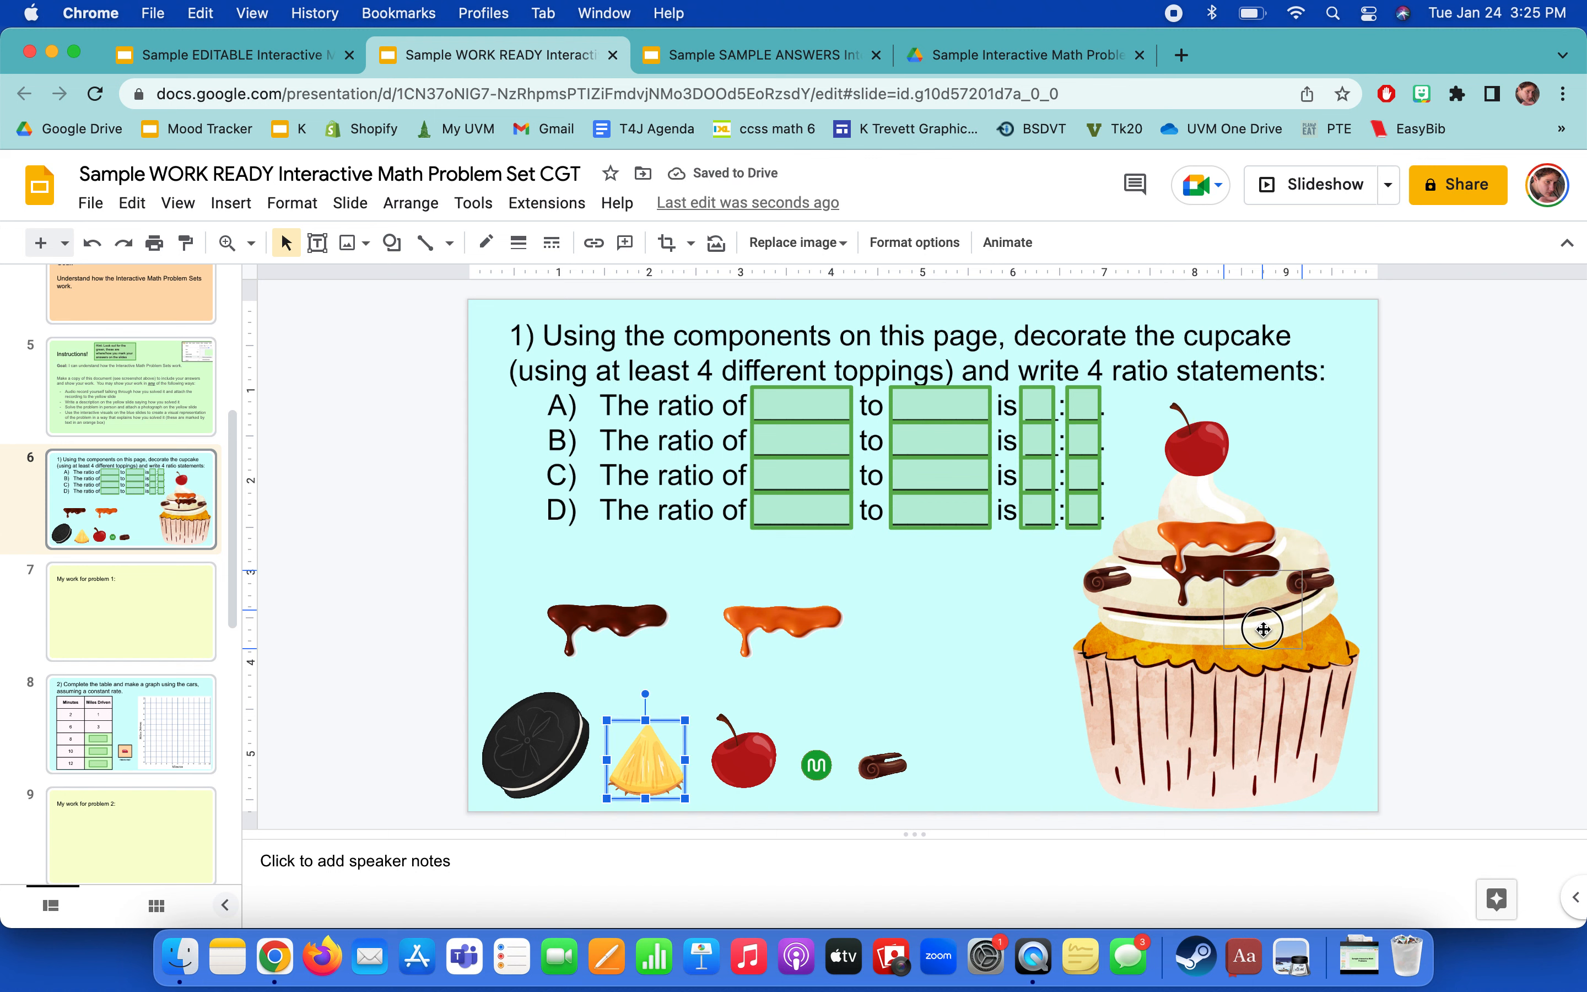
pyautogui.moveTo(648, 754); pyautogui.dragTo(1143, 537)
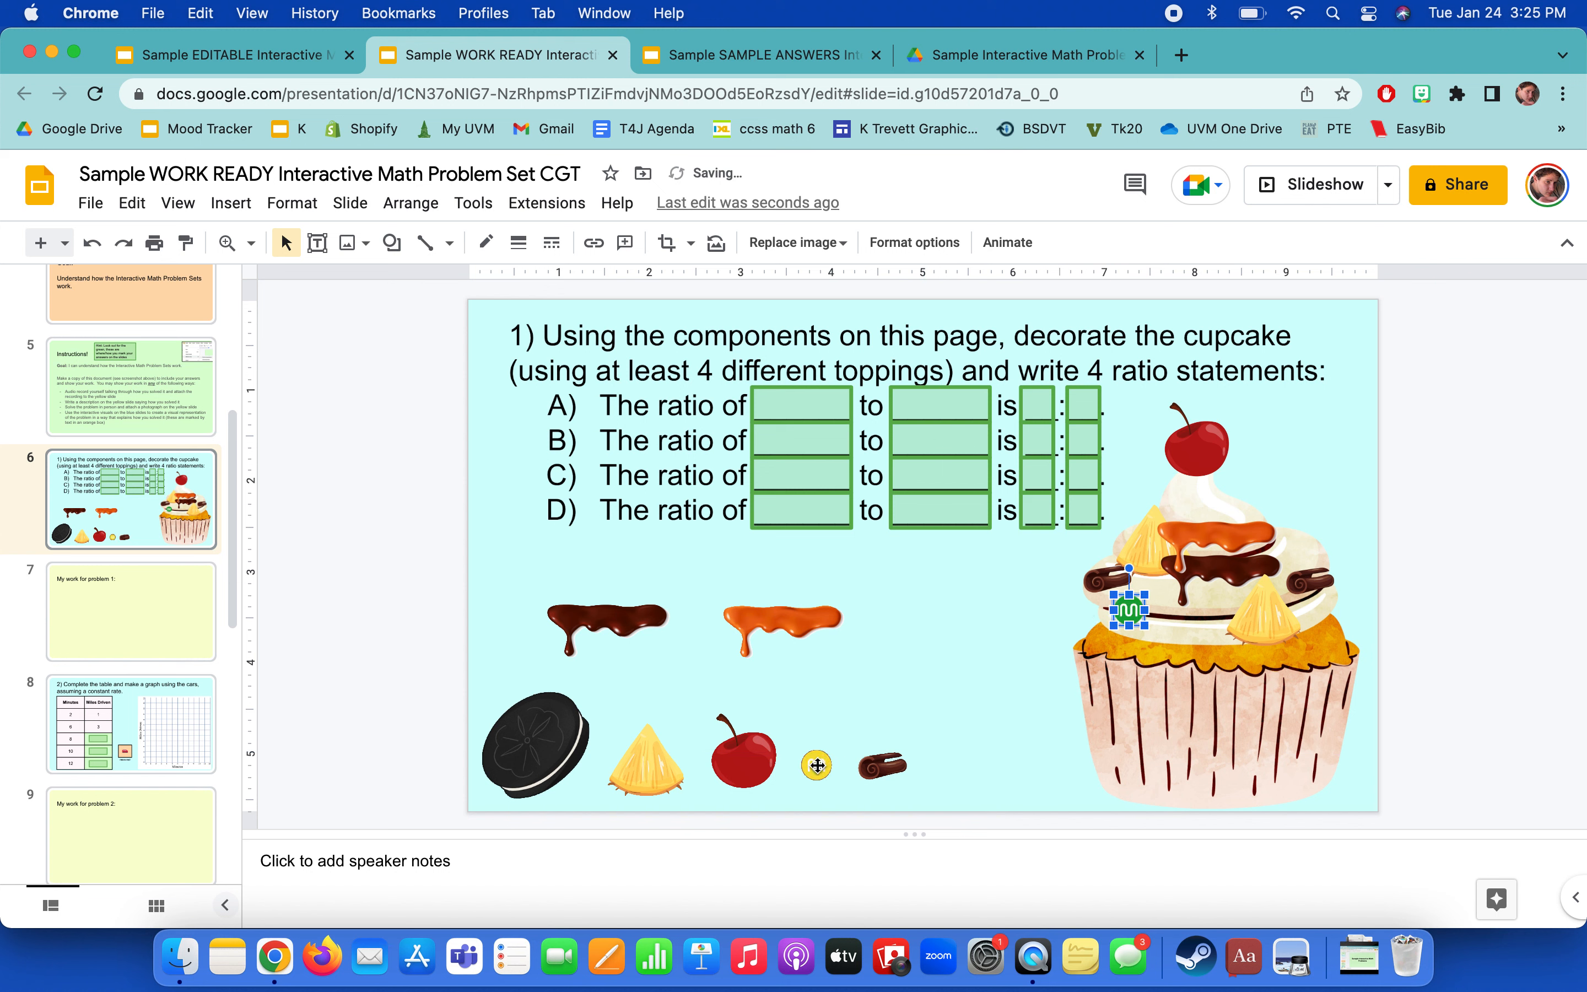
pyautogui.moveTo(1122, 607); pyautogui.dragTo(814, 764)
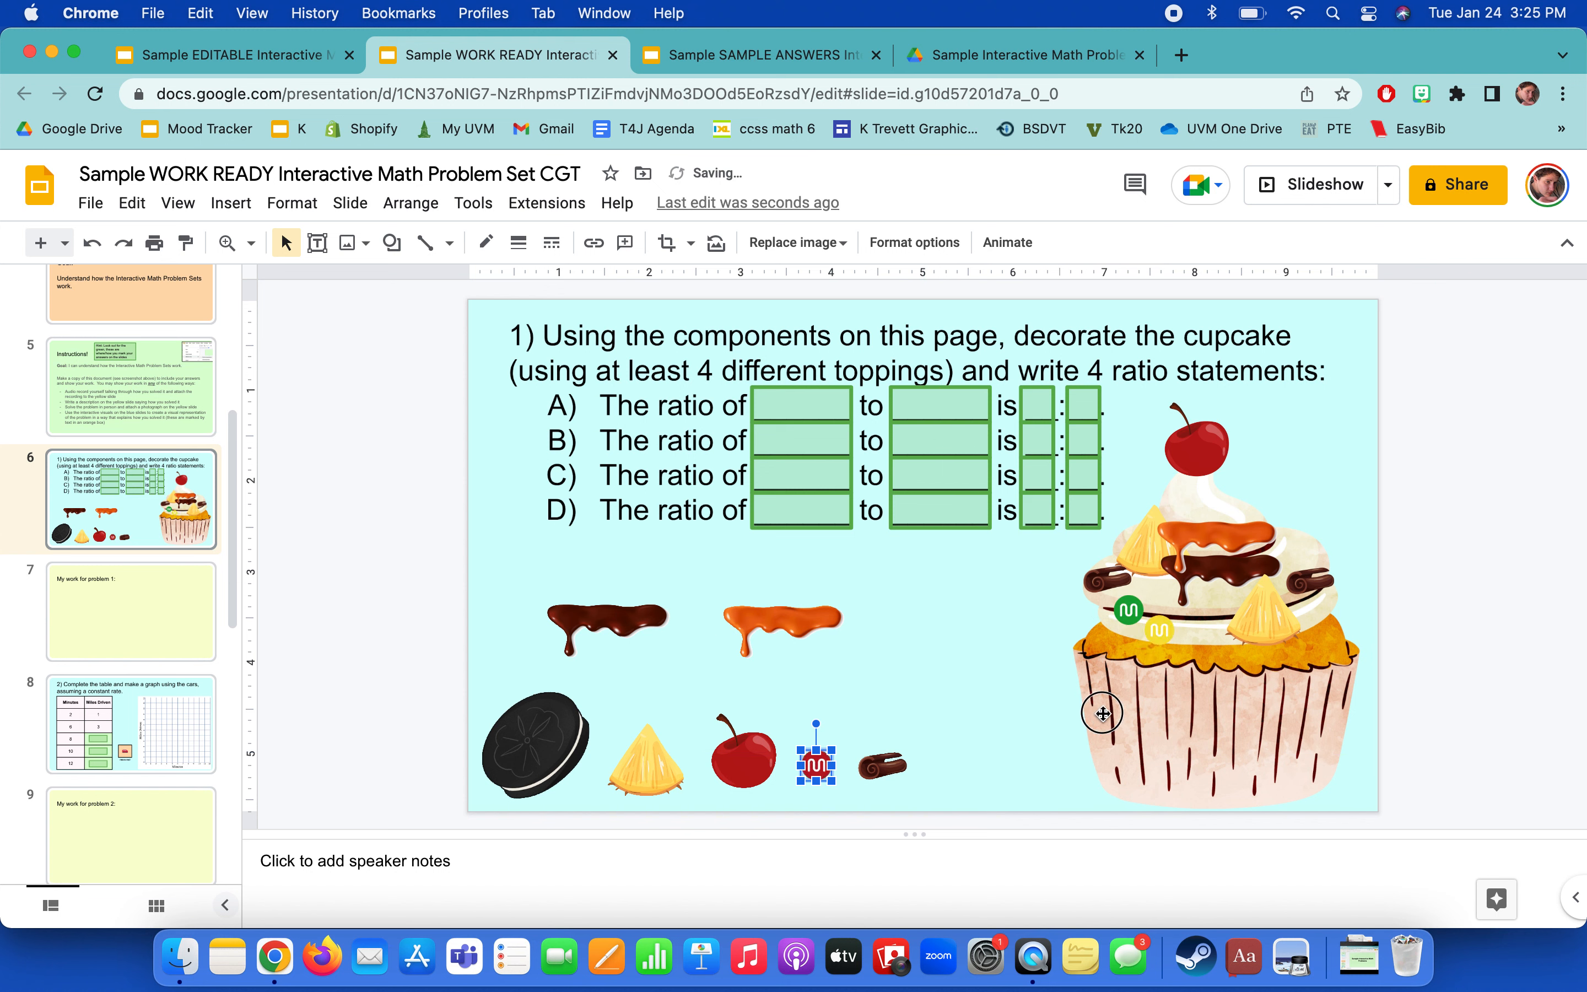
pyautogui.moveTo(1102, 713); pyautogui.dragTo(1159, 581)
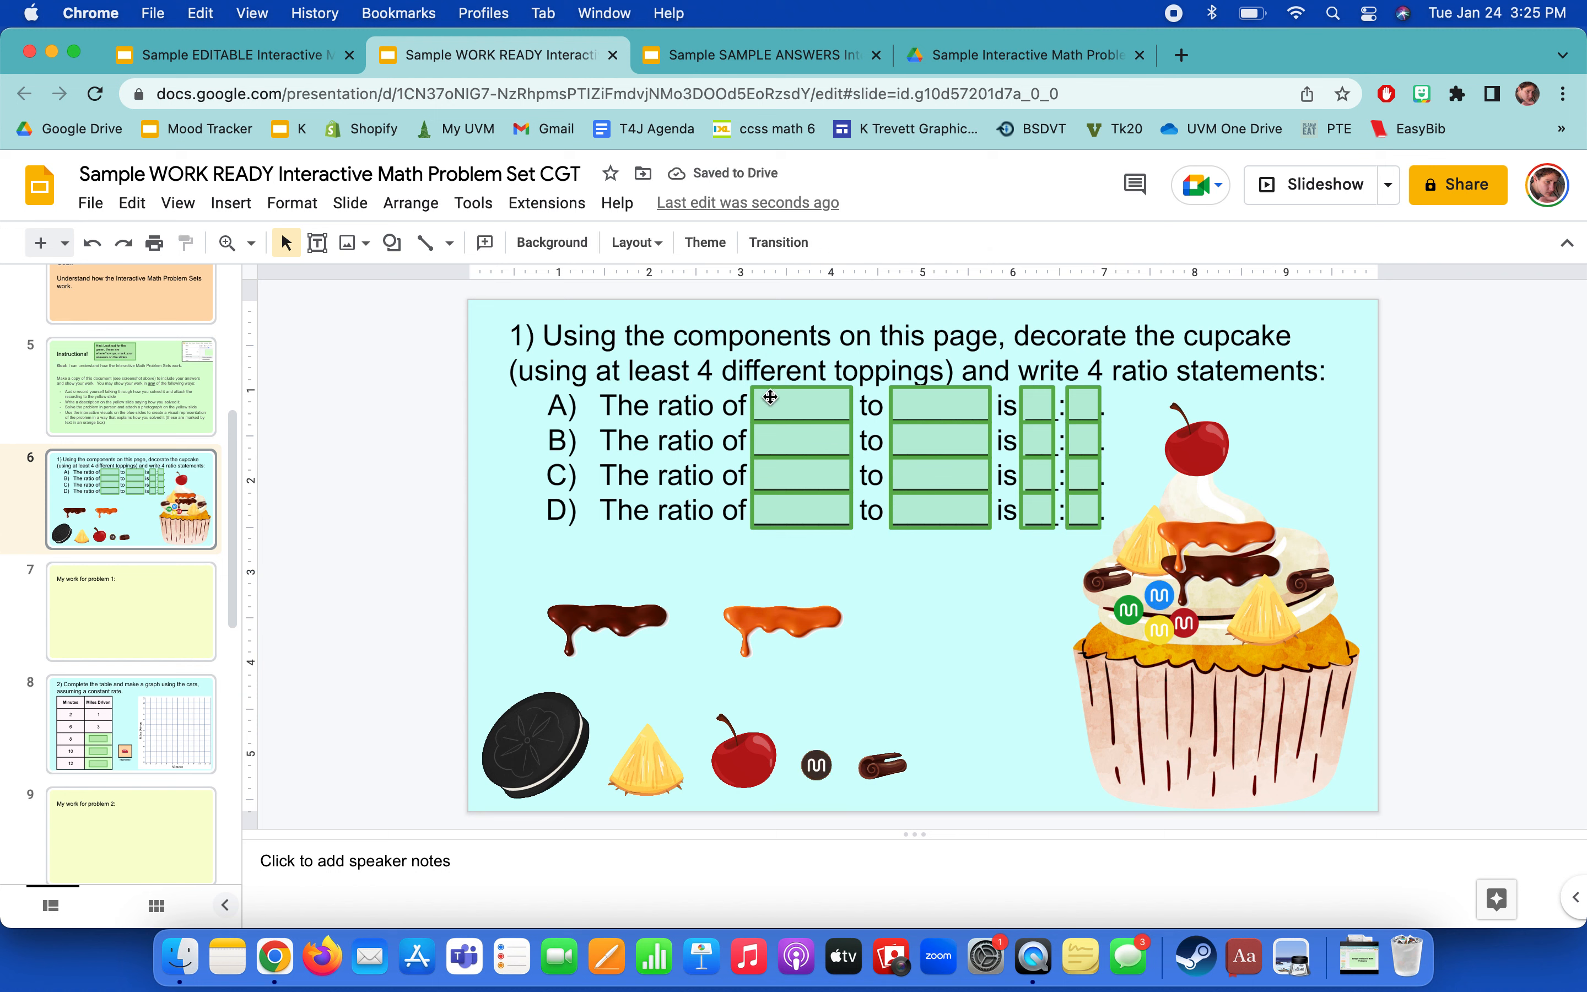
# Fill ratio A as cherries to pineapples, 1 to 2.
pyautogui.write('cherries')
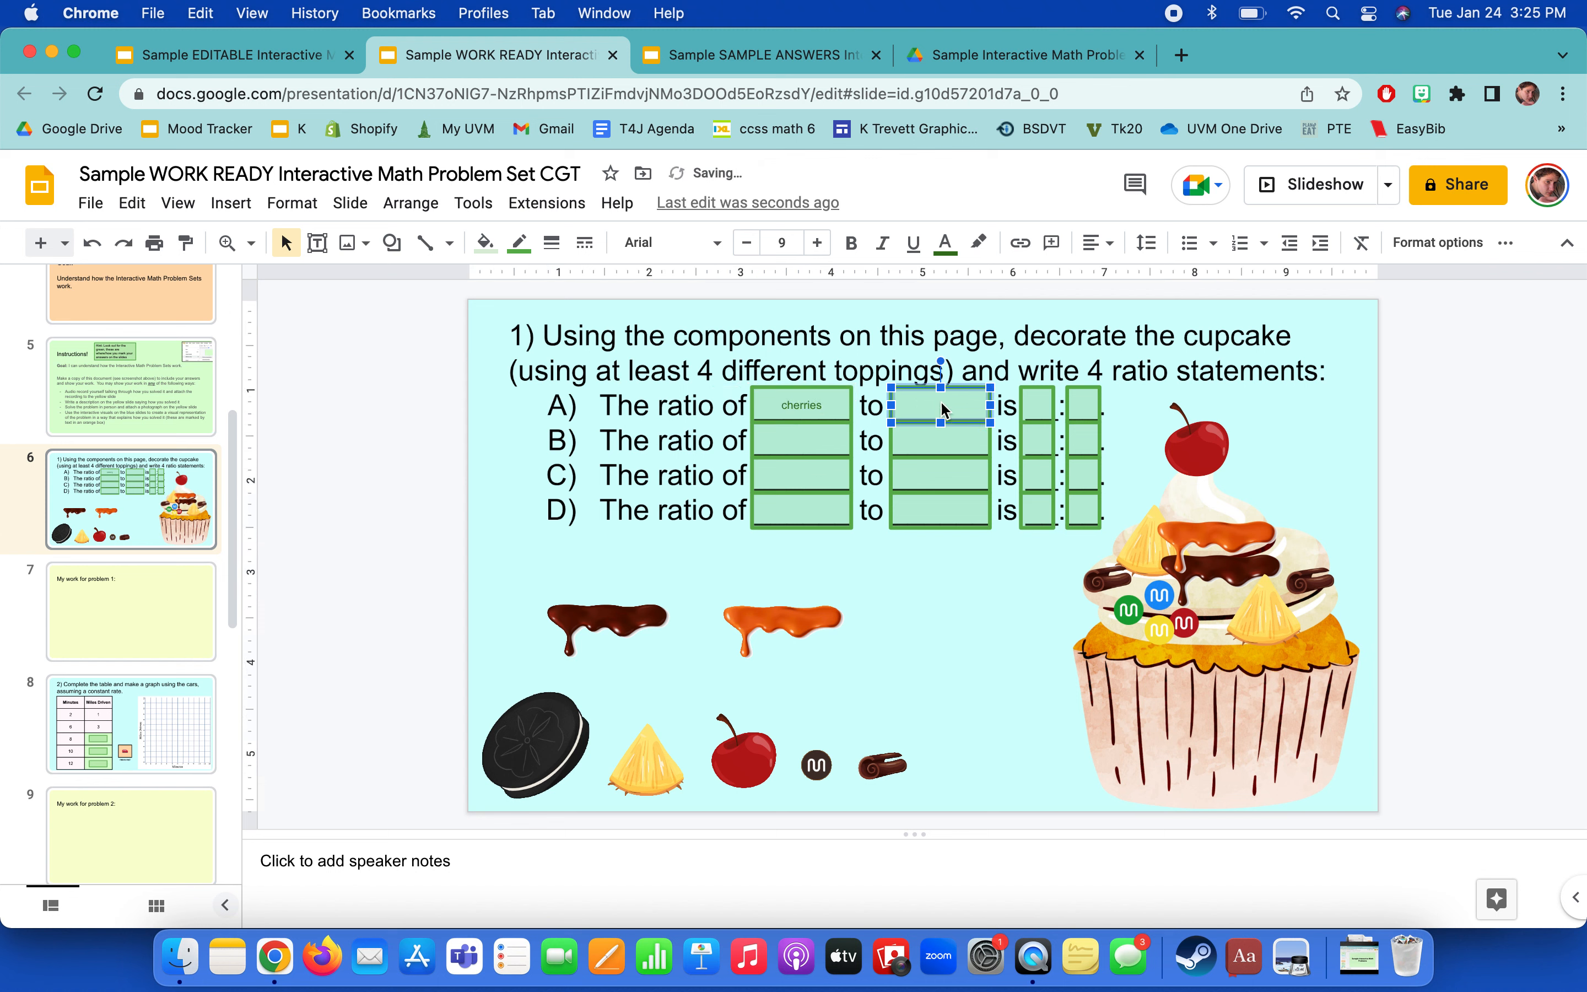
pyautogui.write('pineapples')
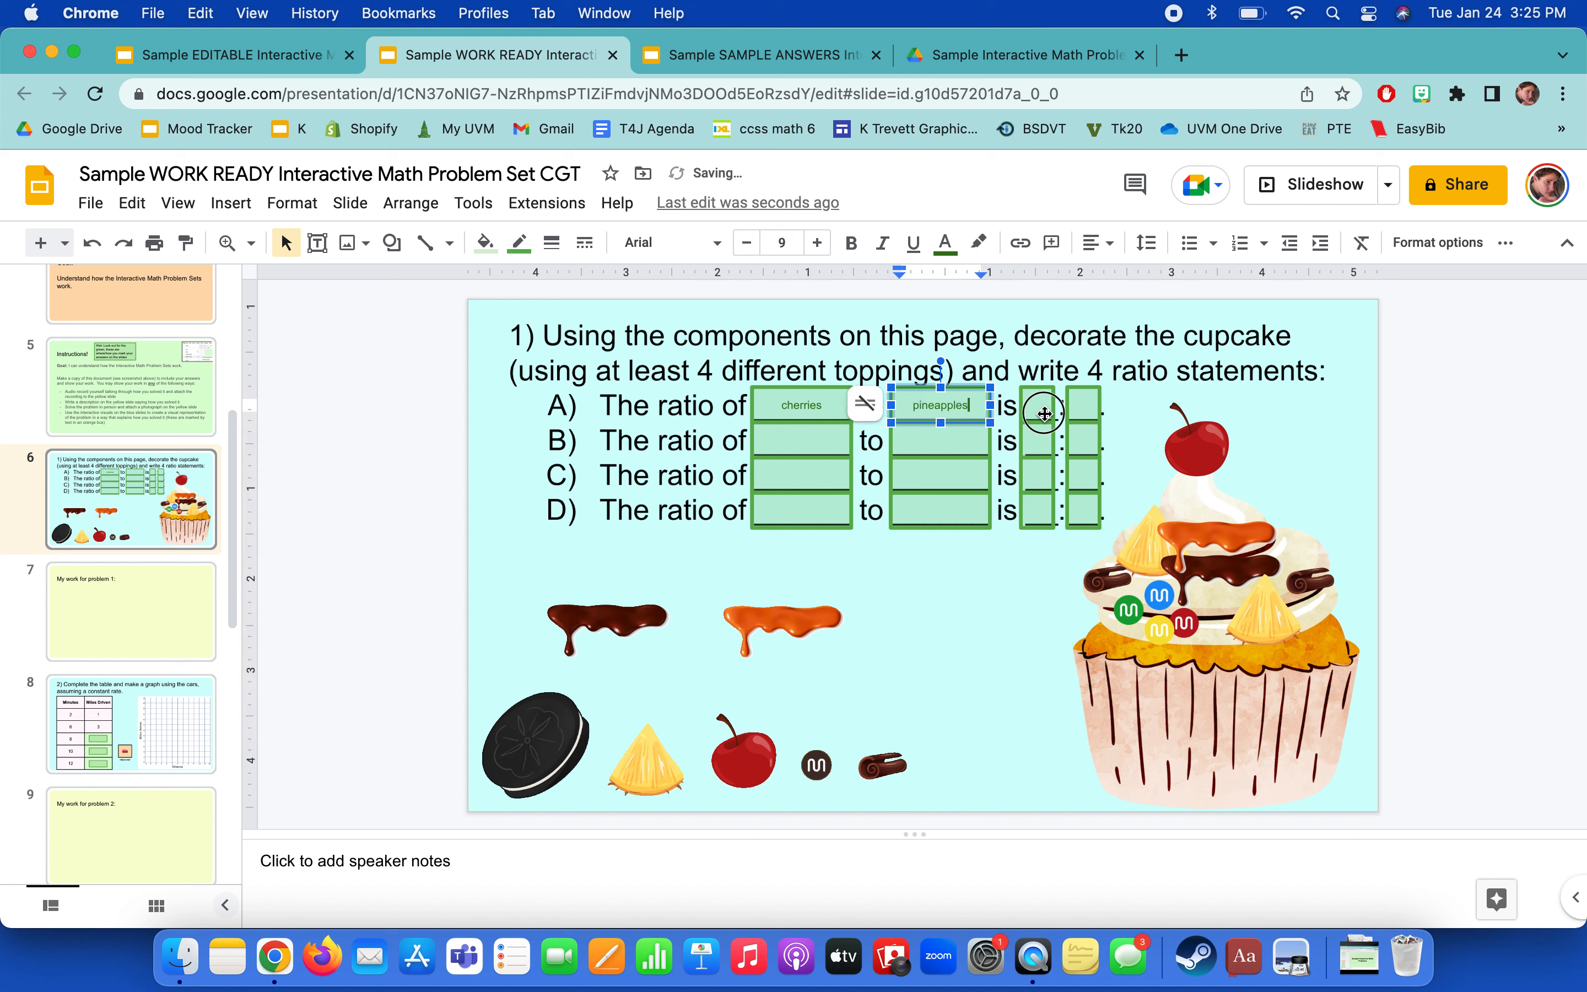
pyautogui.click(1192, 445)
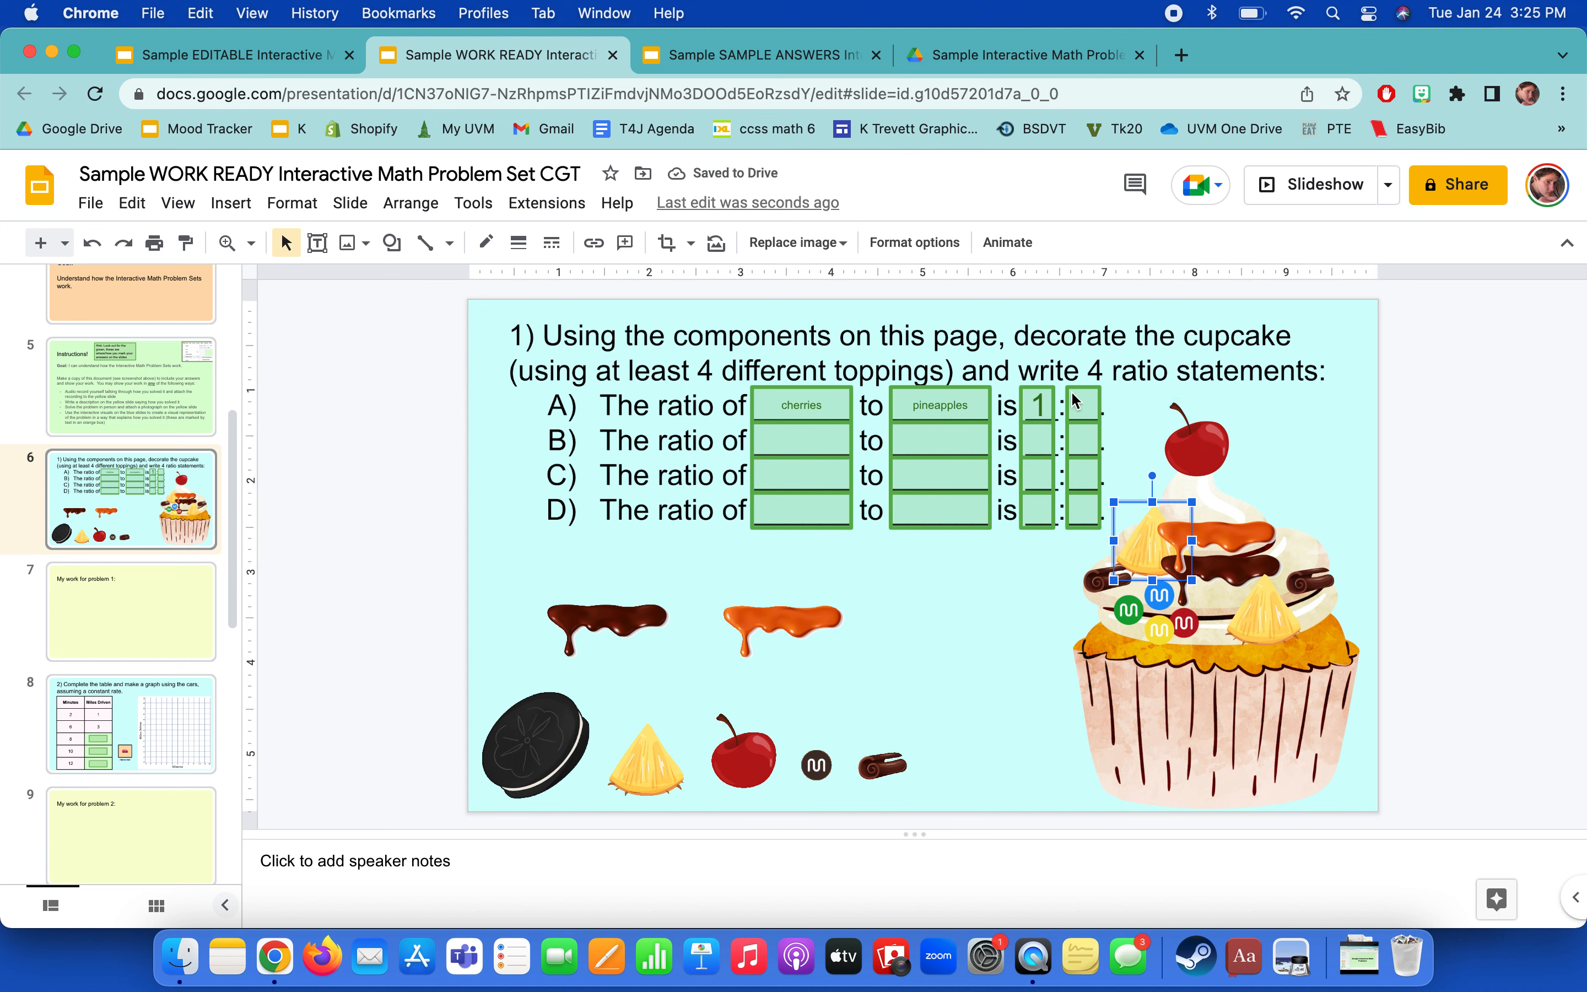
pyautogui.write('2')
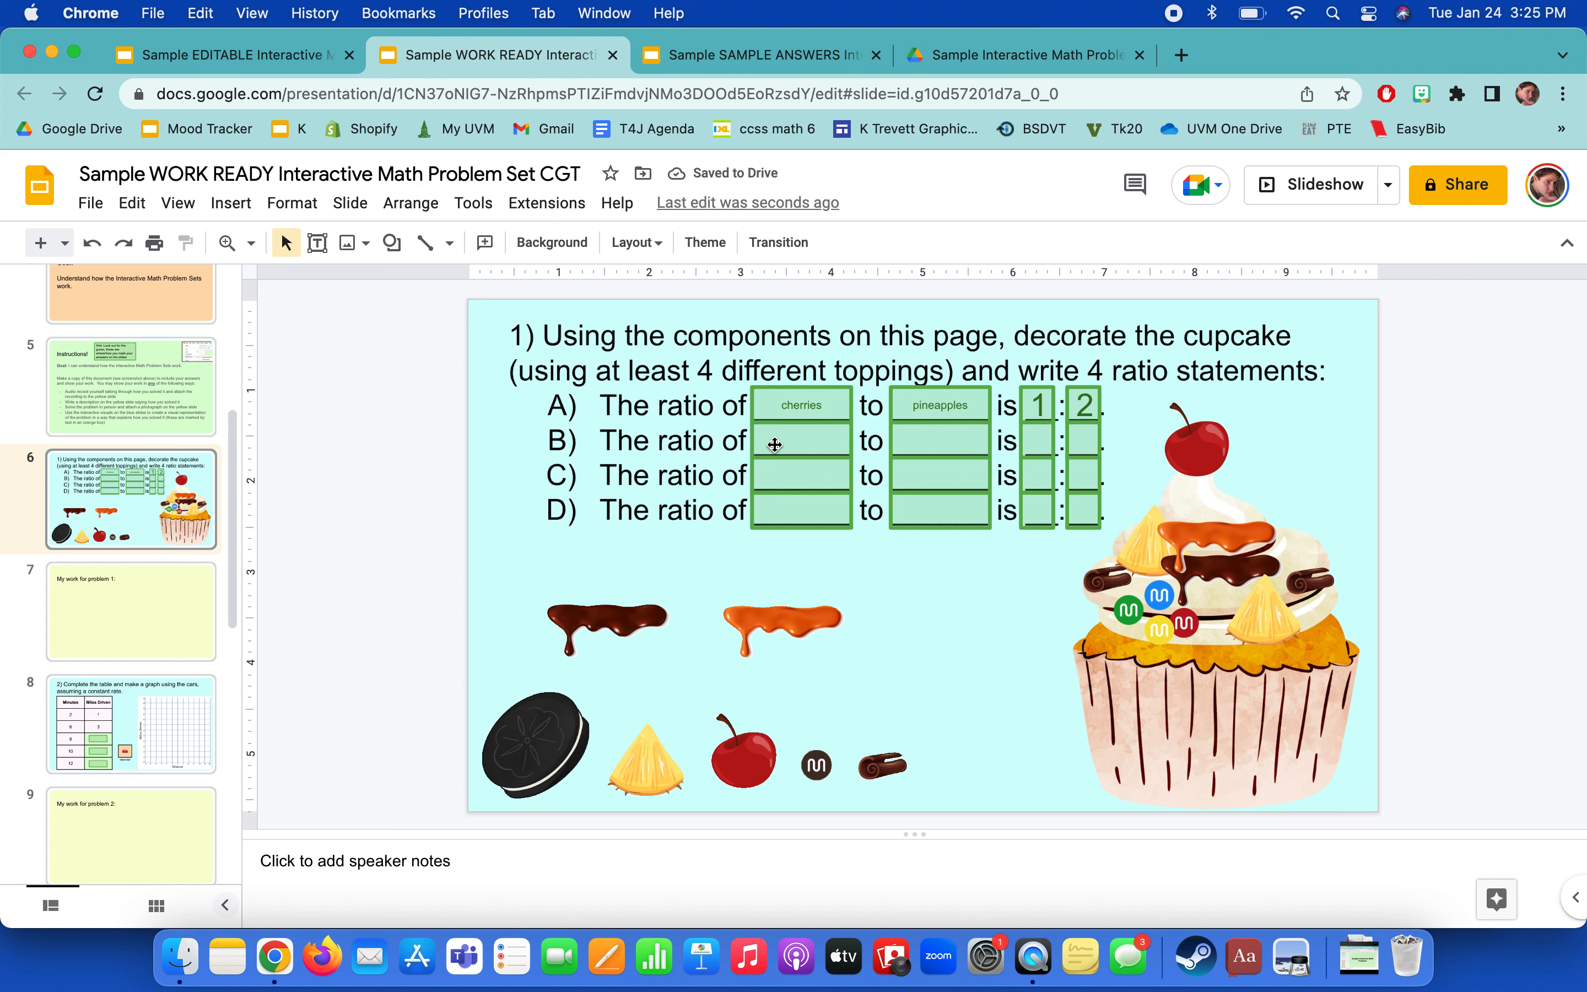
# Fill ratio B as caramel to chocolate shavings, 1 to 2.
pyautogui.click(800, 440)
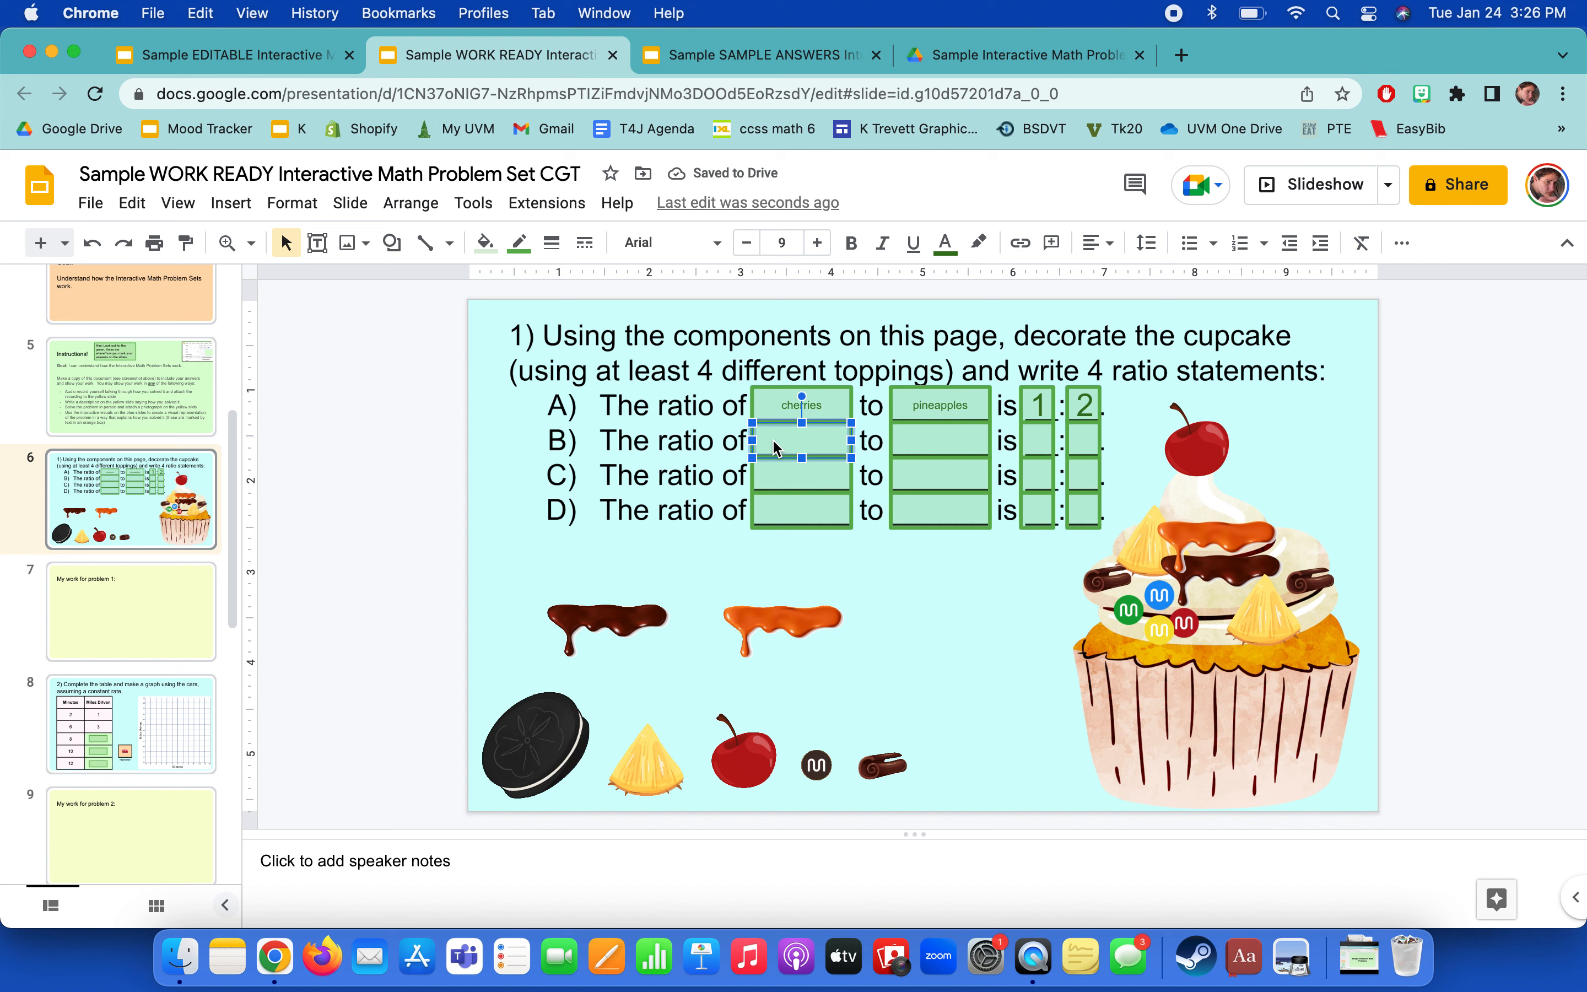
pyautogui.write('caramel')
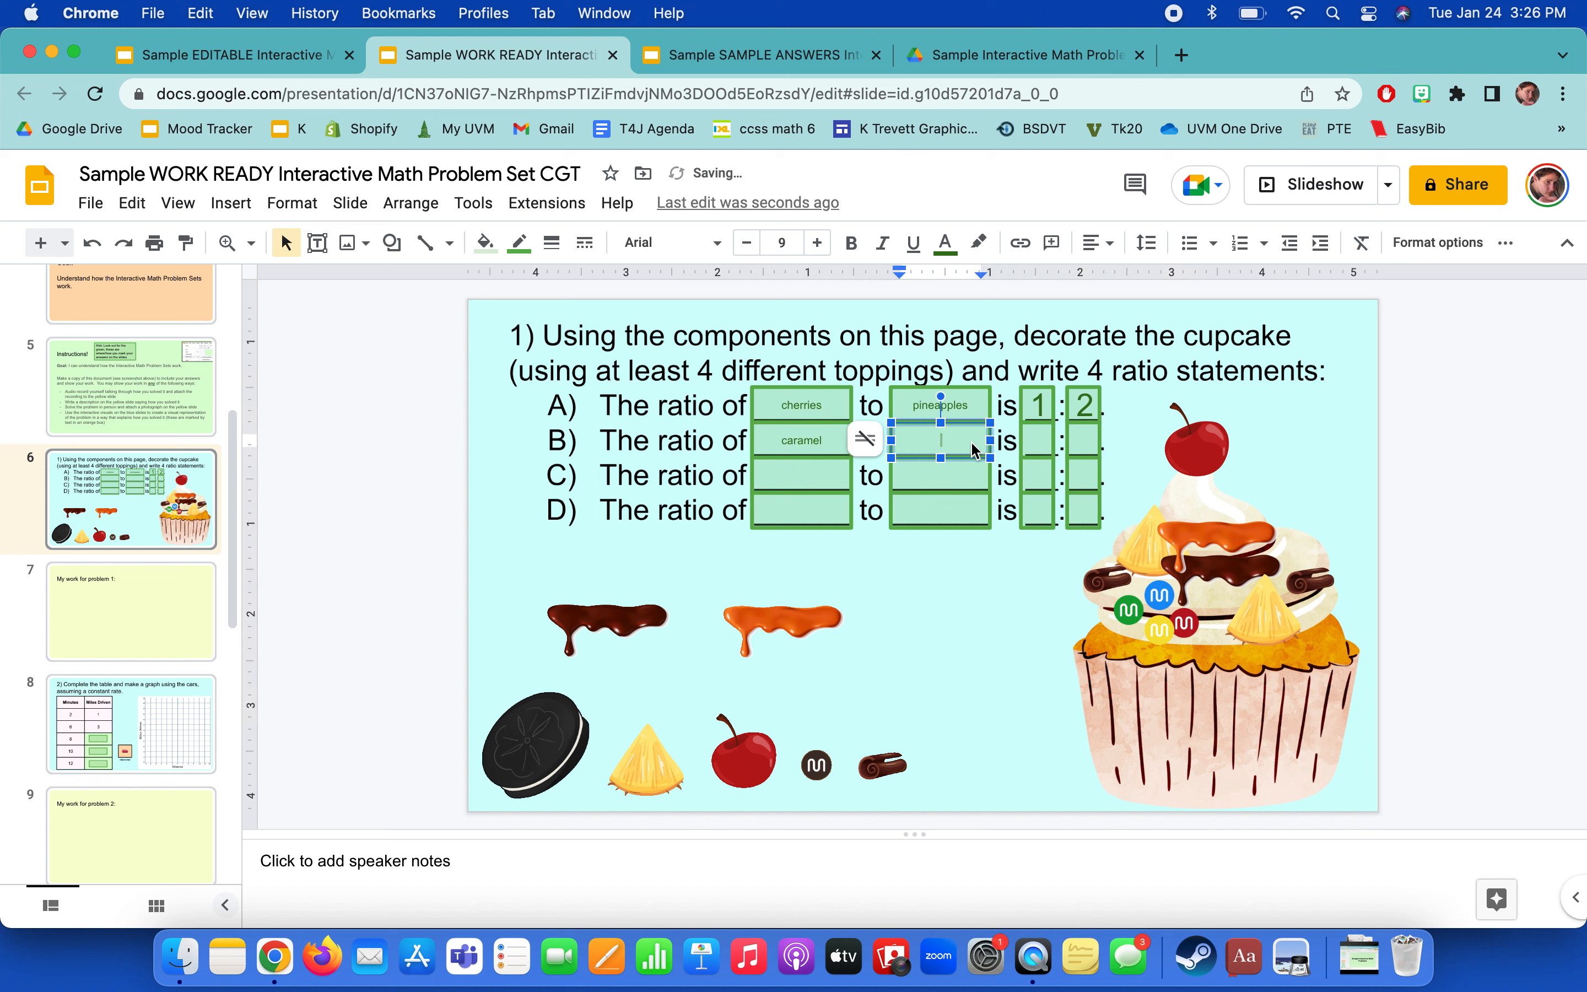
pyautogui.write('chocolates')
pyautogui.click(1038, 440)
pyautogui.write('1')
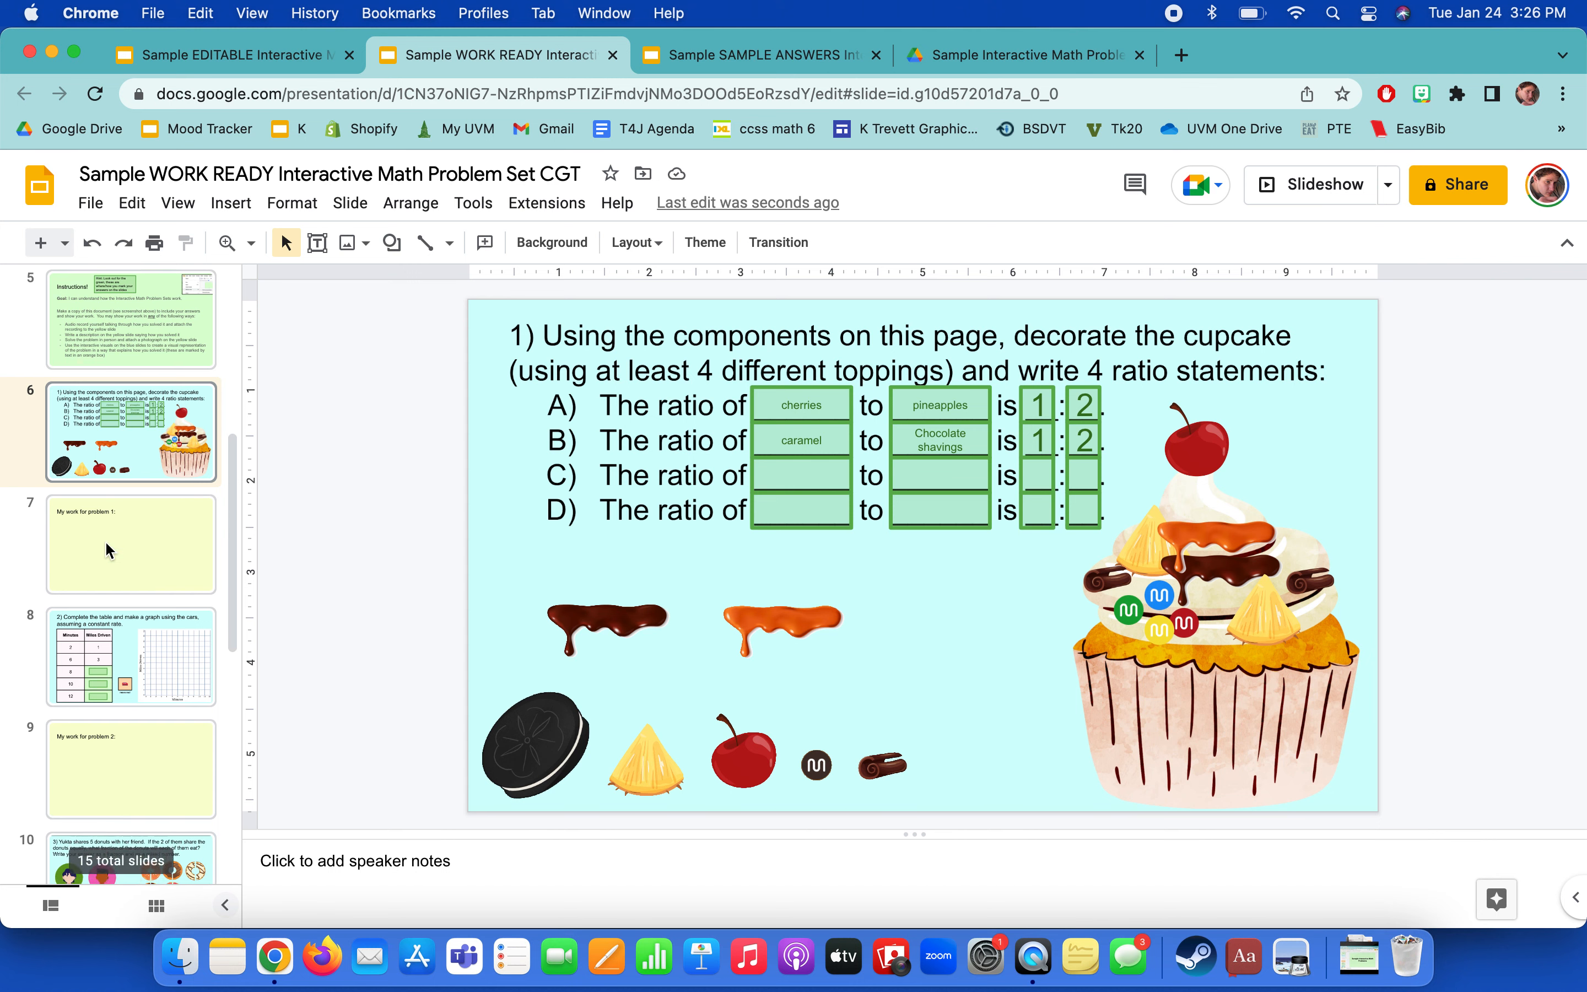
# Go to slide 8 with the Minutes and Miles Driven table and graph.
pyautogui.scroll(-3)
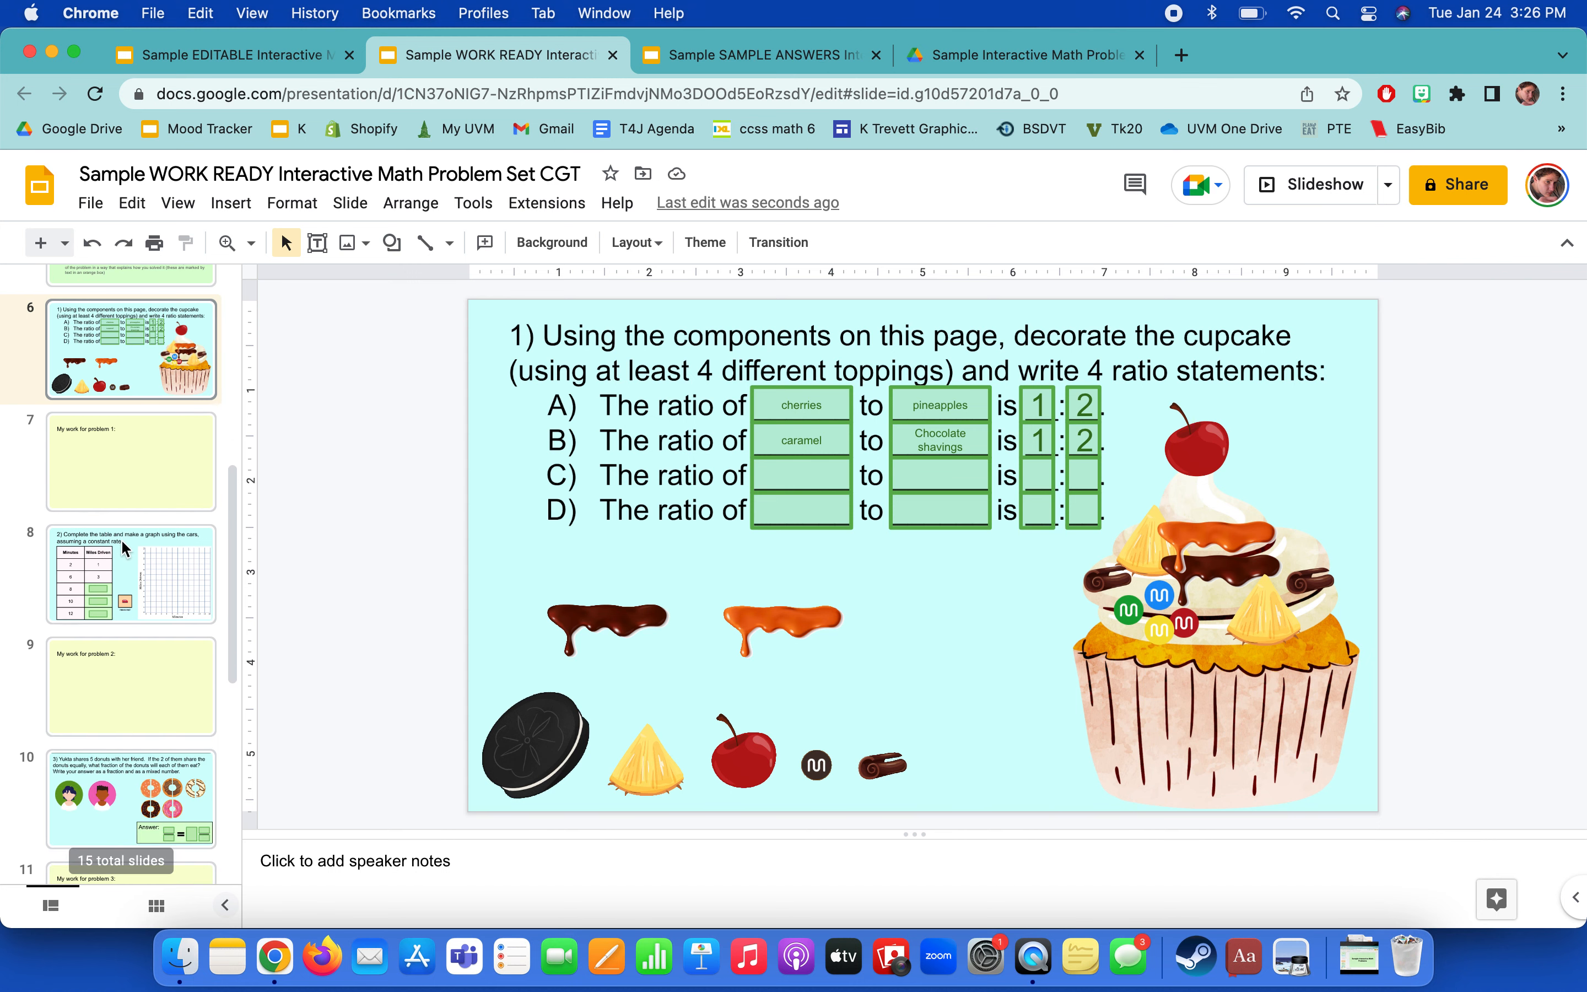
pyautogui.click(130, 574)
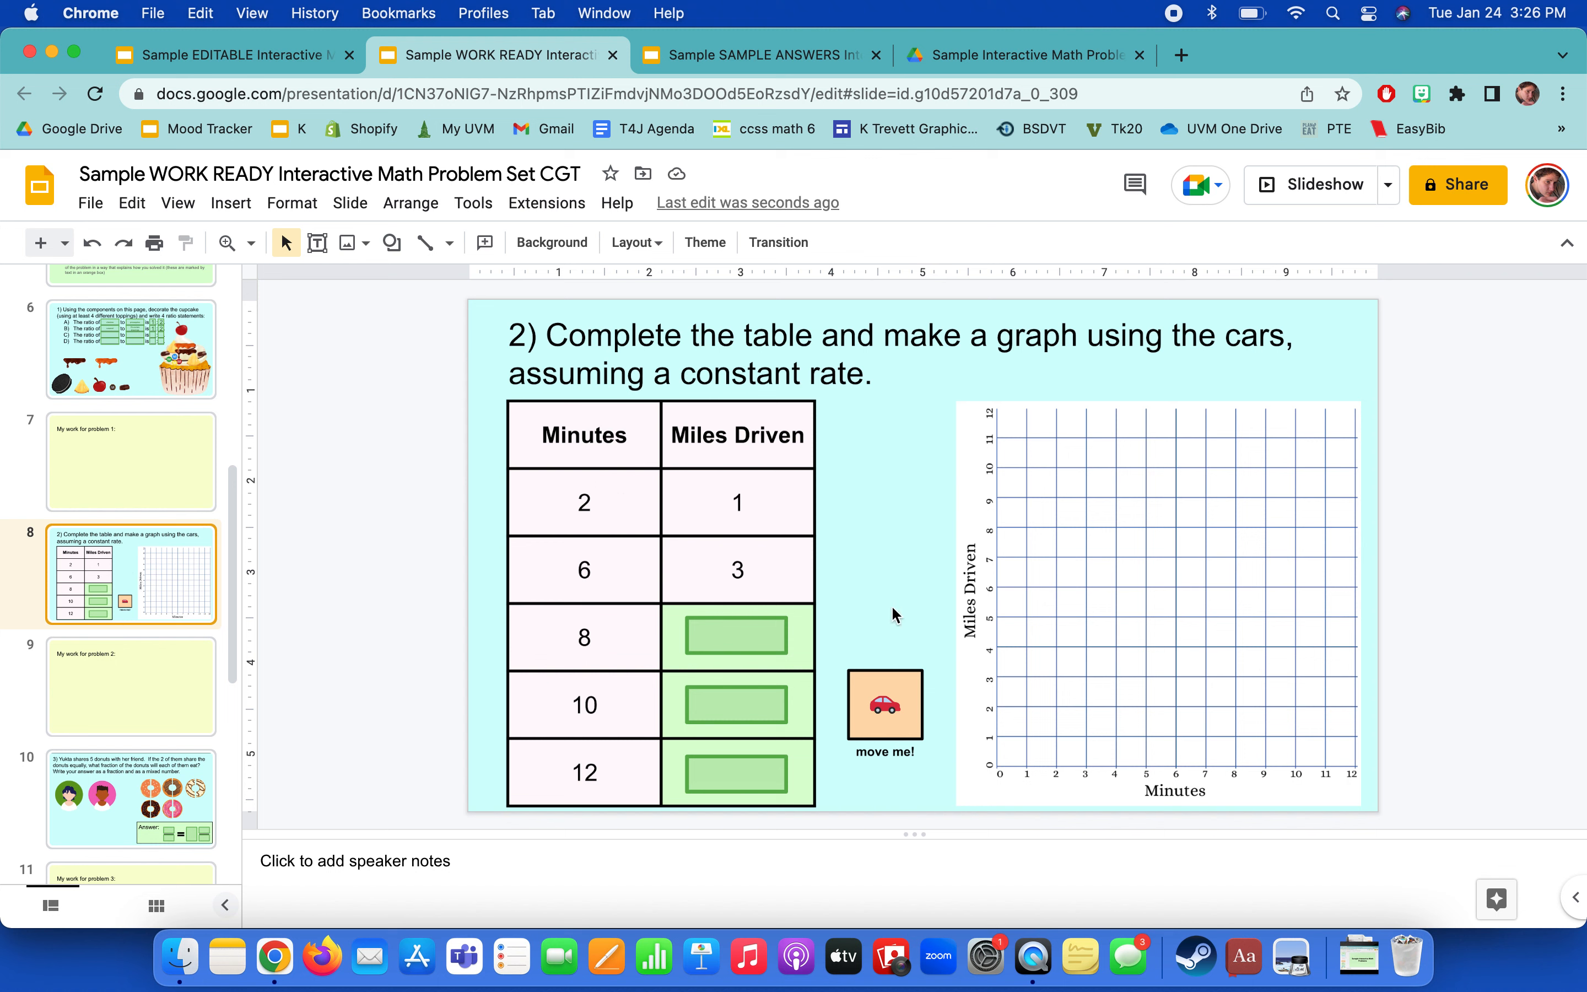
pyautogui.moveTo(579, 362)
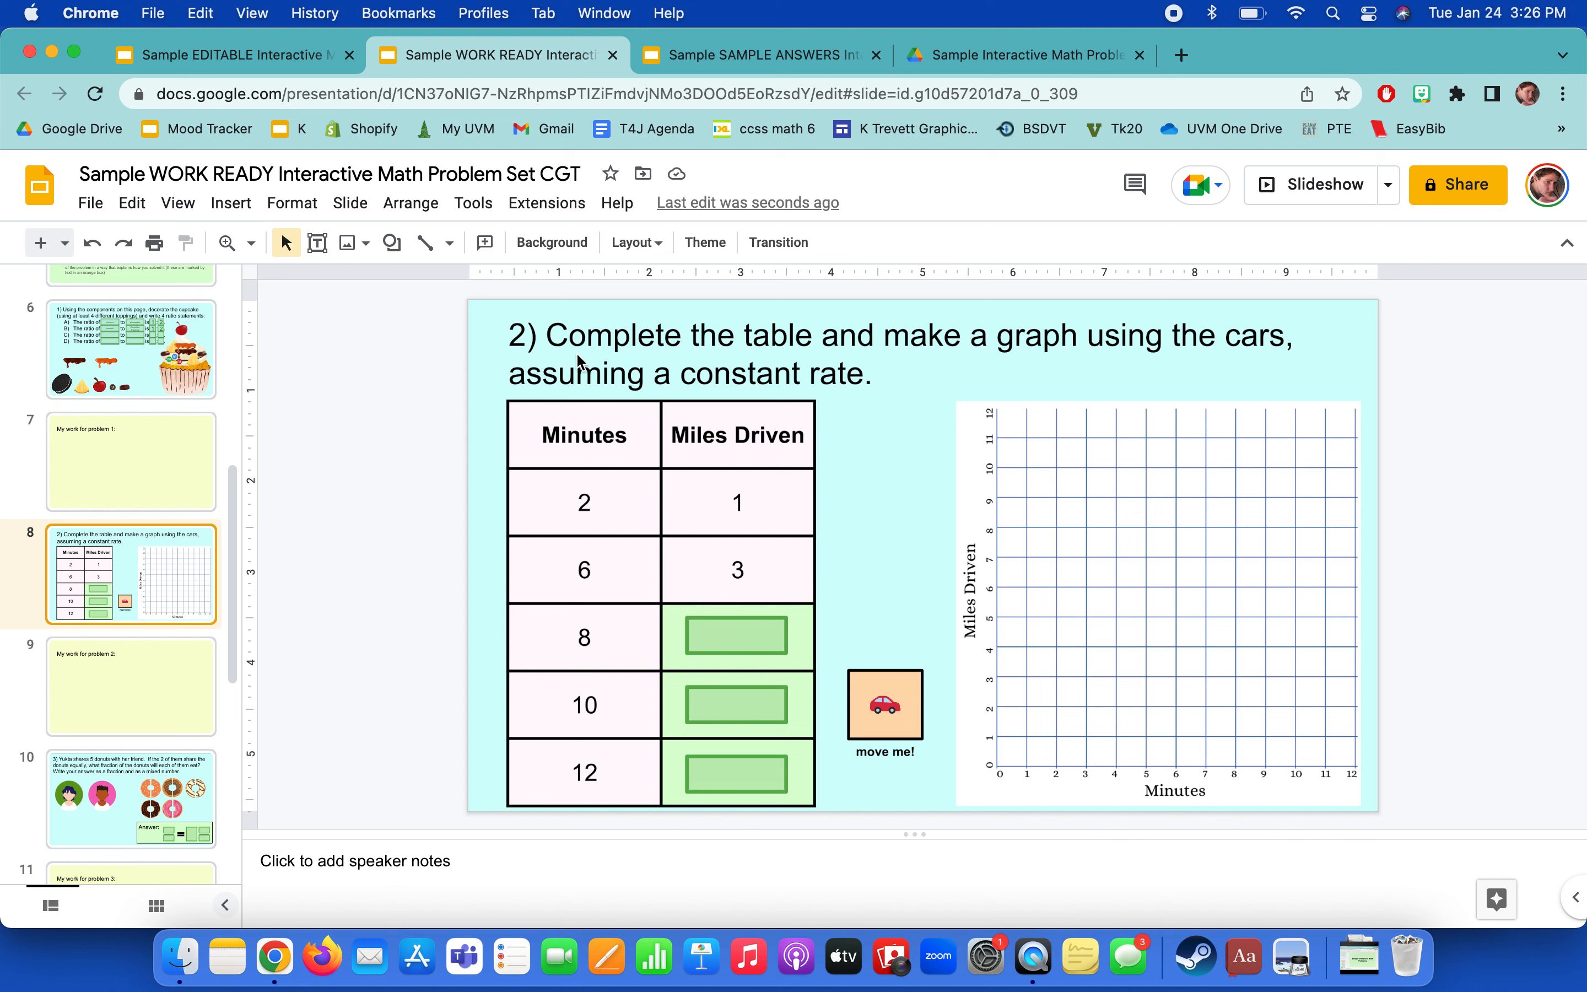
pyautogui.moveTo(970, 623)
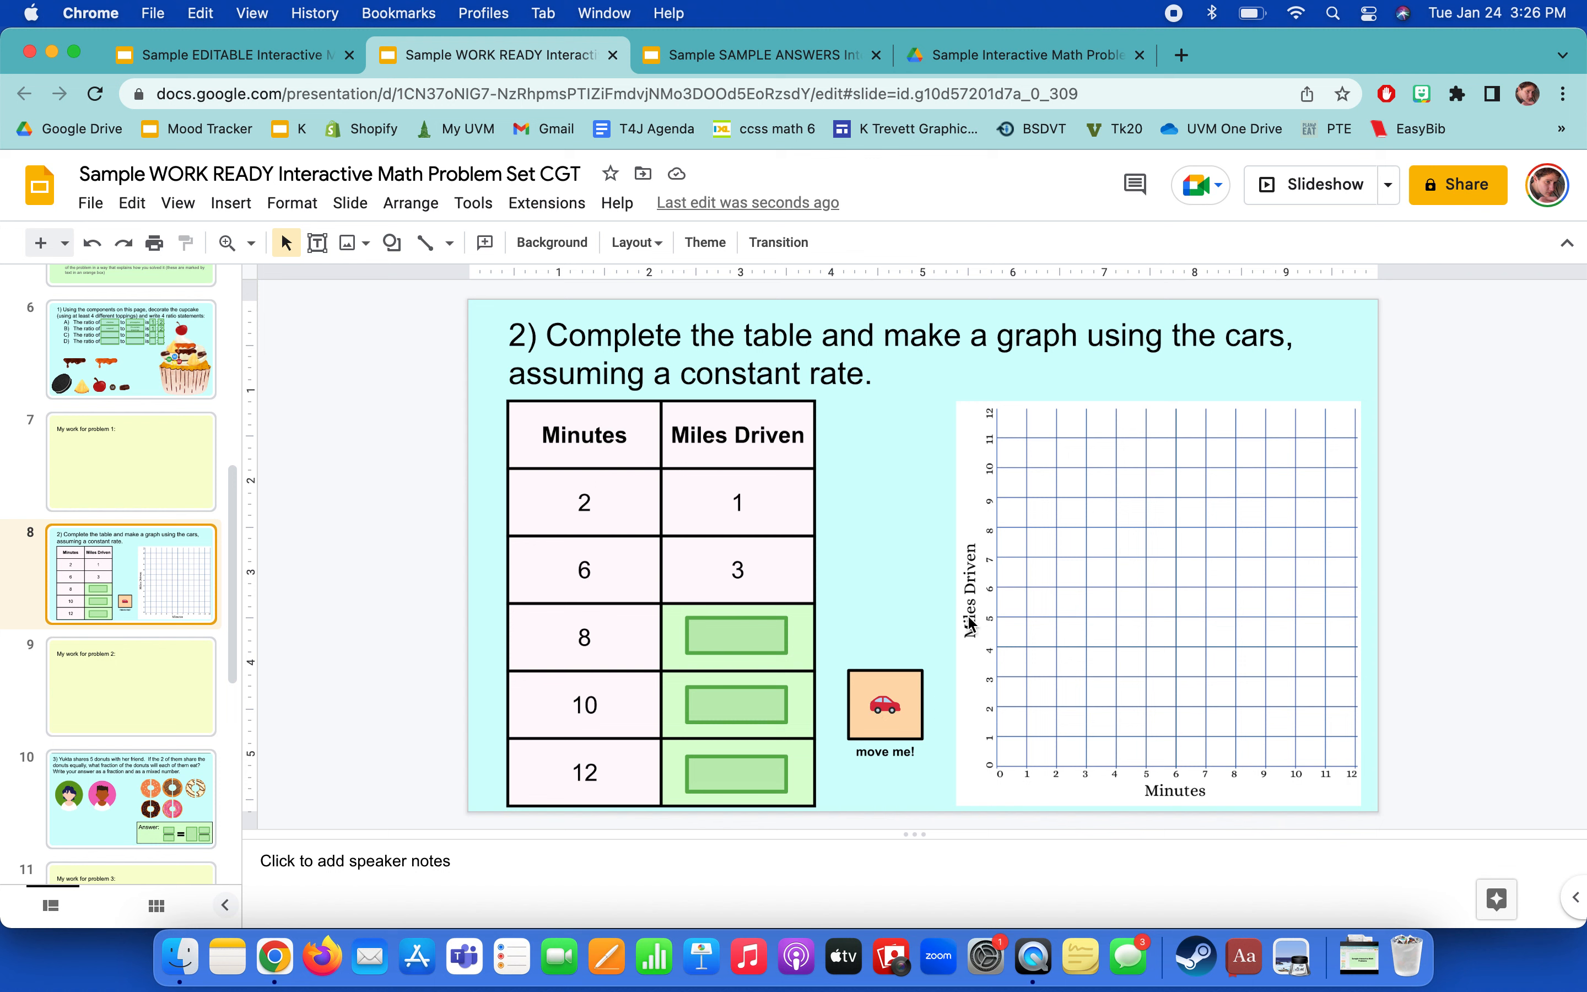
pyautogui.moveTo(959, 802)
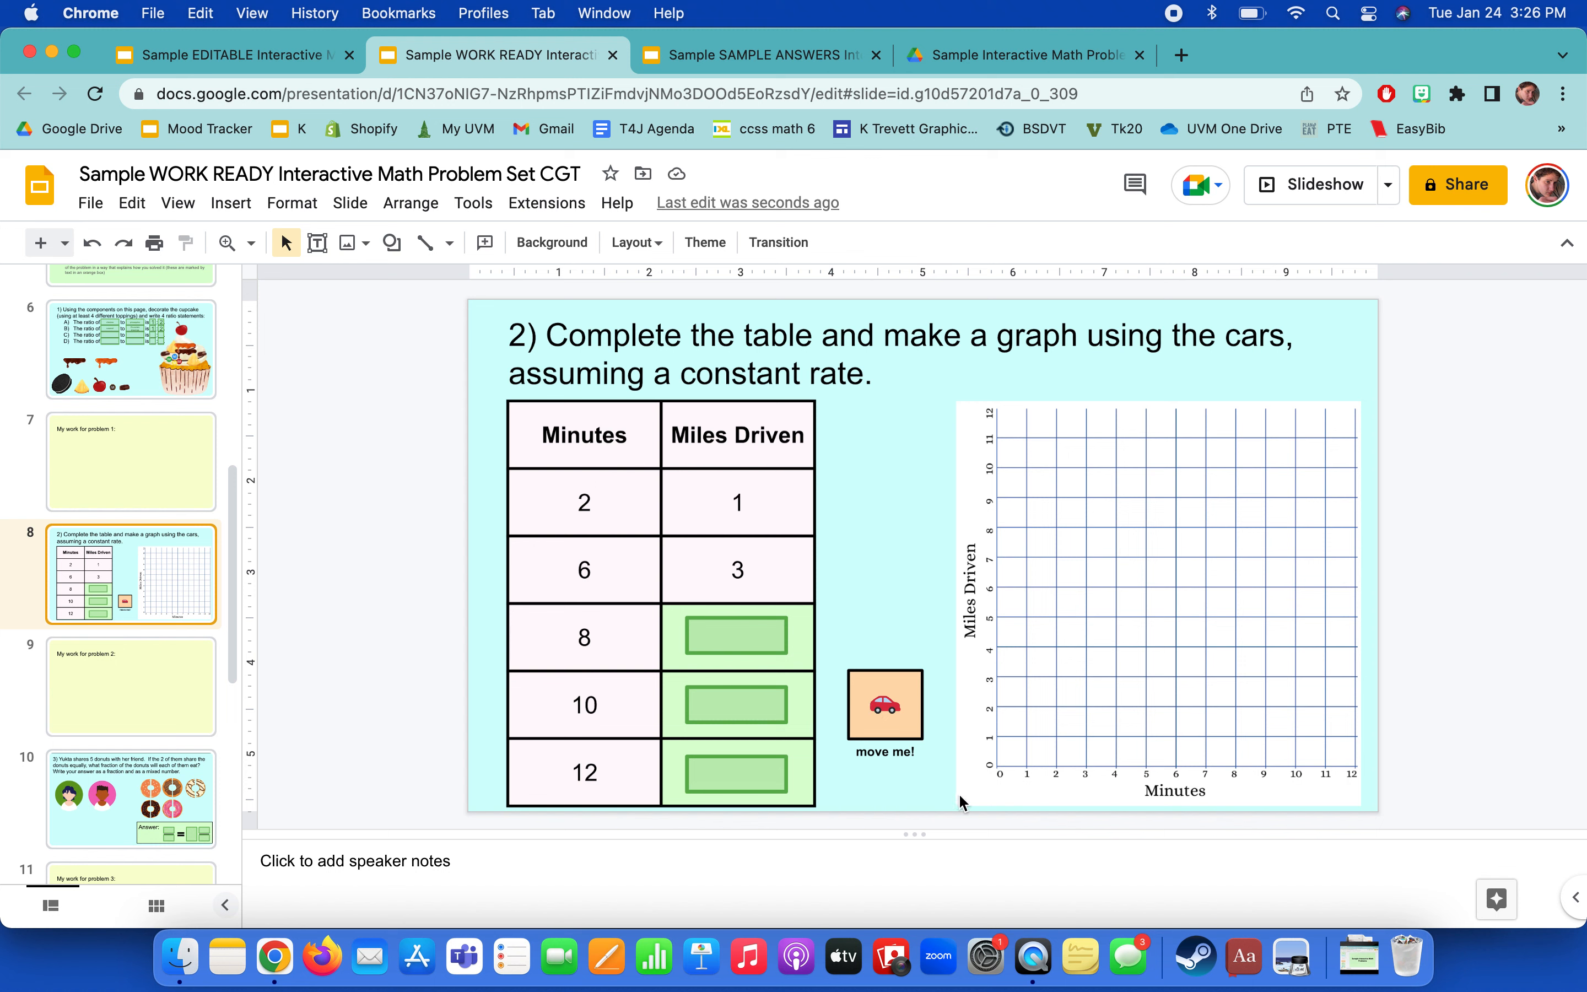
pyautogui.moveTo(595, 453)
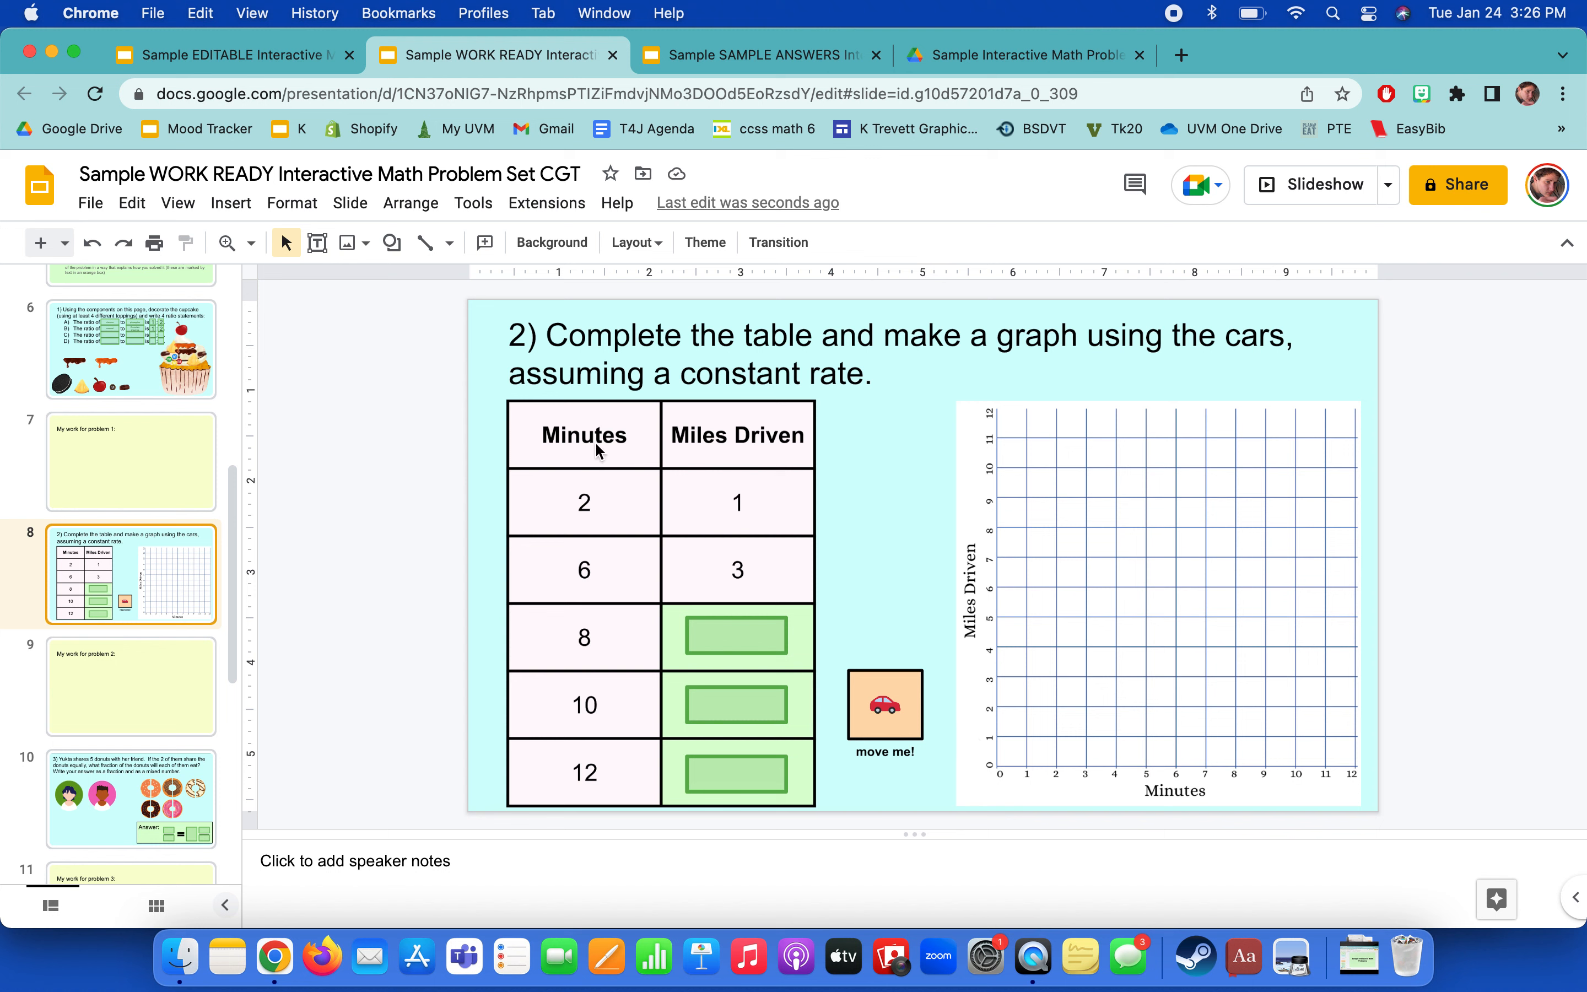
pyautogui.moveTo(736, 519)
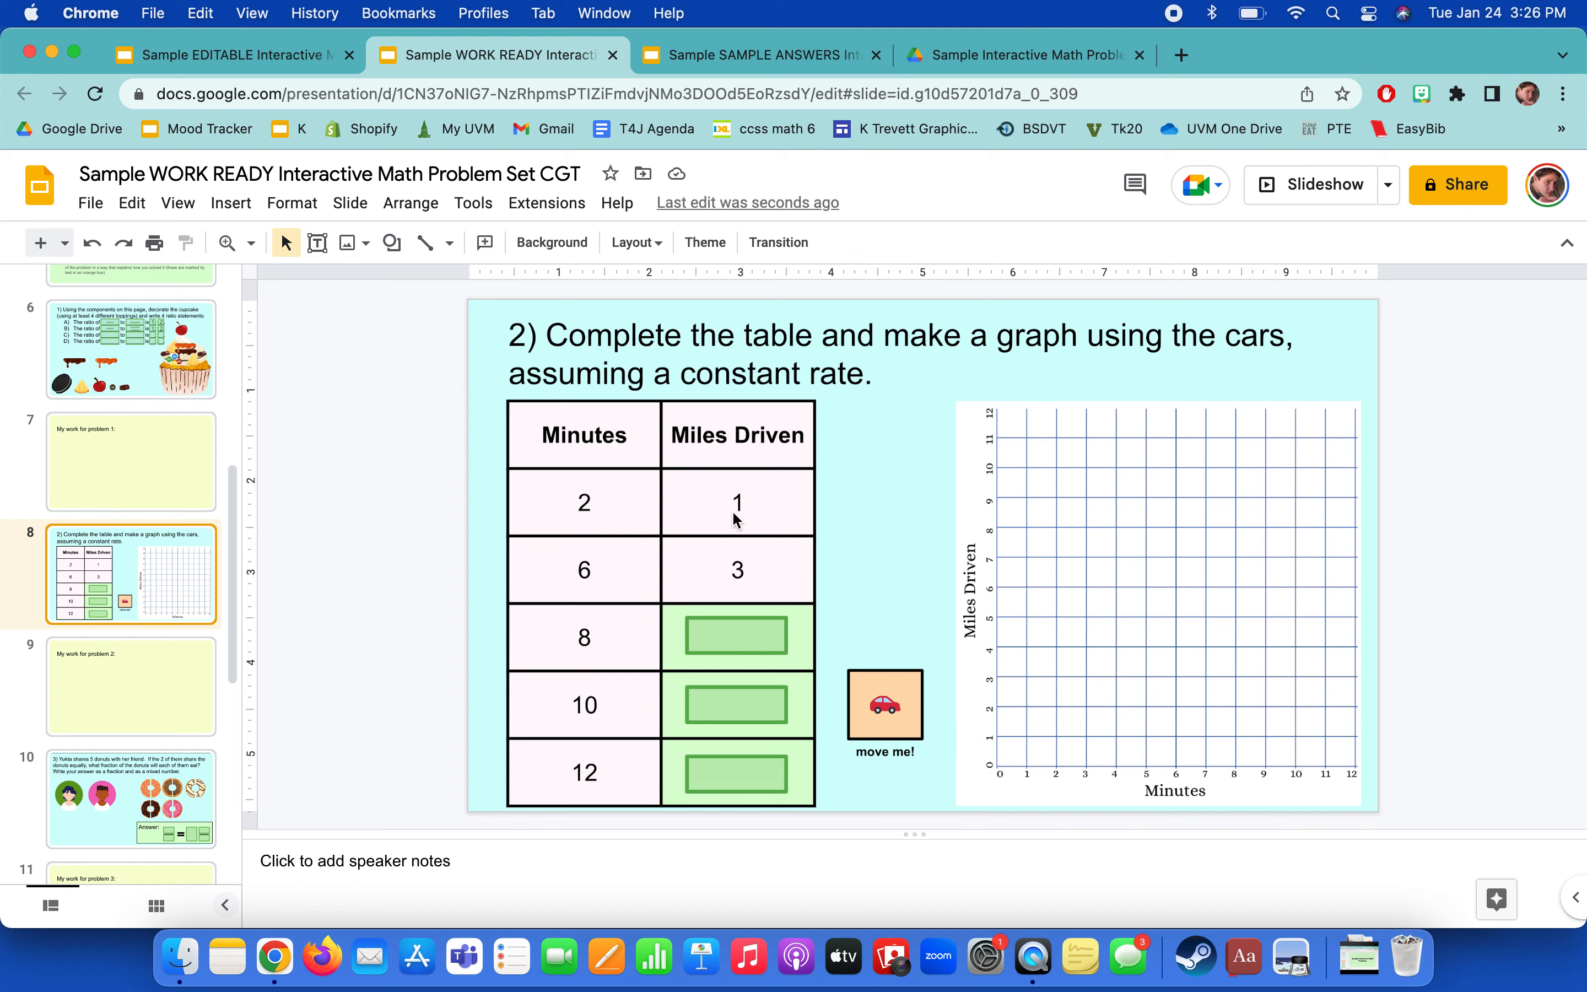
# Copy cars from the move-me box onto the graph at 2 minutes, 1 mile and the next grid point.
pyautogui.click(883, 705)
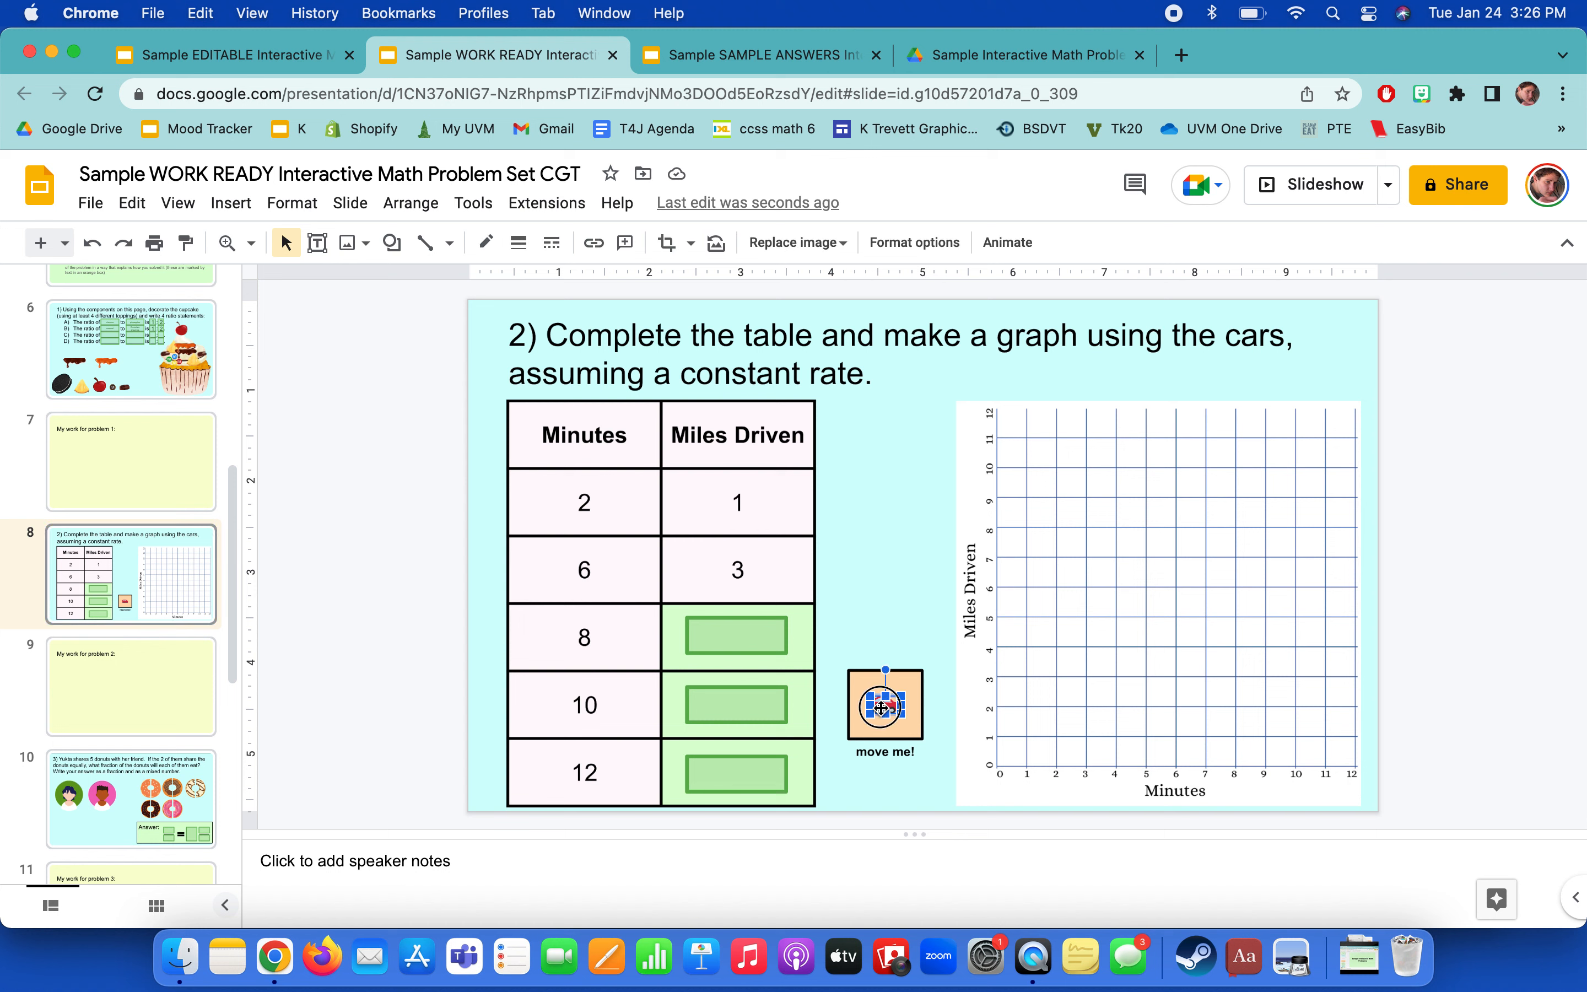
pyautogui.moveTo(883, 705); pyautogui.dragTo(1022, 705)
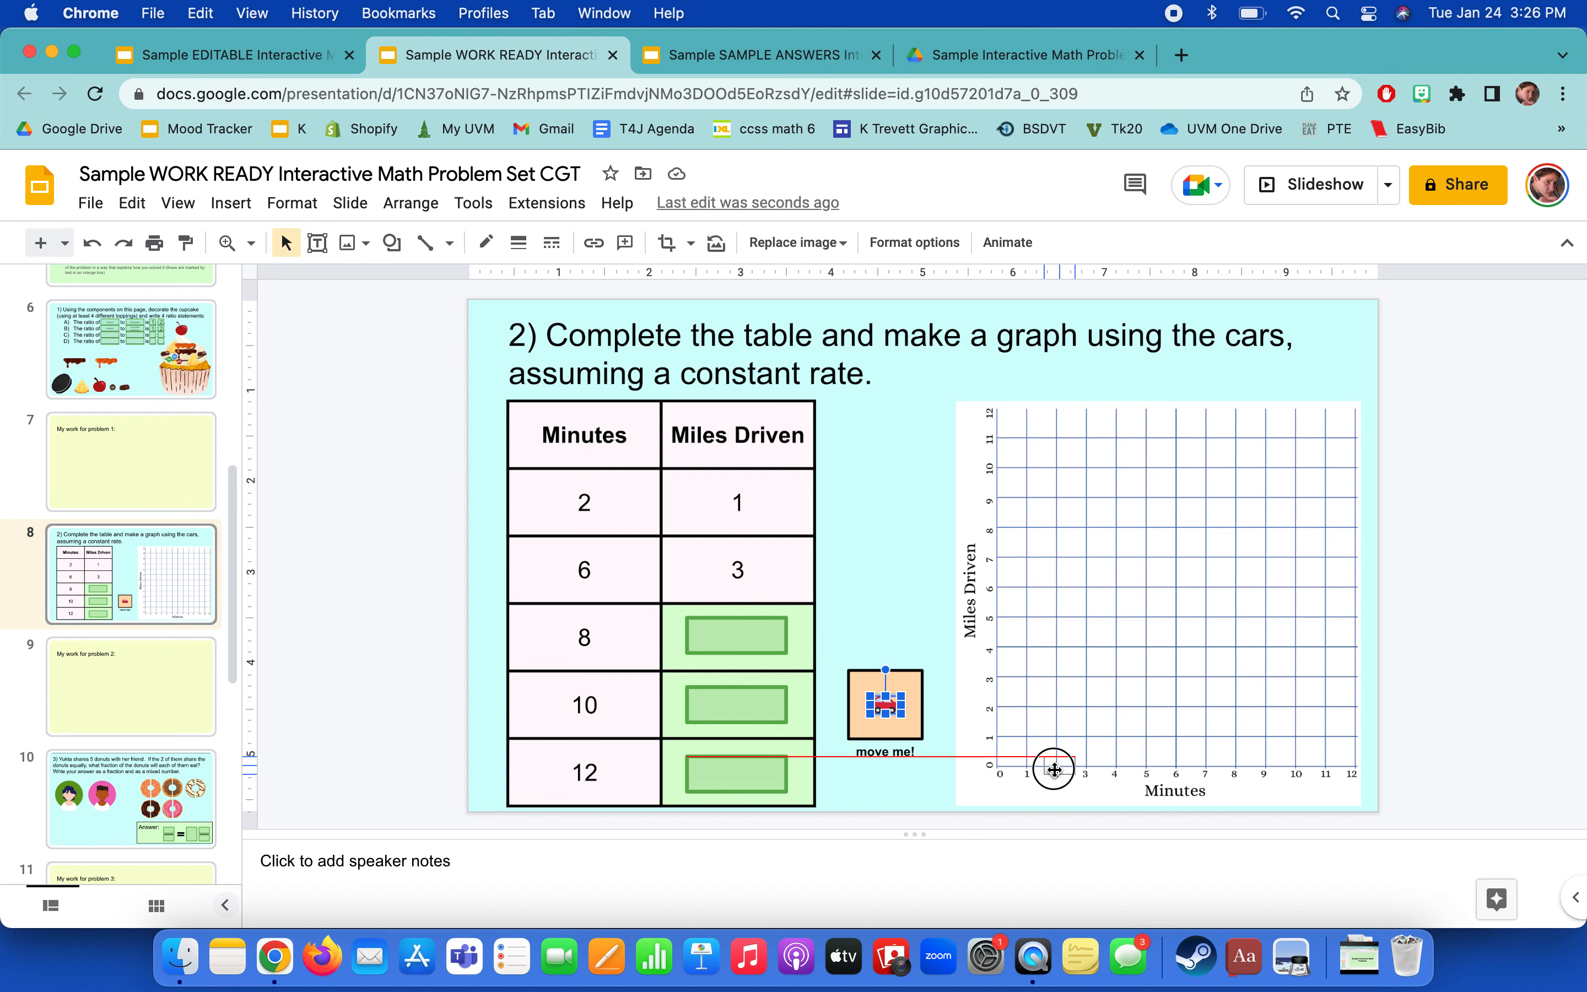
pyautogui.moveTo(884, 705); pyautogui.dragTo(1056, 736)
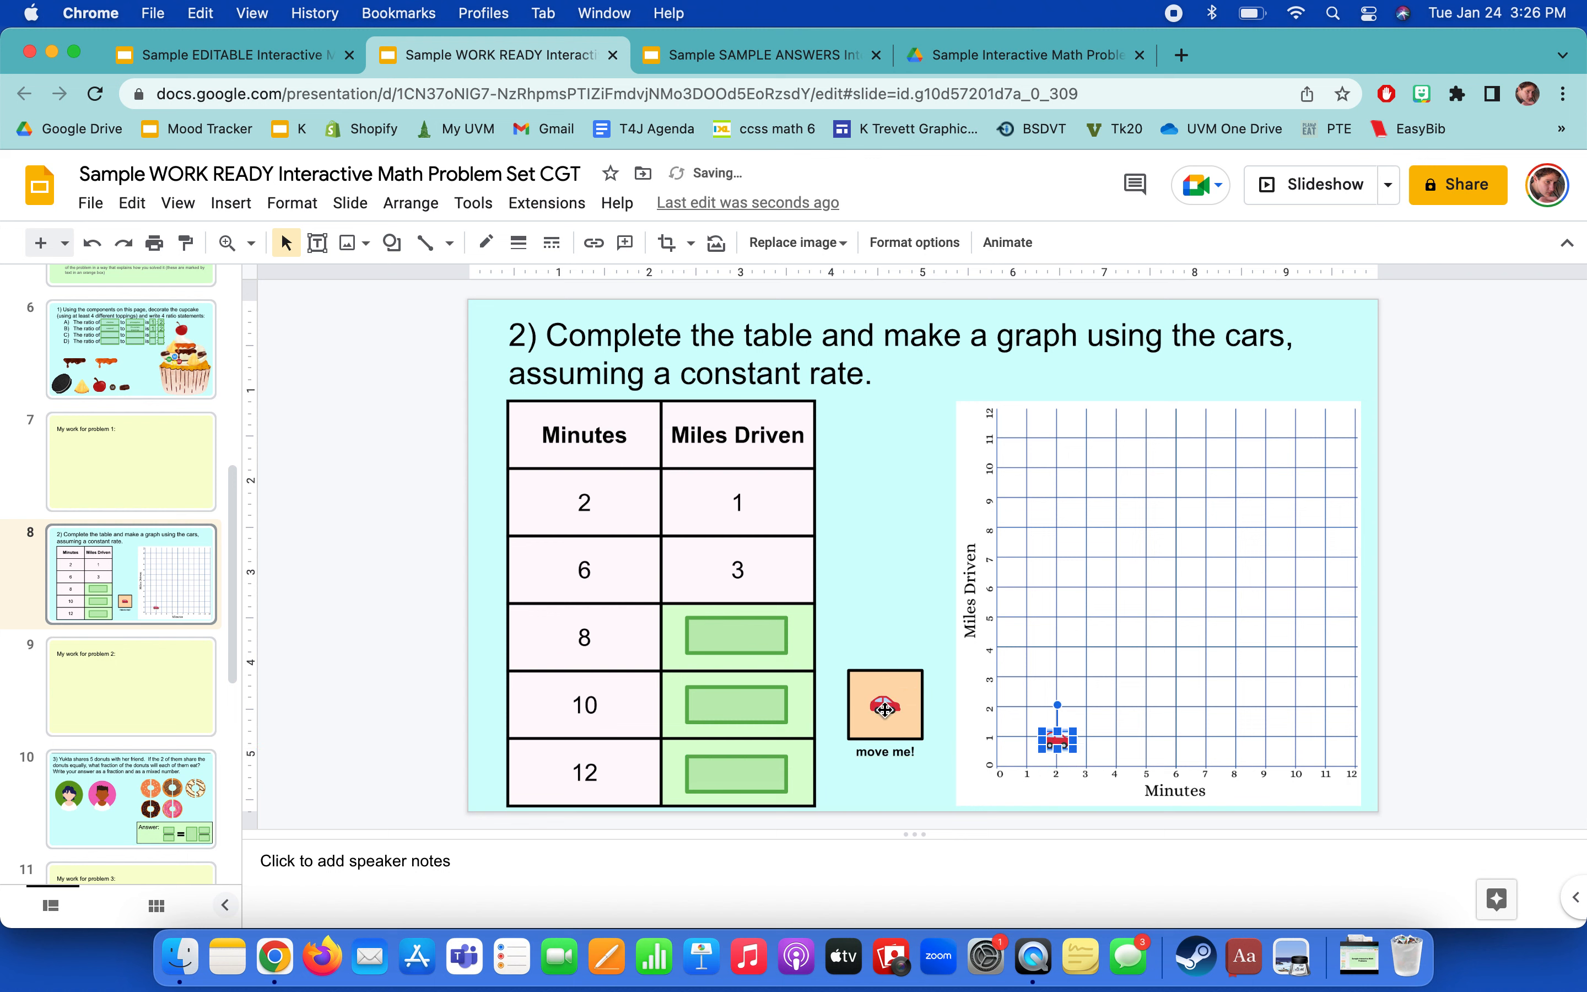
pyautogui.moveTo(1052, 737); pyautogui.dragTo(1166, 737)
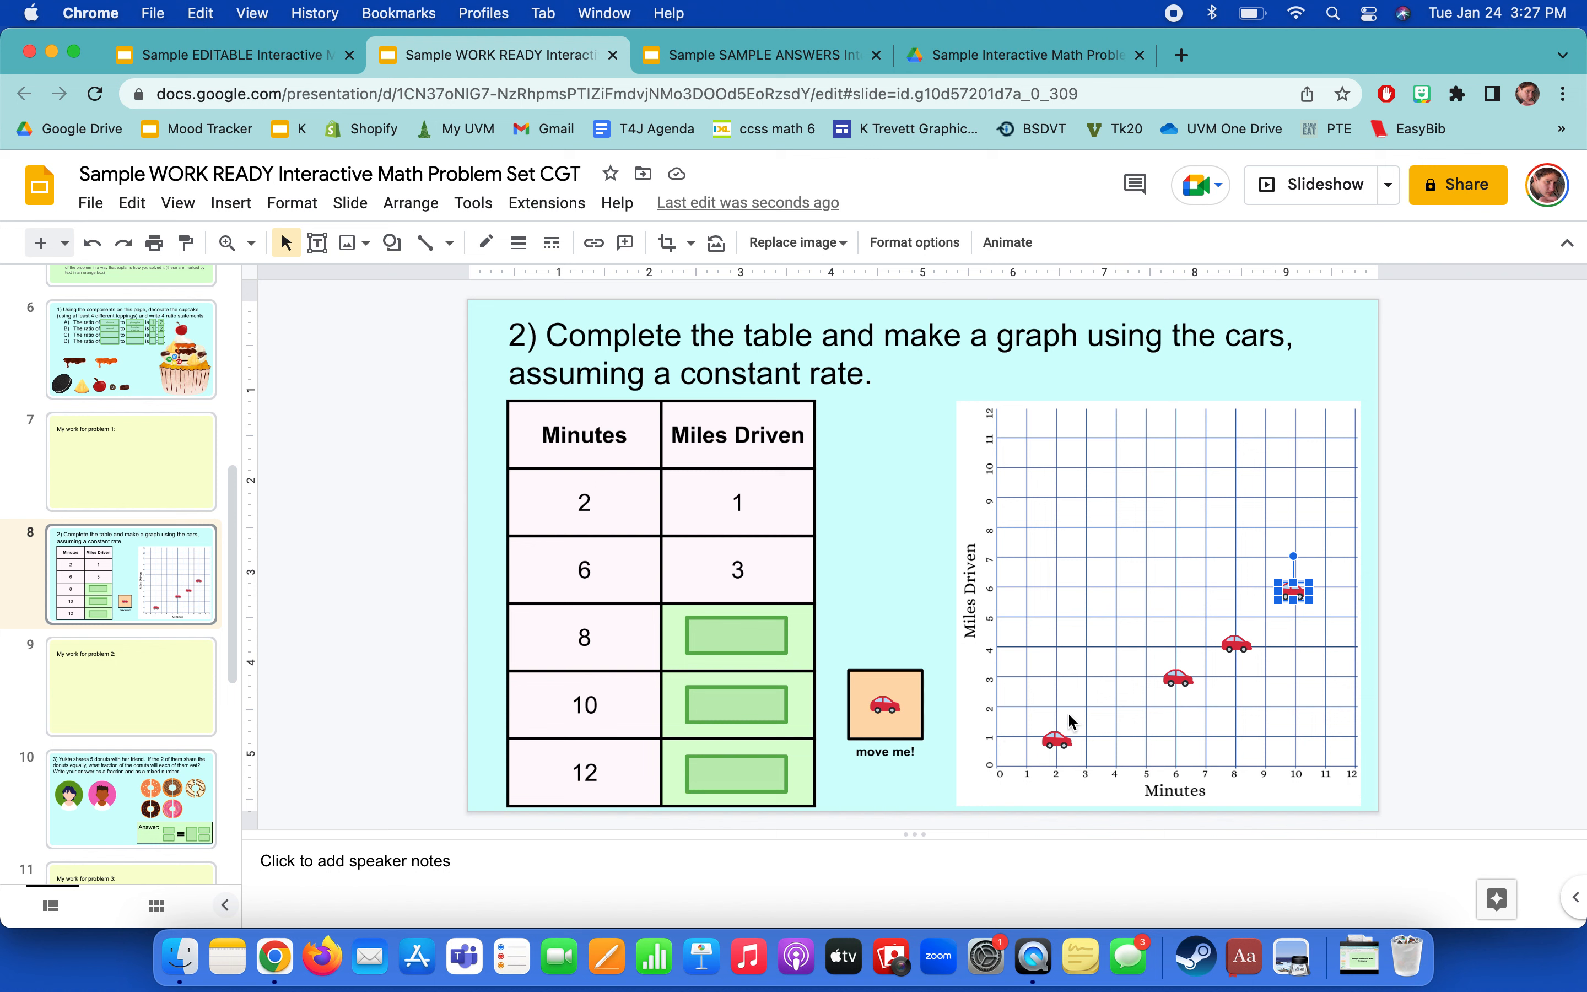
# Move cars to 4 minutes 2 miles and 10 minutes 5 miles on the graph.
pyautogui.moveTo(1293, 587); pyautogui.dragTo(1233, 642)
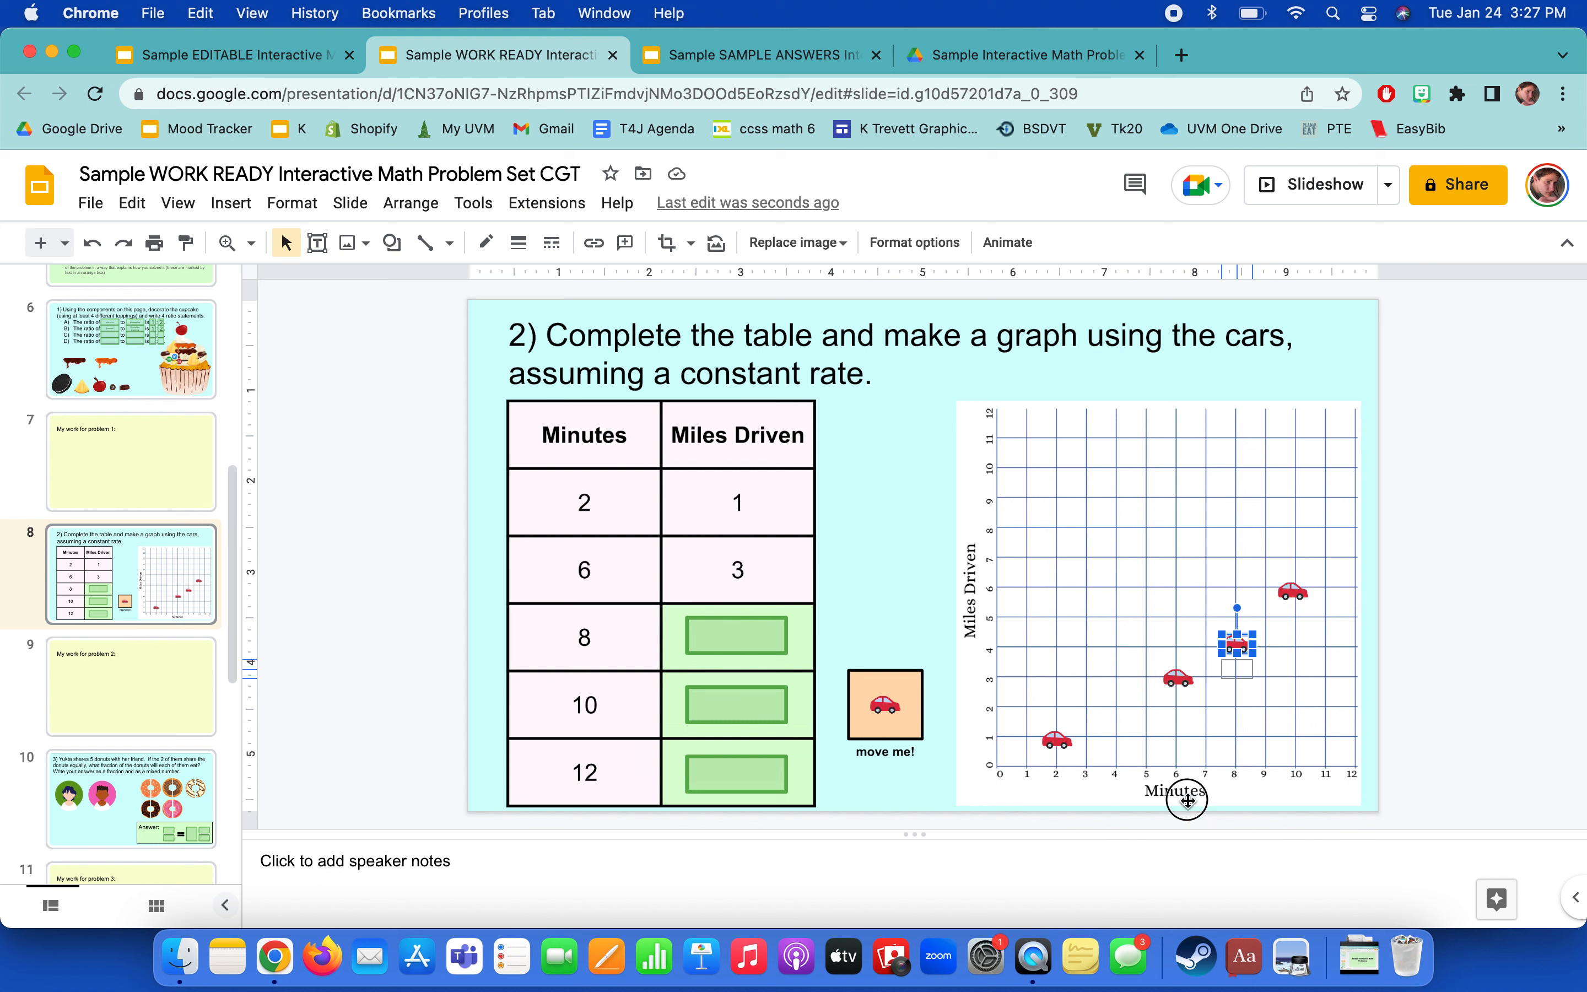
pyautogui.moveTo(1230, 642); pyautogui.dragTo(1113, 708)
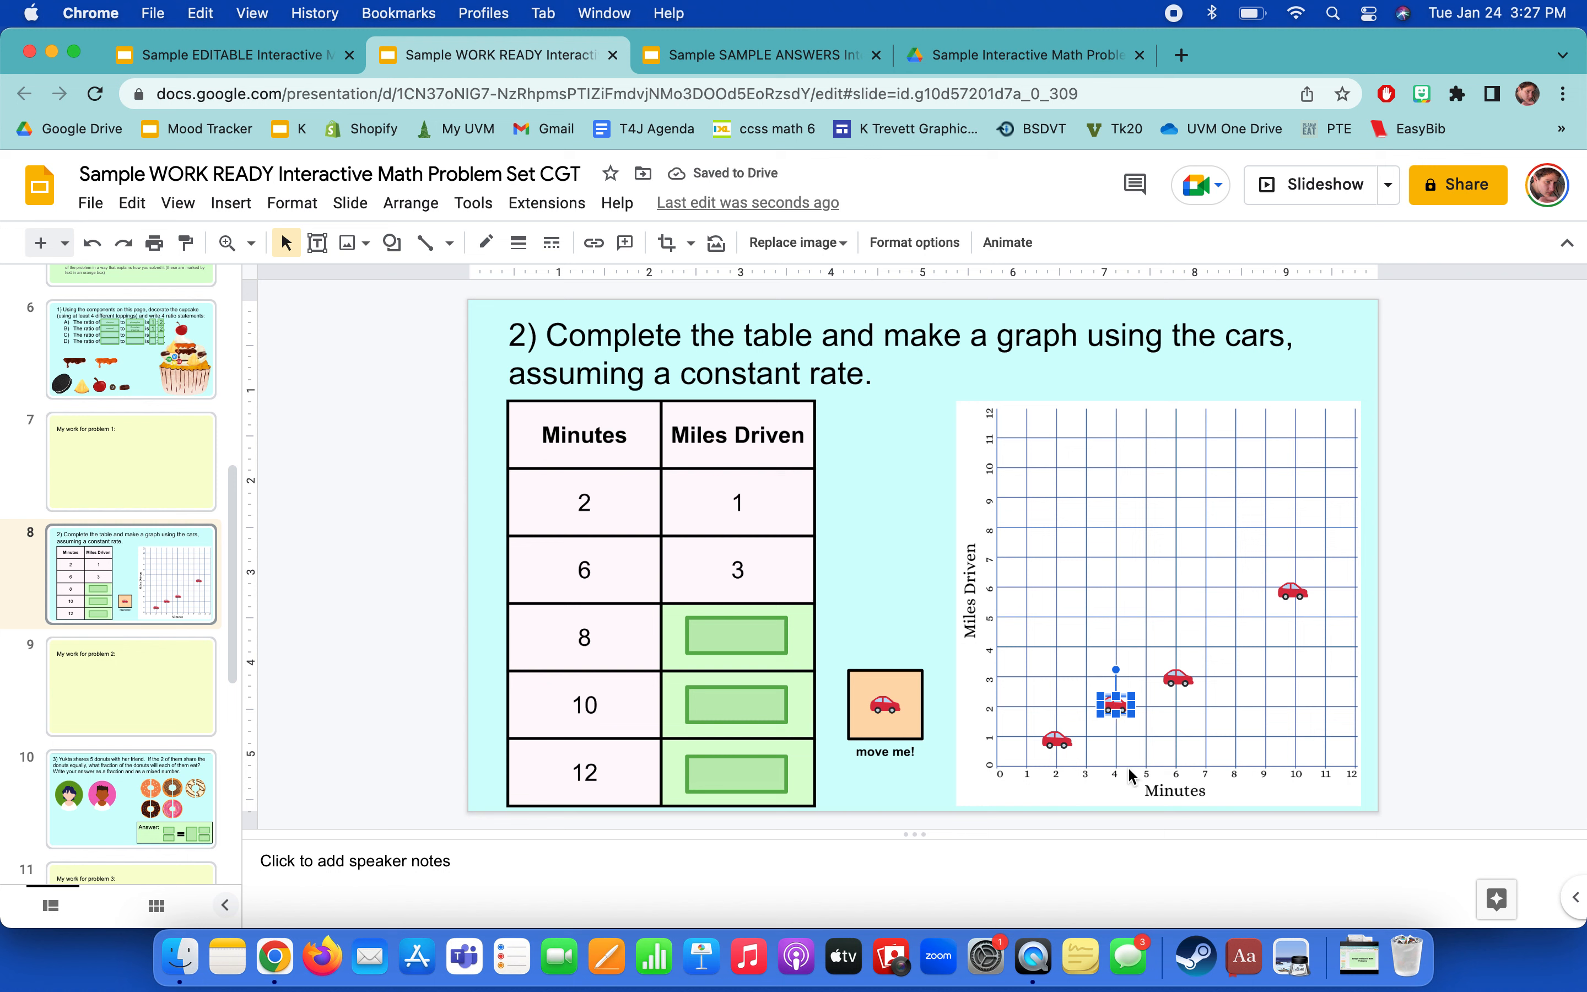
pyautogui.moveTo(1112, 703); pyautogui.dragTo(1296, 587)
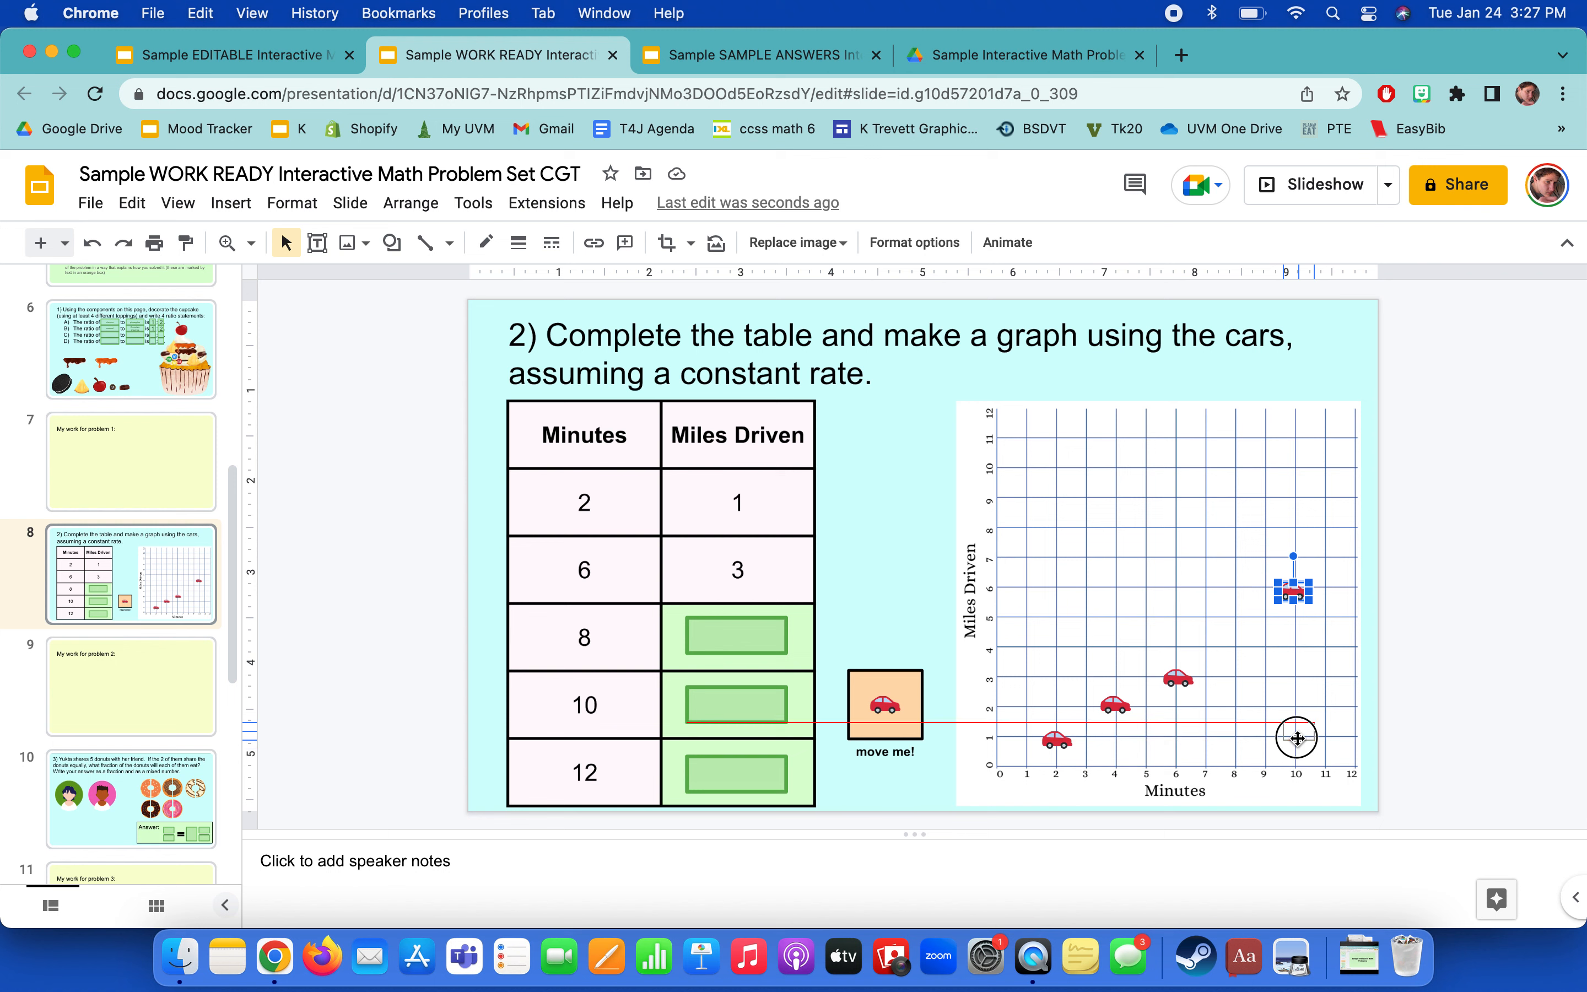
pyautogui.moveTo(1294, 586); pyautogui.dragTo(1260, 722)
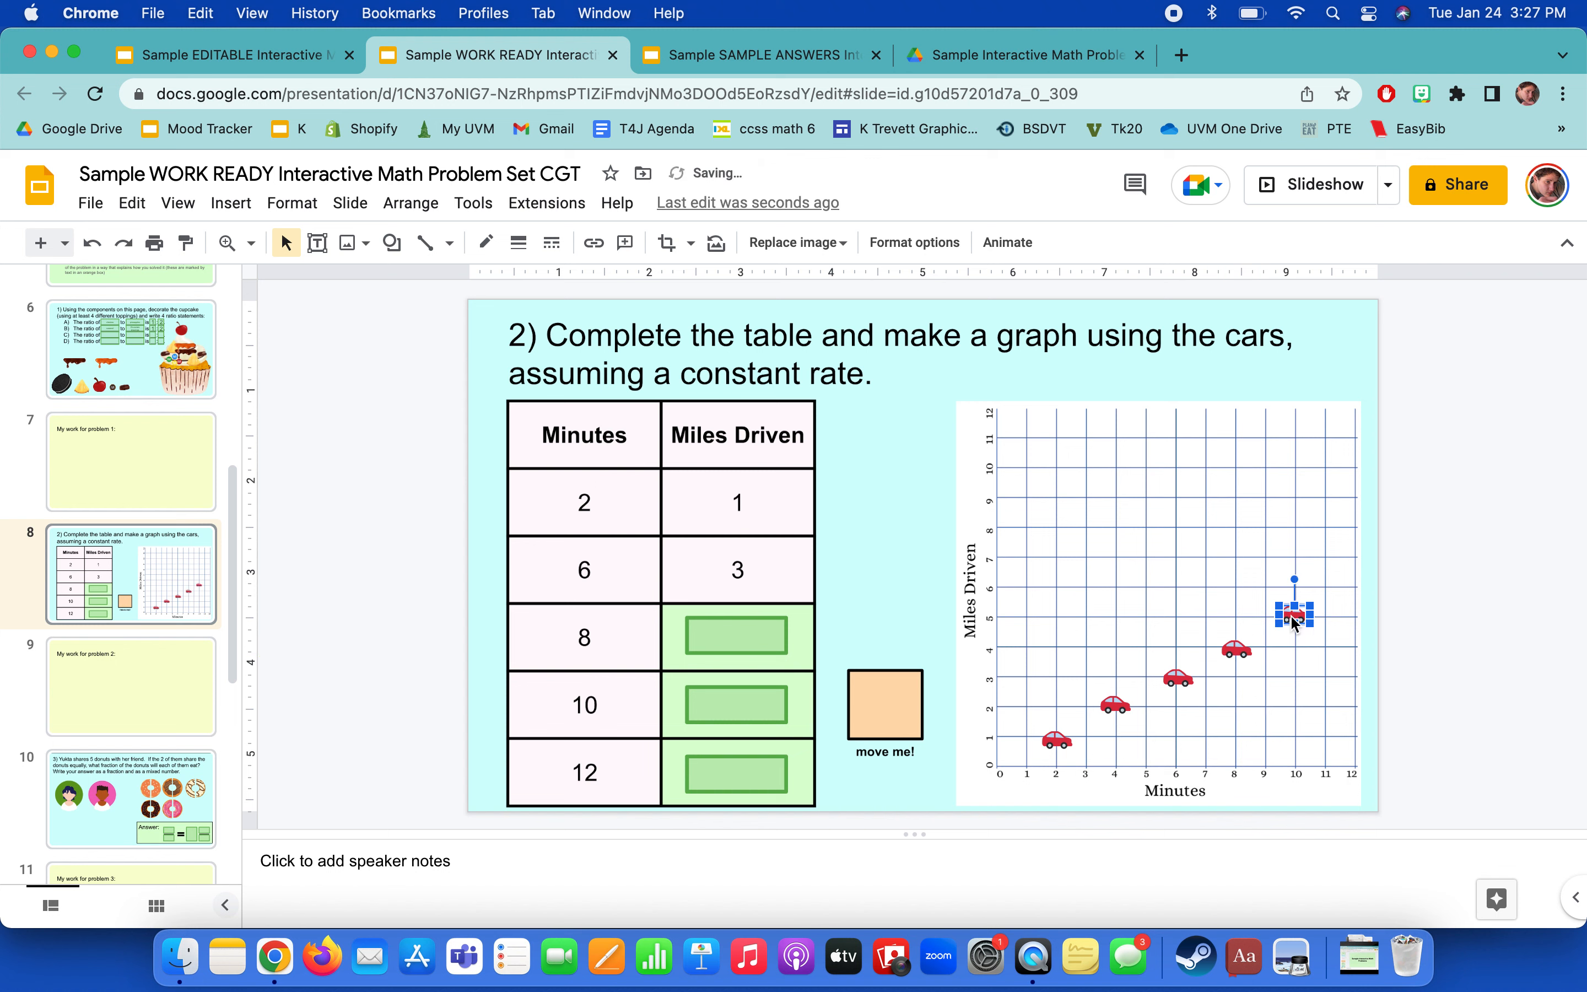
pyautogui.moveTo(1118, 722)
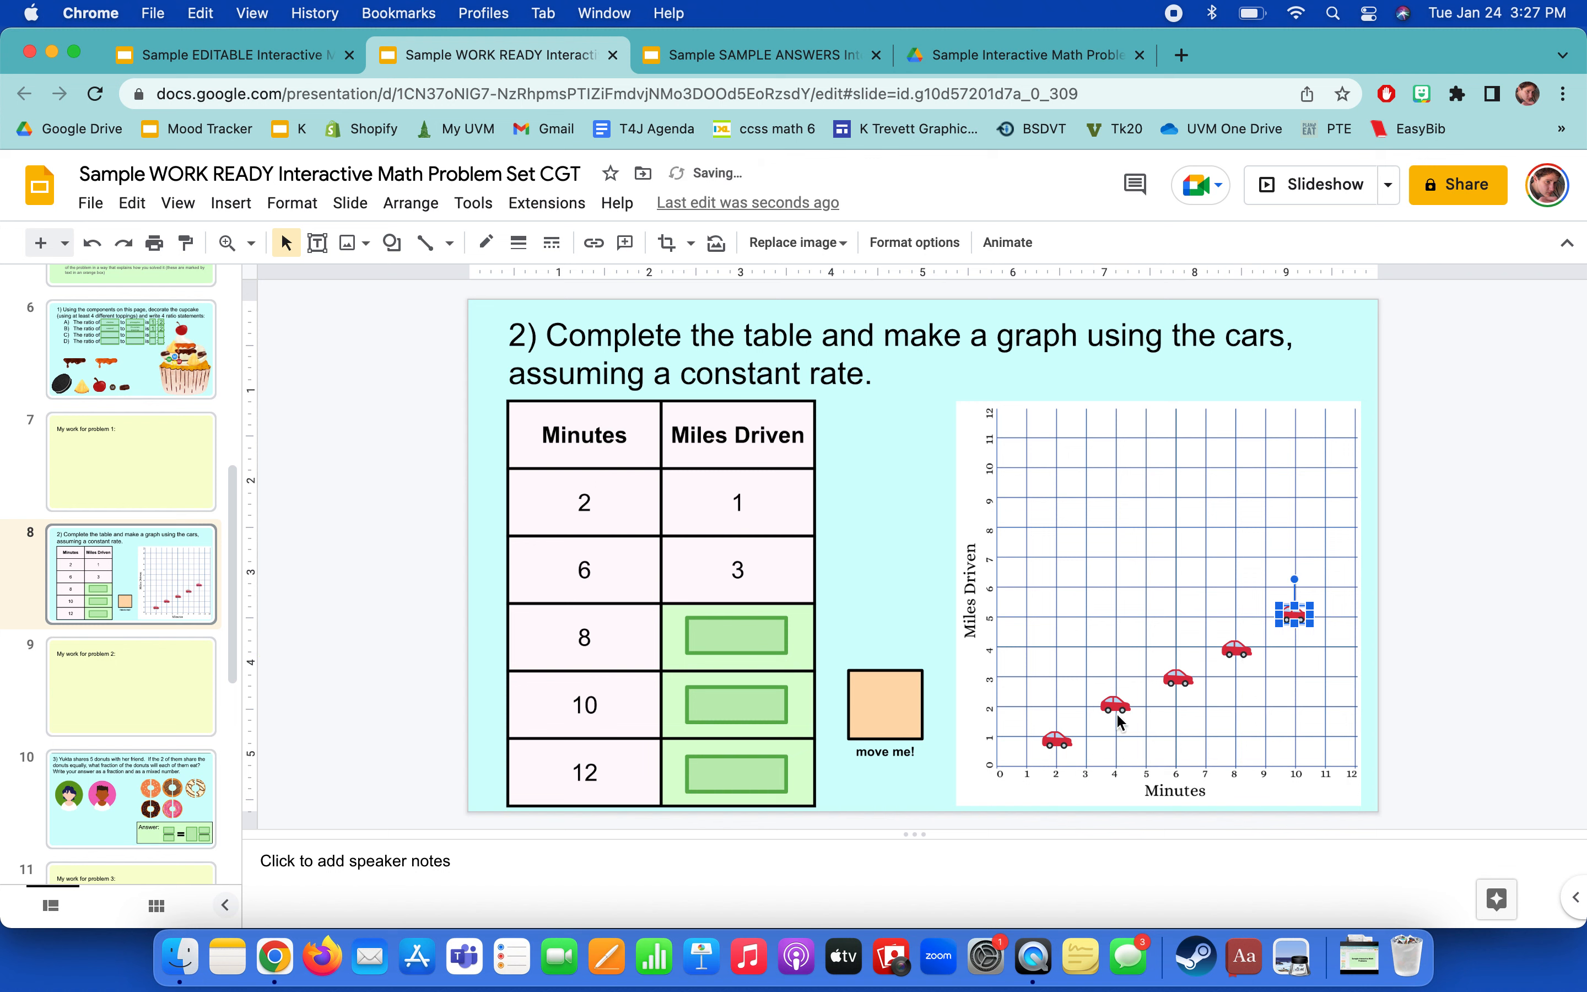
# Move a car to 12 minutes 6 miles, fine-tune the 10-minute car, then go to the donut slide.
pyautogui.moveTo(1290, 613); pyautogui.dragTo(1113, 698)
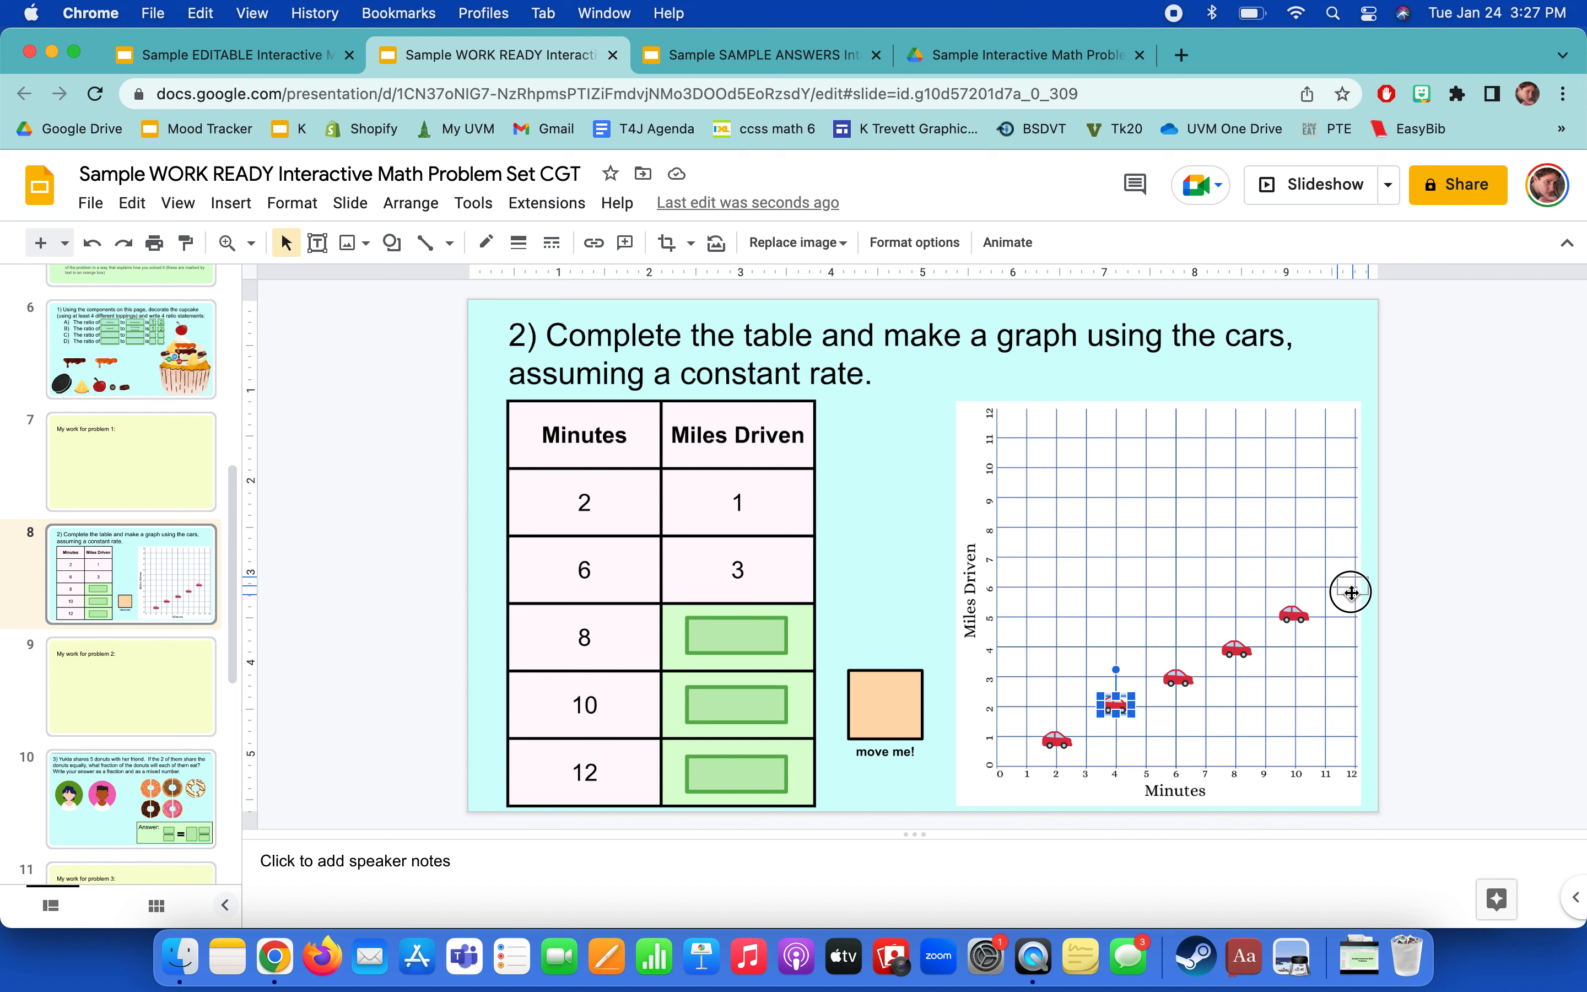
pyautogui.moveTo(1113, 703); pyautogui.dragTo(1351, 582)
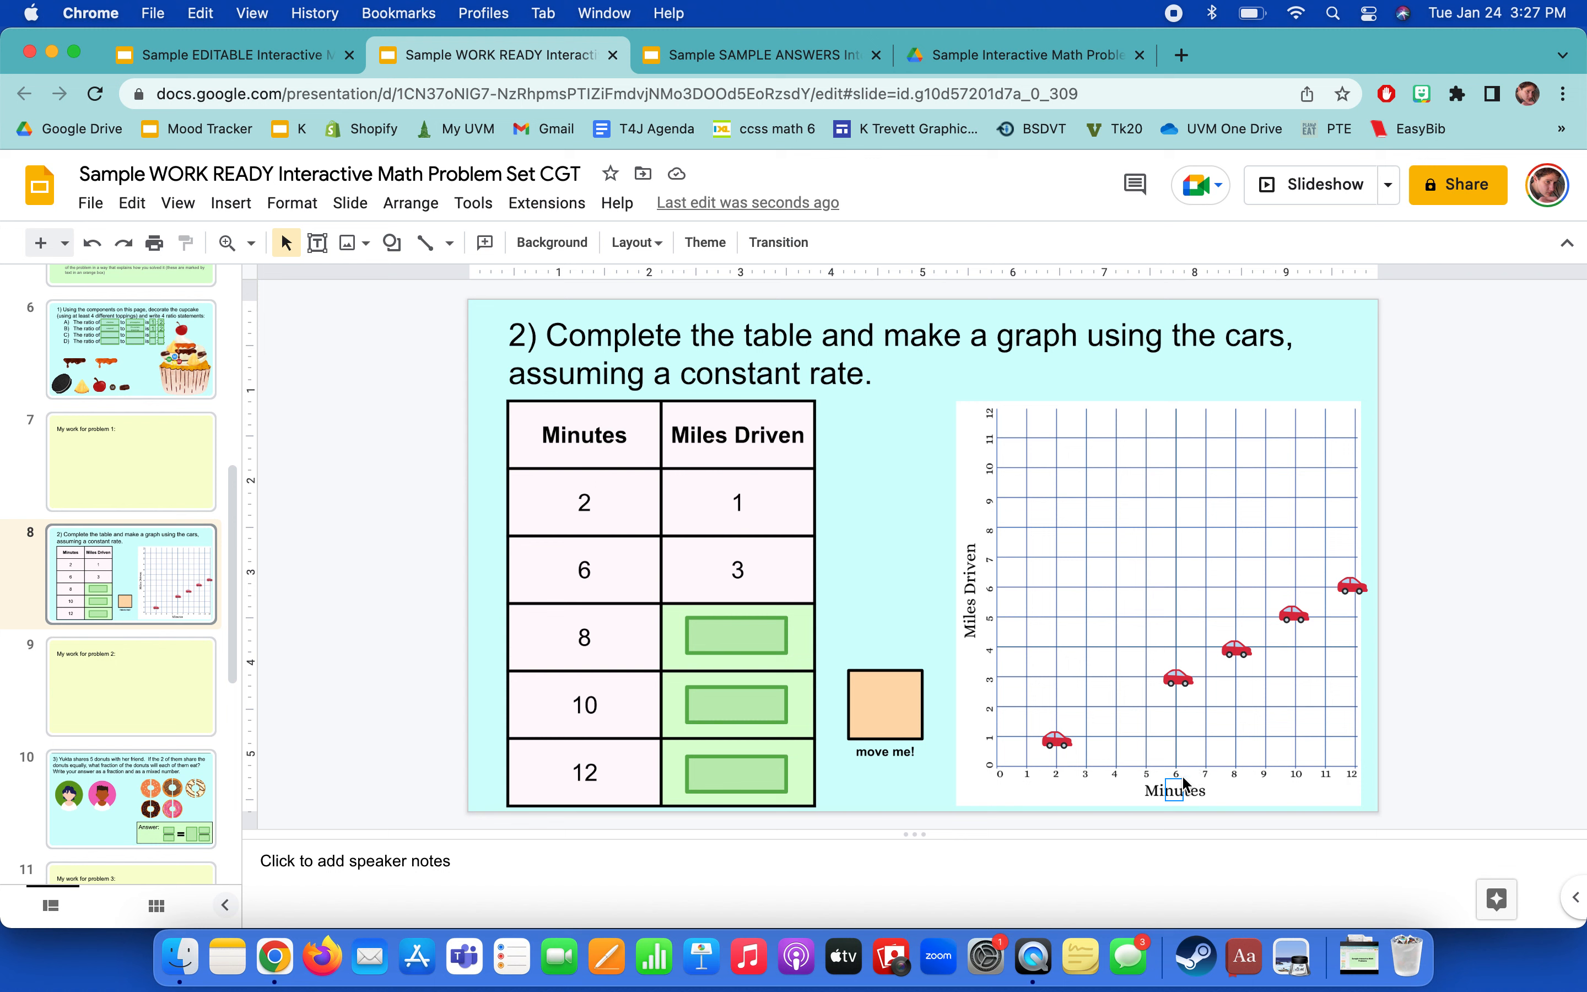
pyautogui.click(1173, 790)
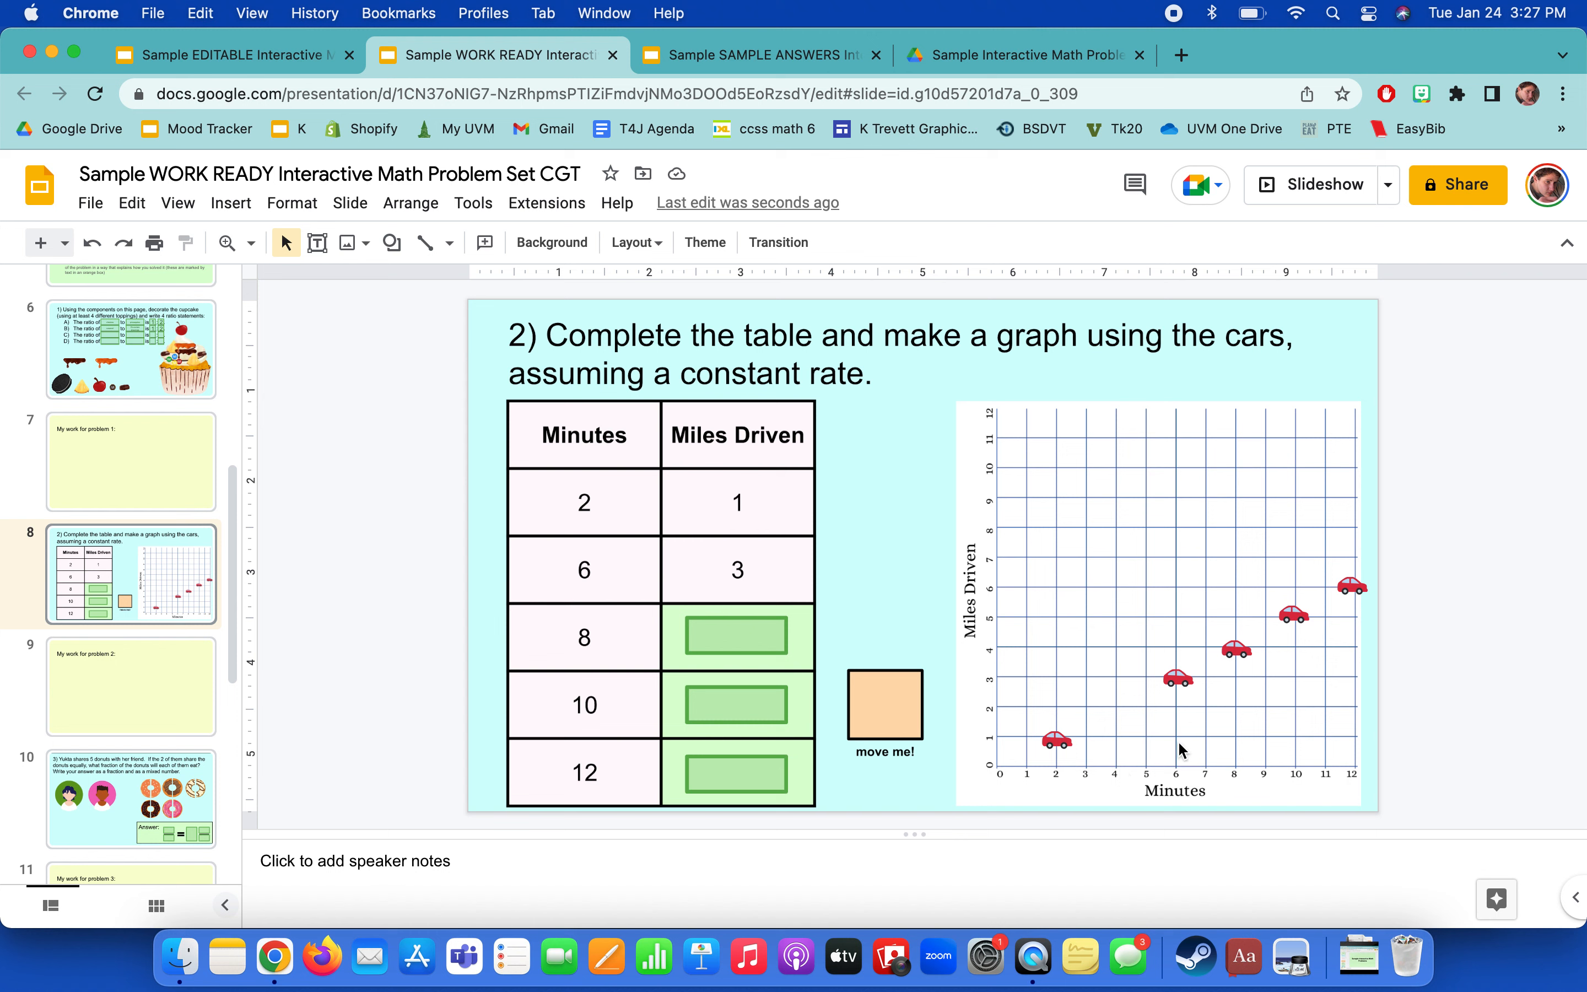
pyautogui.moveTo(1277, 664)
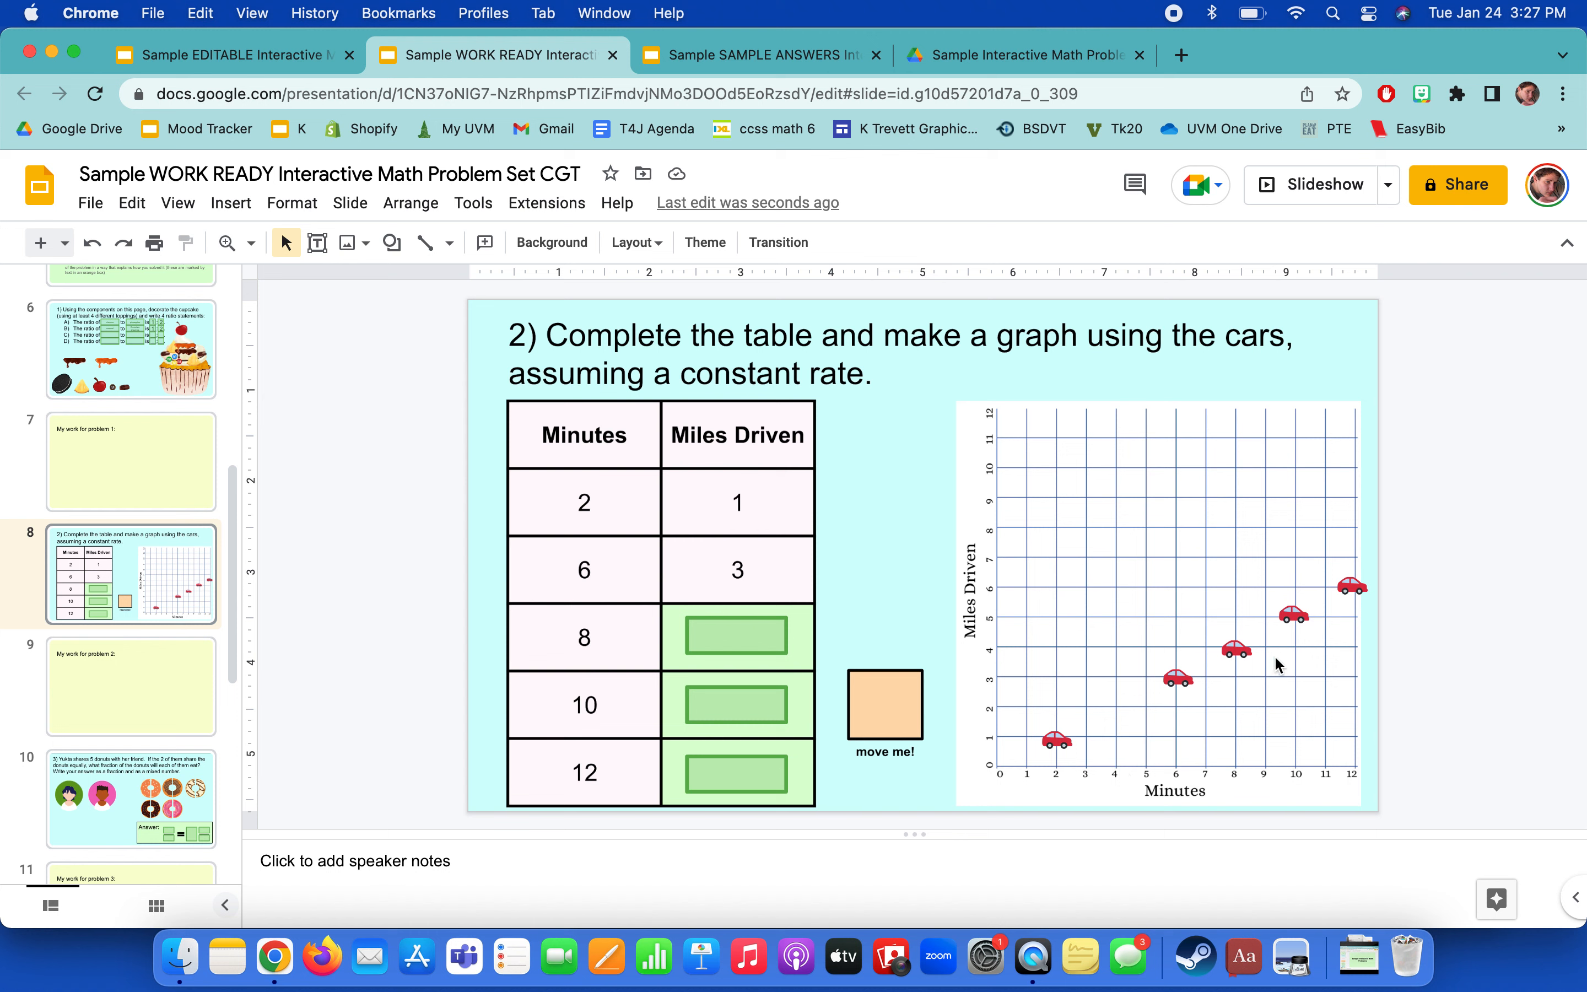
pyautogui.click(1291, 618)
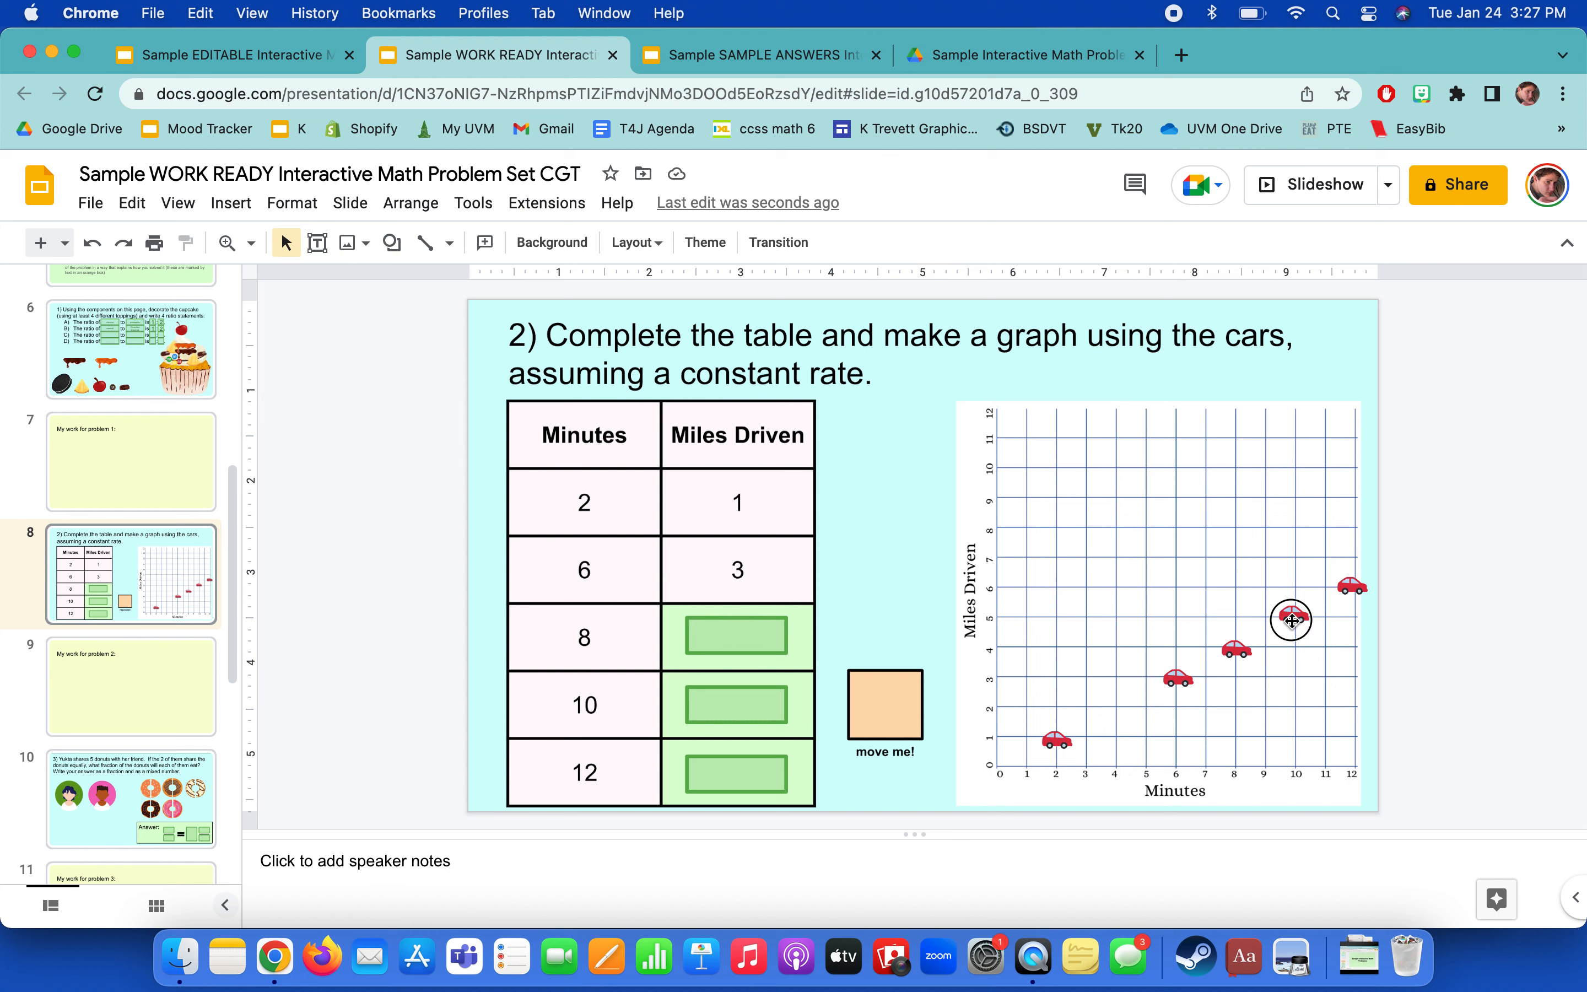
pyautogui.moveTo(1290, 620); pyautogui.dragTo(1113, 705)
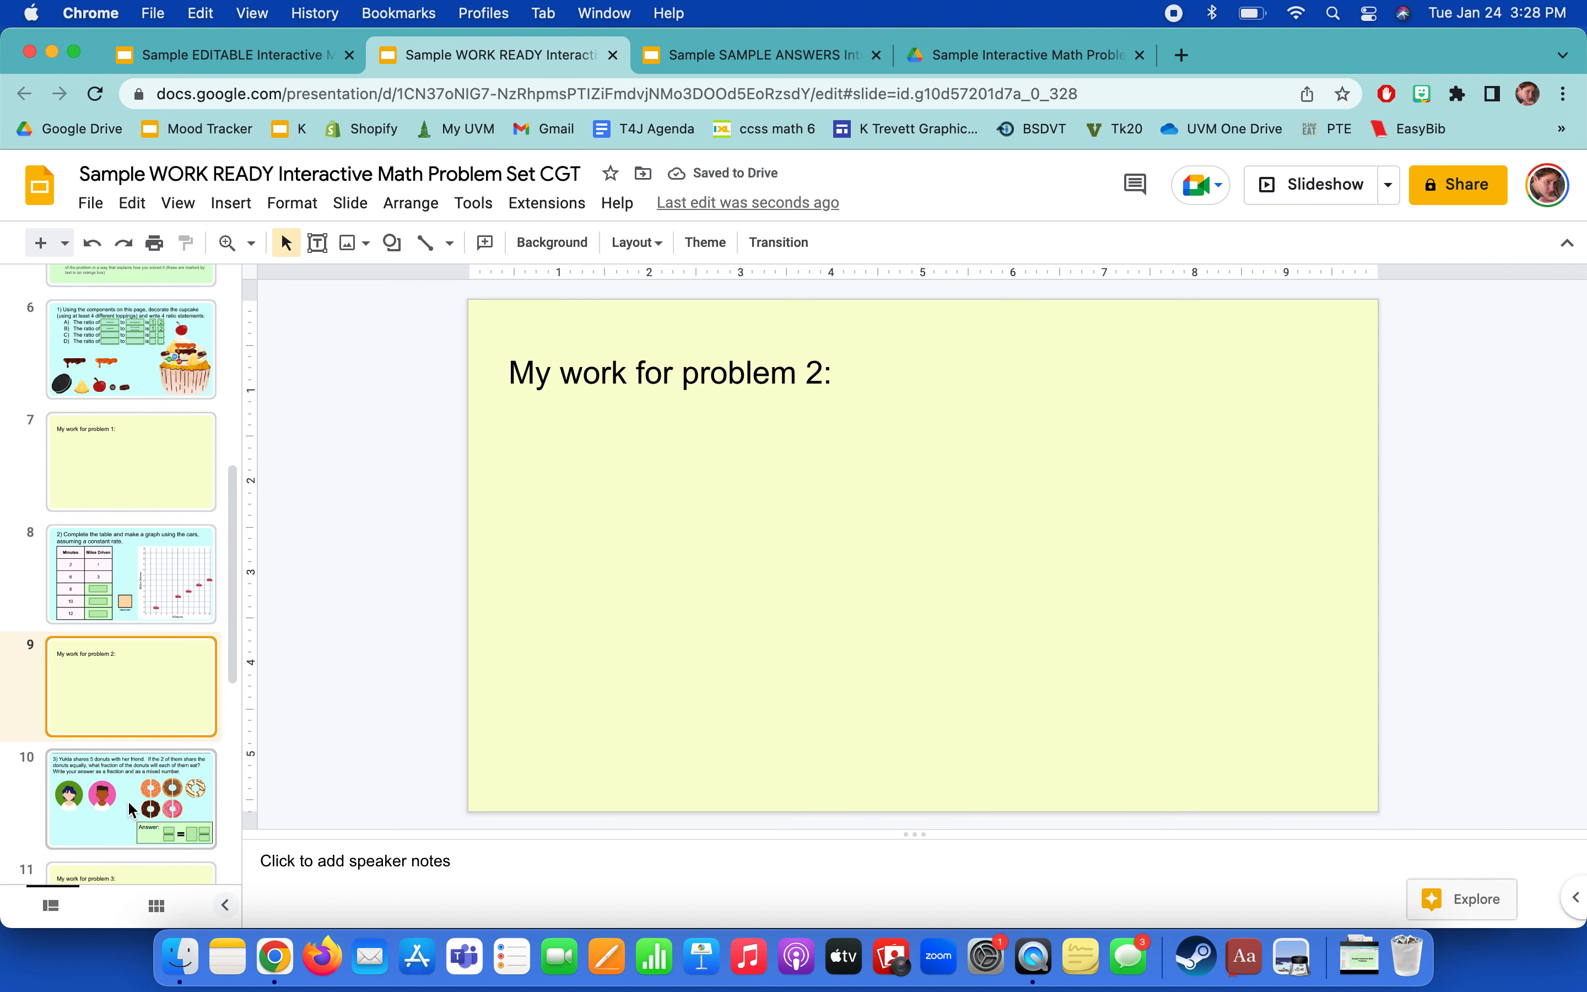
pyautogui.click(130, 799)
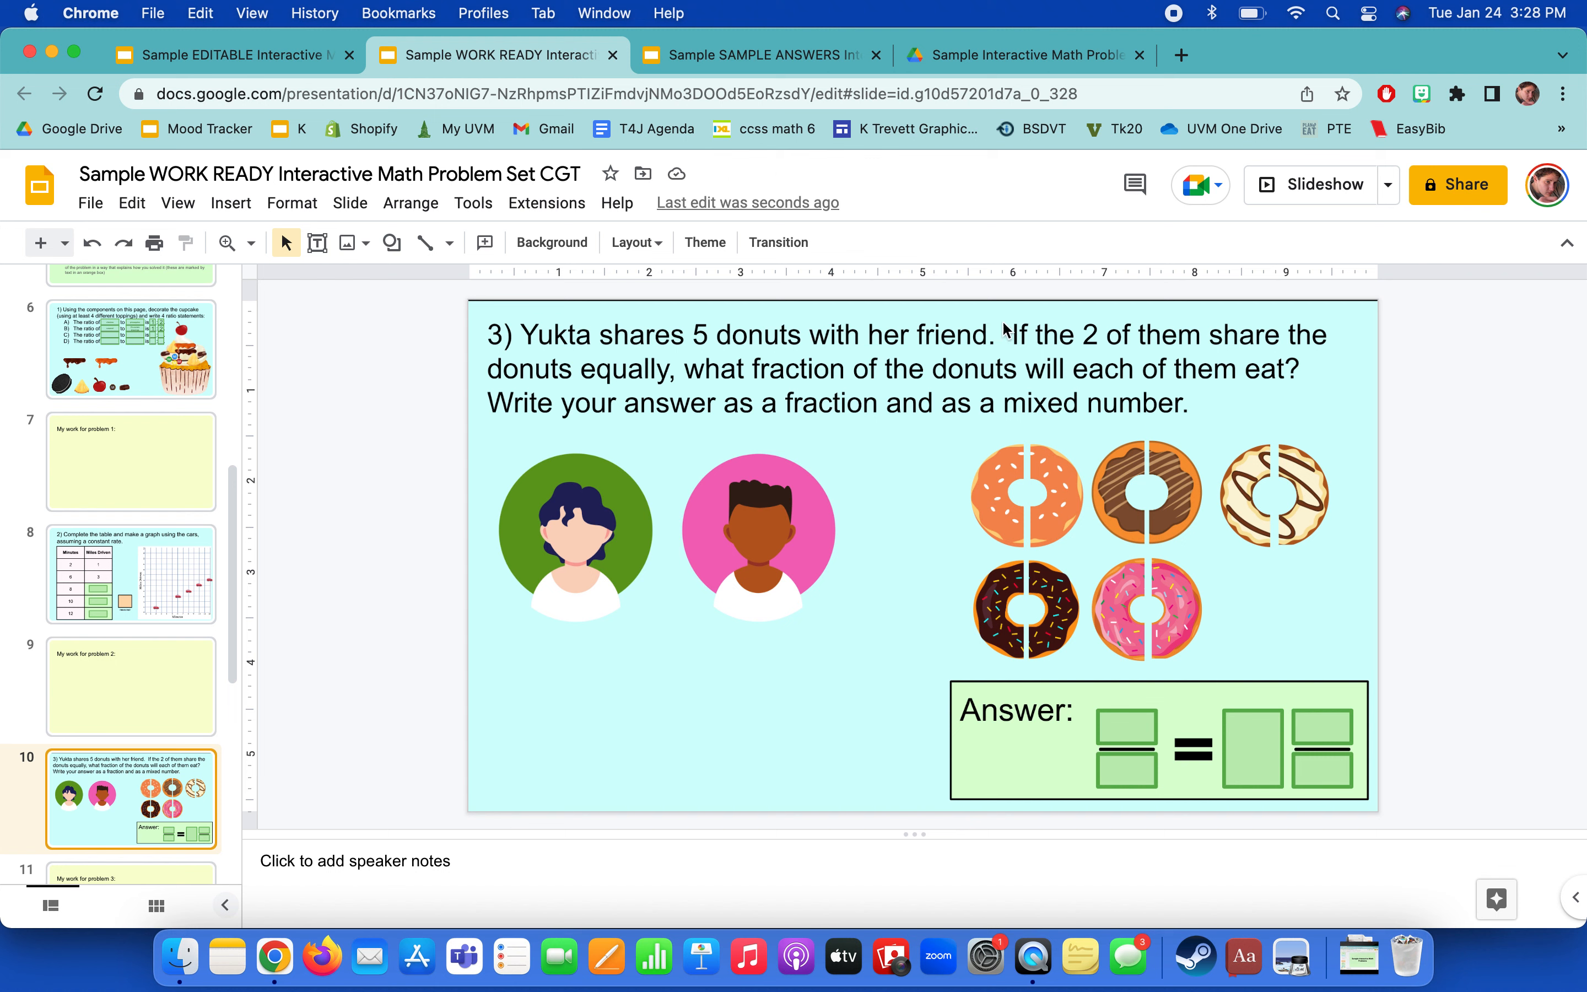
pyautogui.moveTo(1214, 349)
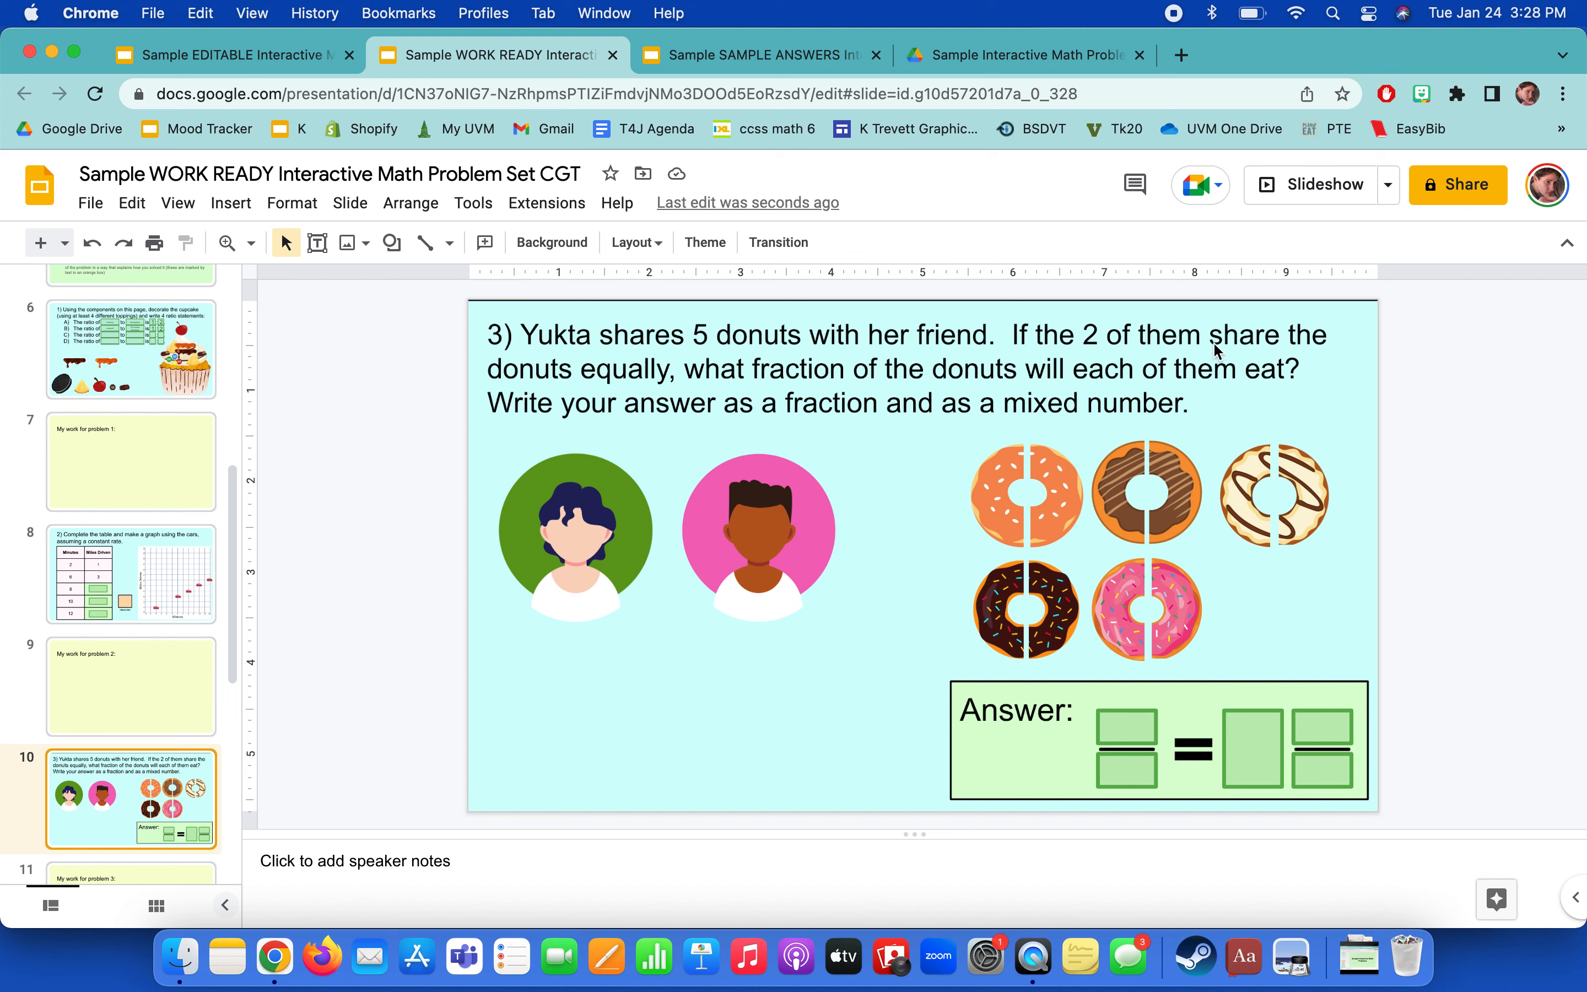
pyautogui.moveTo(645, 762)
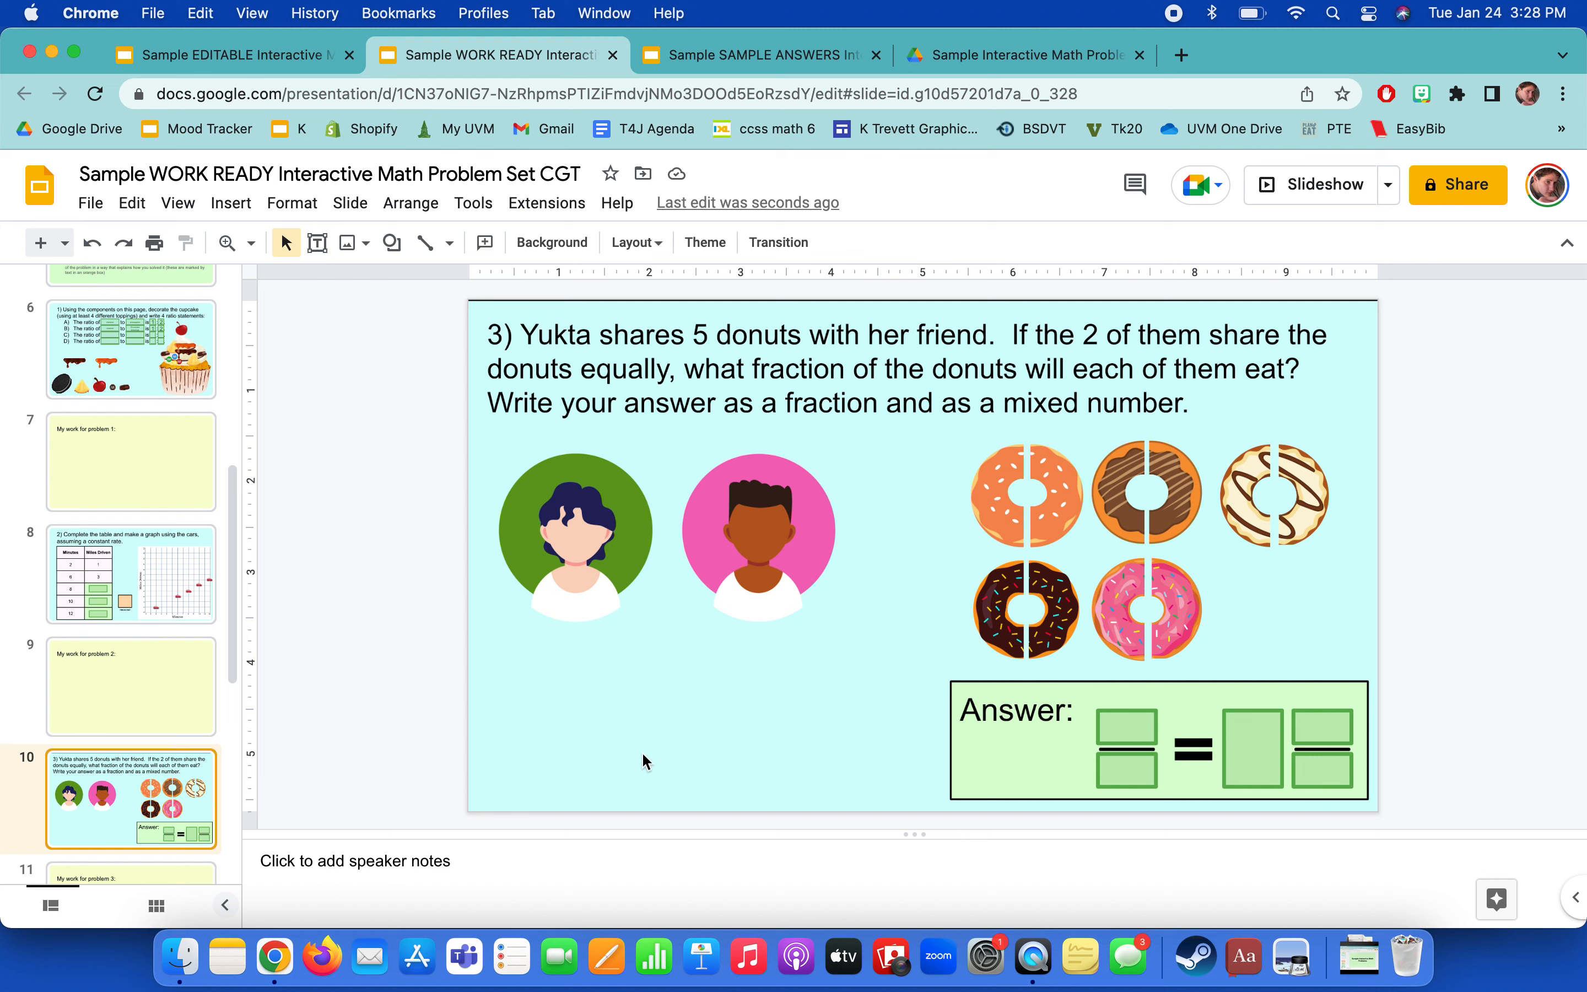
pyautogui.moveTo(1084, 575)
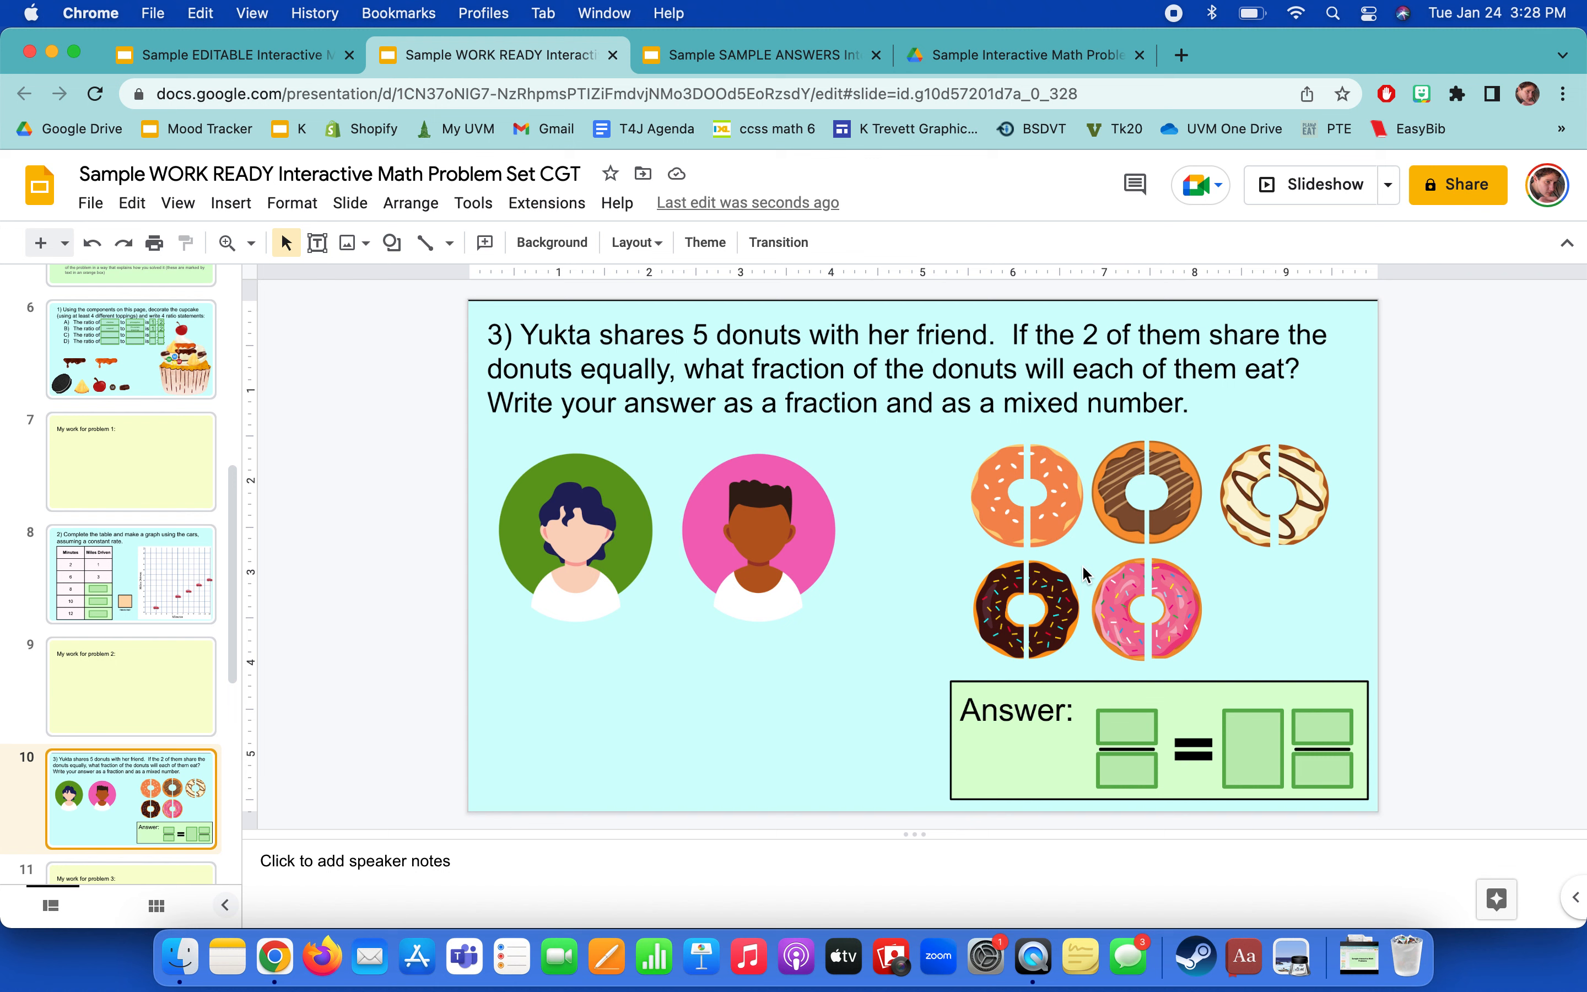
pyautogui.moveTo(628, 344)
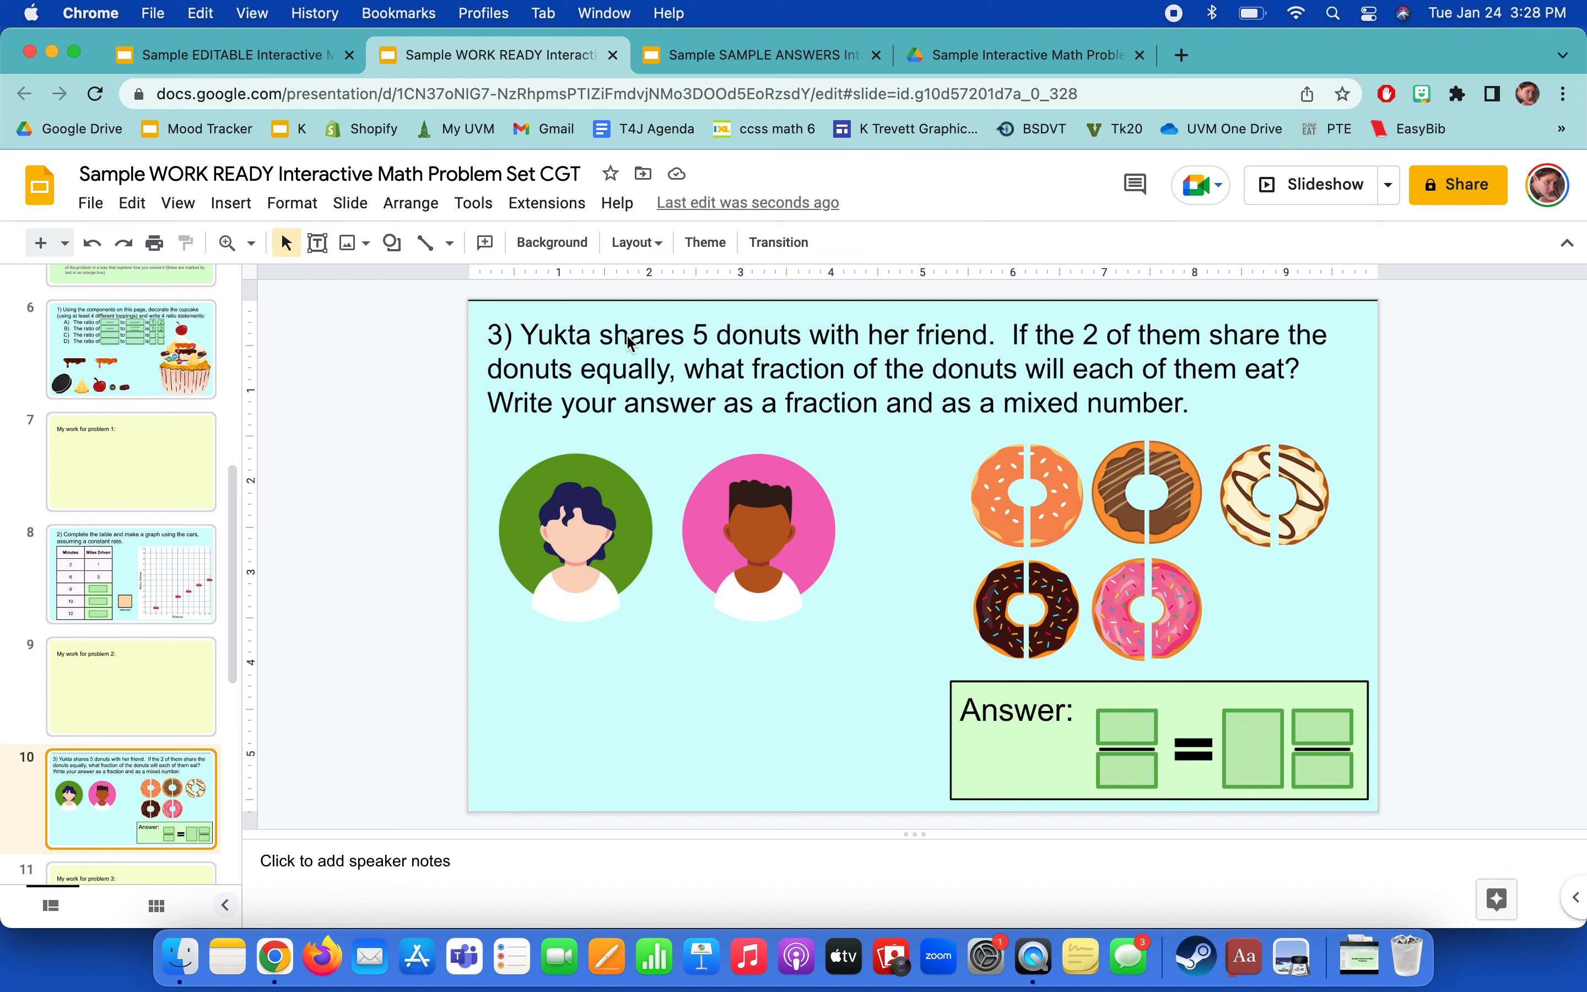
pyautogui.moveTo(1246, 504)
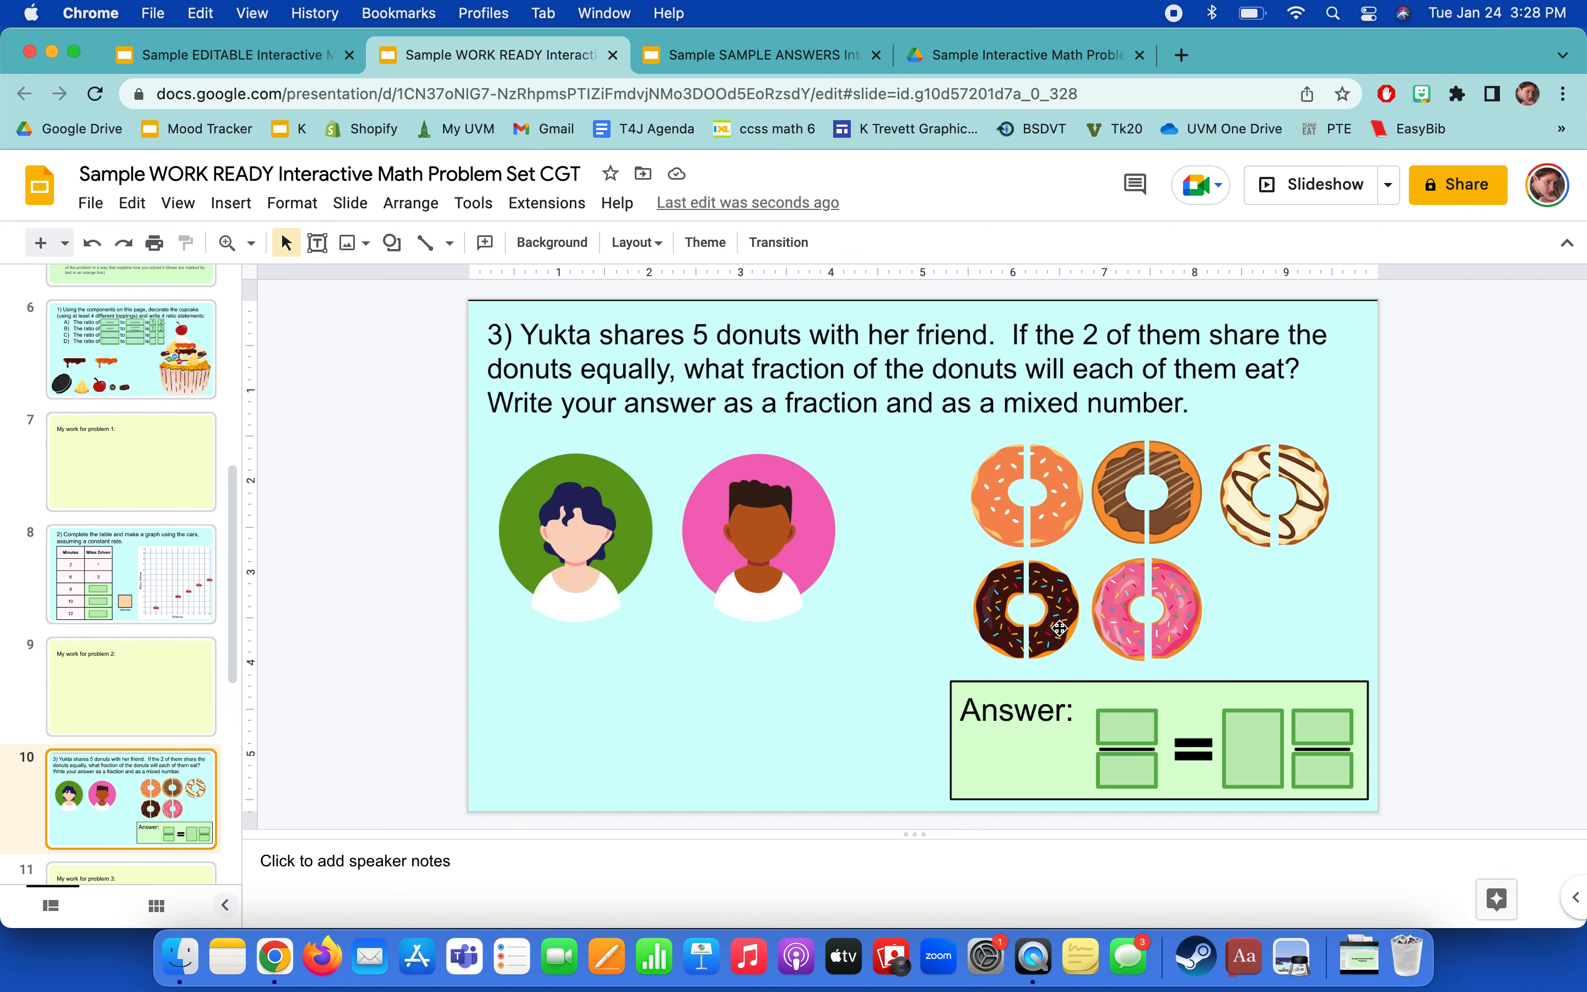
# Share the orange and chocolate donut halves under the two children.
pyautogui.click(1024, 496)
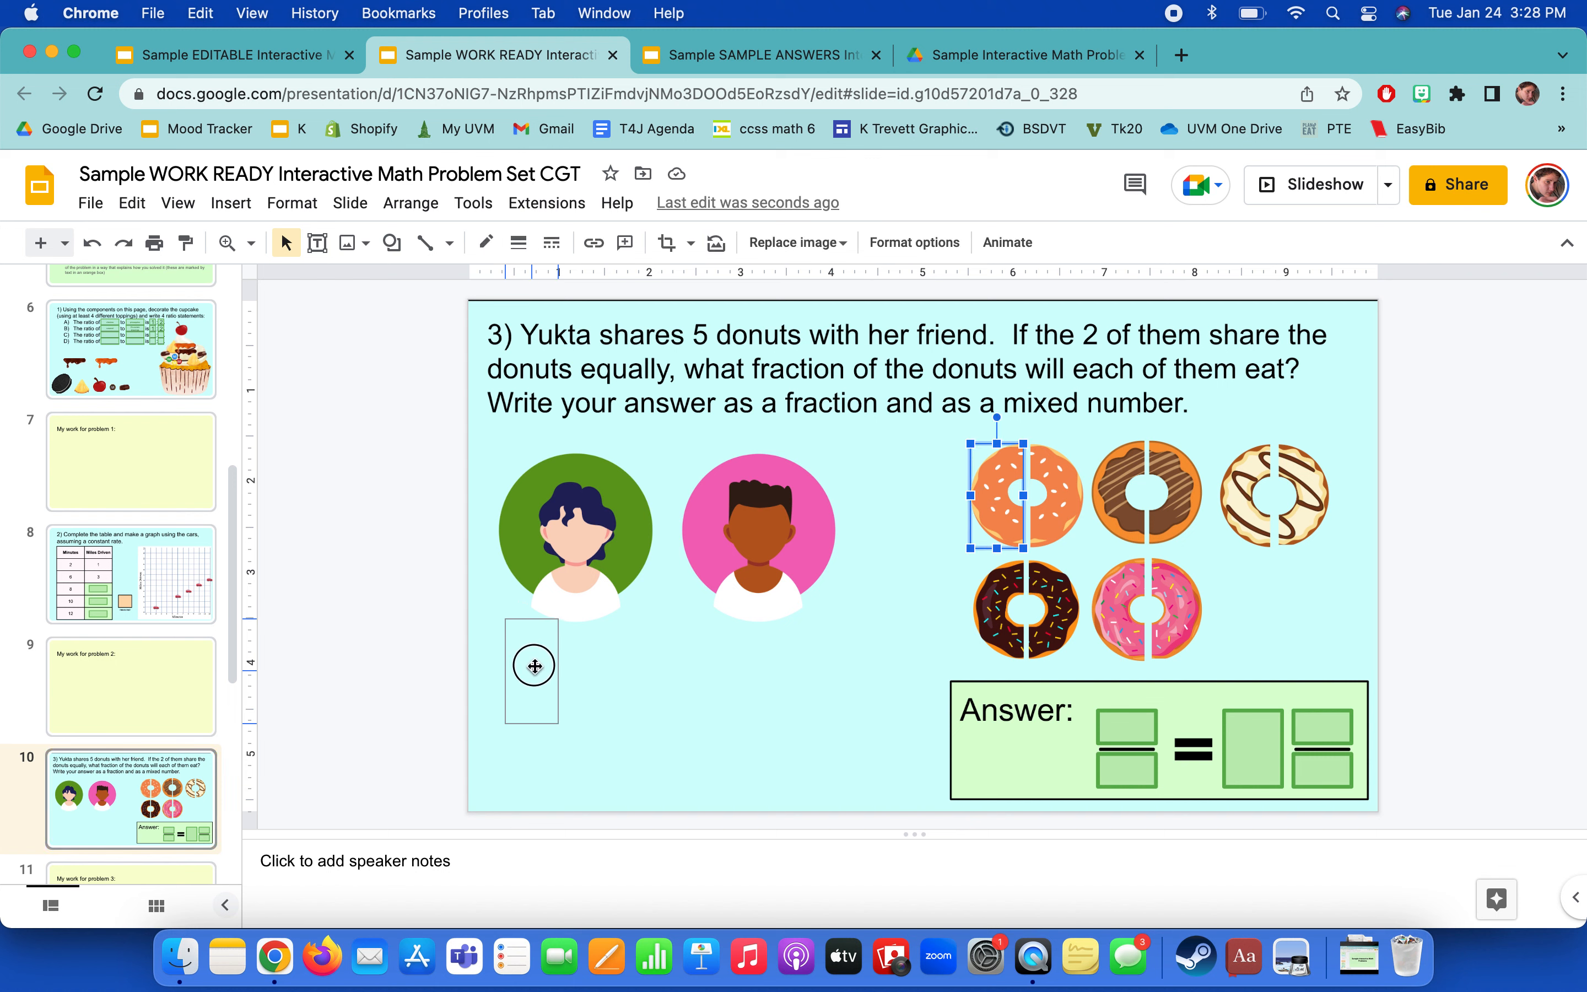
pyautogui.moveTo(1031, 496); pyautogui.dragTo(716, 662)
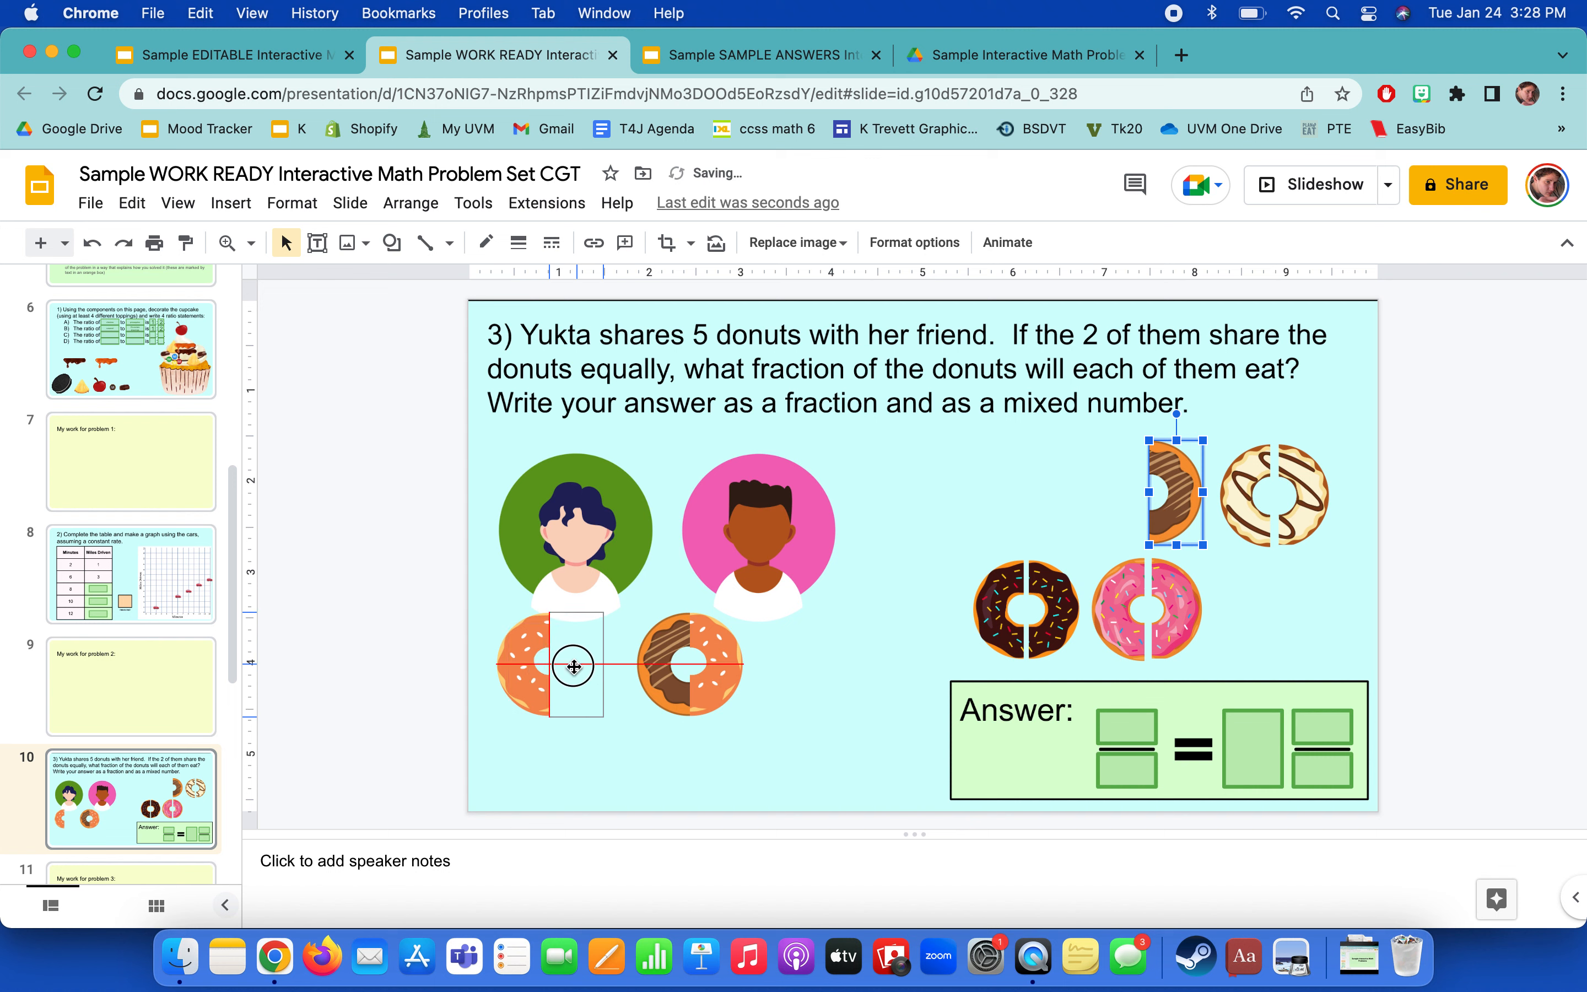
pyautogui.moveTo(1174, 496); pyautogui.dragTo(687, 666)
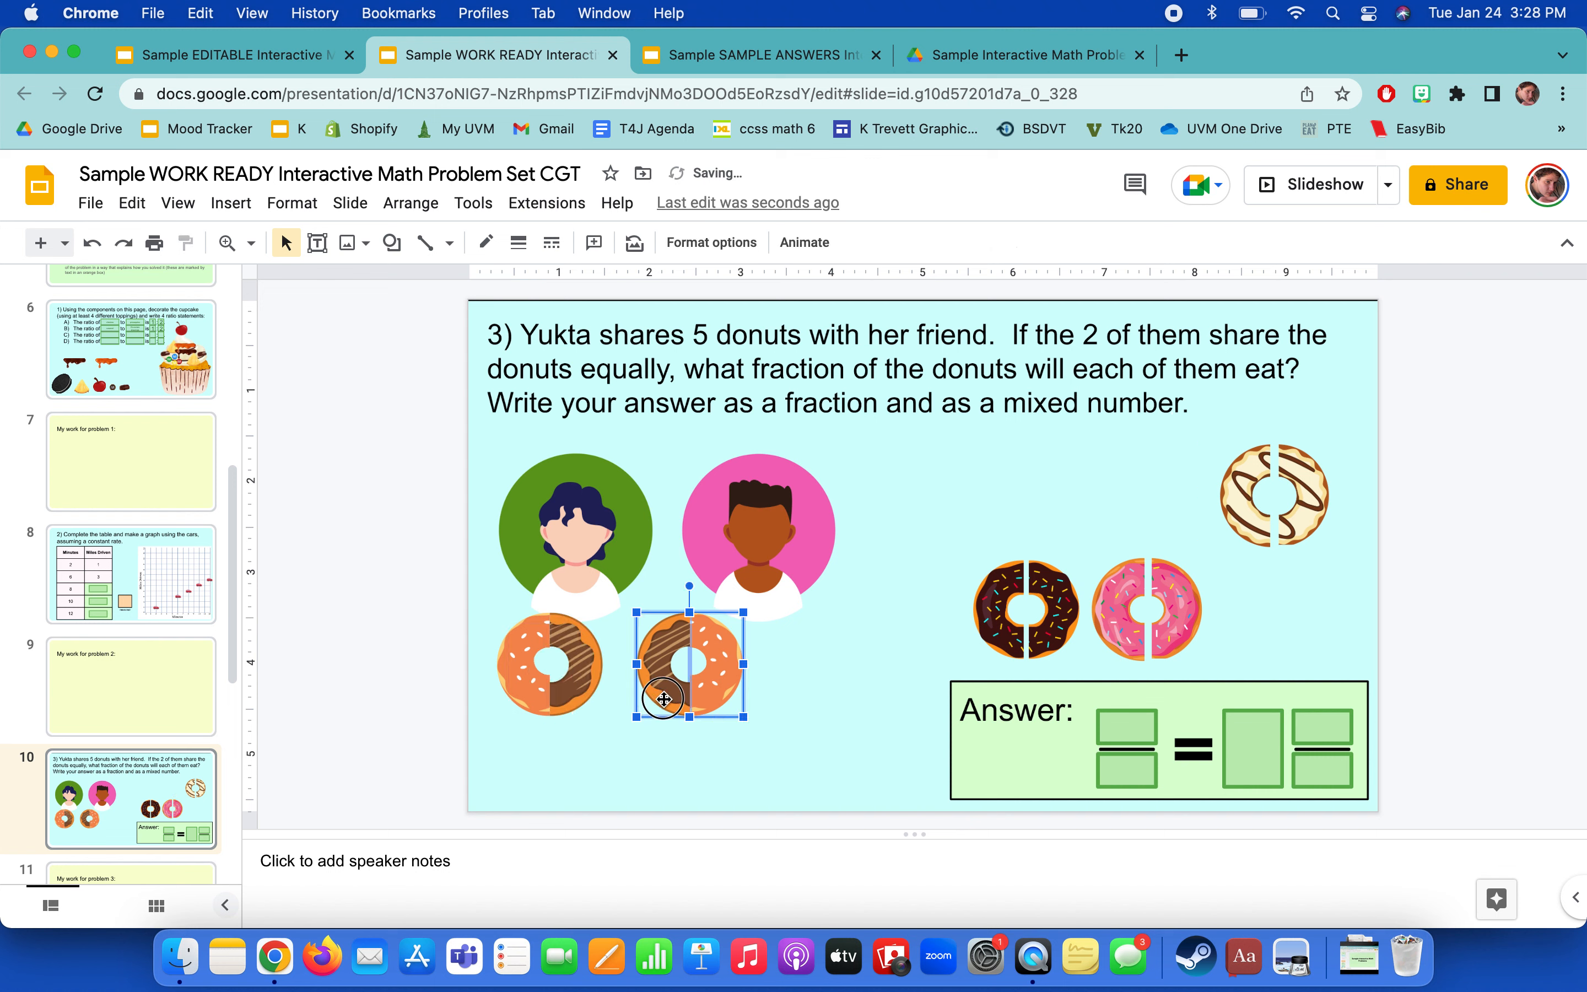
pyautogui.moveTo(689, 666); pyautogui.dragTo(754, 666)
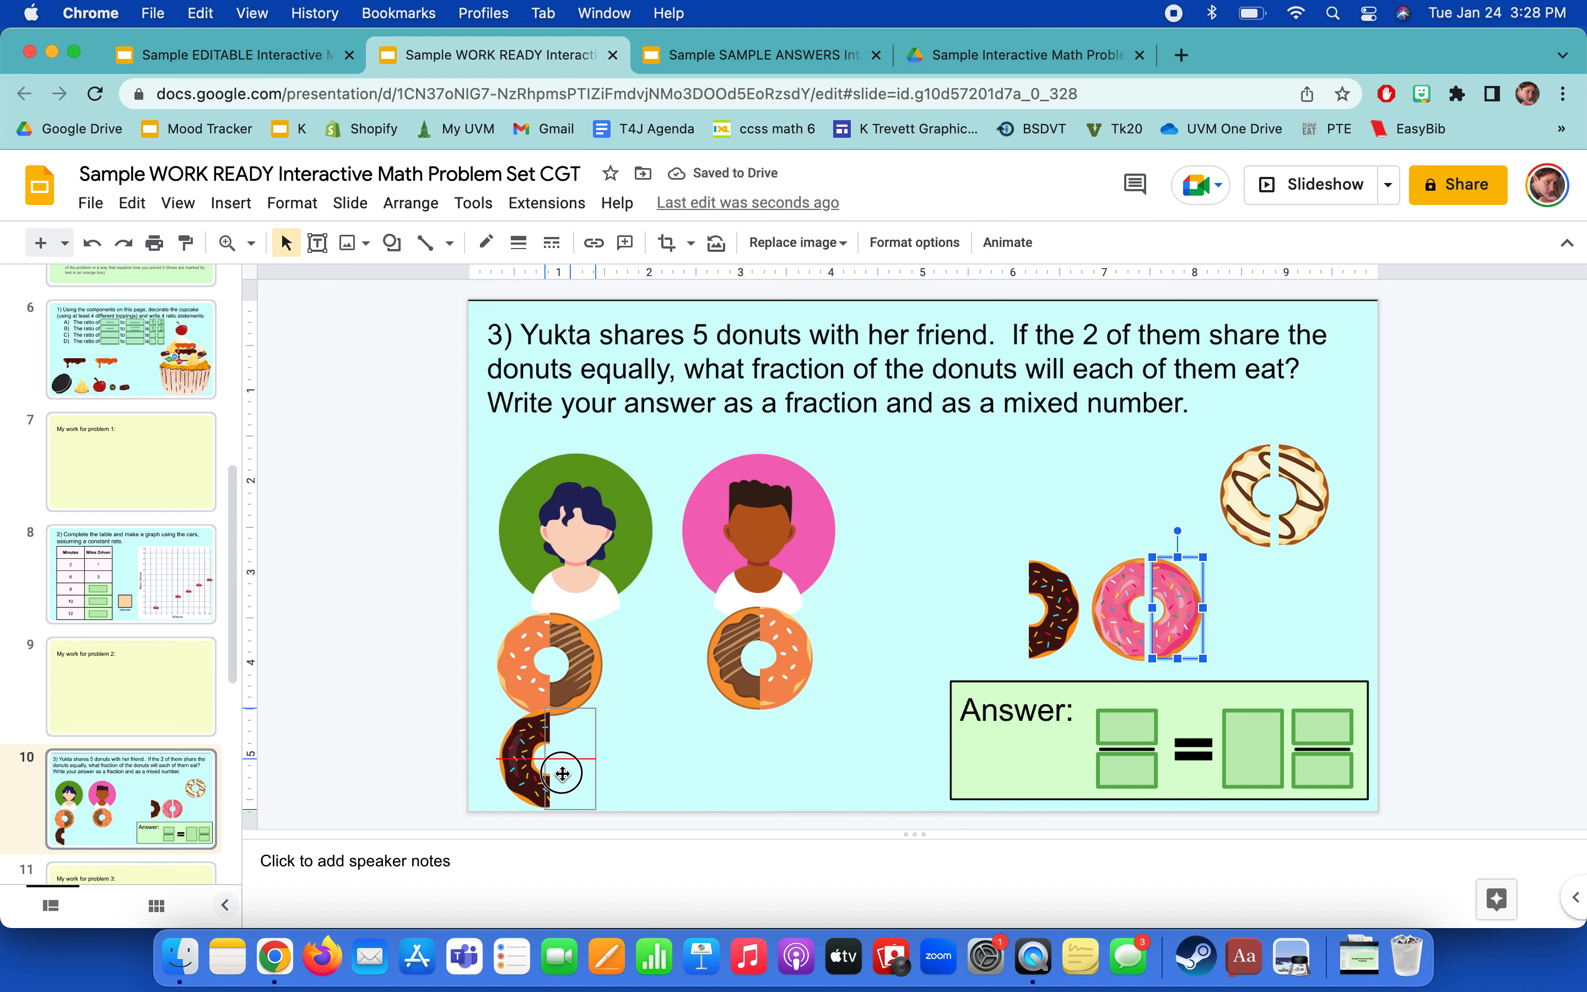
# Distribute the pink and white donut halves so each child's share is complete.
pyautogui.moveTo(1177, 597); pyautogui.dragTo(562, 754)
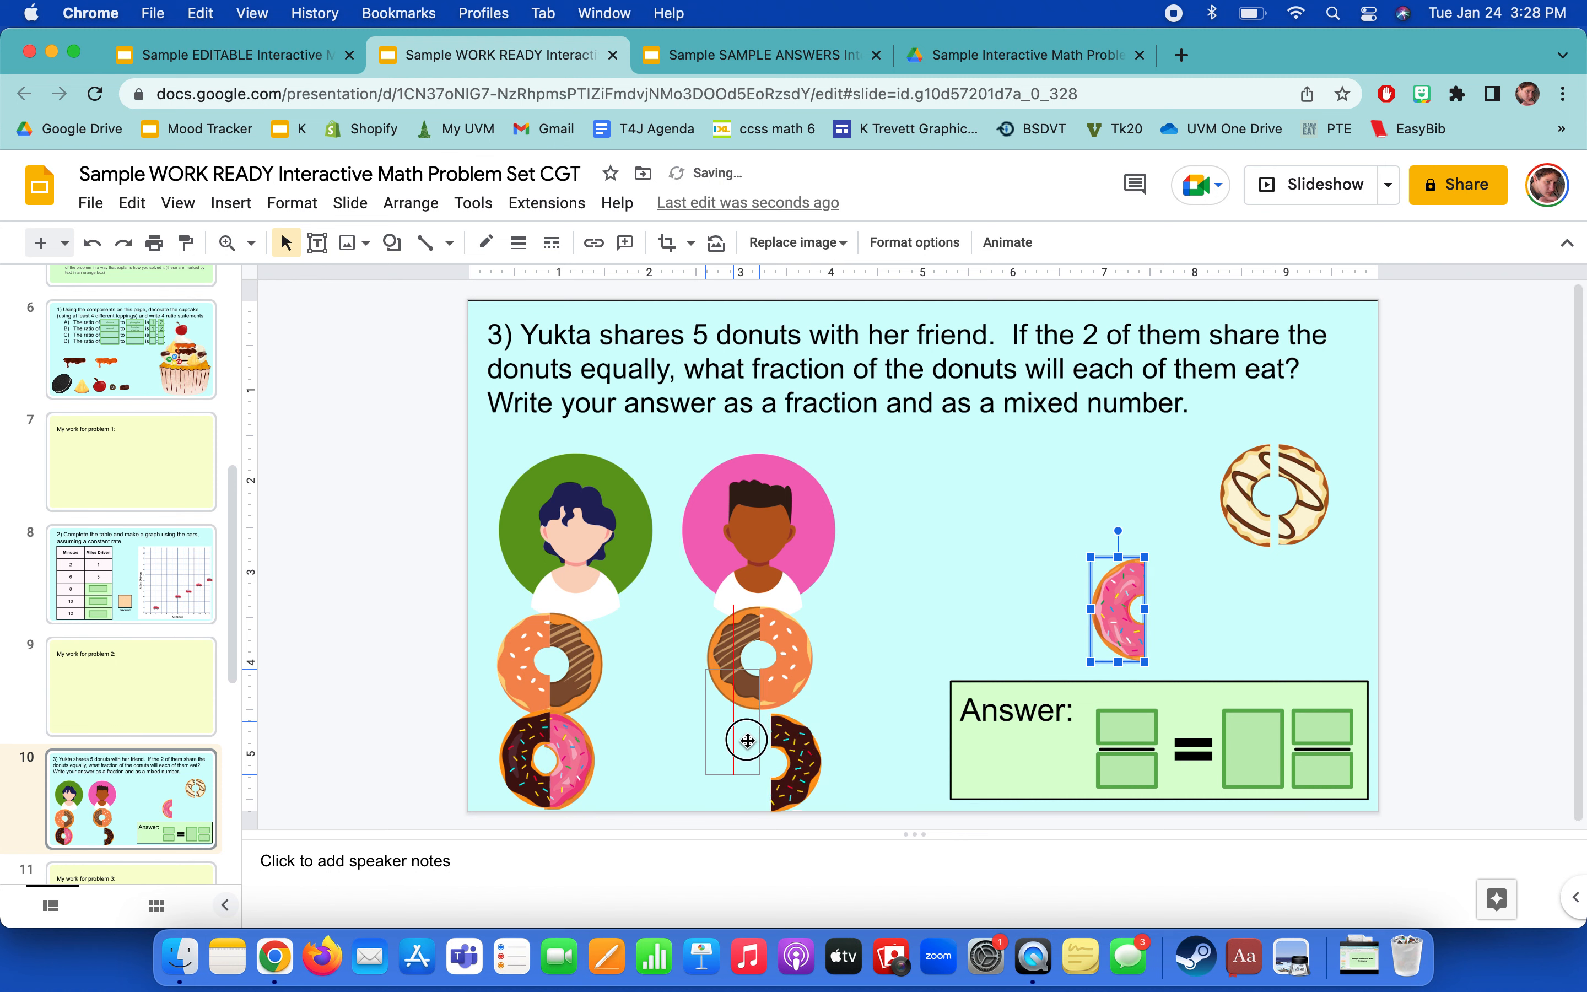
pyautogui.moveTo(1112, 607); pyautogui.dragTo(1272, 496)
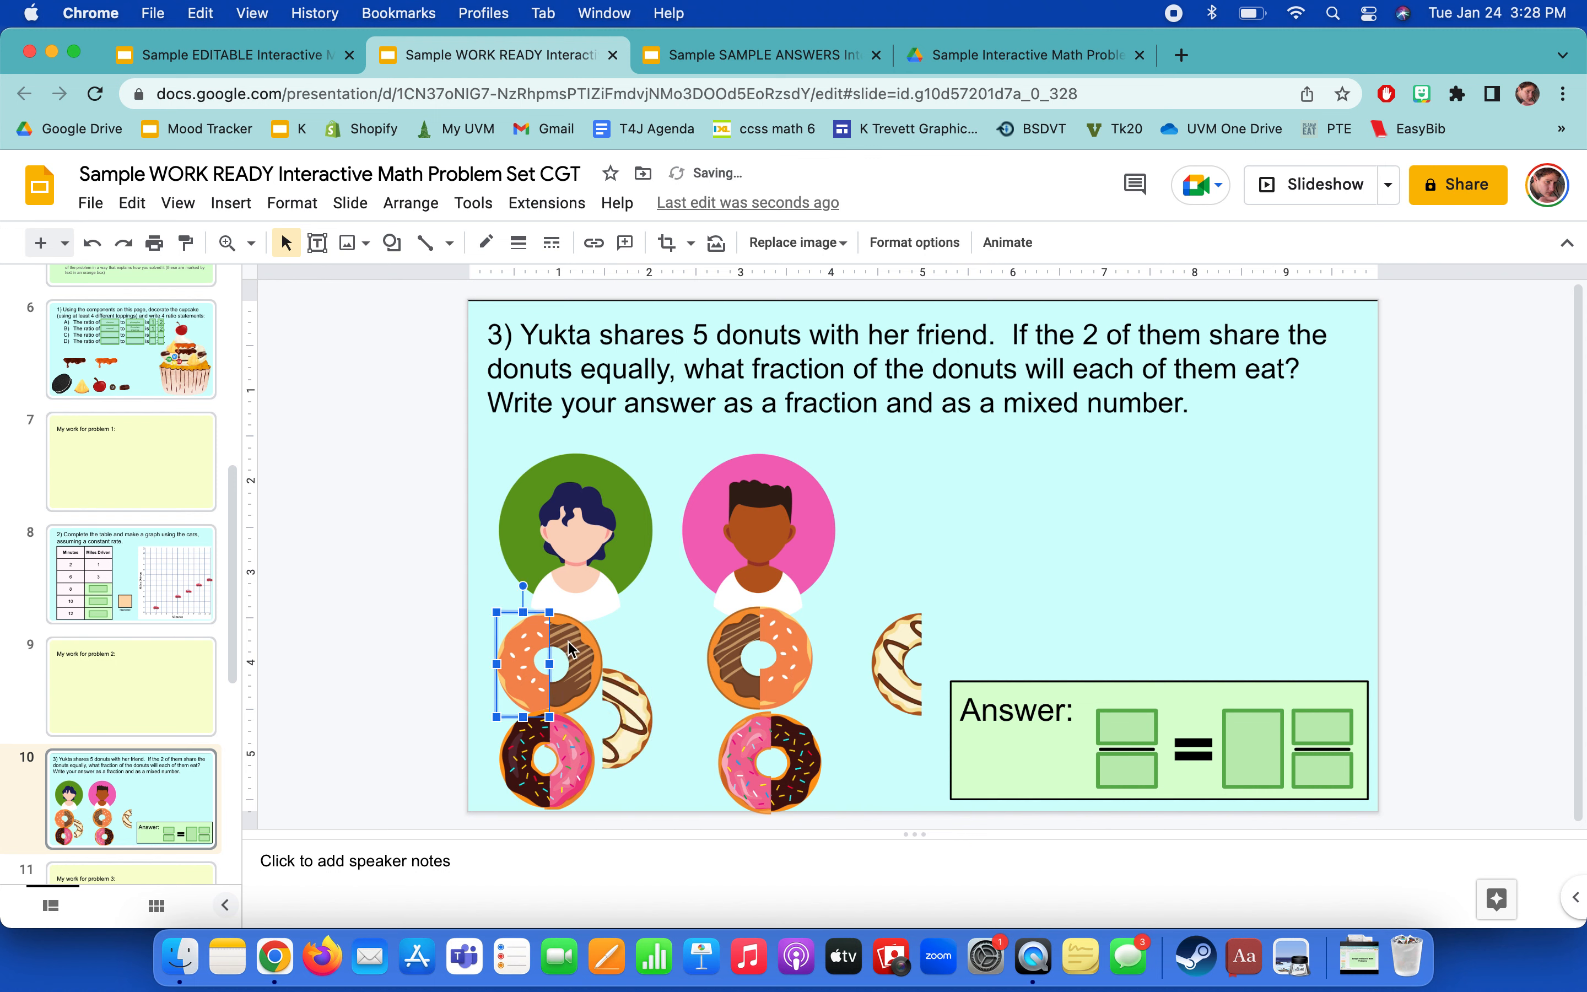
pyautogui.moveTo(554, 663); pyautogui.dragTo(627, 715)
pyautogui.write('2')
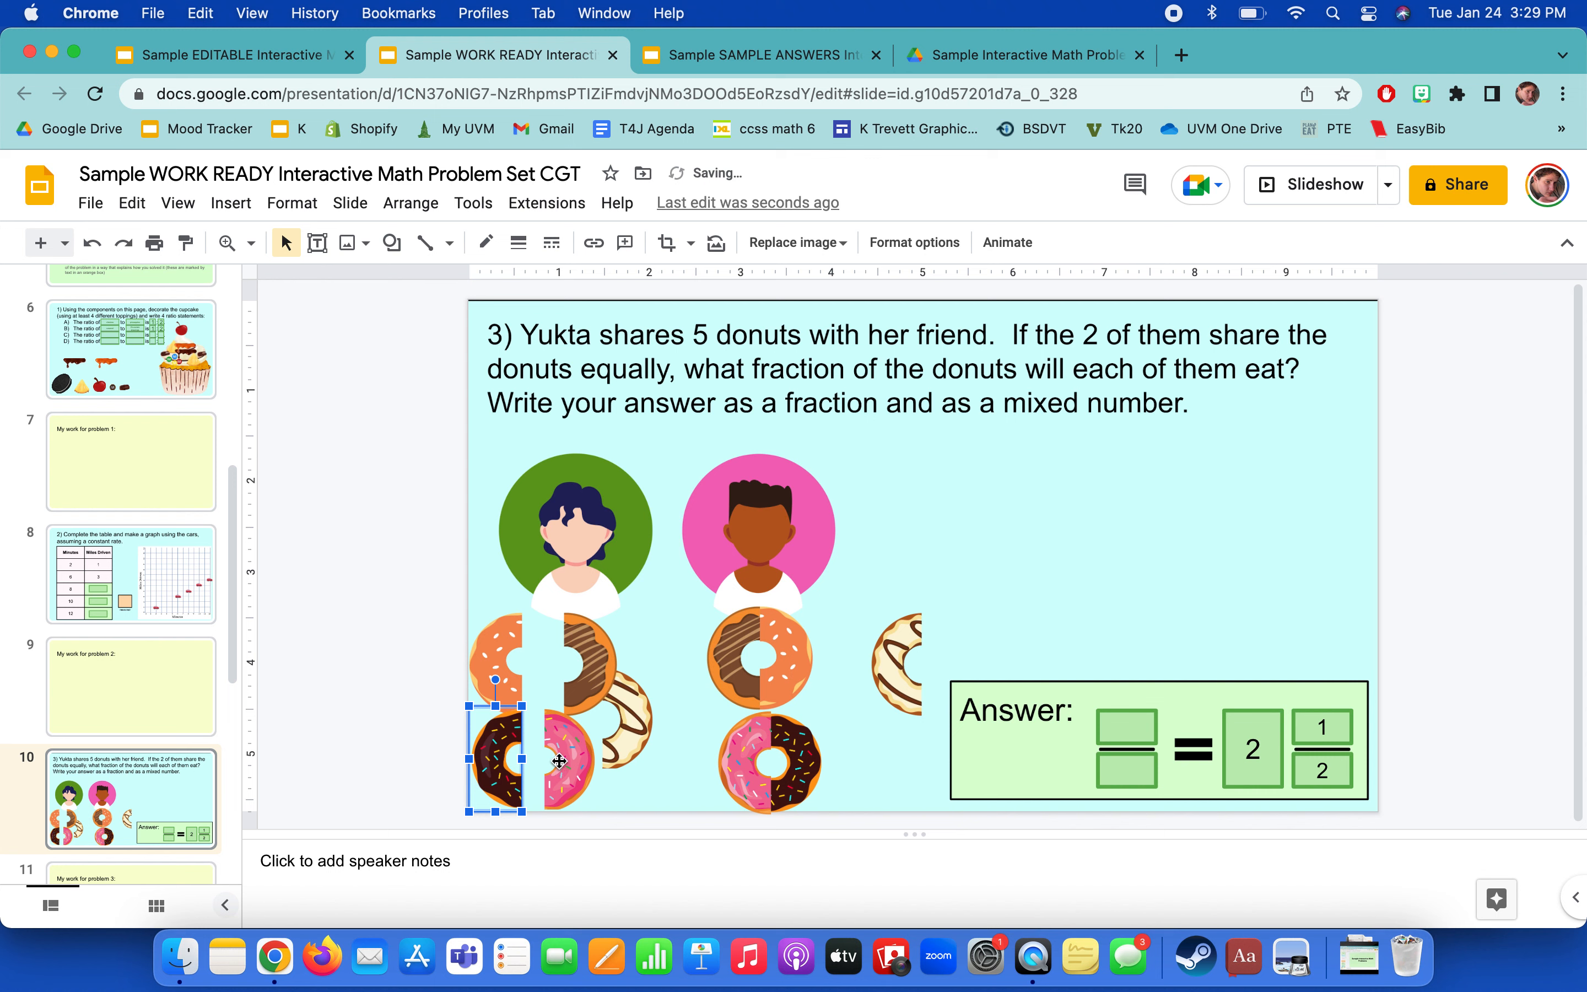
# Enter 2 as the fraction denominator for 5/2 and settle the white donut halves beside each child.
pyautogui.moveTo(496, 753); pyautogui.dragTo(659, 716)
pyautogui.write('5')
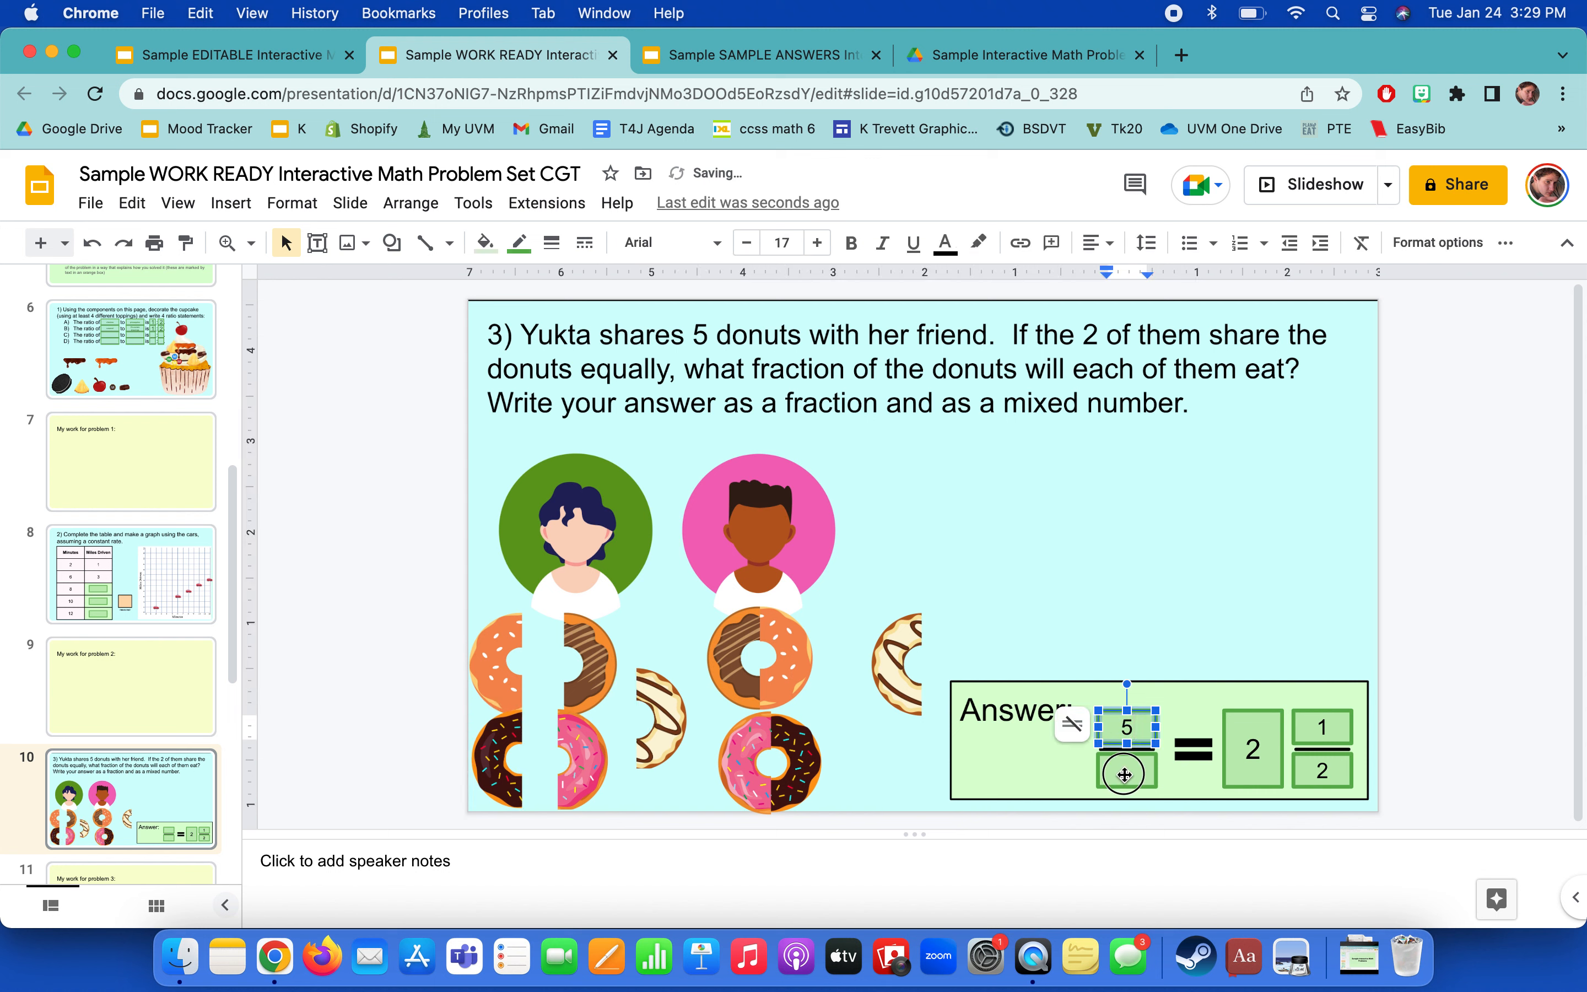
pyautogui.click(759, 687)
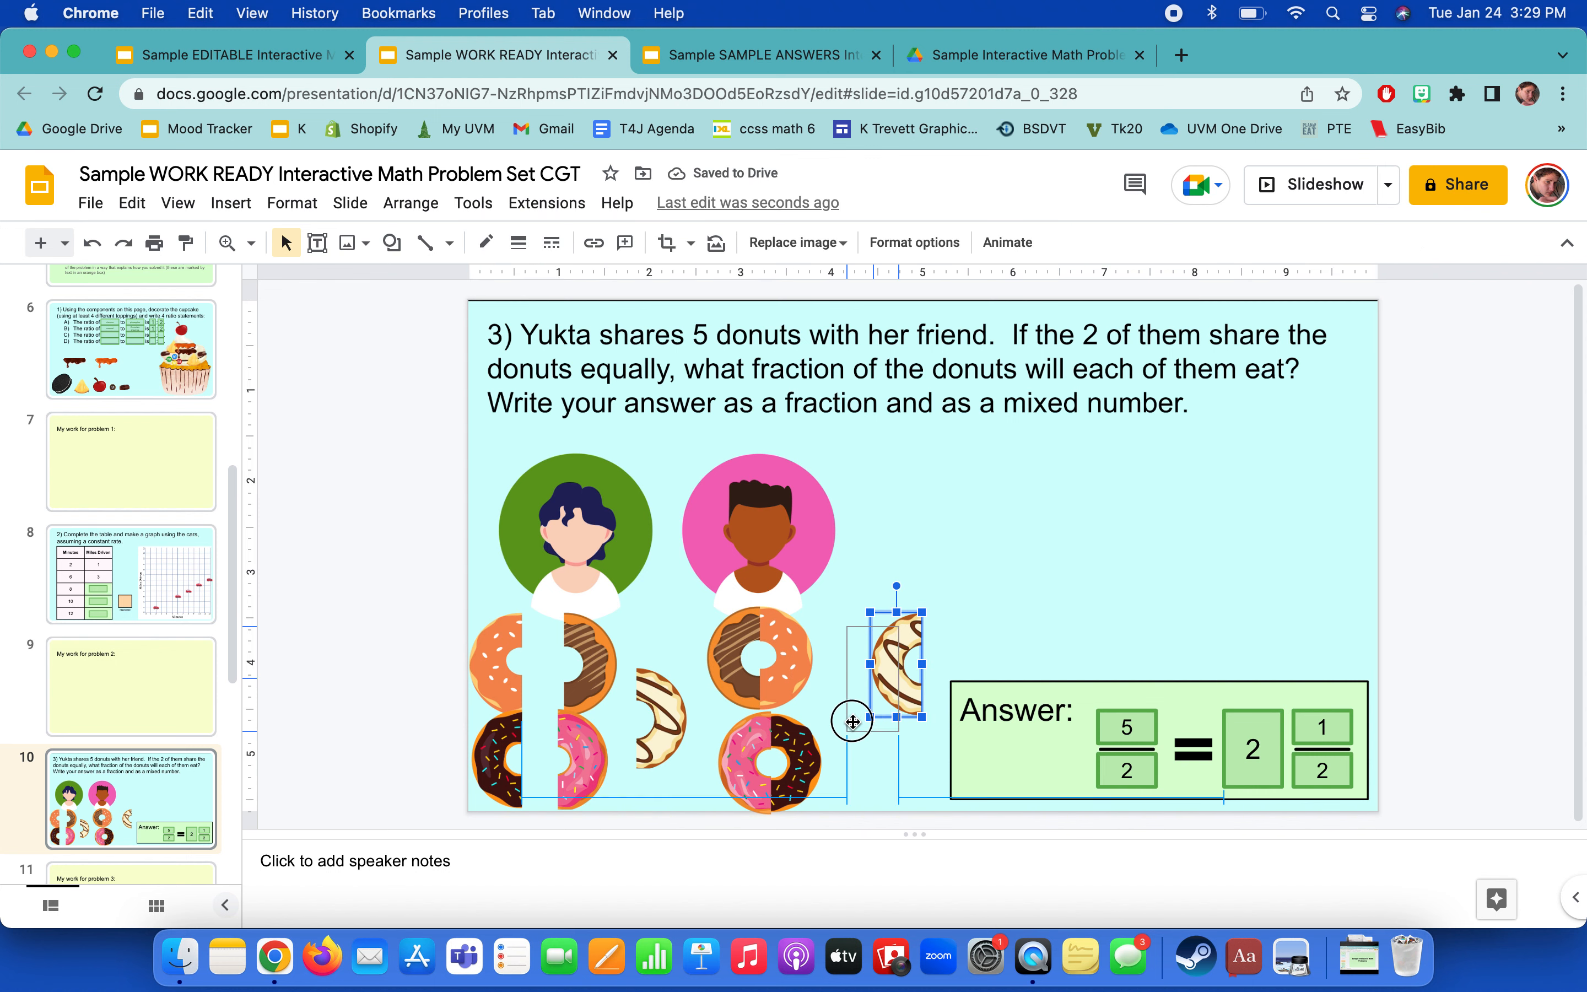
pyautogui.moveTo(896, 683); pyautogui.dragTo(845, 698)
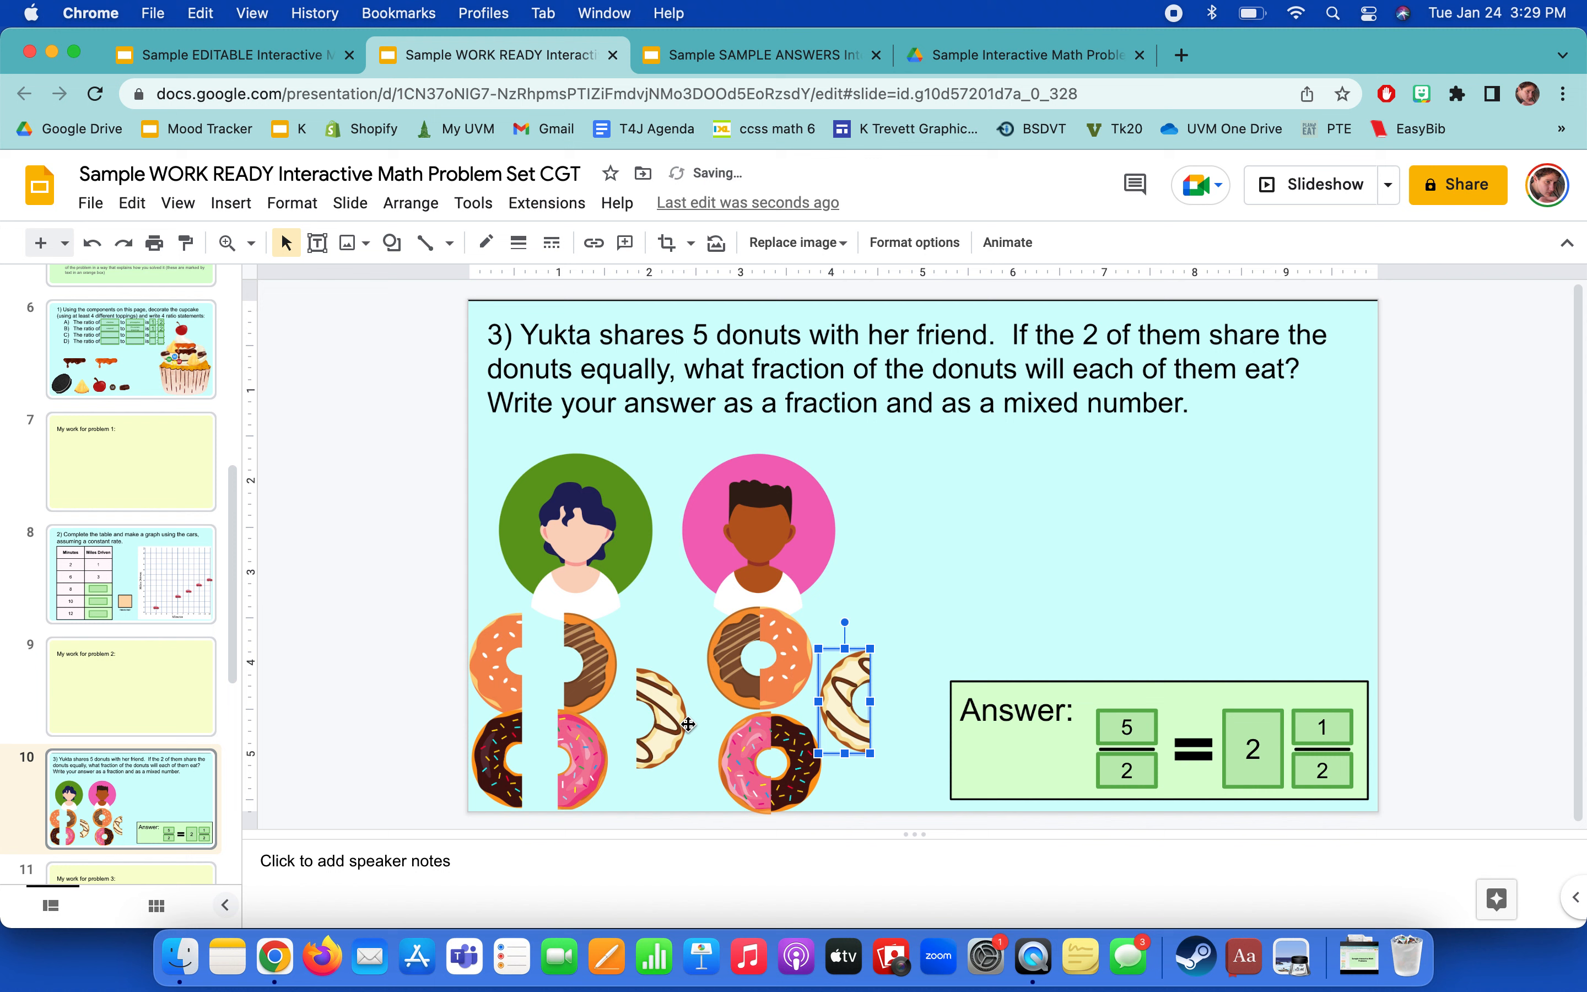
pyautogui.click(1046, 551)
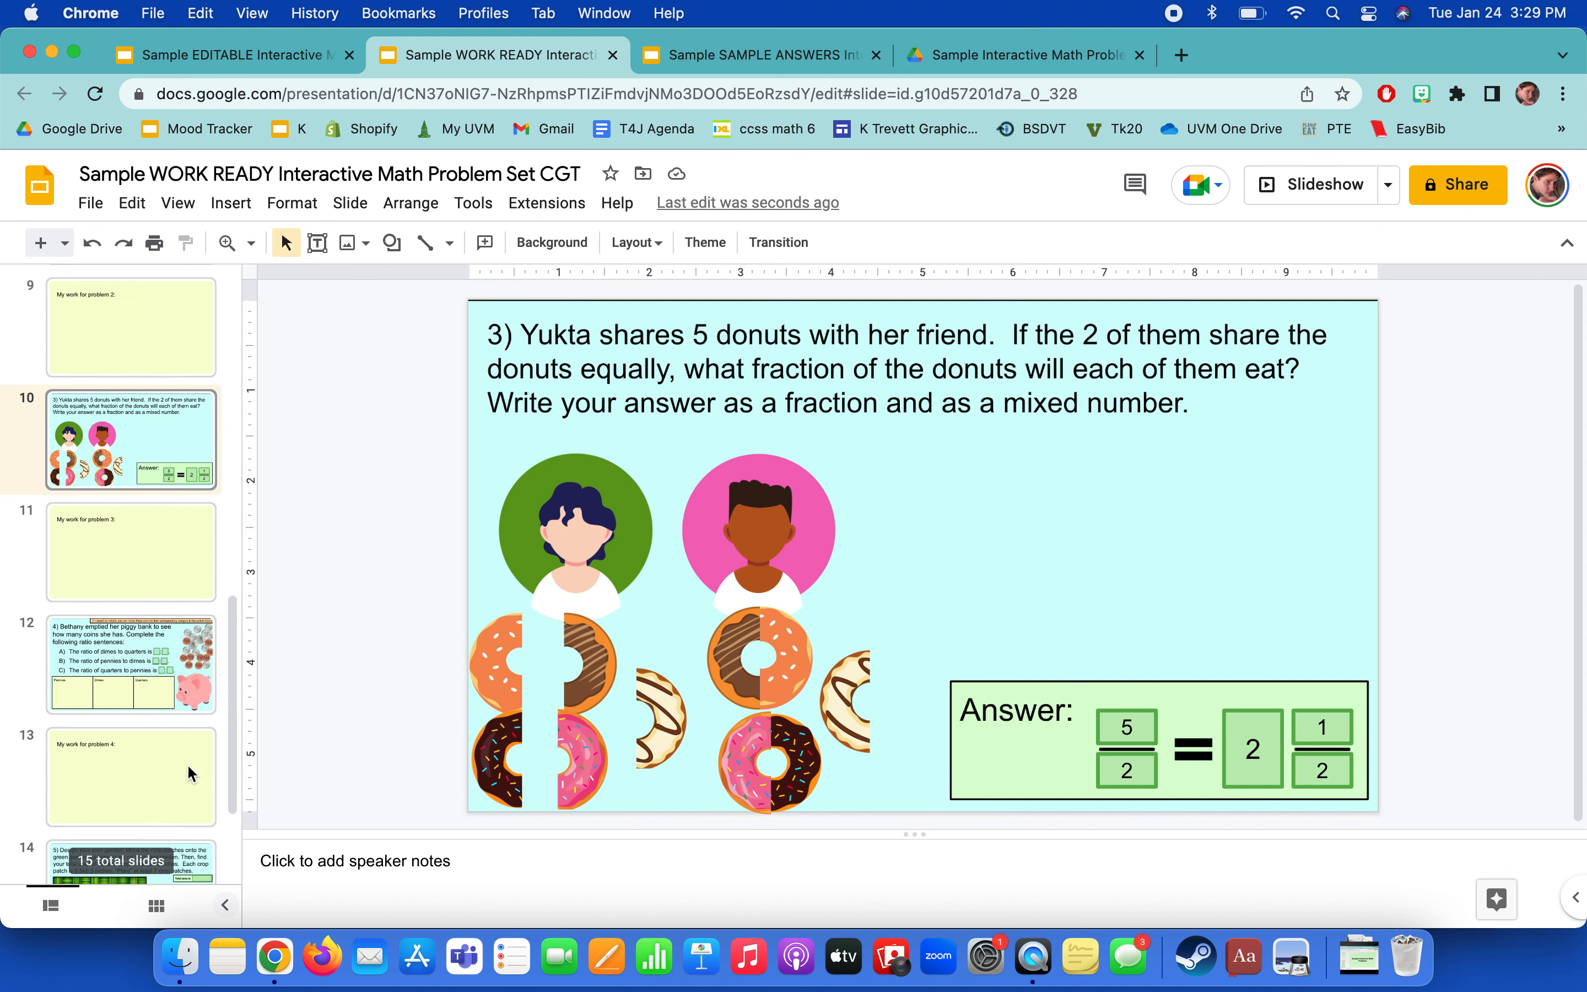
# Go to the piggy bank coin ratio slide and grab a quarter from the coin pile.
pyautogui.click(130, 664)
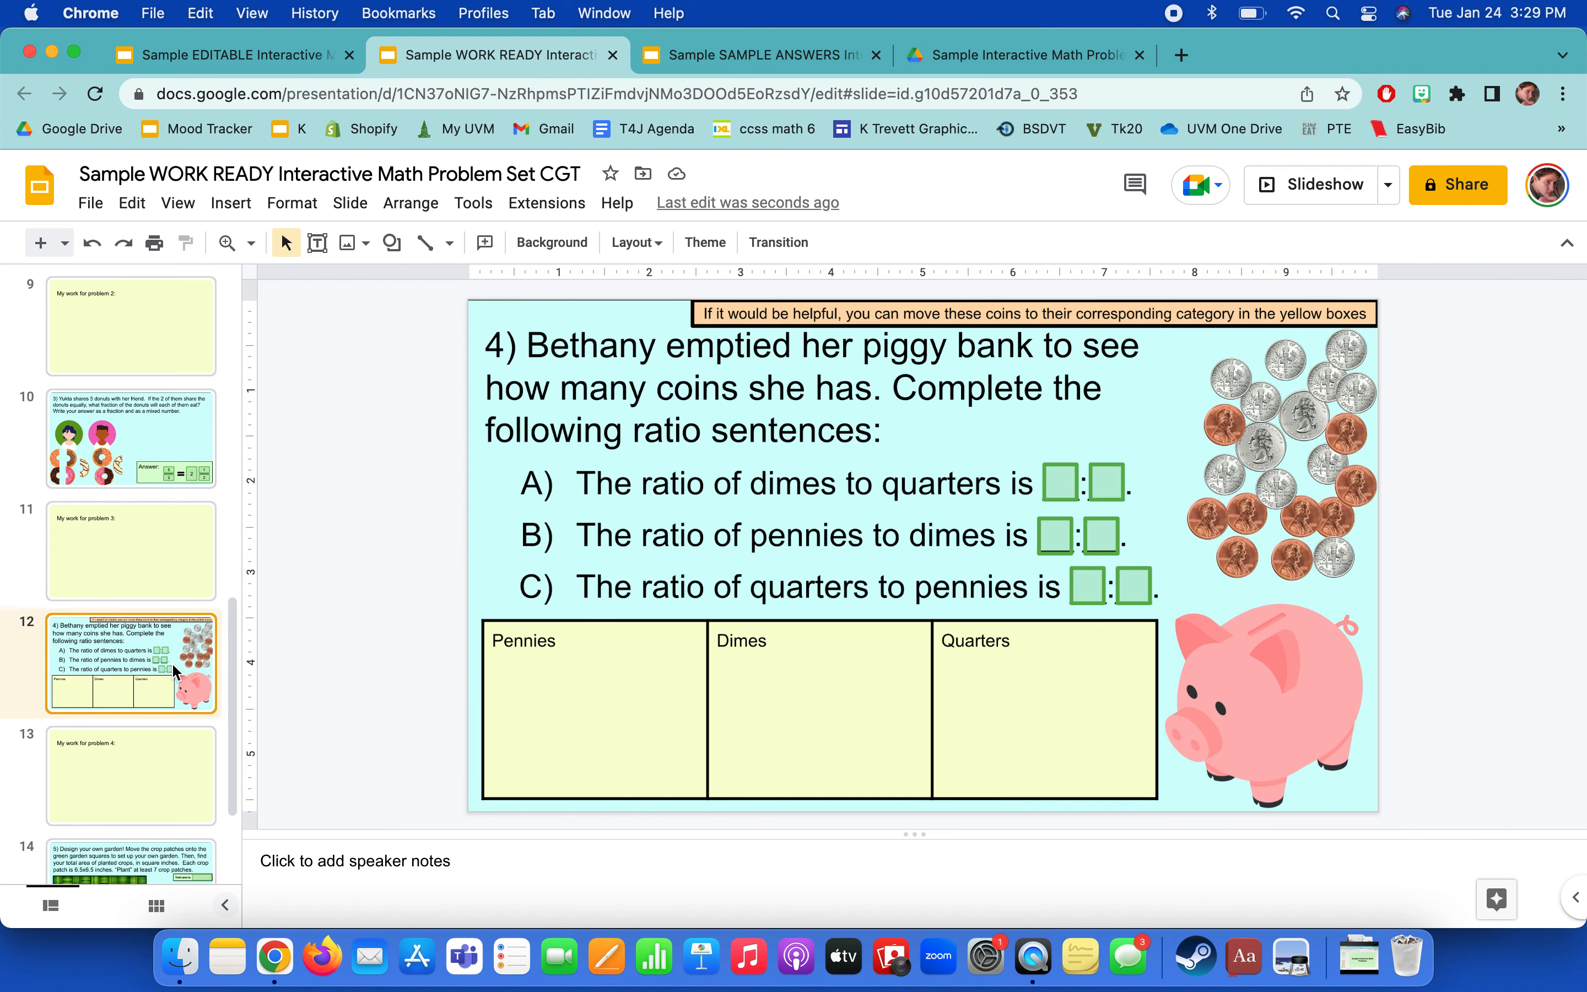
pyautogui.moveTo(713, 622)
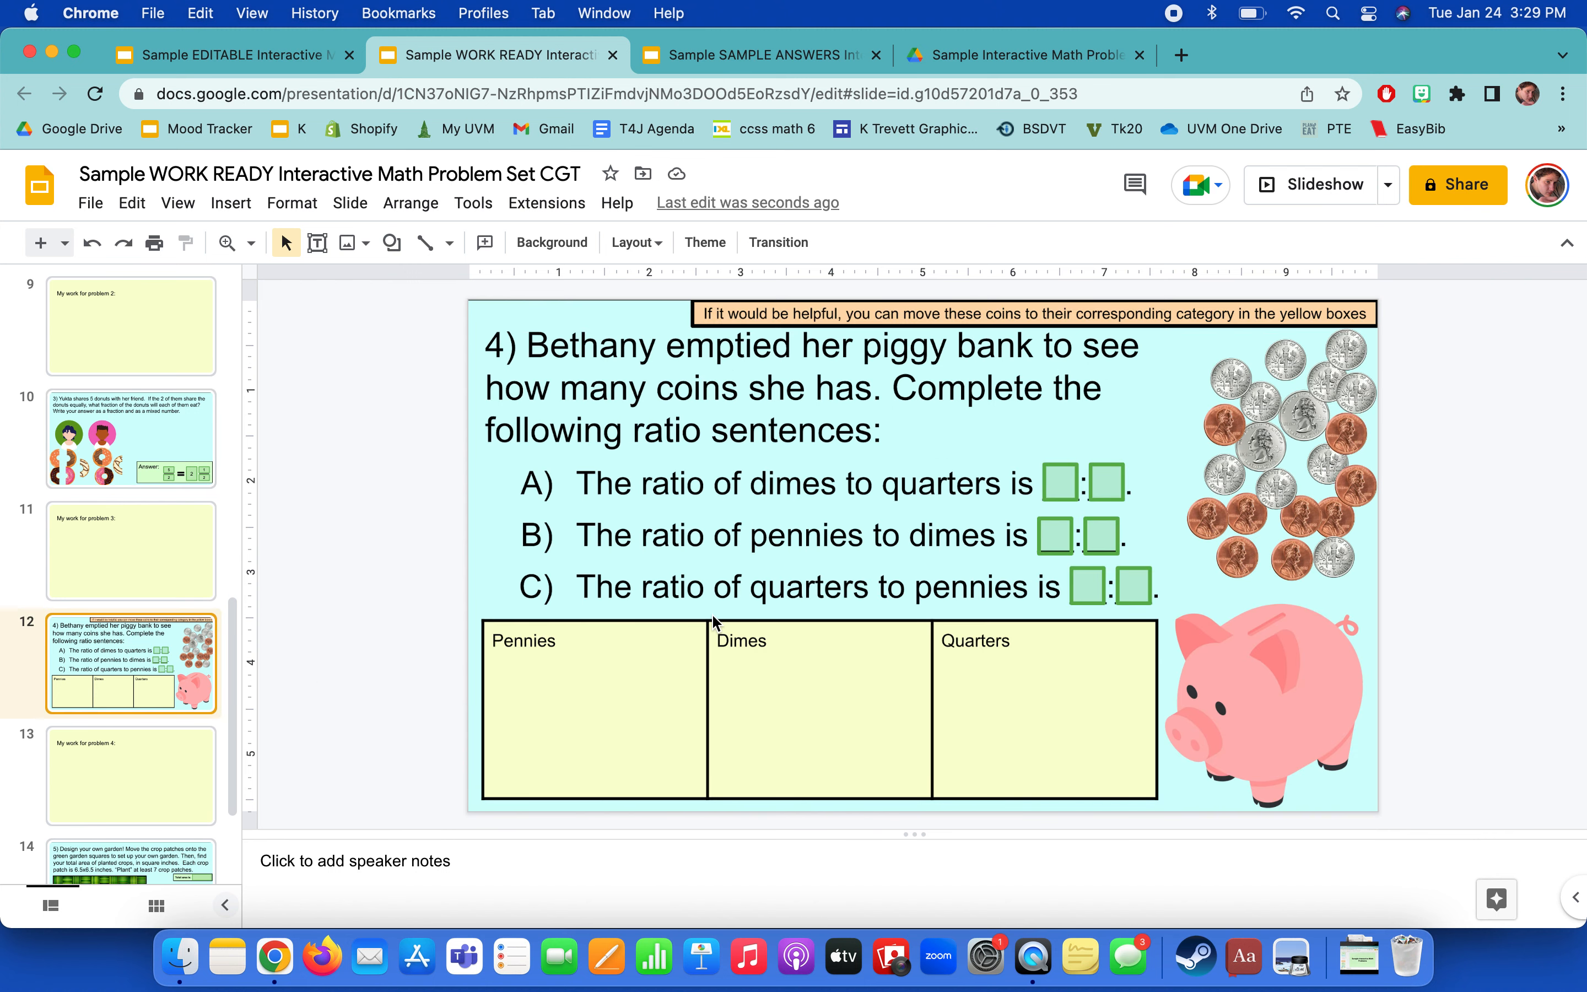
pyautogui.moveTo(846, 652)
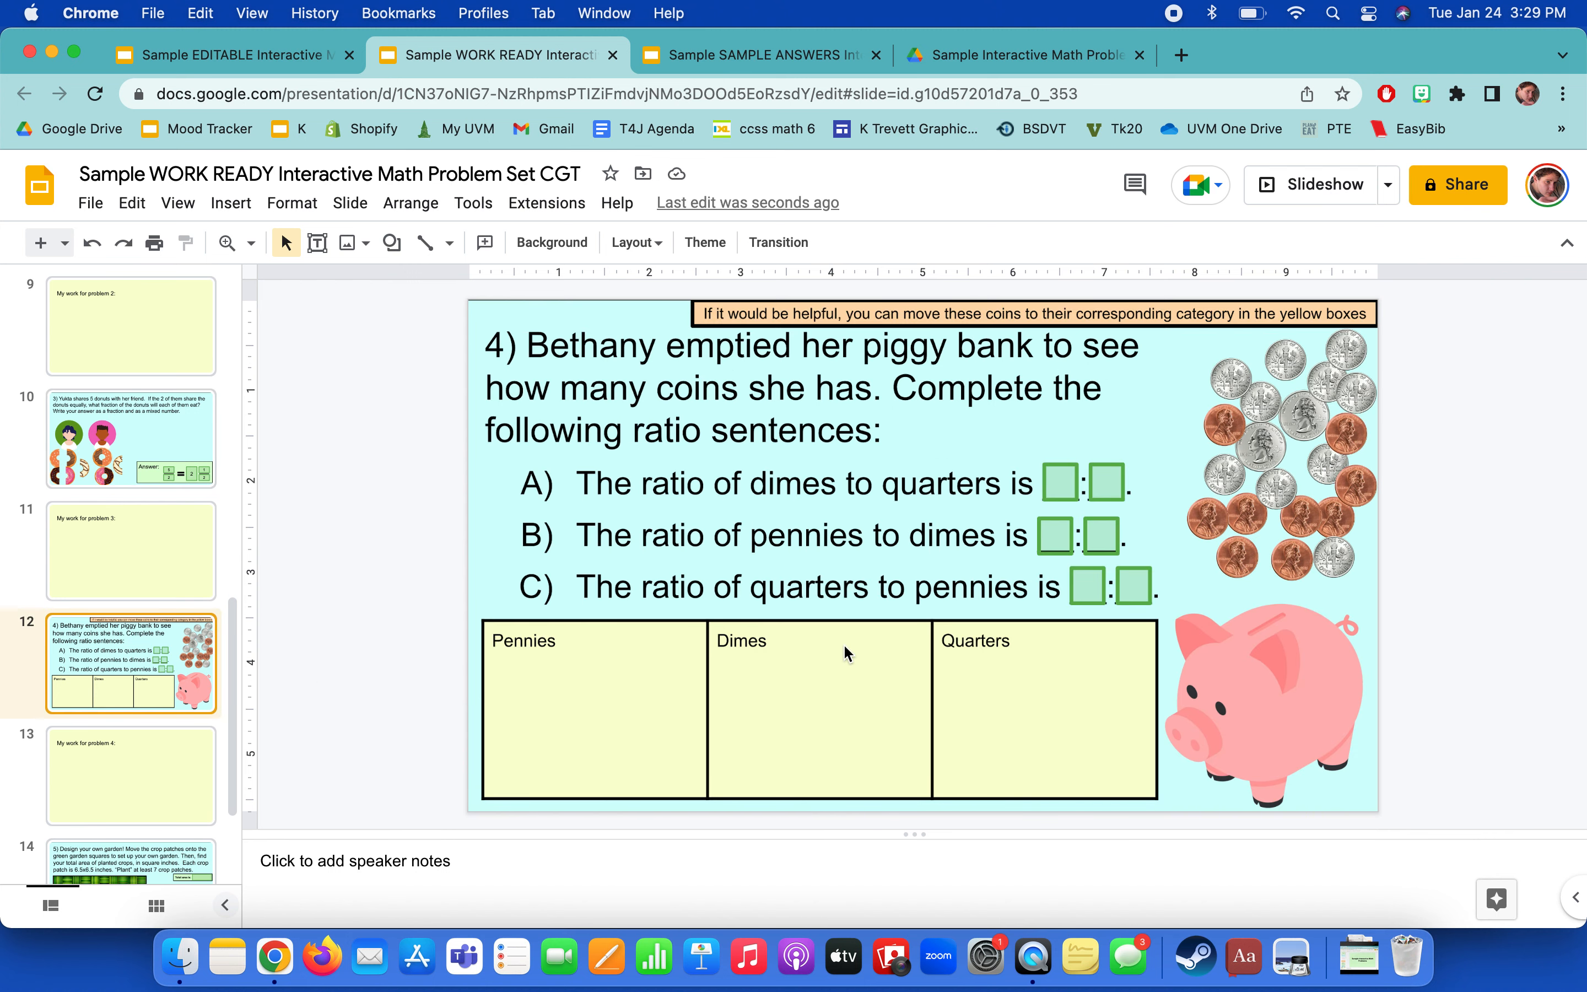
pyautogui.moveTo(1369, 651)
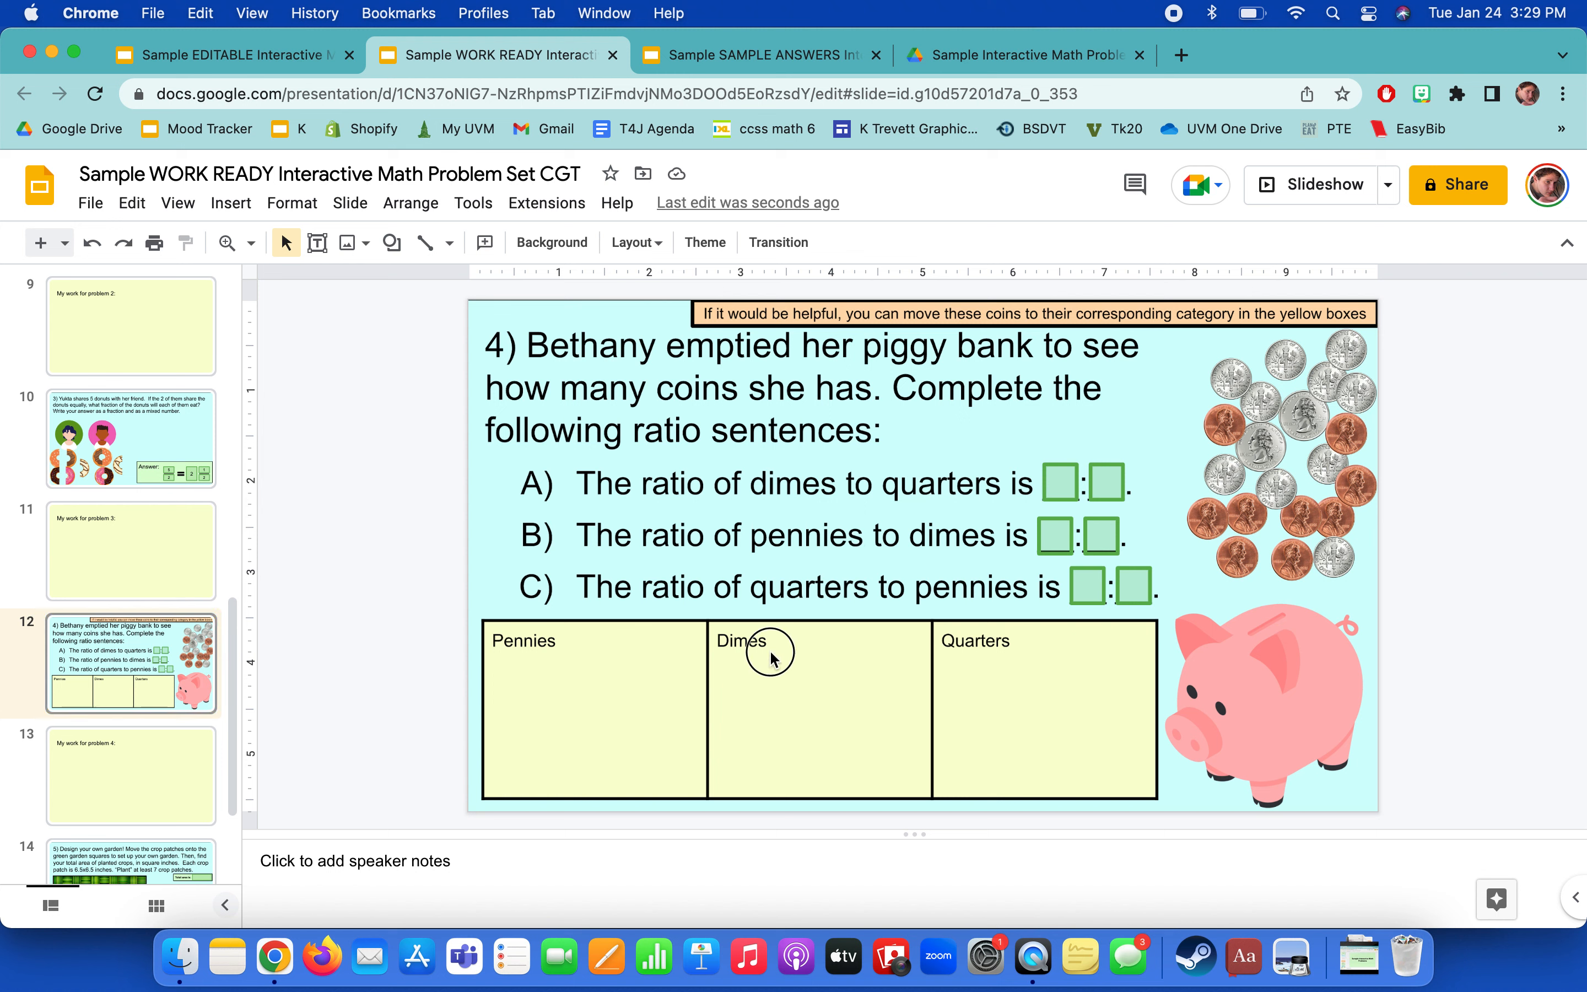
pyautogui.moveTo(1346, 703)
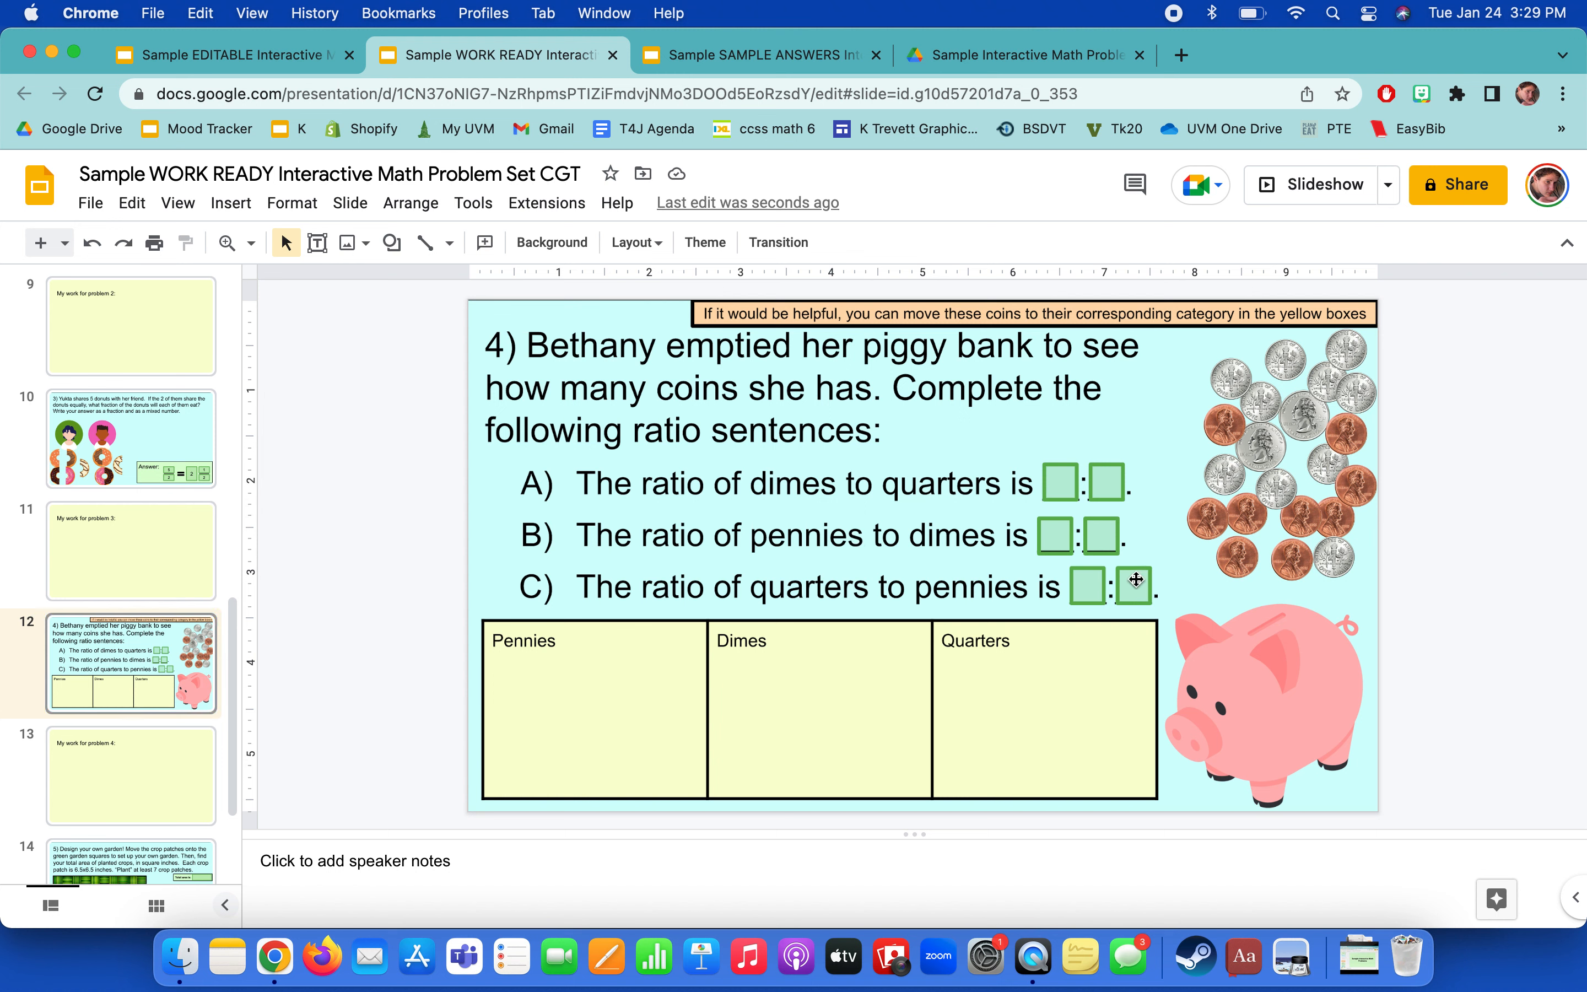
pyautogui.click(1255, 506)
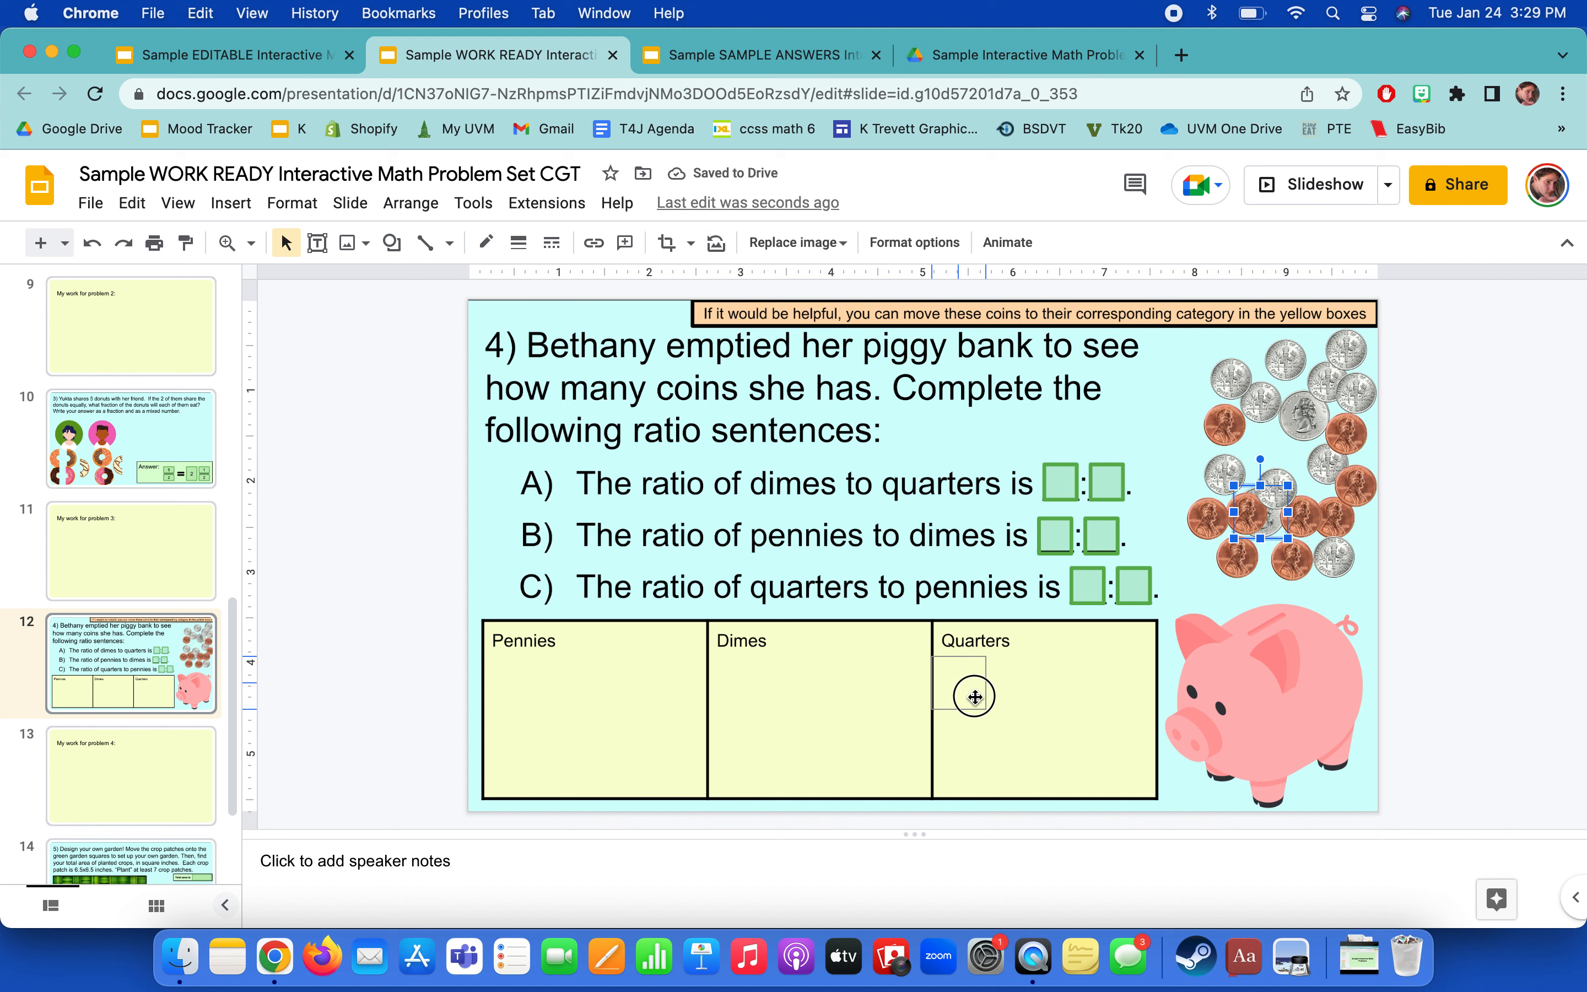
# Sort the quarters, pennies and dimes into their Quarters, Pennies and Dimes boxes.
pyautogui.moveTo(1255, 460); pyautogui.dragTo(959, 681)
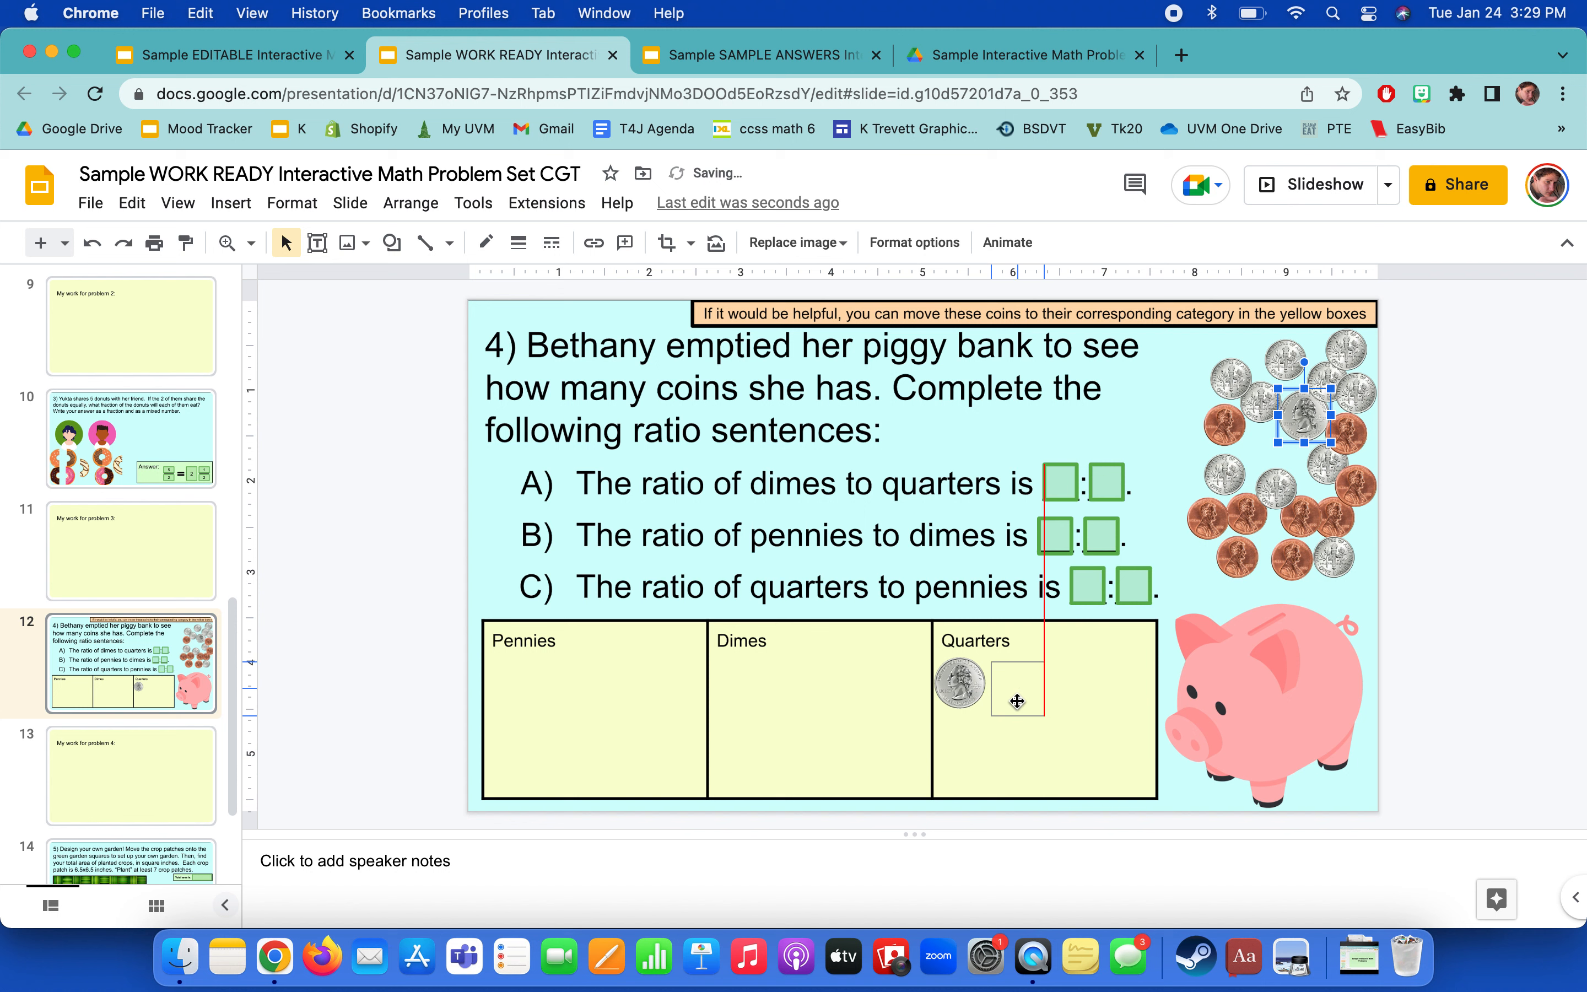
pyautogui.moveTo(1304, 418); pyautogui.dragTo(1019, 678)
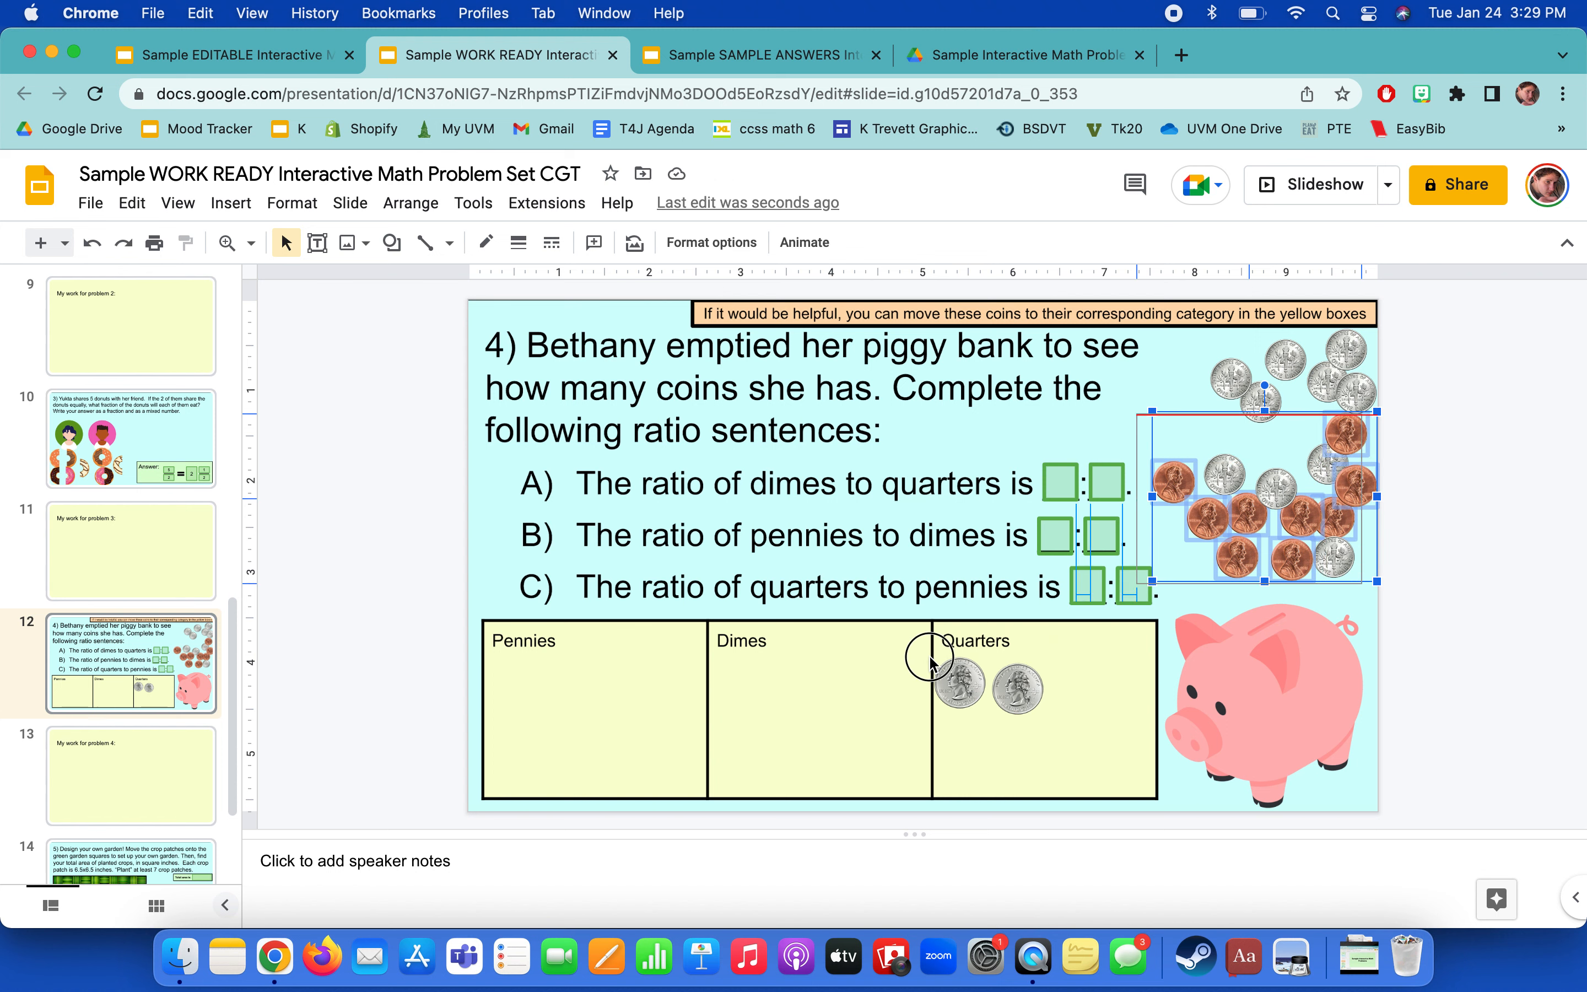
pyautogui.moveTo(1255, 496); pyautogui.dragTo(598, 709)
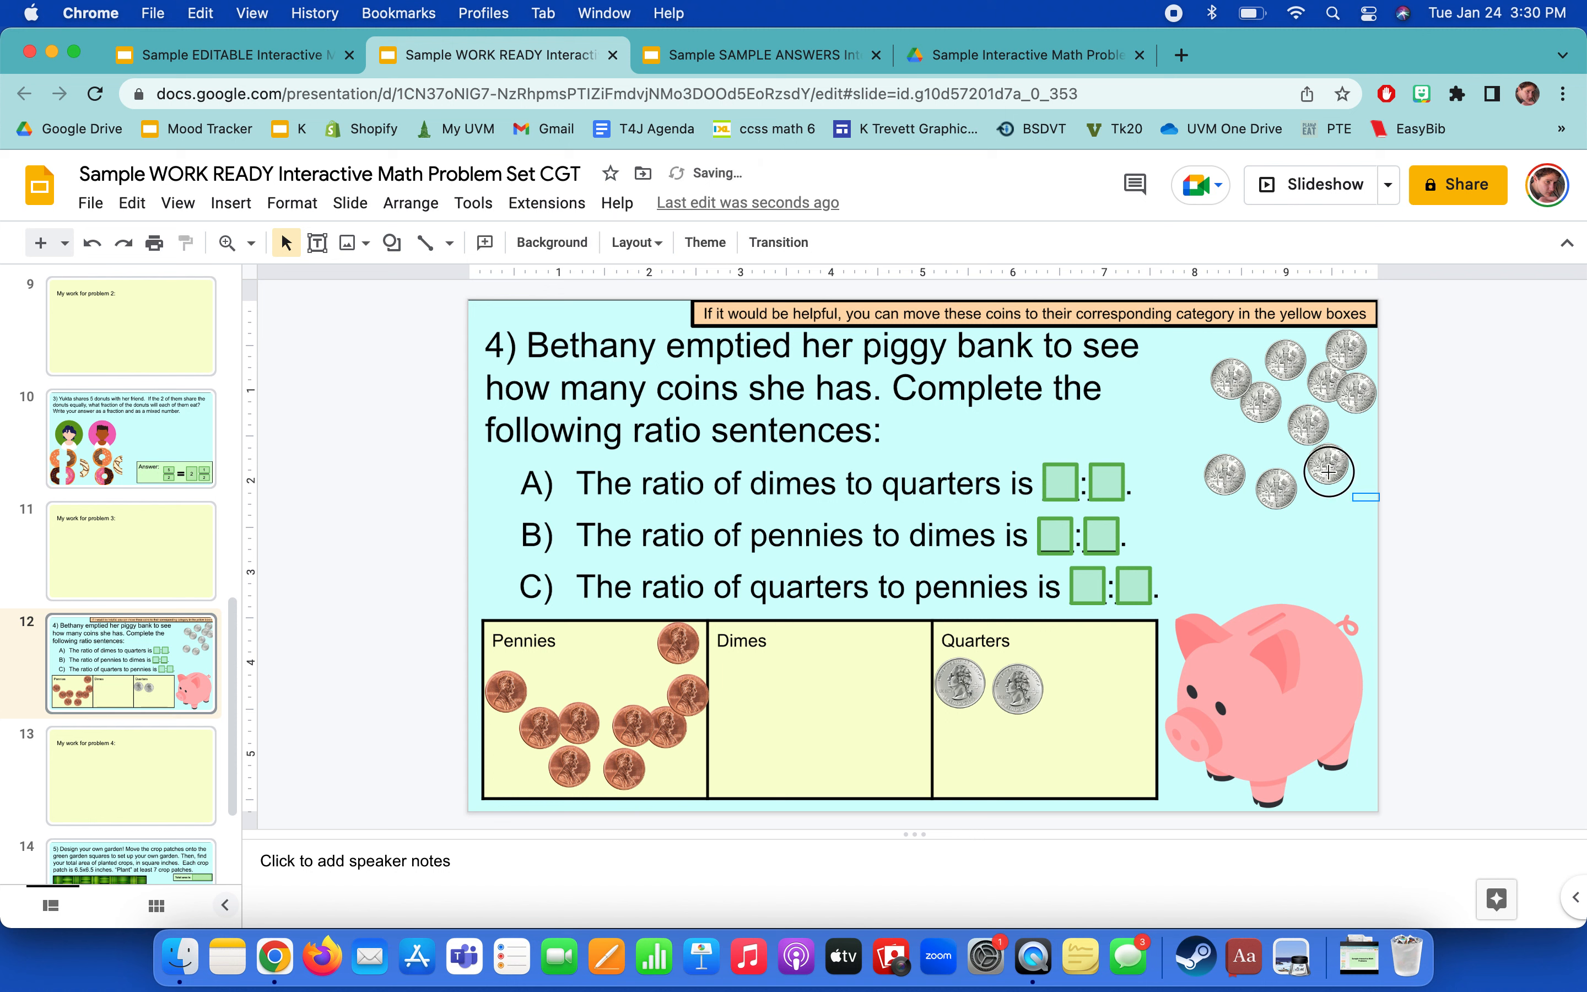
pyautogui.click(1328, 471)
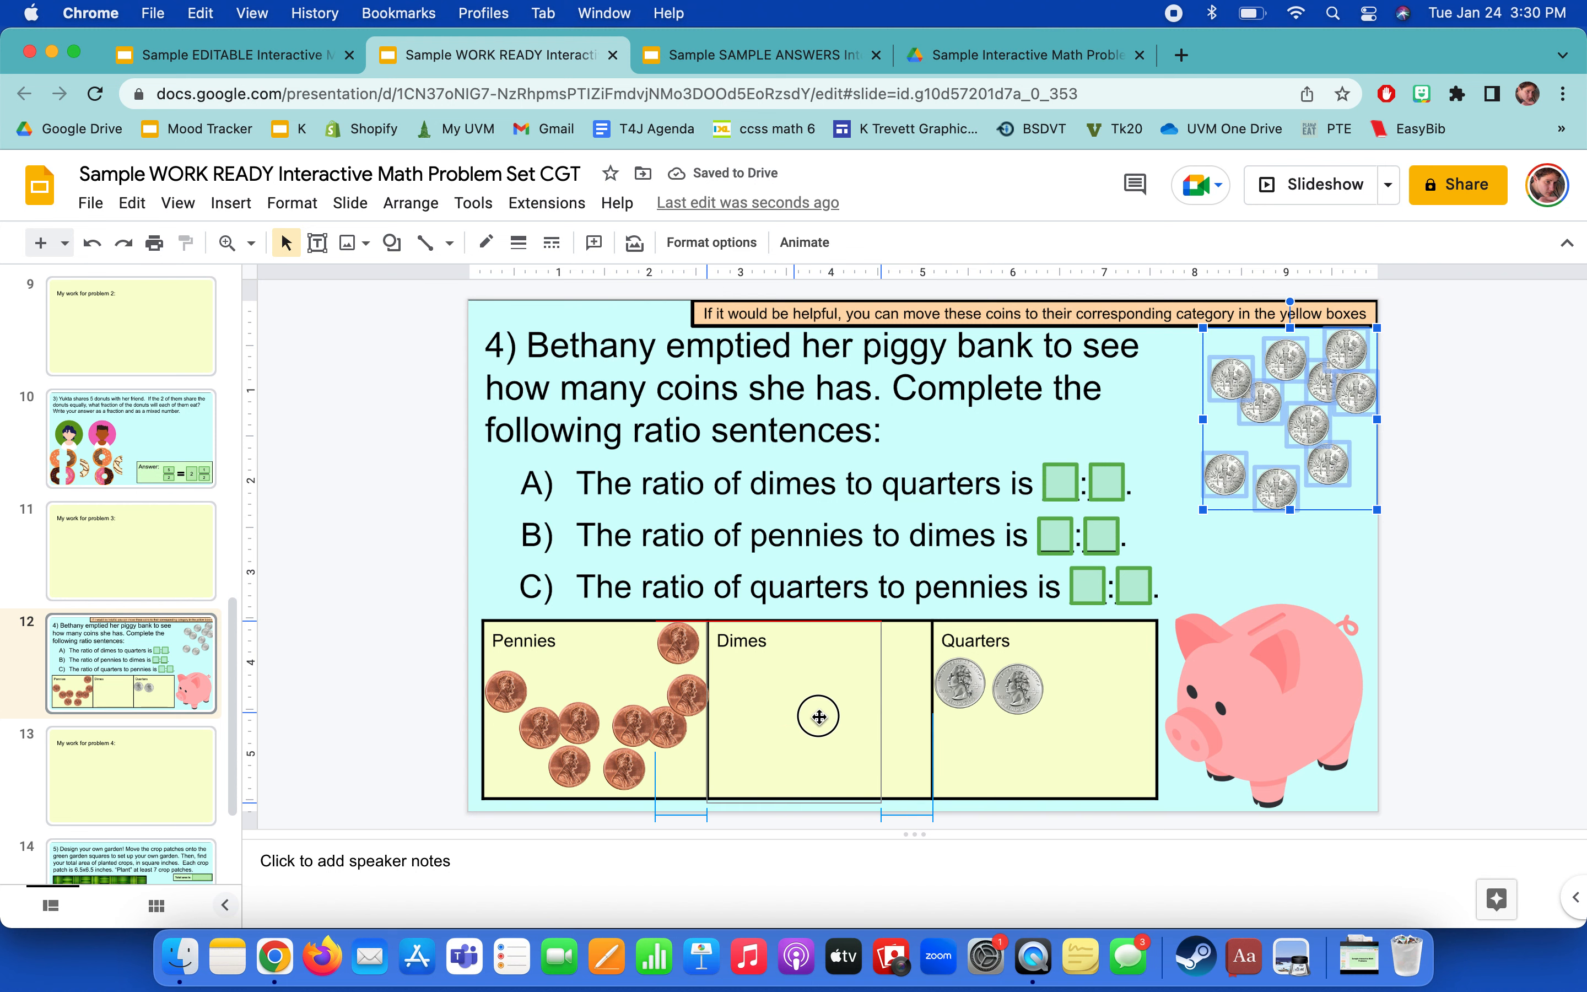
pyautogui.moveTo(1285, 410); pyautogui.dragTo(816, 716)
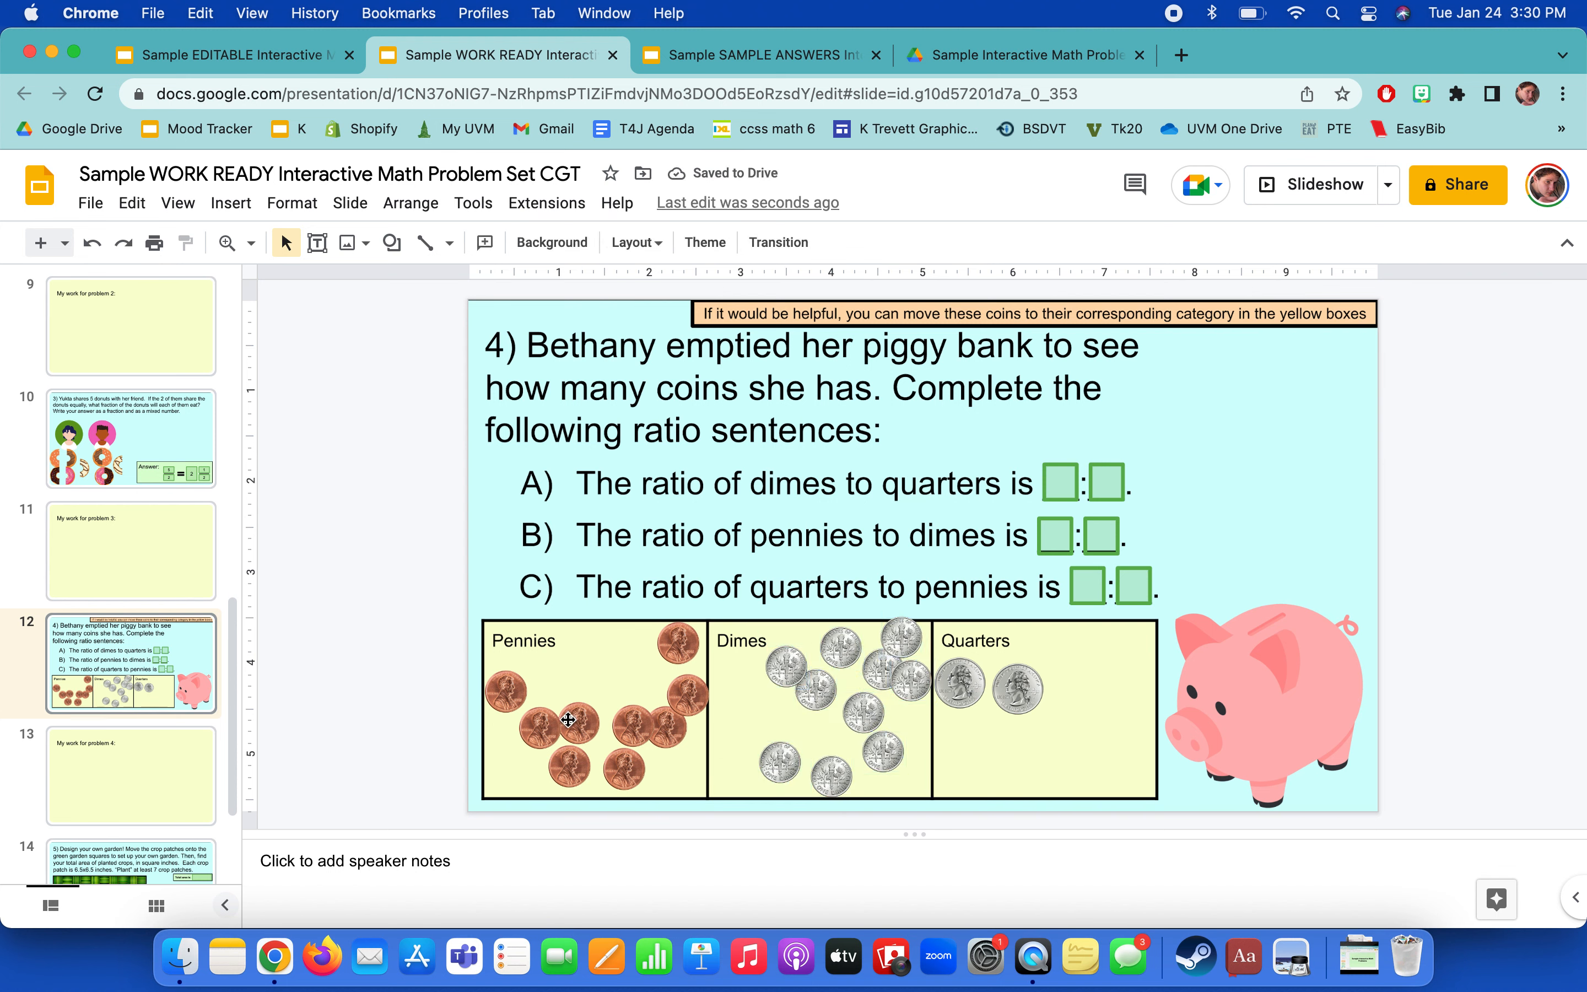
# Spread out the overlapping pennies and dimes so each coin can be counted.
pyautogui.click(546, 697)
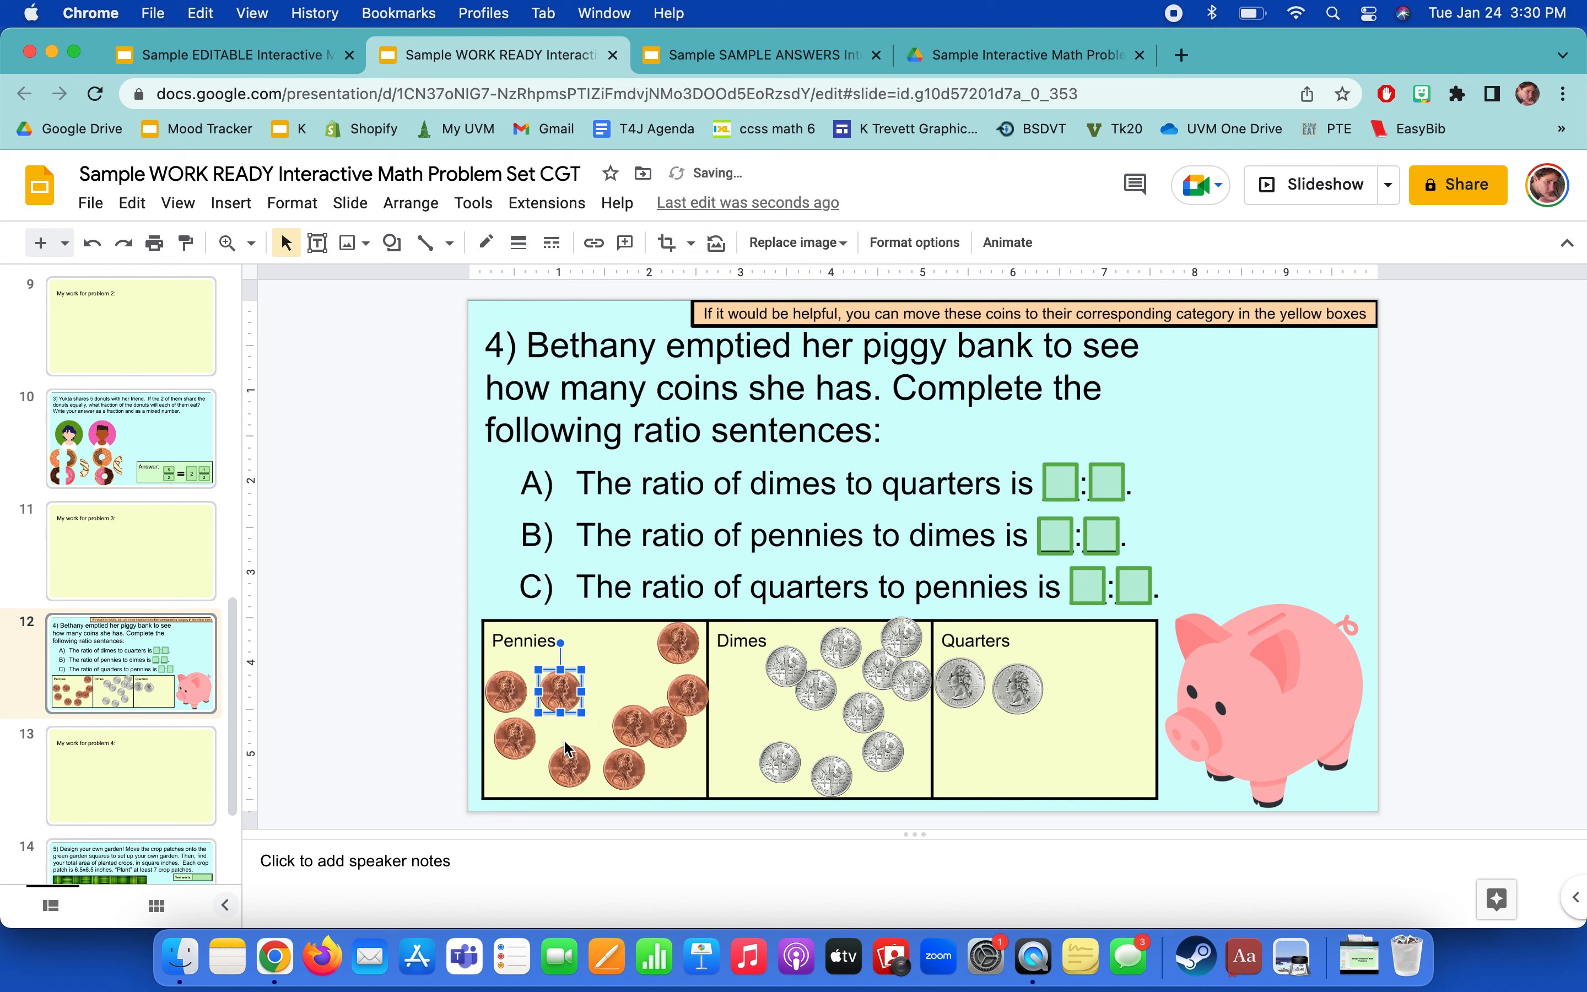
pyautogui.moveTo(544, 691); pyautogui.dragTo(673, 642)
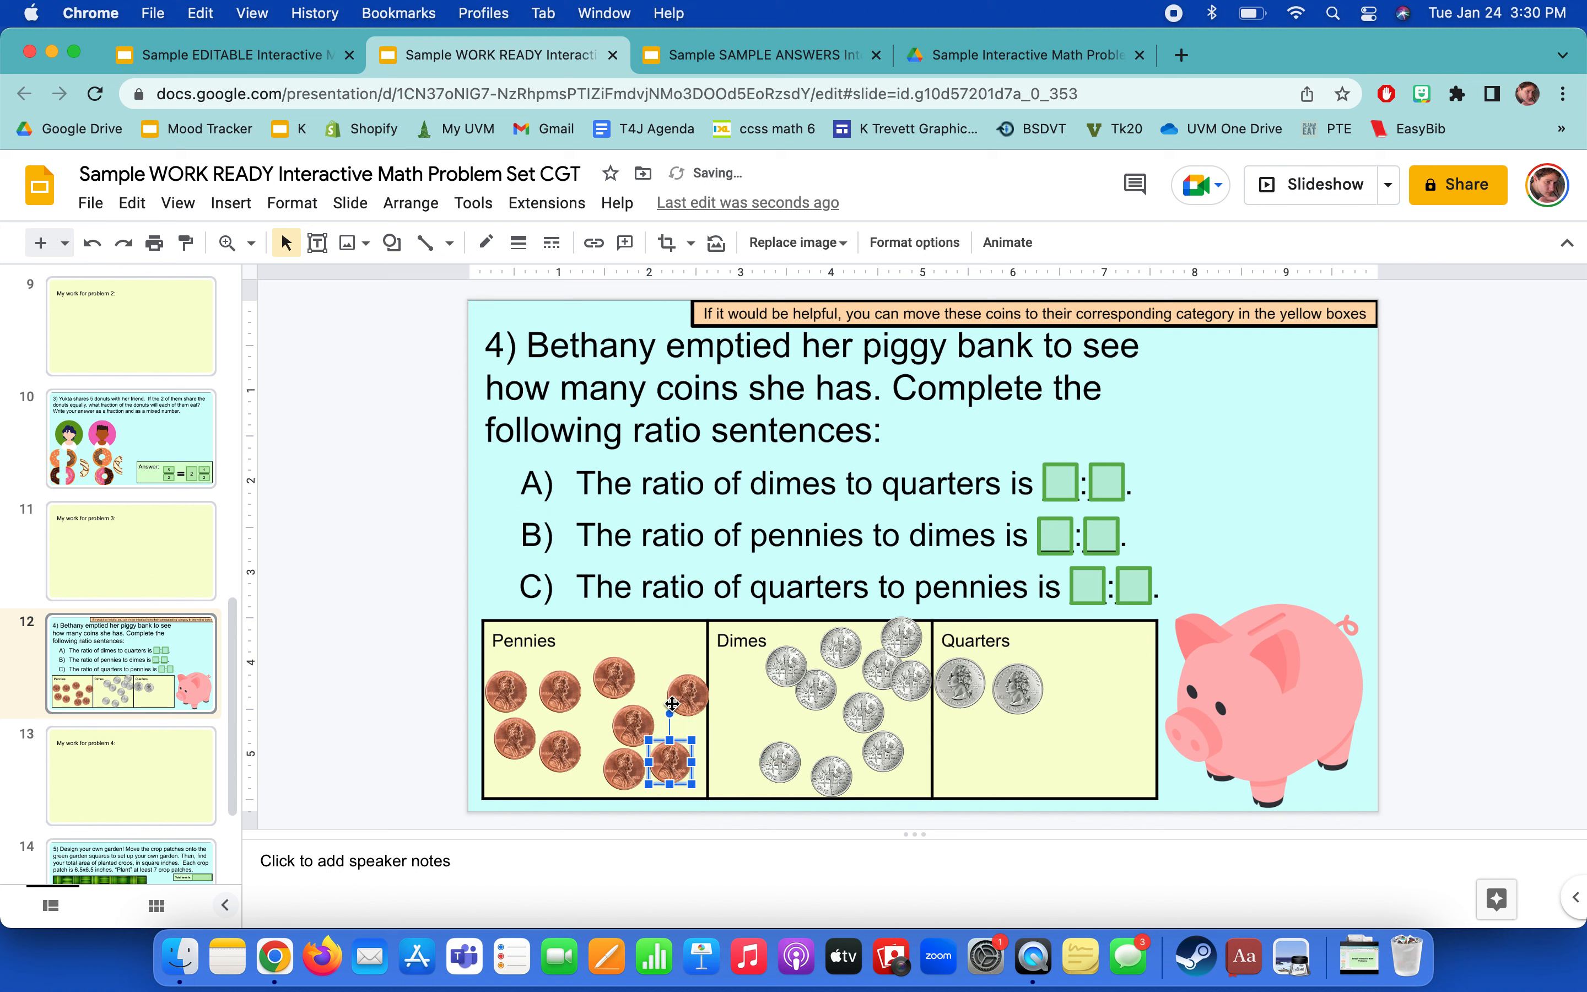
pyautogui.moveTo(663, 759); pyautogui.dragTo(681, 707)
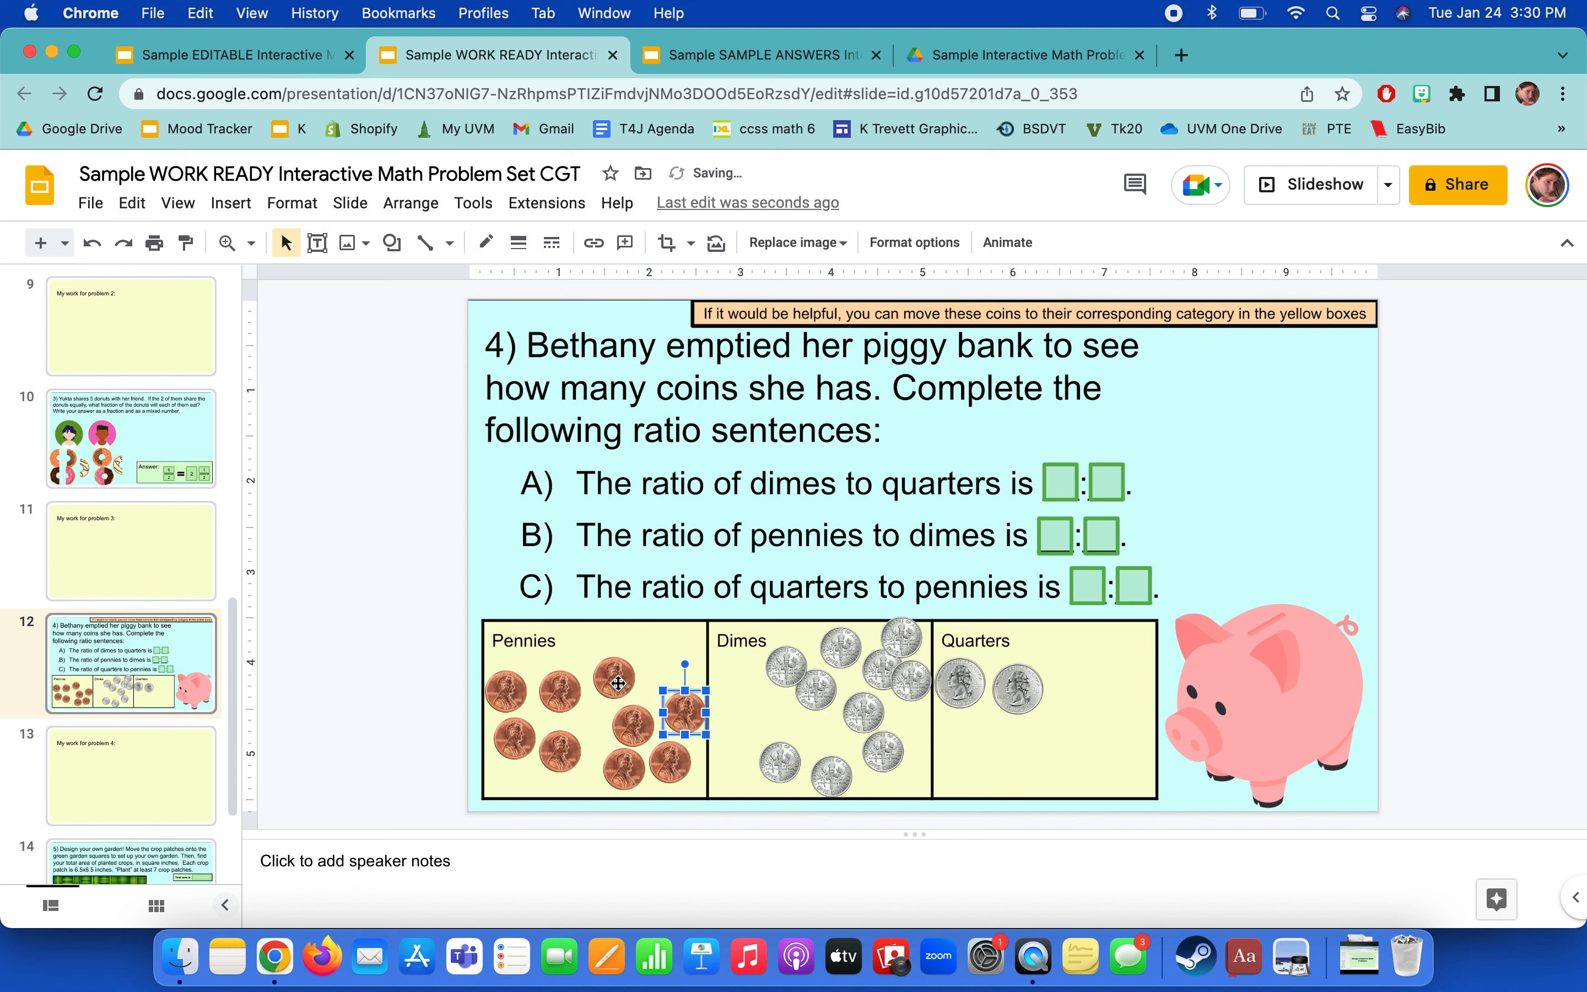
pyautogui.moveTo(645, 709); pyautogui.dragTo(646, 731)
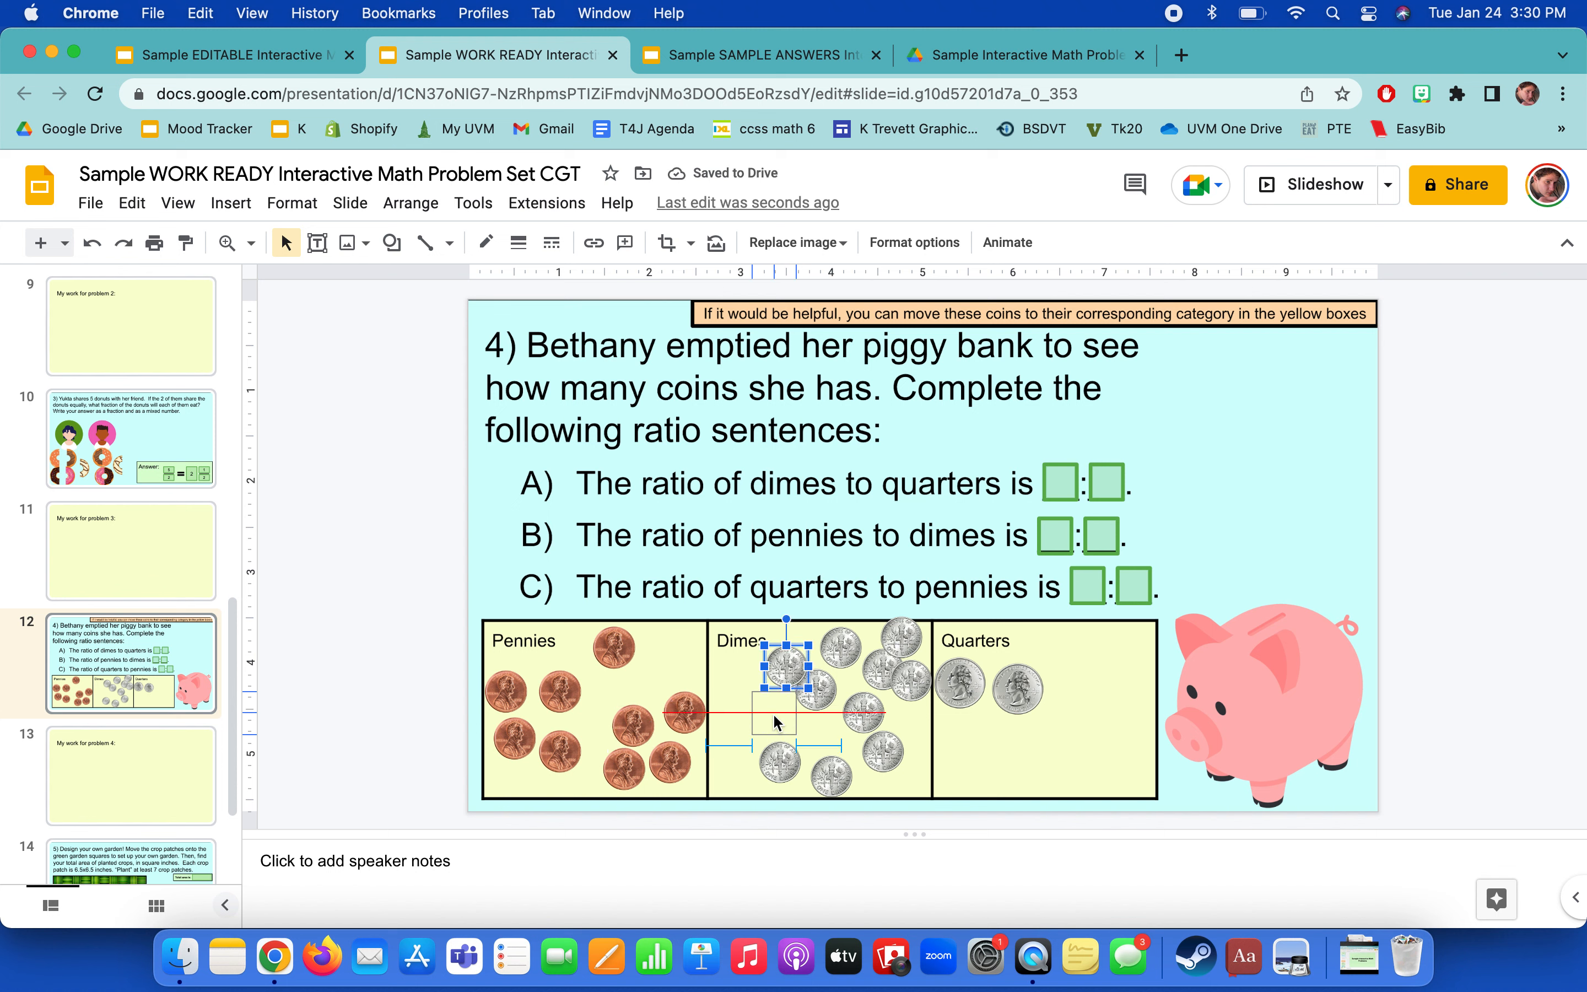
# Arrange the dimes in the Dimes box into pairs.
pyautogui.moveTo(774, 663); pyautogui.dragTo(820, 709)
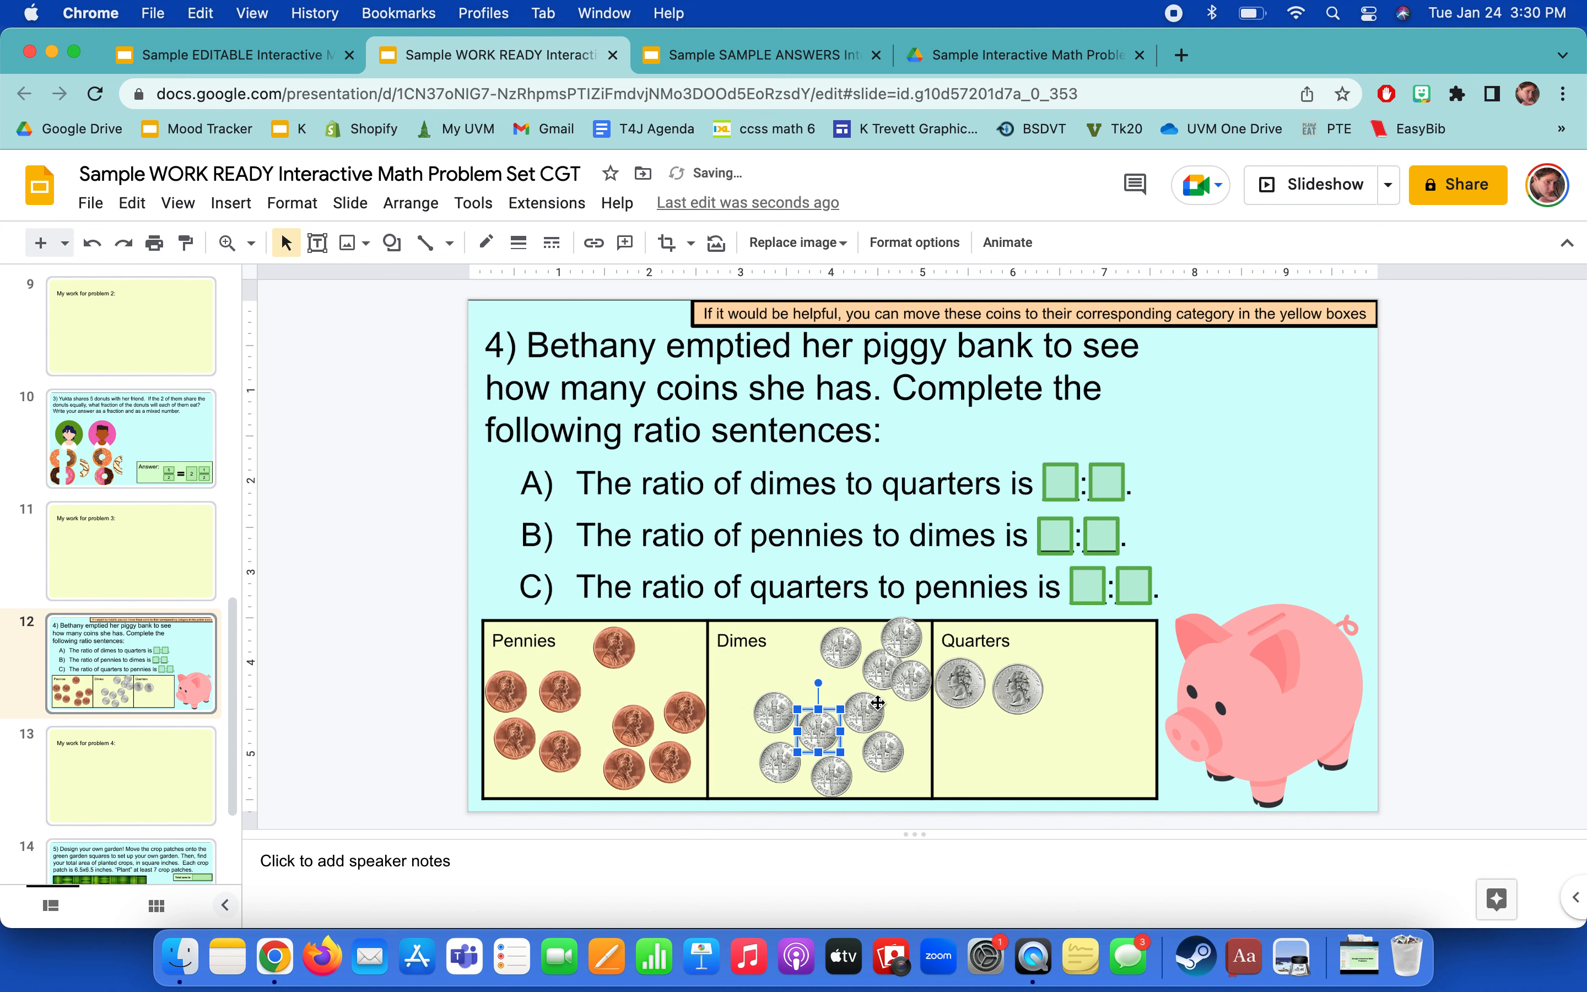
pyautogui.moveTo(835, 718); pyautogui.dragTo(912, 703)
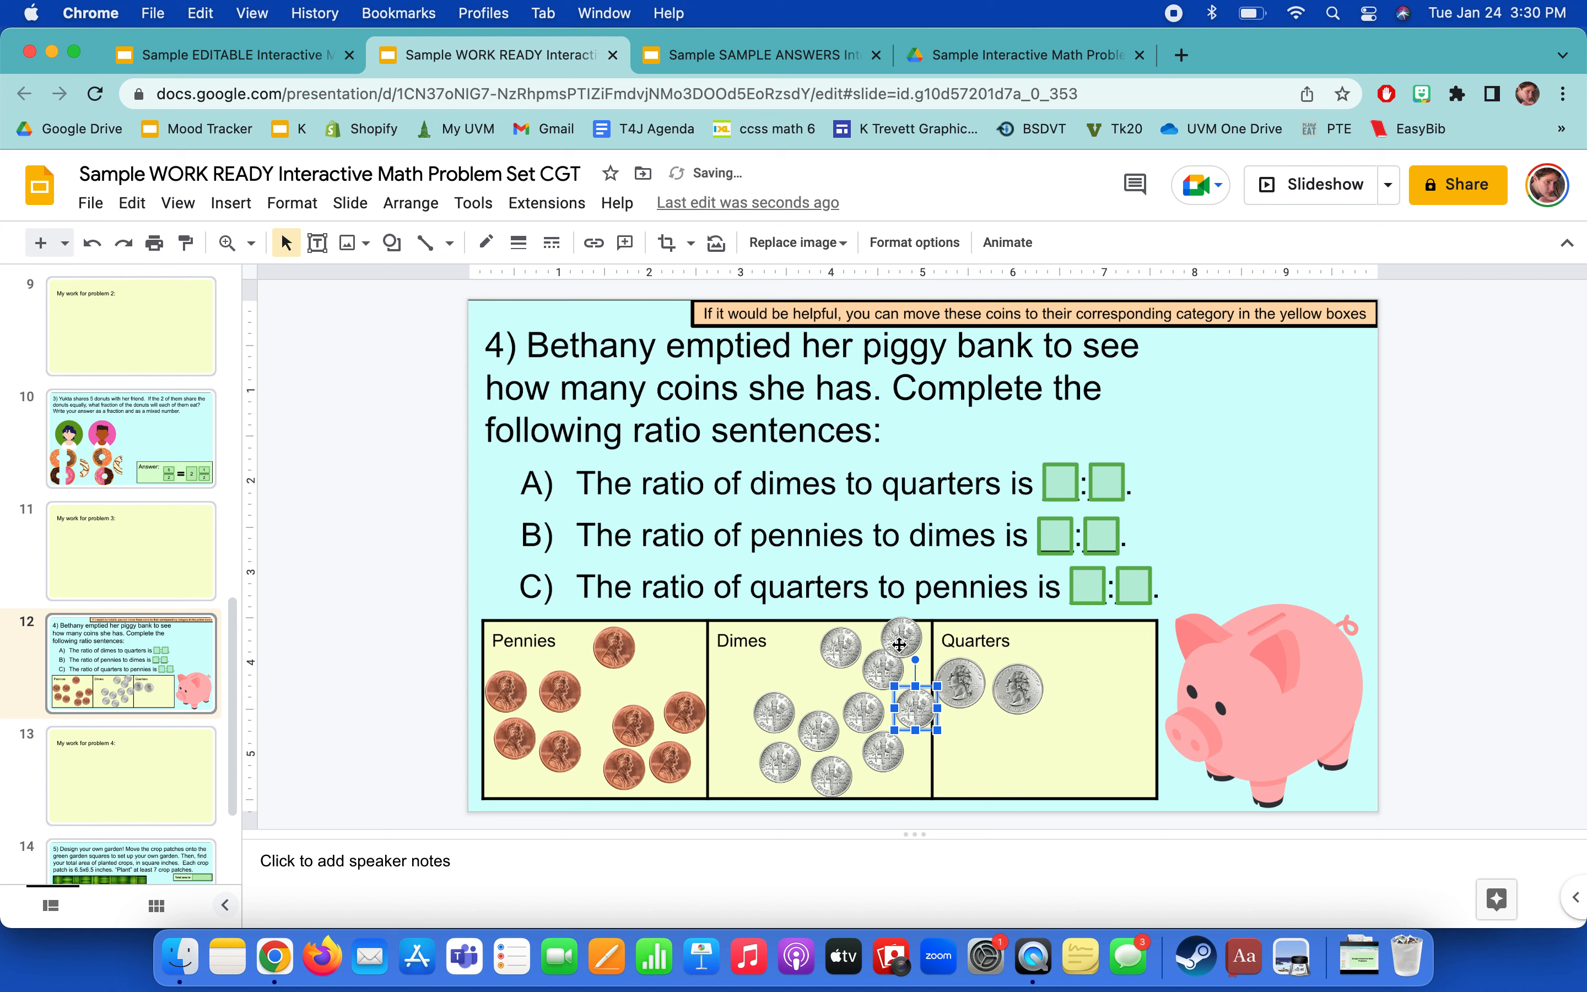
pyautogui.moveTo(911, 703); pyautogui.dragTo(828, 774)
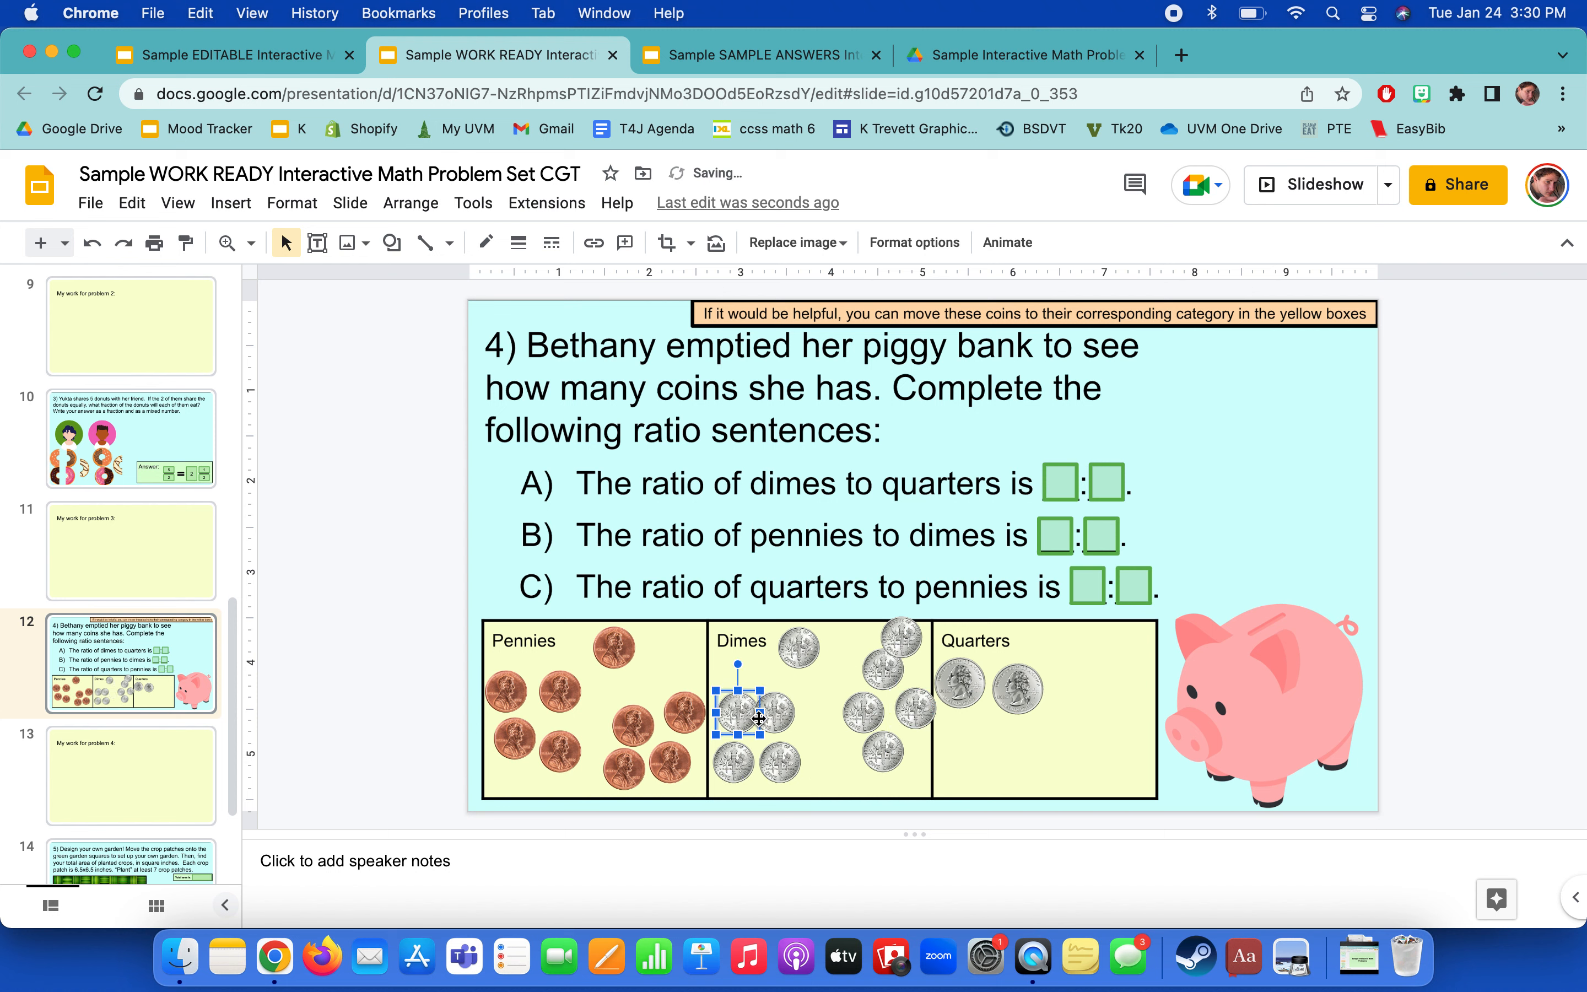
pyautogui.moveTo(757, 718); pyautogui.dragTo(850, 749)
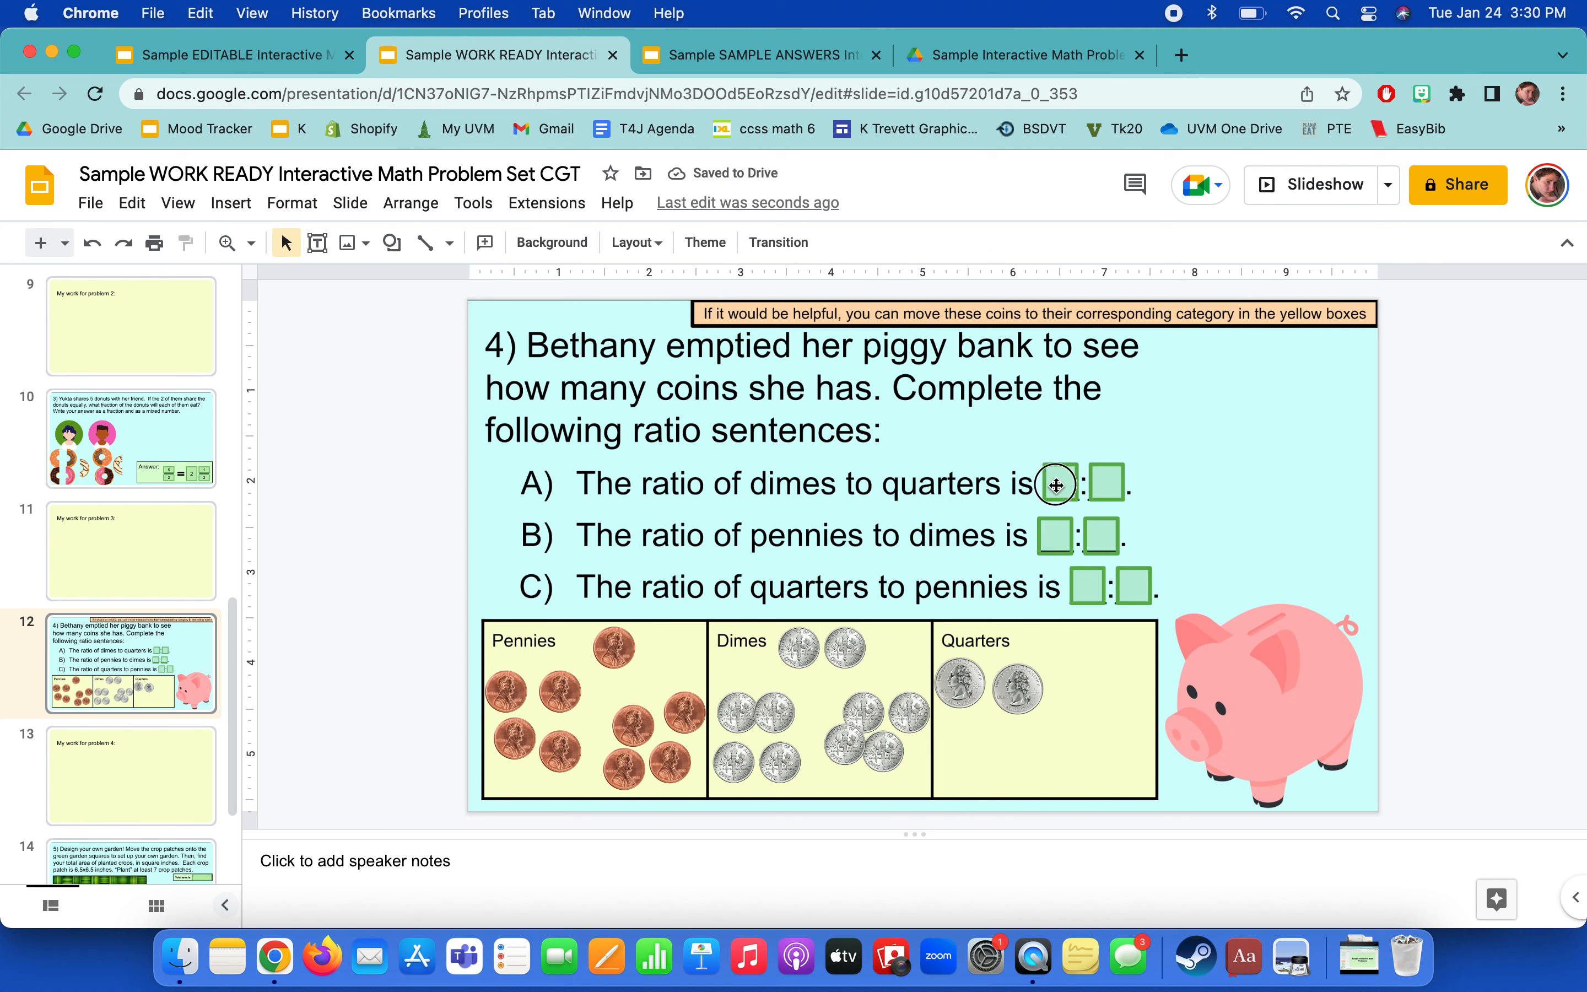
# Enter the dimes-to-quarters ratio as 5:1 in the first pair of answer boxes.
pyautogui.click(1055, 483)
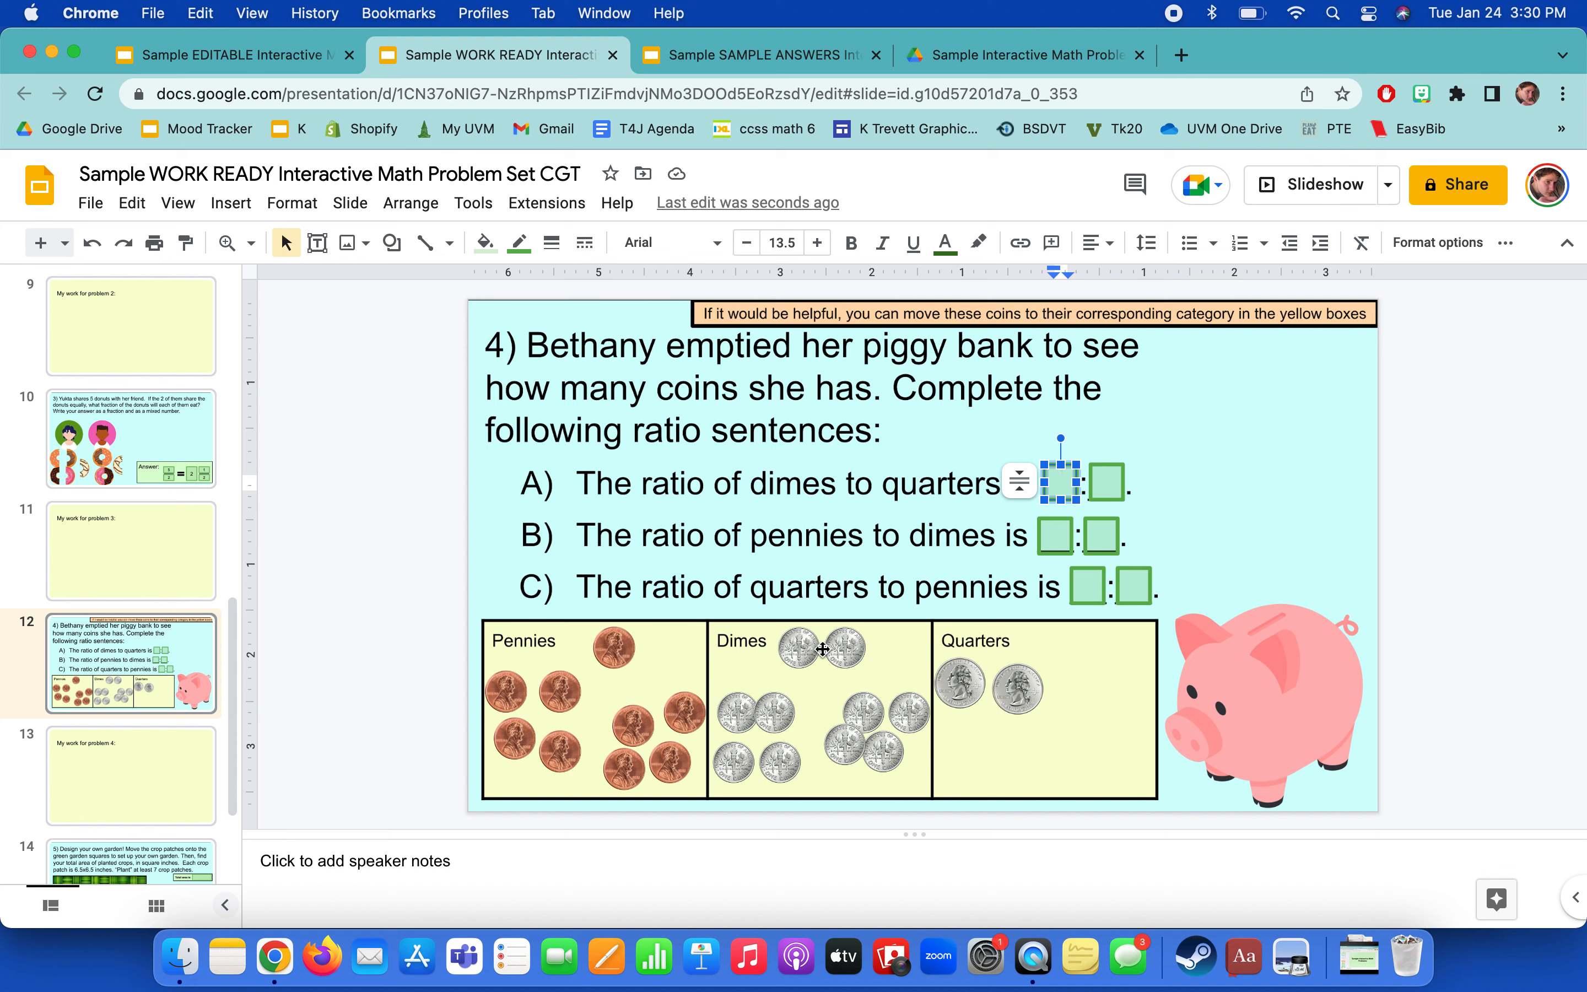
pyautogui.write('10')
pyautogui.click(1108, 482)
pyautogui.write('2')
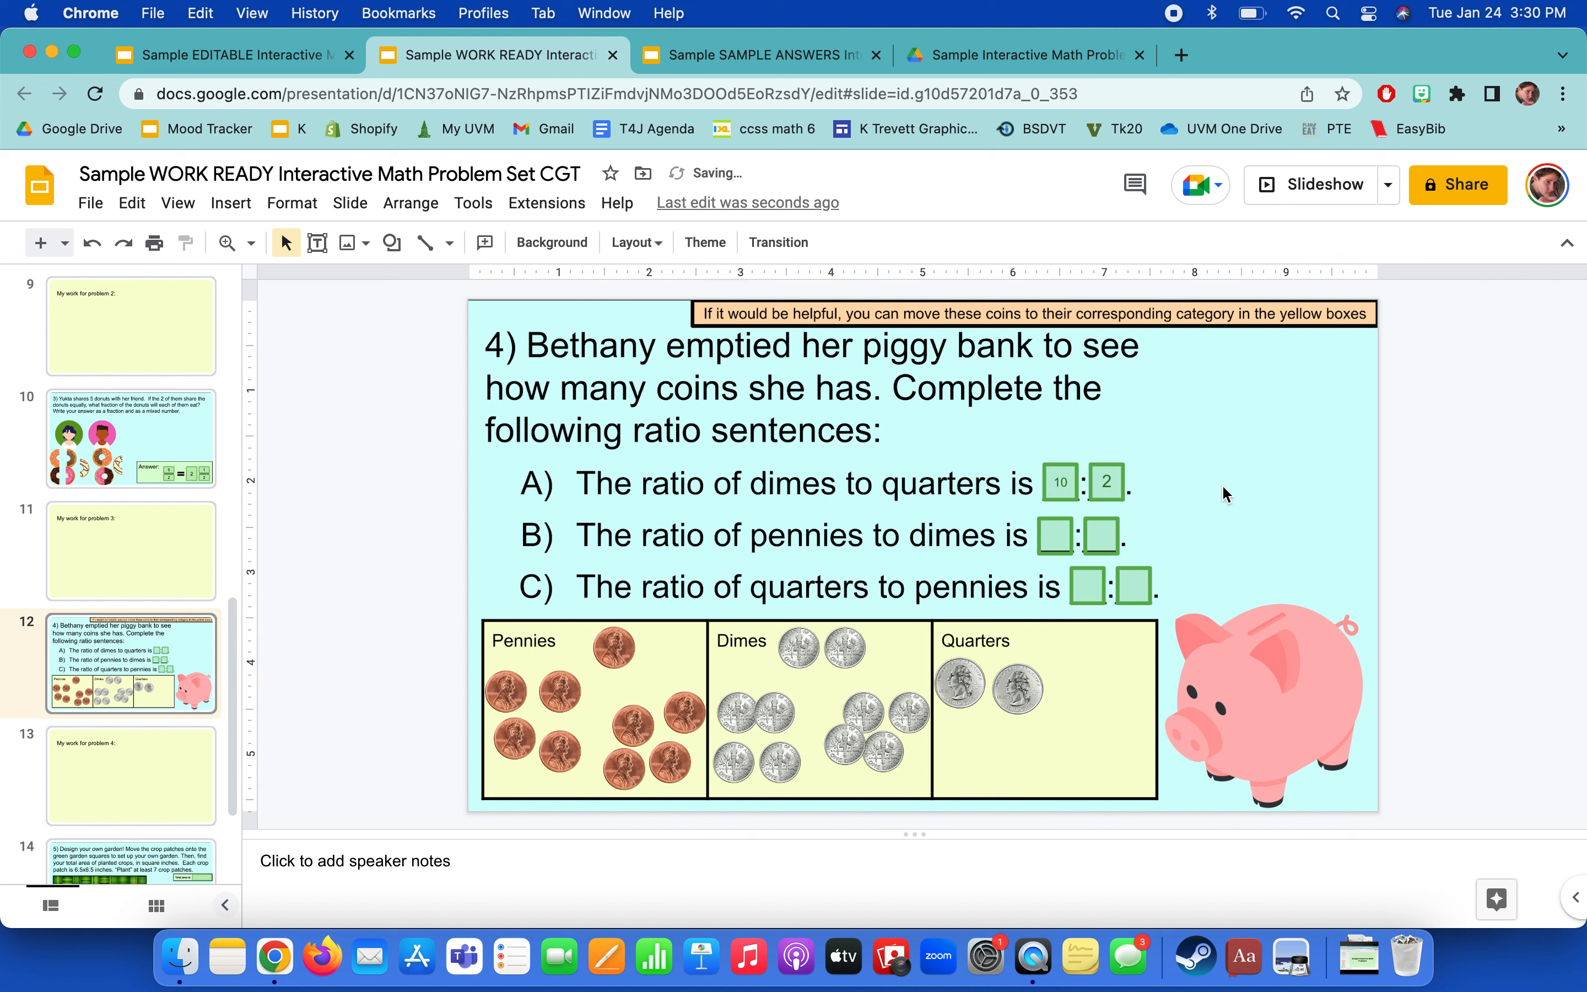
pyautogui.moveTo(1217, 502)
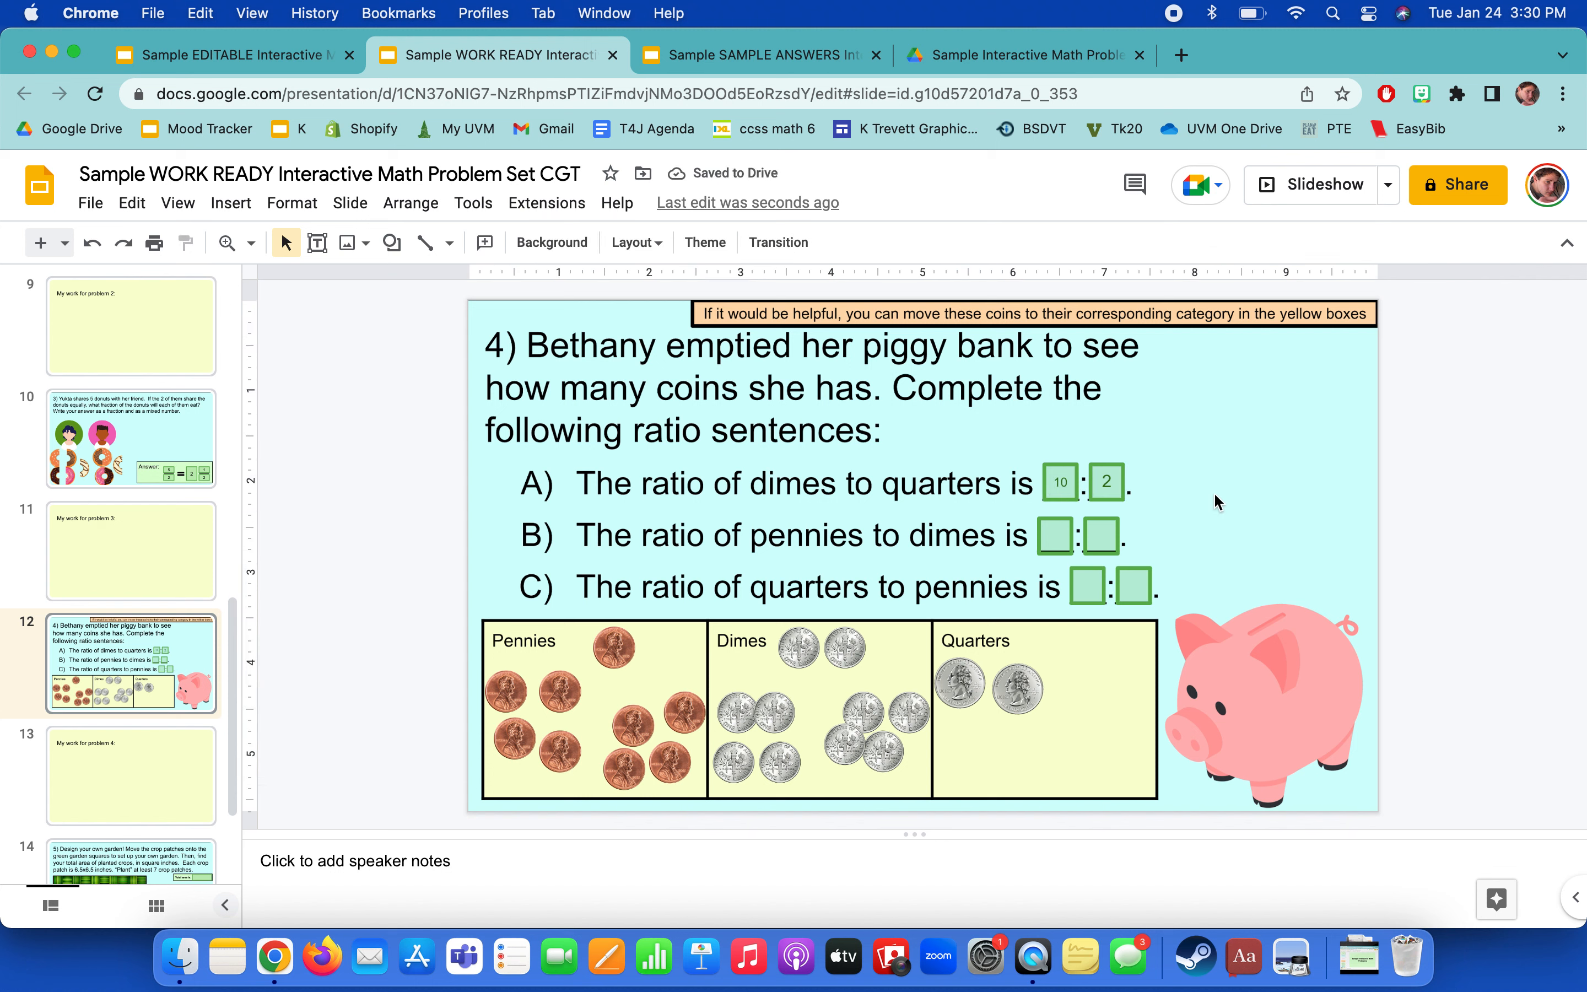
pyautogui.click(1060, 482)
pyautogui.write('5')
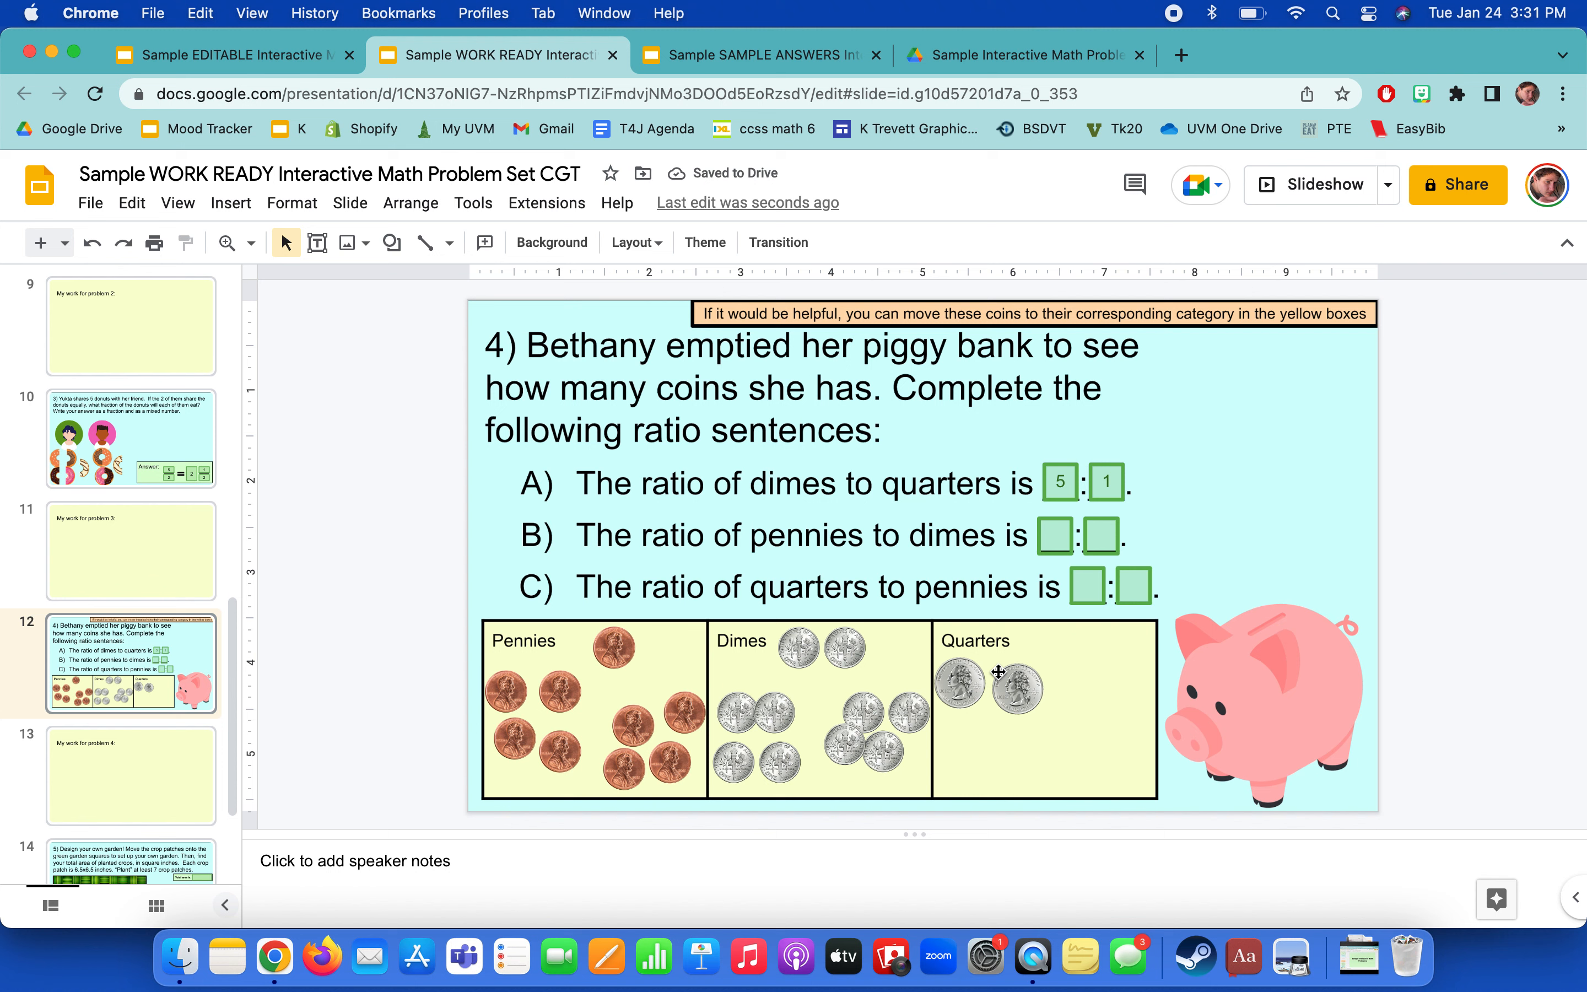
pyautogui.moveTo(997, 673); pyautogui.dragTo(877, 769)
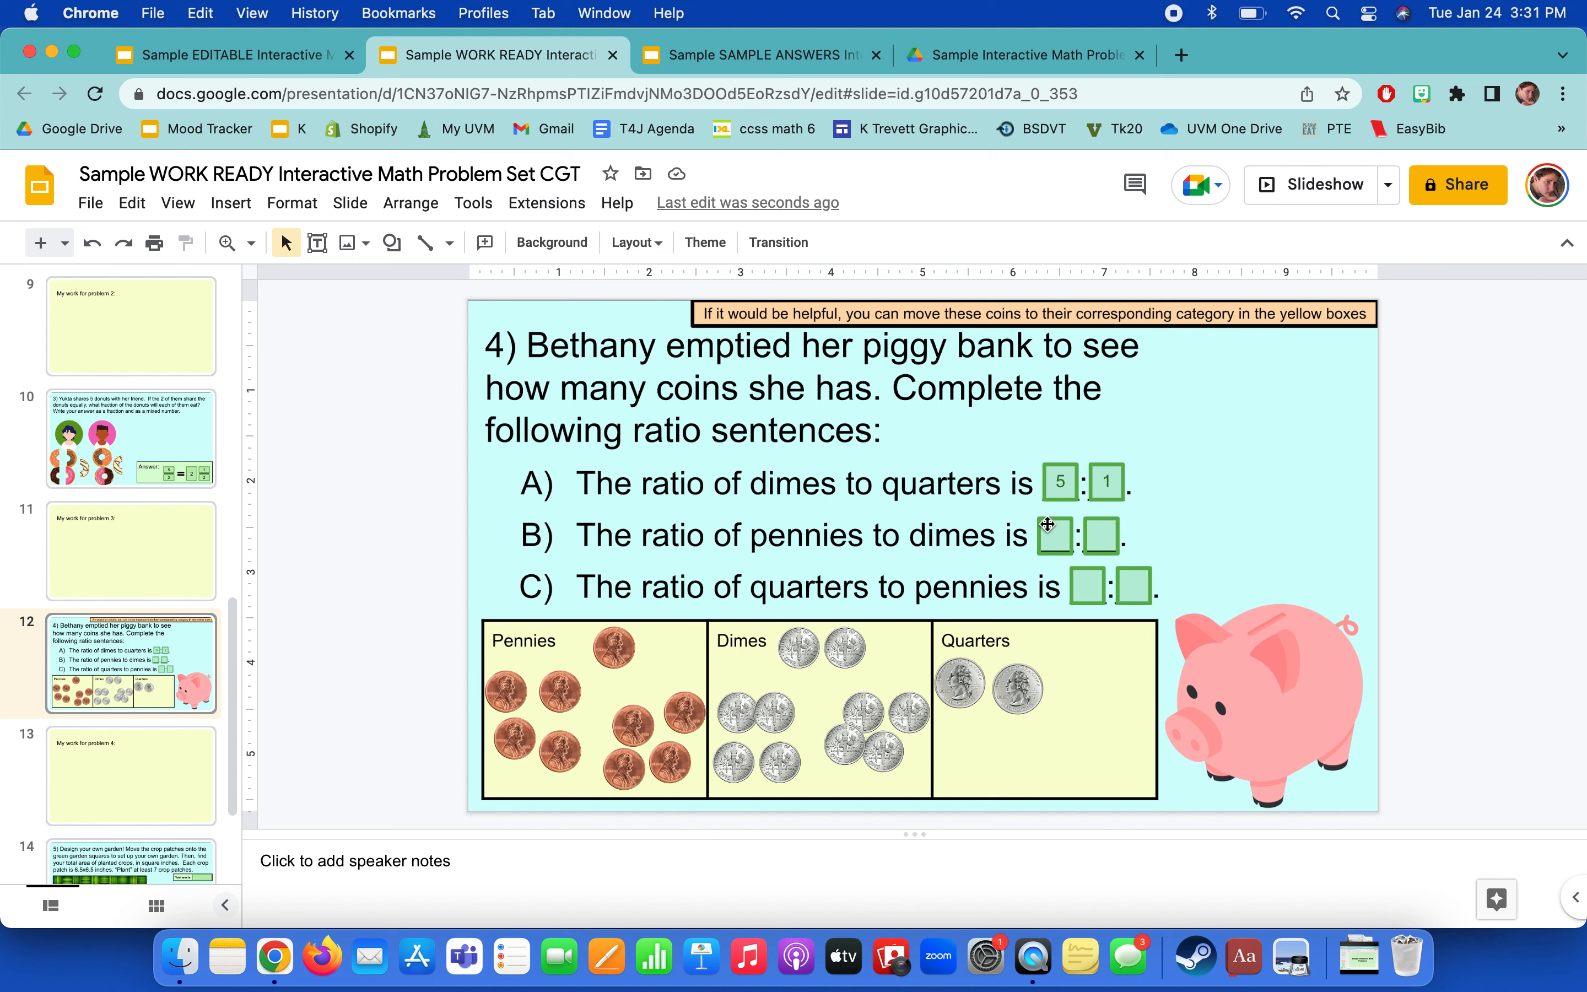
# Enter the pennies-to-dimes ratio as 9:10 in the second pair of boxes.
pyautogui.click(1052, 534)
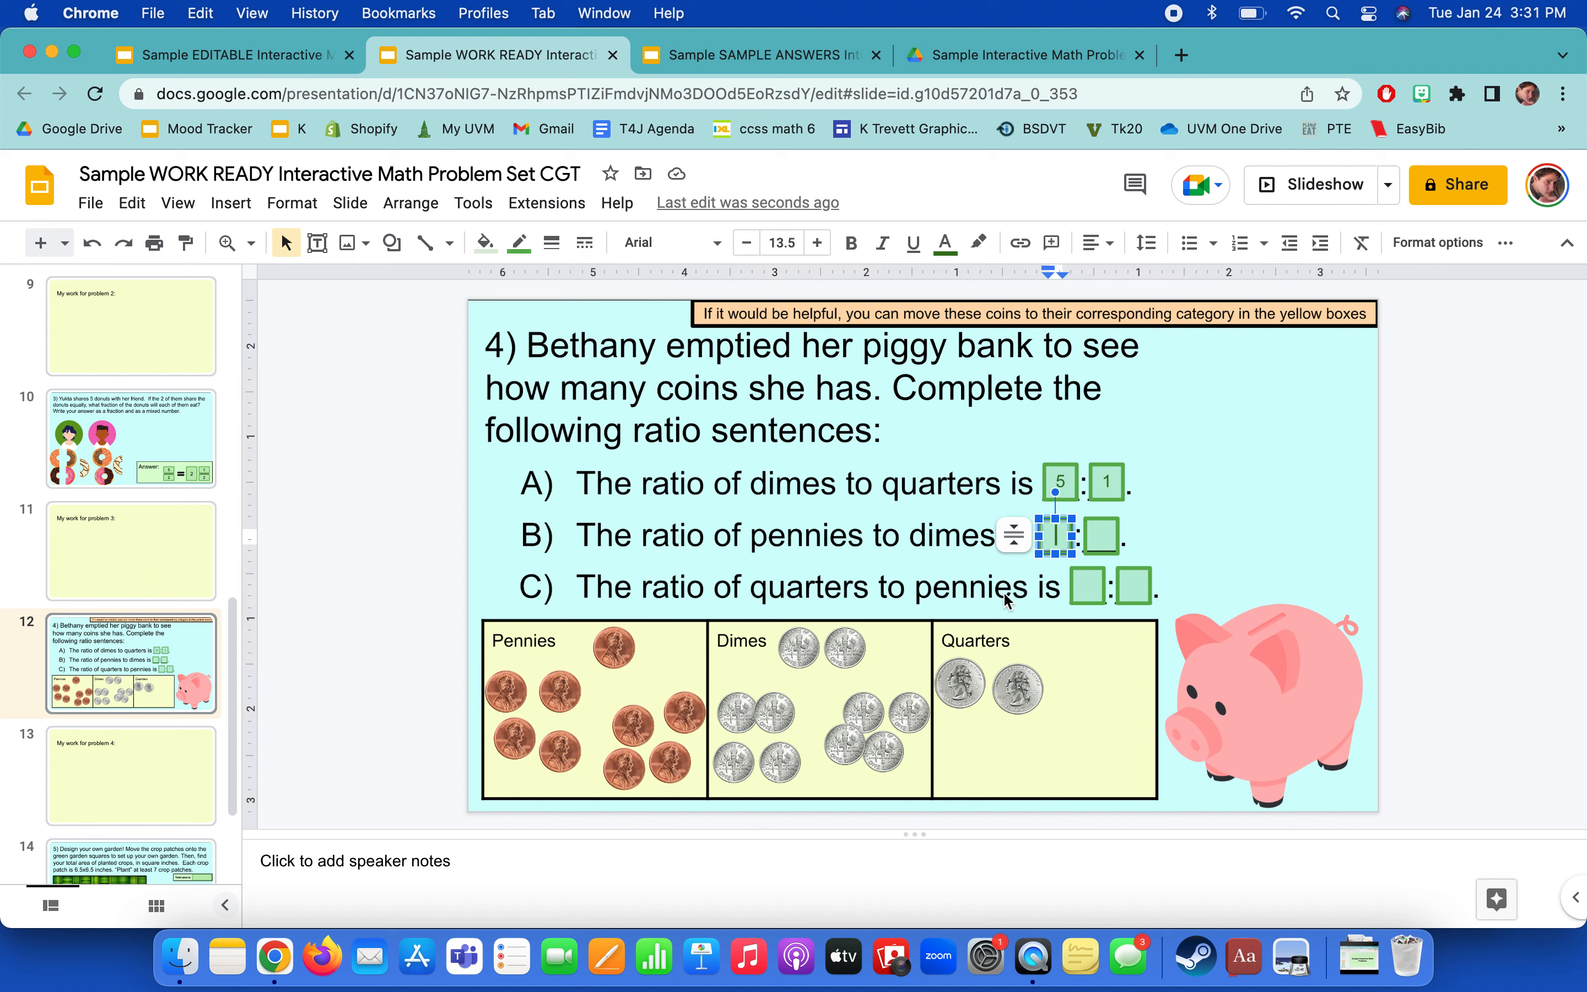
pyautogui.write('9')
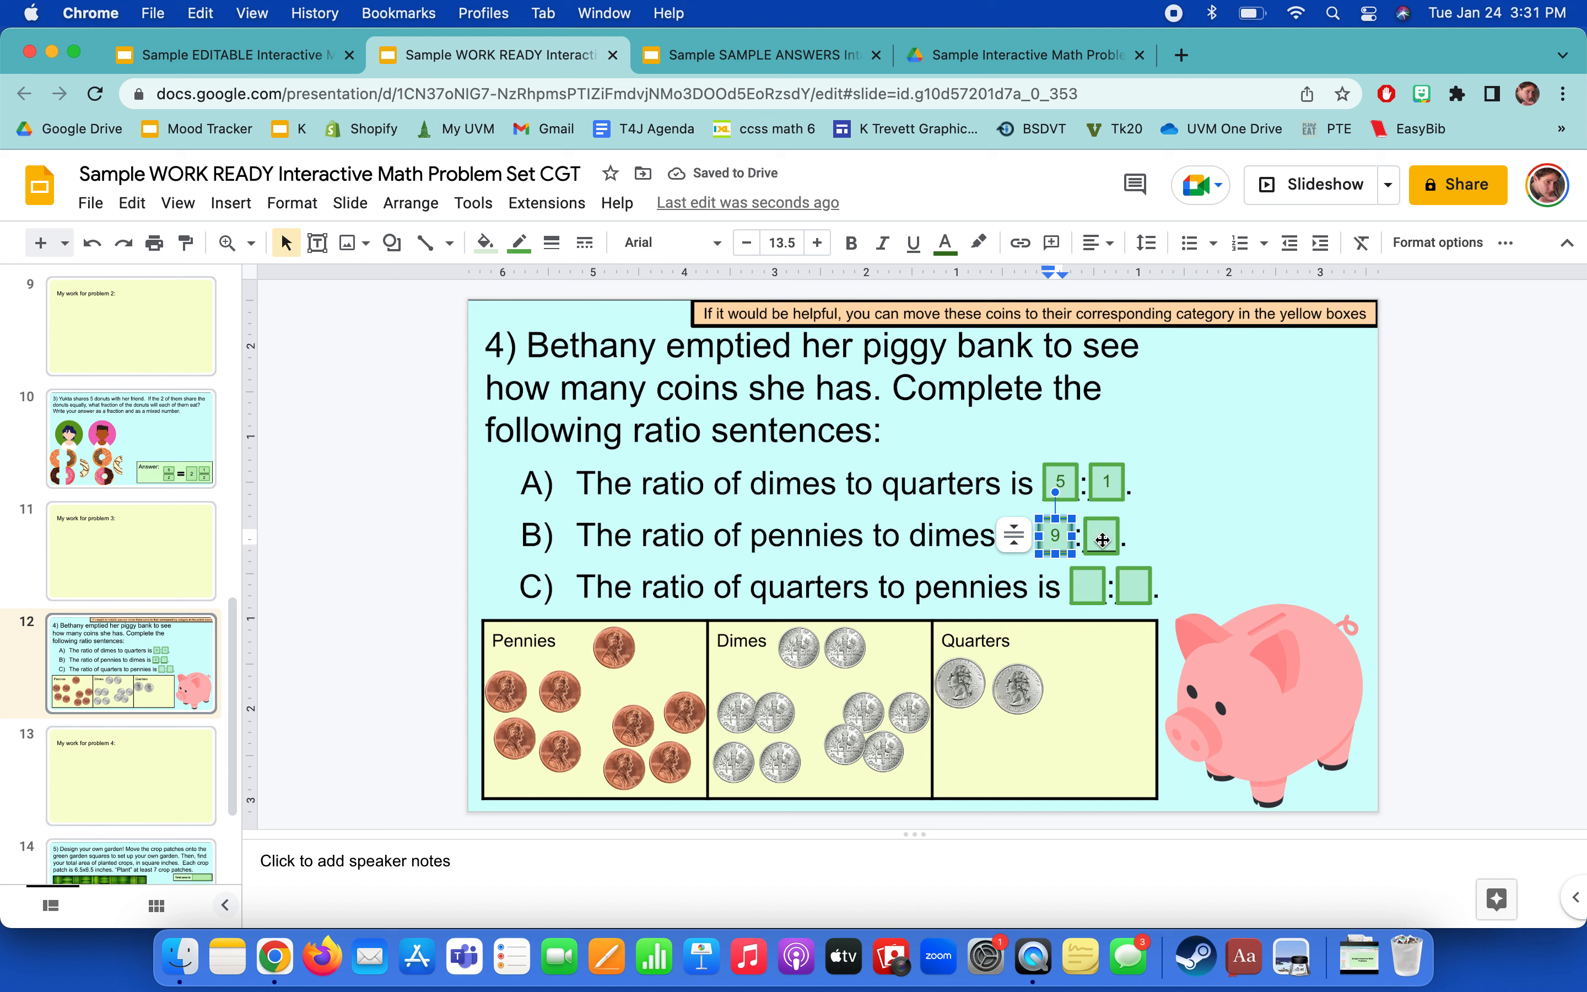
pyautogui.write('10')
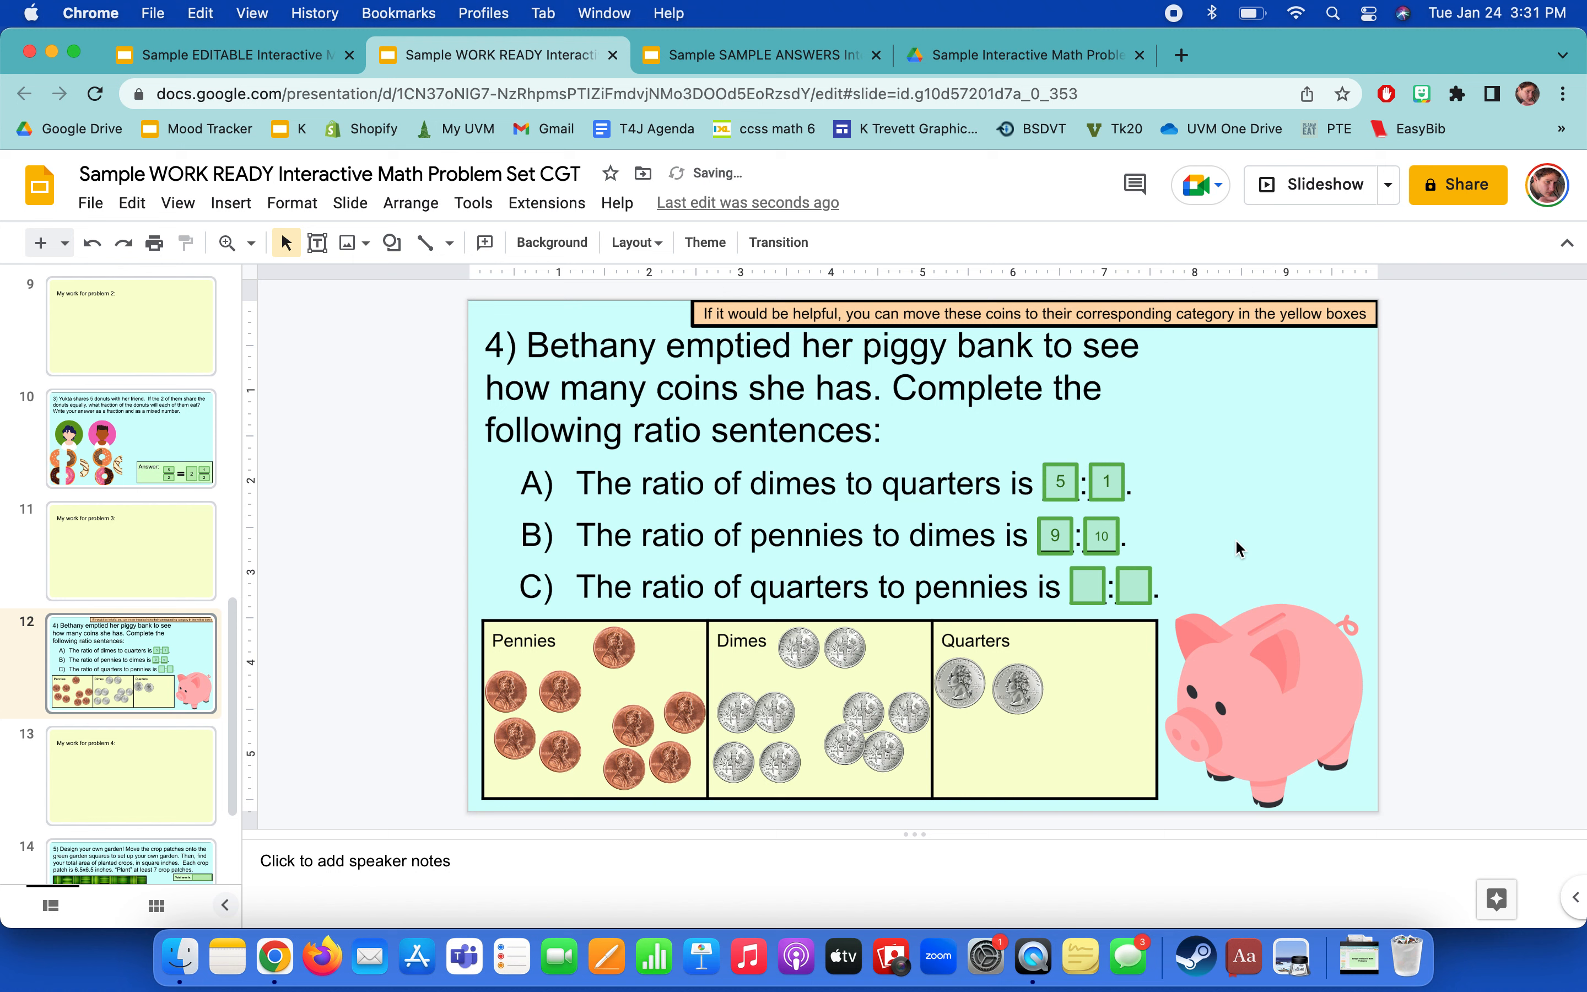
pyautogui.moveTo(754, 578)
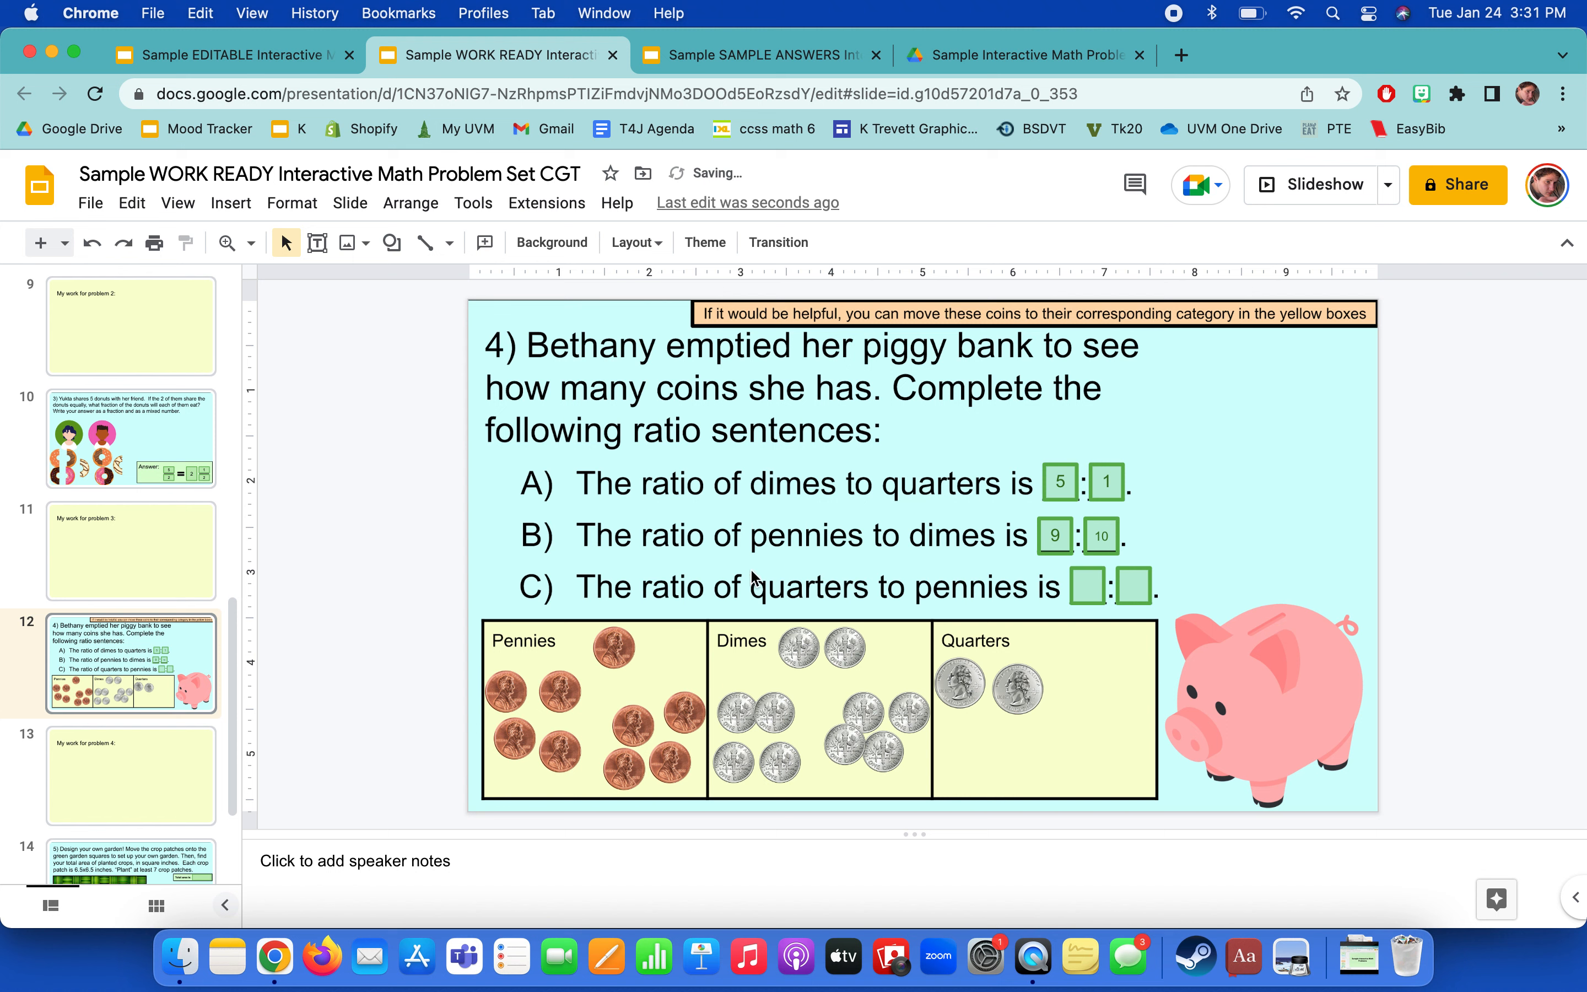
# Enter the quarters-to-pennies ratio as 2:9 in the third pair of boxes.
pyautogui.click(1084, 587)
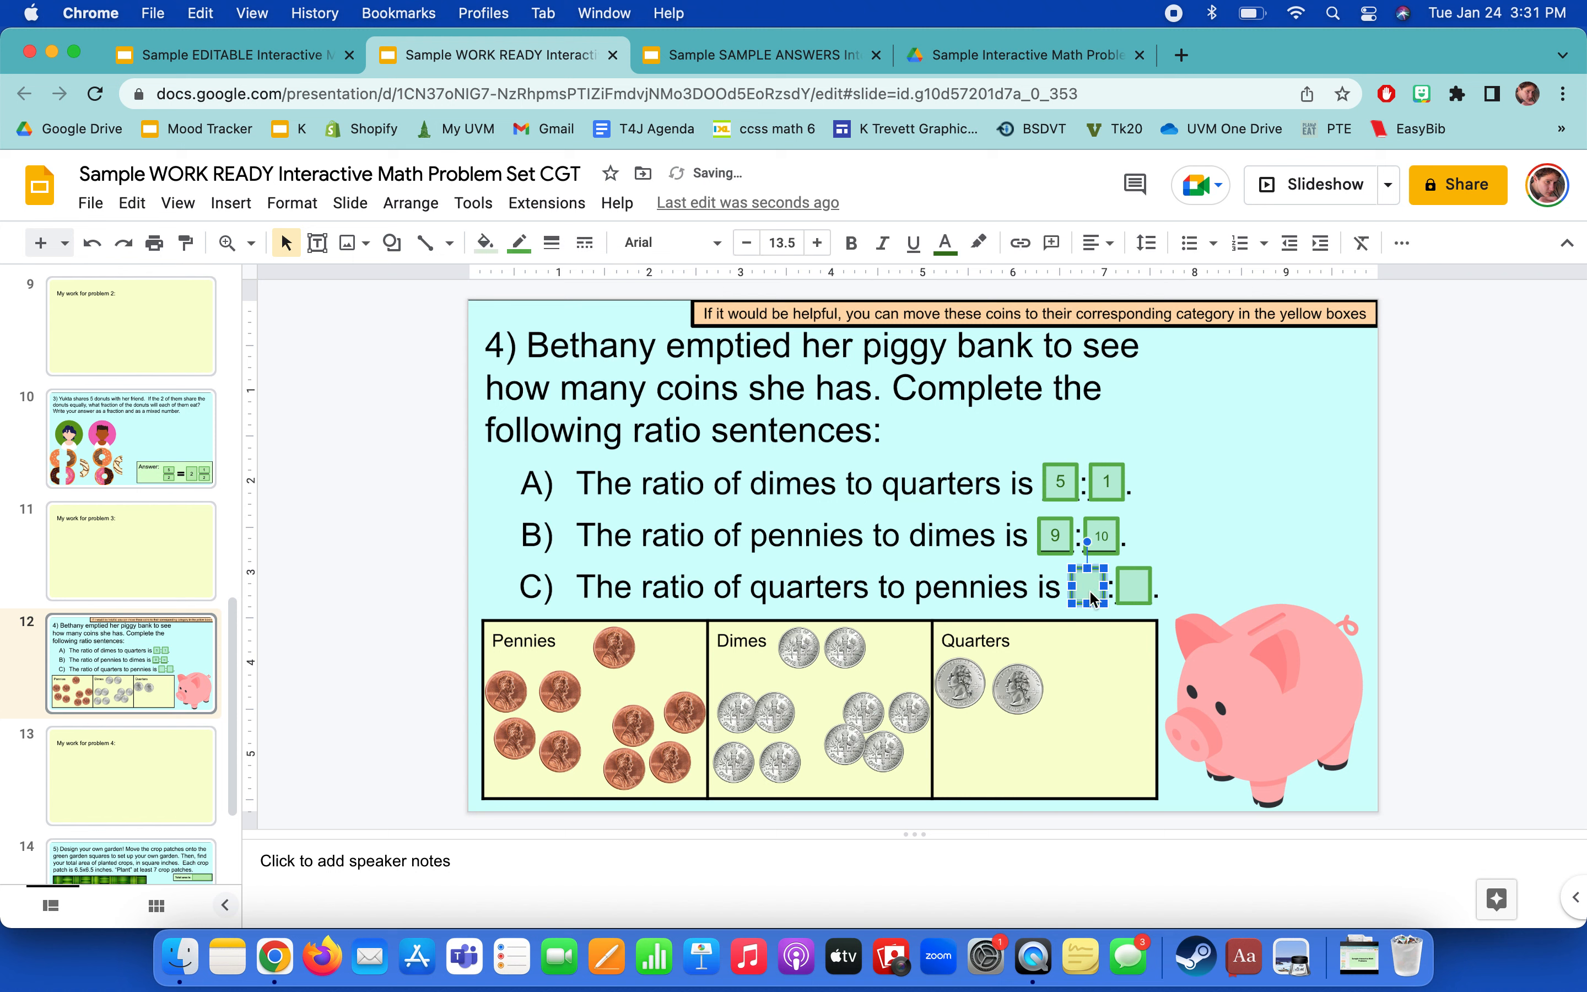
pyautogui.write('2')
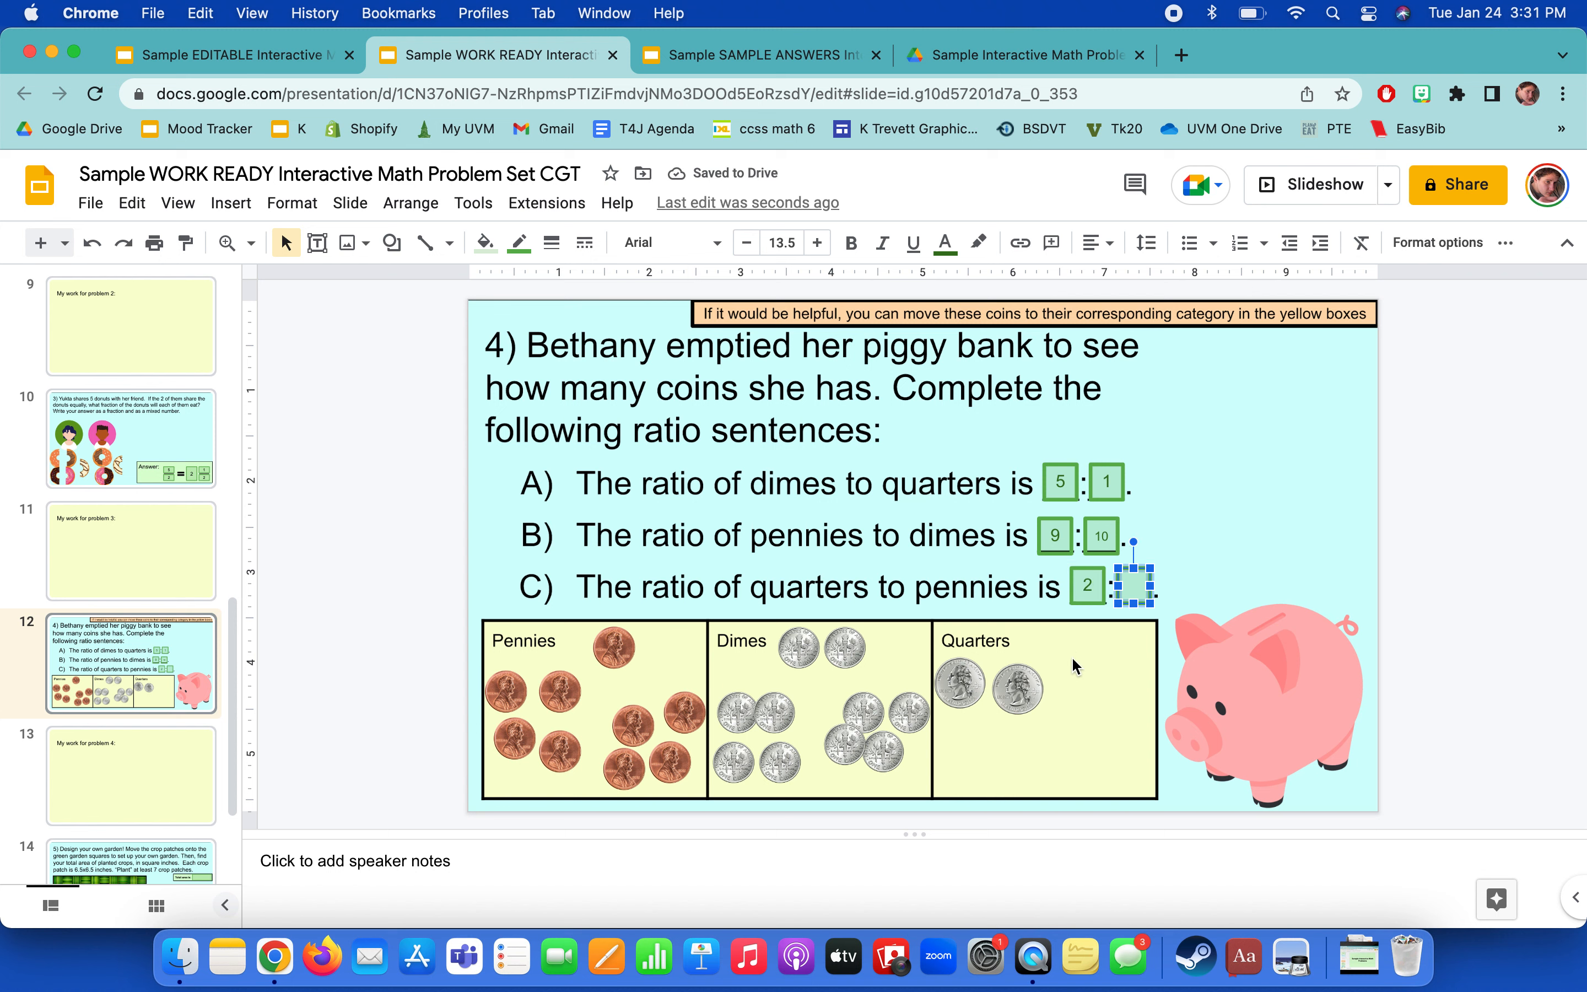
pyautogui.write('9')
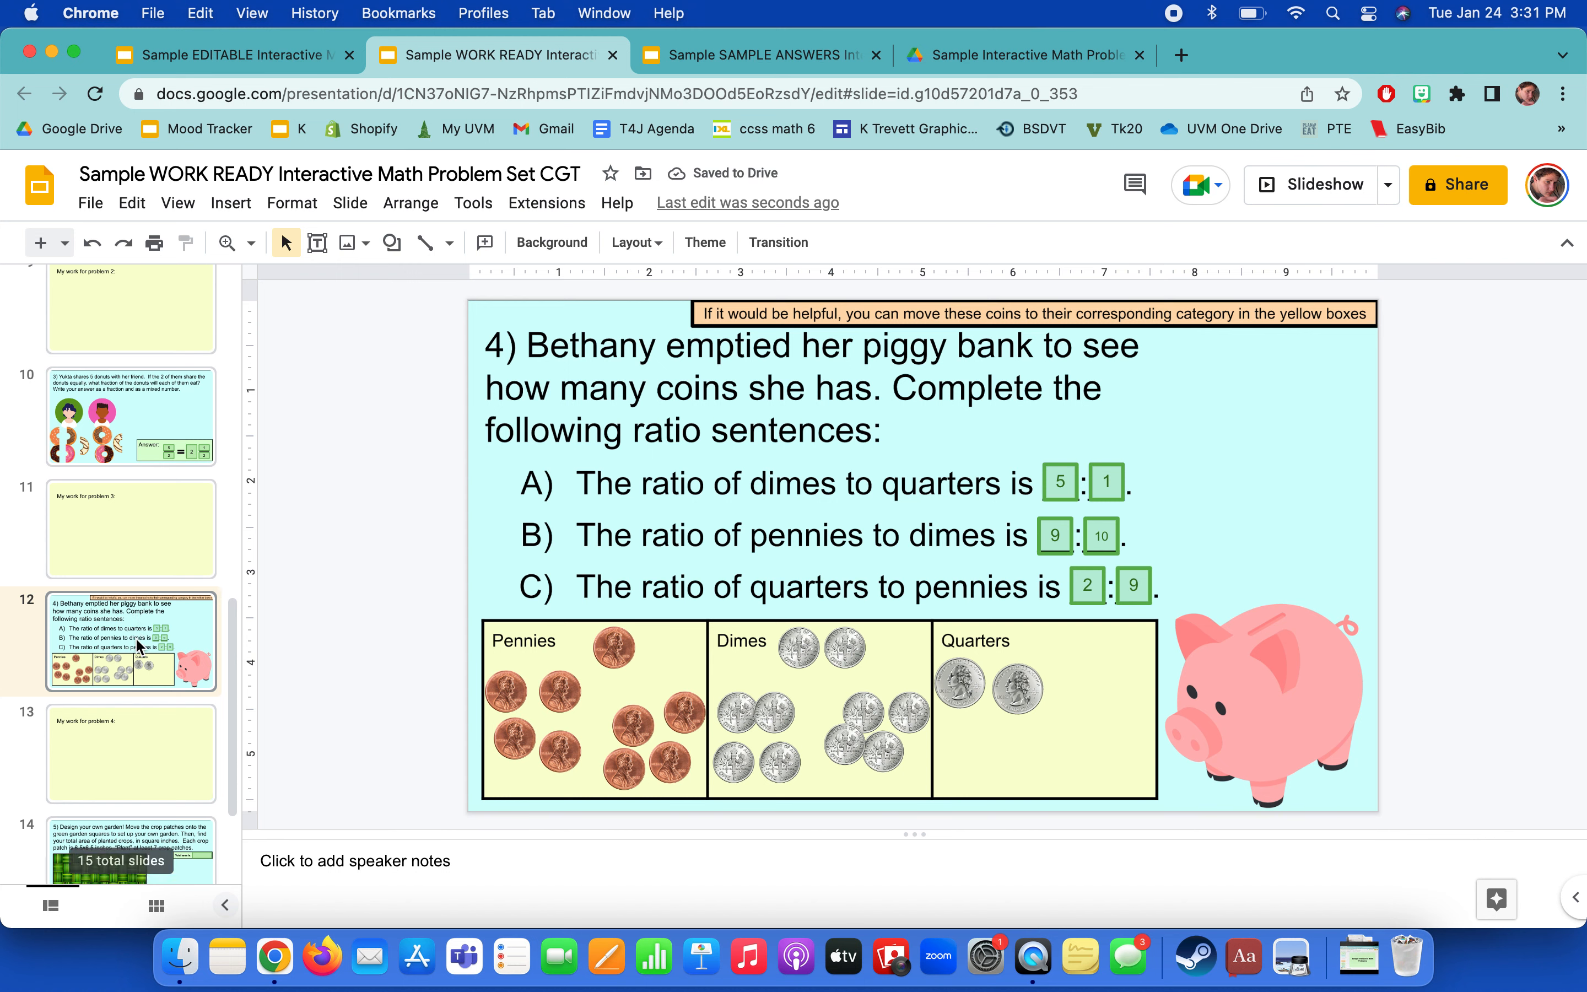
# Switch to slide 14, the design-your-own-garden problem.
pyautogui.click(130, 713)
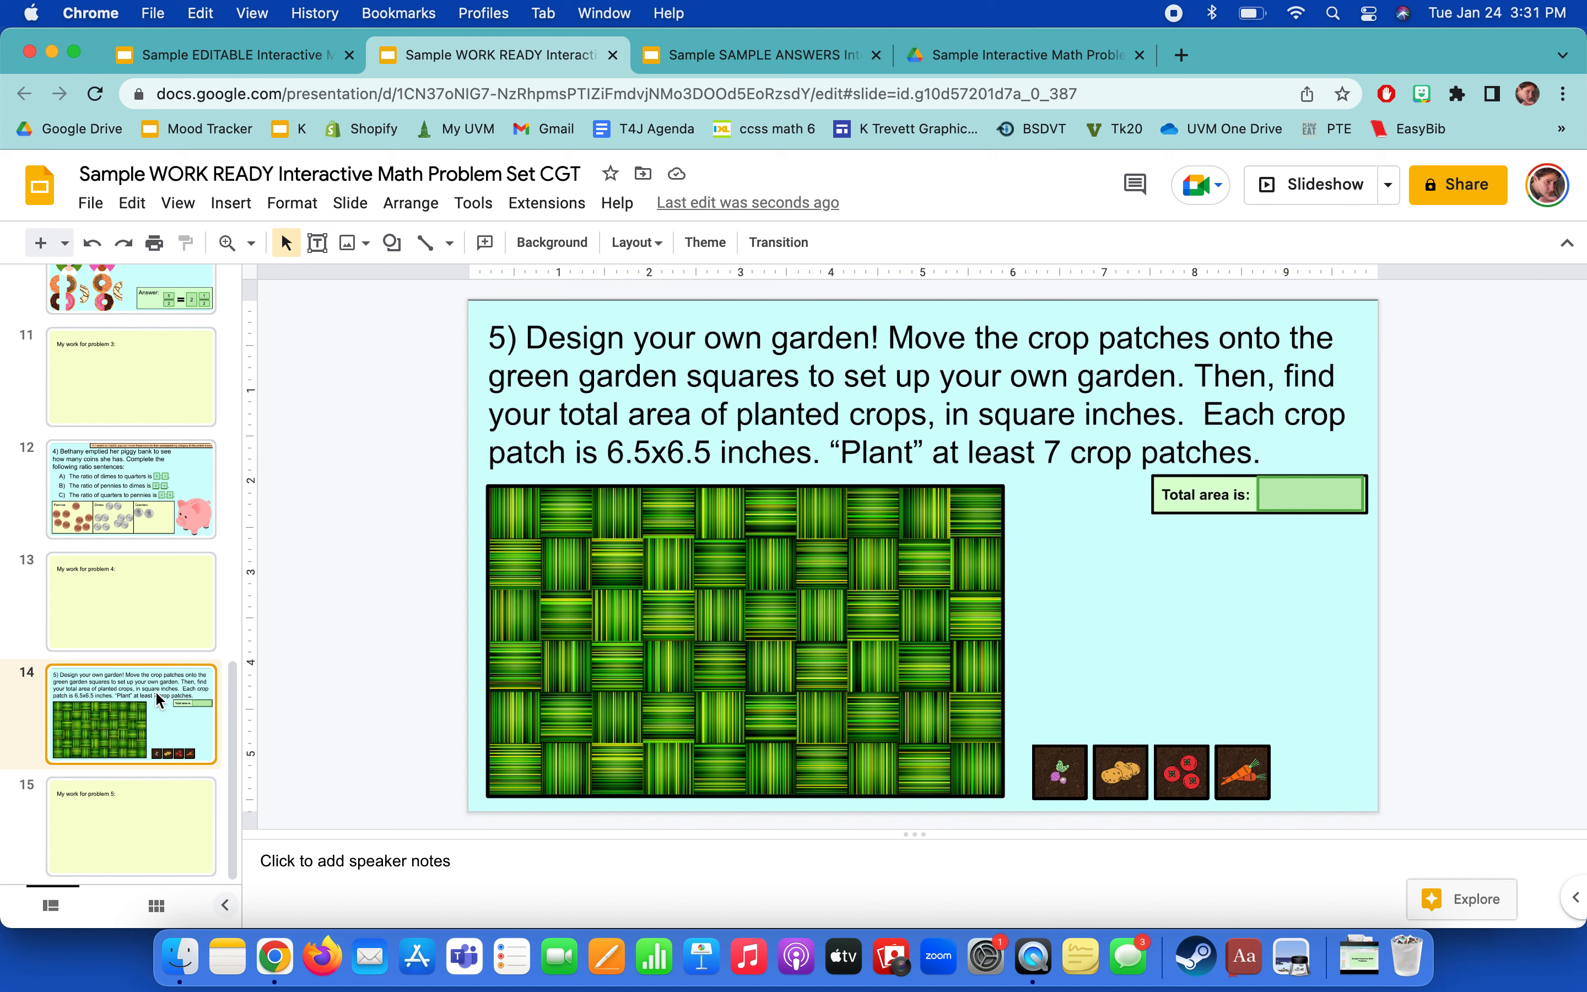
pyautogui.moveTo(344, 614)
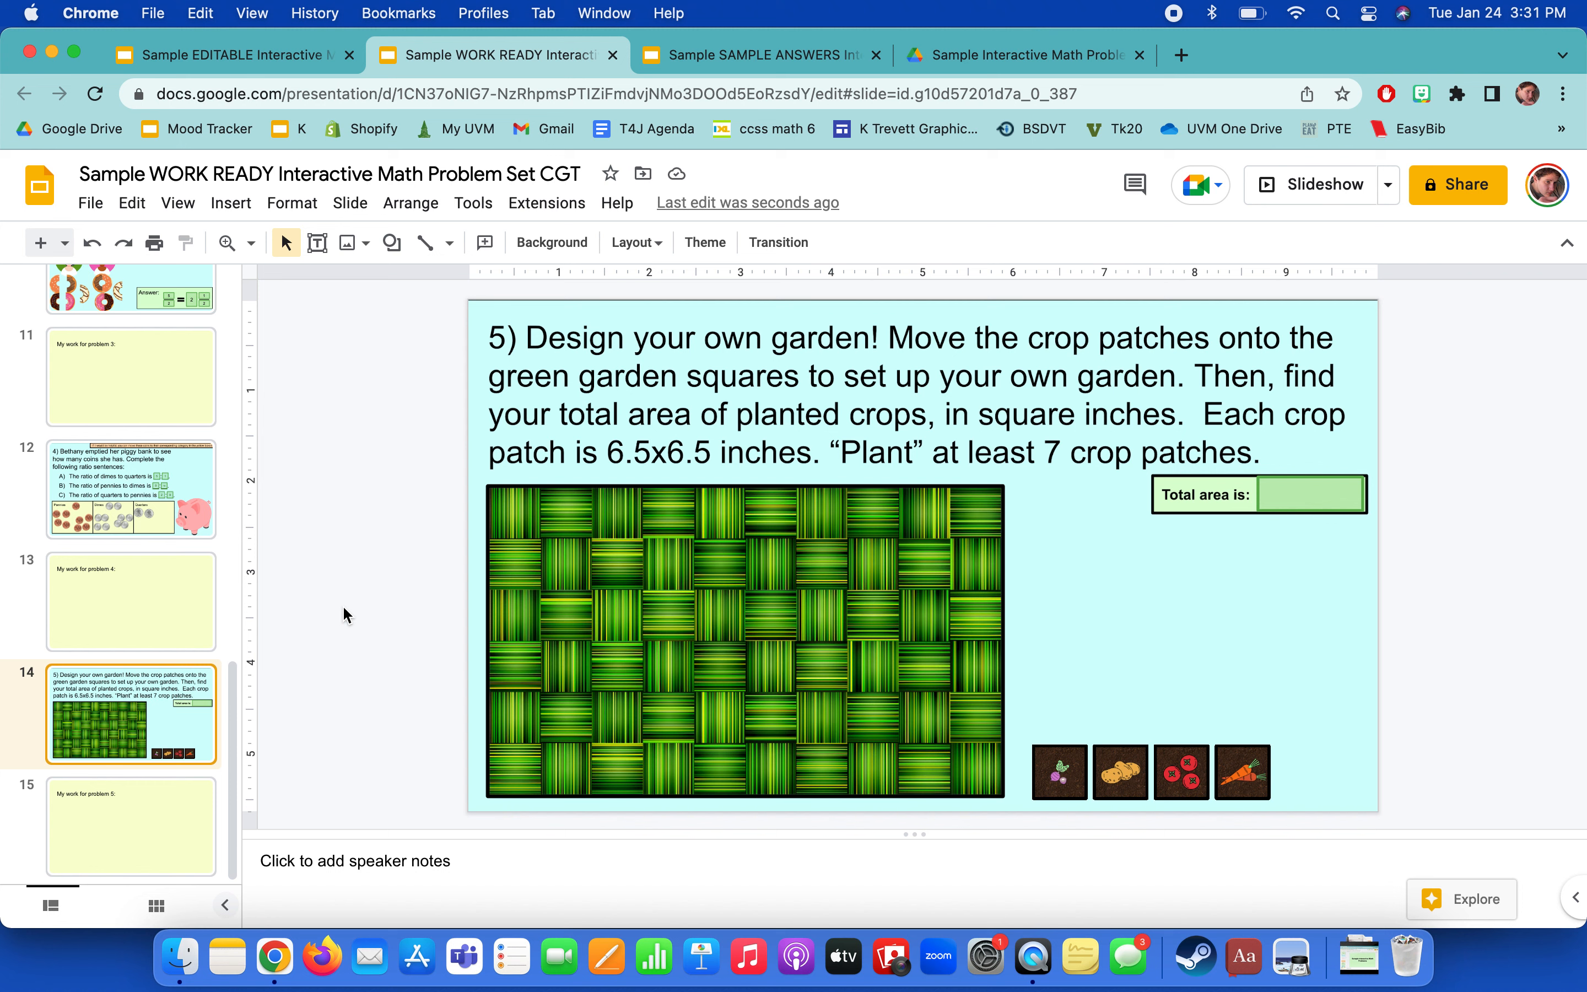
pyautogui.moveTo(1121, 773)
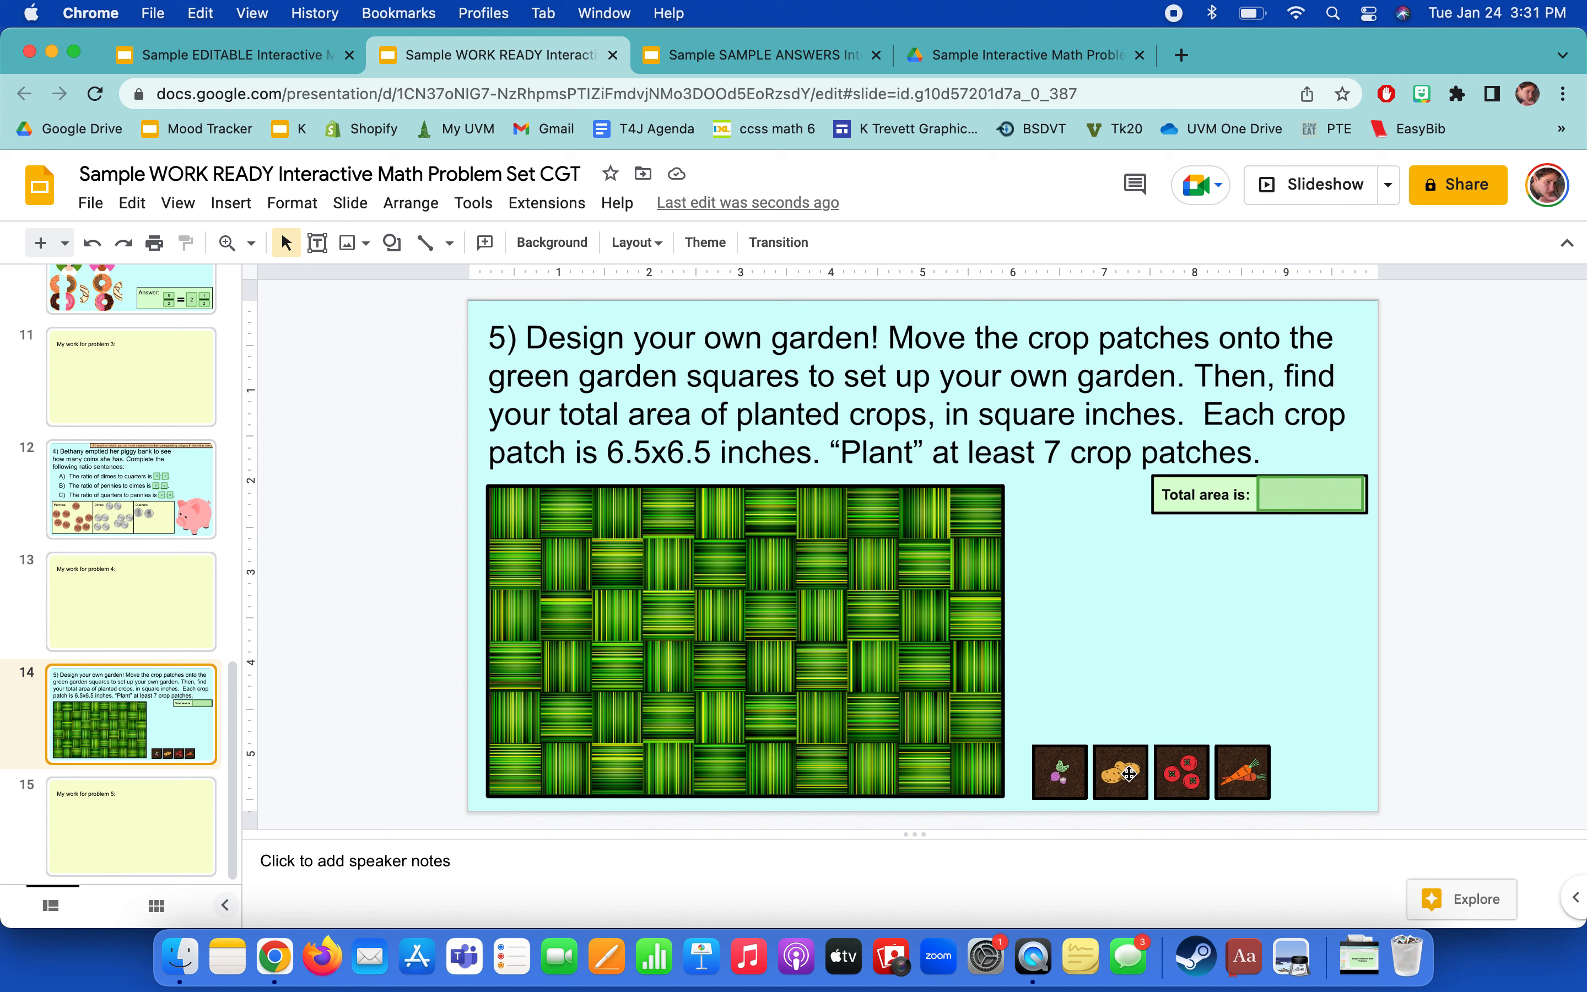
# Place three beet patches in the garden's top-left squares.
pyautogui.click(1058, 772)
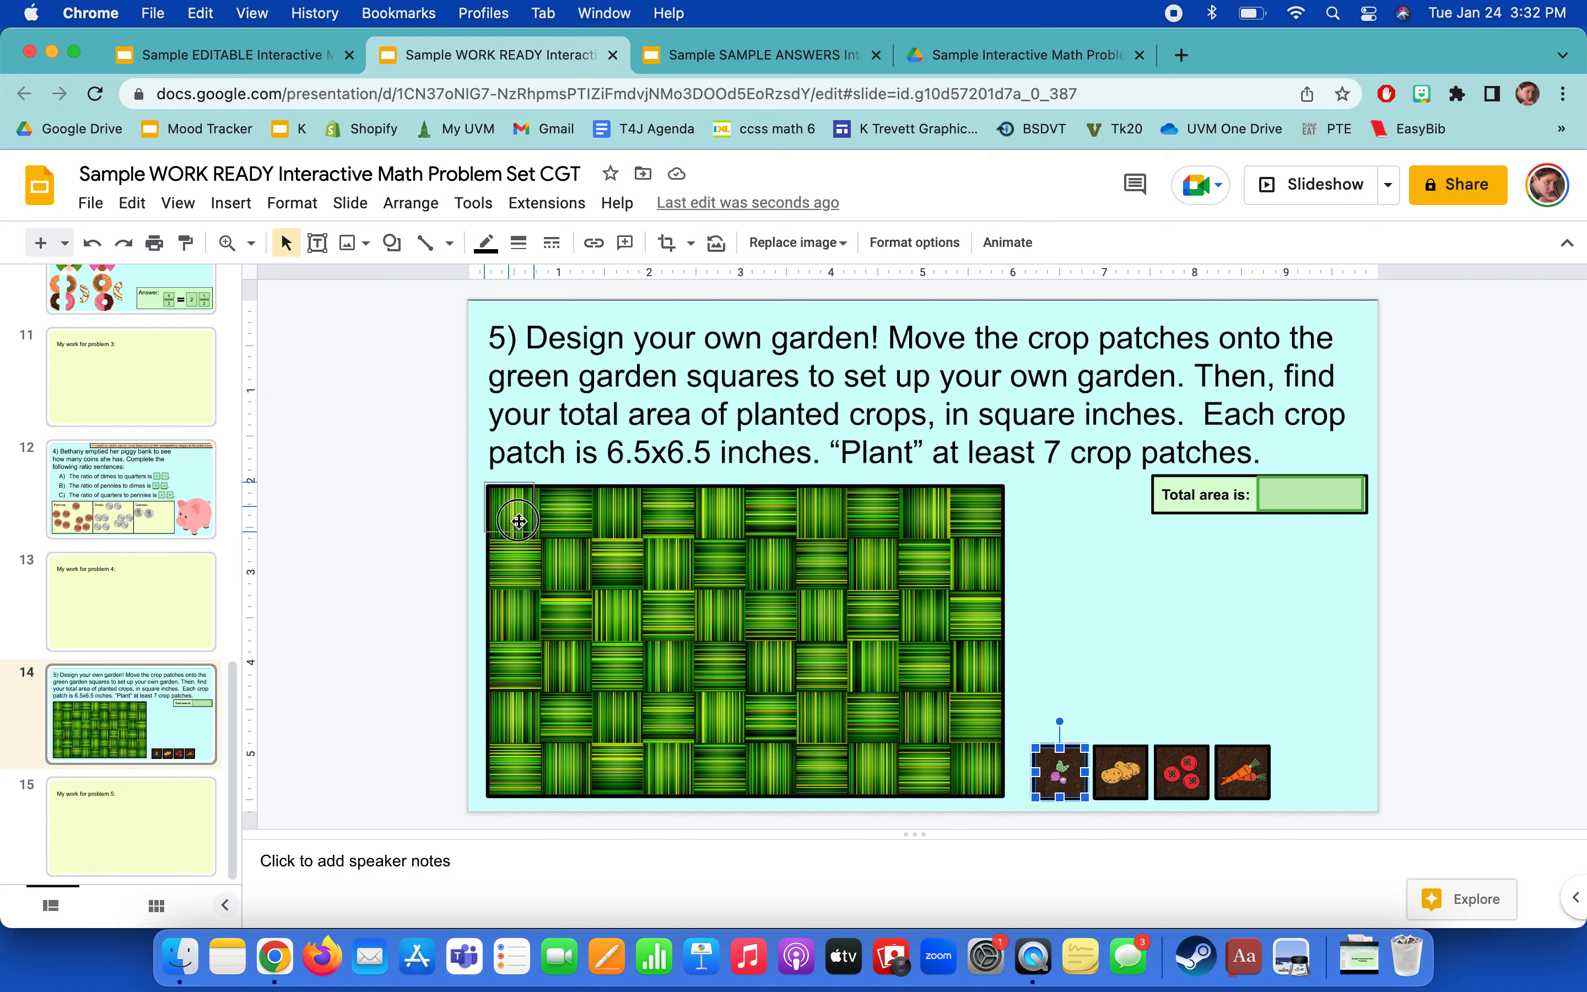
pyautogui.moveTo(1059, 772); pyautogui.dragTo(519, 519)
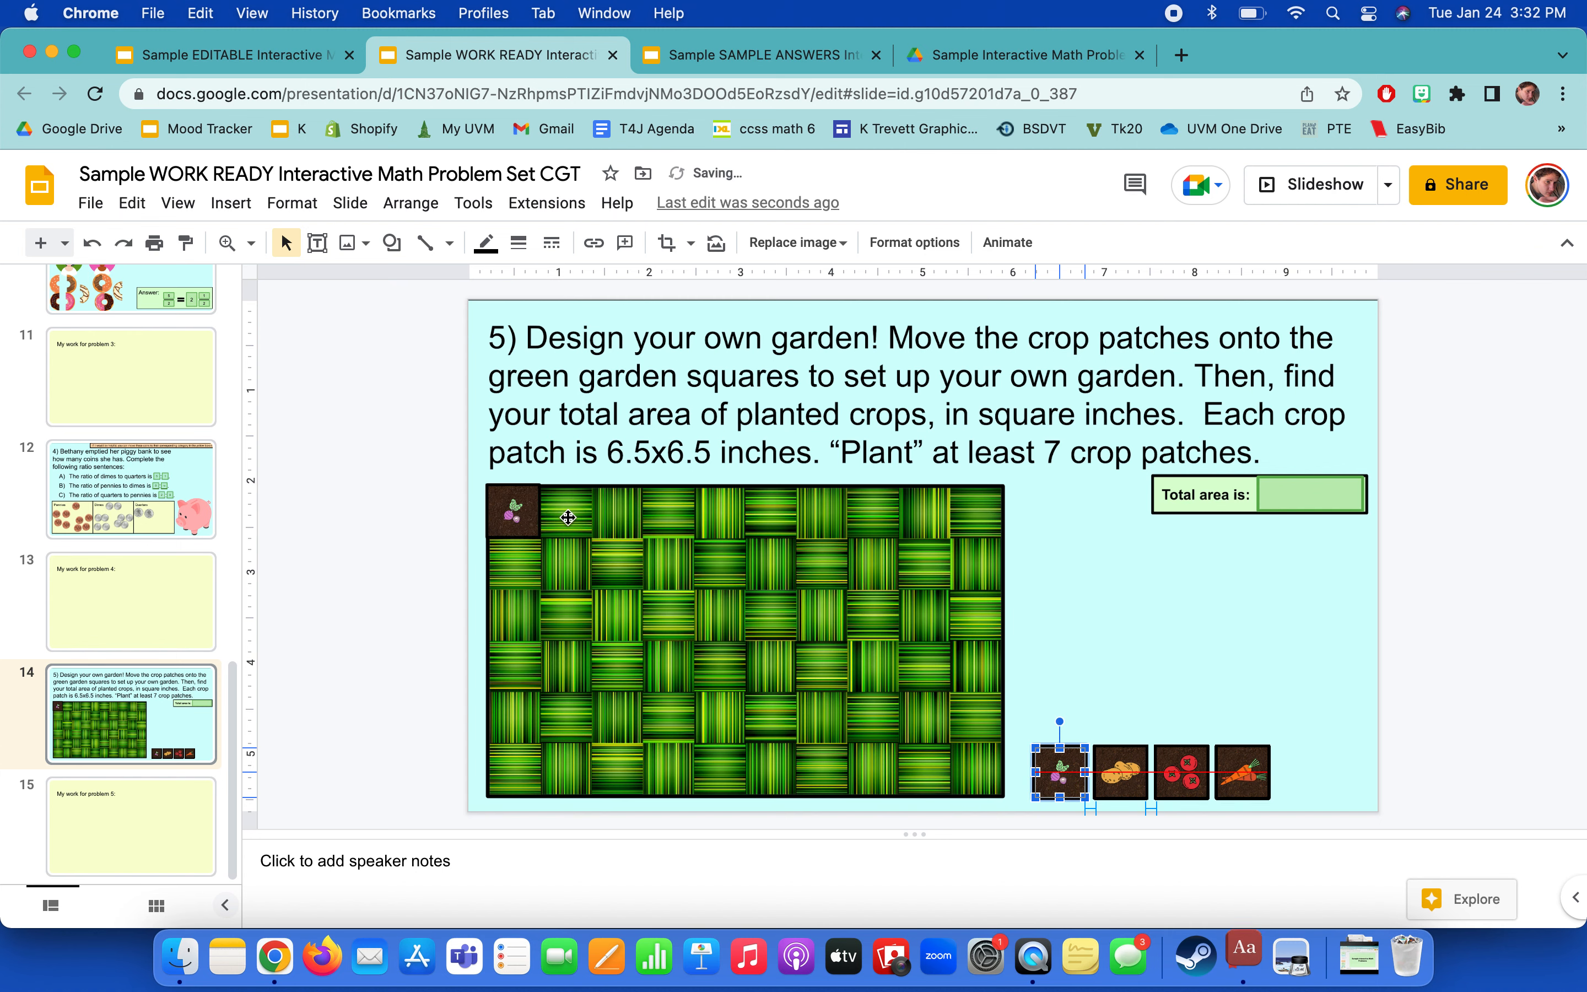
pyautogui.moveTo(1059, 772); pyautogui.dragTo(554, 496)
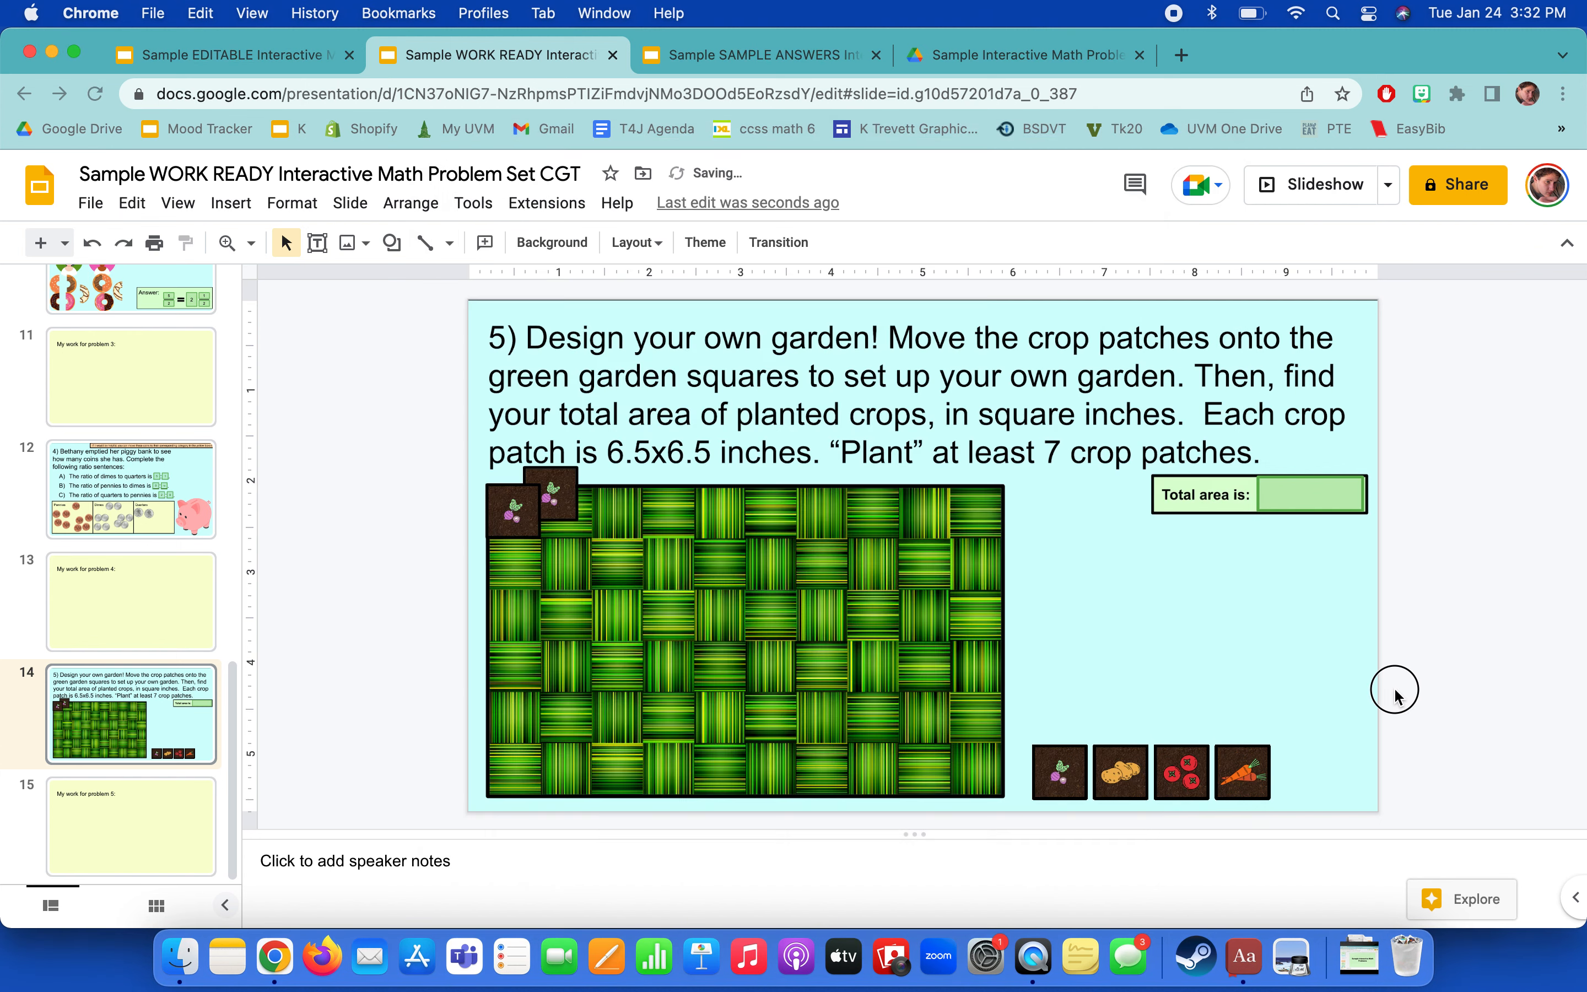
pyautogui.click(556, 496)
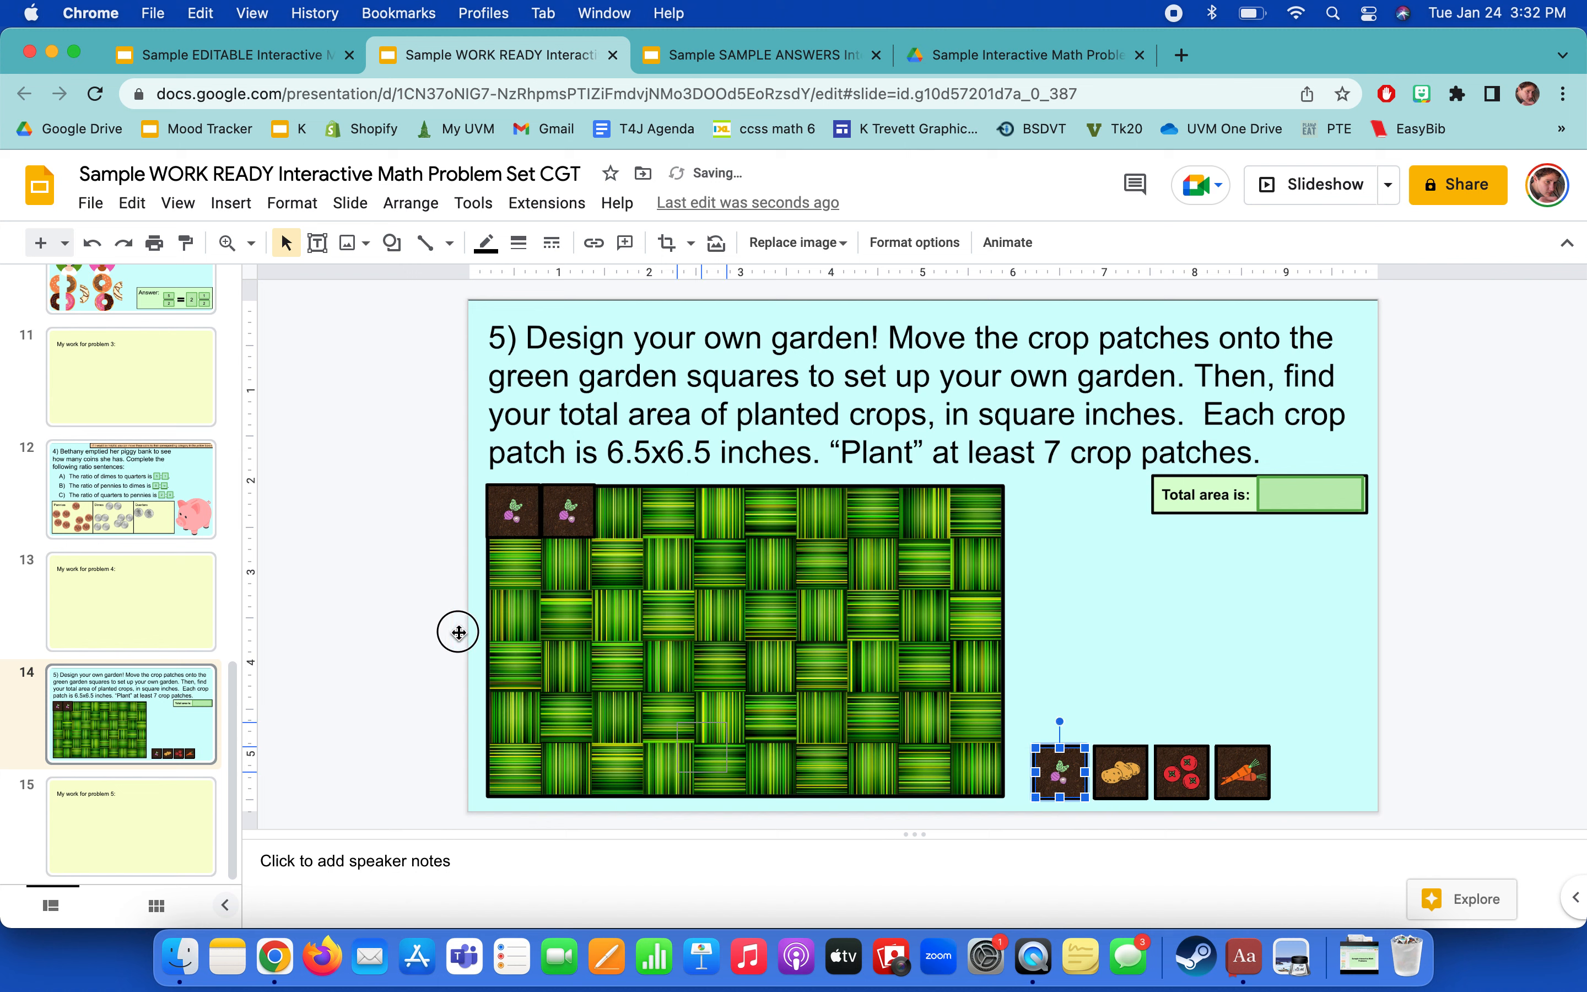
pyautogui.moveTo(1058, 771); pyautogui.dragTo(513, 567)
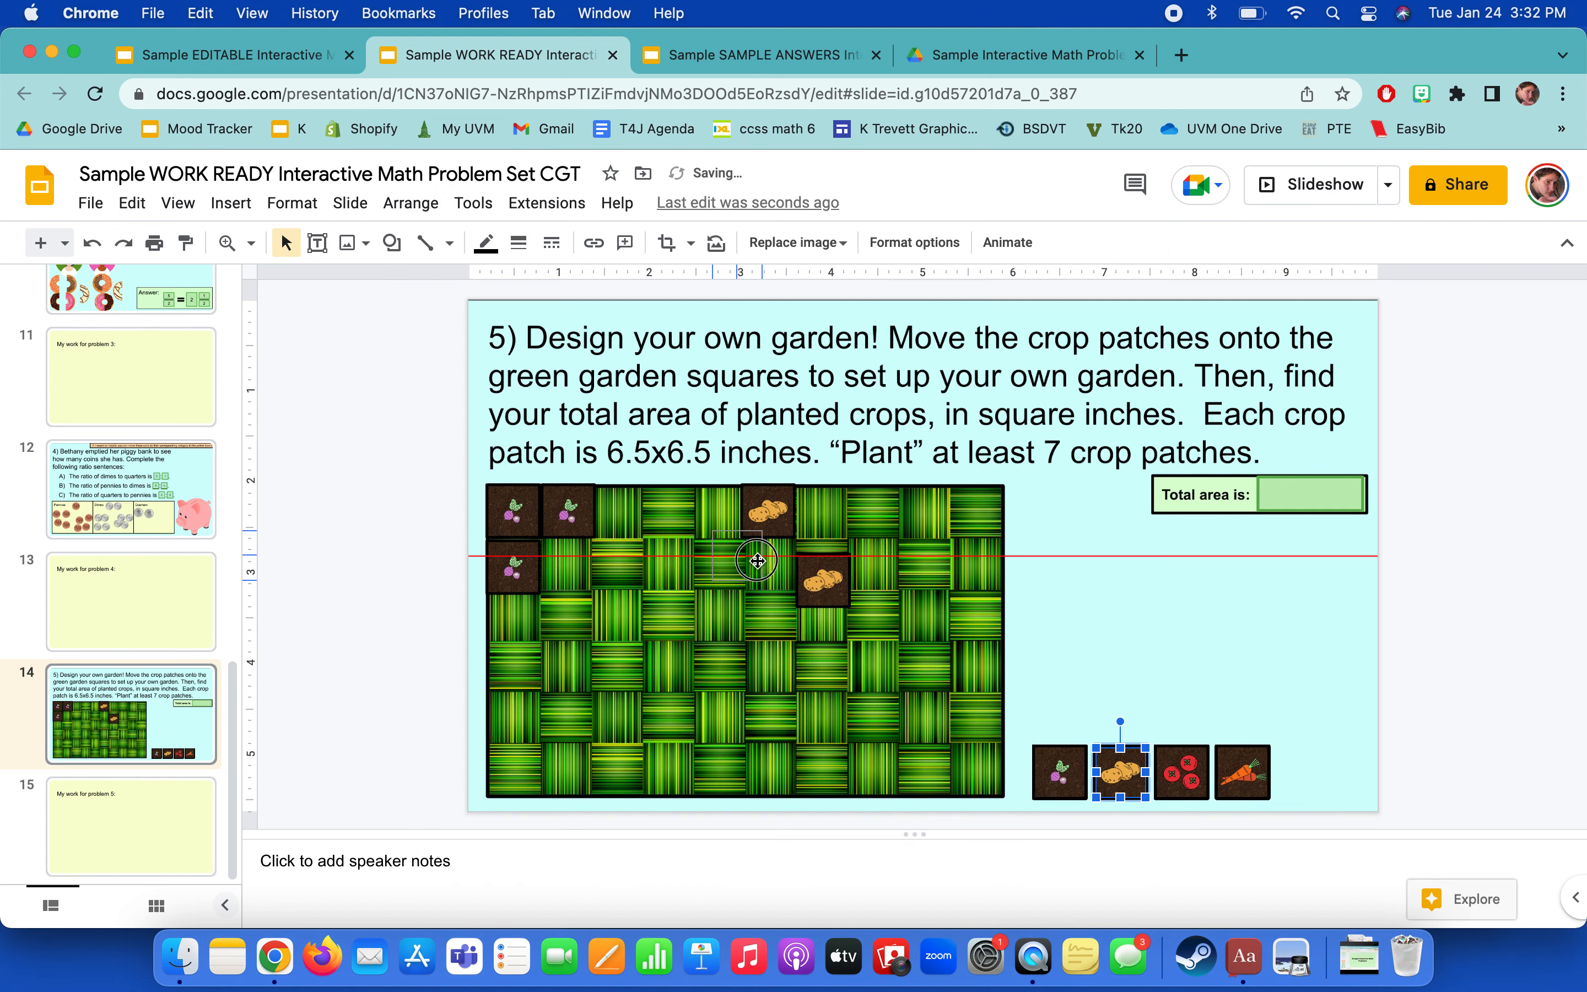
# Place potato patches near the top of the grid and a tomato patch in the top row.
pyautogui.moveTo(1119, 773); pyautogui.dragTo(824, 577)
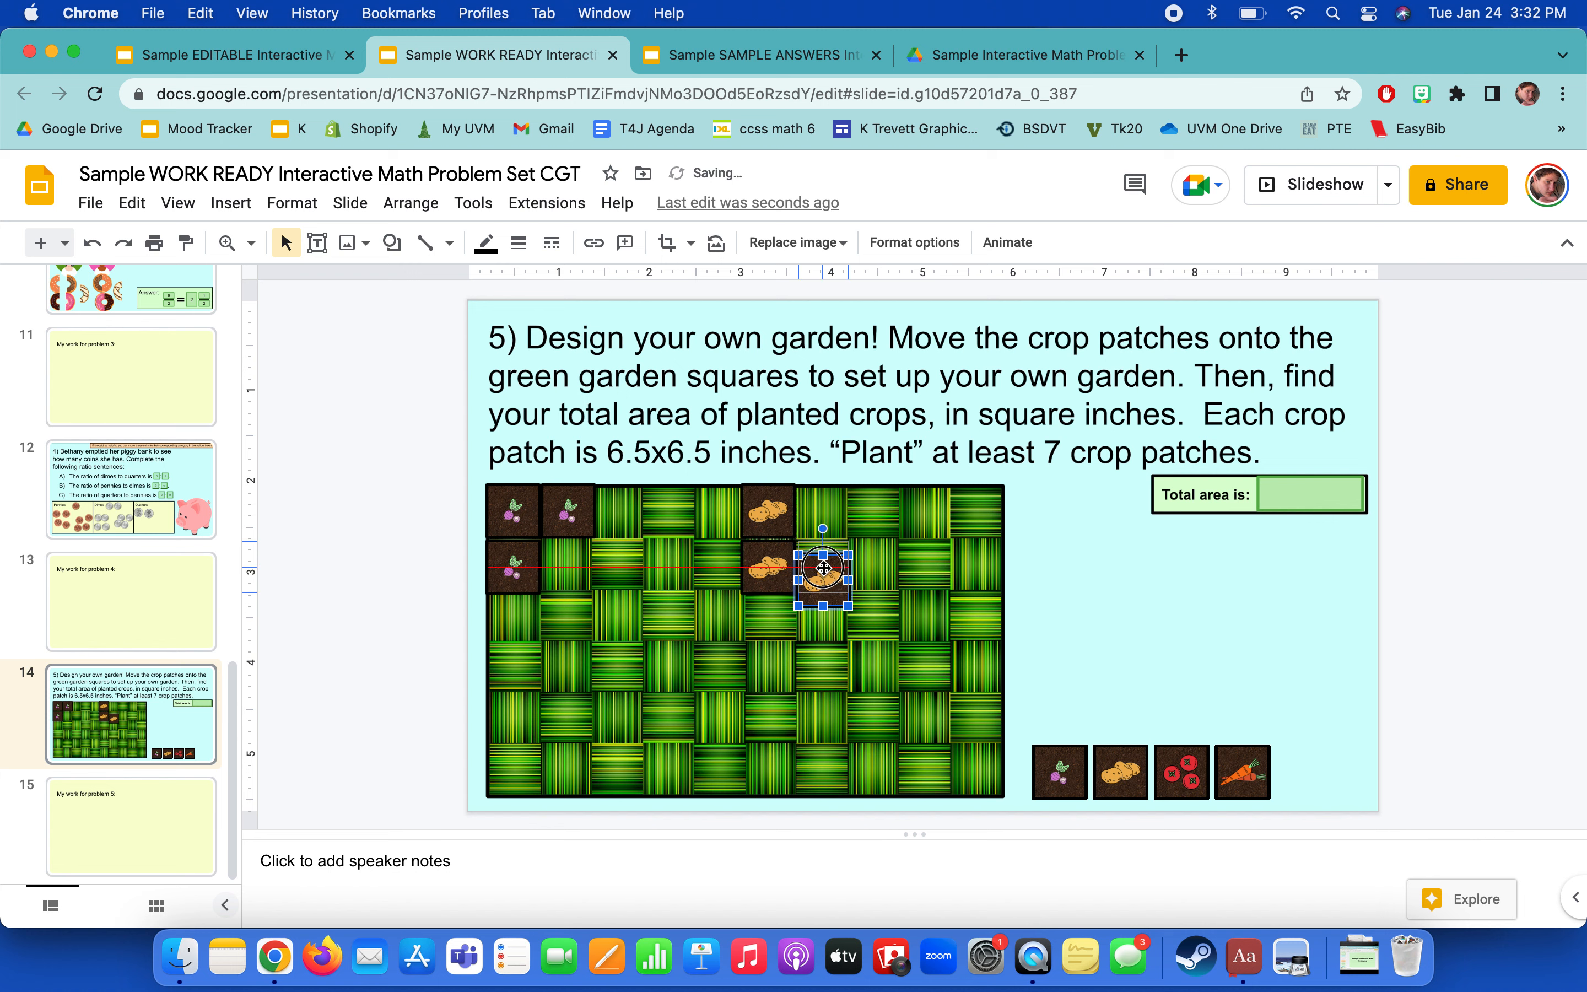
pyautogui.moveTo(823, 576); pyautogui.dragTo(810, 511)
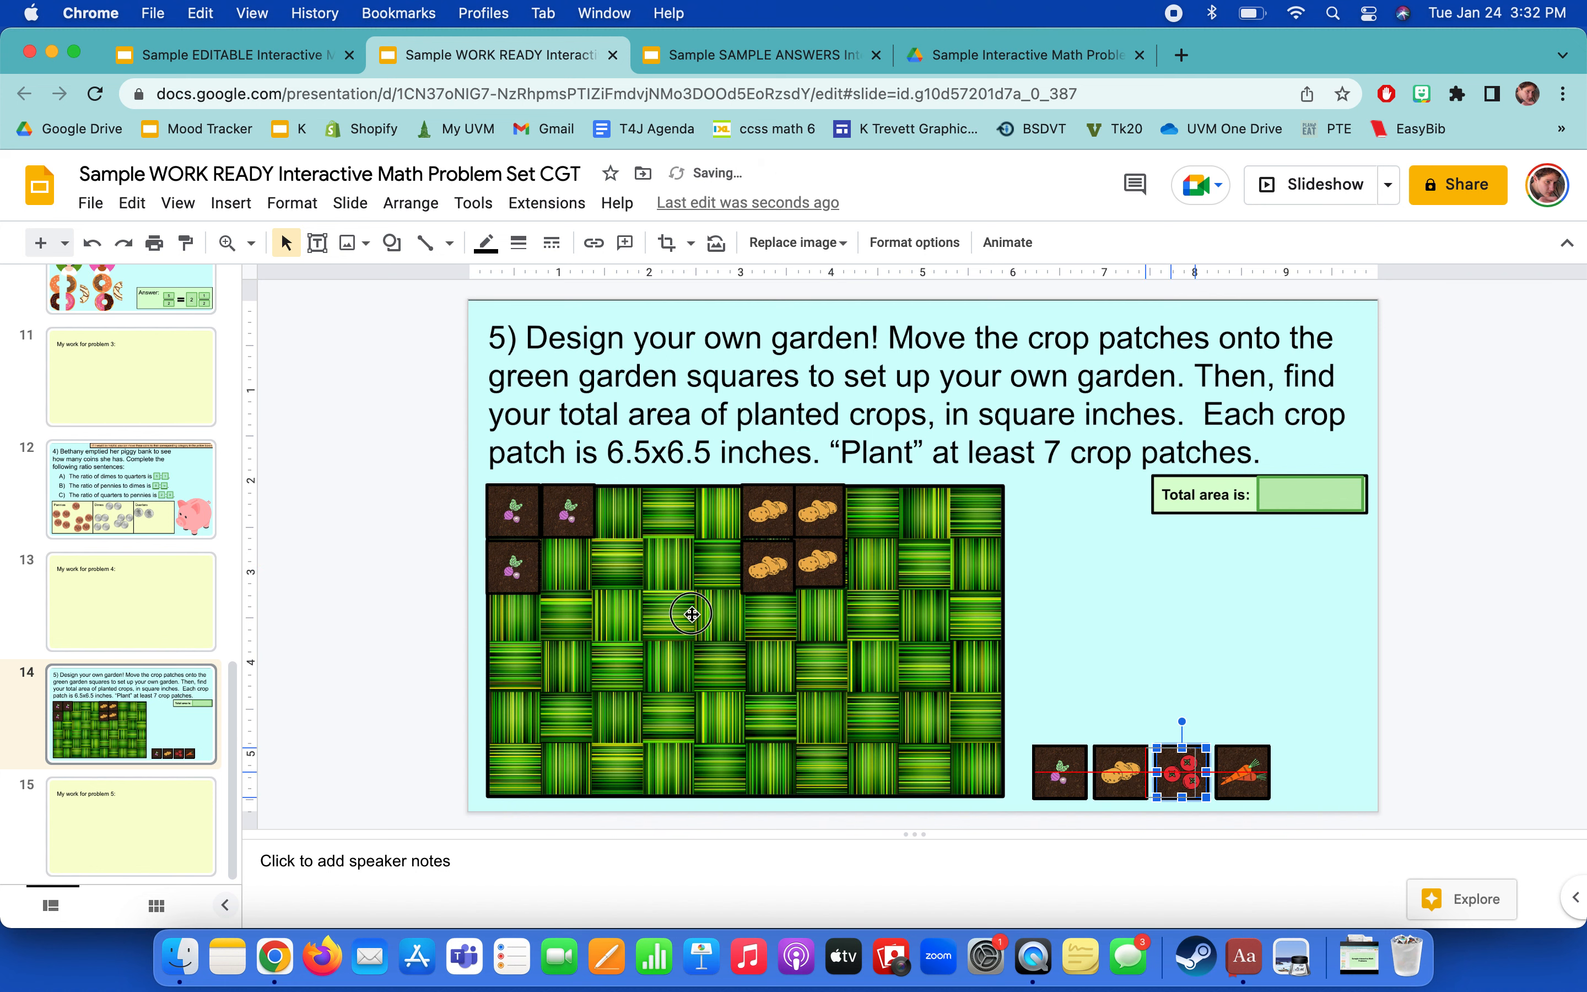
pyautogui.moveTo(1178, 771); pyautogui.dragTo(617, 505)
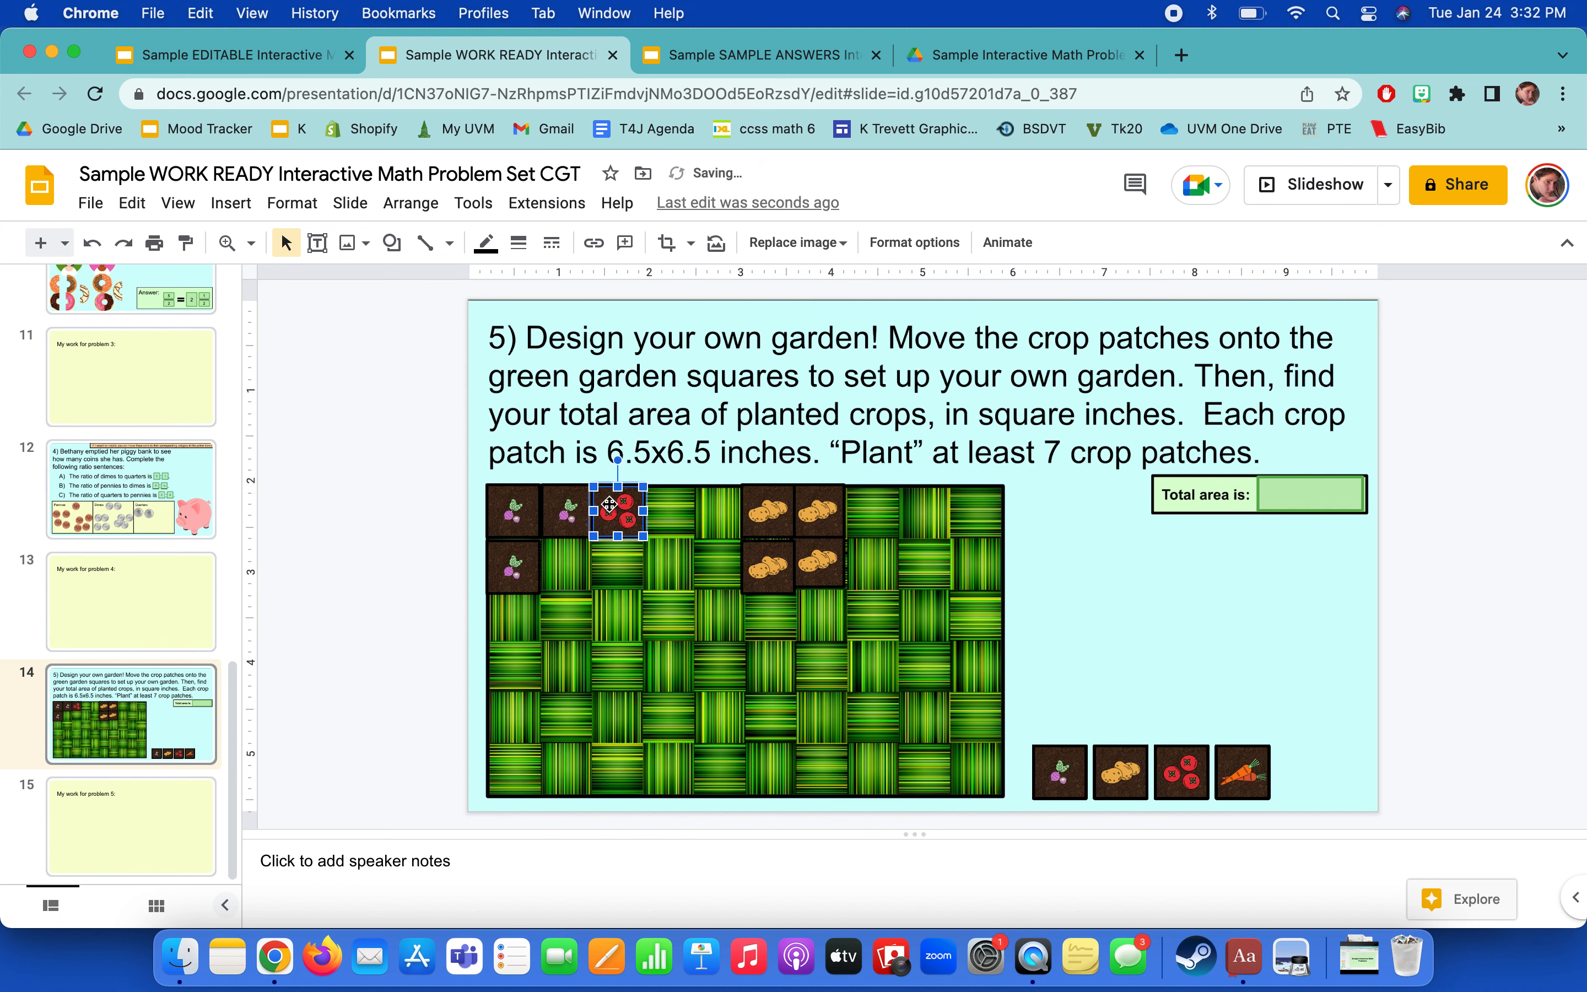
# Arrange tomato patches into a square block under the top-row tomatoes.
pyautogui.rightClick(616, 506)
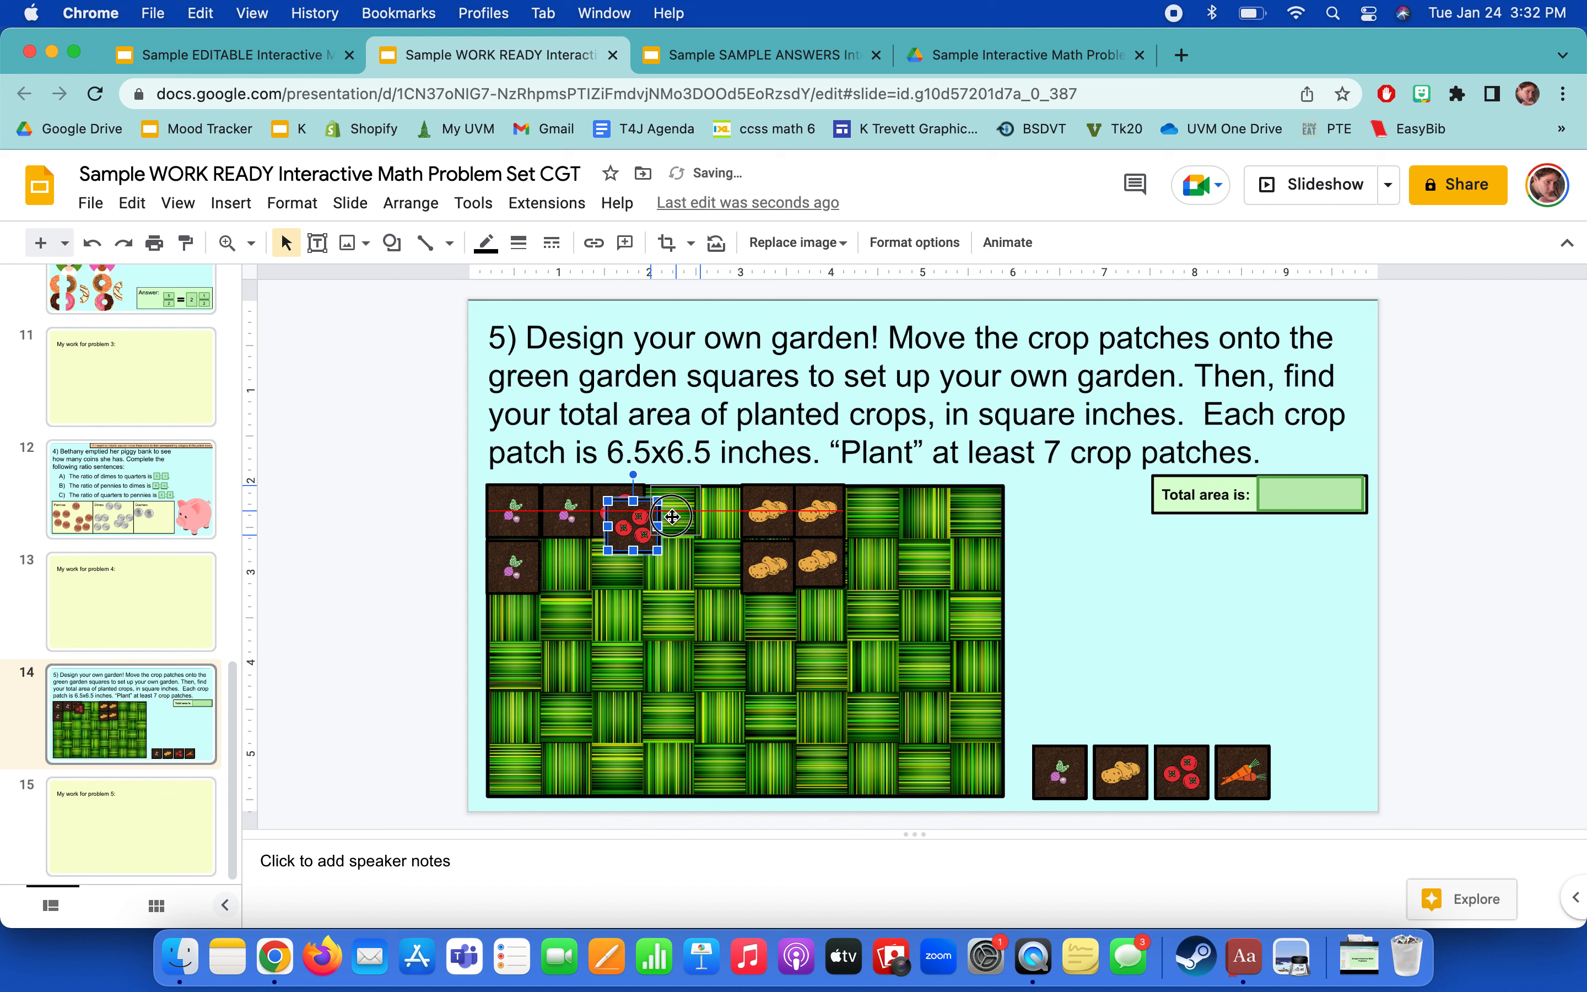
pyautogui.moveTo(638, 521); pyautogui.dragTo(664, 506)
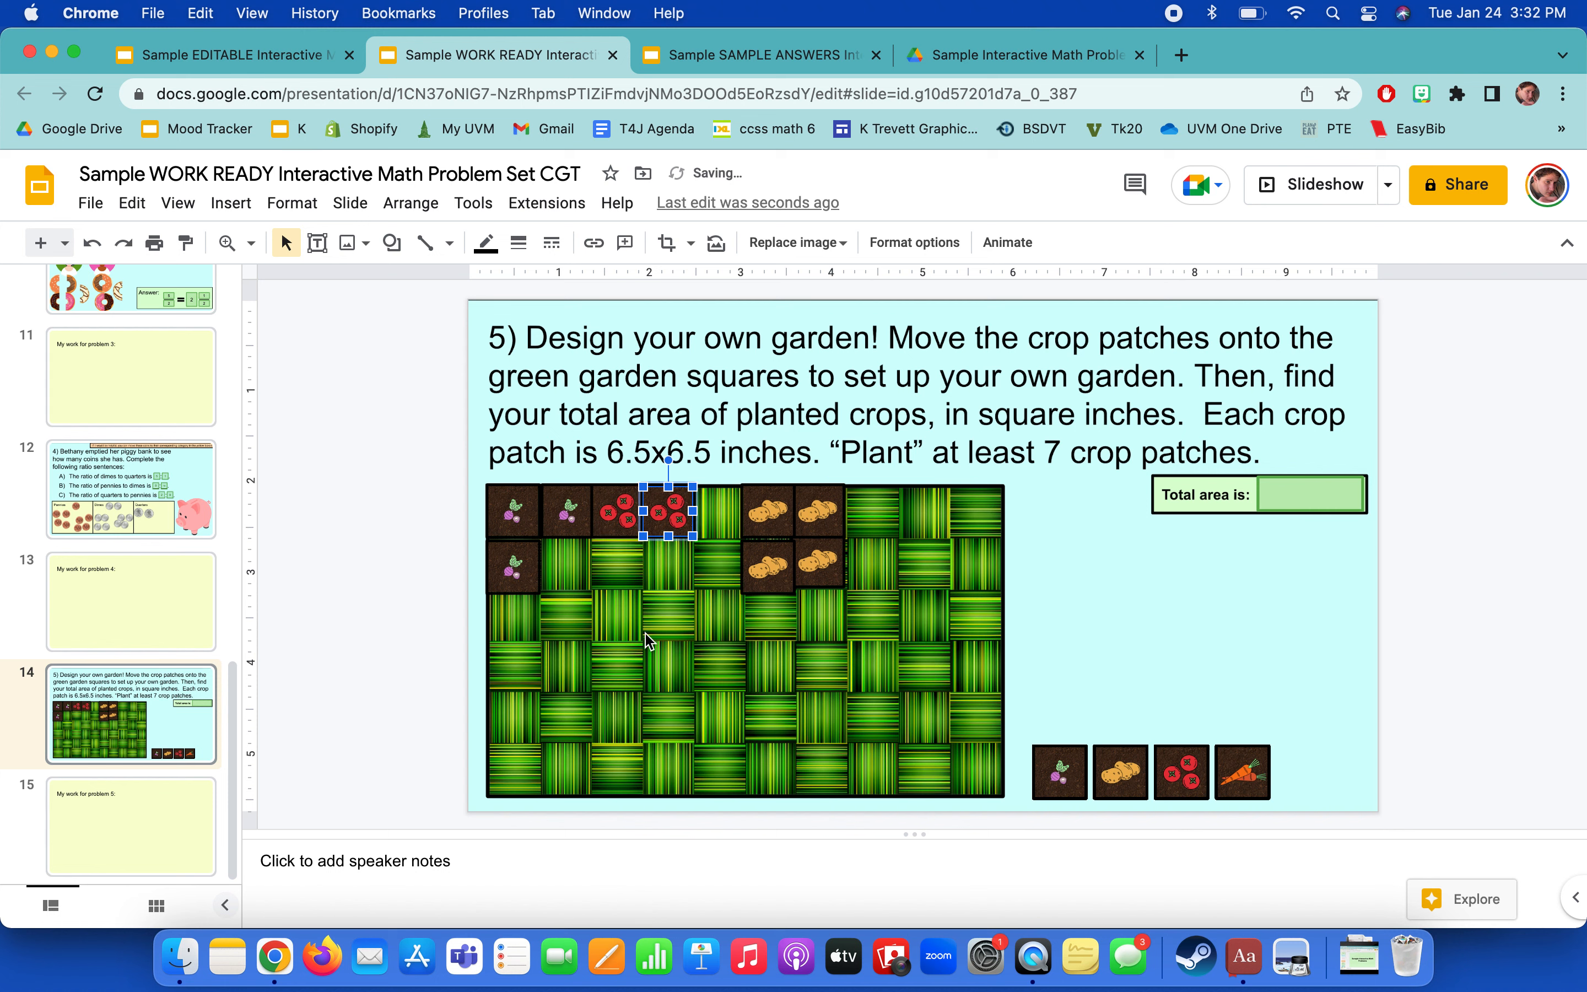
pyautogui.moveTo(663, 506); pyautogui.dragTo(639, 537)
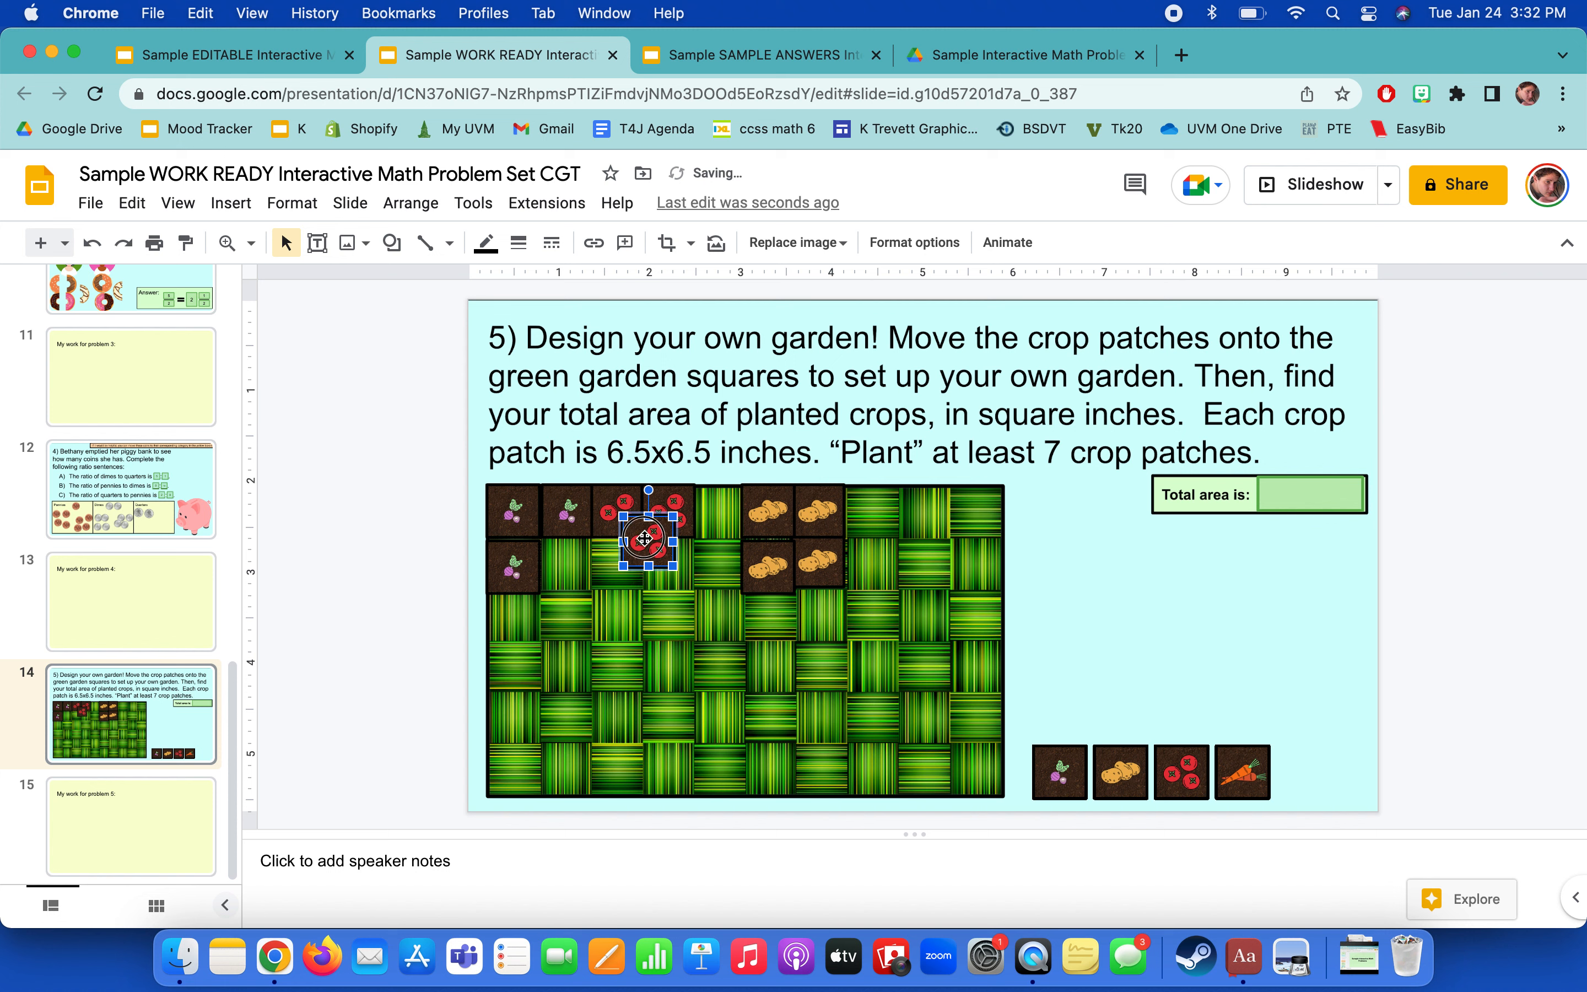
pyautogui.moveTo(639, 534); pyautogui.dragTo(648, 553)
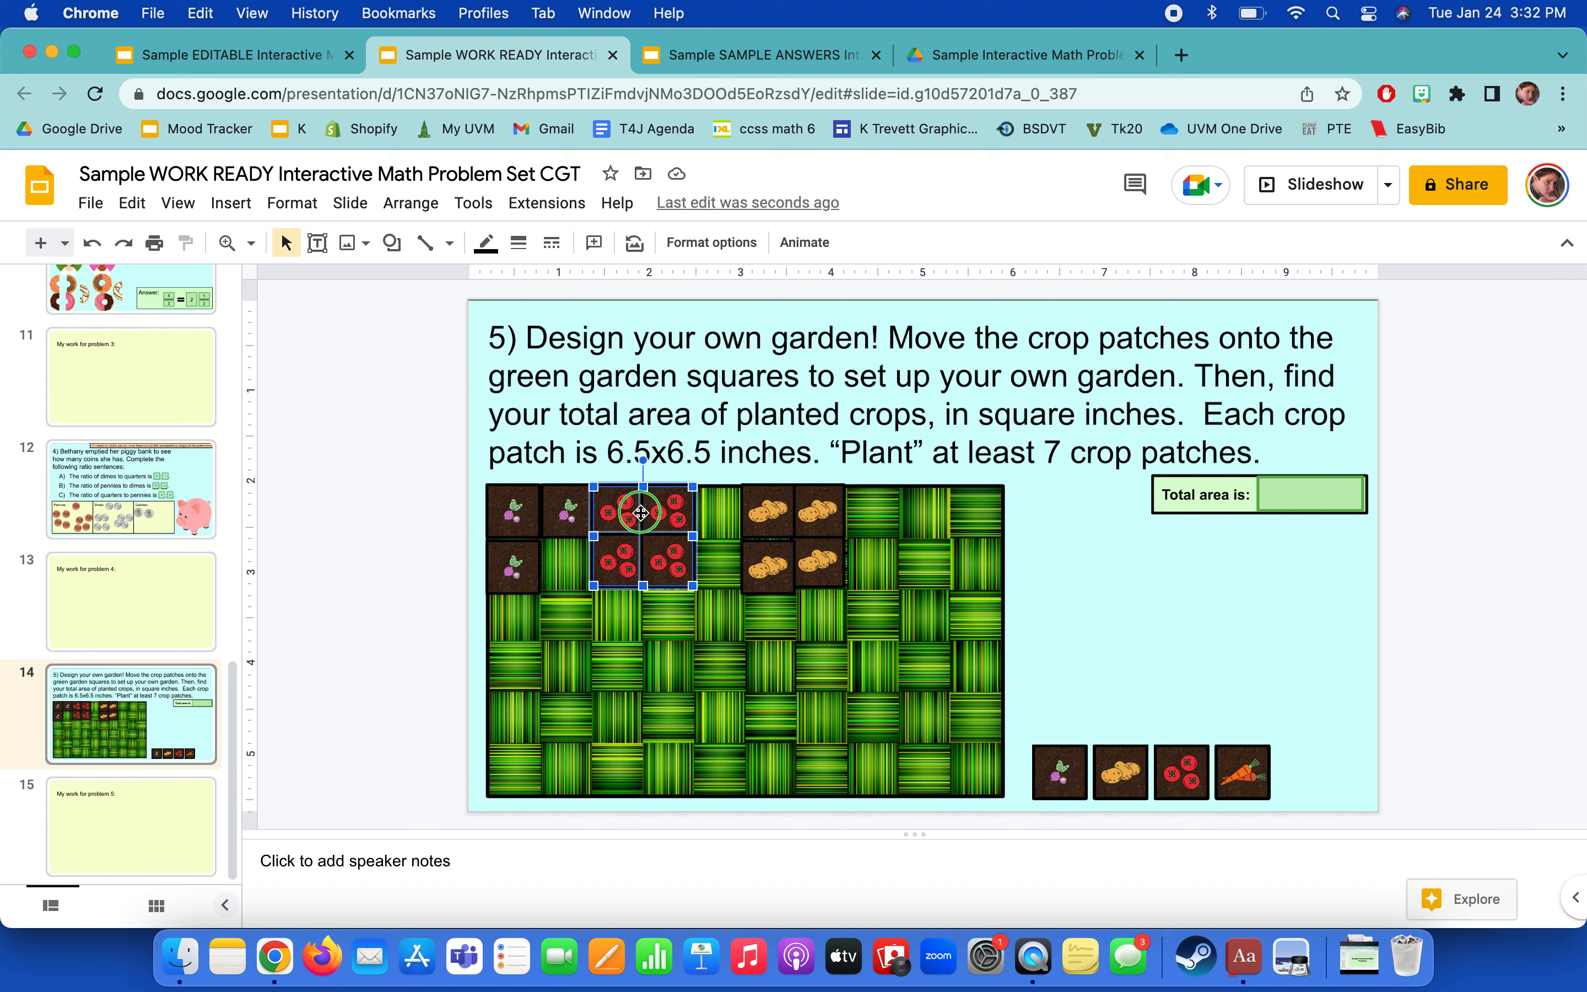
# Paste copied tomato patches into the garden via the Edit menu.
pyautogui.rightClick(639, 511)
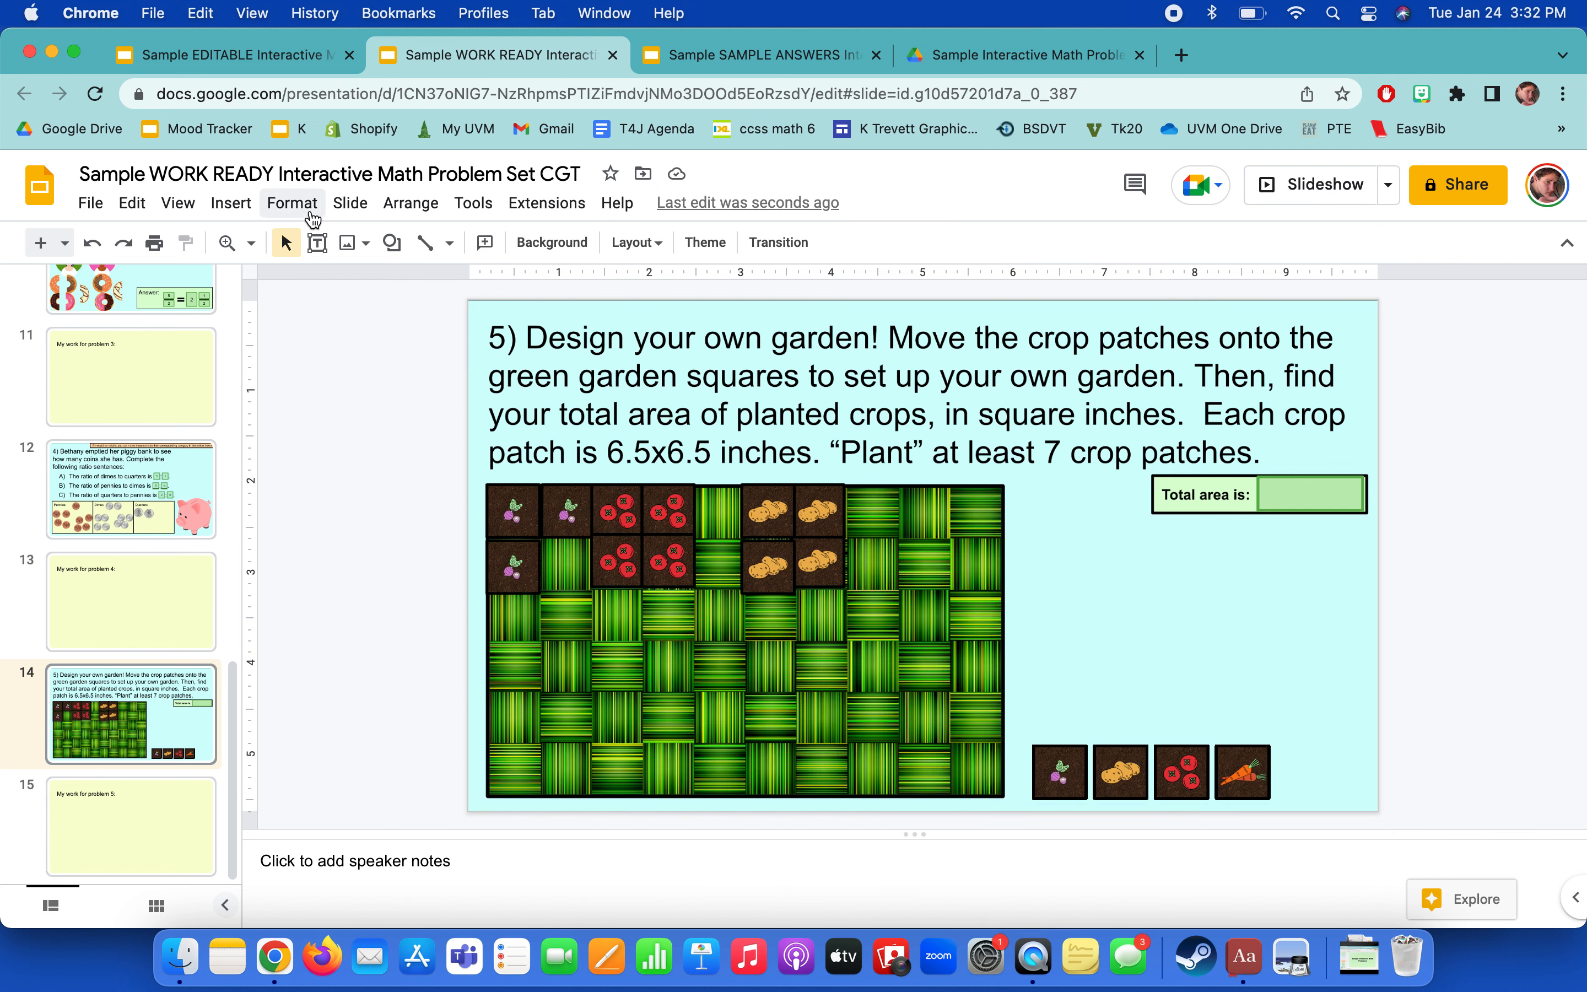
pyautogui.click(90, 202)
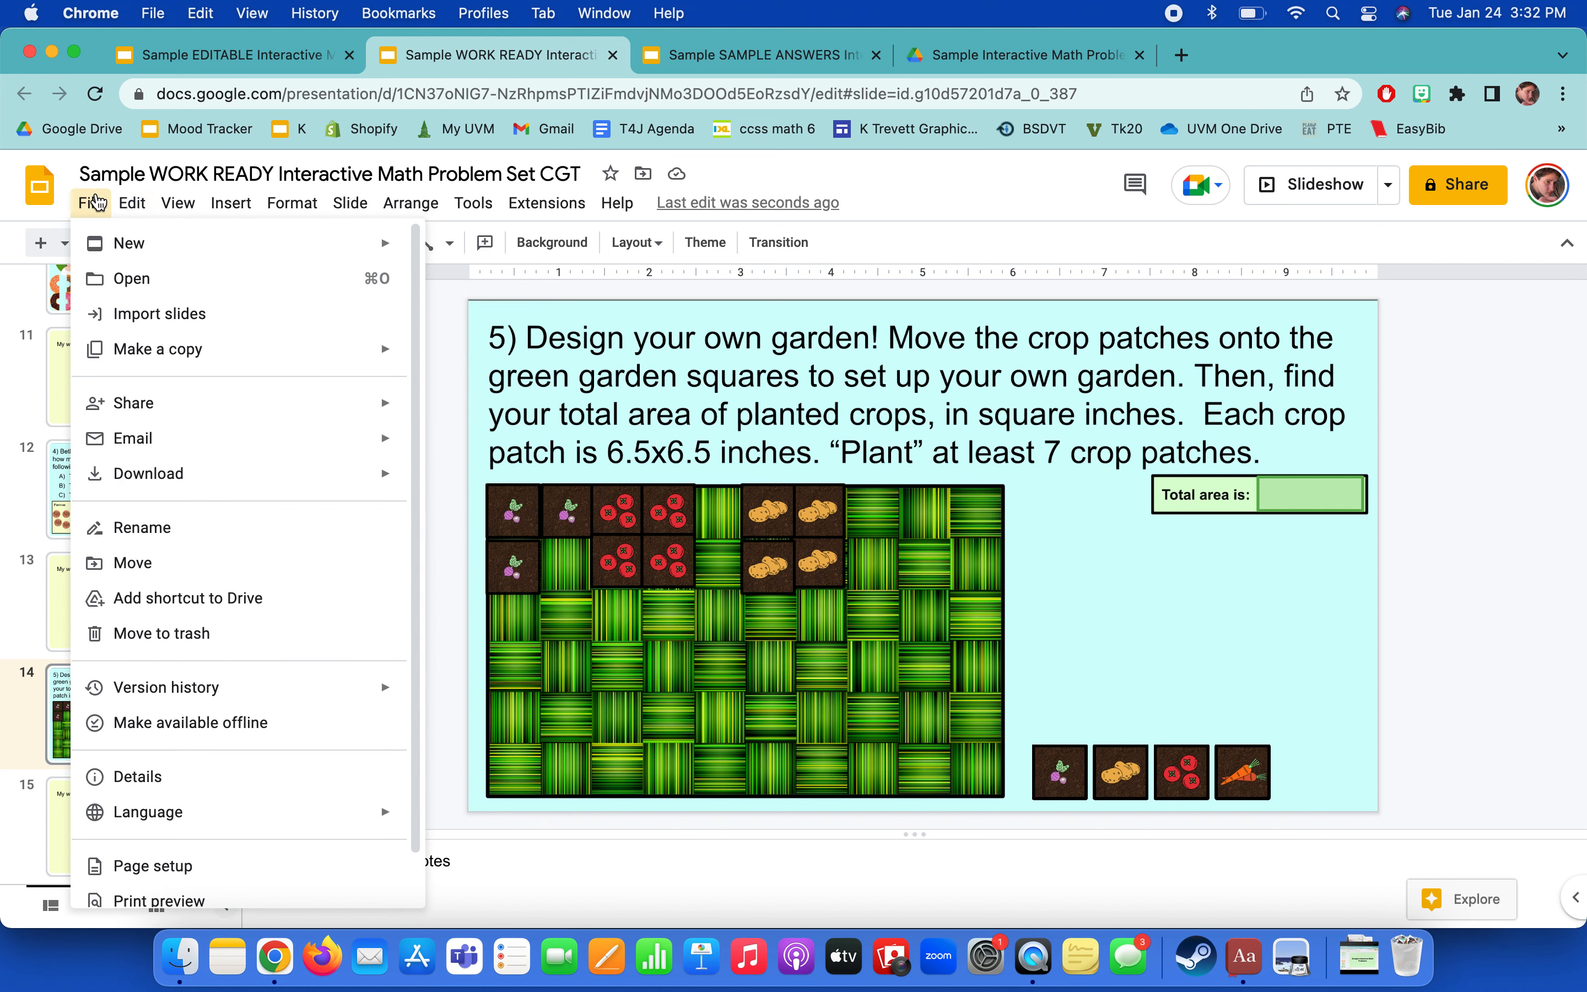
pyautogui.click(131, 203)
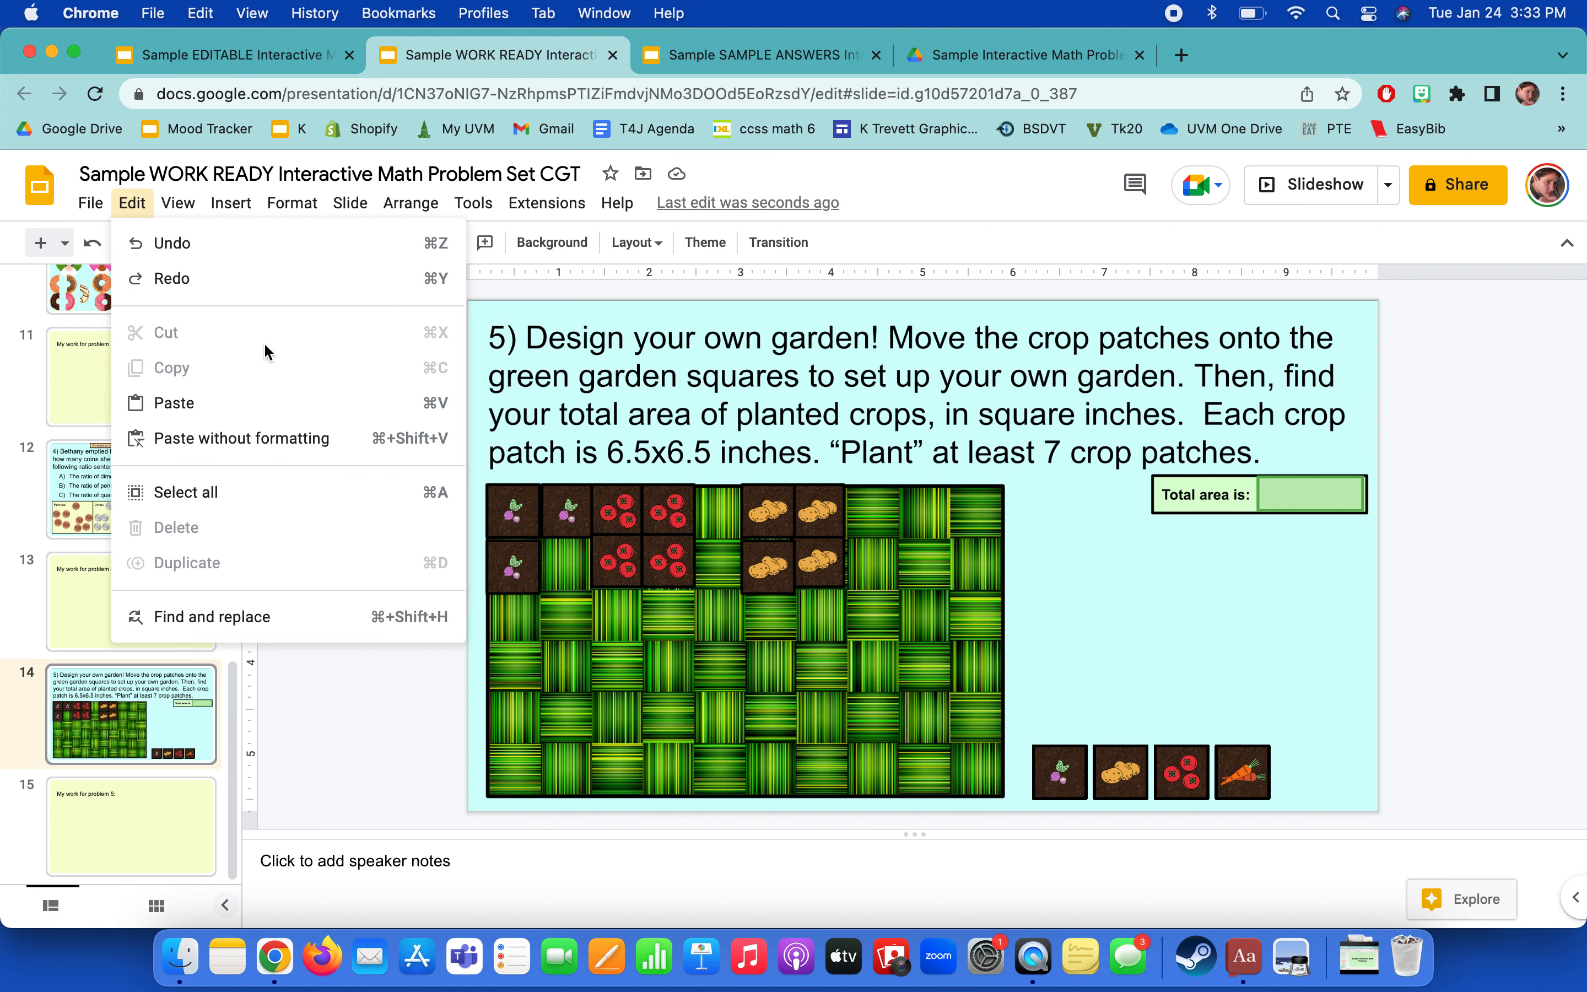
pyautogui.click(656, 552)
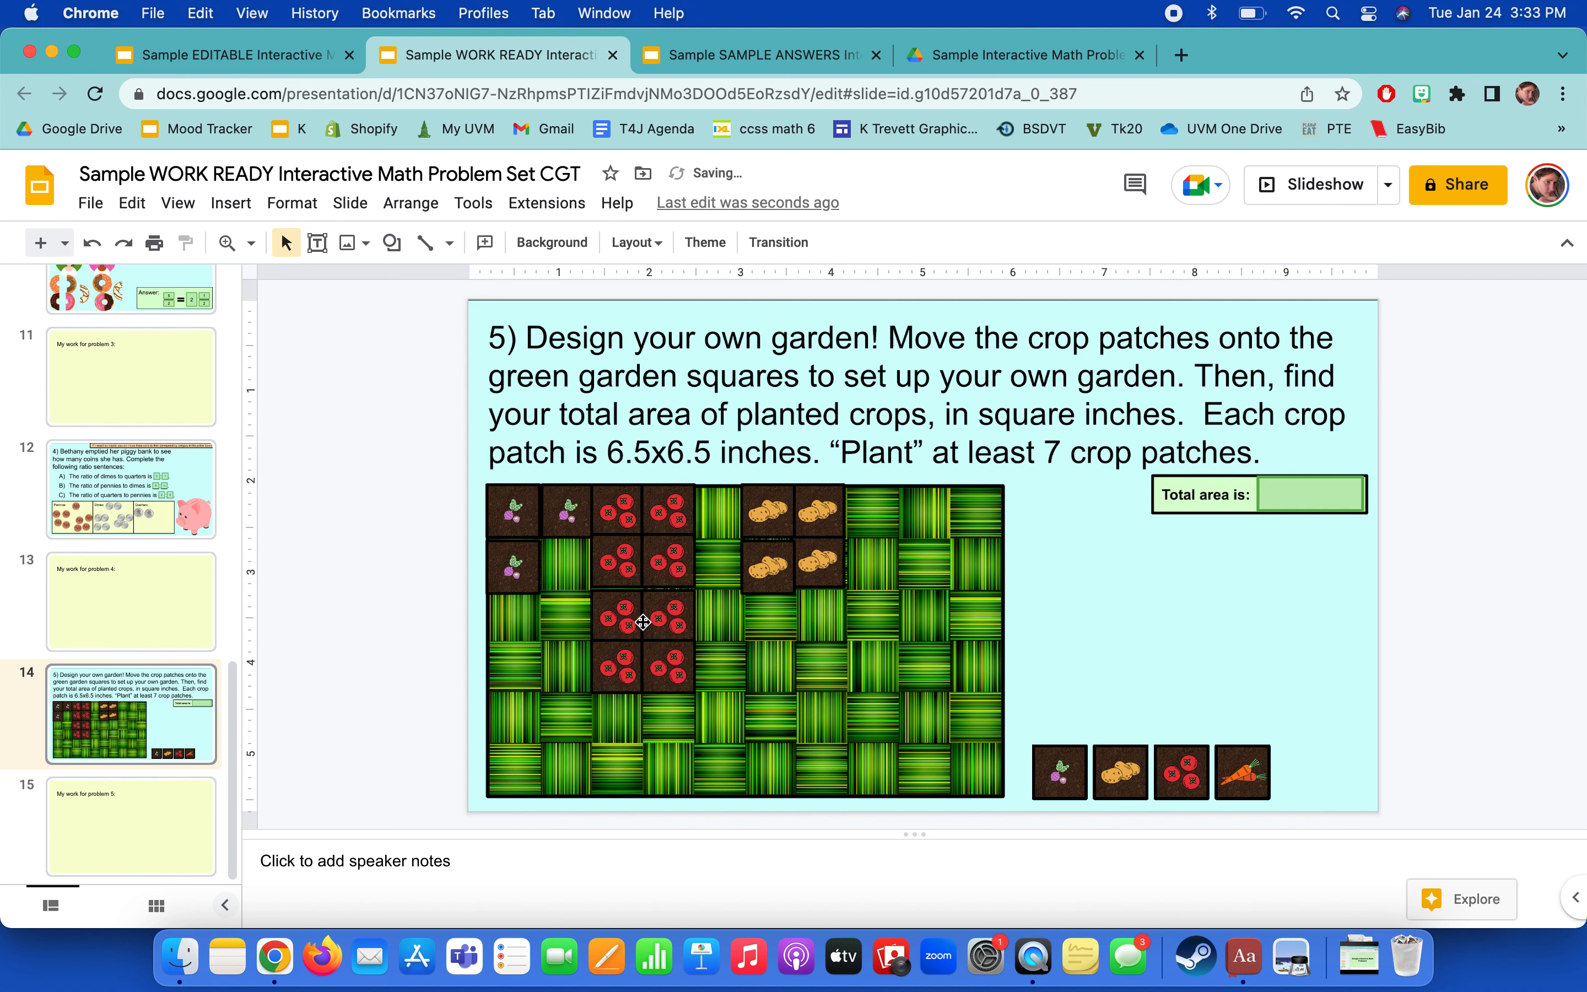
# Plant three carrot patches in rows one and two and move the lower tomatoes beside the potatoes.
pyautogui.moveTo(642, 620); pyautogui.dragTo(774, 576)
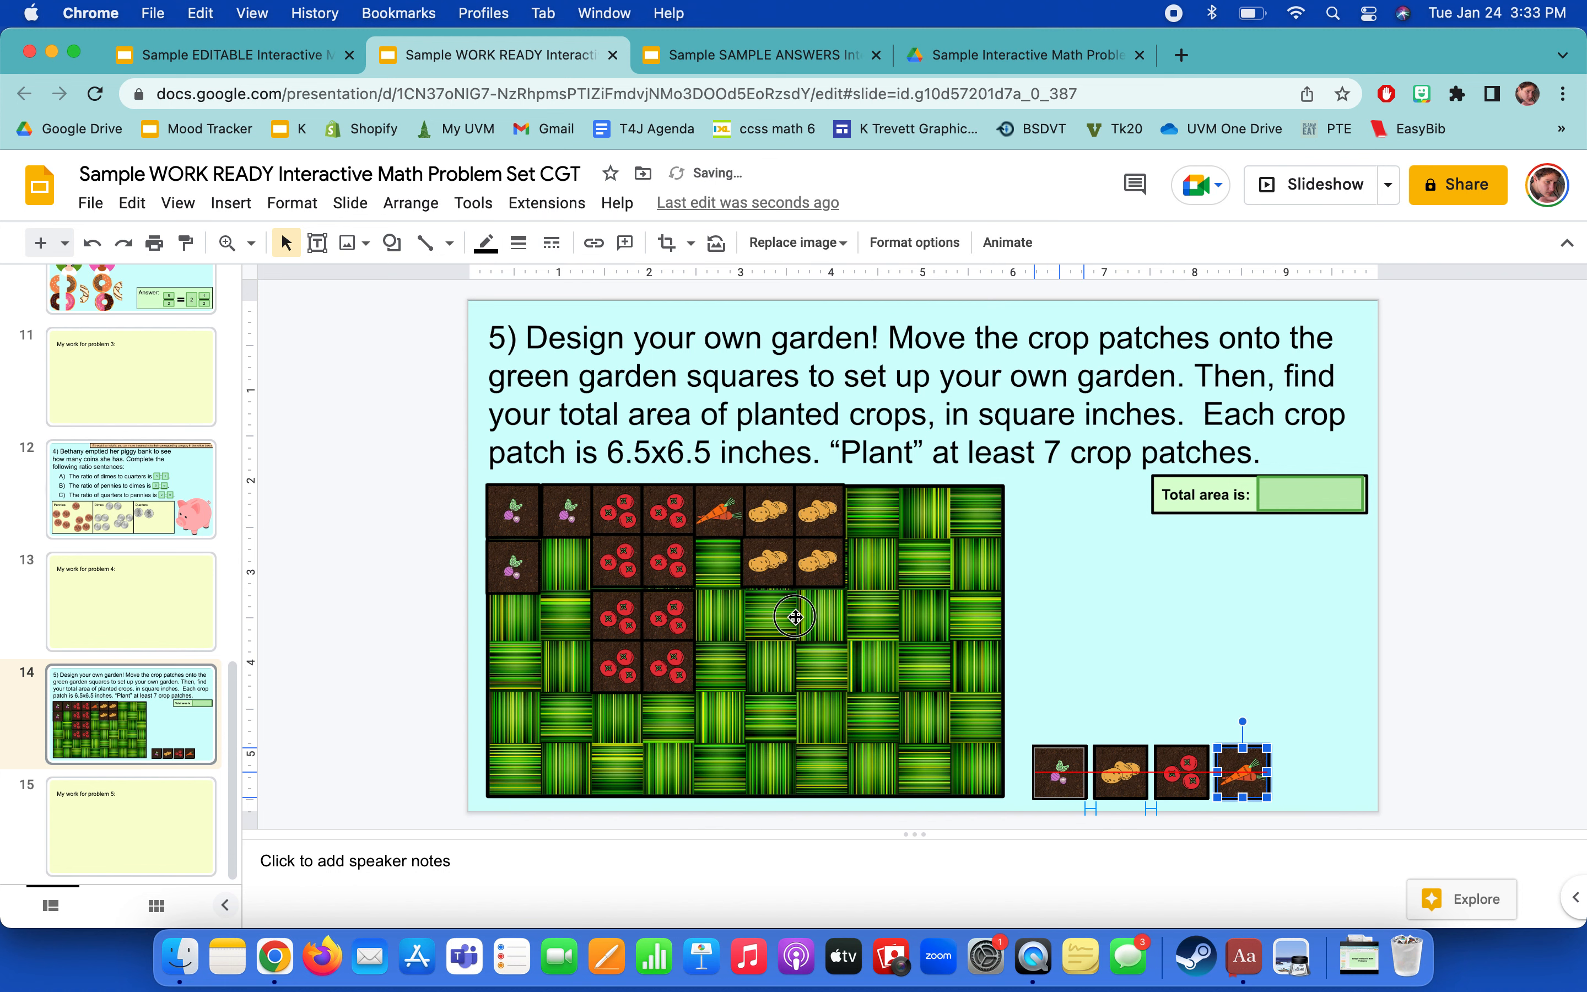
pyautogui.moveTo(1241, 766); pyautogui.dragTo(718, 564)
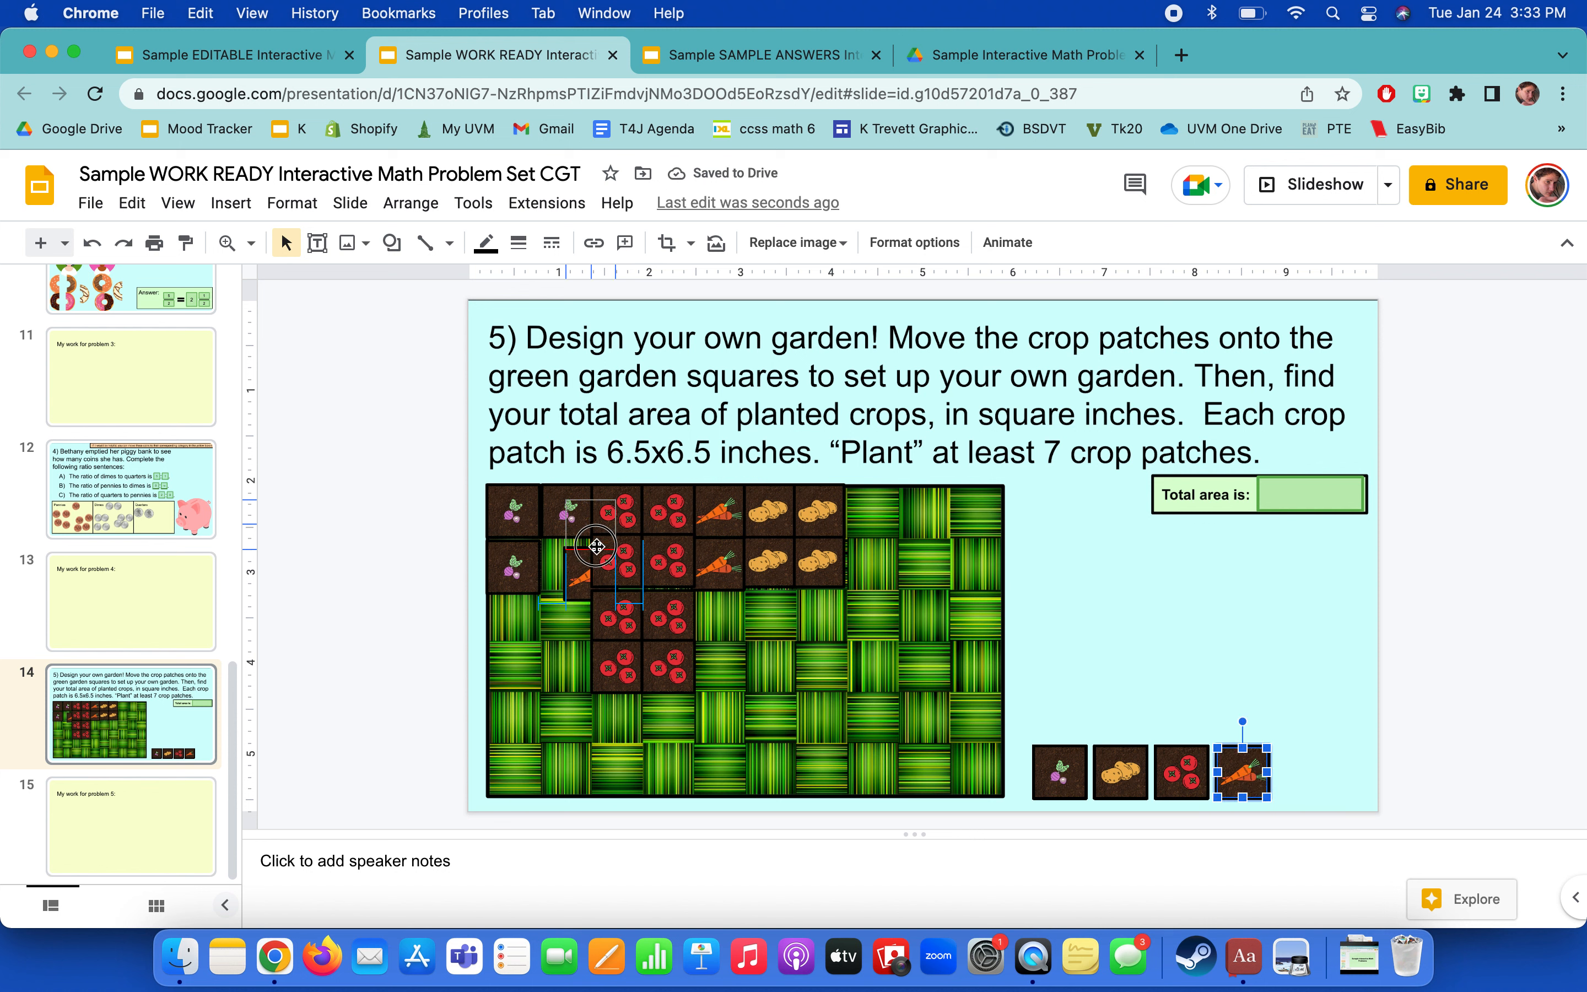
pyautogui.moveTo(1240, 772); pyautogui.dragTo(562, 565)
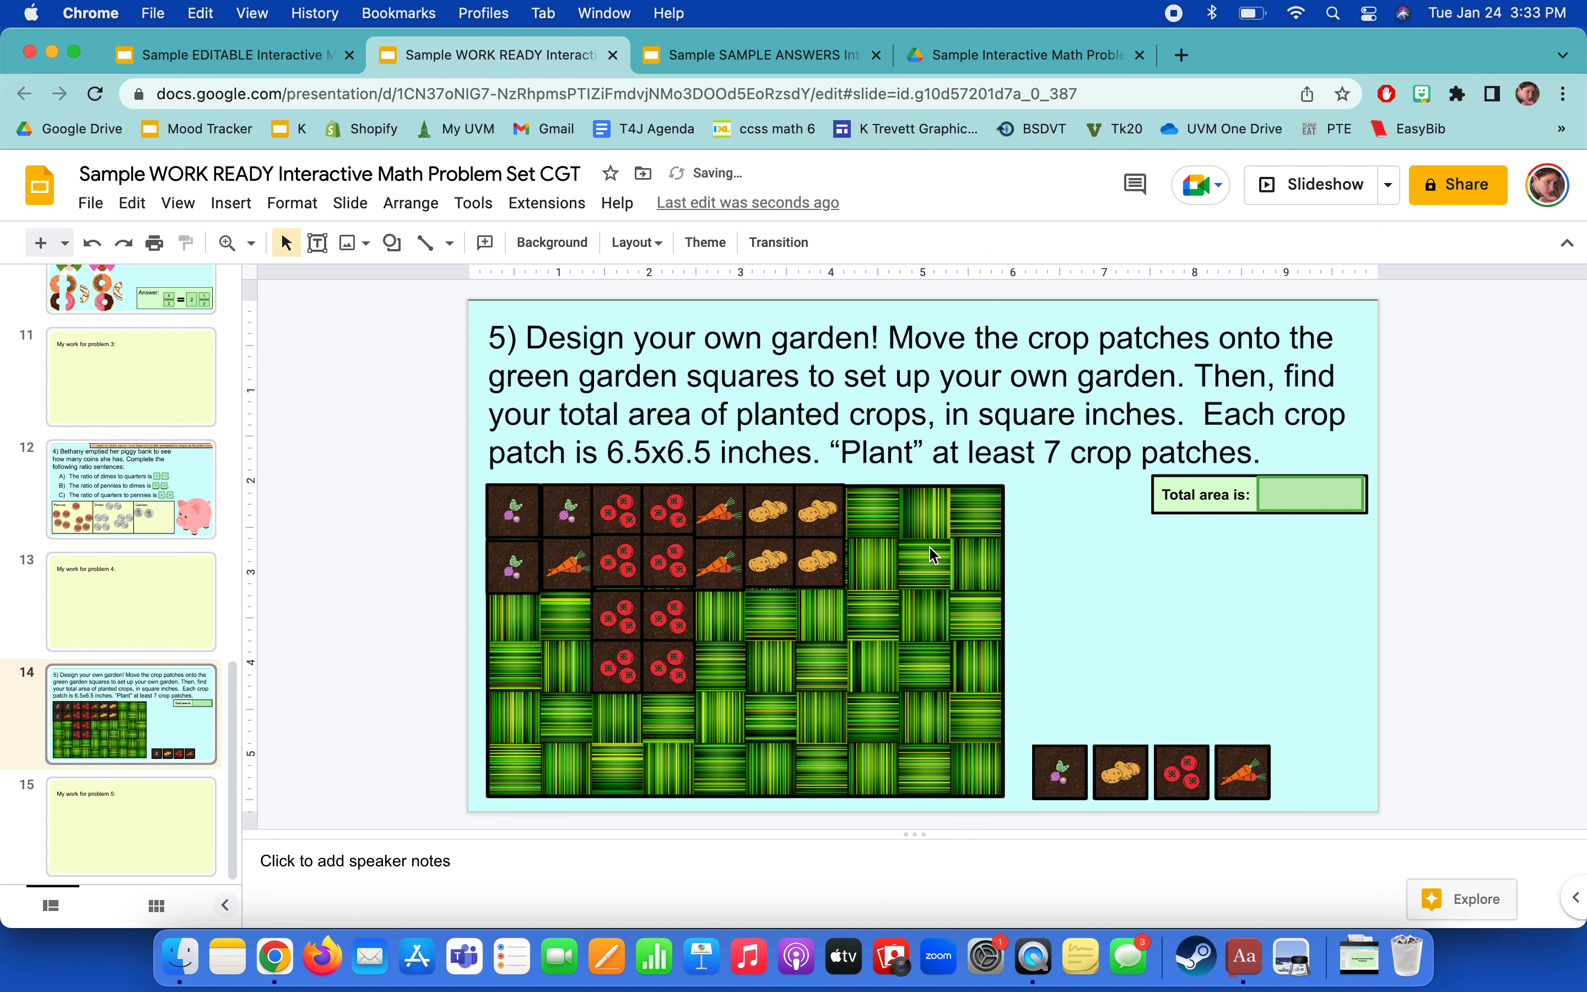
pyautogui.moveTo(820, 742)
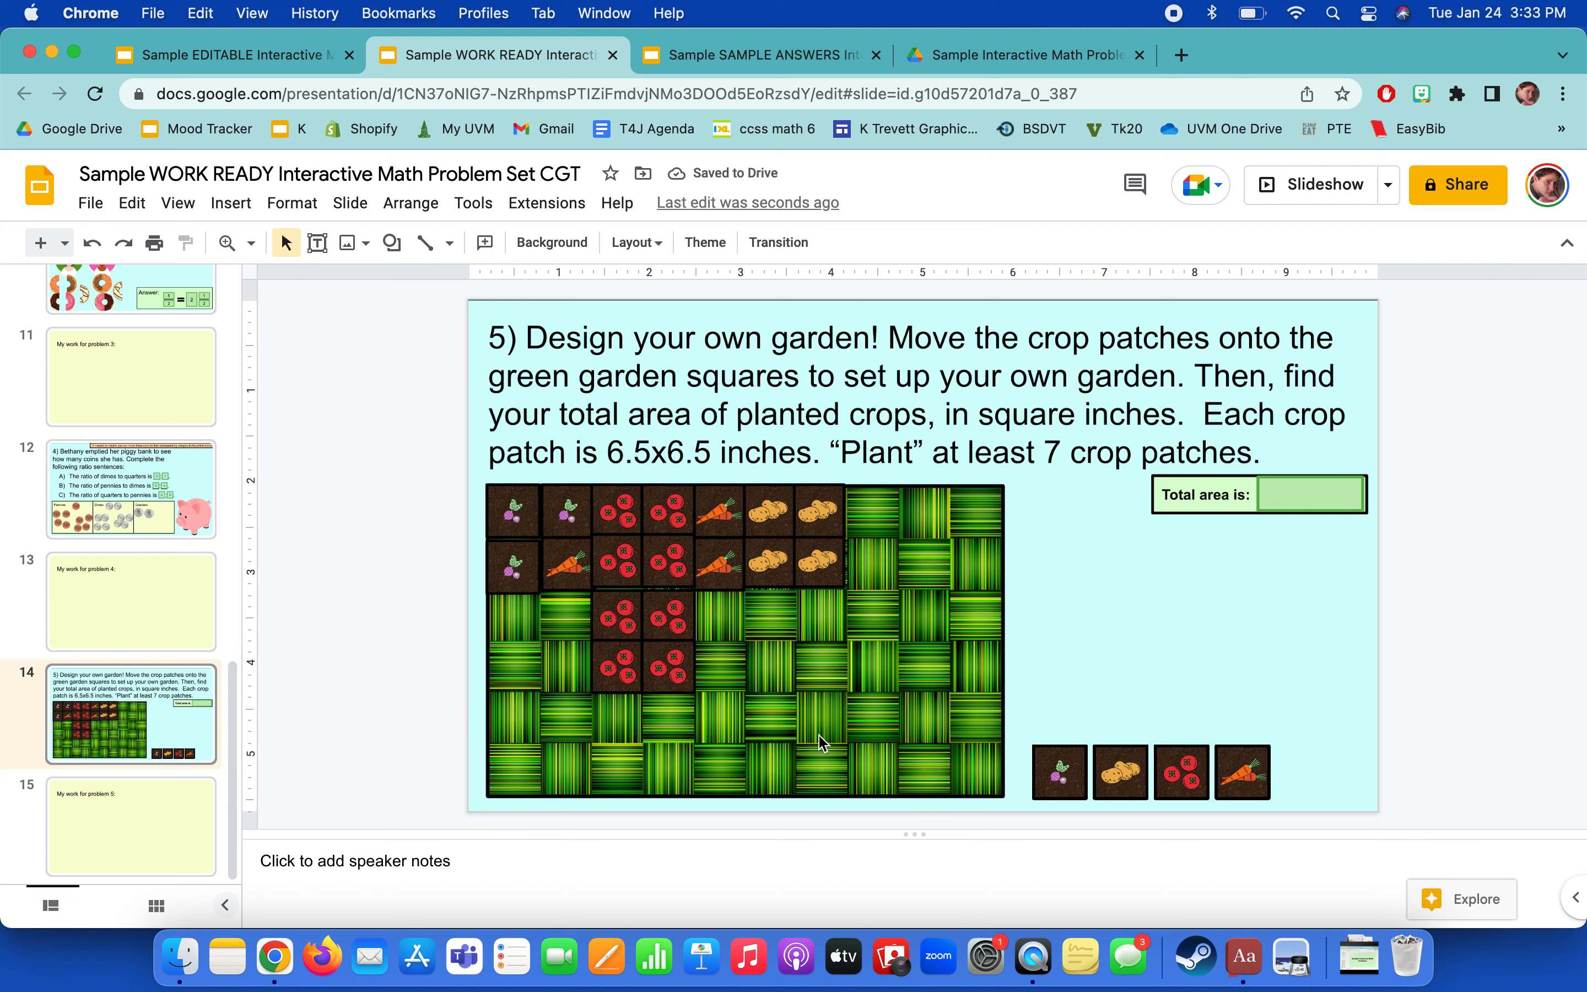
pyautogui.click(638, 638)
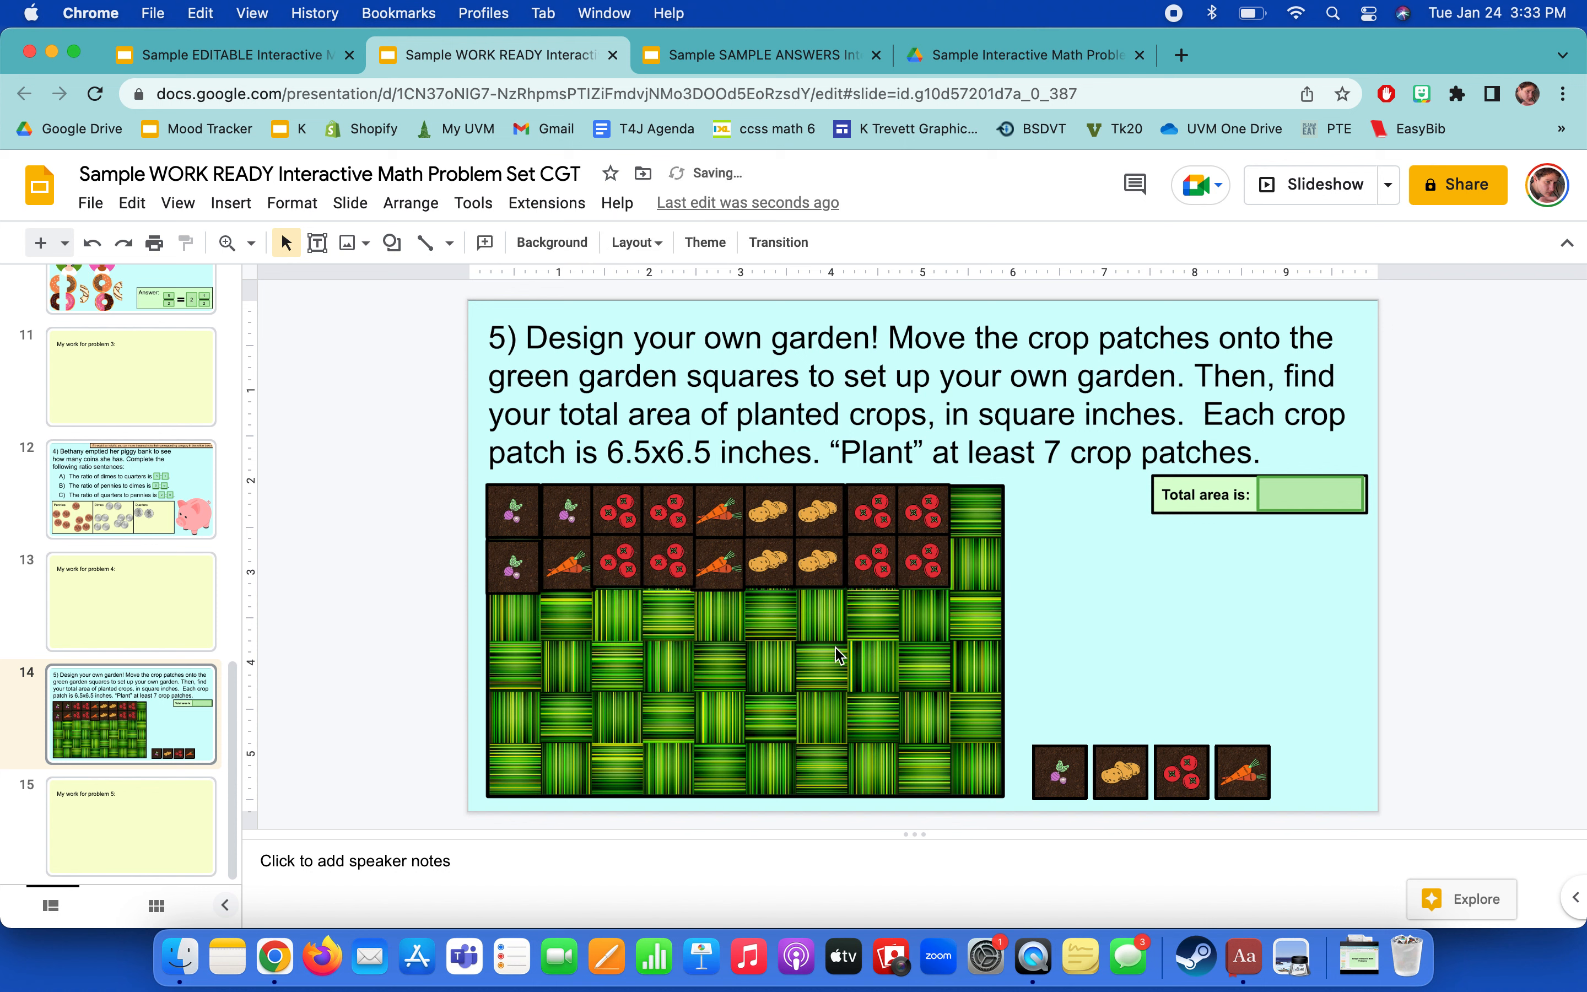
pyautogui.moveTo(653, 713)
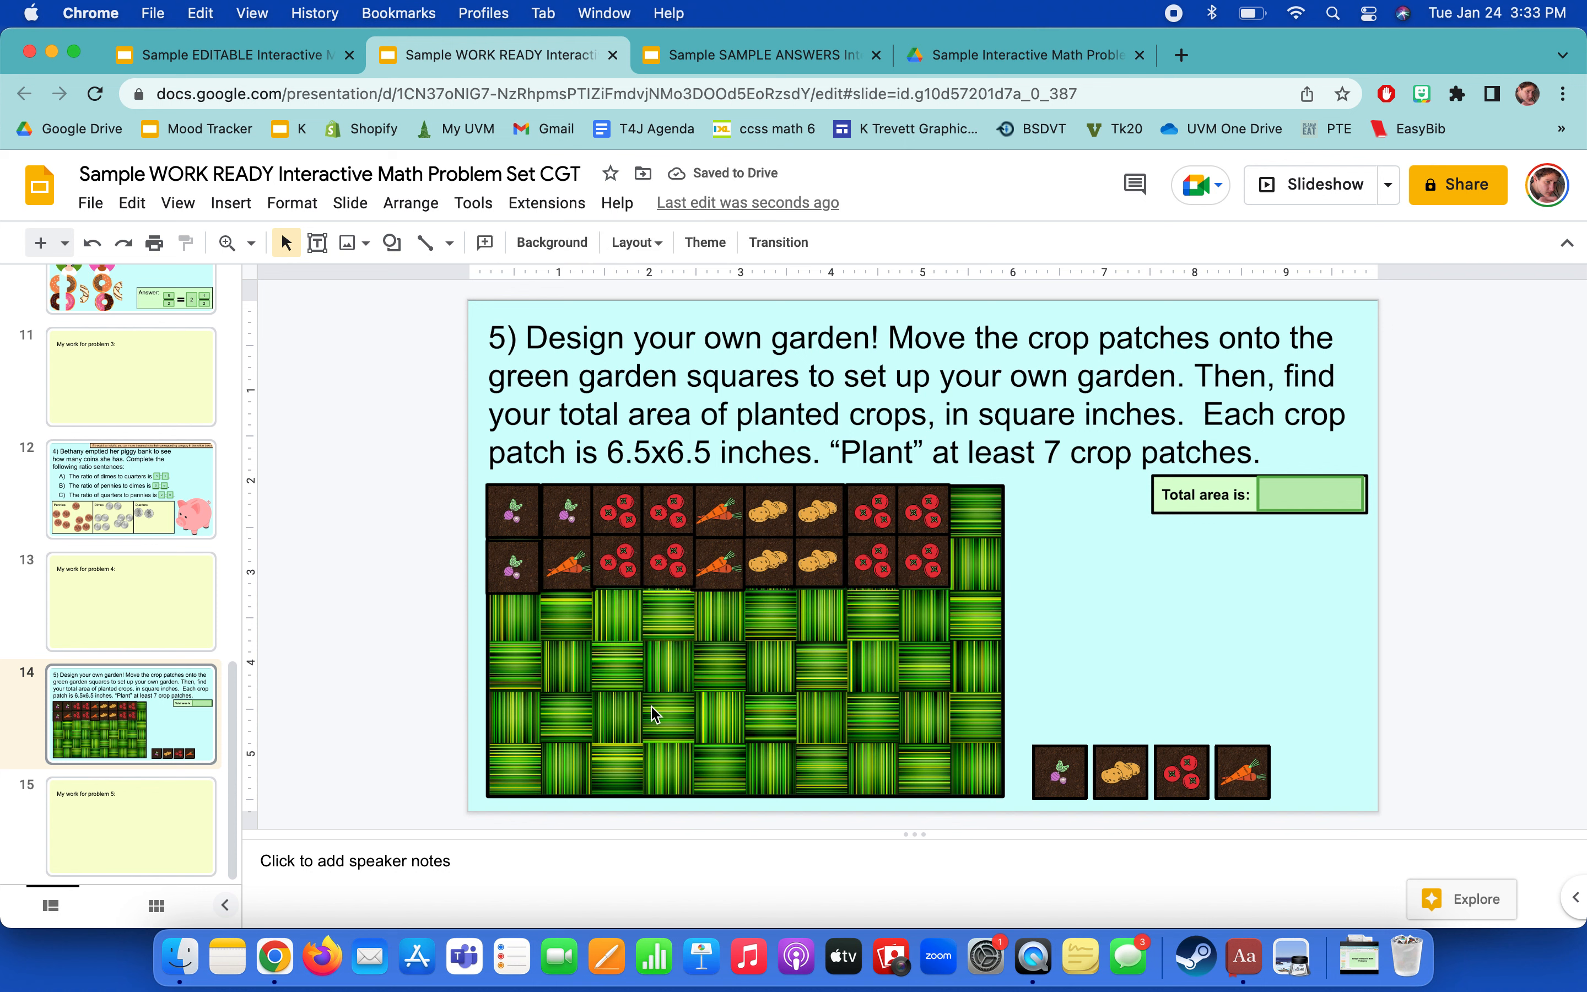
pyautogui.moveTo(1045, 645)
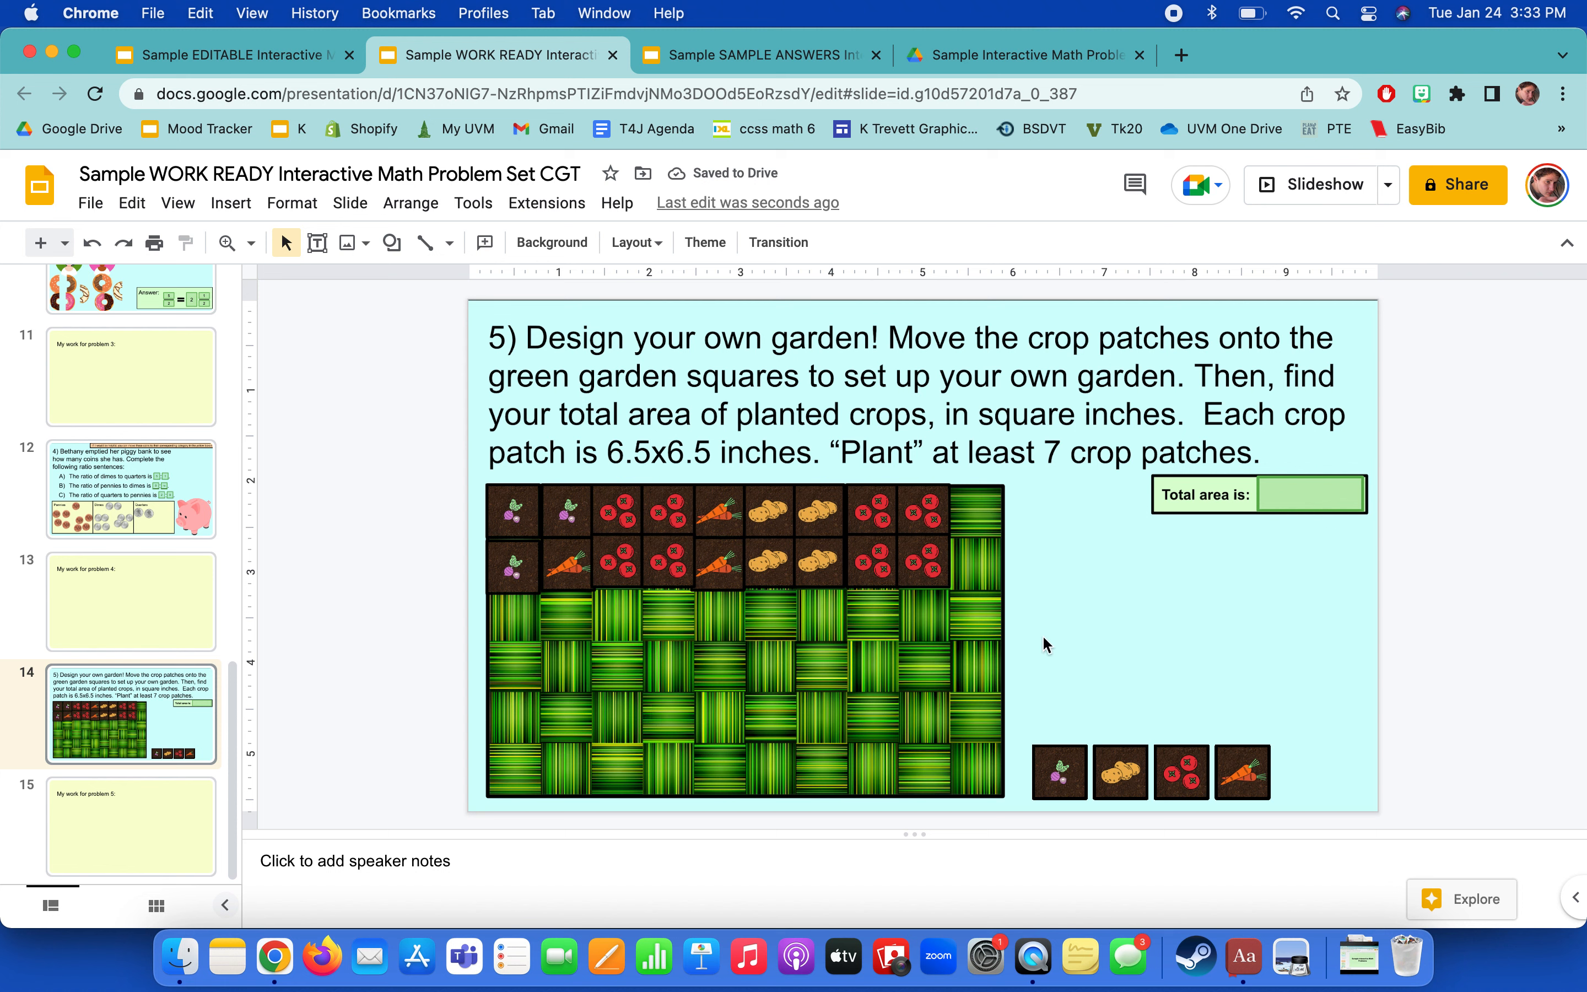
pyautogui.moveTo(771, 477)
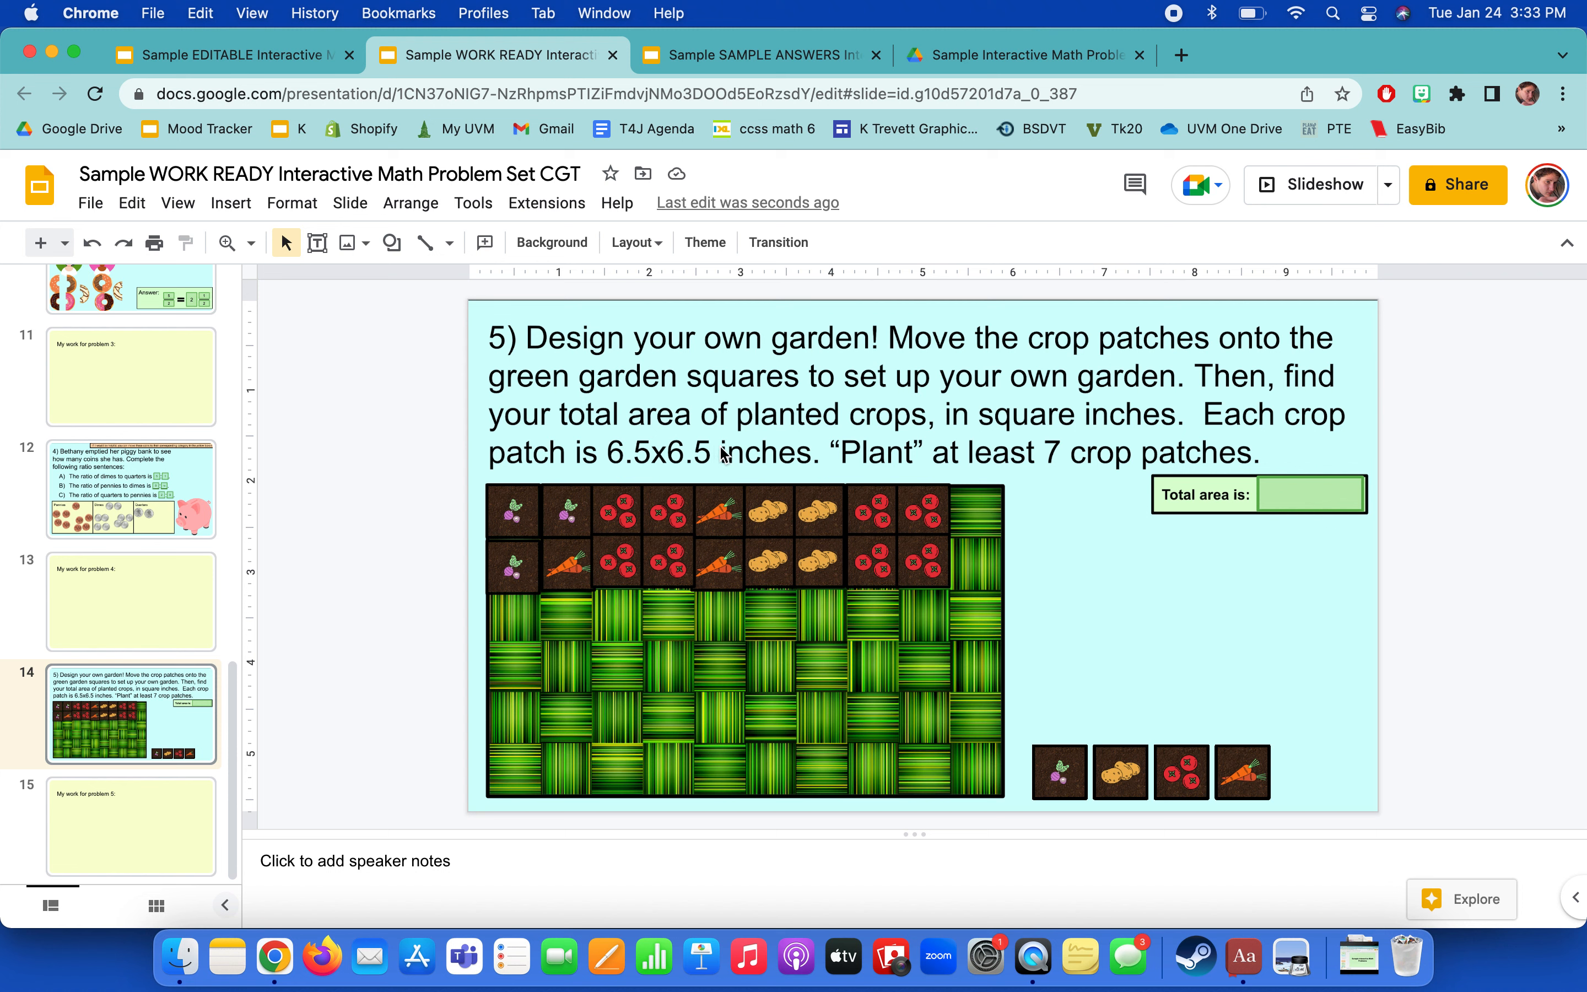
pyautogui.moveTo(1050, 452)
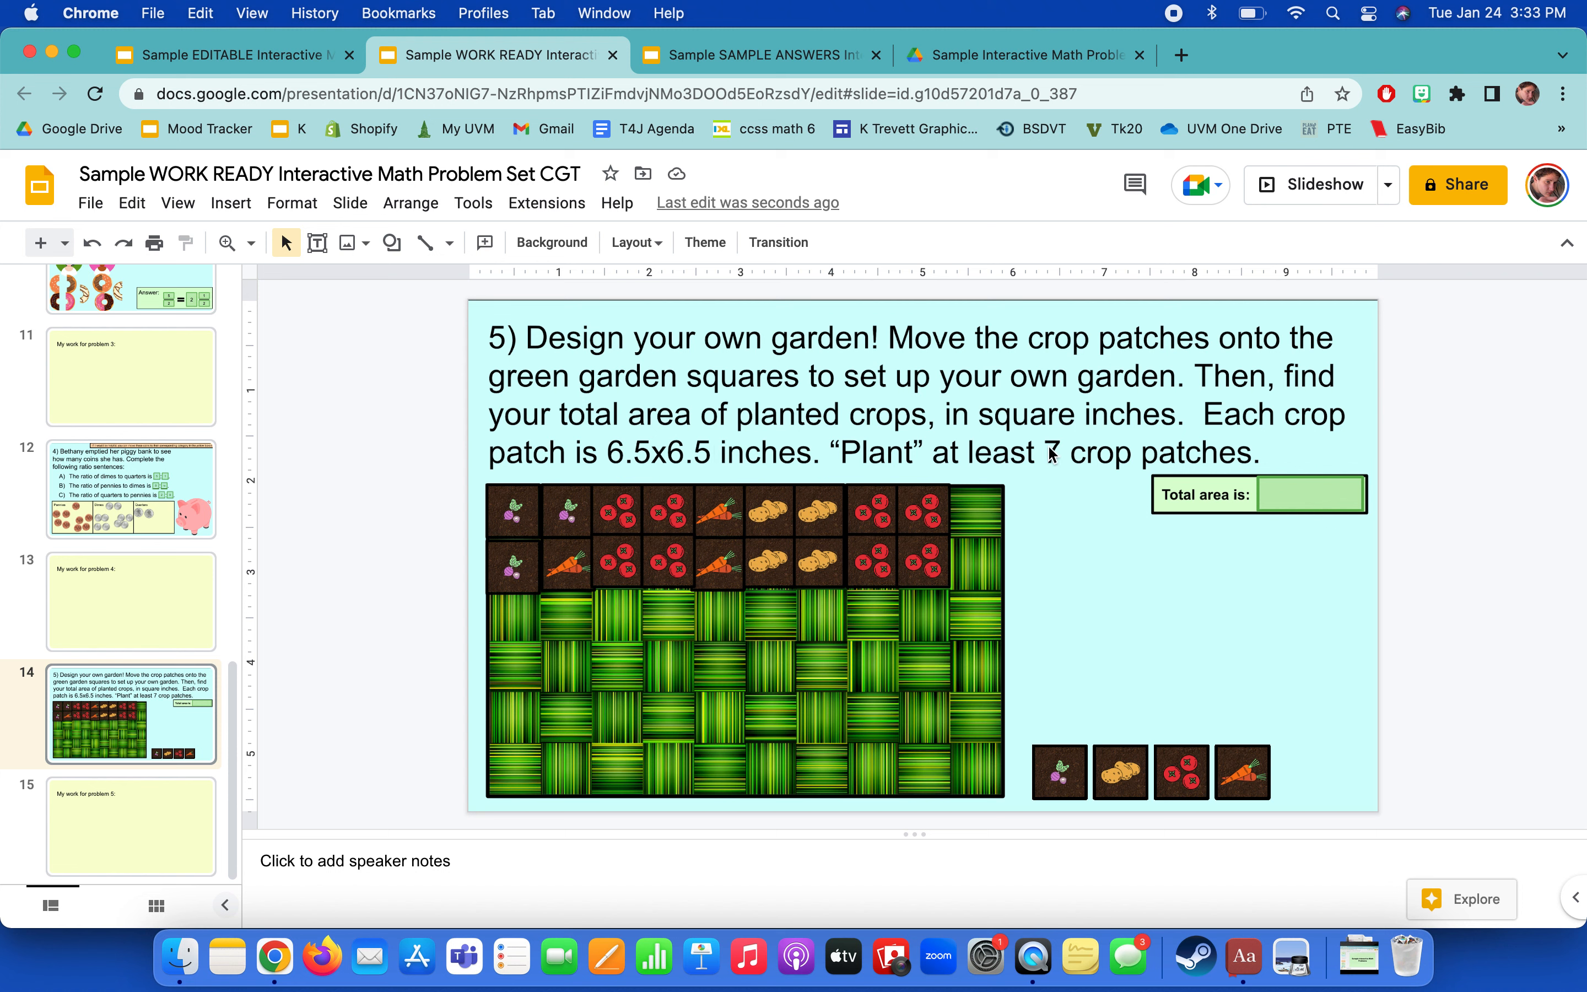
pyautogui.moveTo(838, 486)
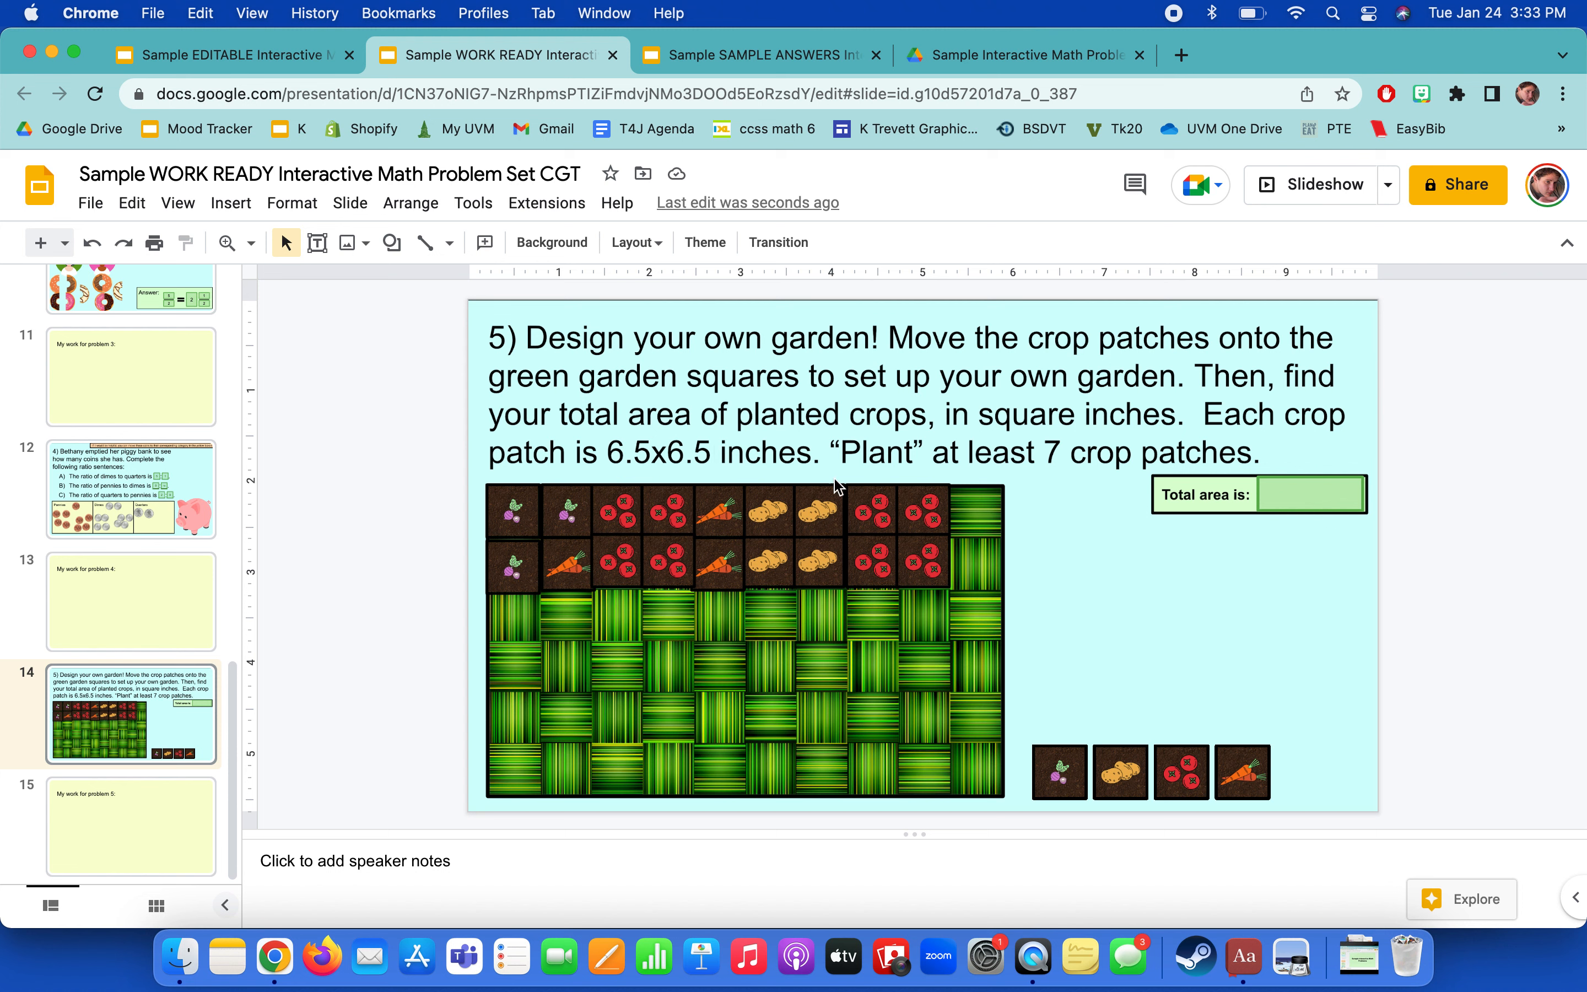
pyautogui.moveTo(1305, 548)
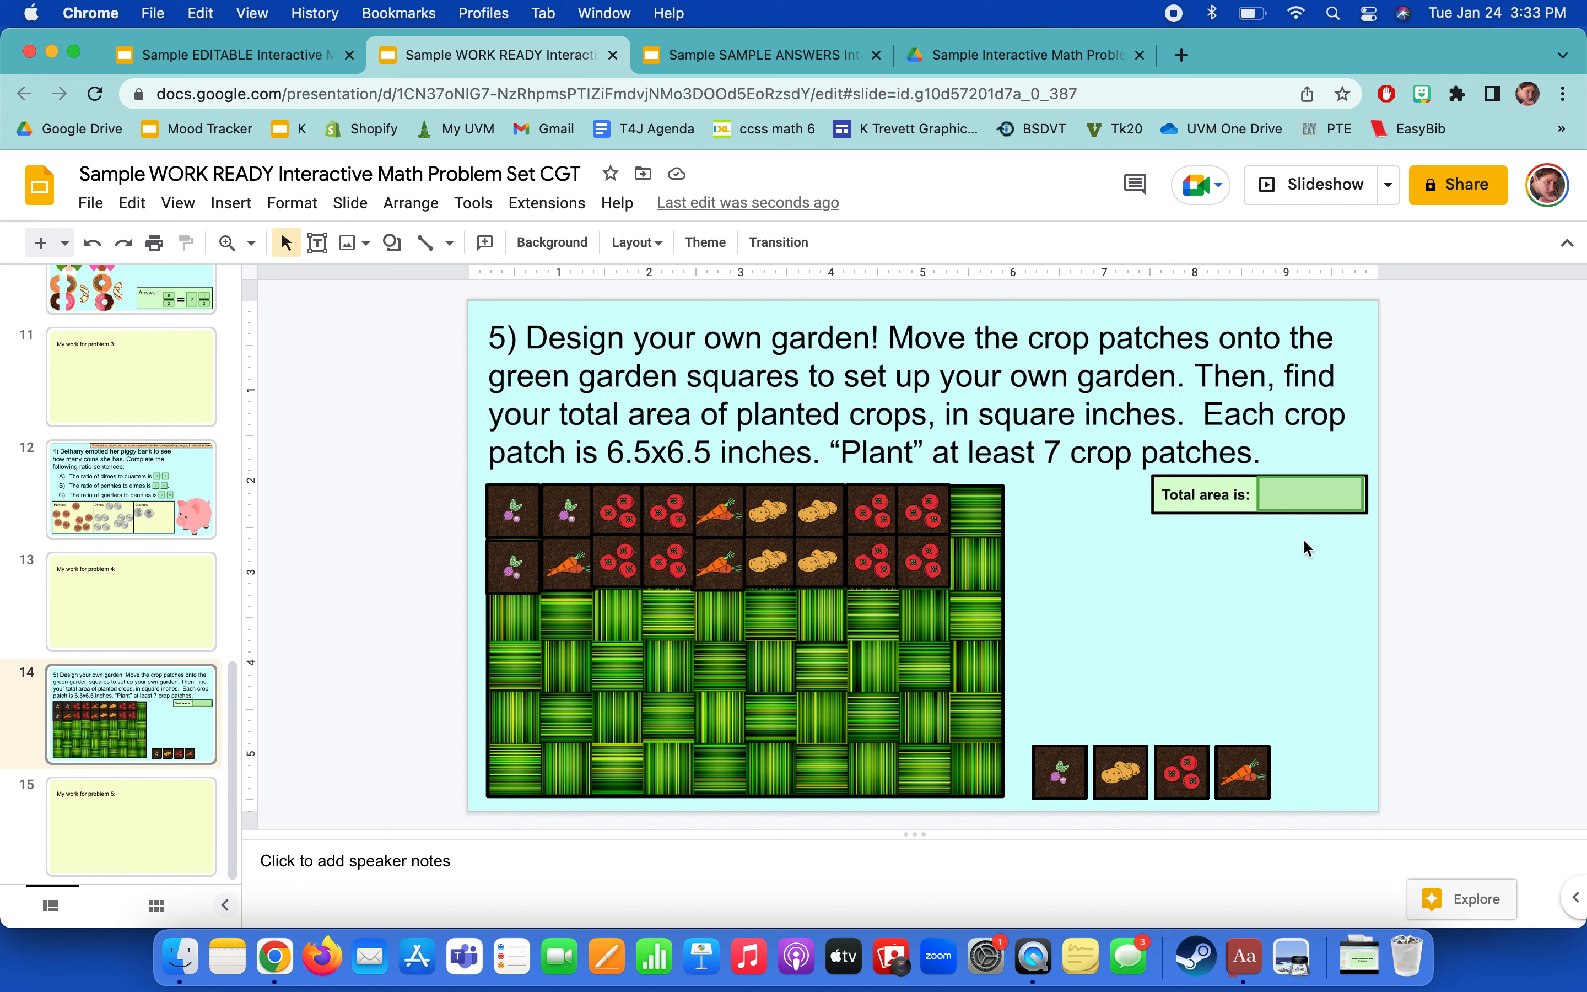
pyautogui.moveTo(1272, 597)
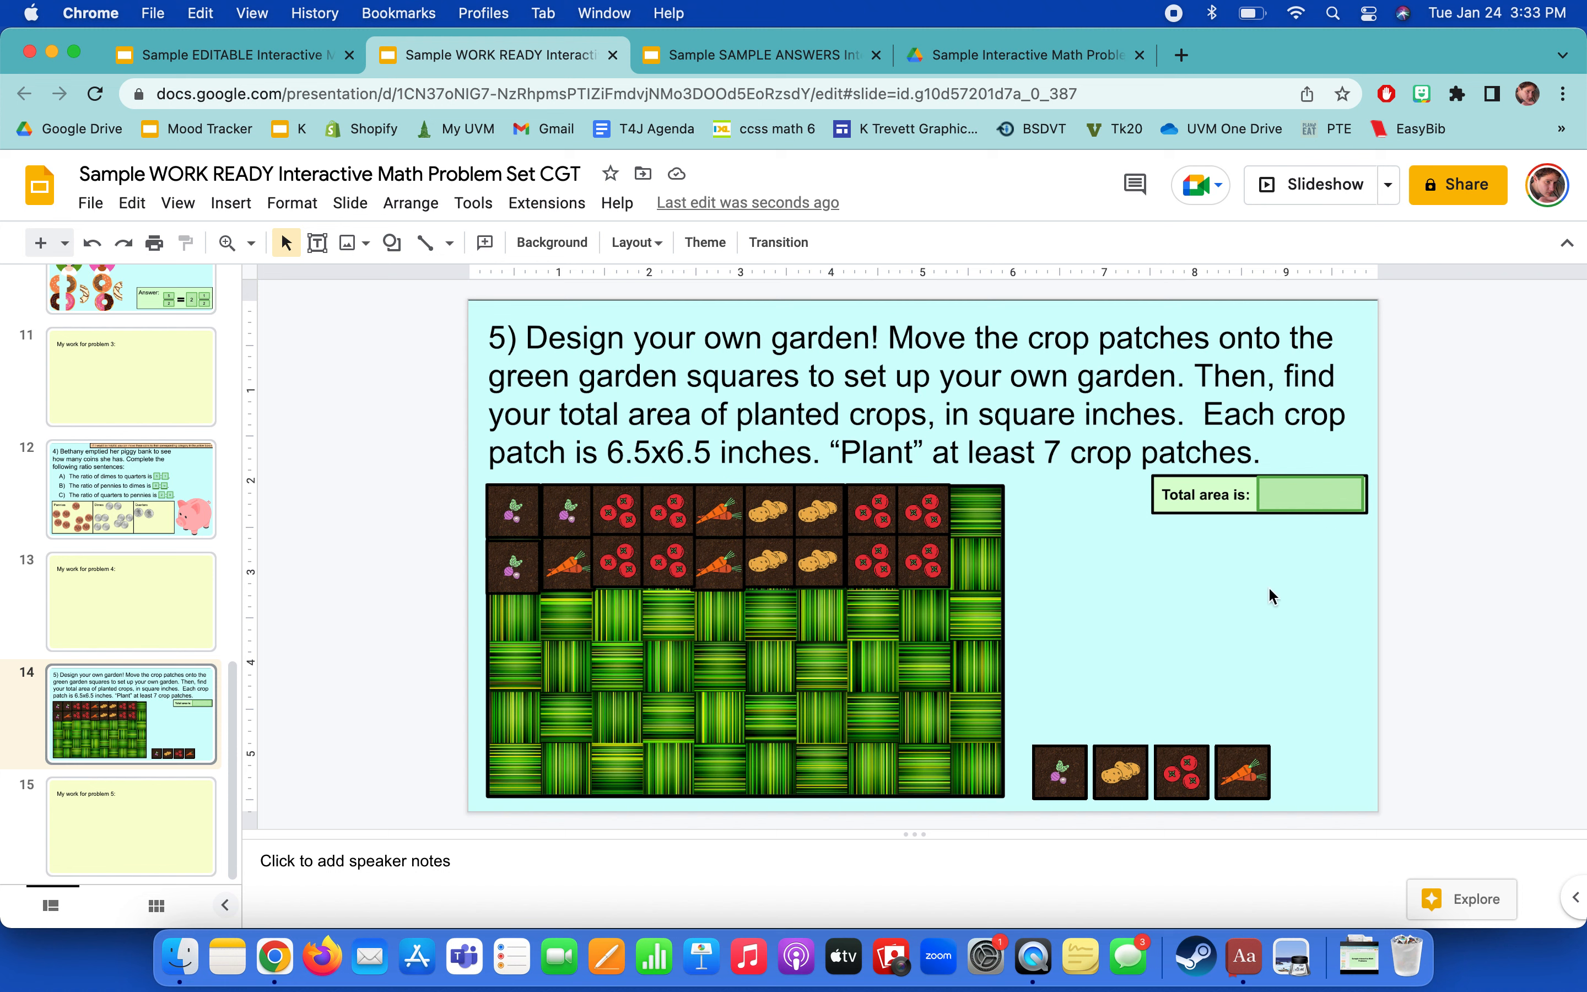
pyautogui.moveTo(1139, 625)
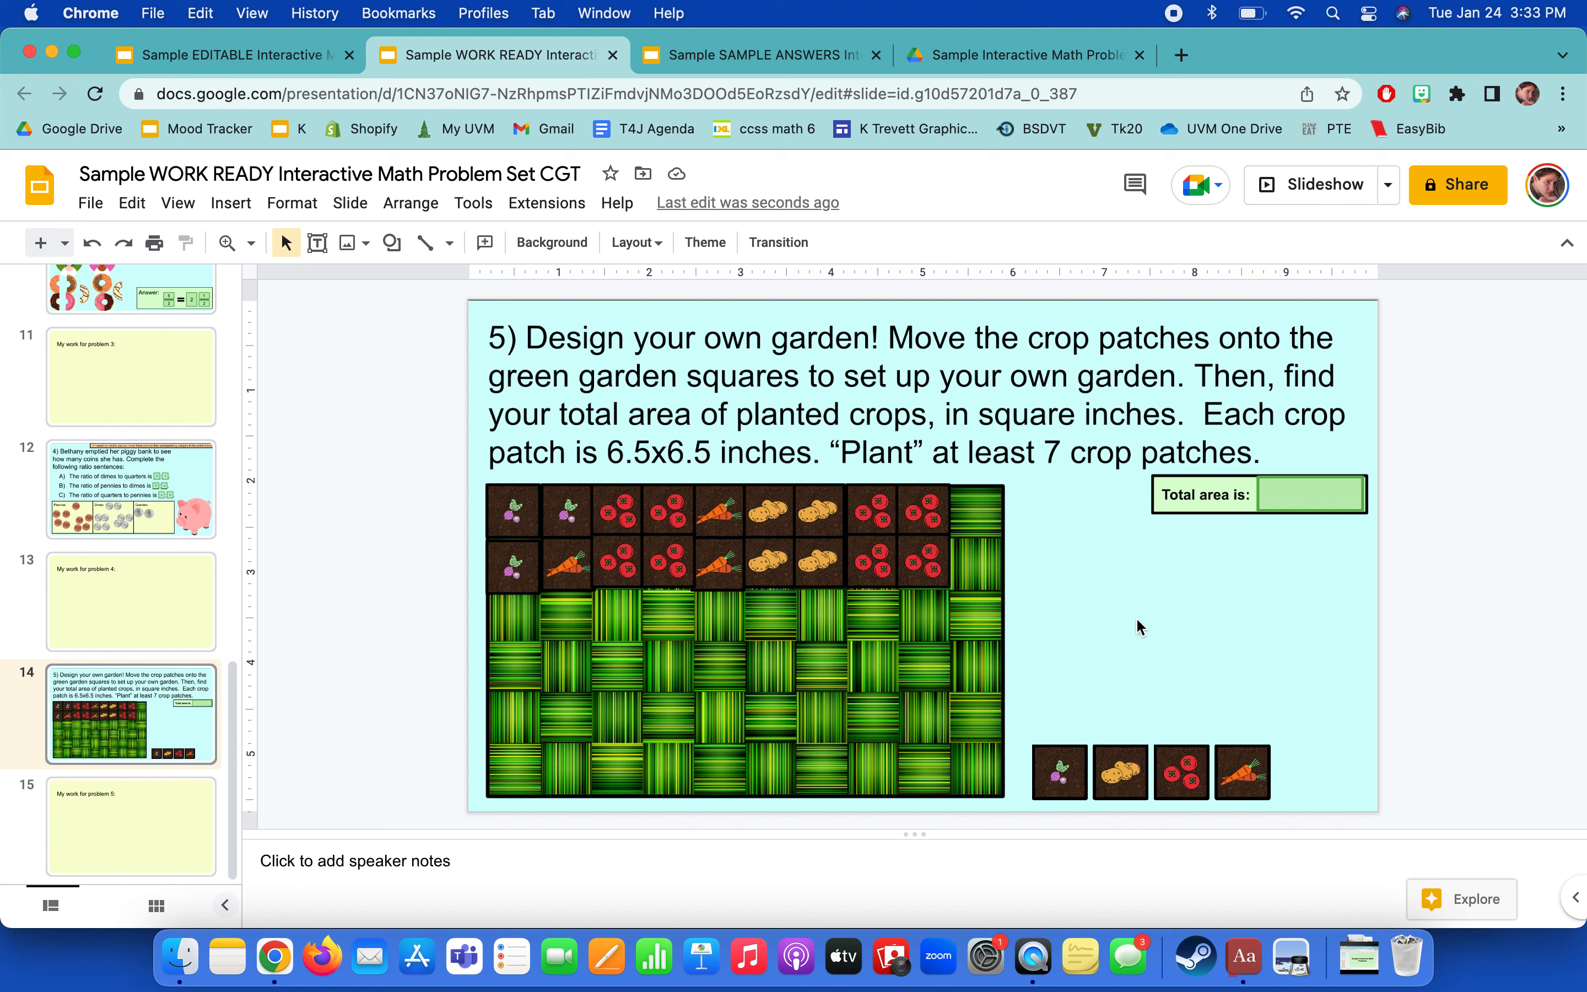
# Insert a text box reading 6.5 and position it above the top-left garden patch.
pyautogui.click(316, 242)
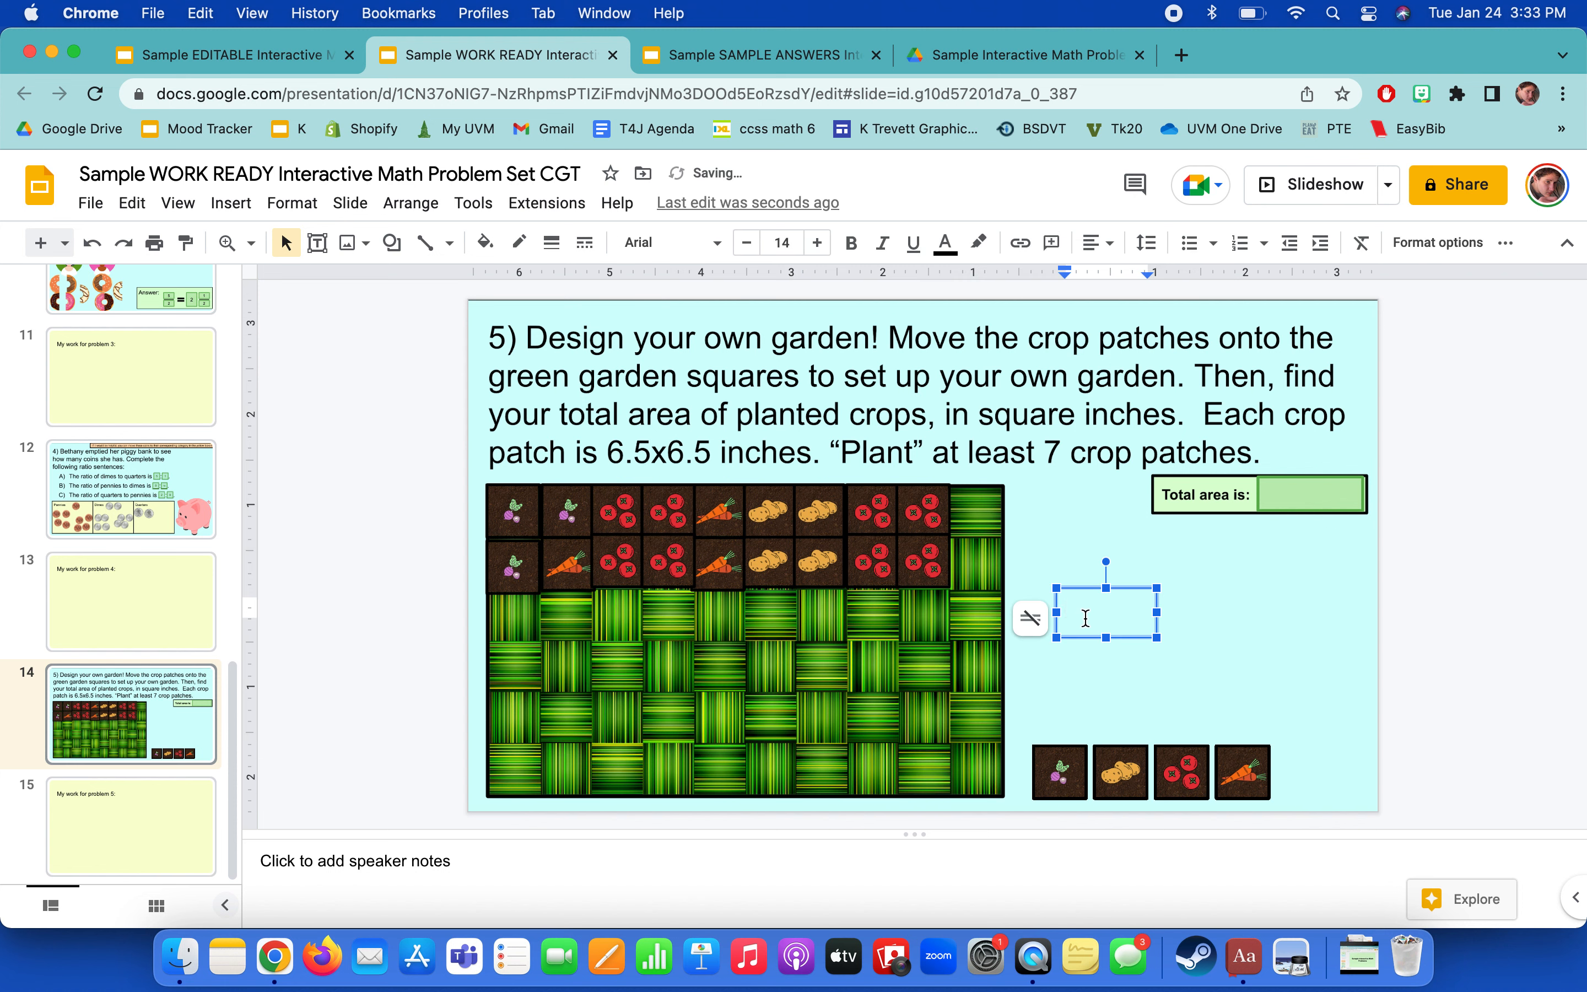
pyautogui.write('6.5')
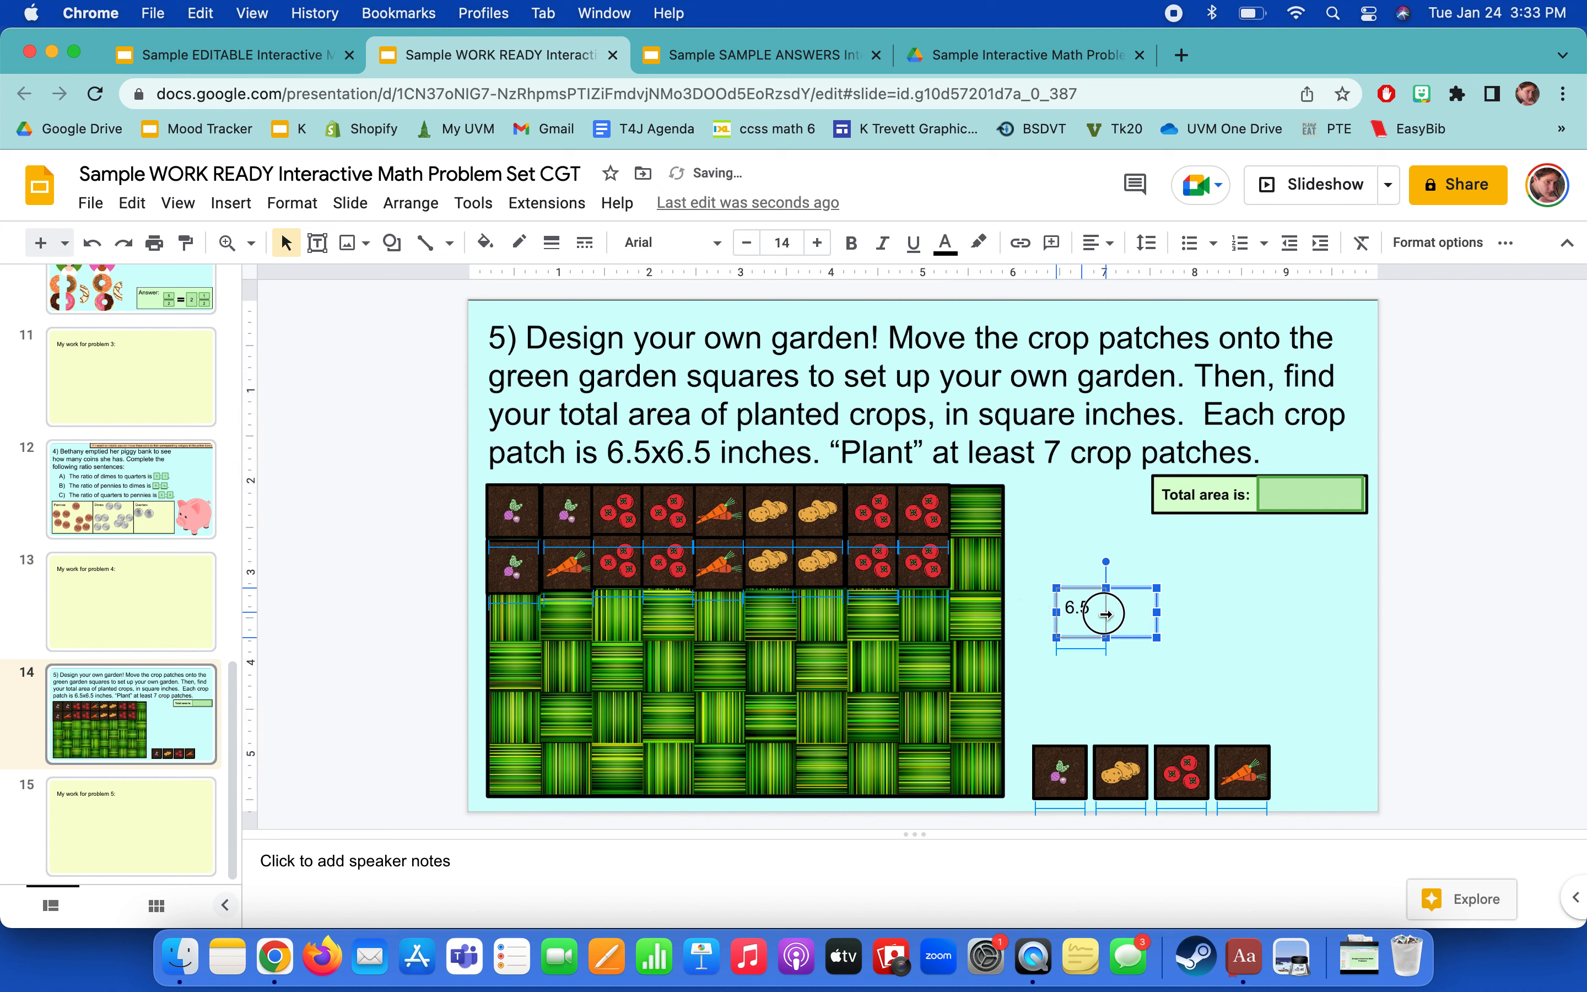
pyautogui.moveTo(1103, 607); pyautogui.dragTo(1080, 606)
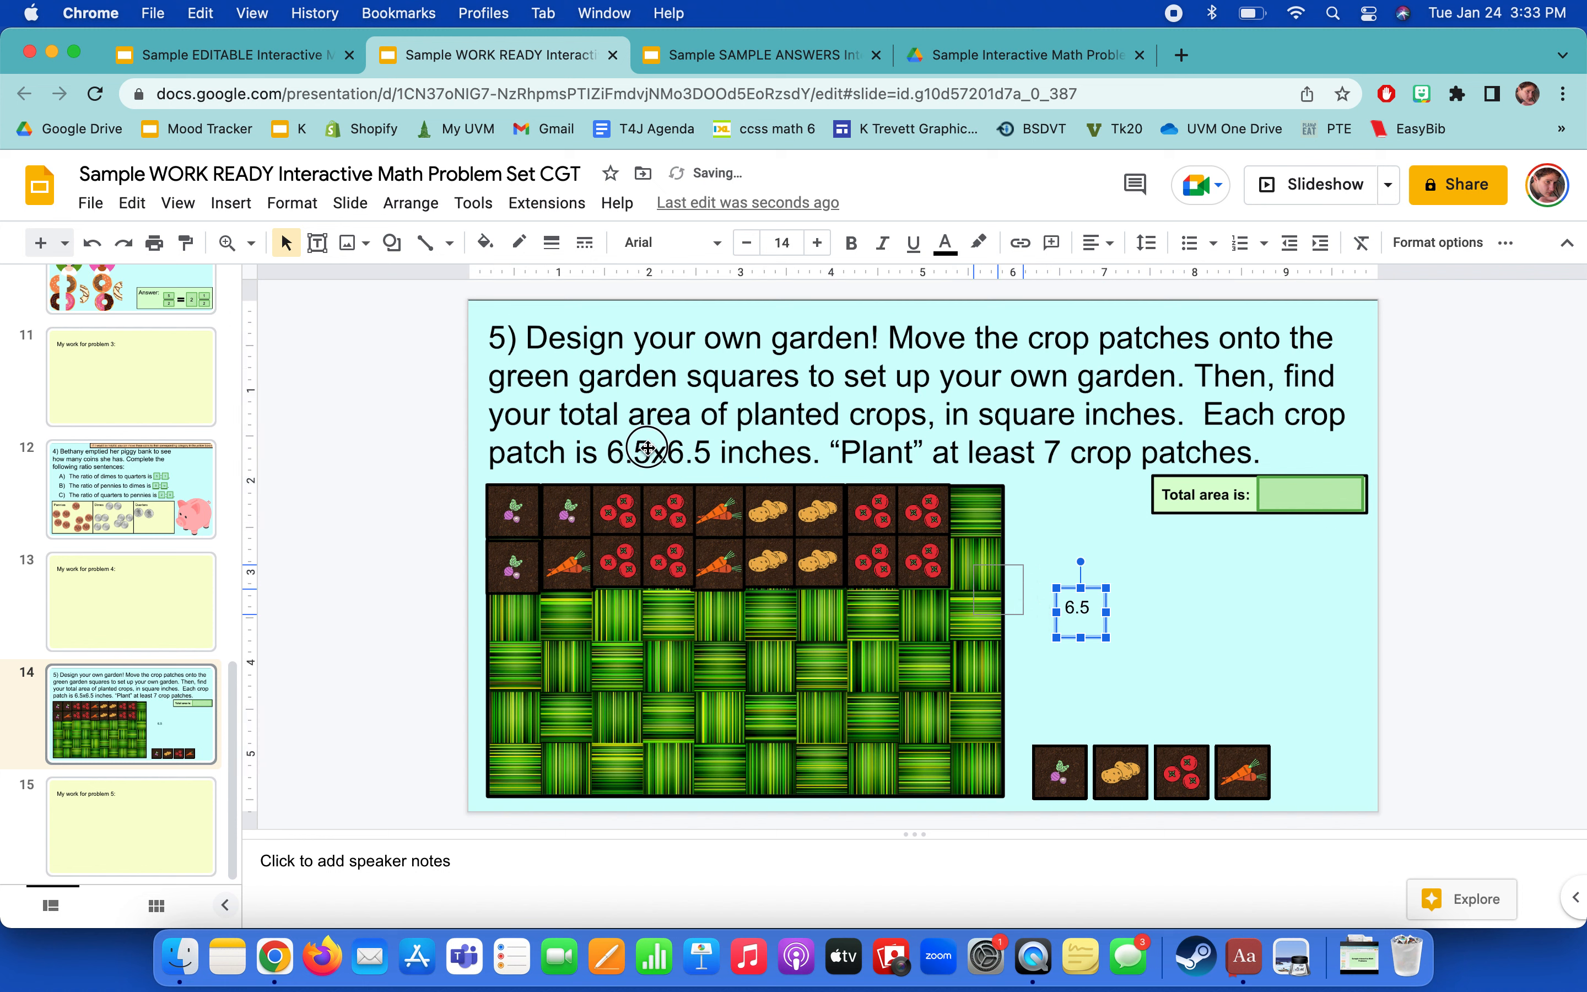
pyautogui.moveTo(1078, 607); pyautogui.dragTo(512, 480)
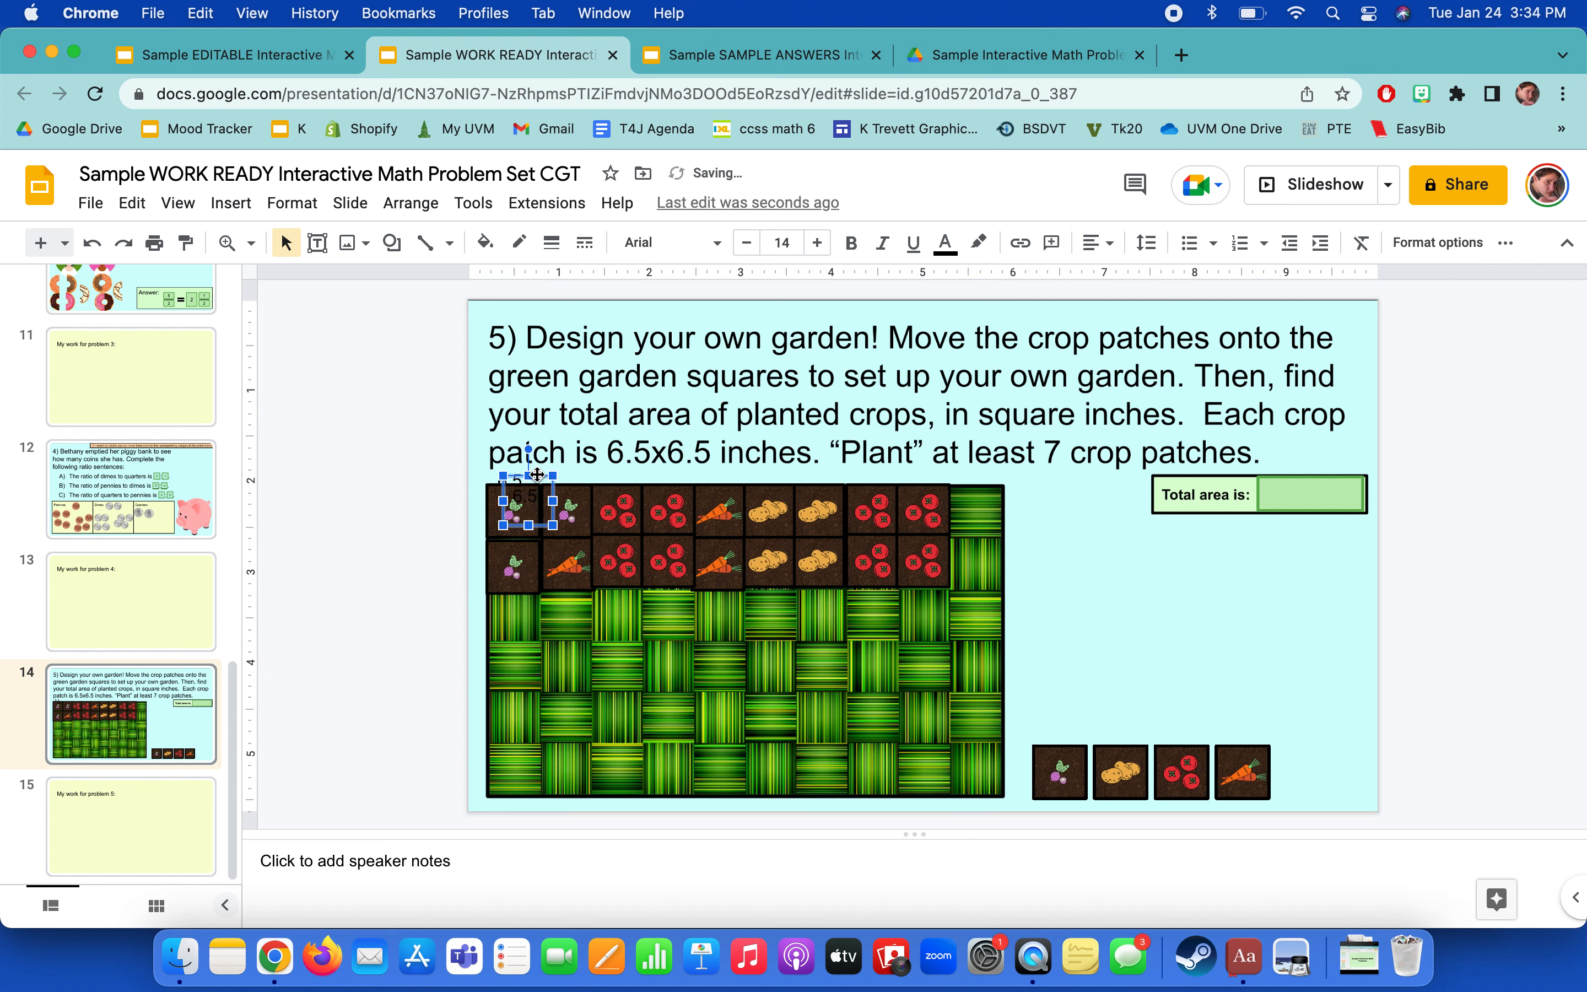
pyautogui.moveTo(526, 506); pyautogui.dragTo(566, 516)
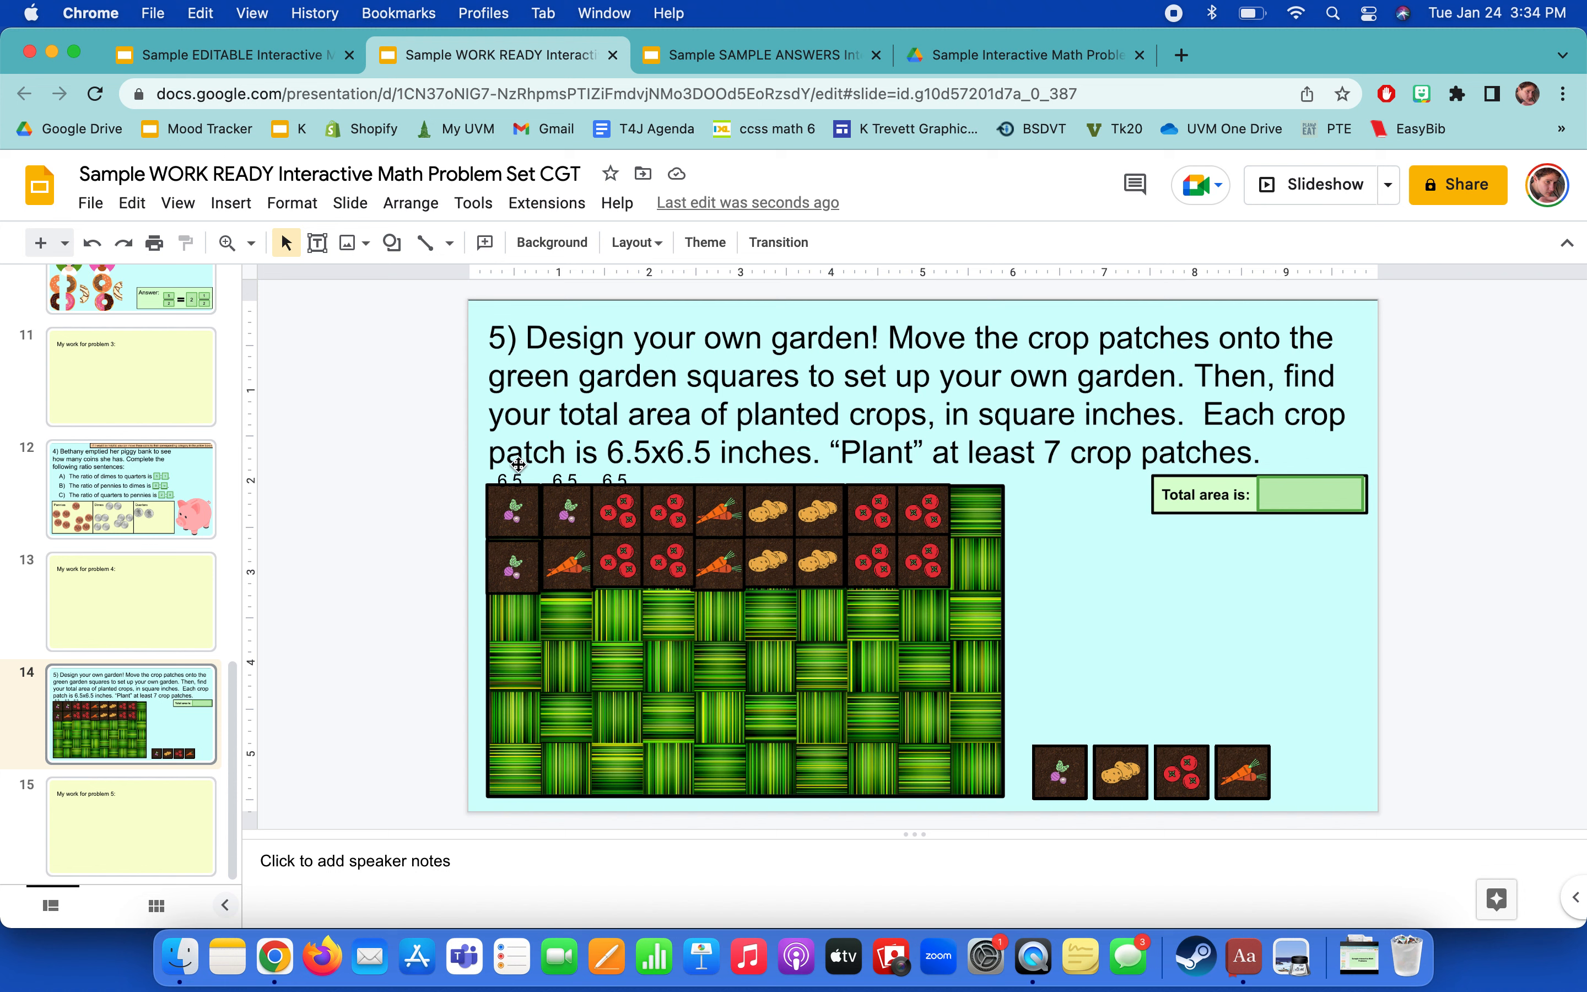
pyautogui.click(516, 486)
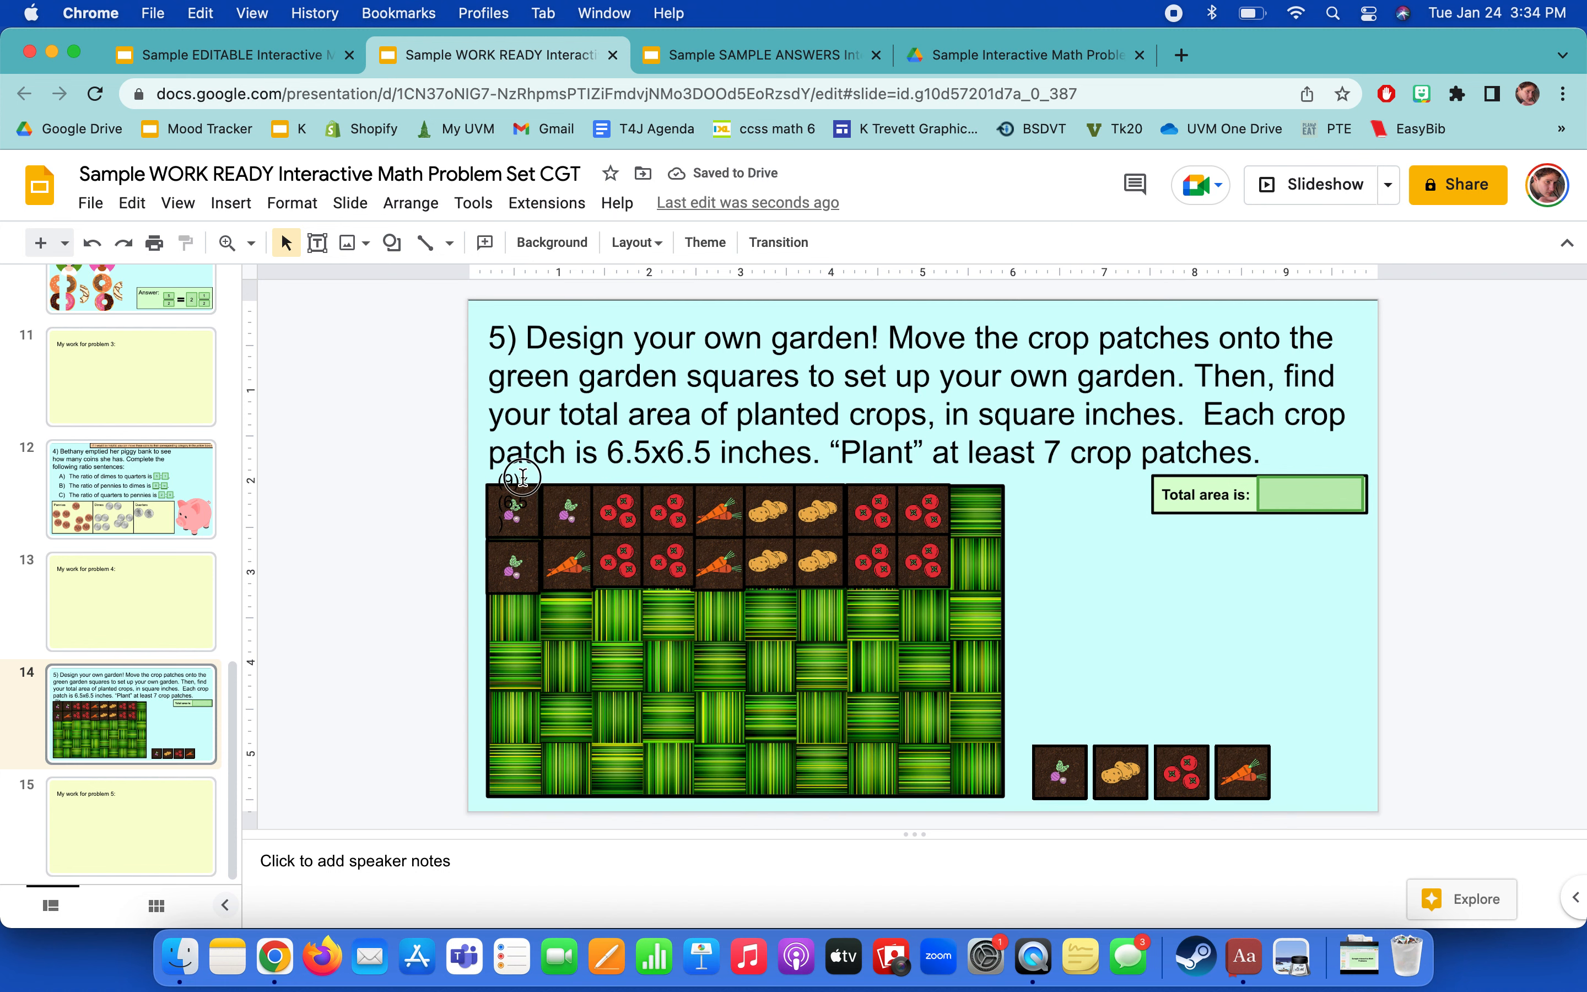
# Change the label to (9)x(6.5), widen it and move it onto the garden.
pyautogui.click(522, 495)
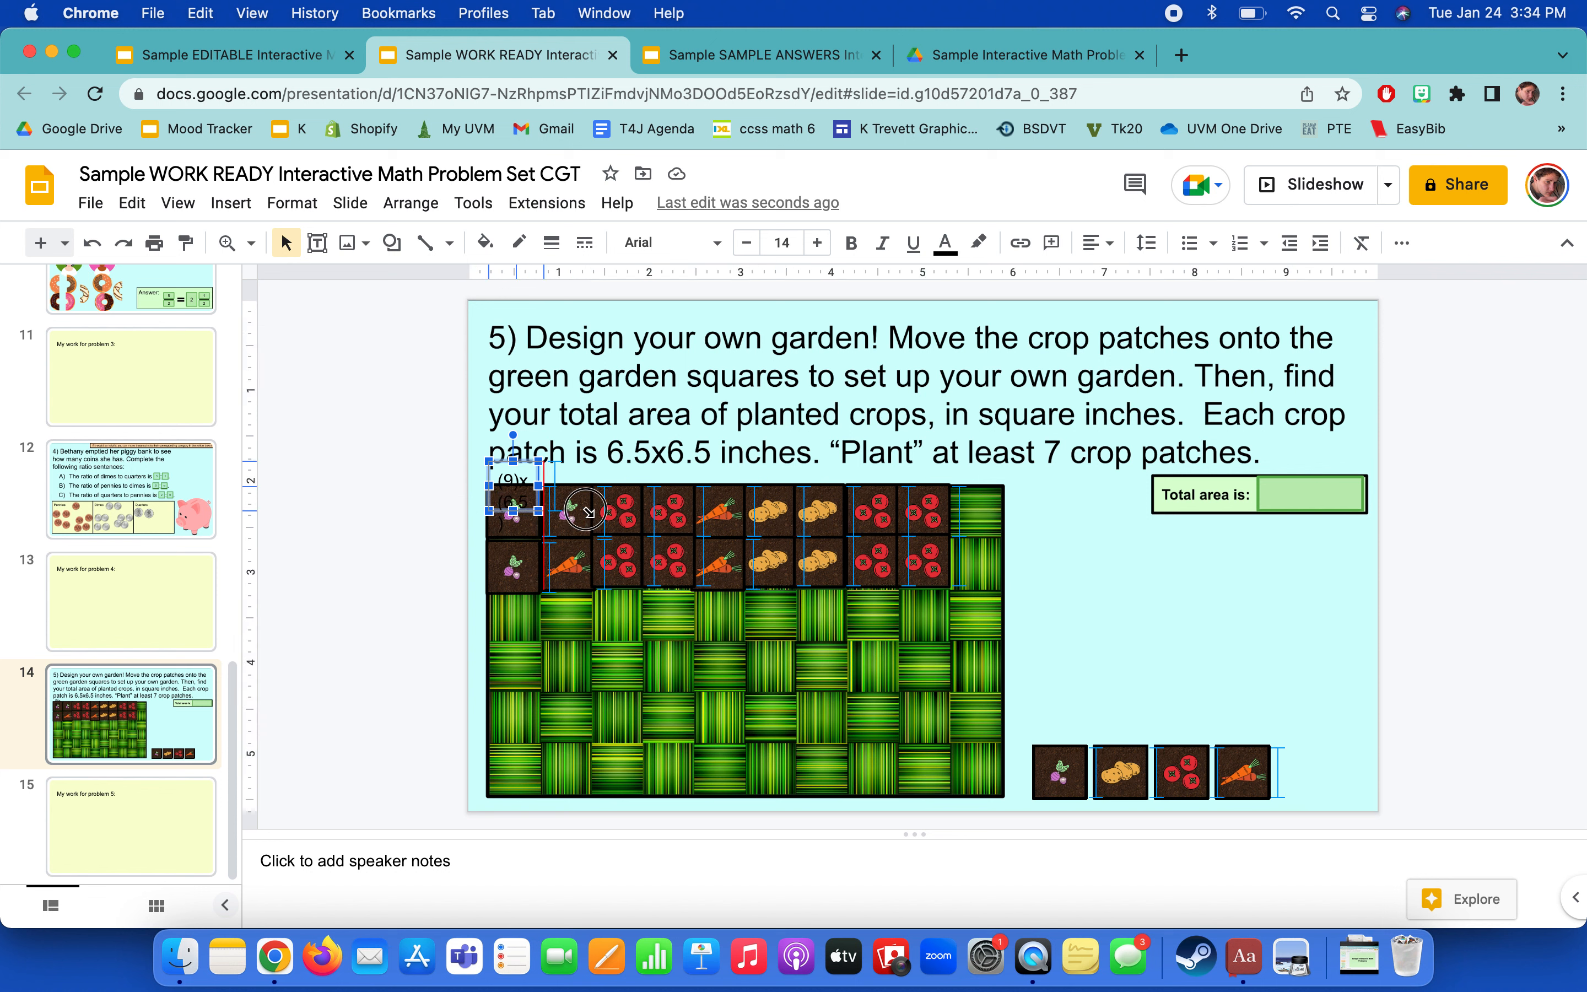
pyautogui.moveTo(587, 505); pyautogui.dragTo(673, 602)
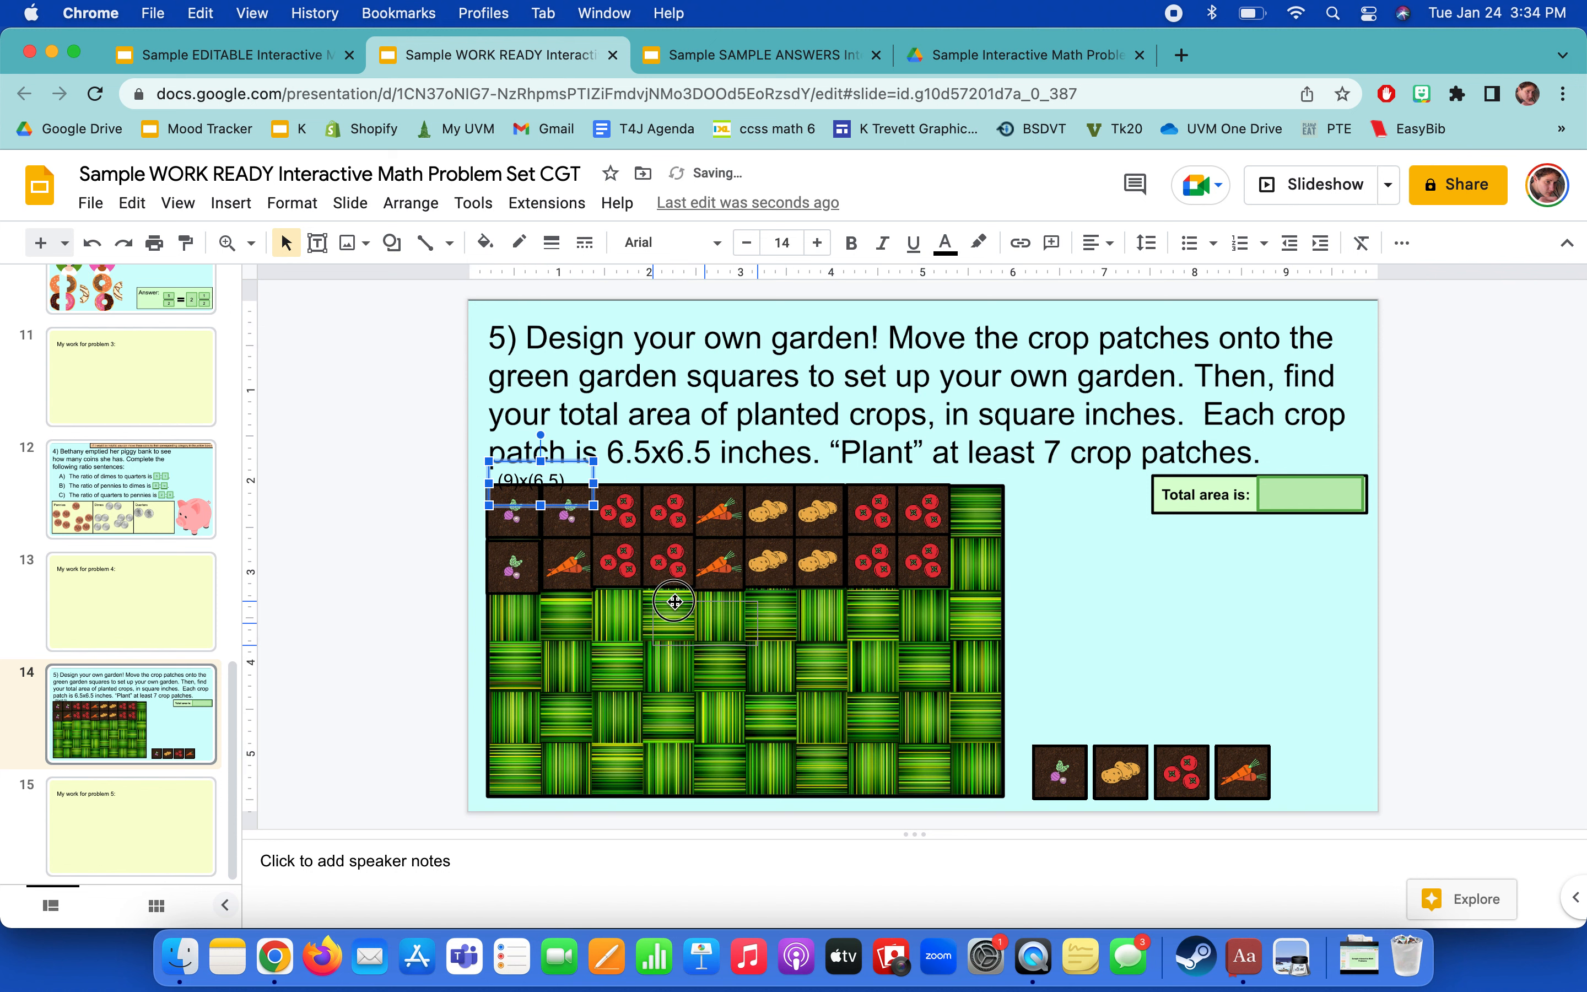
pyautogui.moveTo(541, 481); pyautogui.dragTo(693, 613)
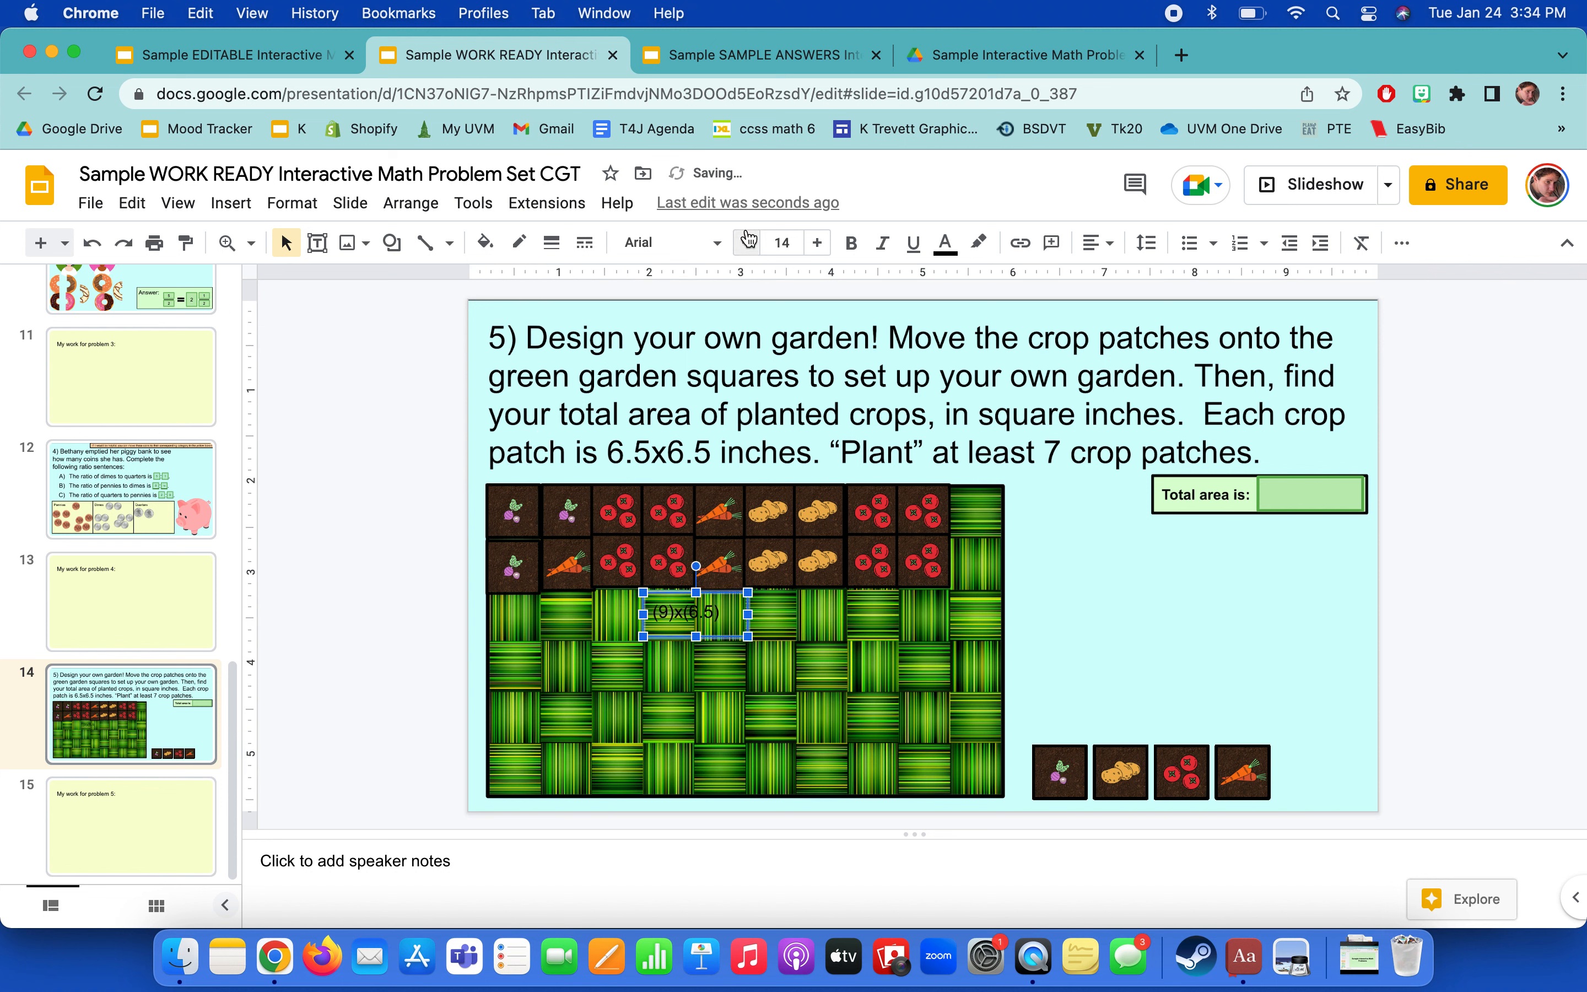
# Place a copy beside the right-hand tomatoes and change its 9 to 2, giving (2)x(6.5).
pyautogui.click(485, 241)
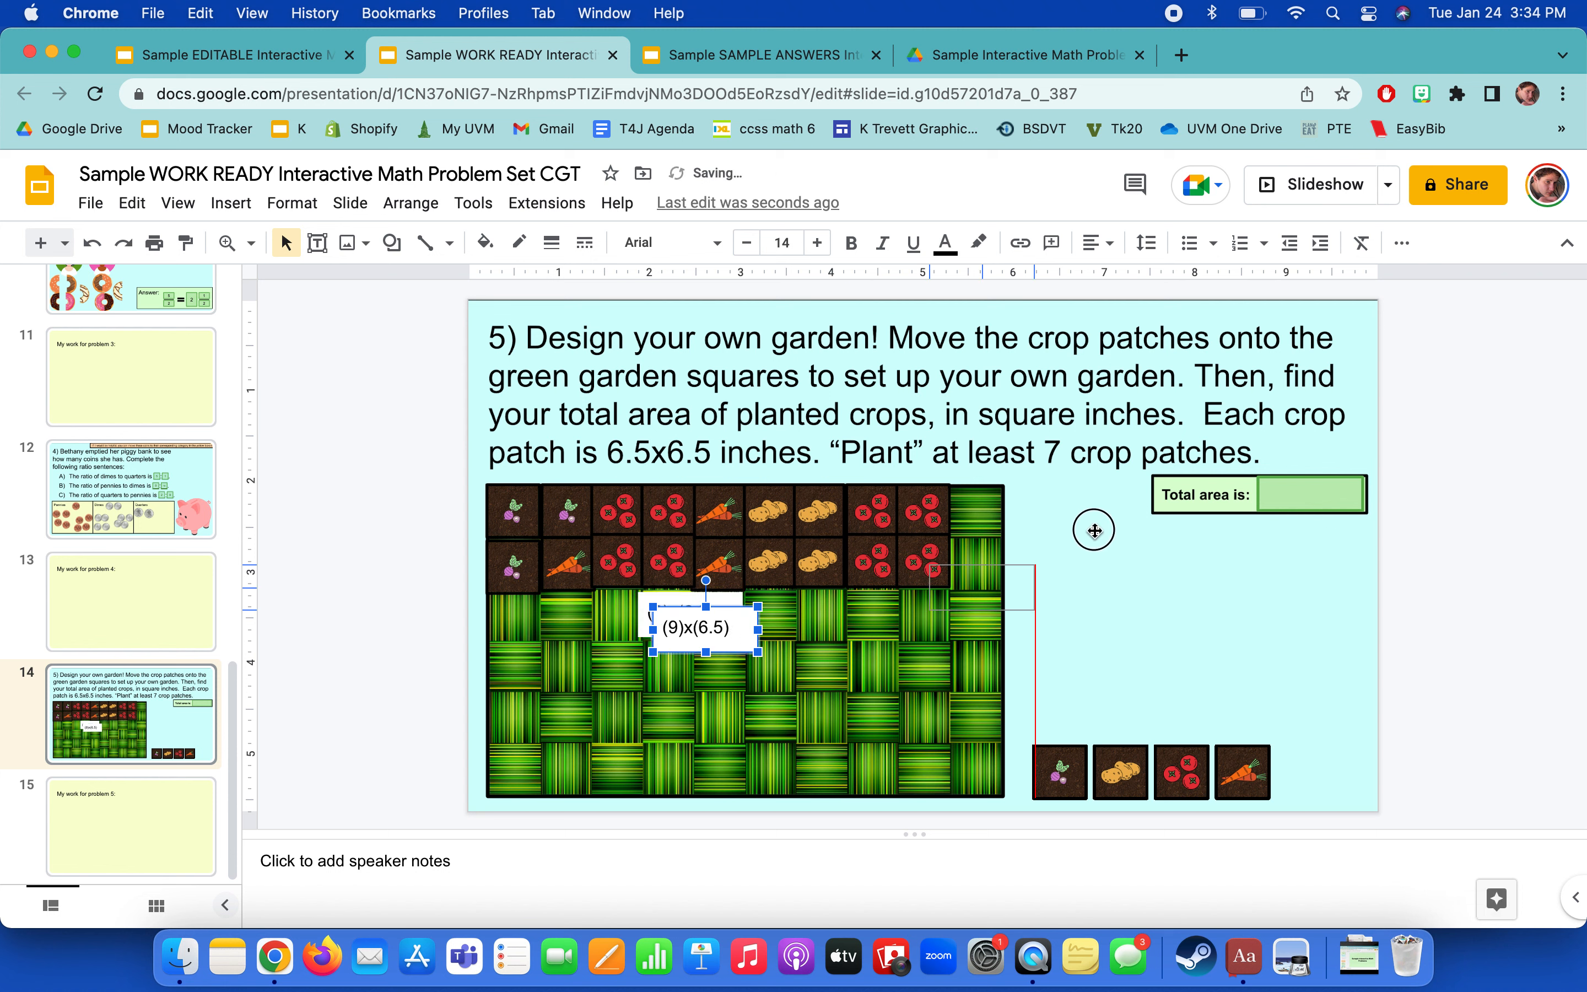
pyautogui.moveTo(703, 626); pyautogui.dragTo(1007, 531)
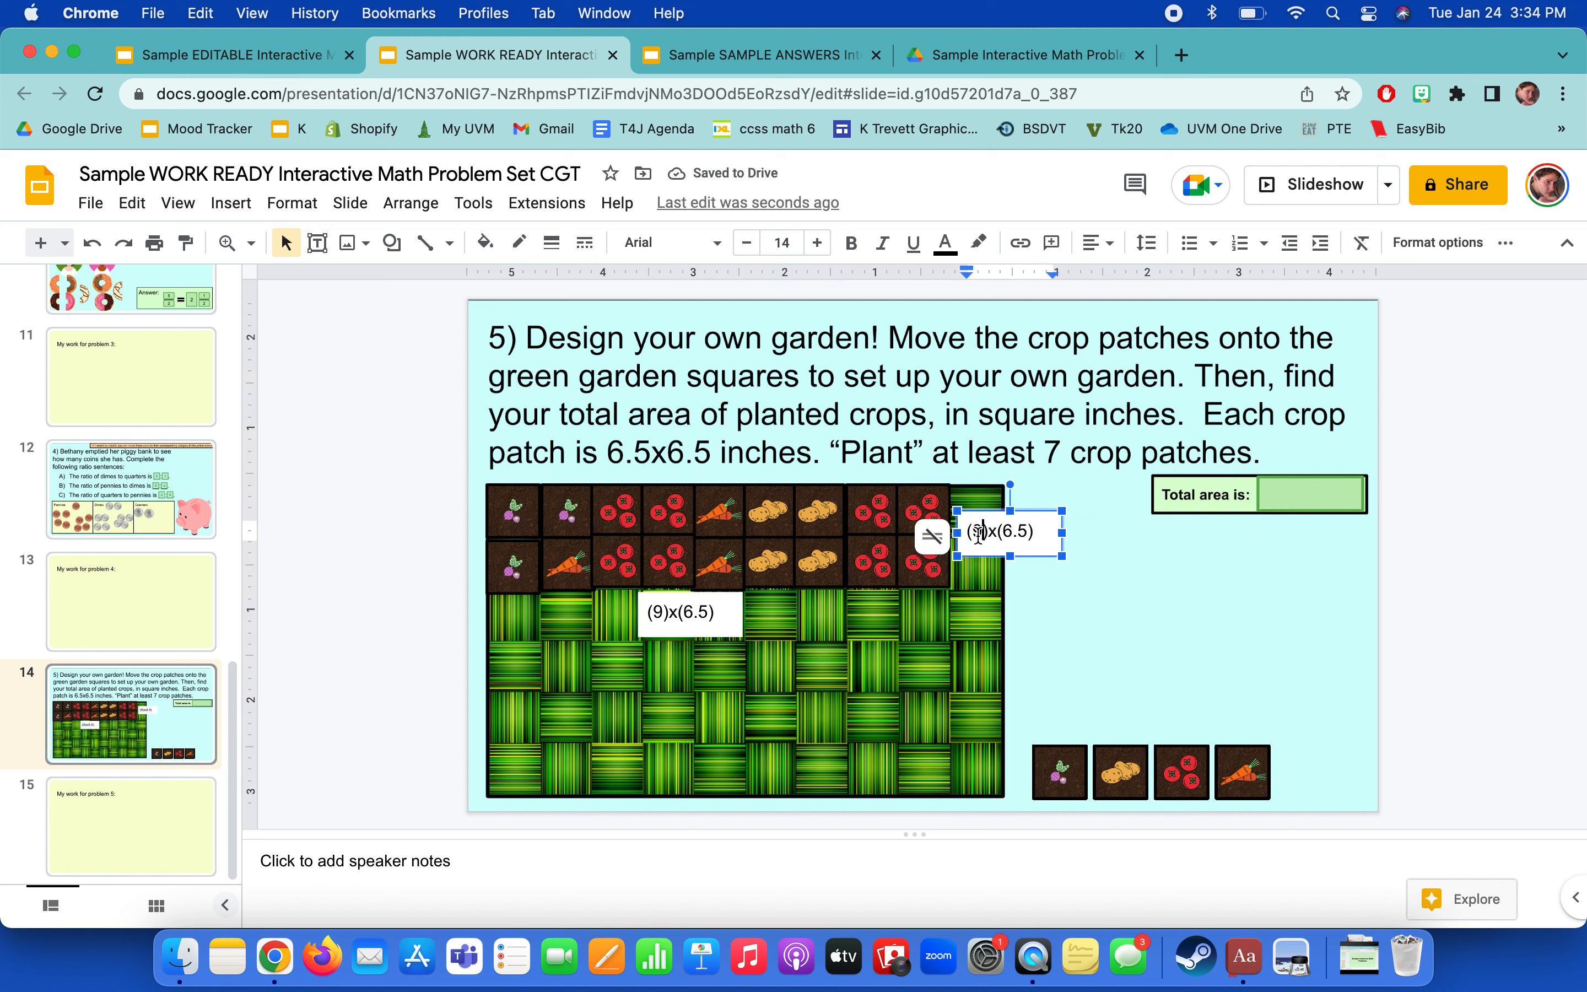
pyautogui.write('2')
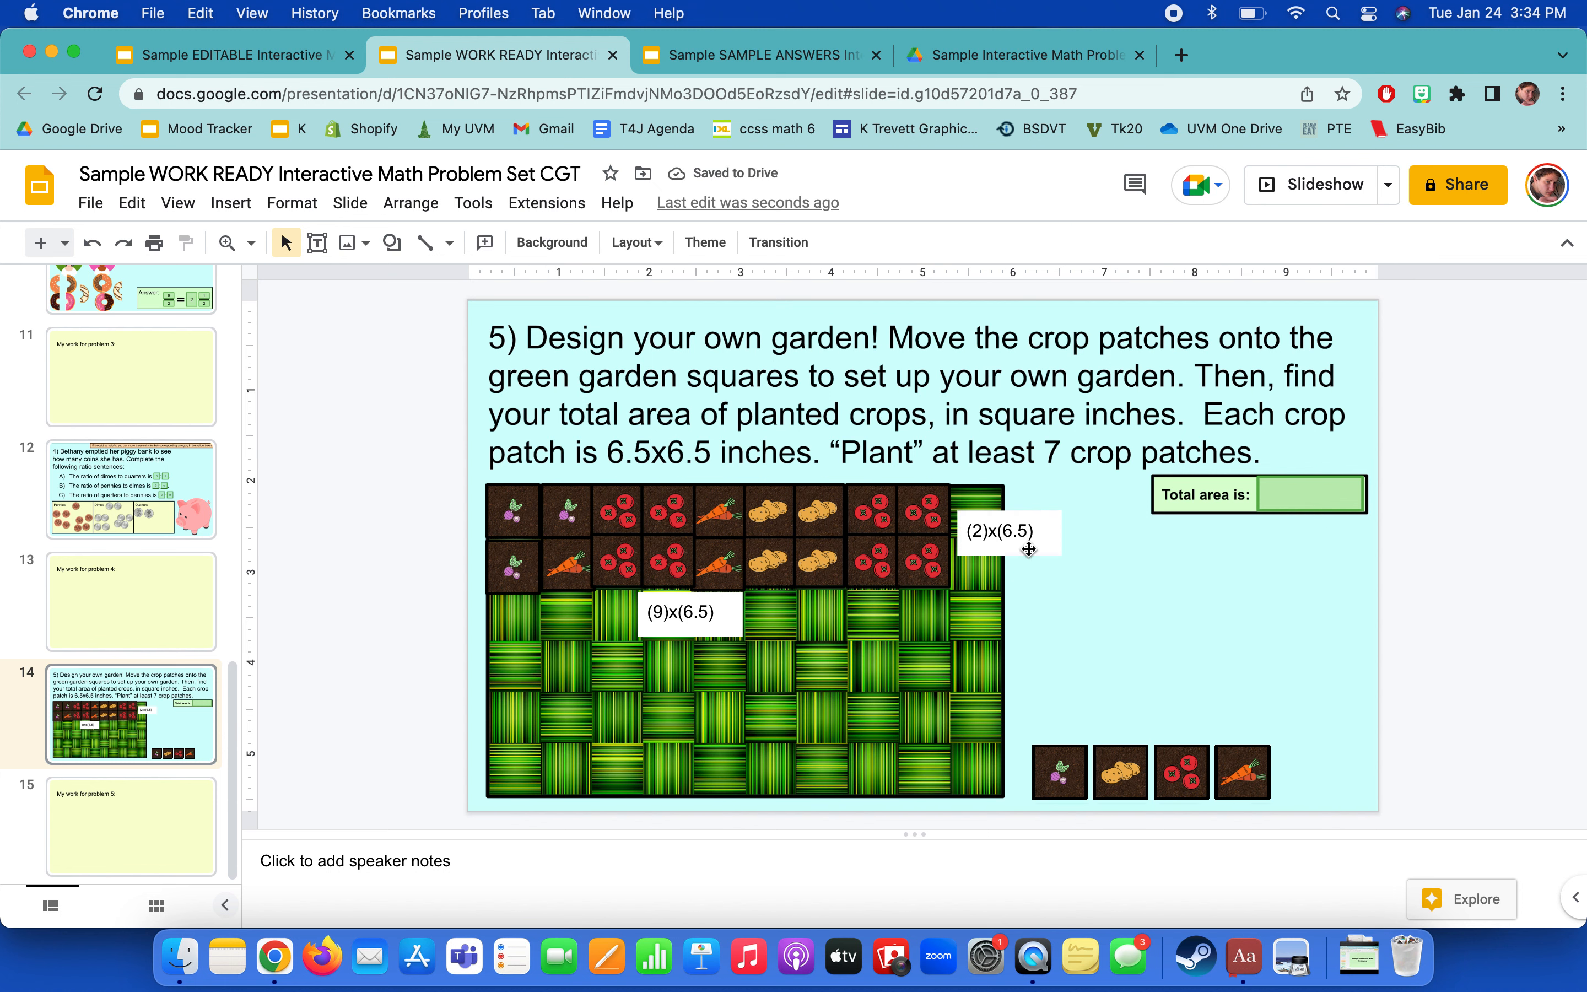
pyautogui.moveTo(678, 664)
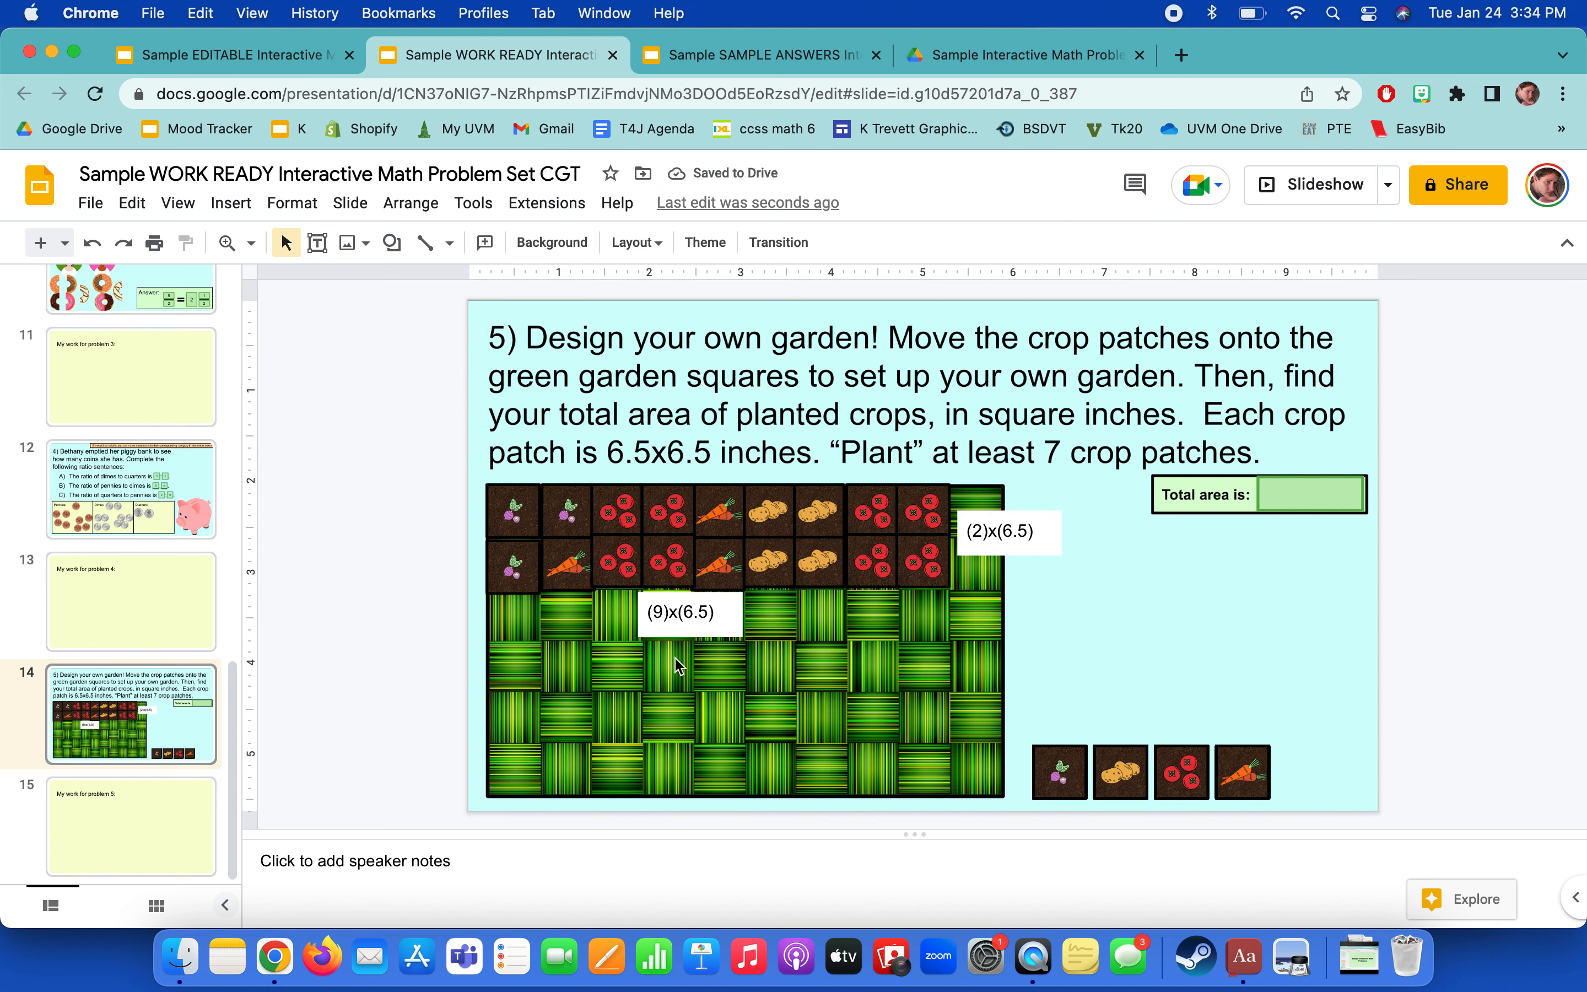
# Write the results 58.5 inches under (9)x(6.5) and 13 inches under (2)x(6.5).
pyautogui.click(688, 613)
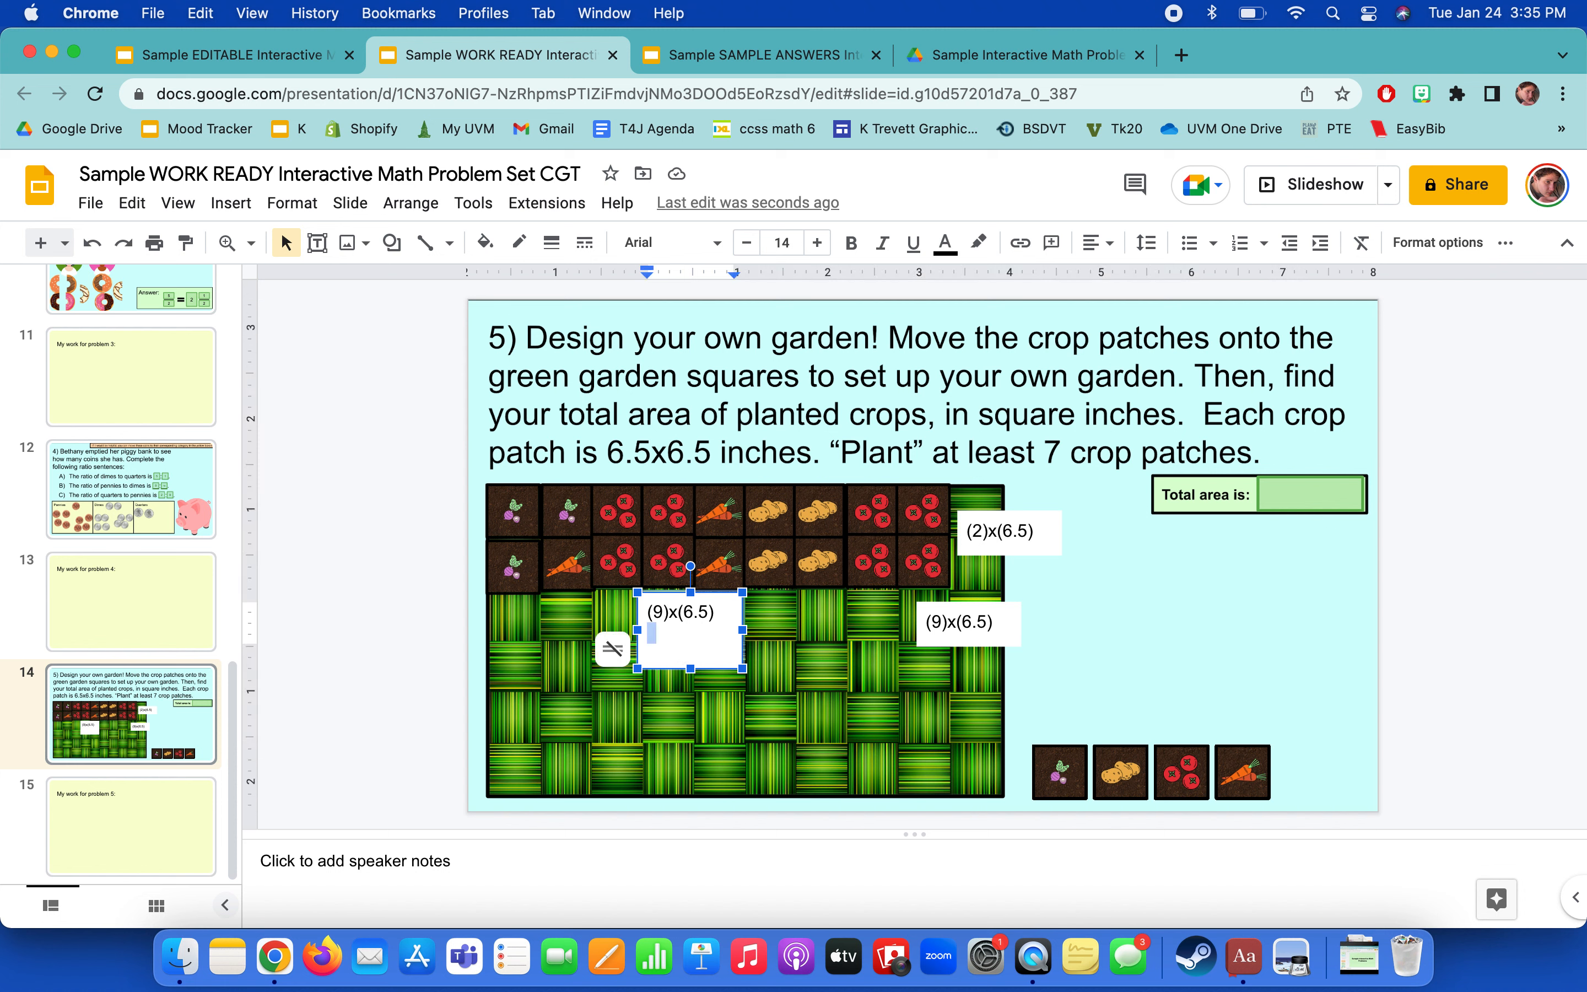
pyautogui.write('58.5')
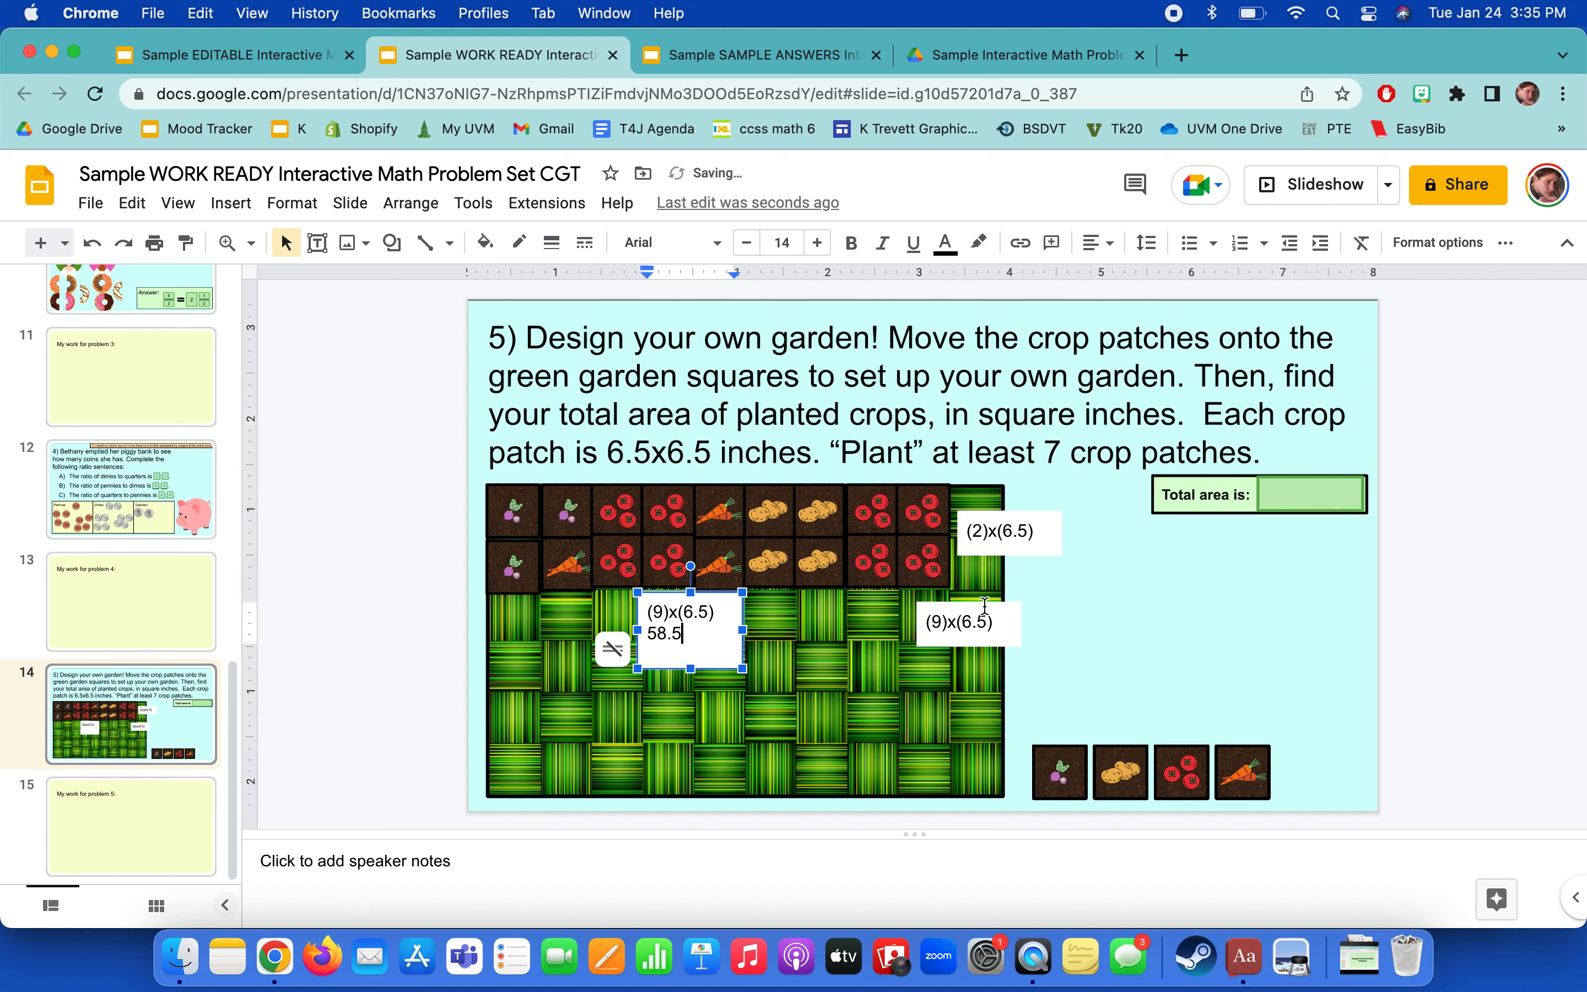
pyautogui.click(1000, 533)
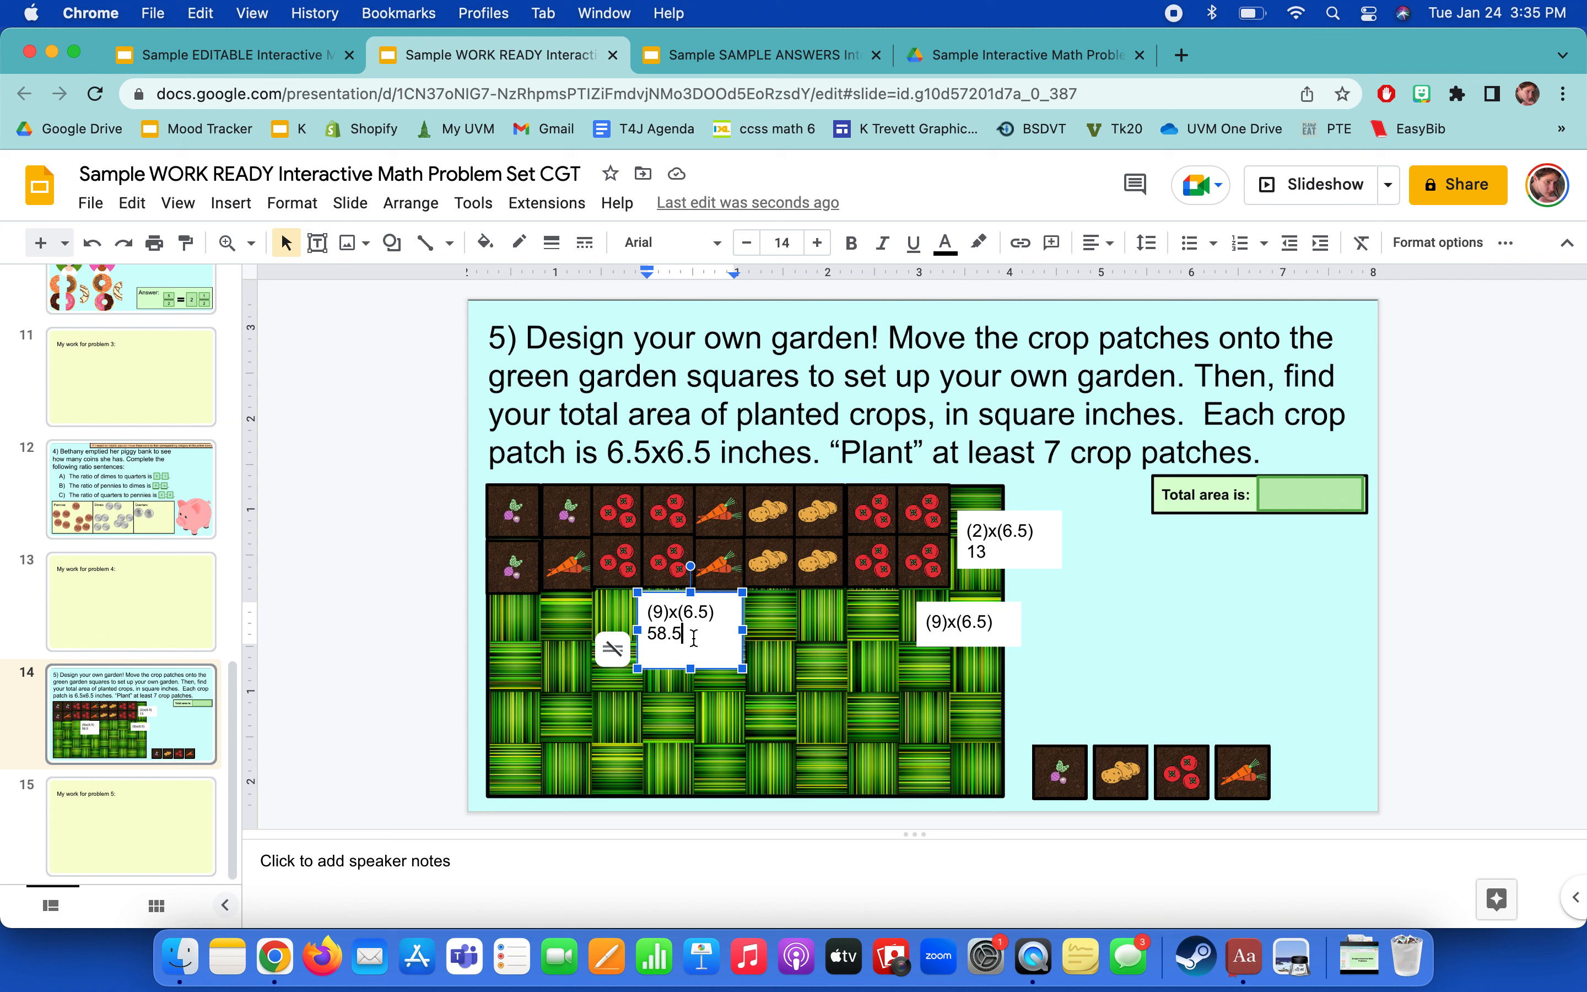
pyautogui.write('inches')
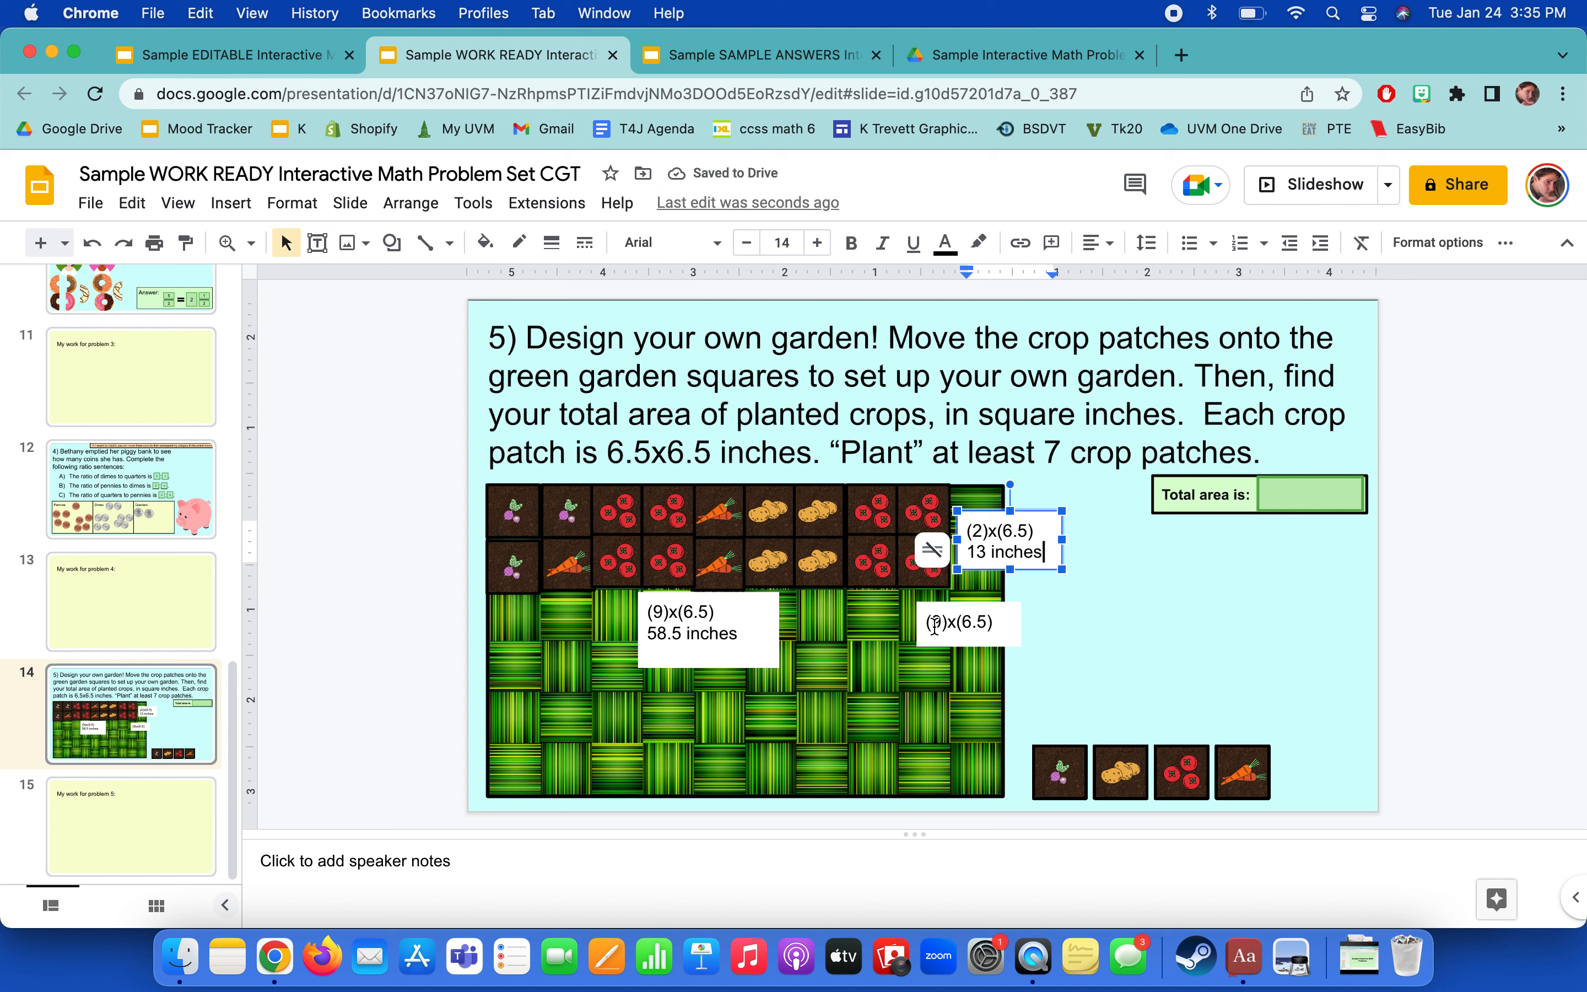
# Rewrite the third label's expression as (58.5)x(13).
pyautogui.click(967, 622)
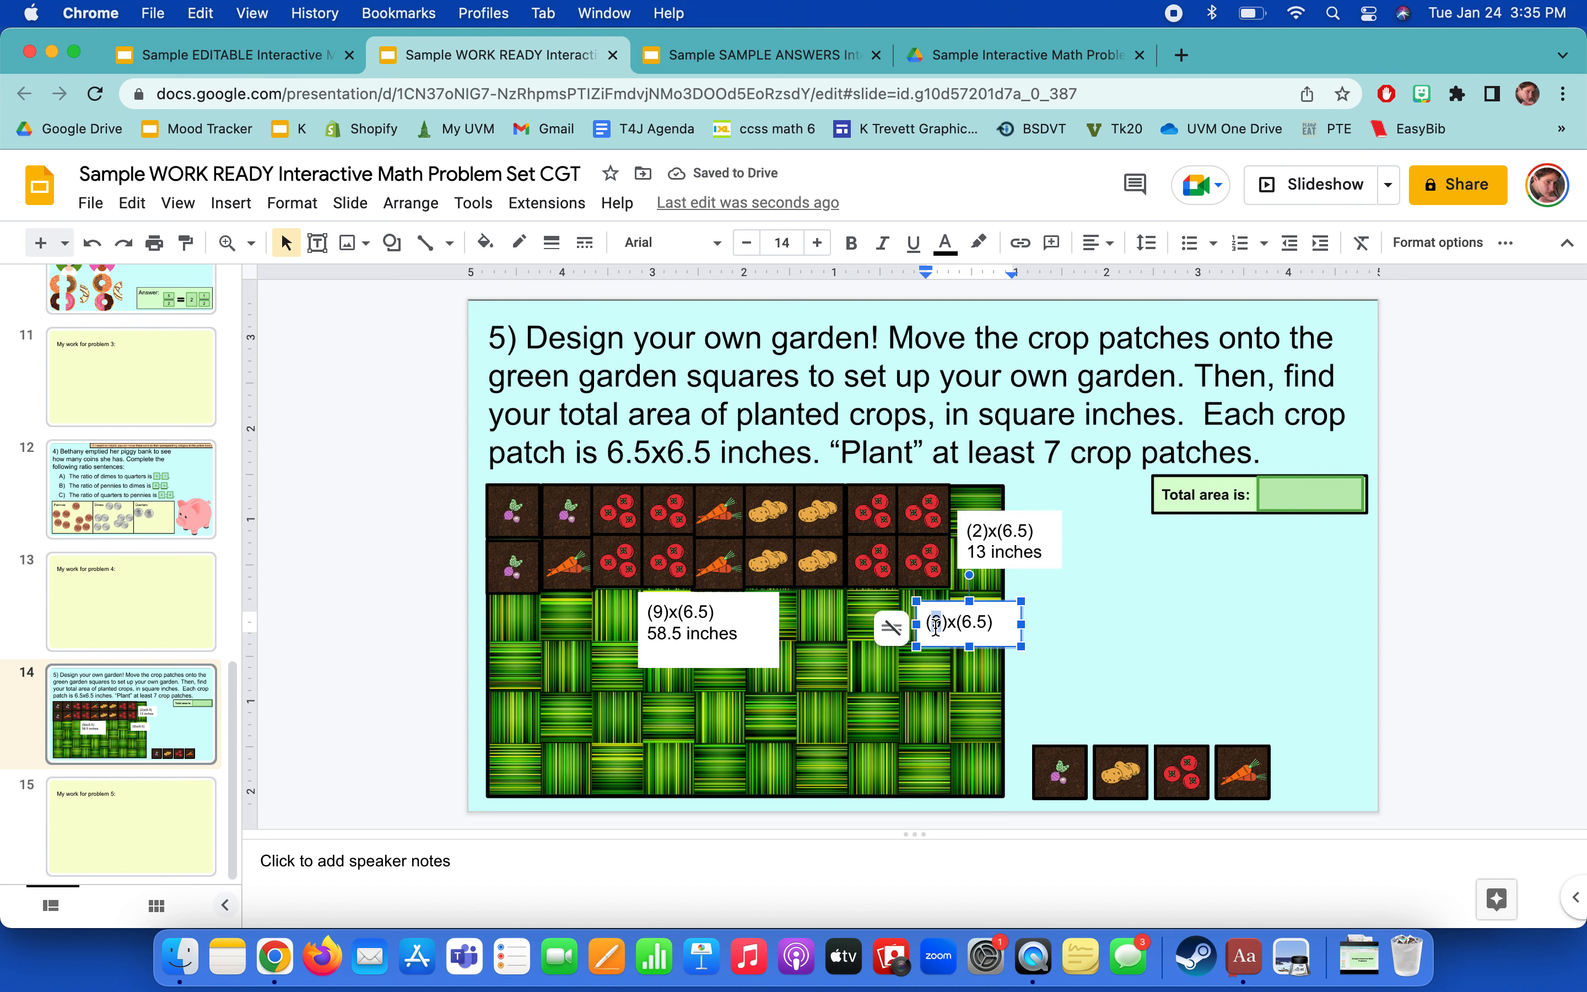
pyautogui.write('5')
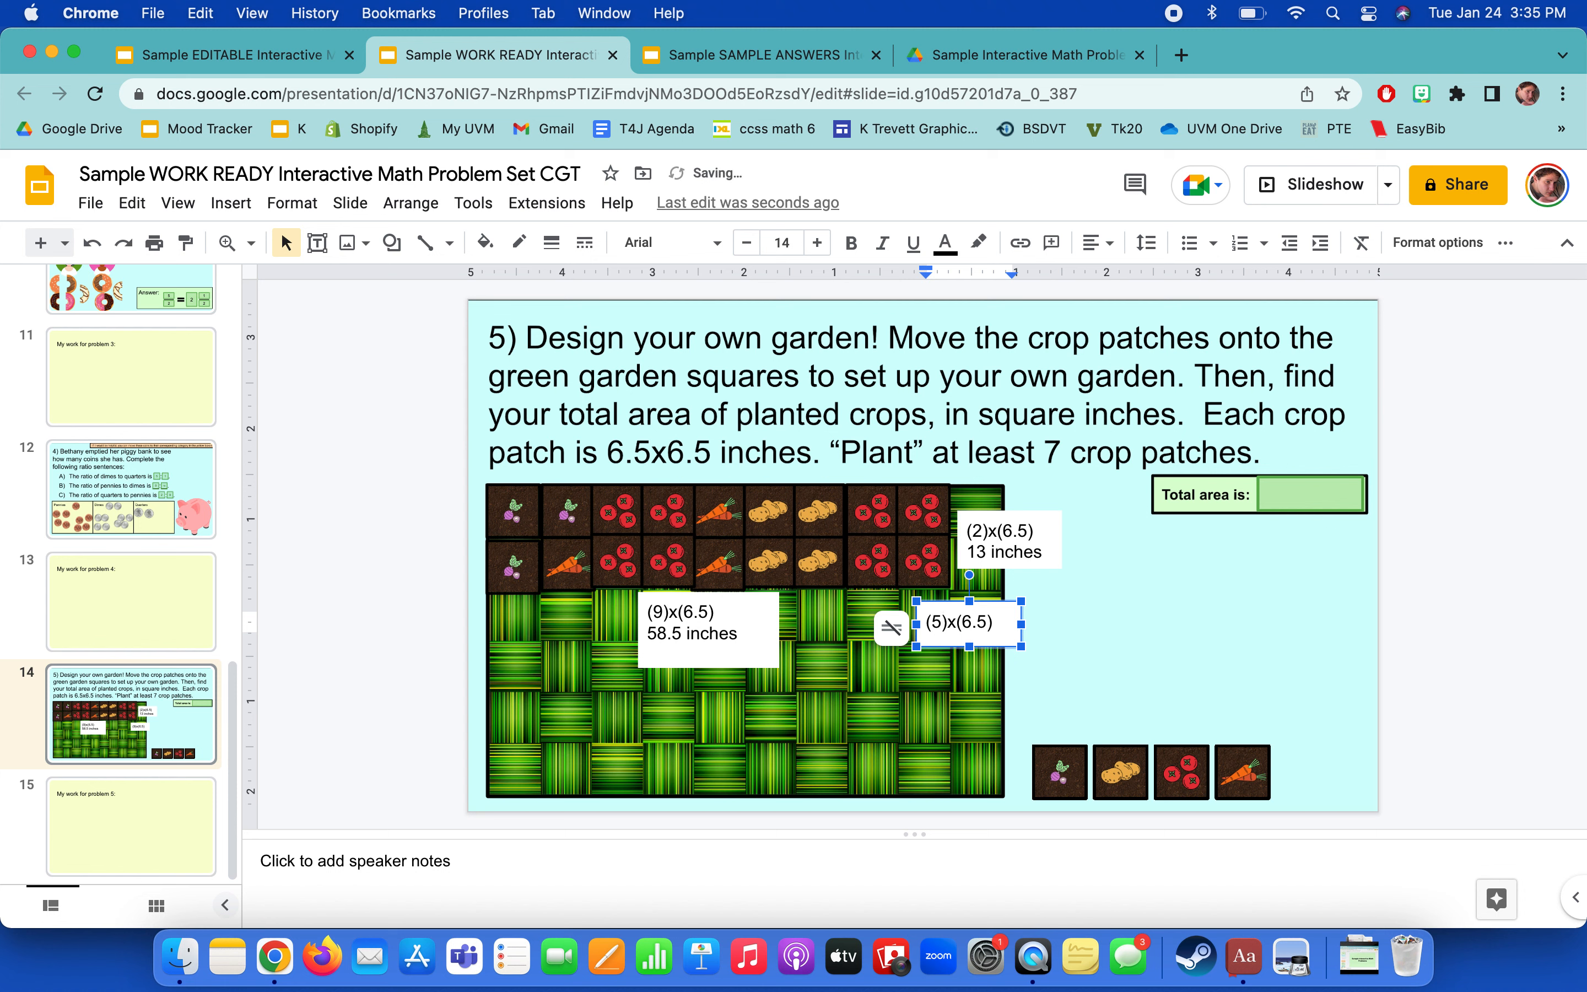
pyautogui.write('58.5')
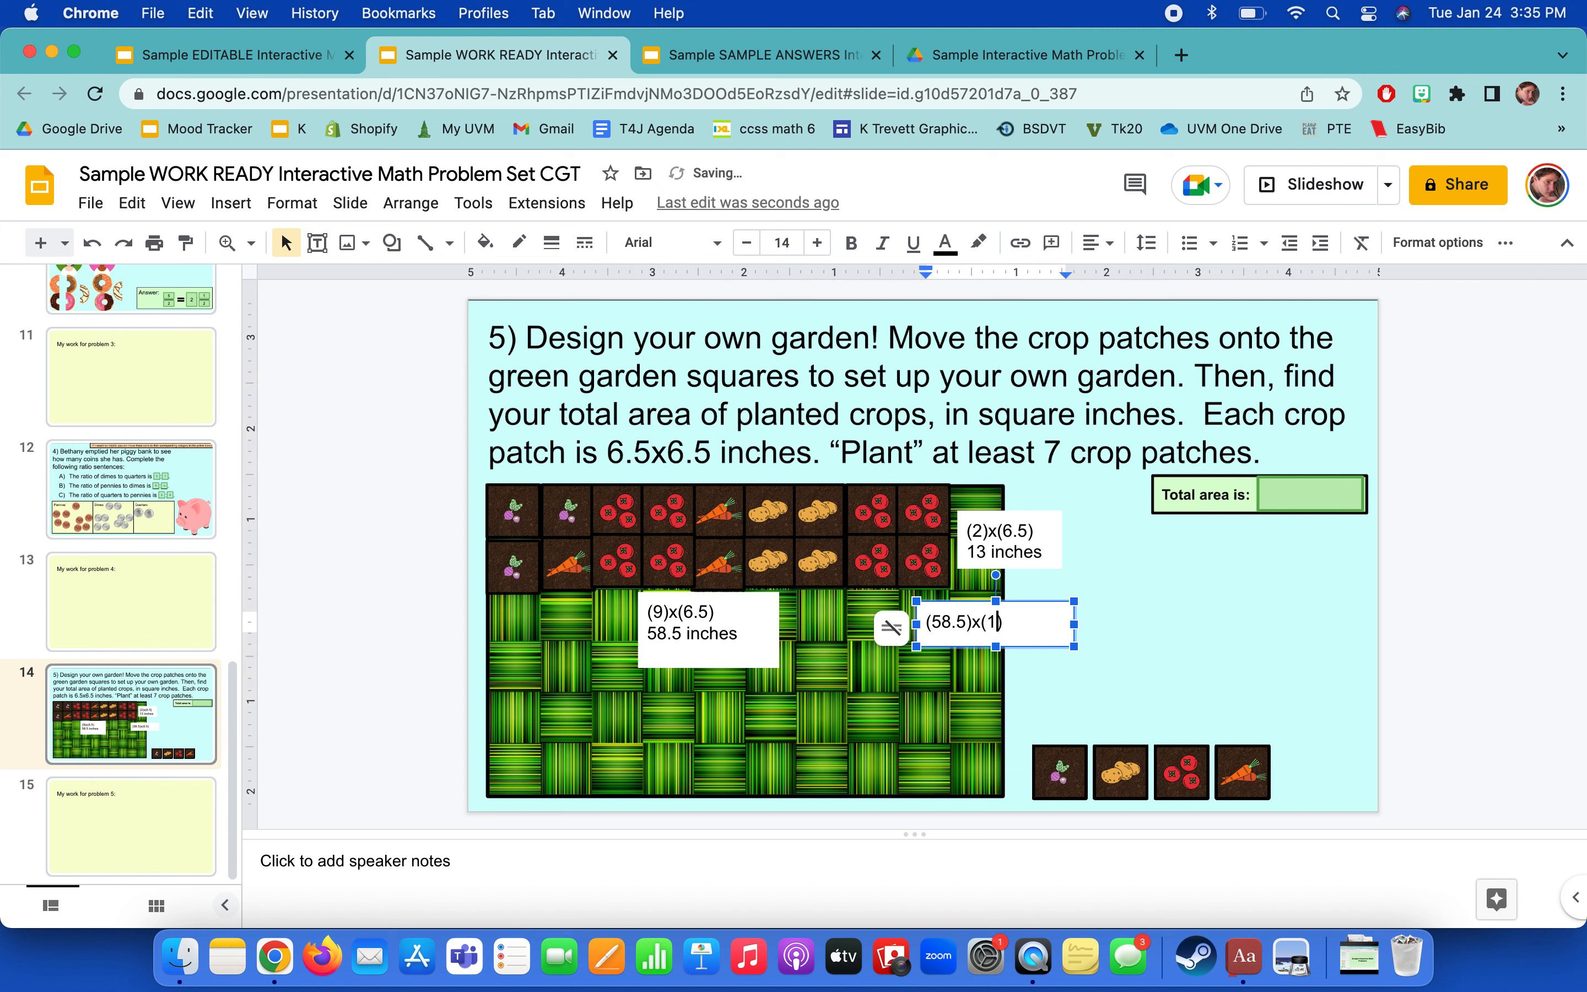
pyautogui.write('3)')
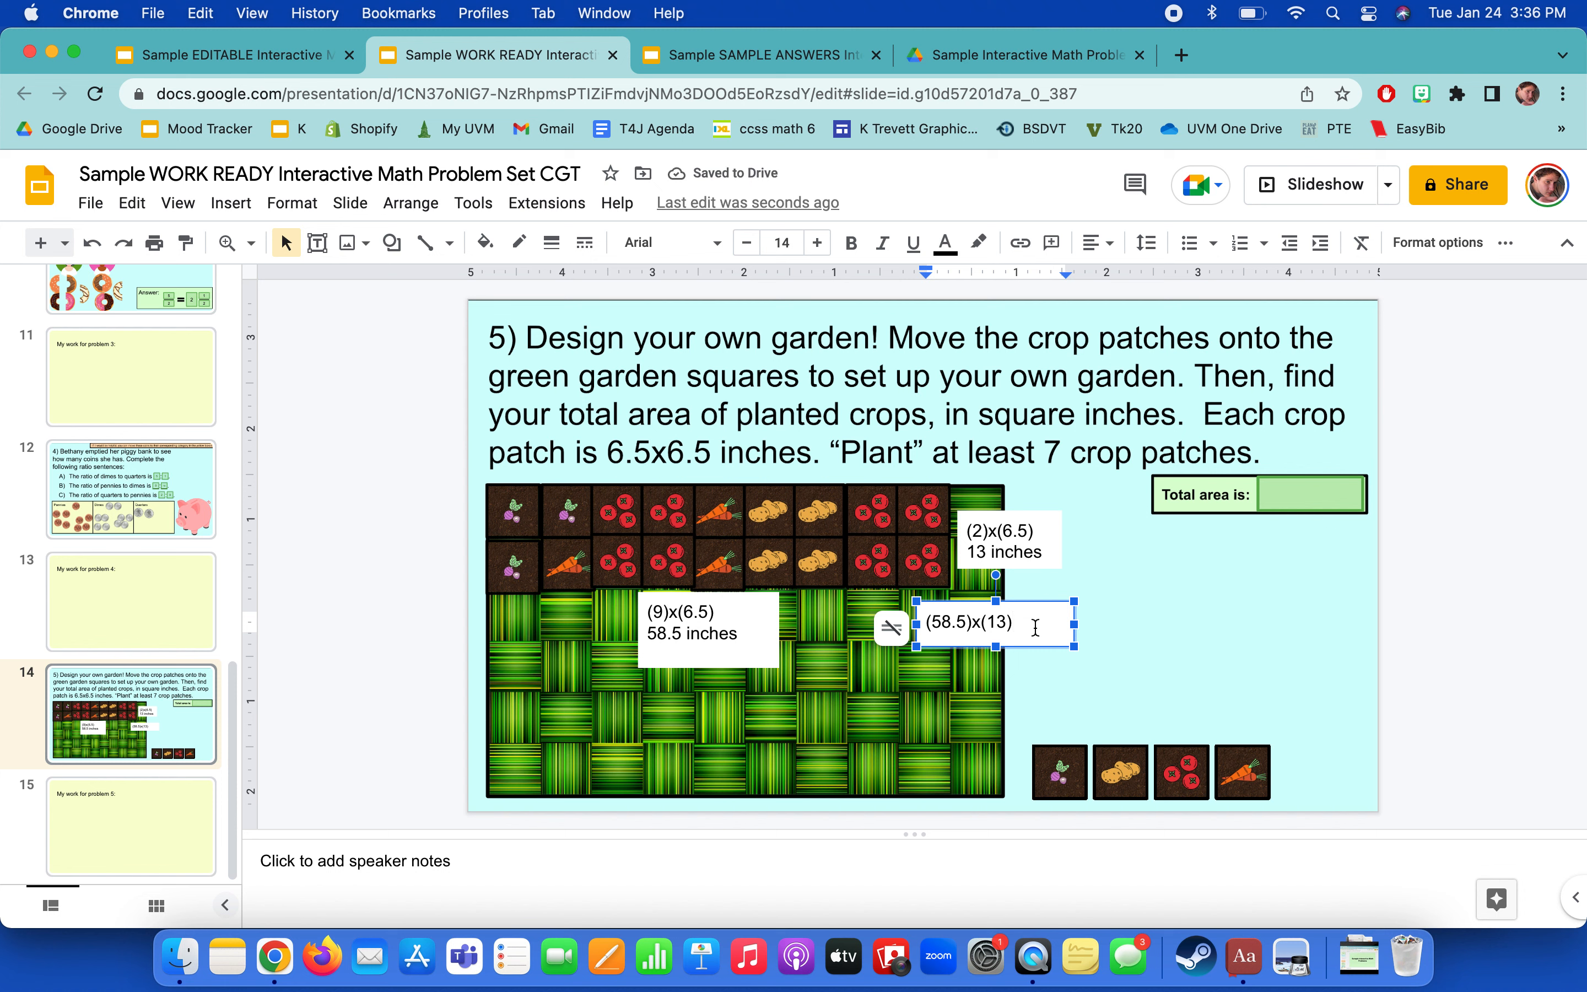
# Add the result 760.5 inches squared beneath it and select the total area field.
pyautogui.write('7')
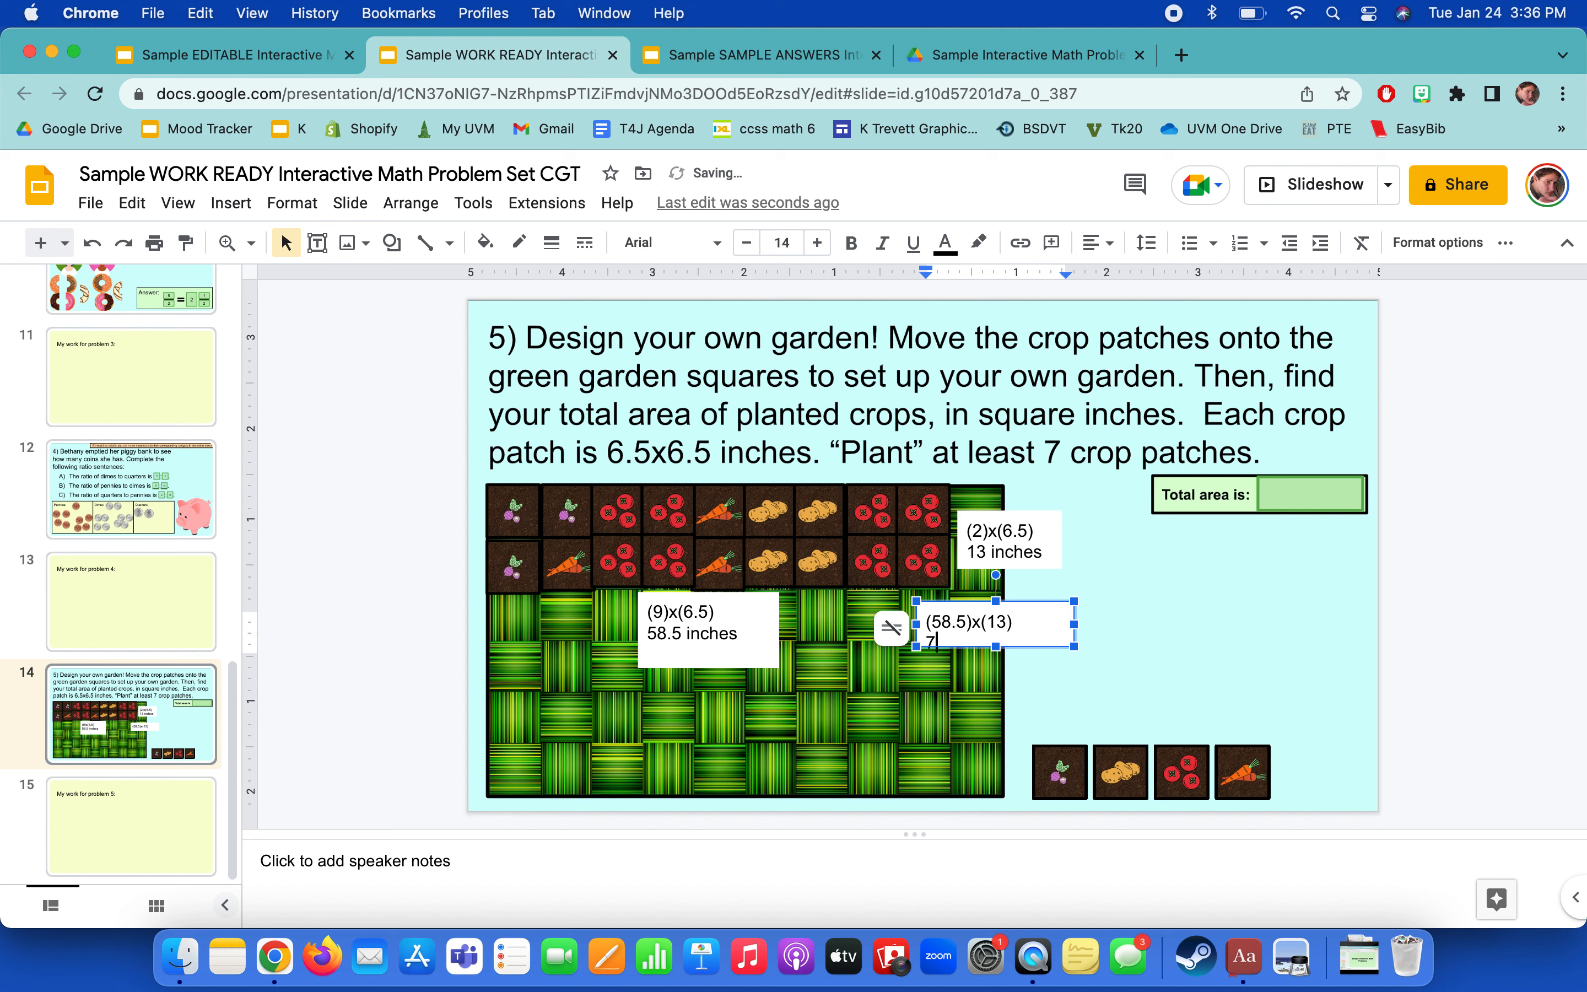
pyautogui.write('60.5')
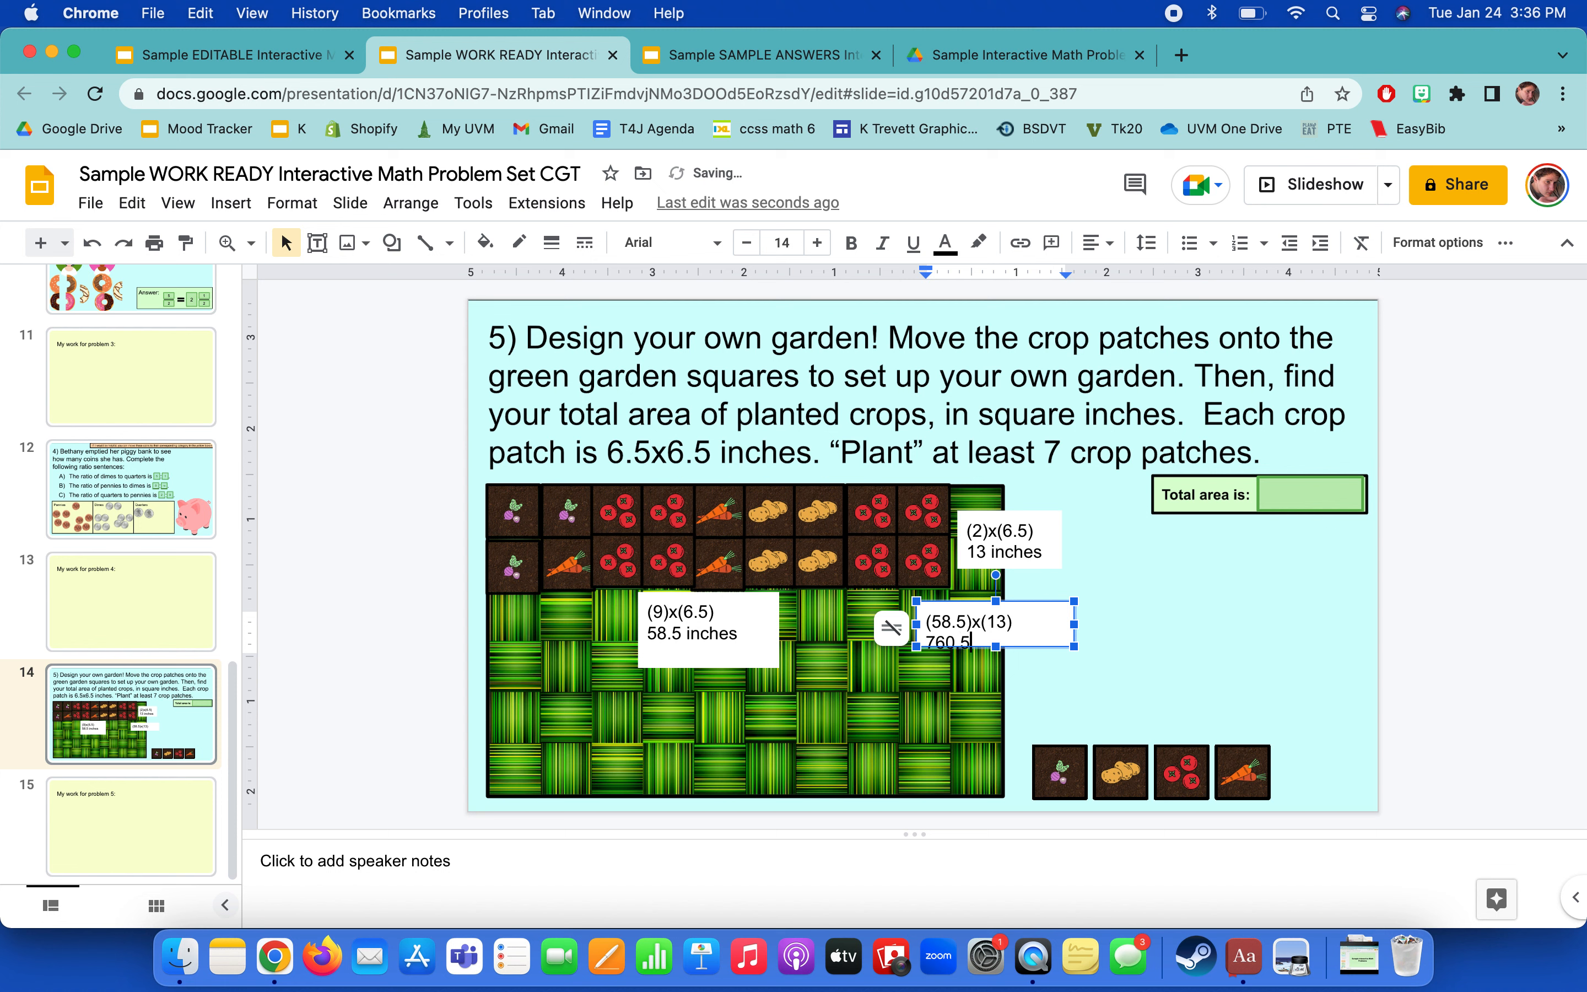
pyautogui.write('inches')
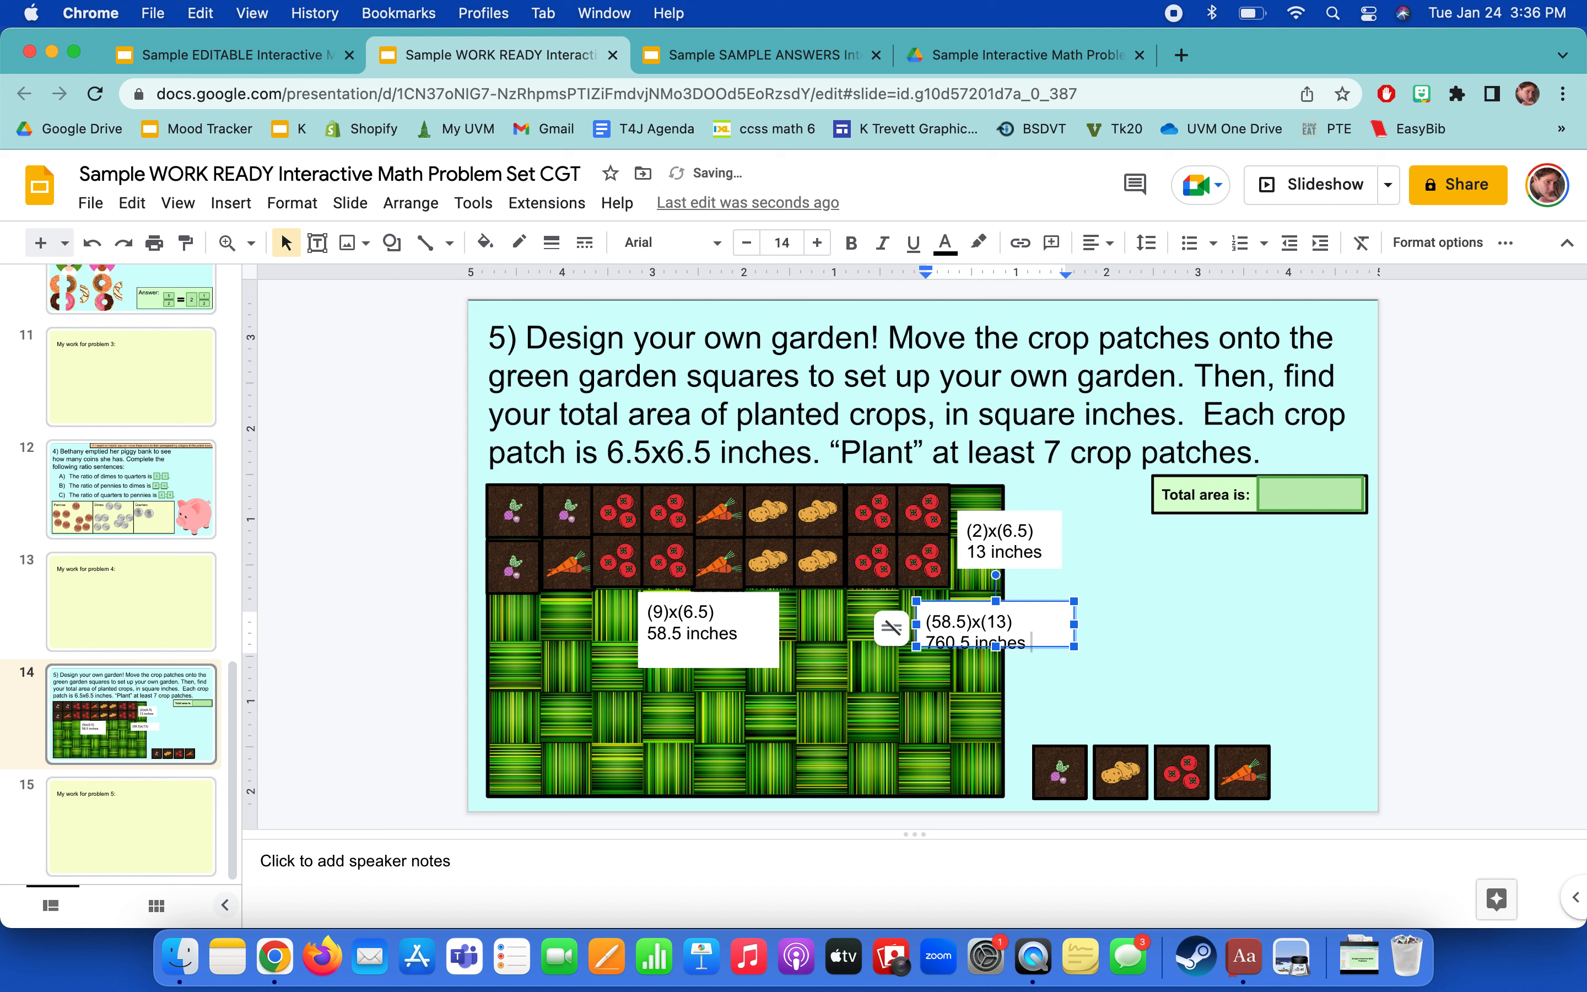
pyautogui.write('squared')
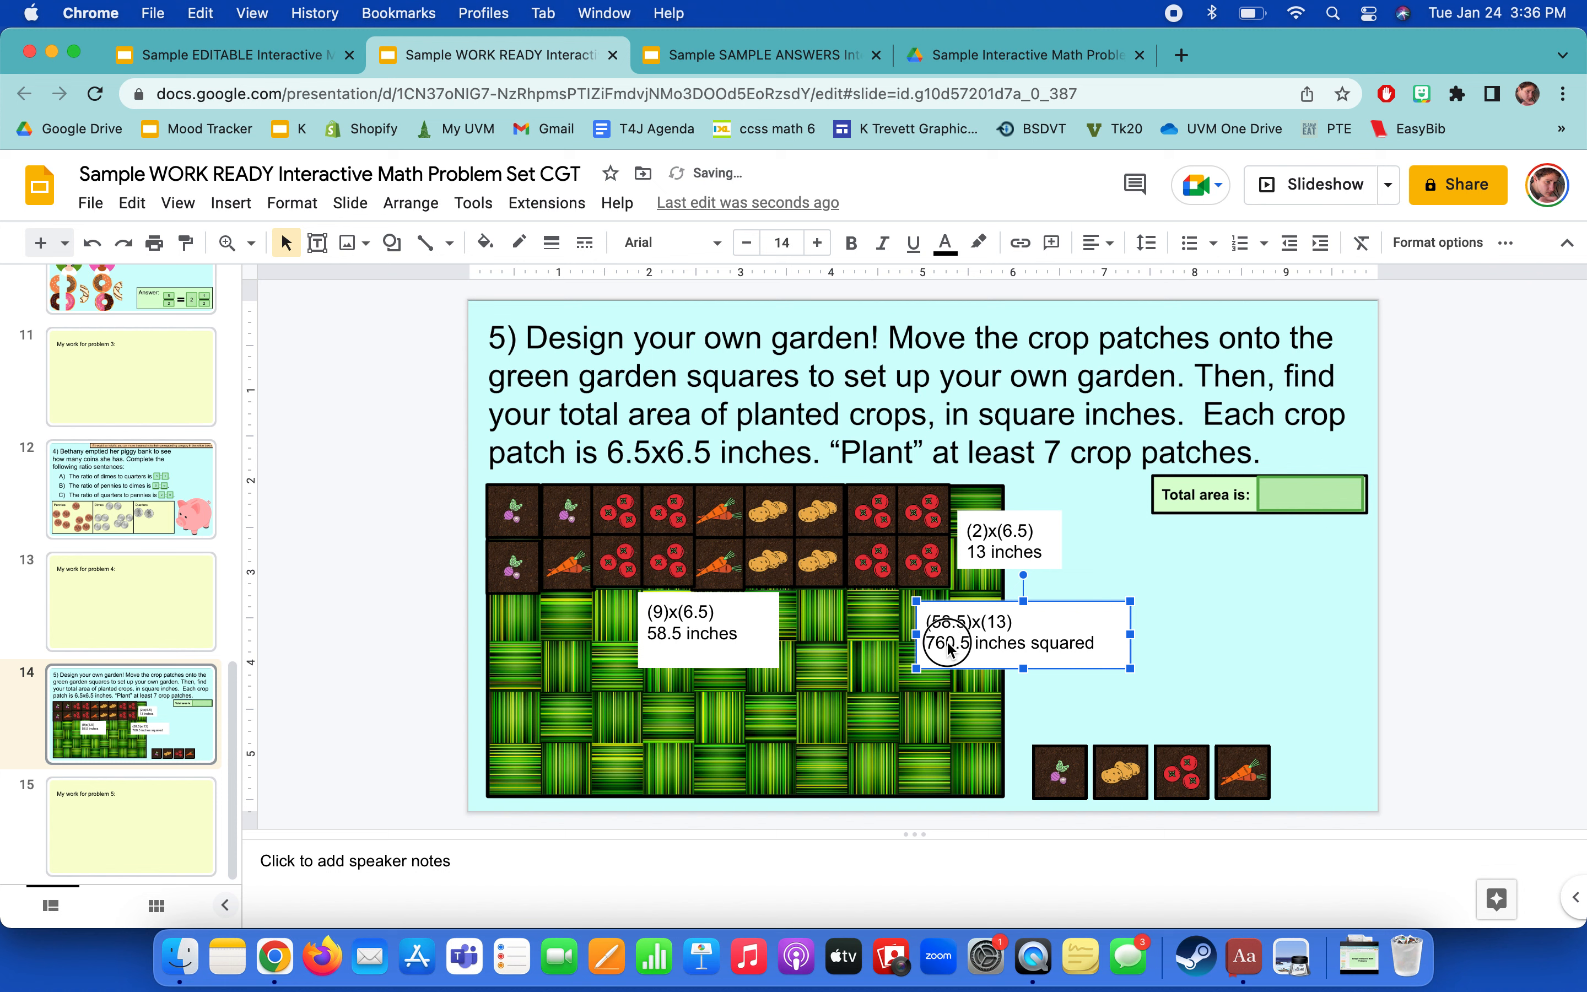
pyautogui.tripleClick(1001, 642)
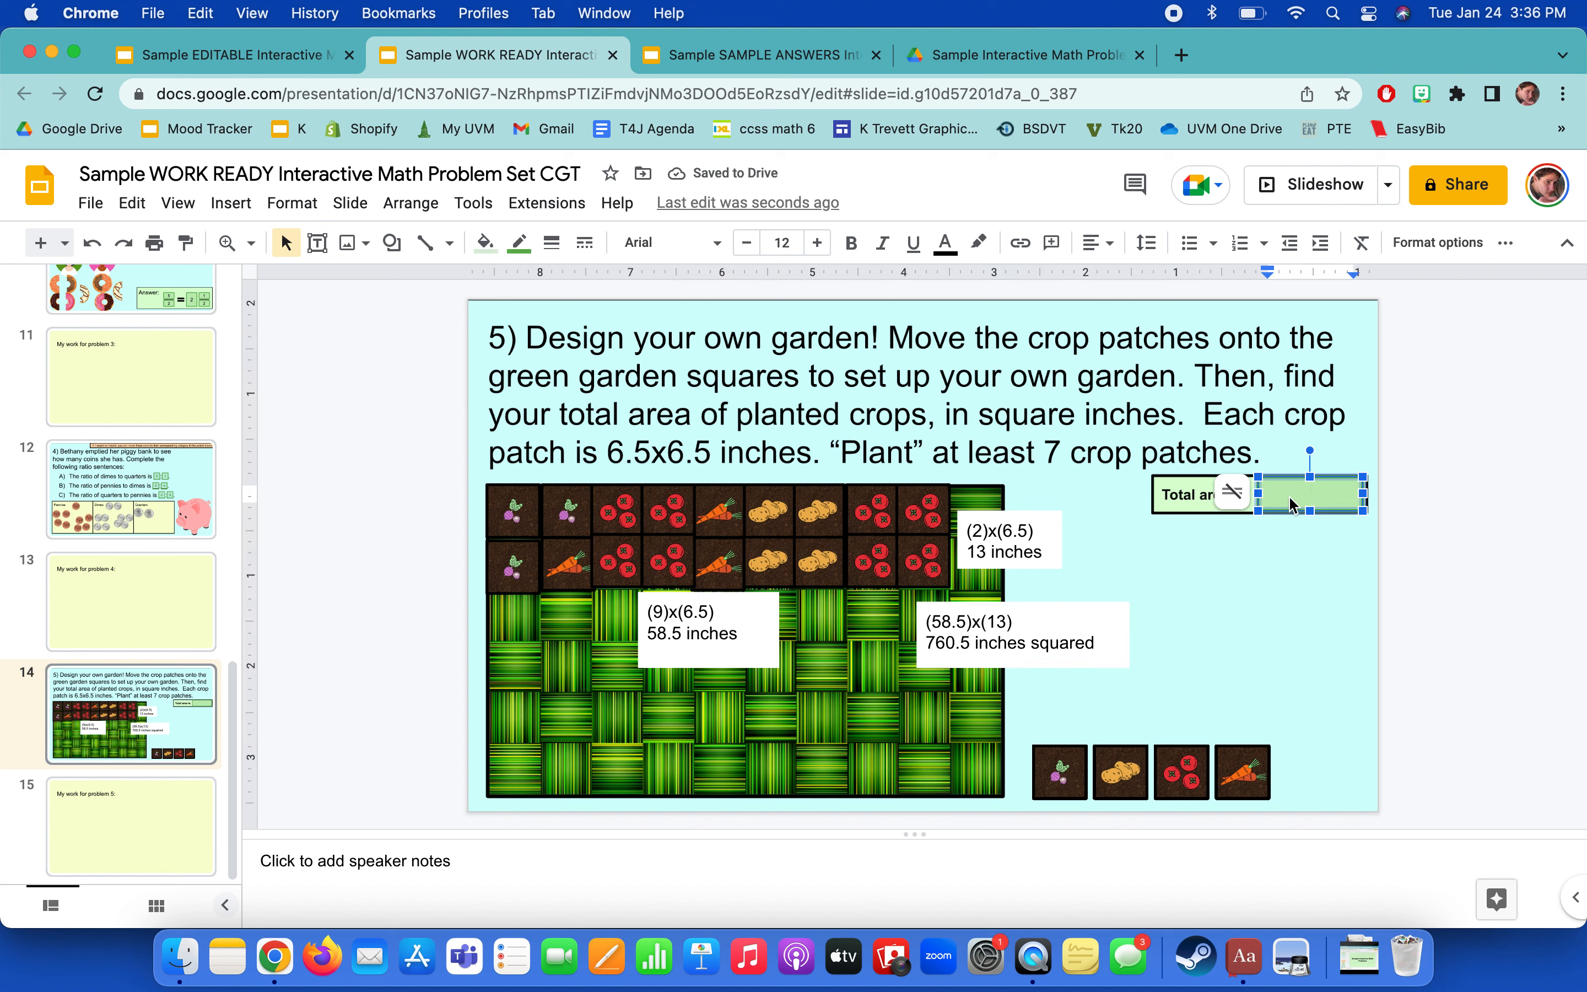
# Fill the Total area box with 760.5 sq in and deselect.
pyautogui.write('760.5 in')
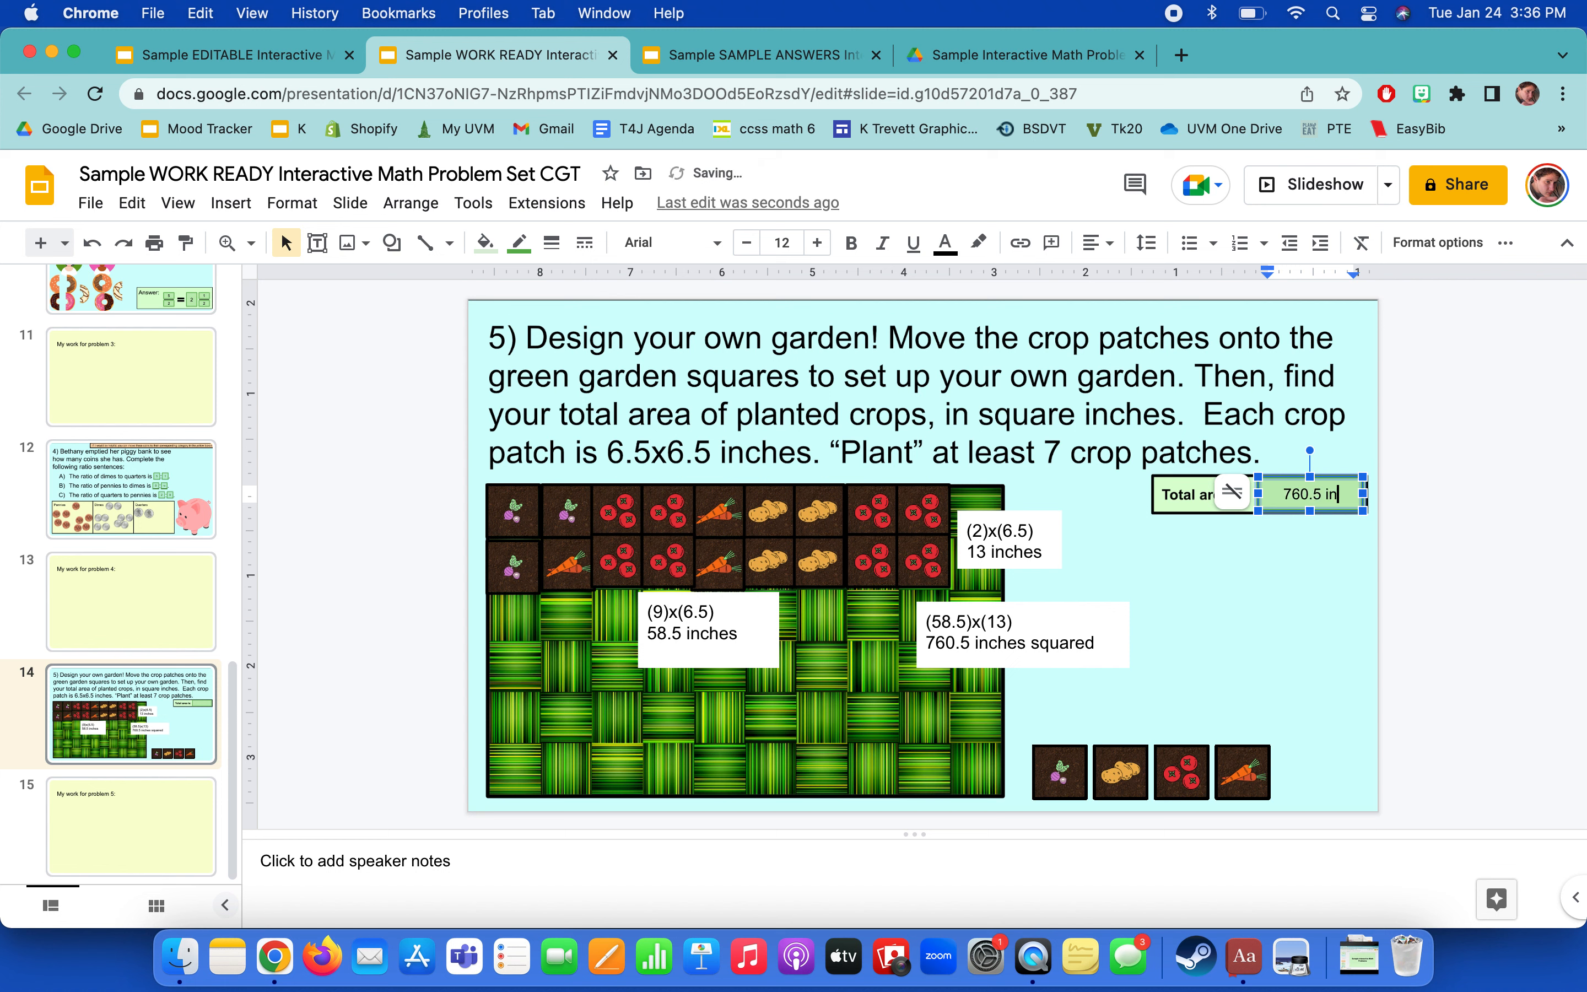
pyautogui.write('s')
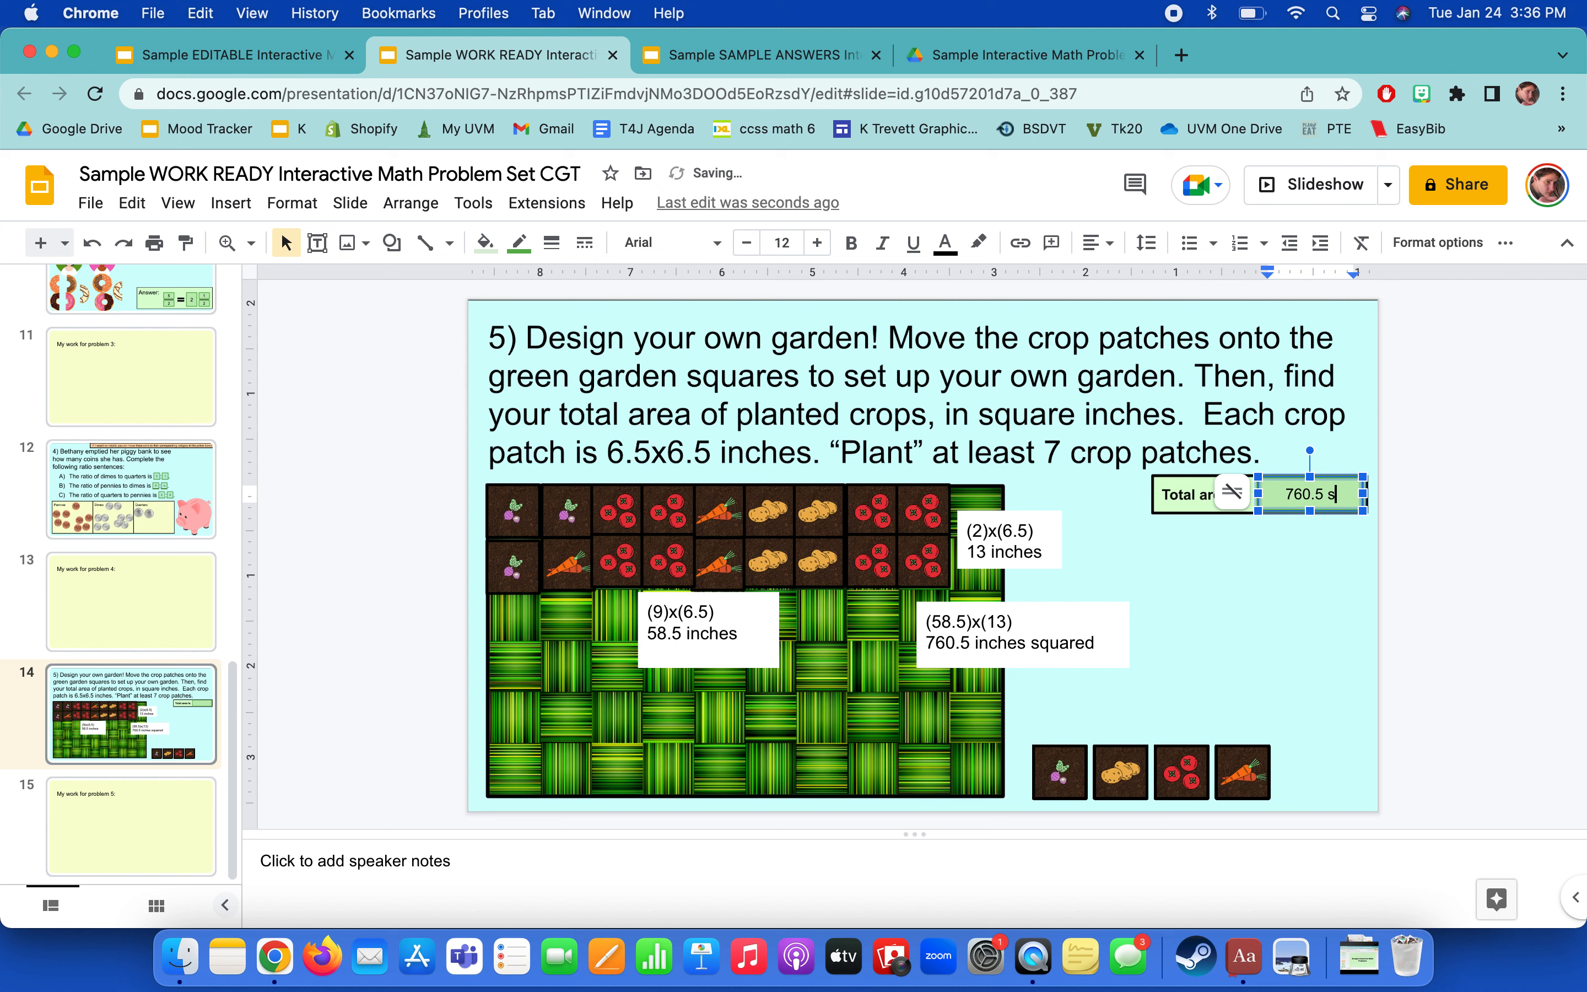
pyautogui.click(1309, 609)
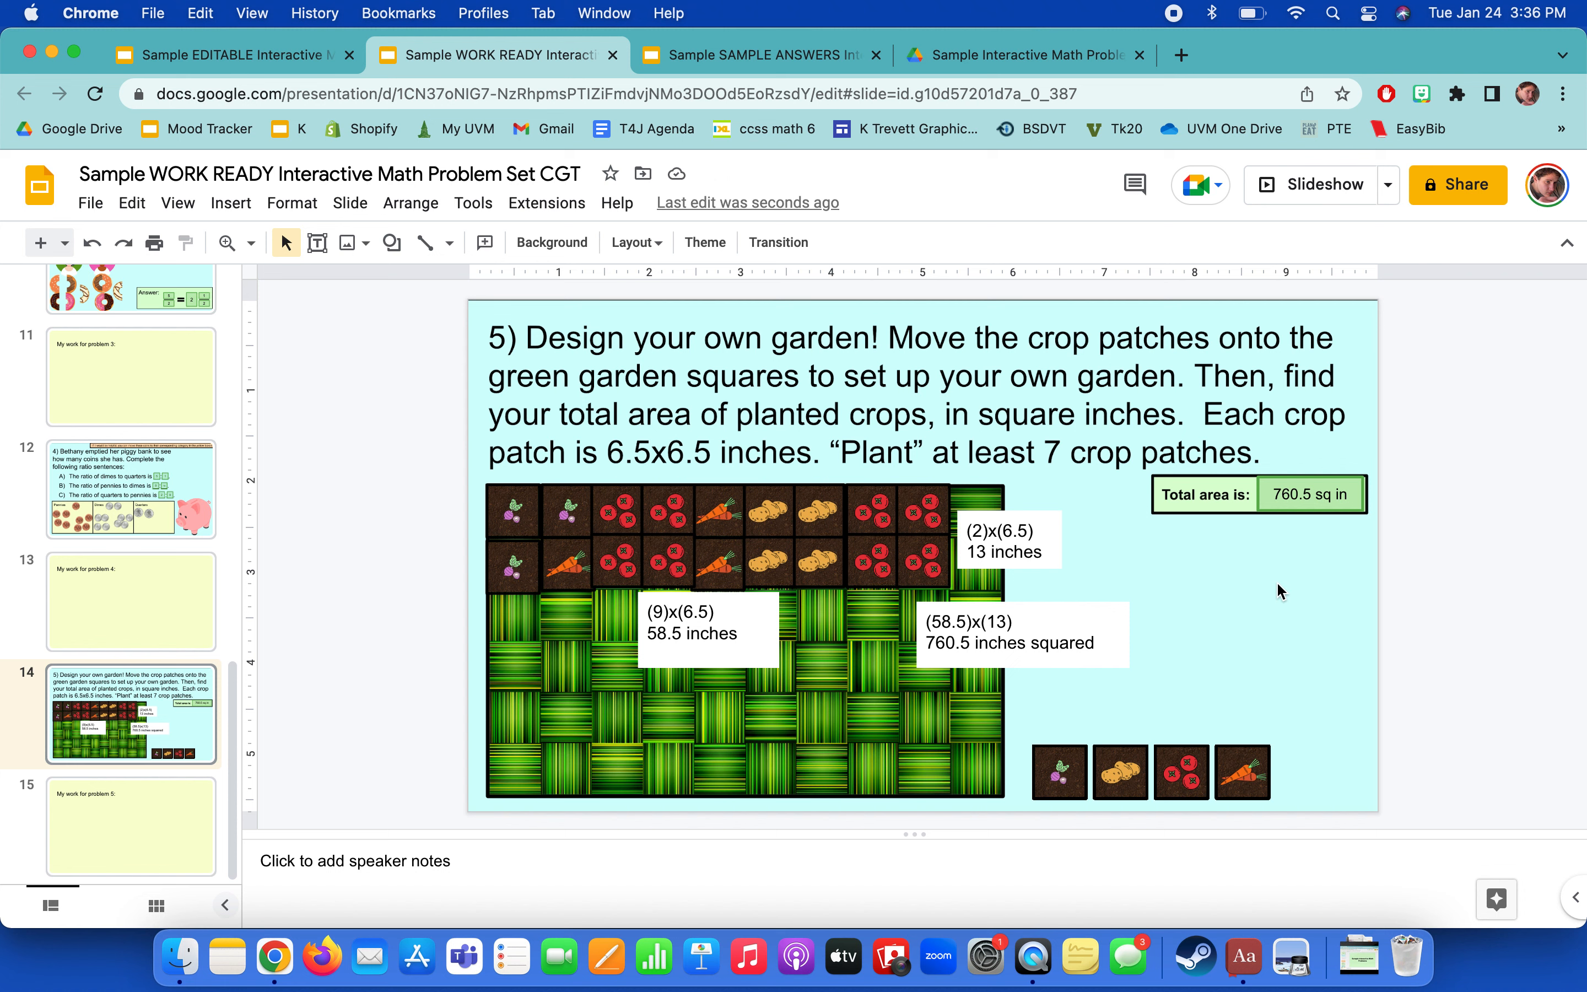
pyautogui.moveTo(200, 744)
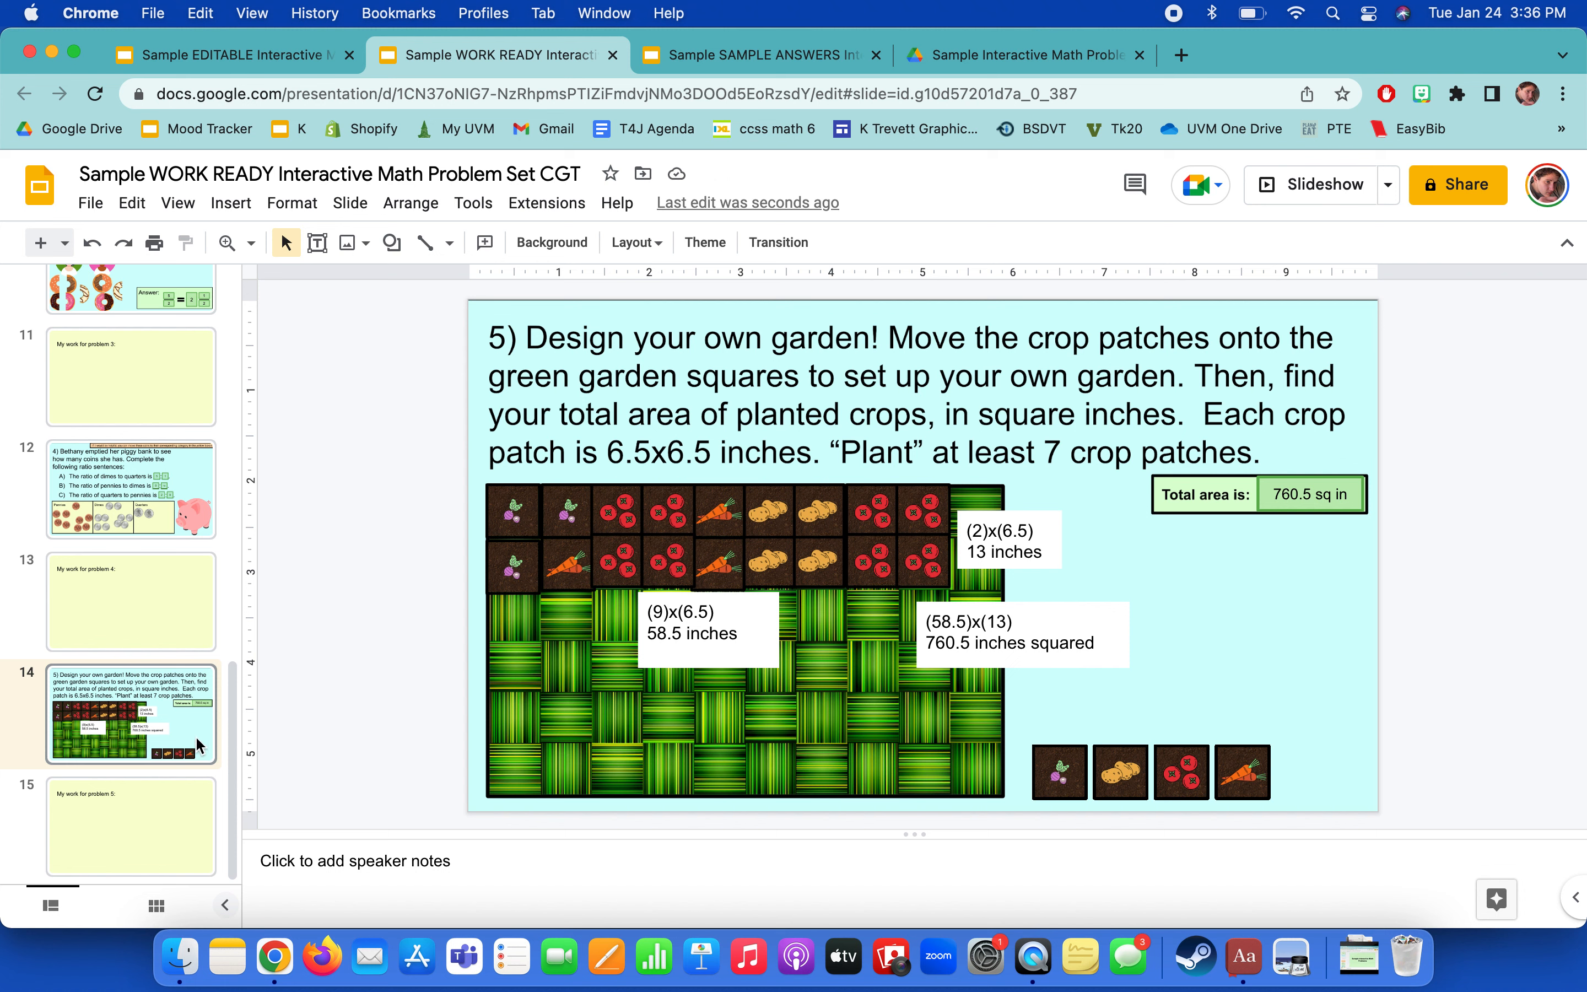
pyautogui.moveTo(156, 478)
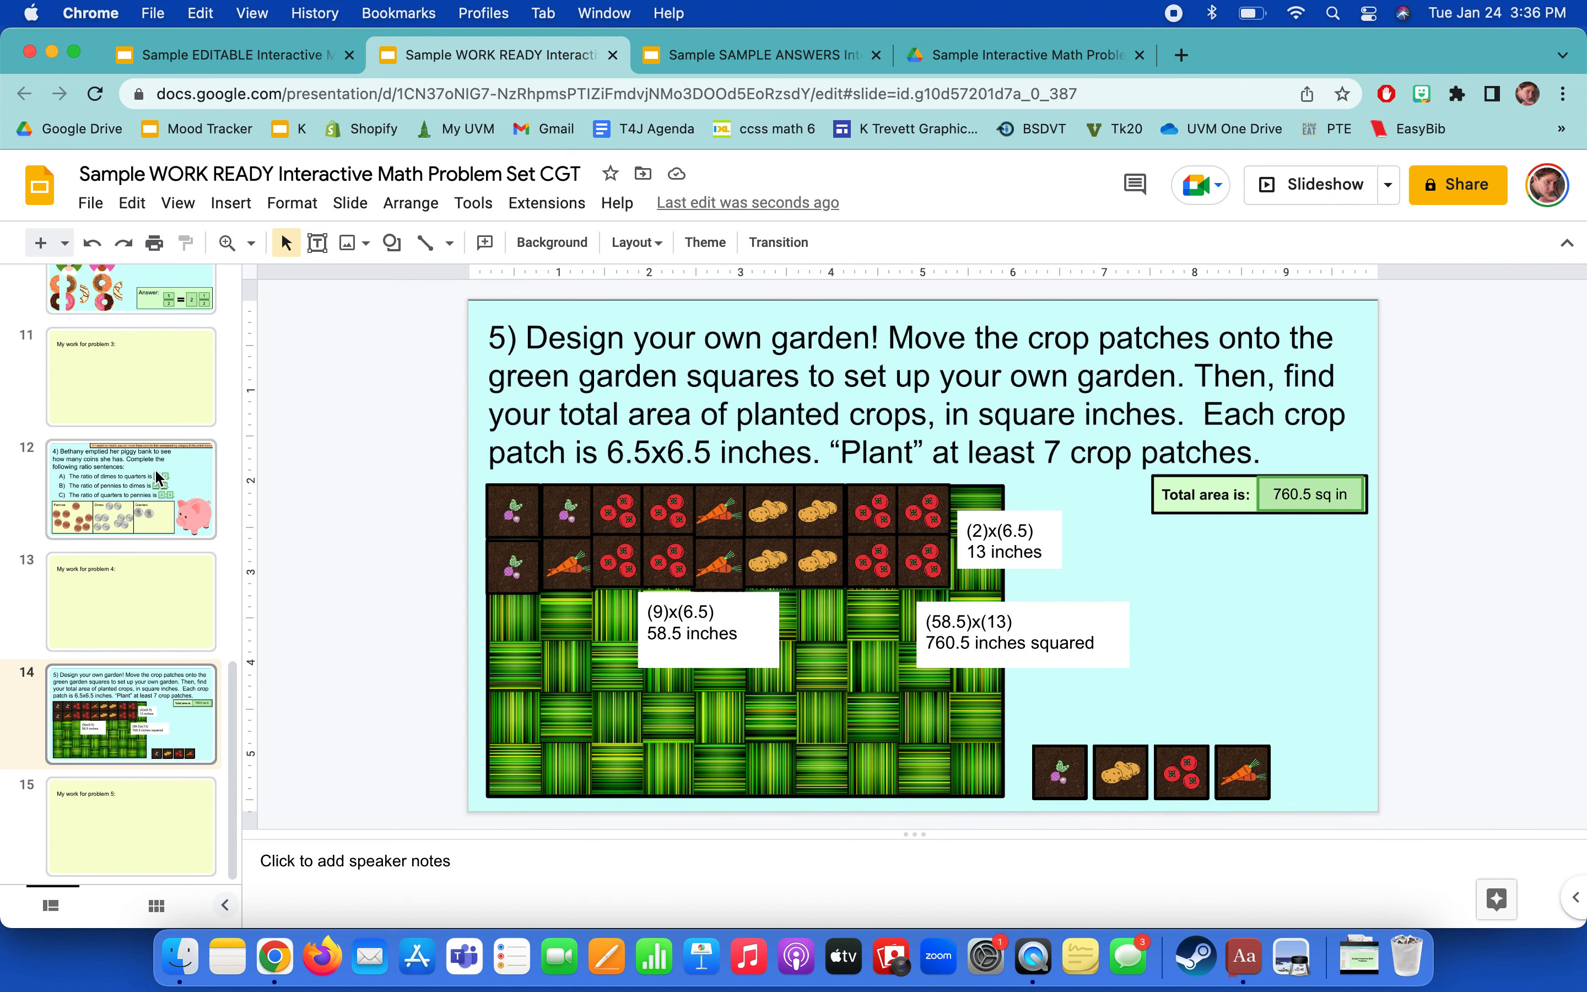
# Review the donut, garden and cupcake slides, then switch to the SAMPLE ANSWERS deck.
pyautogui.click(130, 490)
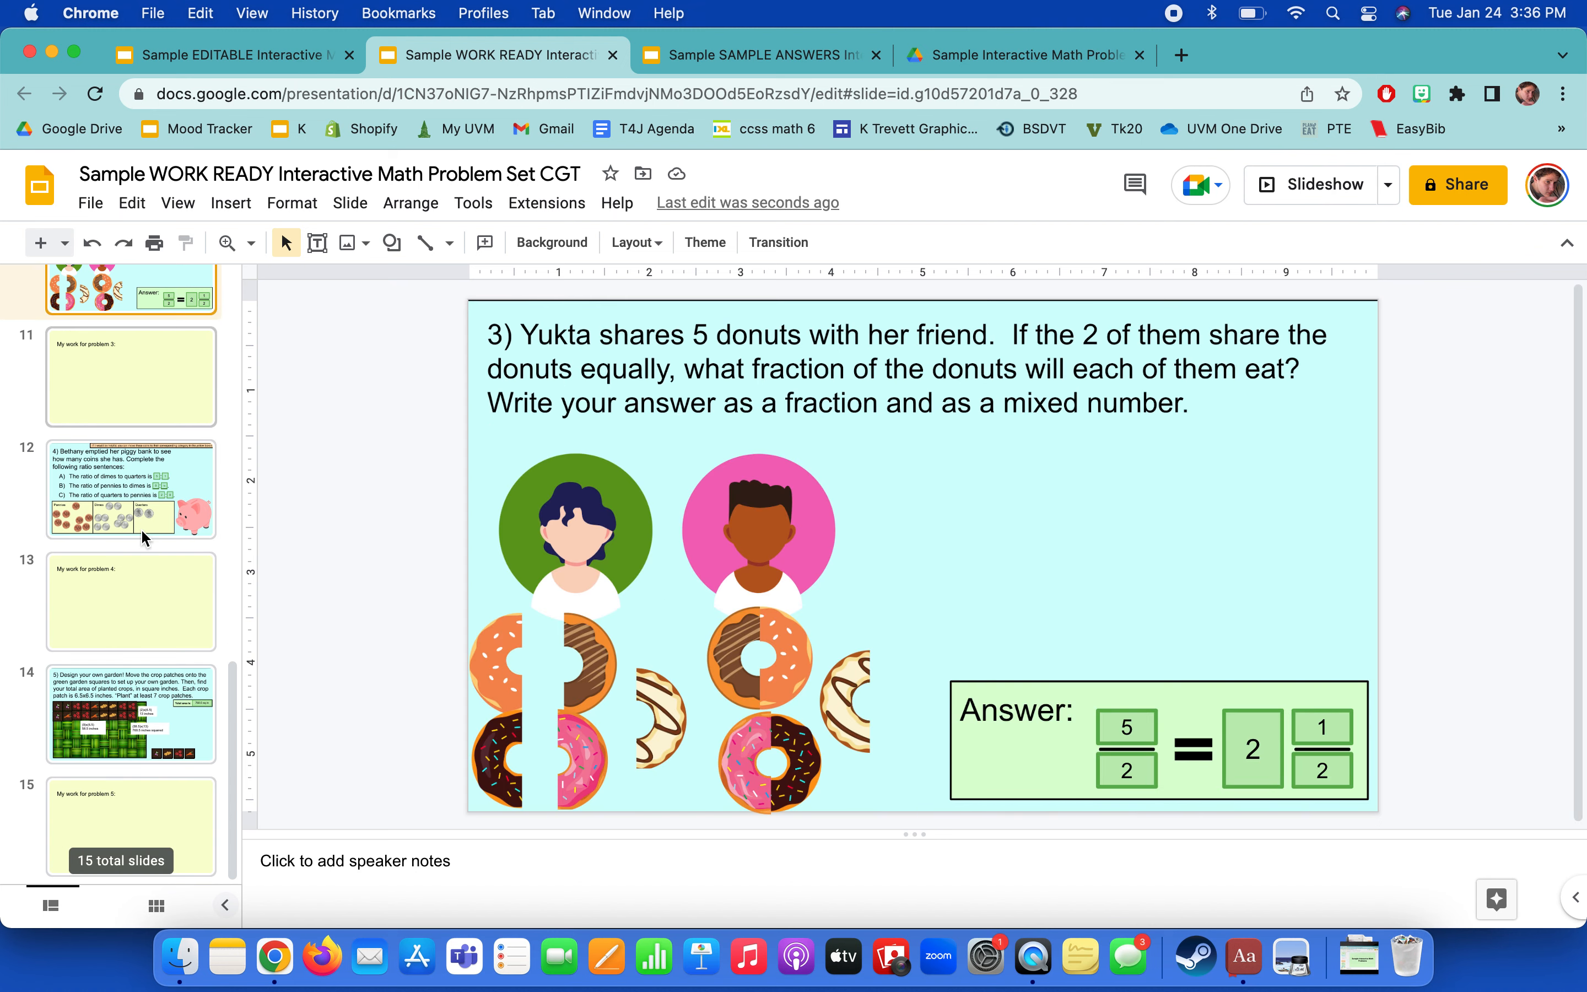
pyautogui.click(130, 713)
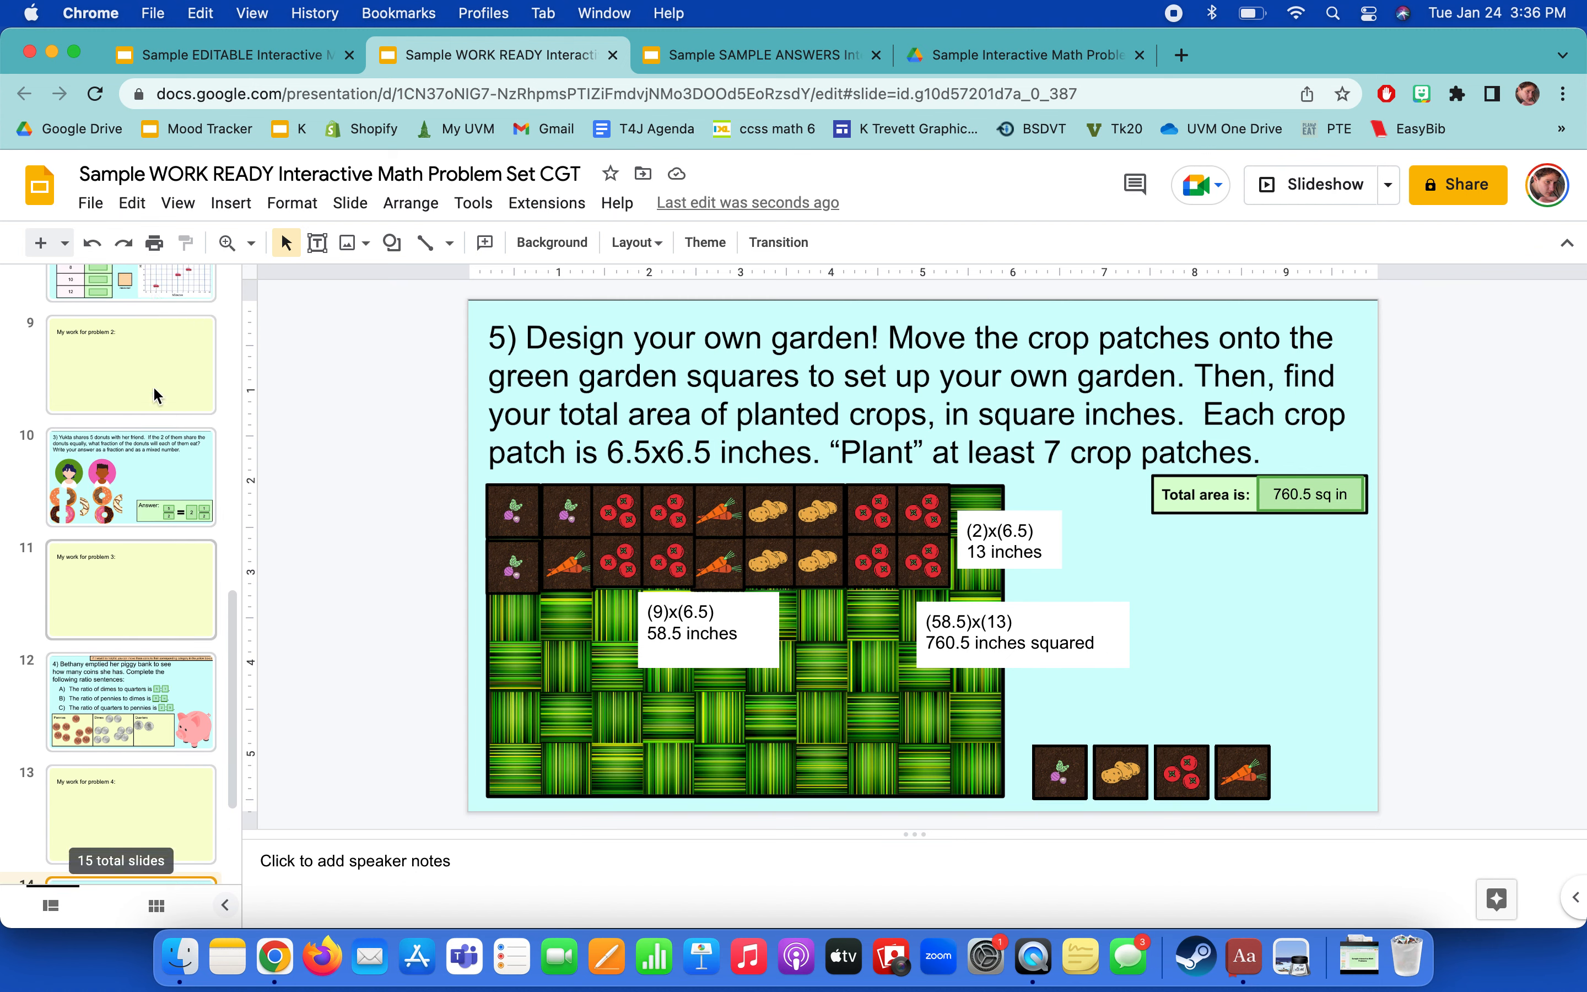
pyautogui.click(130, 402)
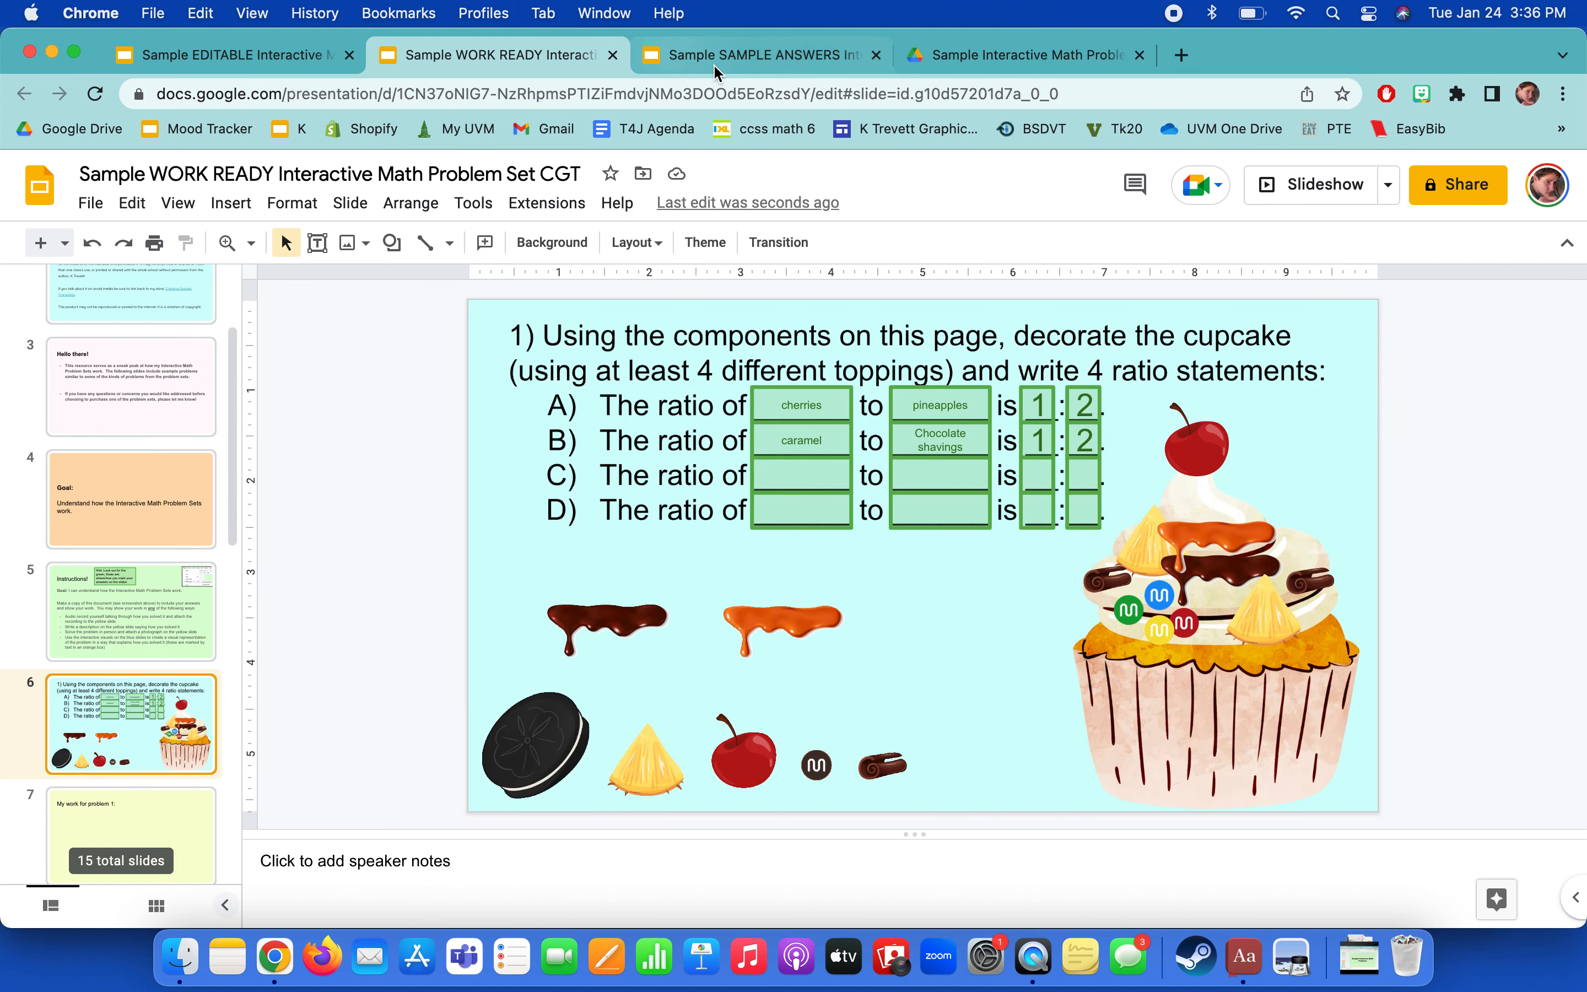
pyautogui.click(754, 55)
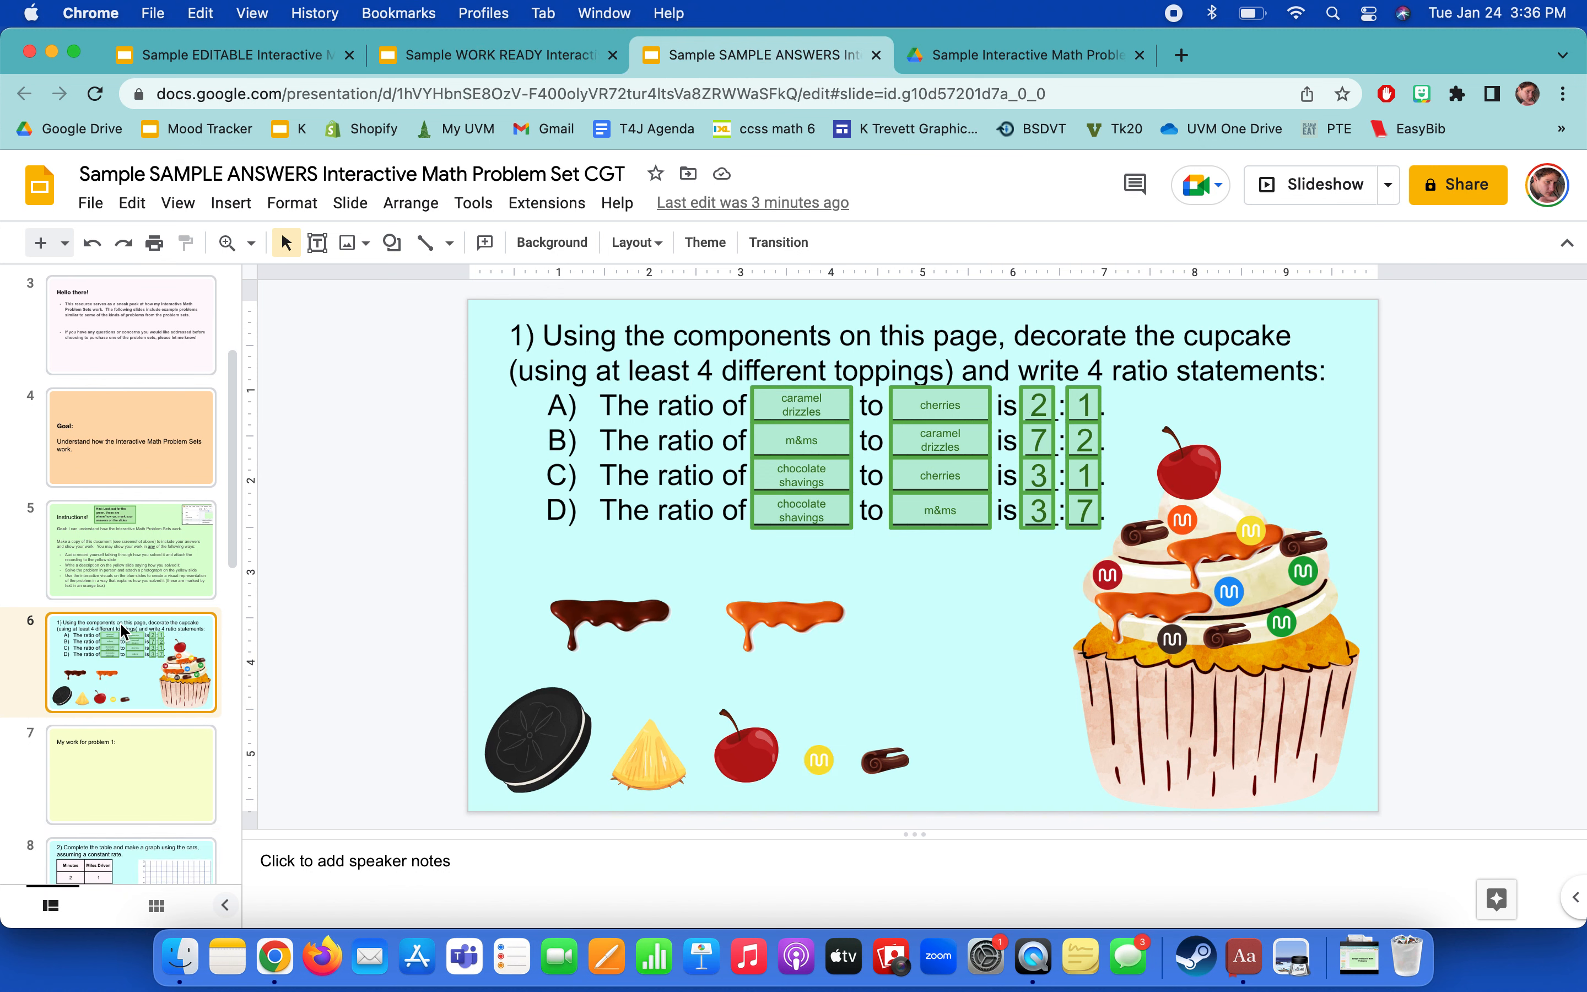
# View the piggy bank ratio slide and the garden answer slide showing 676 sq in.
pyautogui.scroll(-3)
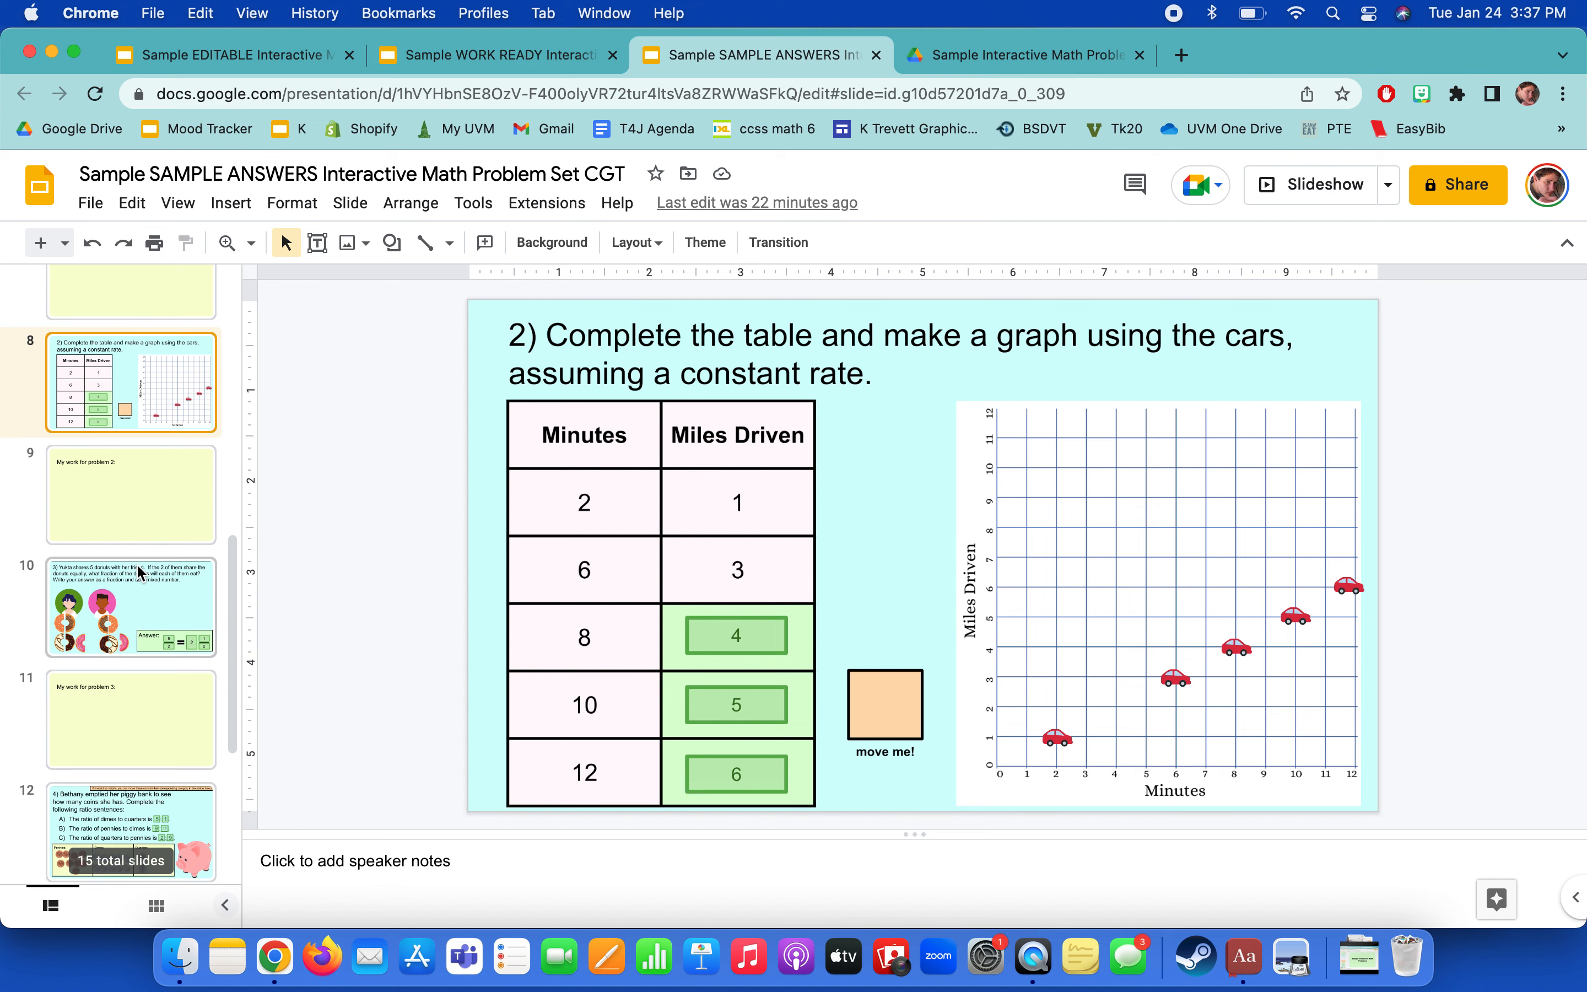
pyautogui.click(131, 553)
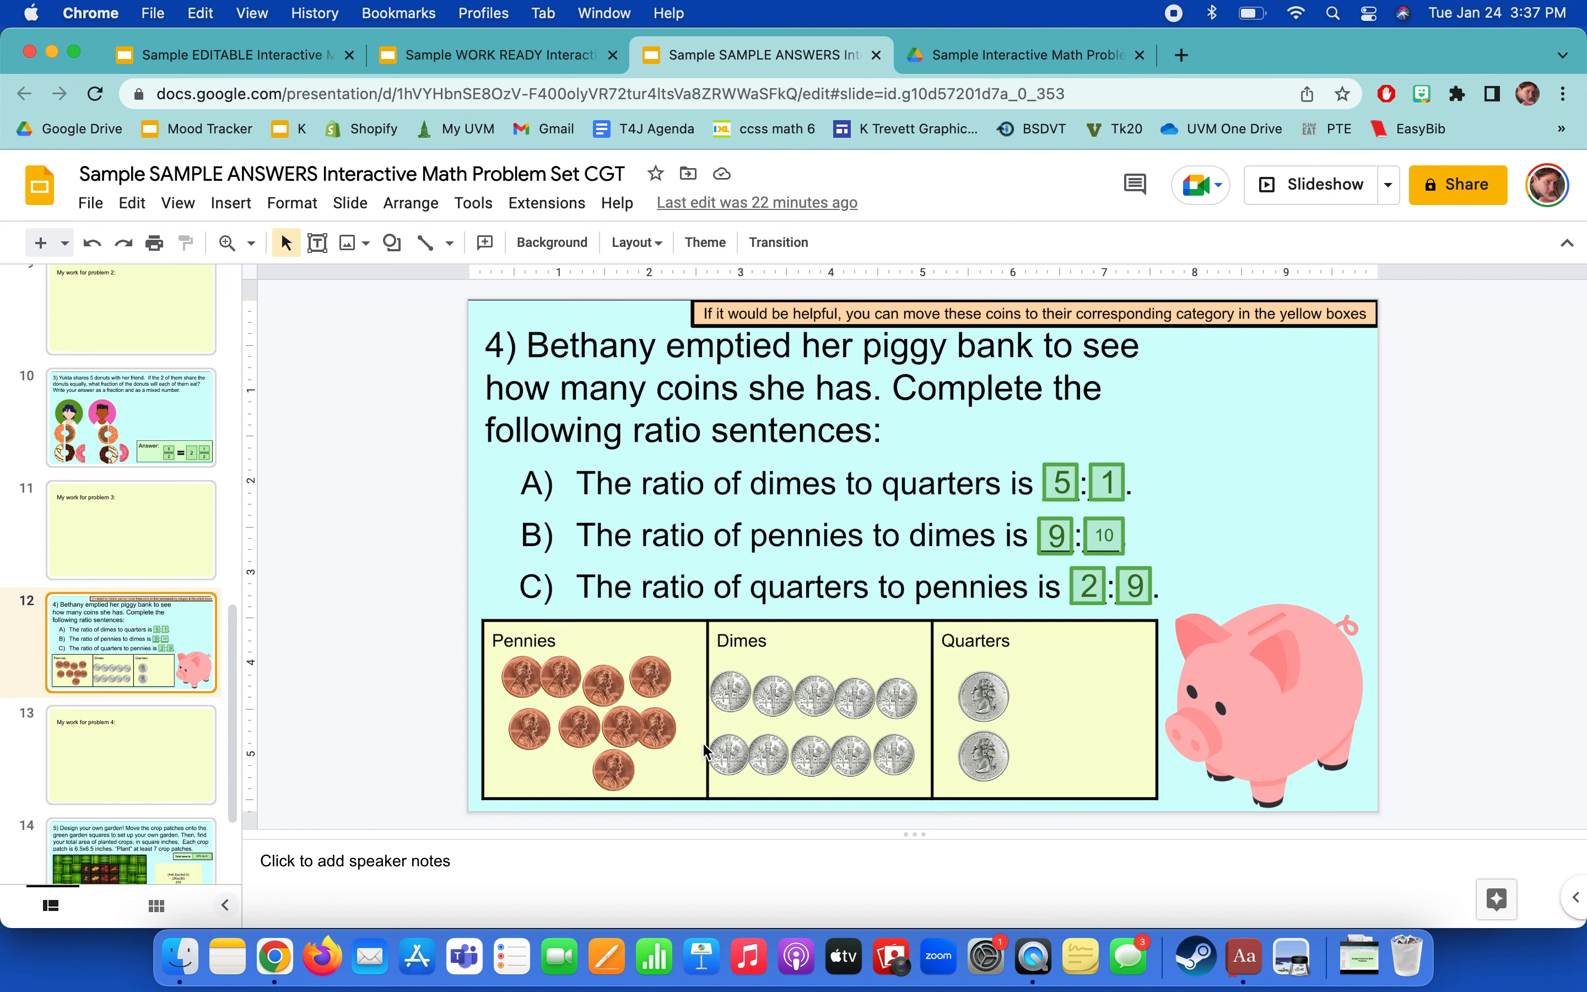
pyautogui.moveTo(175, 664)
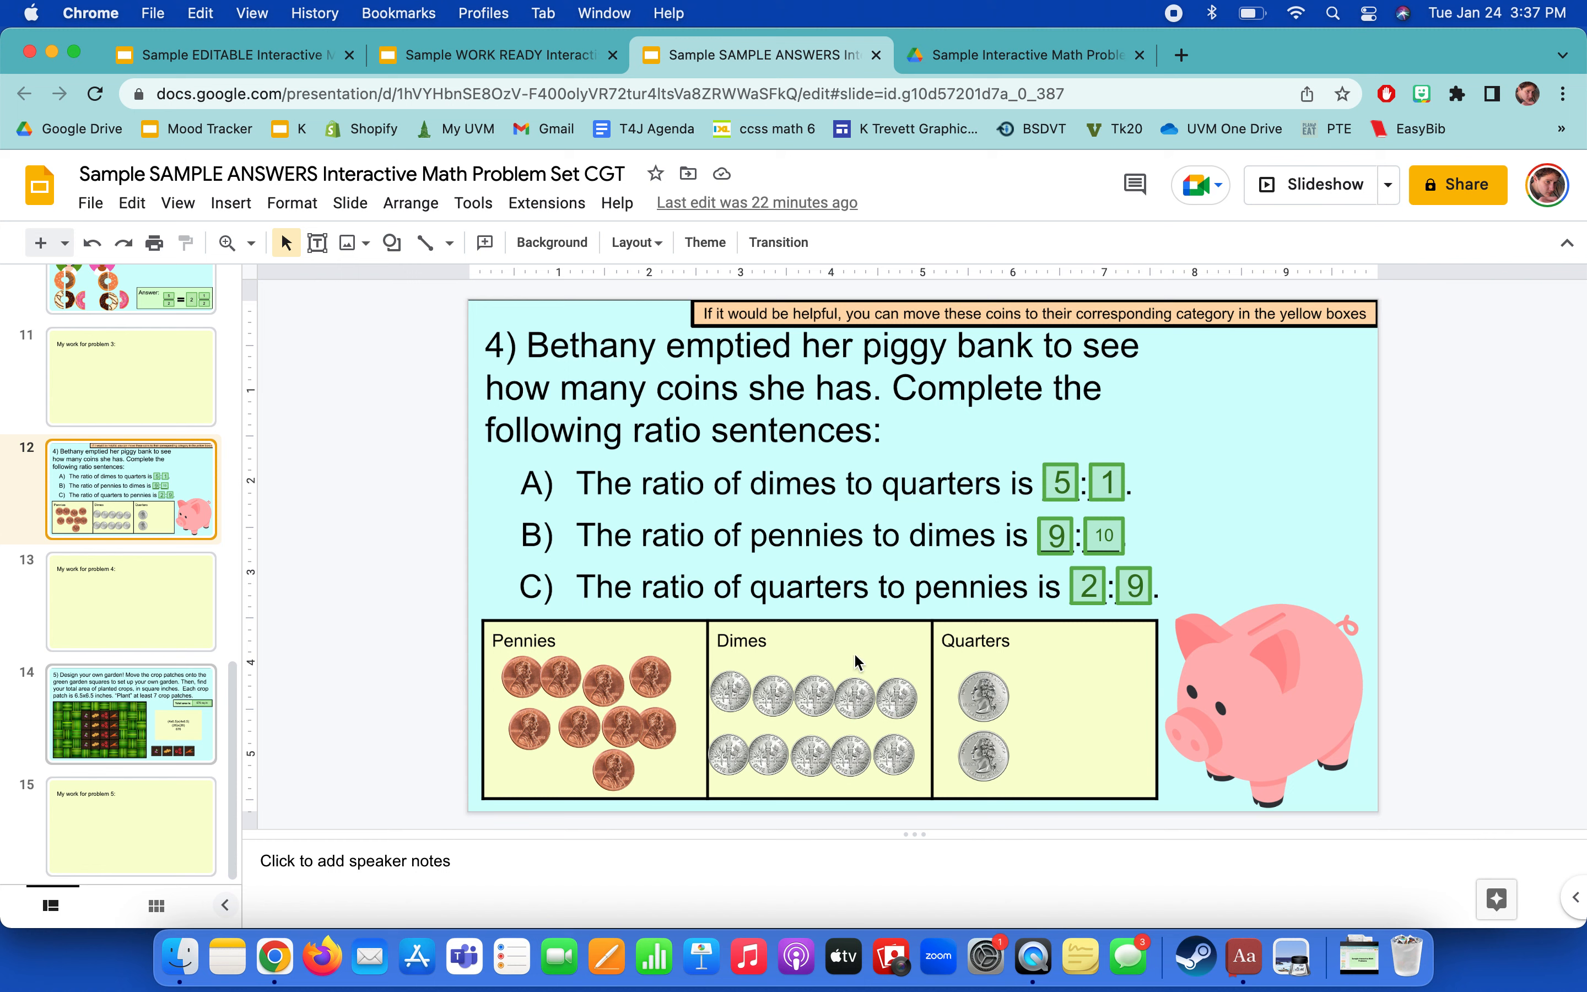
pyautogui.click(130, 714)
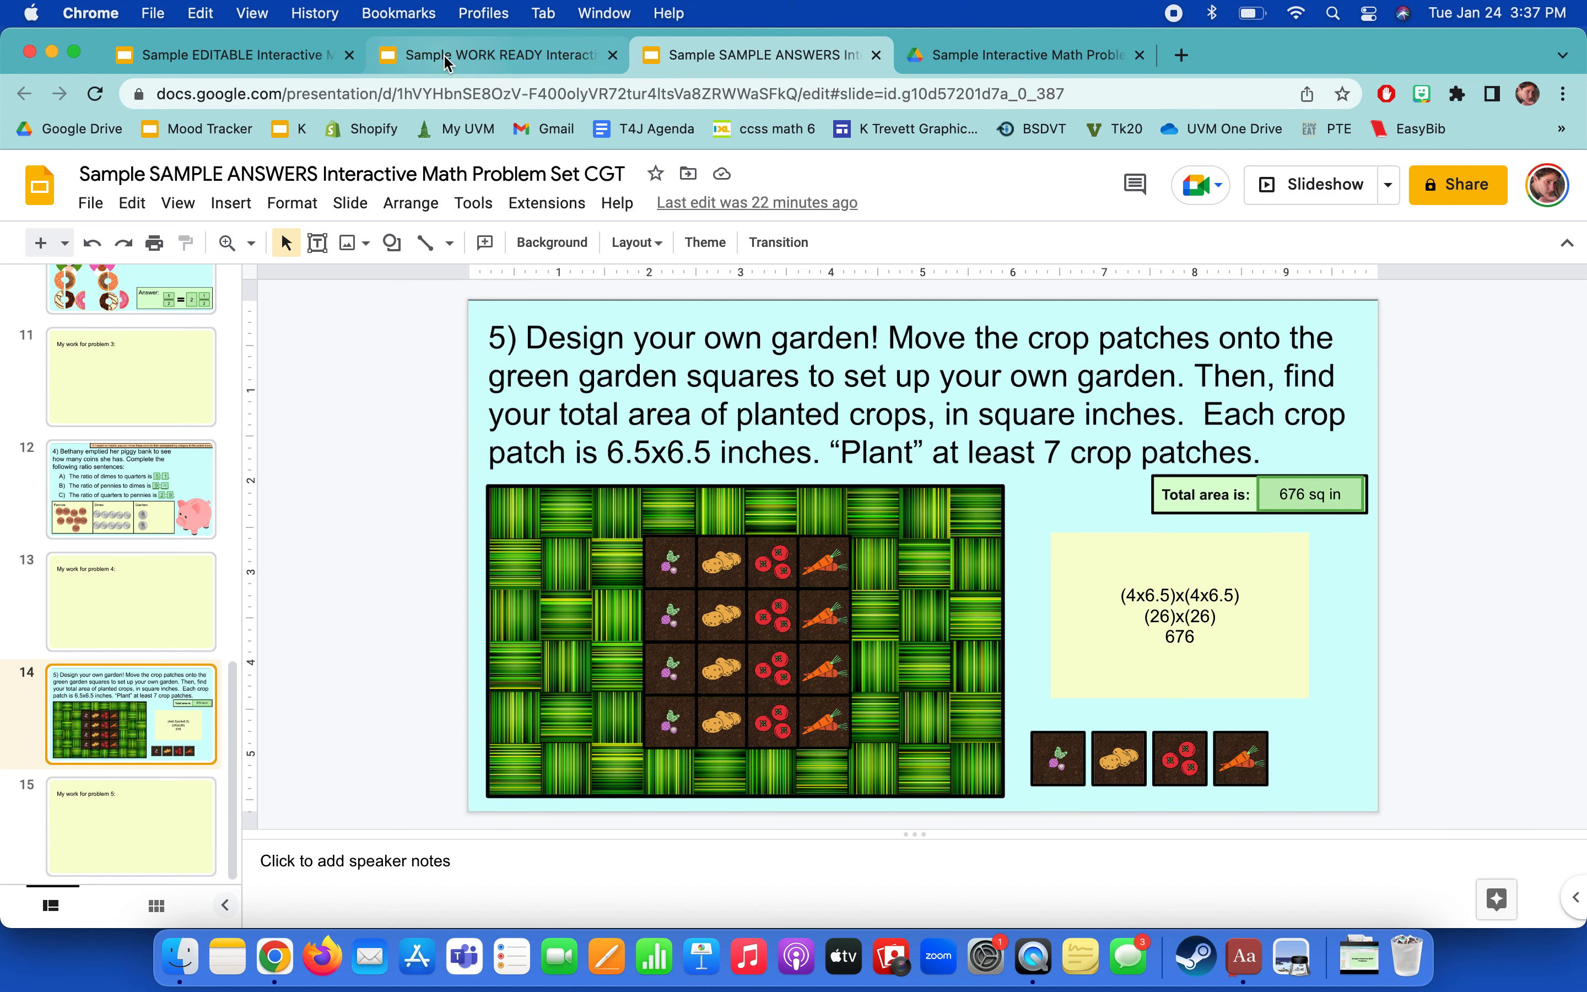
# Switch to the WORK READY deck and show its 'Sample Interactive Math Problems' title slide.
pyautogui.click(495, 55)
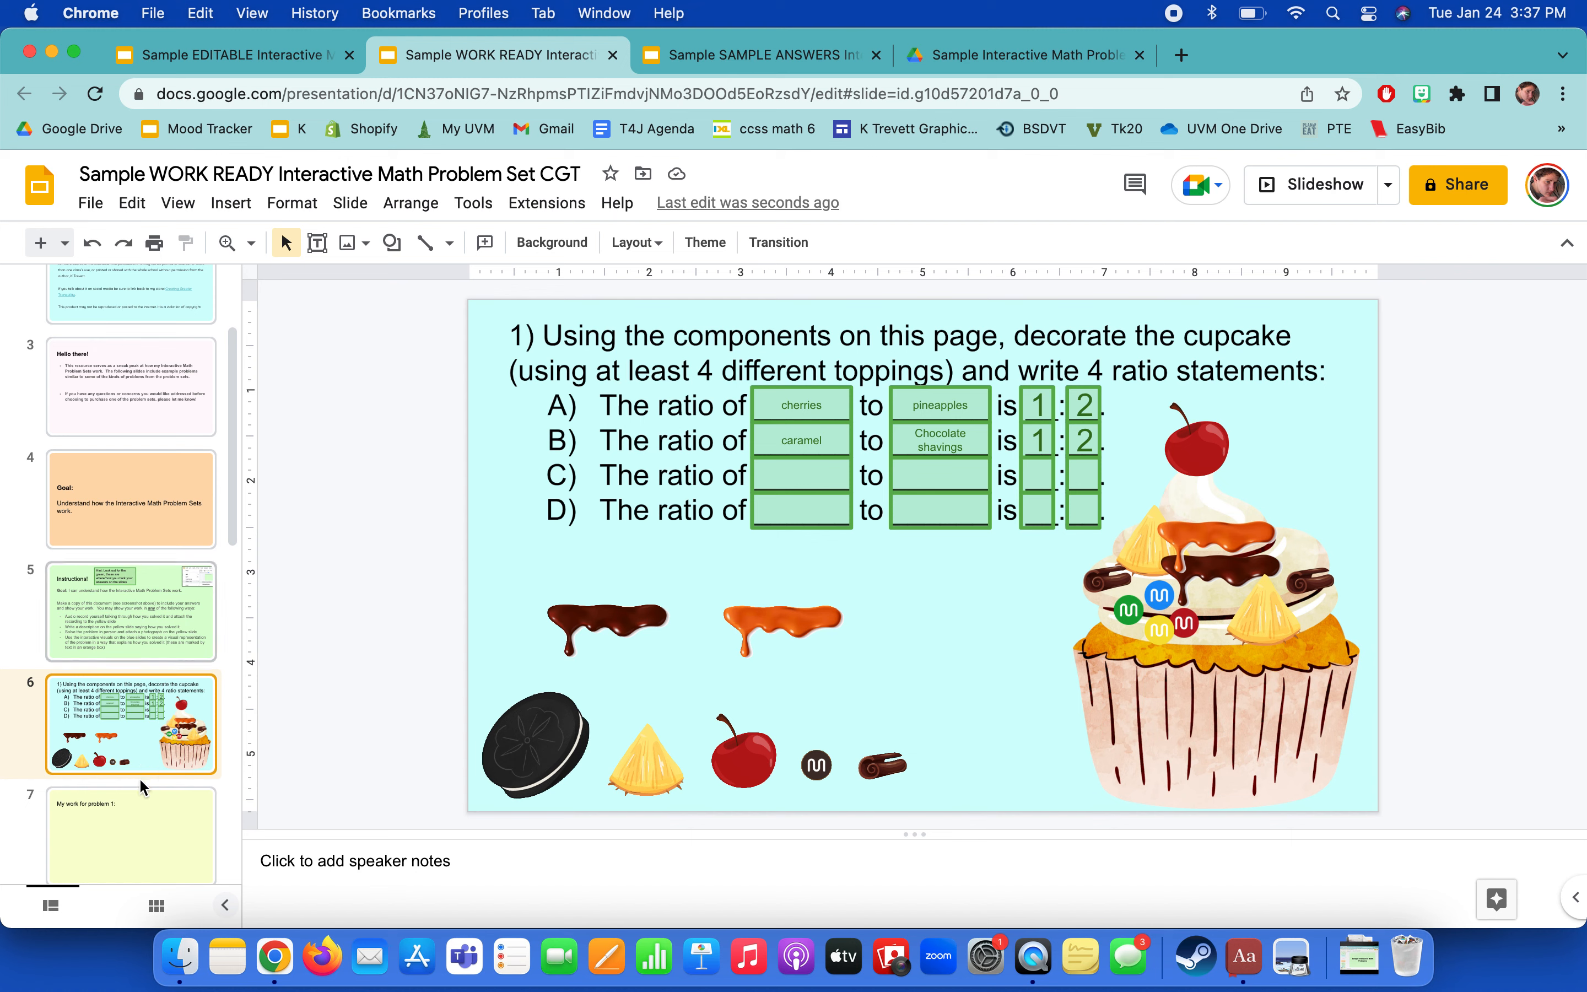
pyautogui.scroll(-3)
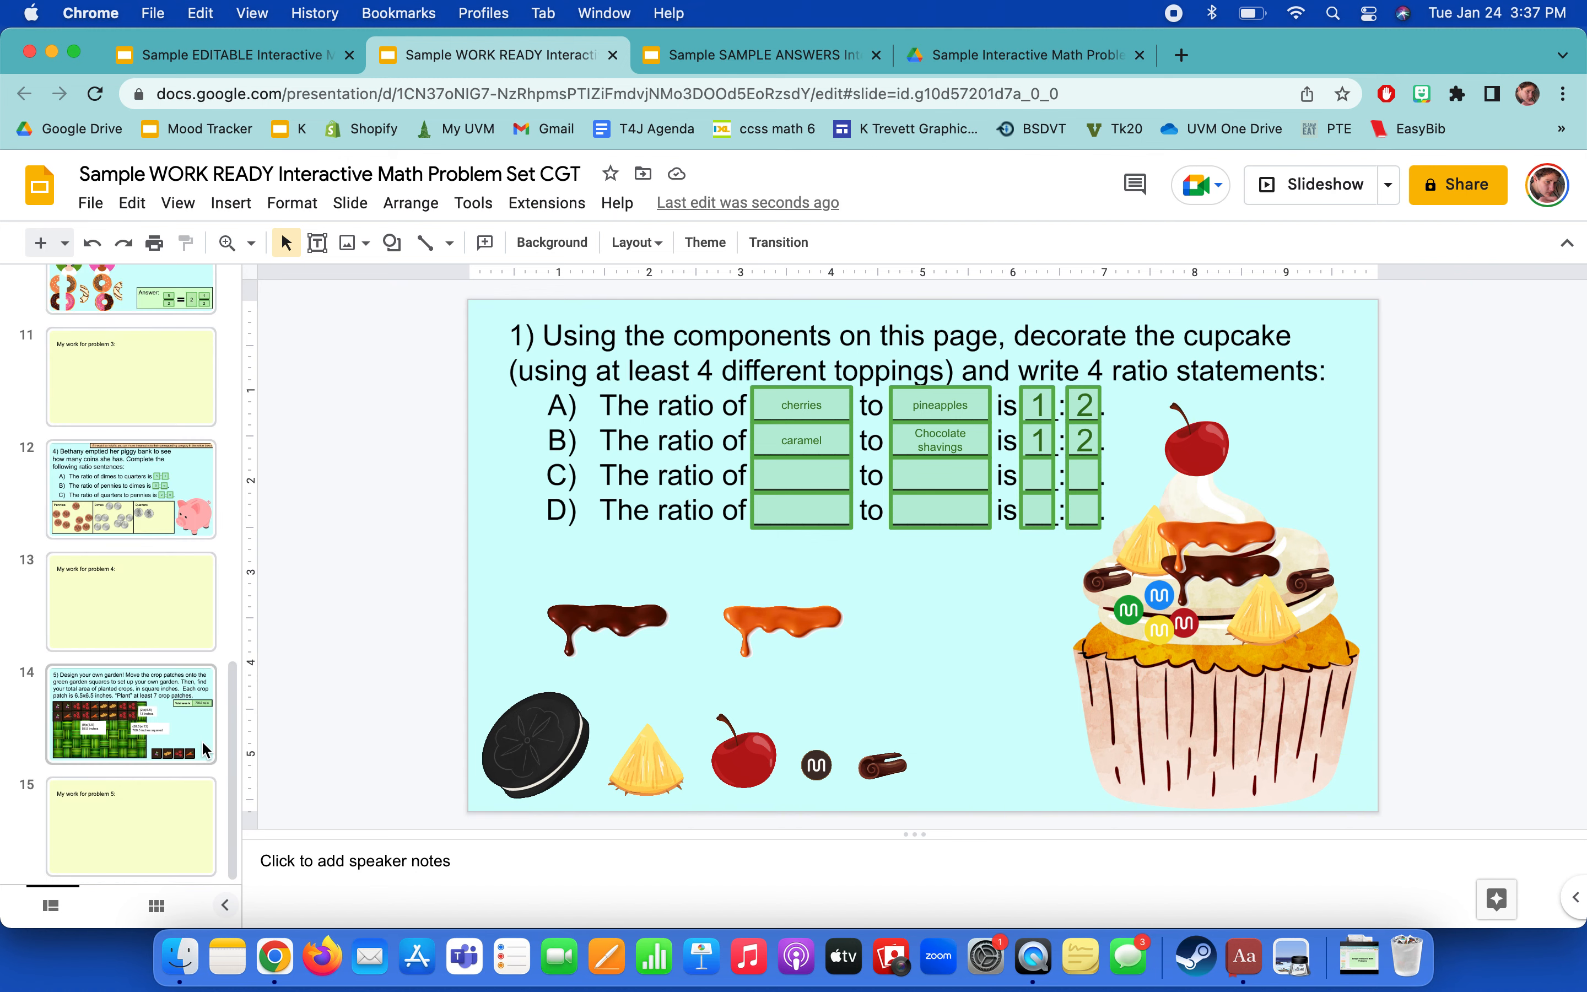
pyautogui.click(130, 713)
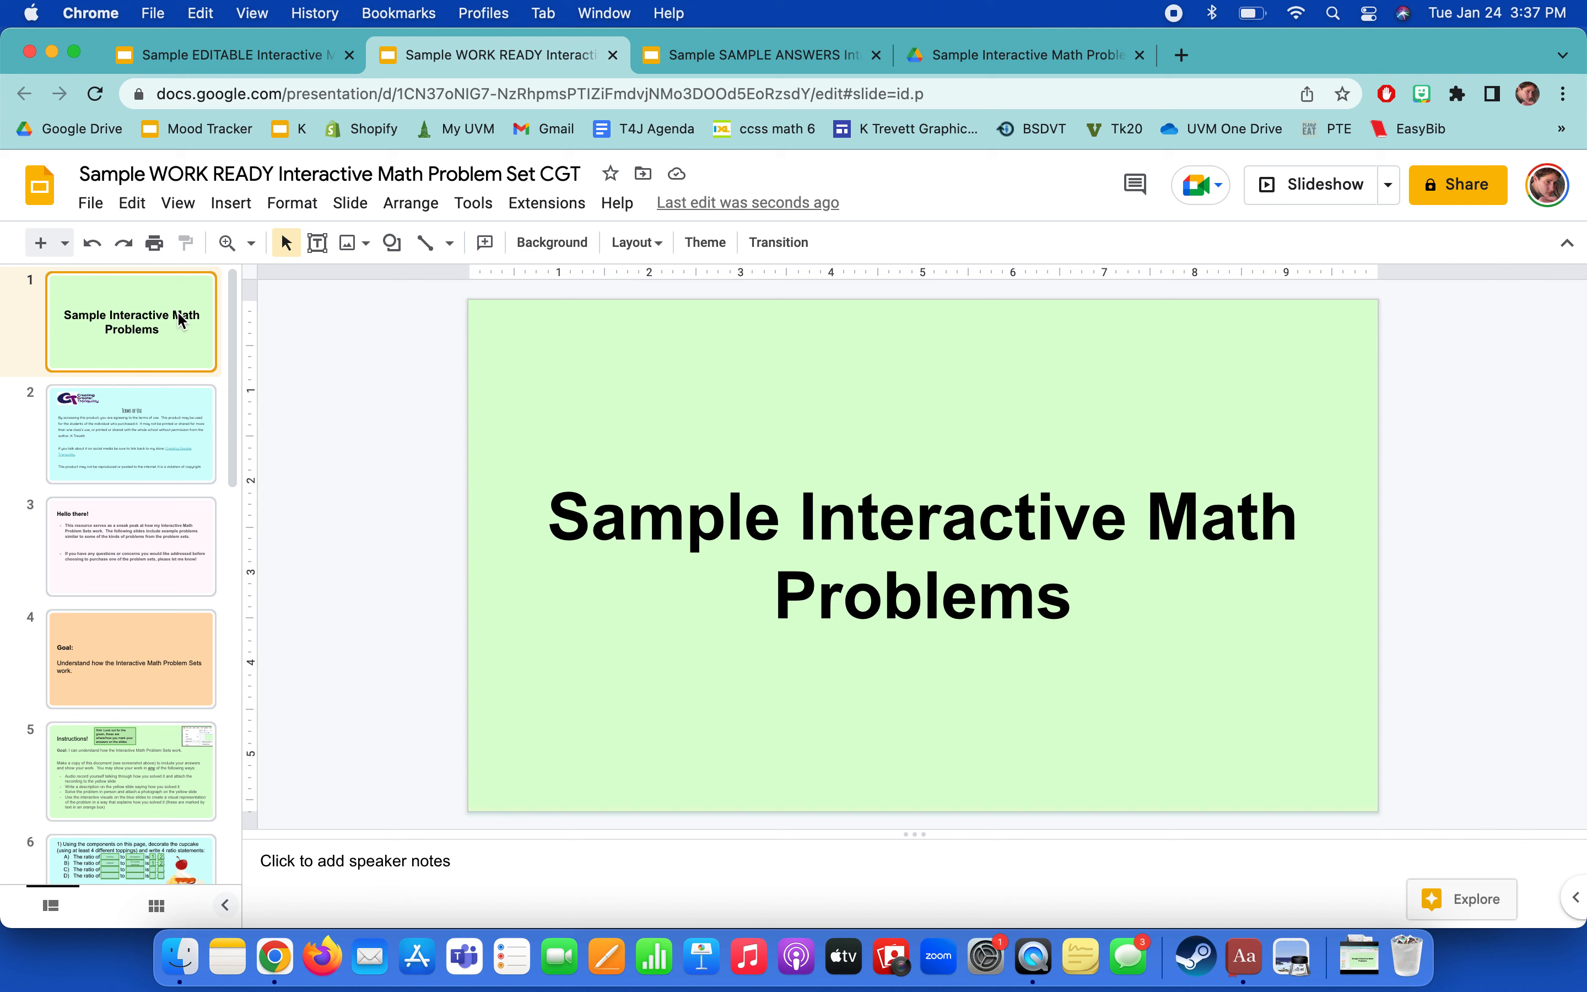
pyautogui.scroll(-3)
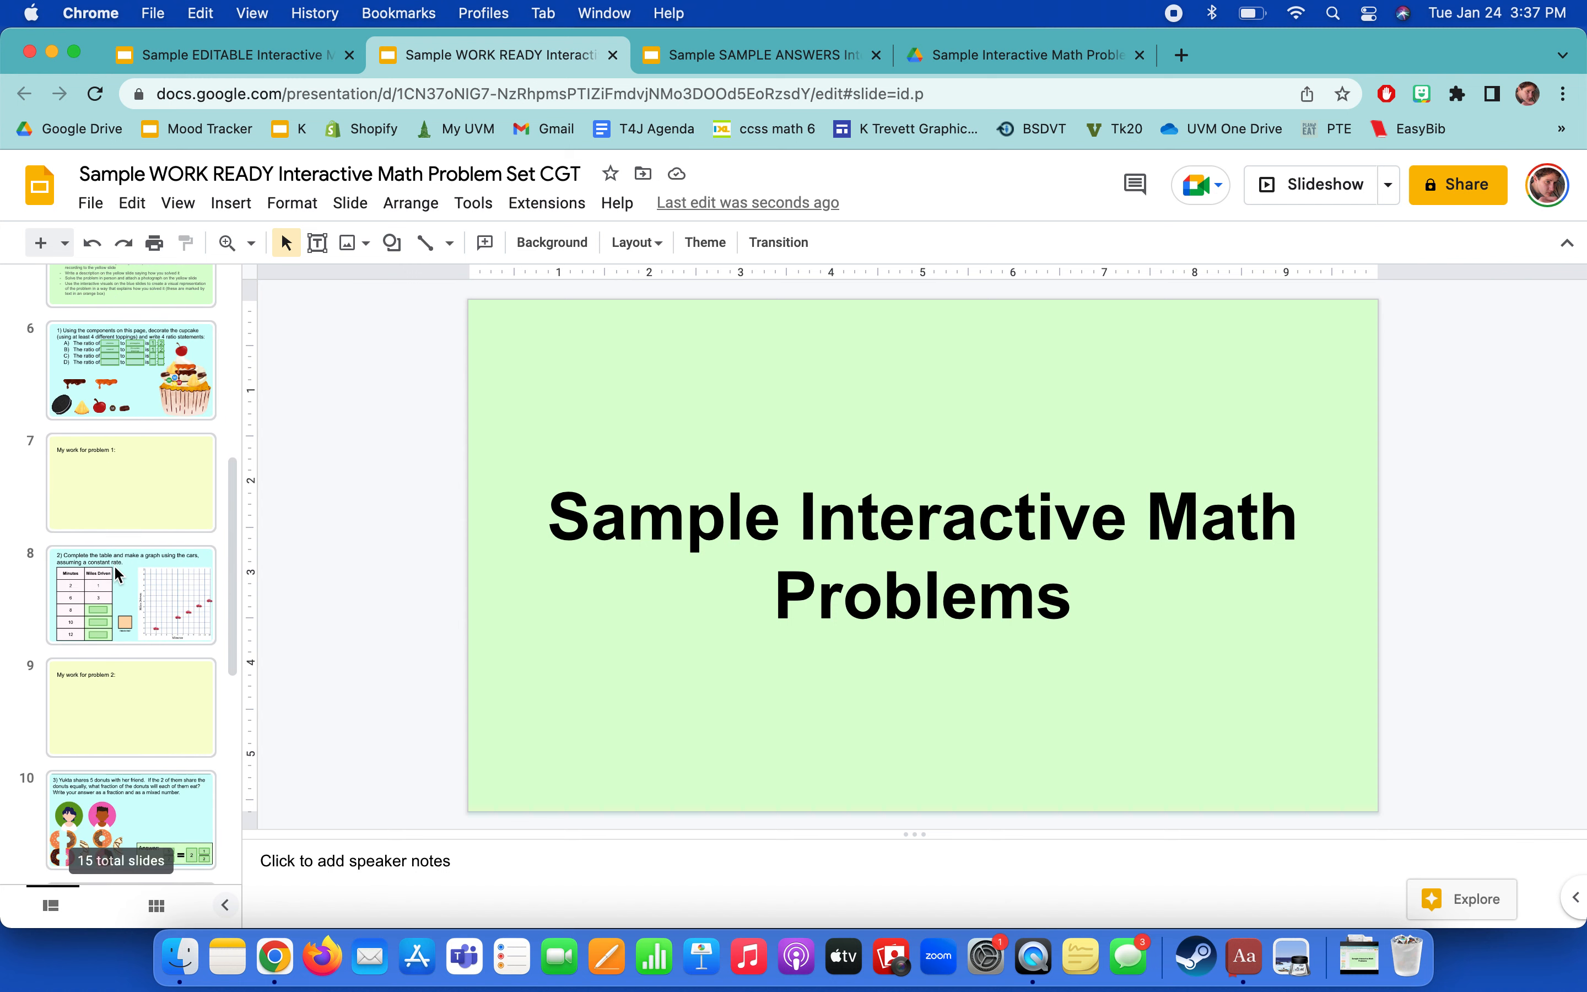